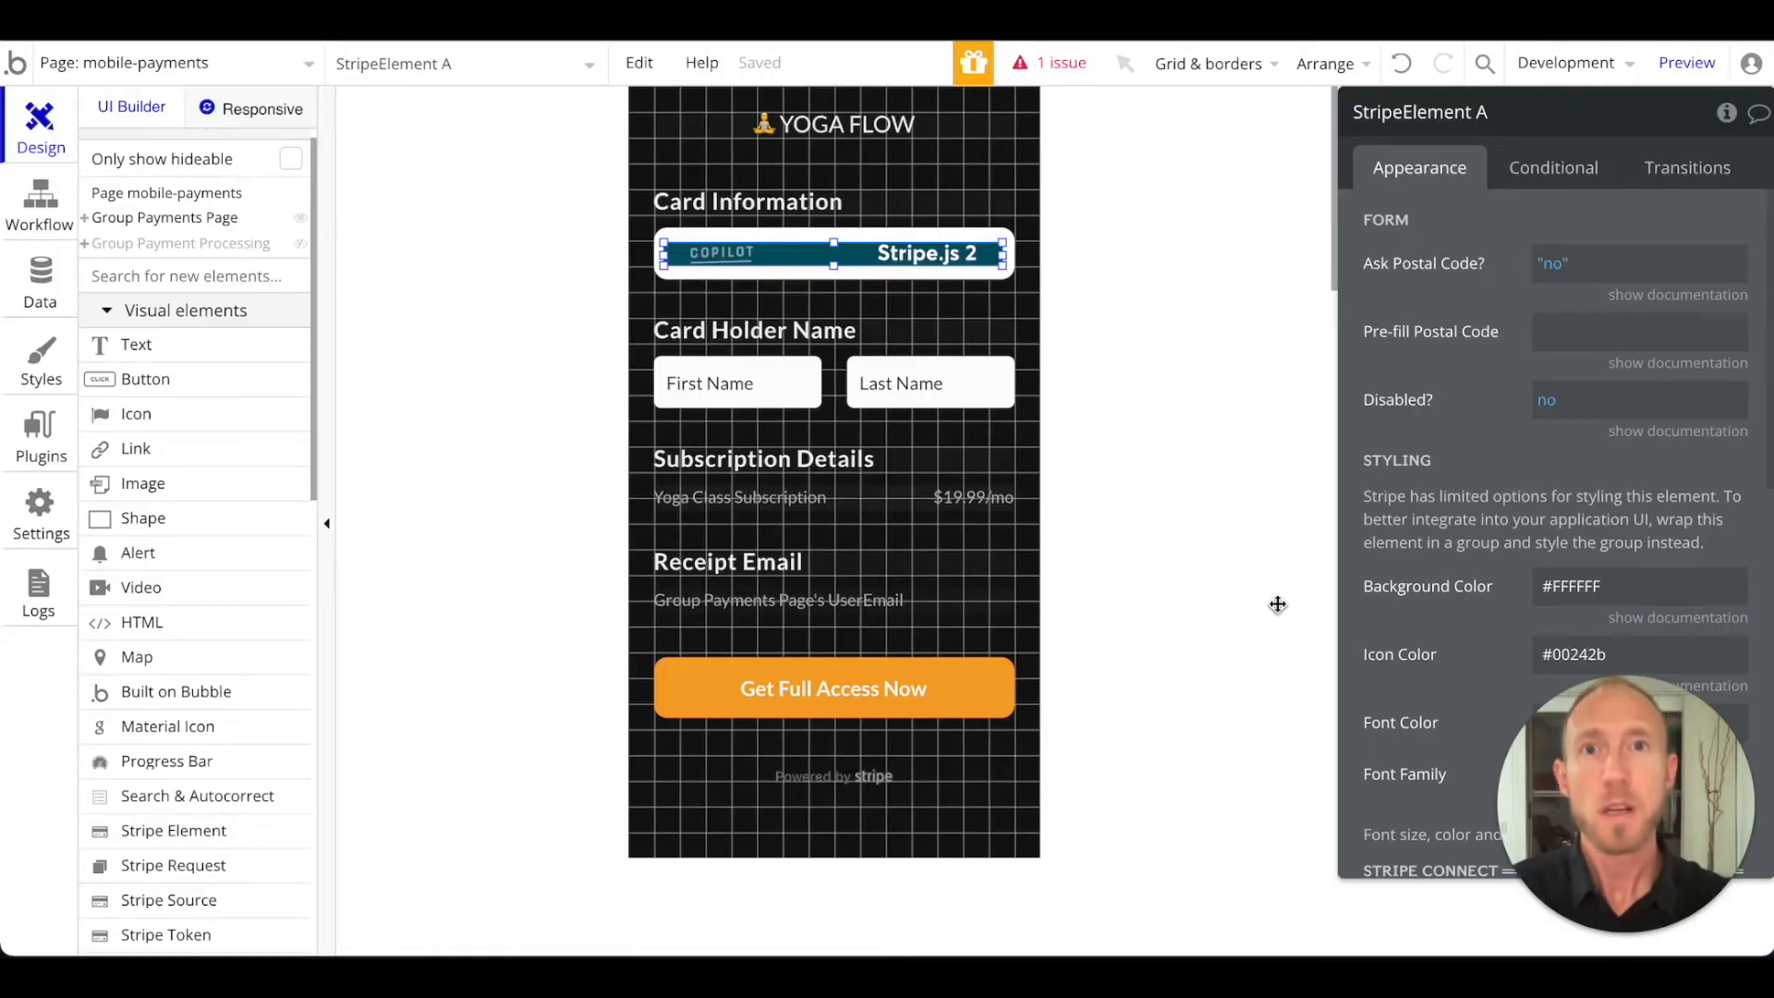
mouse_move(1022, 486)
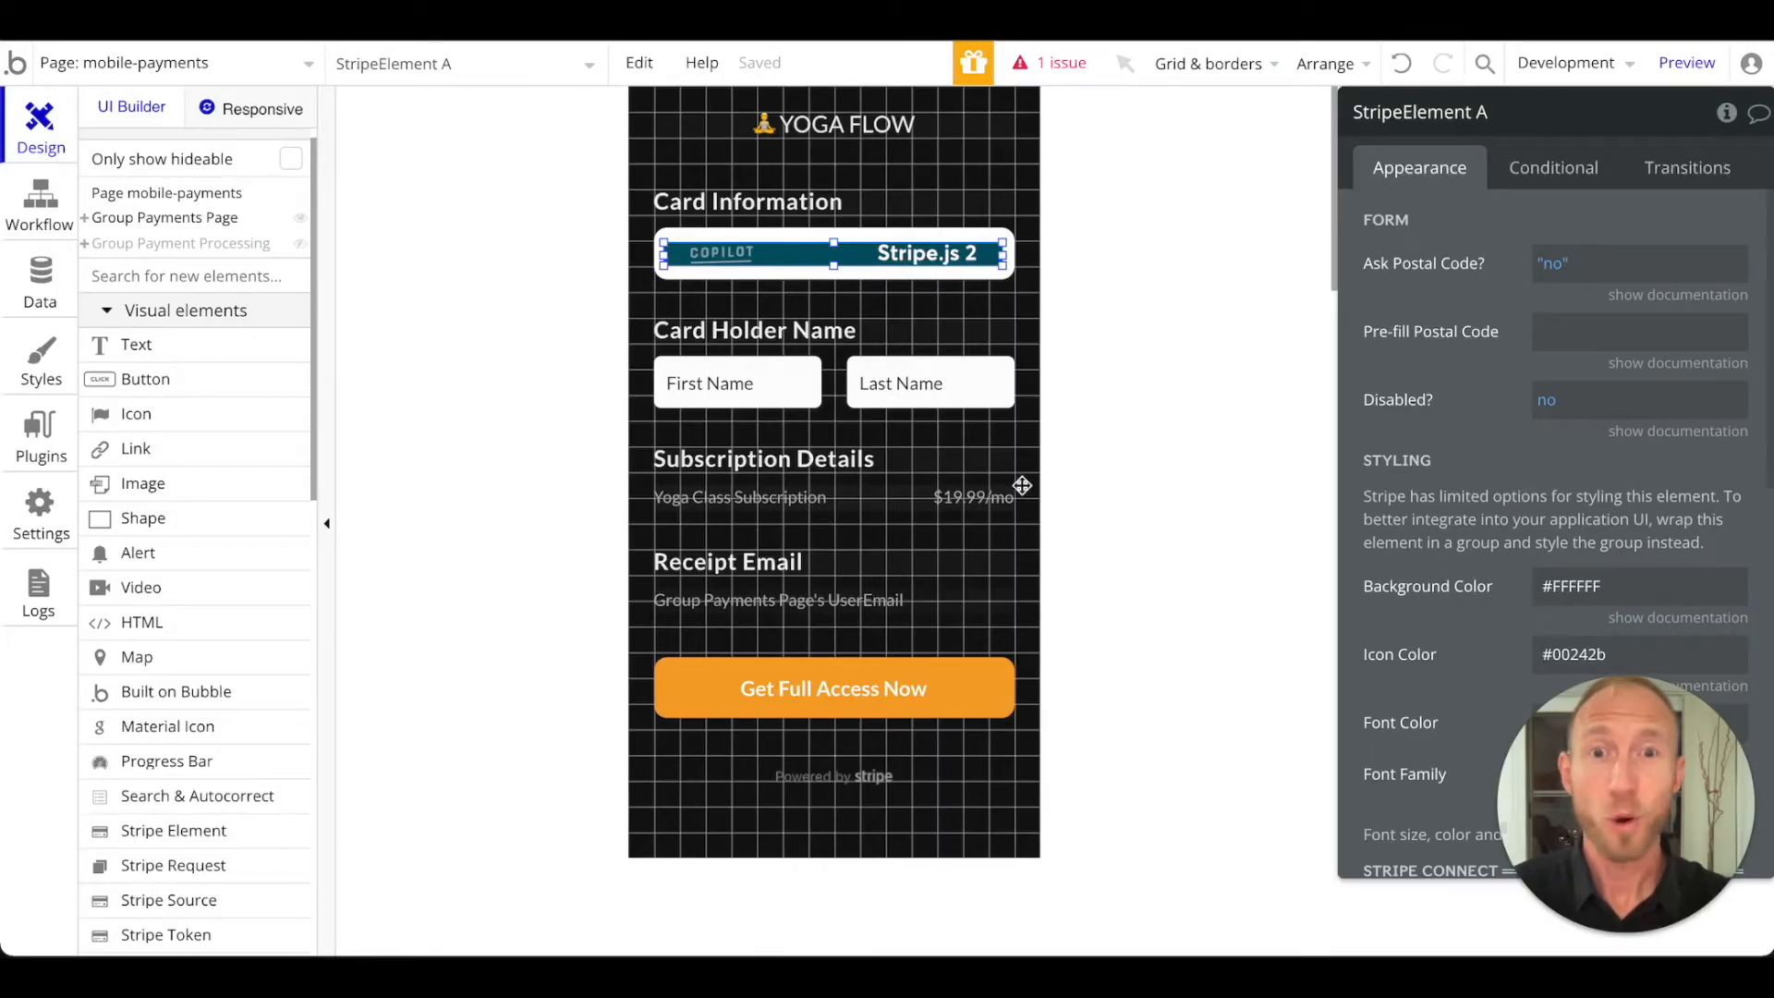
mouse_move(1160, 445)
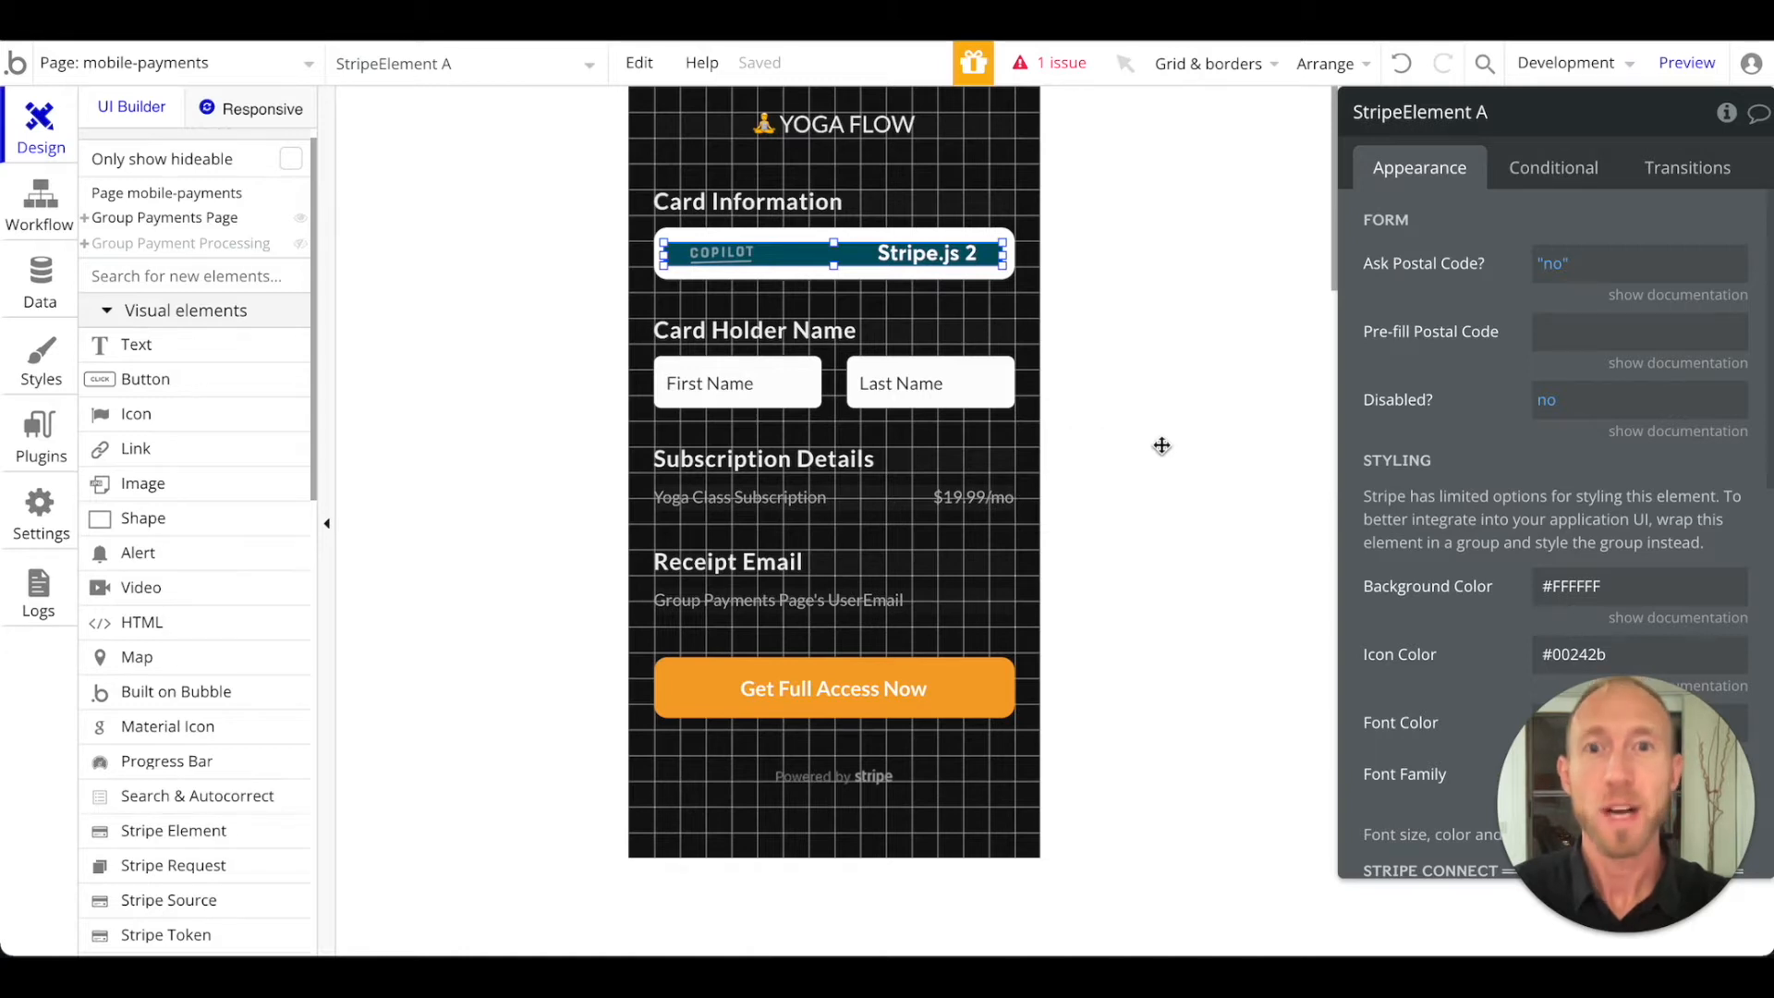
mouse_move(419, 298)
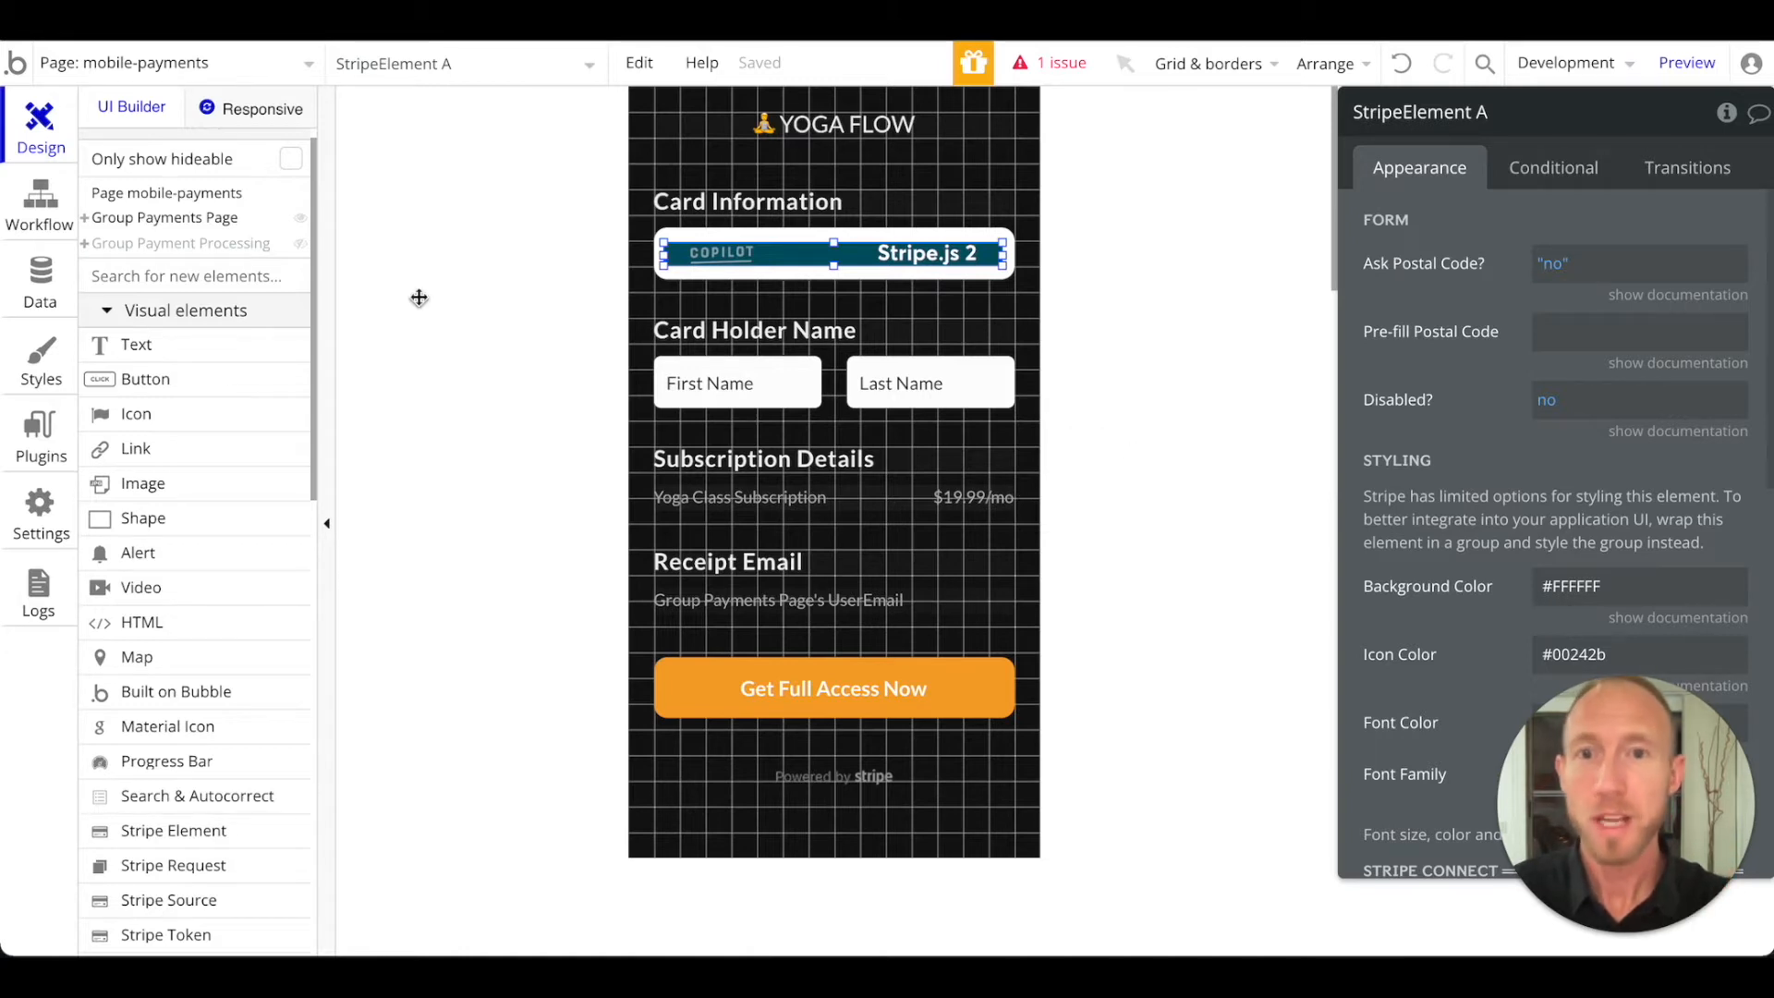
mouse_move(54, 203)
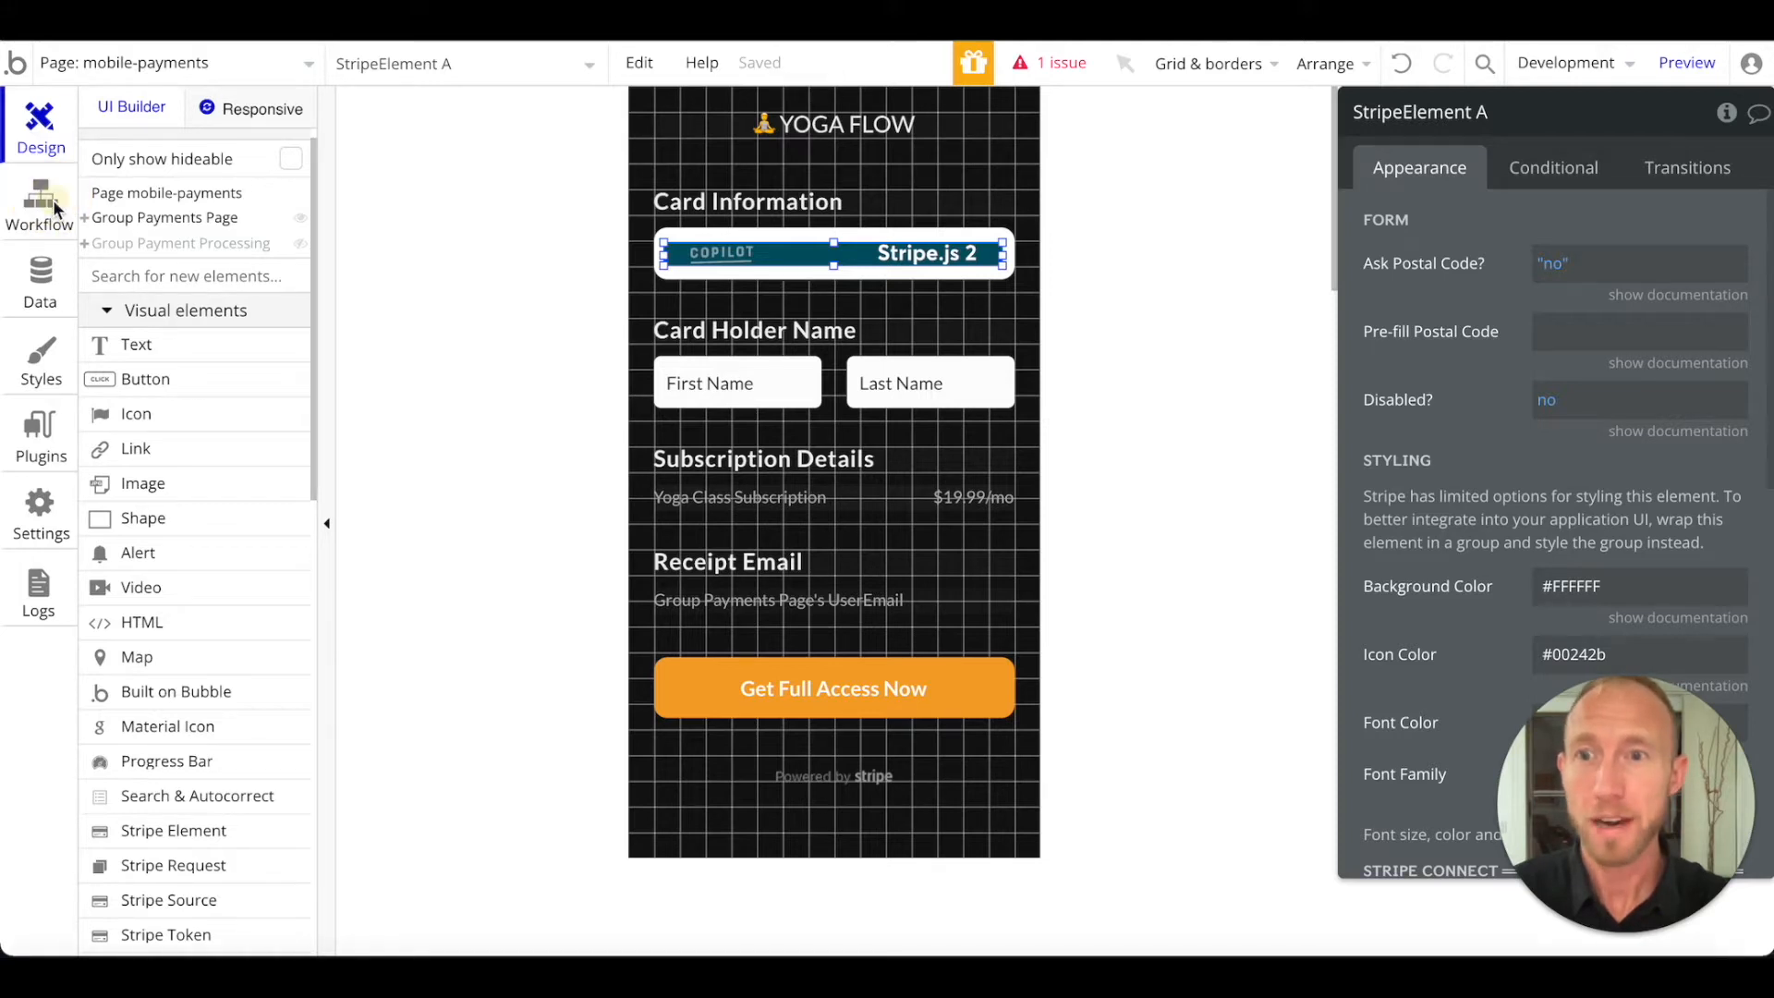
mouse_move(277, 246)
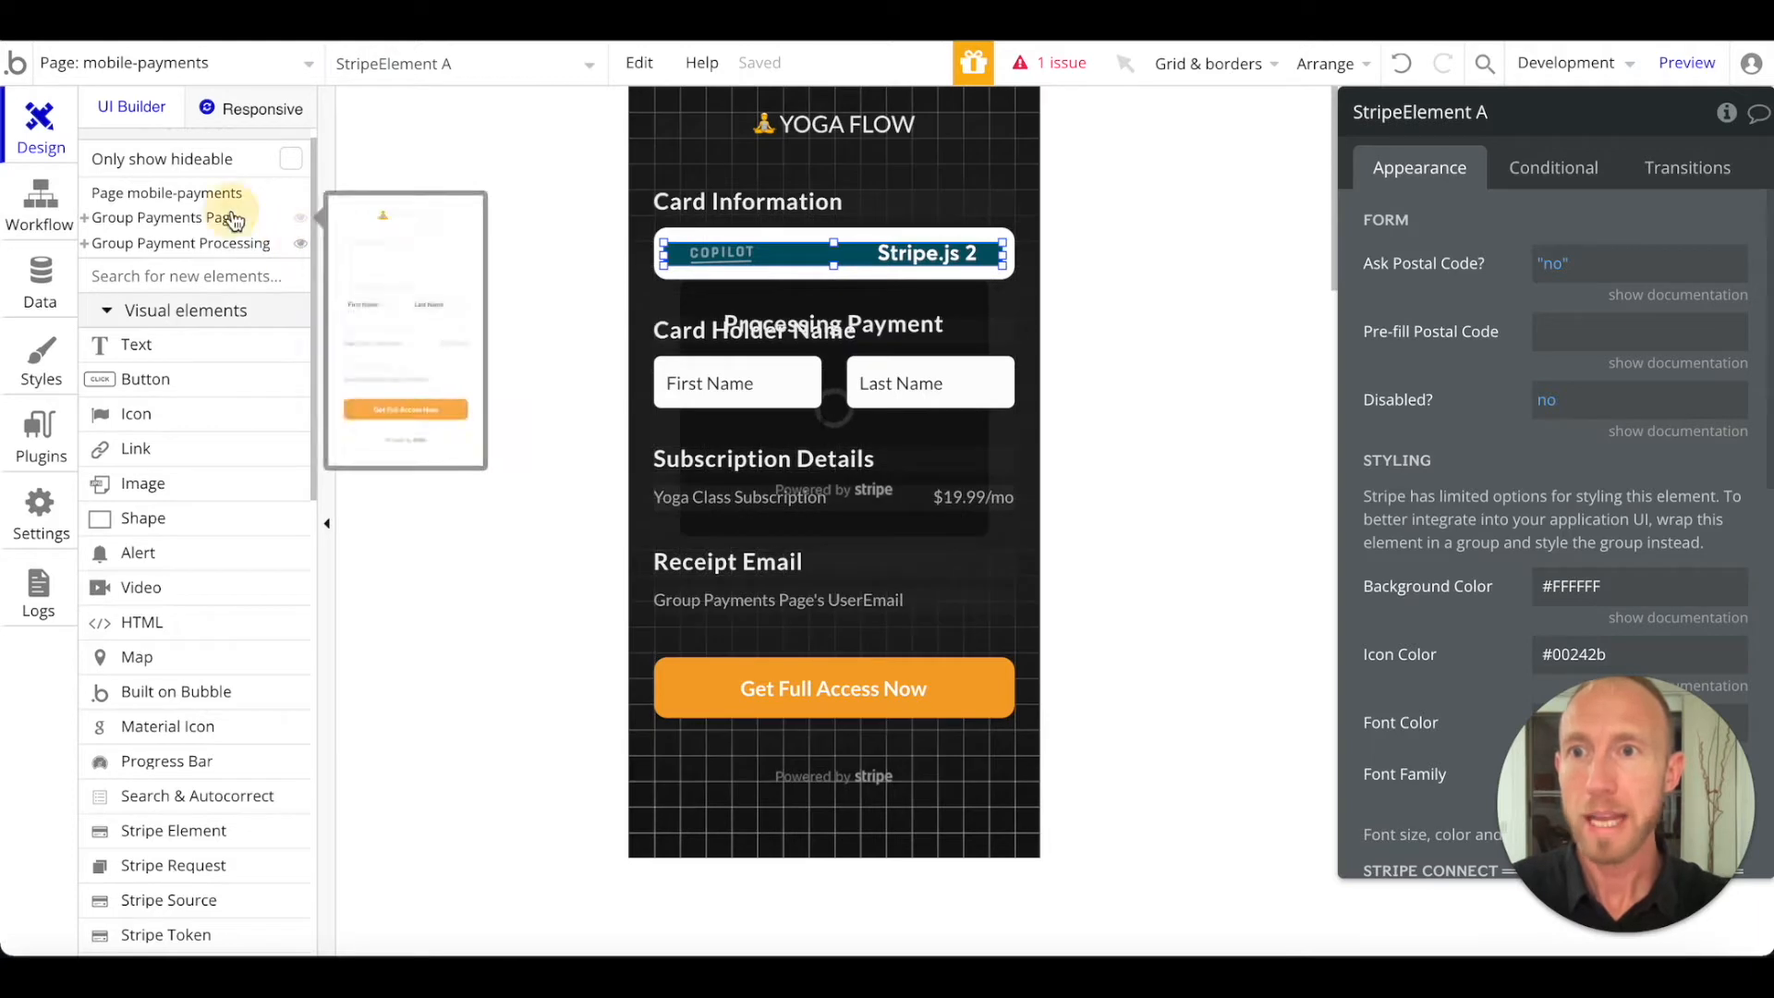
Step: Strip Group Payment Success down by removing the card field and subscription line
left_click(166, 218)
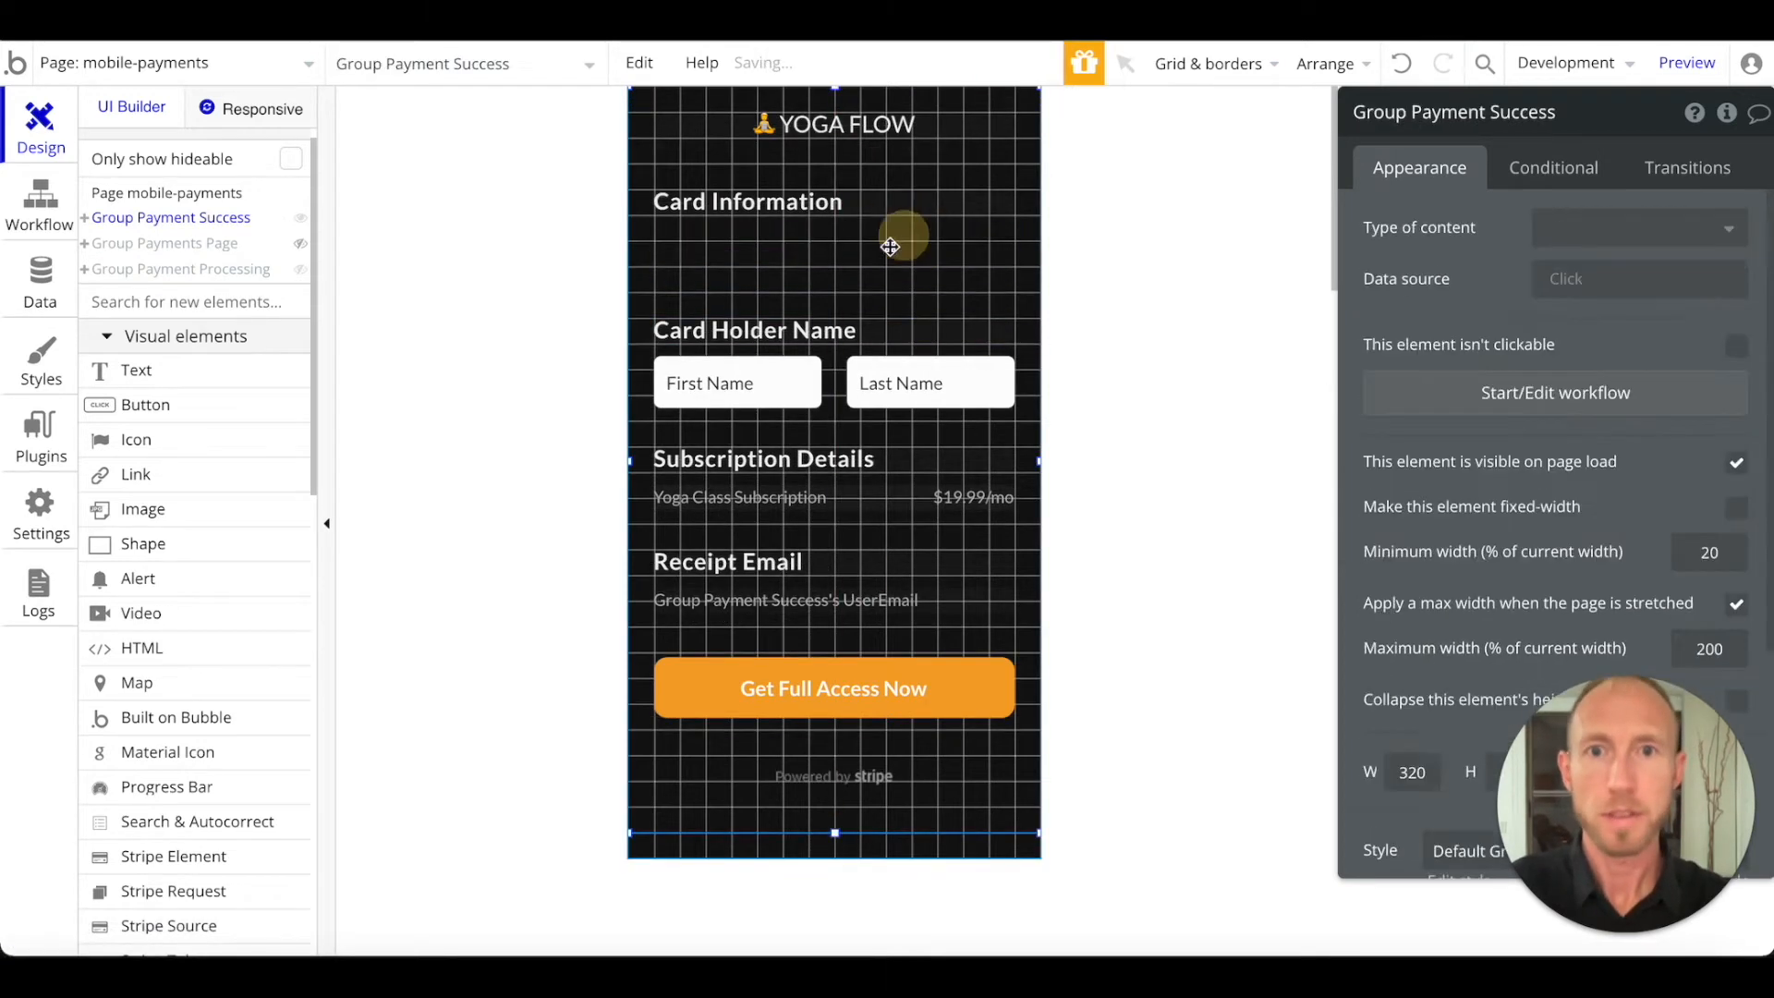
left_click(752, 329)
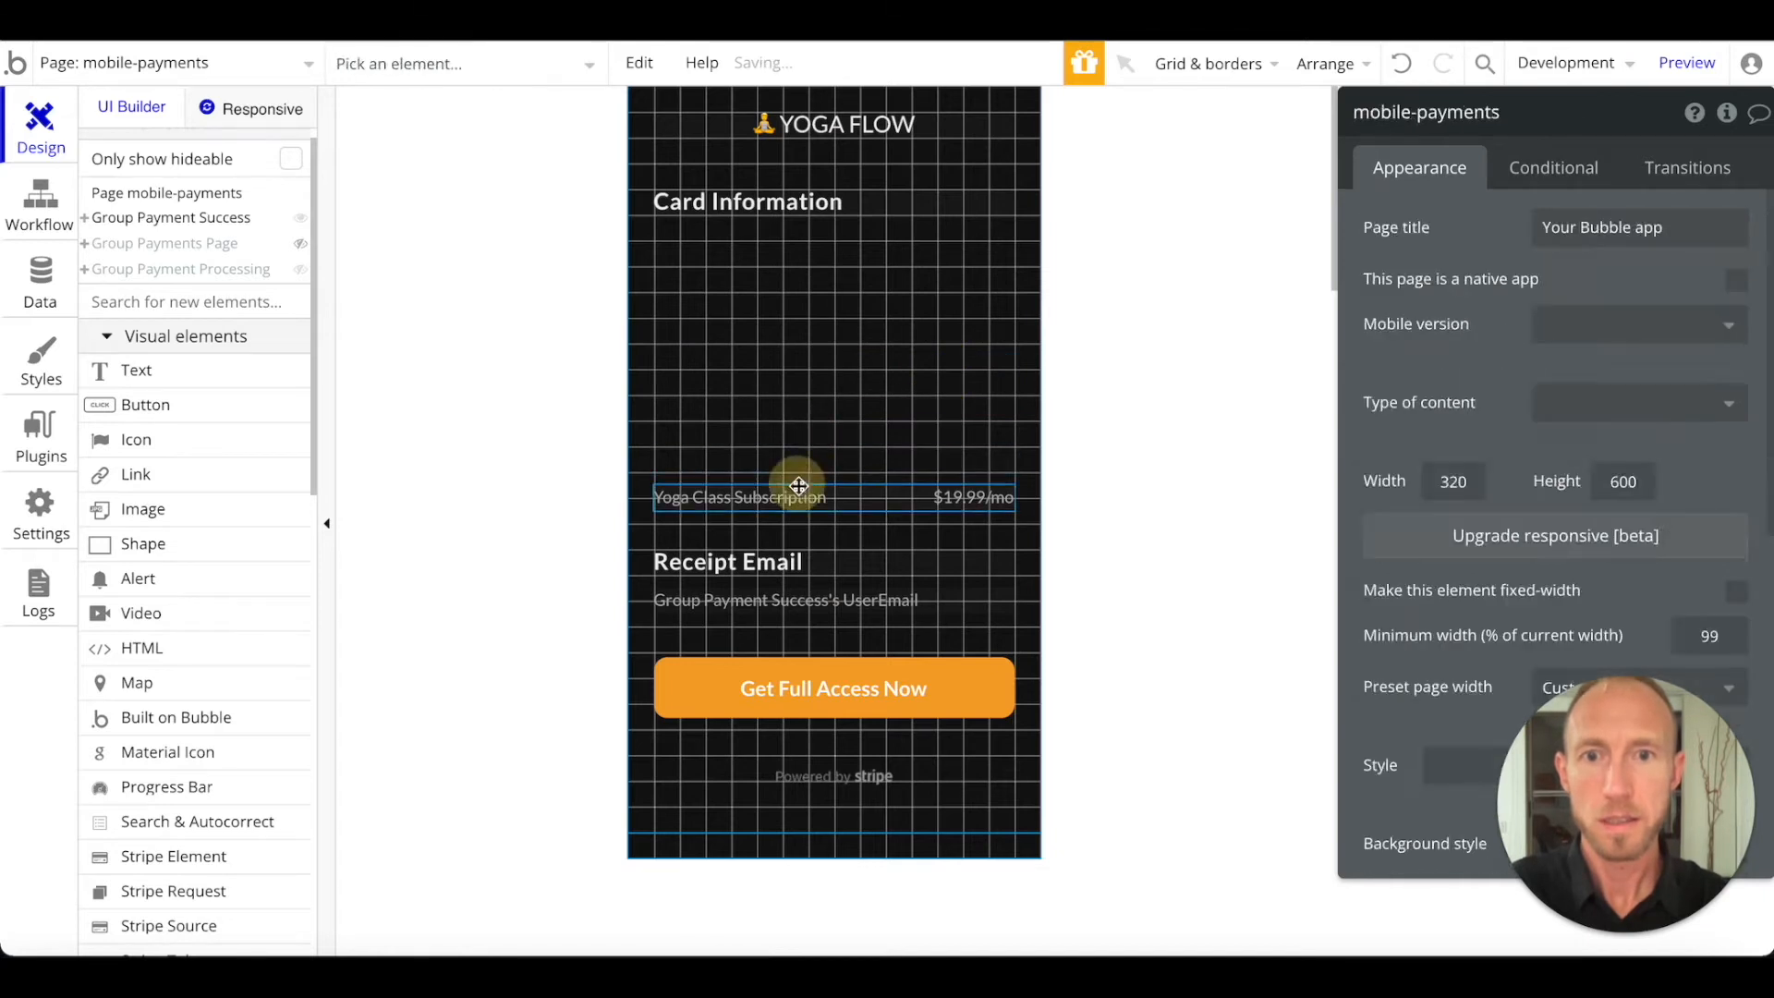
left_click(833, 687)
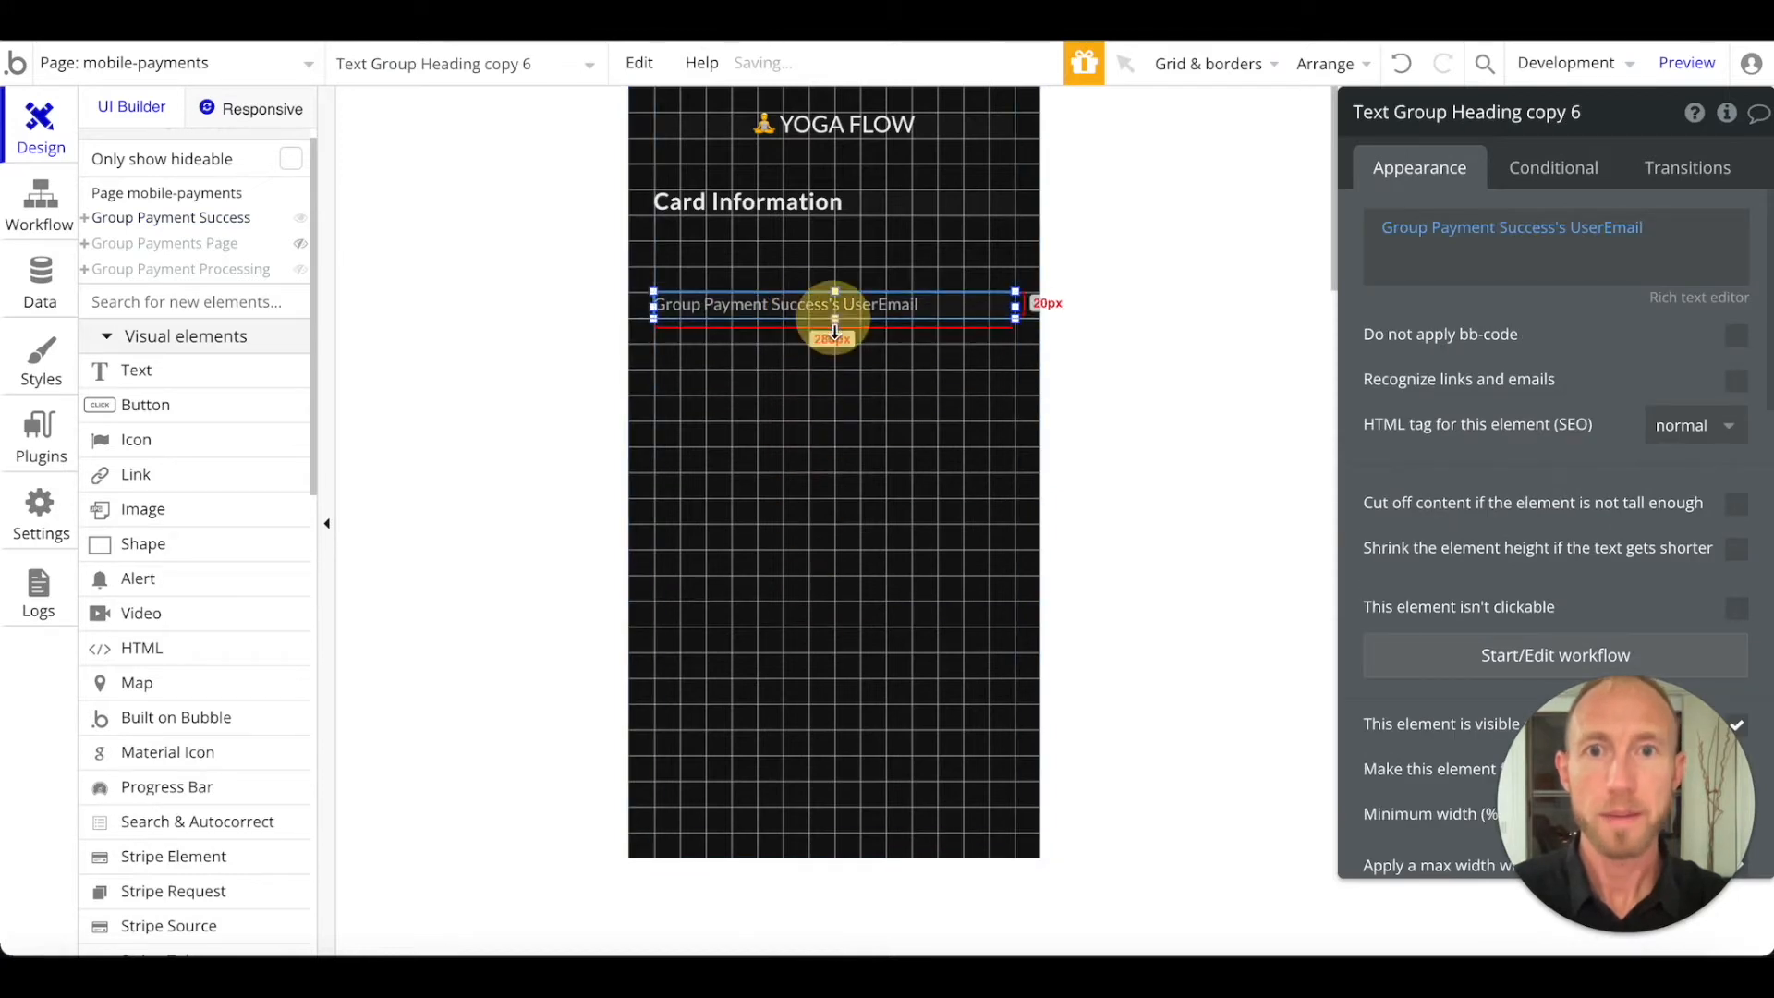
Step: Change the Card Information heading to a centre-aligned 'Success!'
left_click(746, 201)
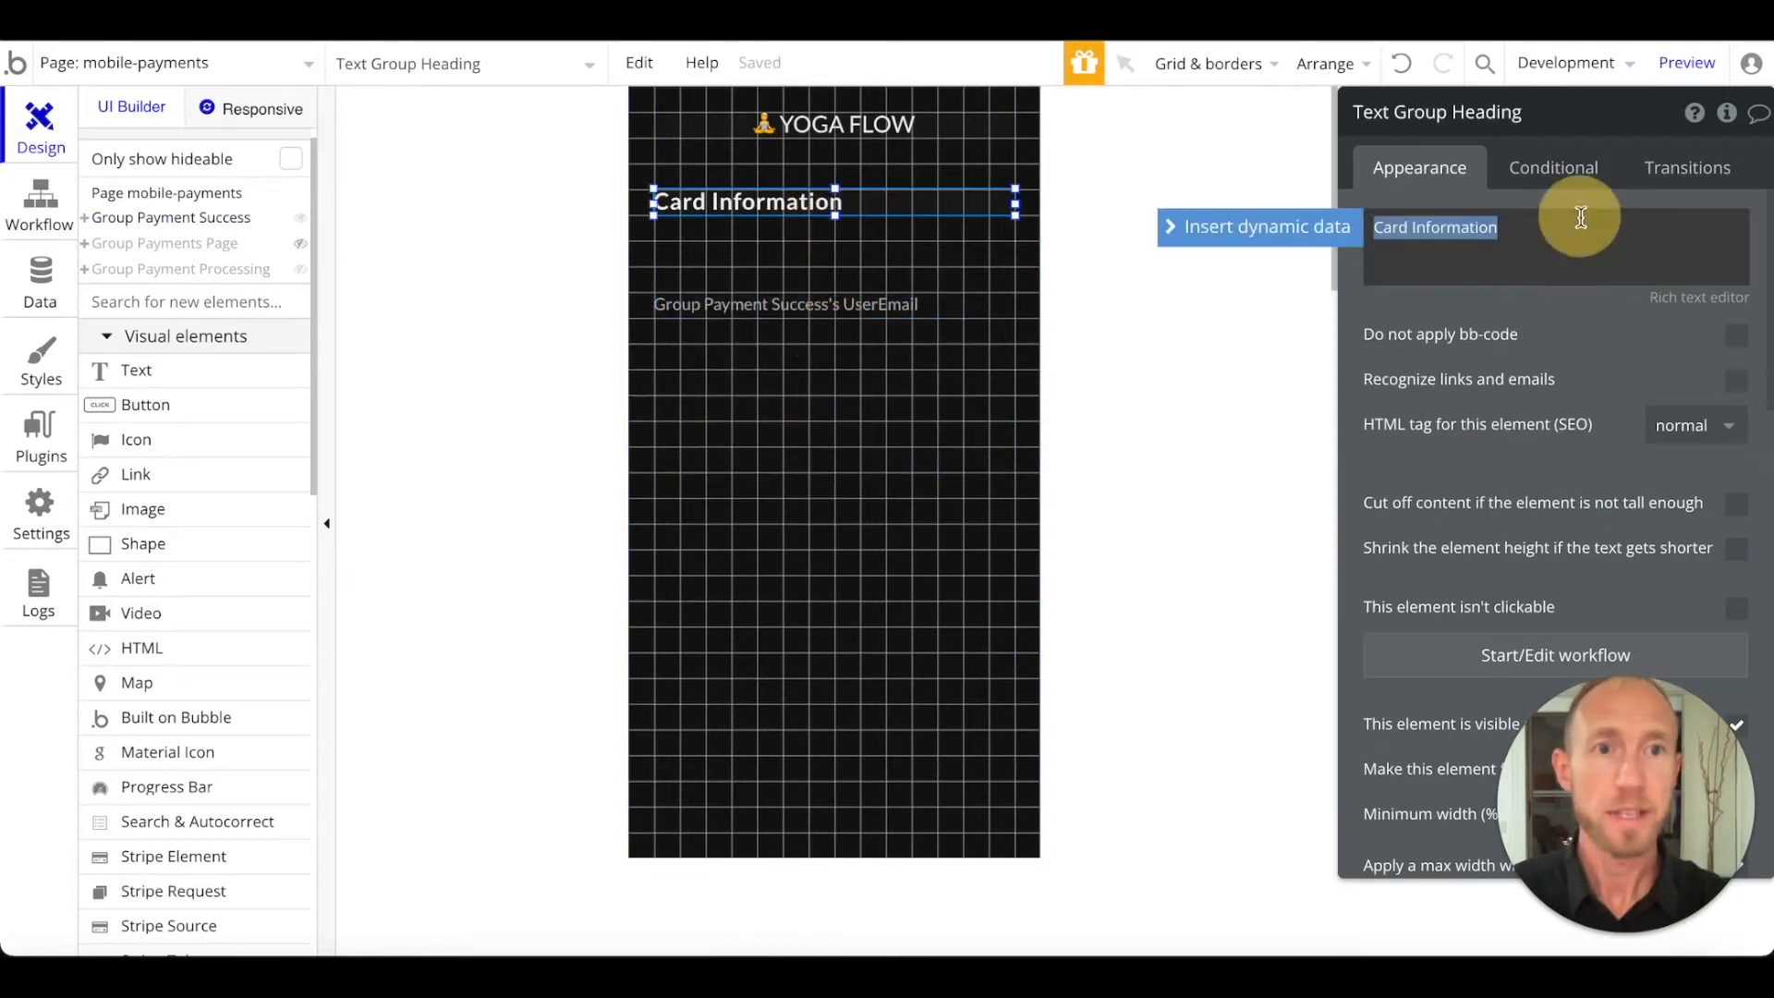
scroll("down", 3)
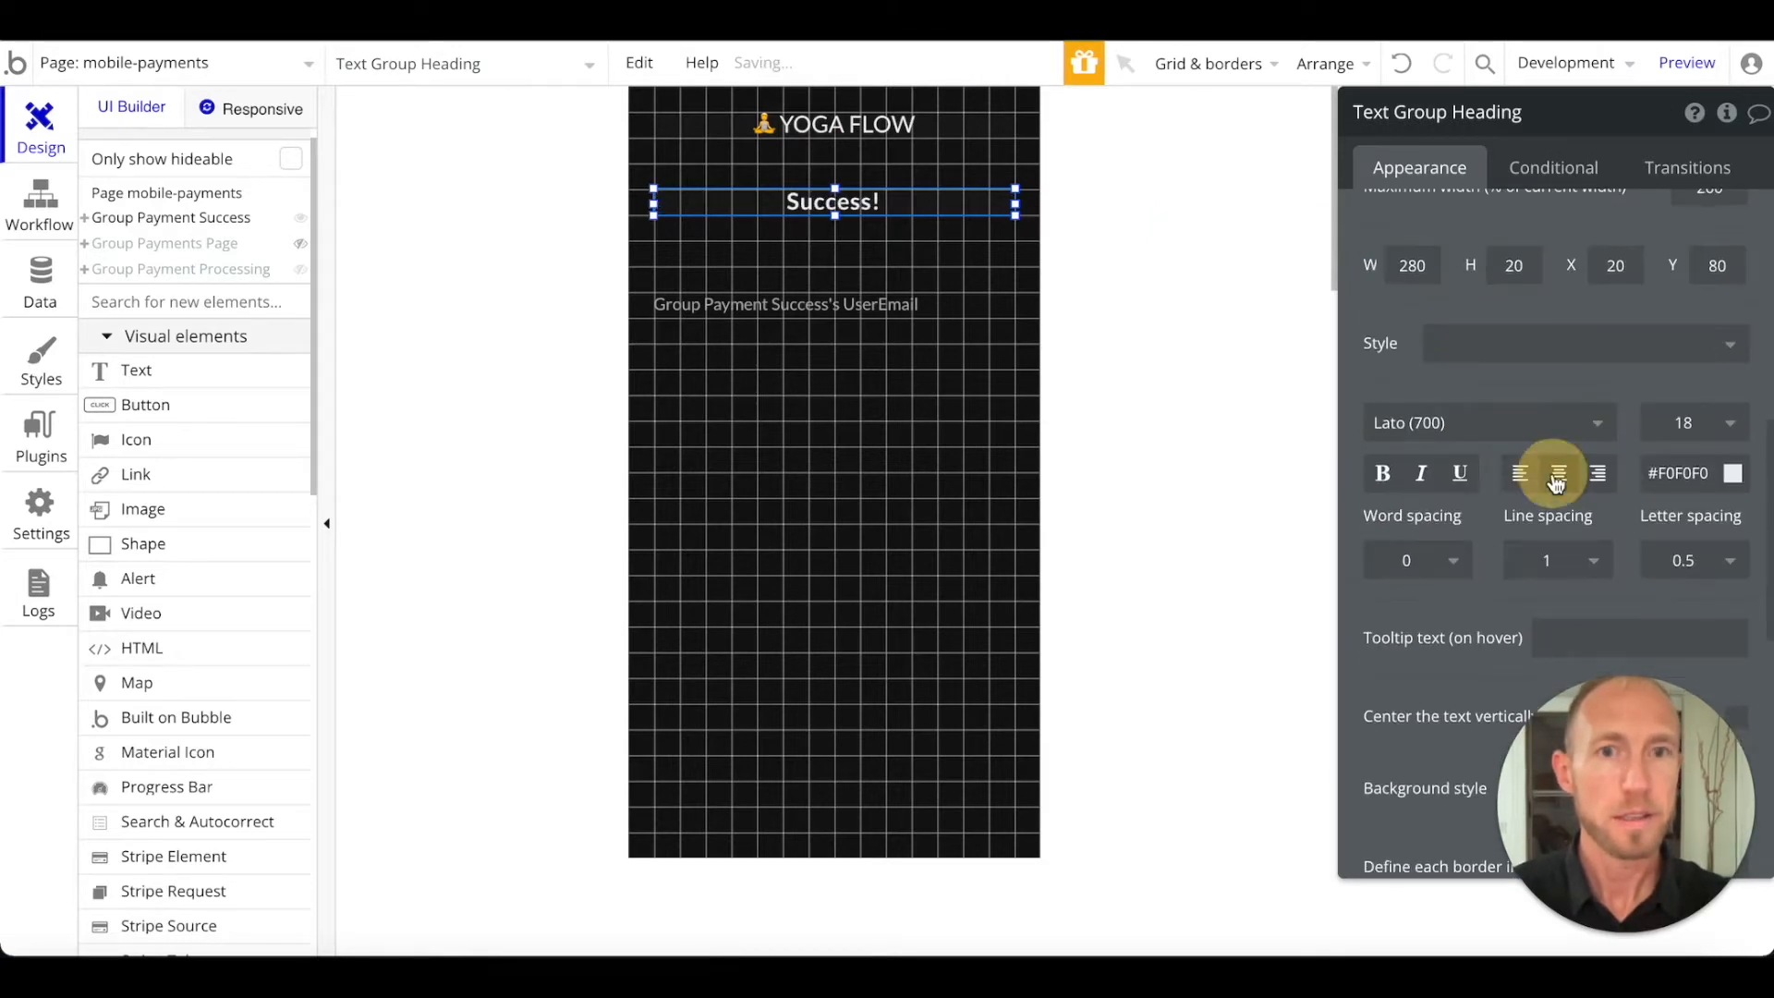
left_click(783, 303)
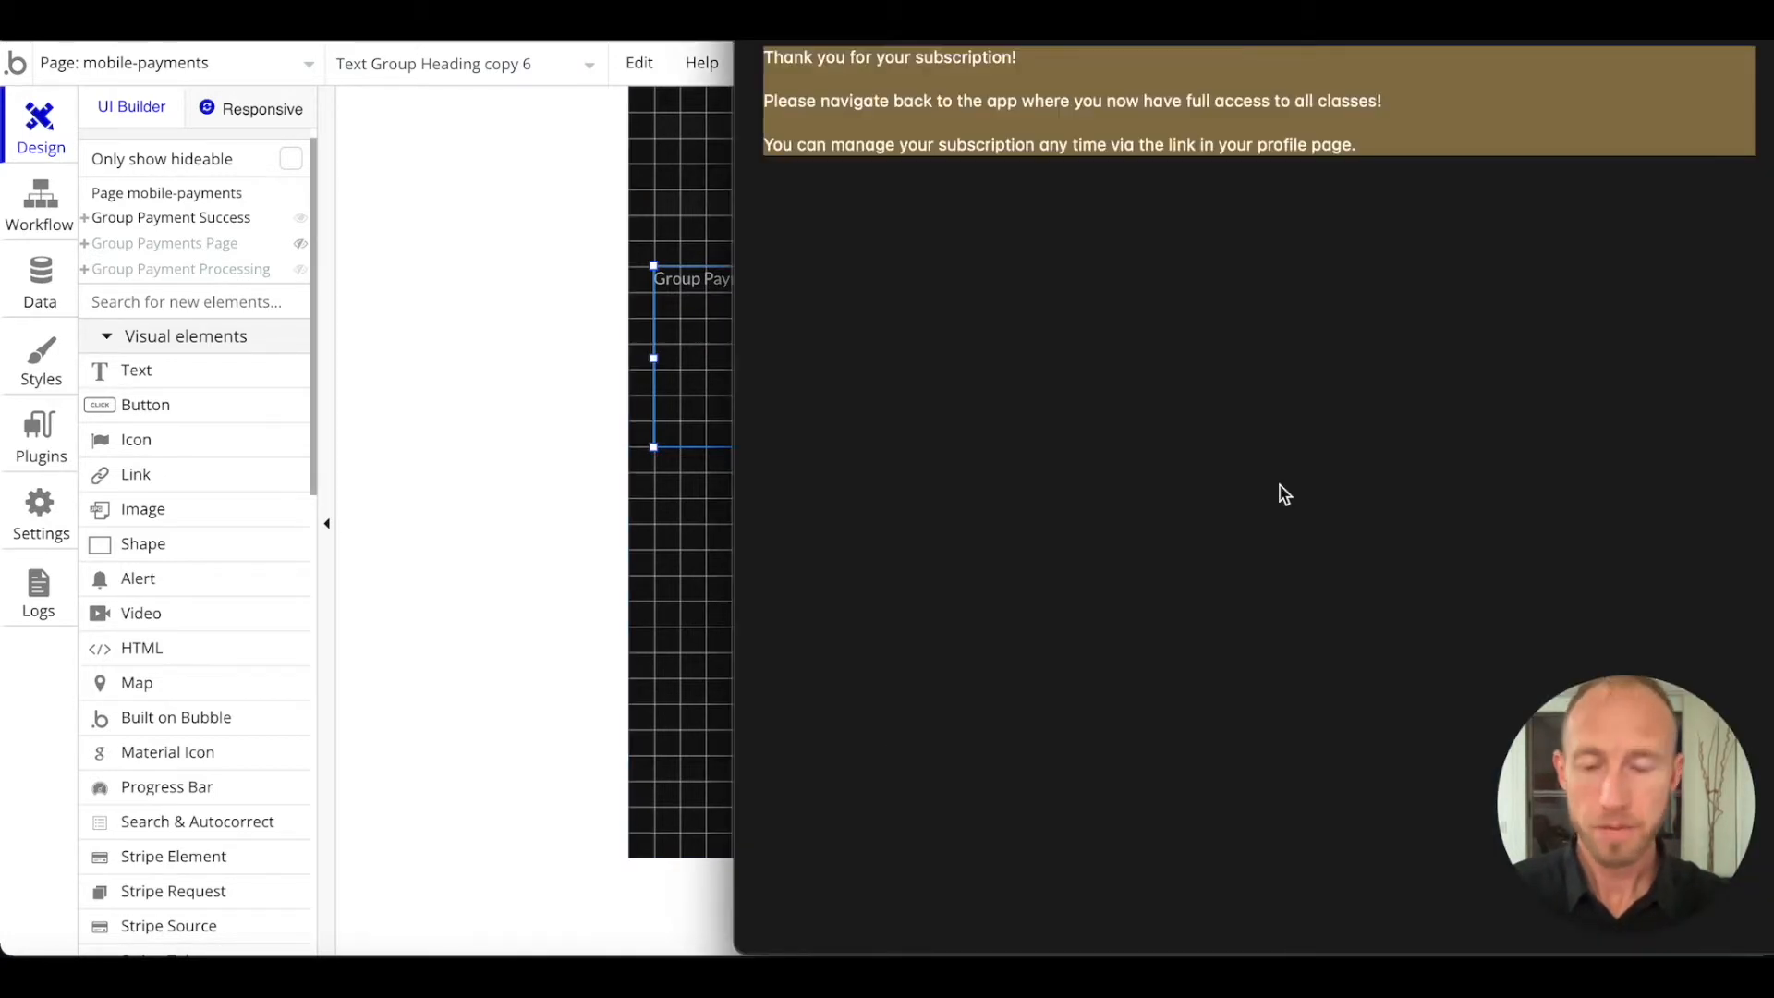
mouse_move(569, 354)
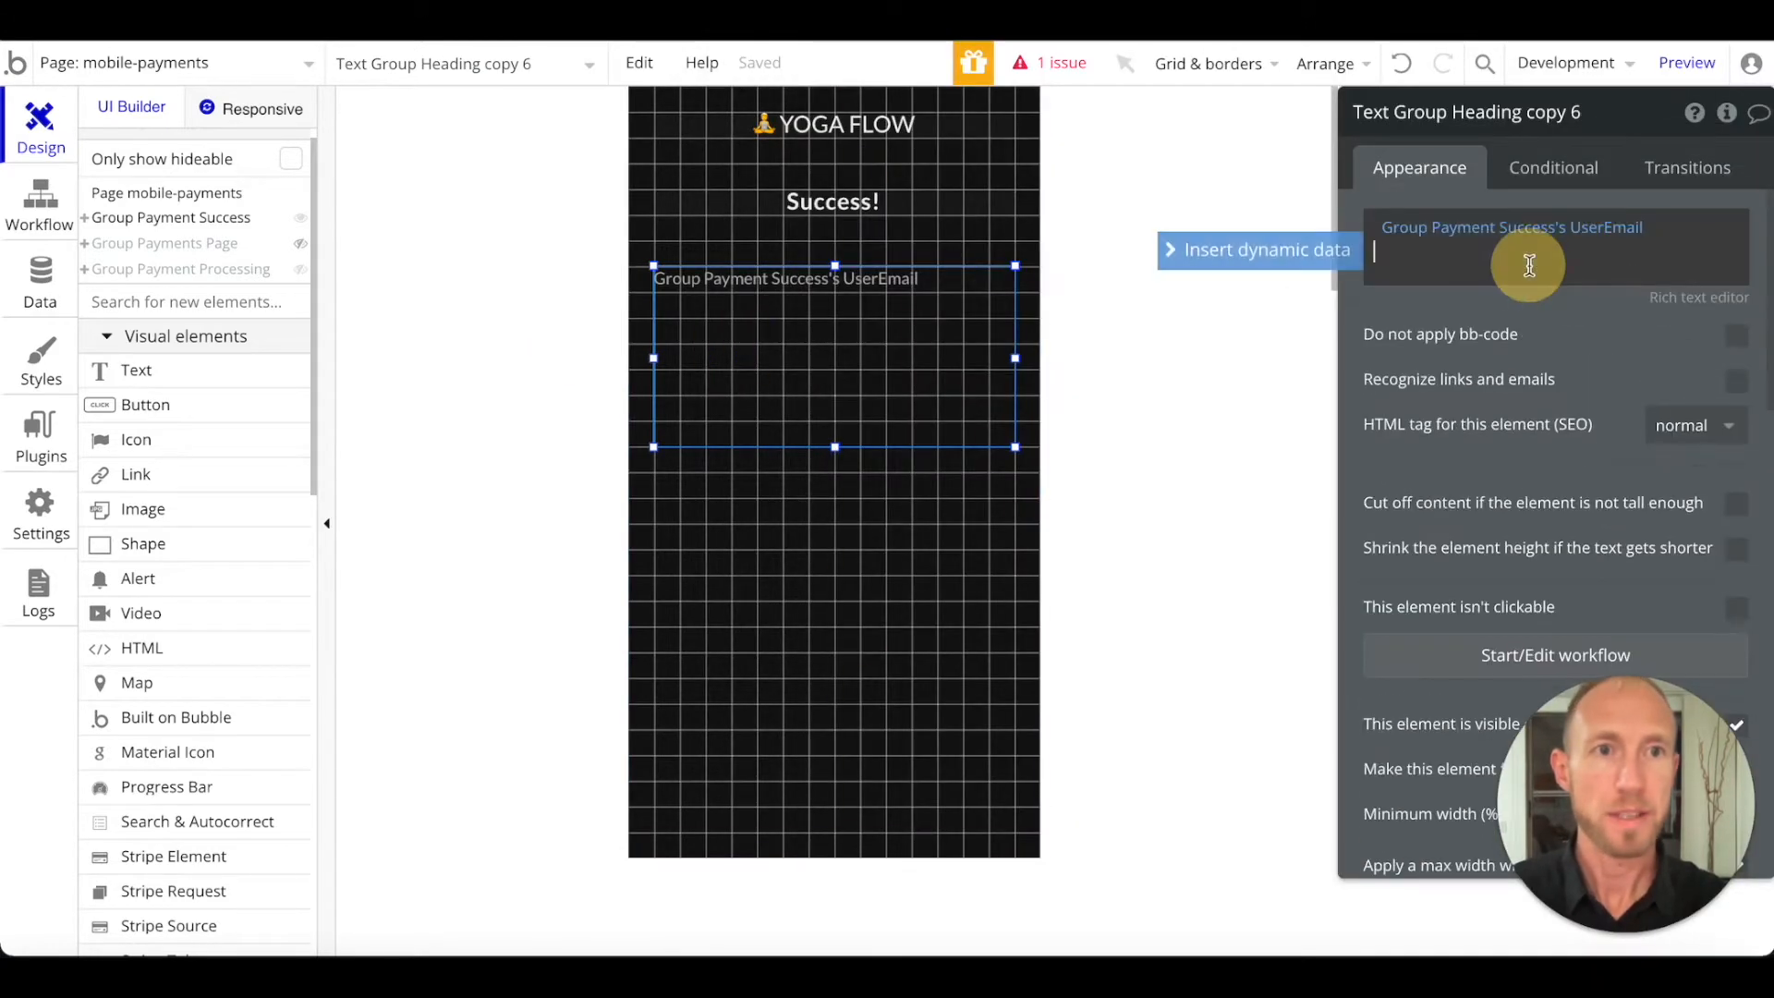
Step: Clear the user-email dynamic expression so the thank-you message can replace it
right_click(1510, 226)
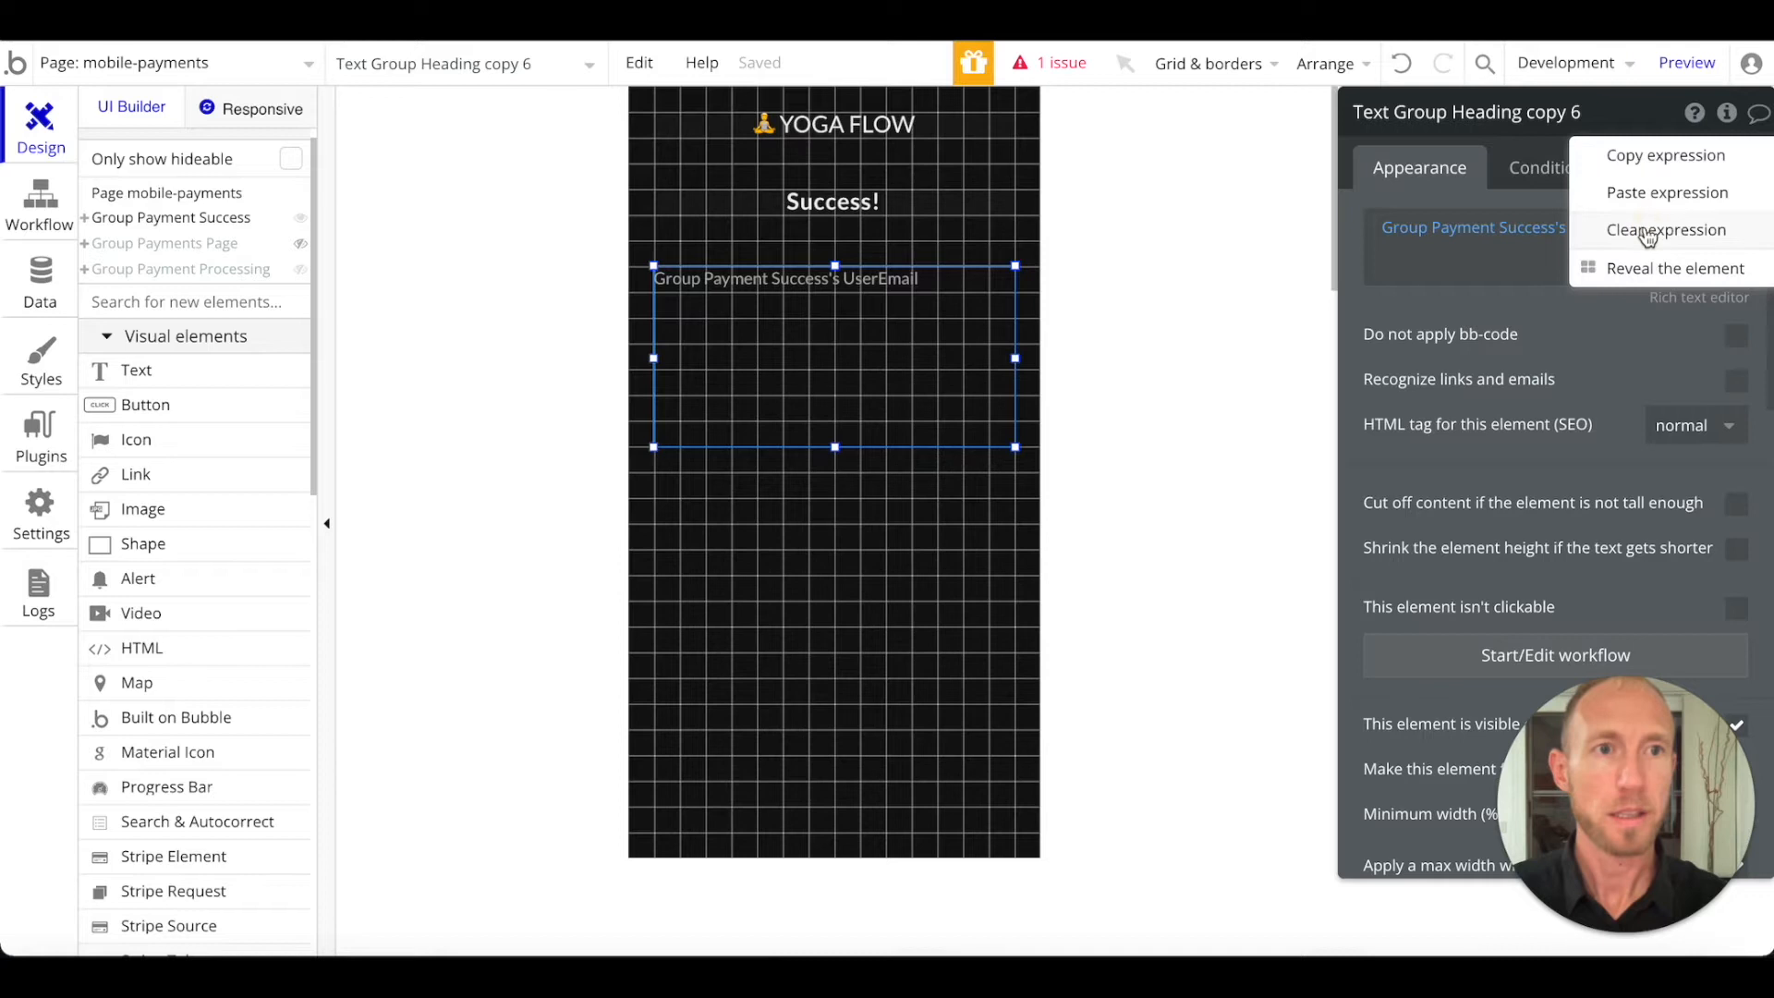
left_click(1665, 229)
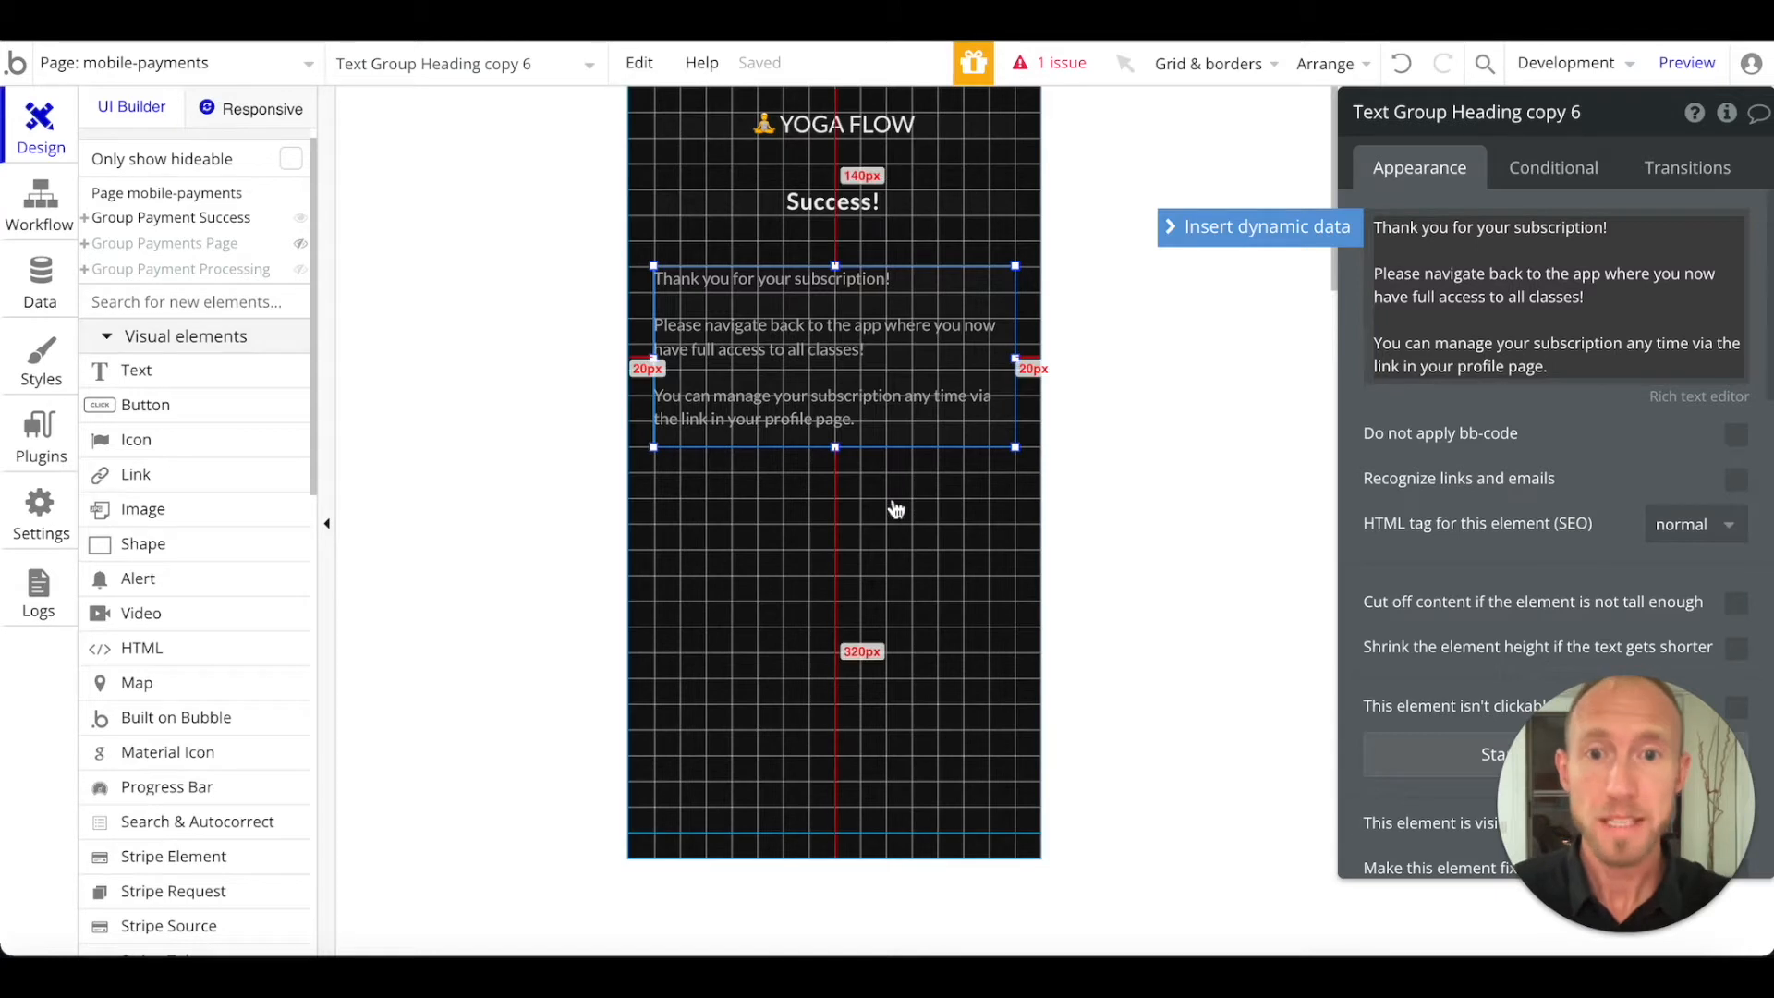
Step: Add a Show step after step 7 targeting Group Payment Success, then launch the preview
left_click(174, 218)
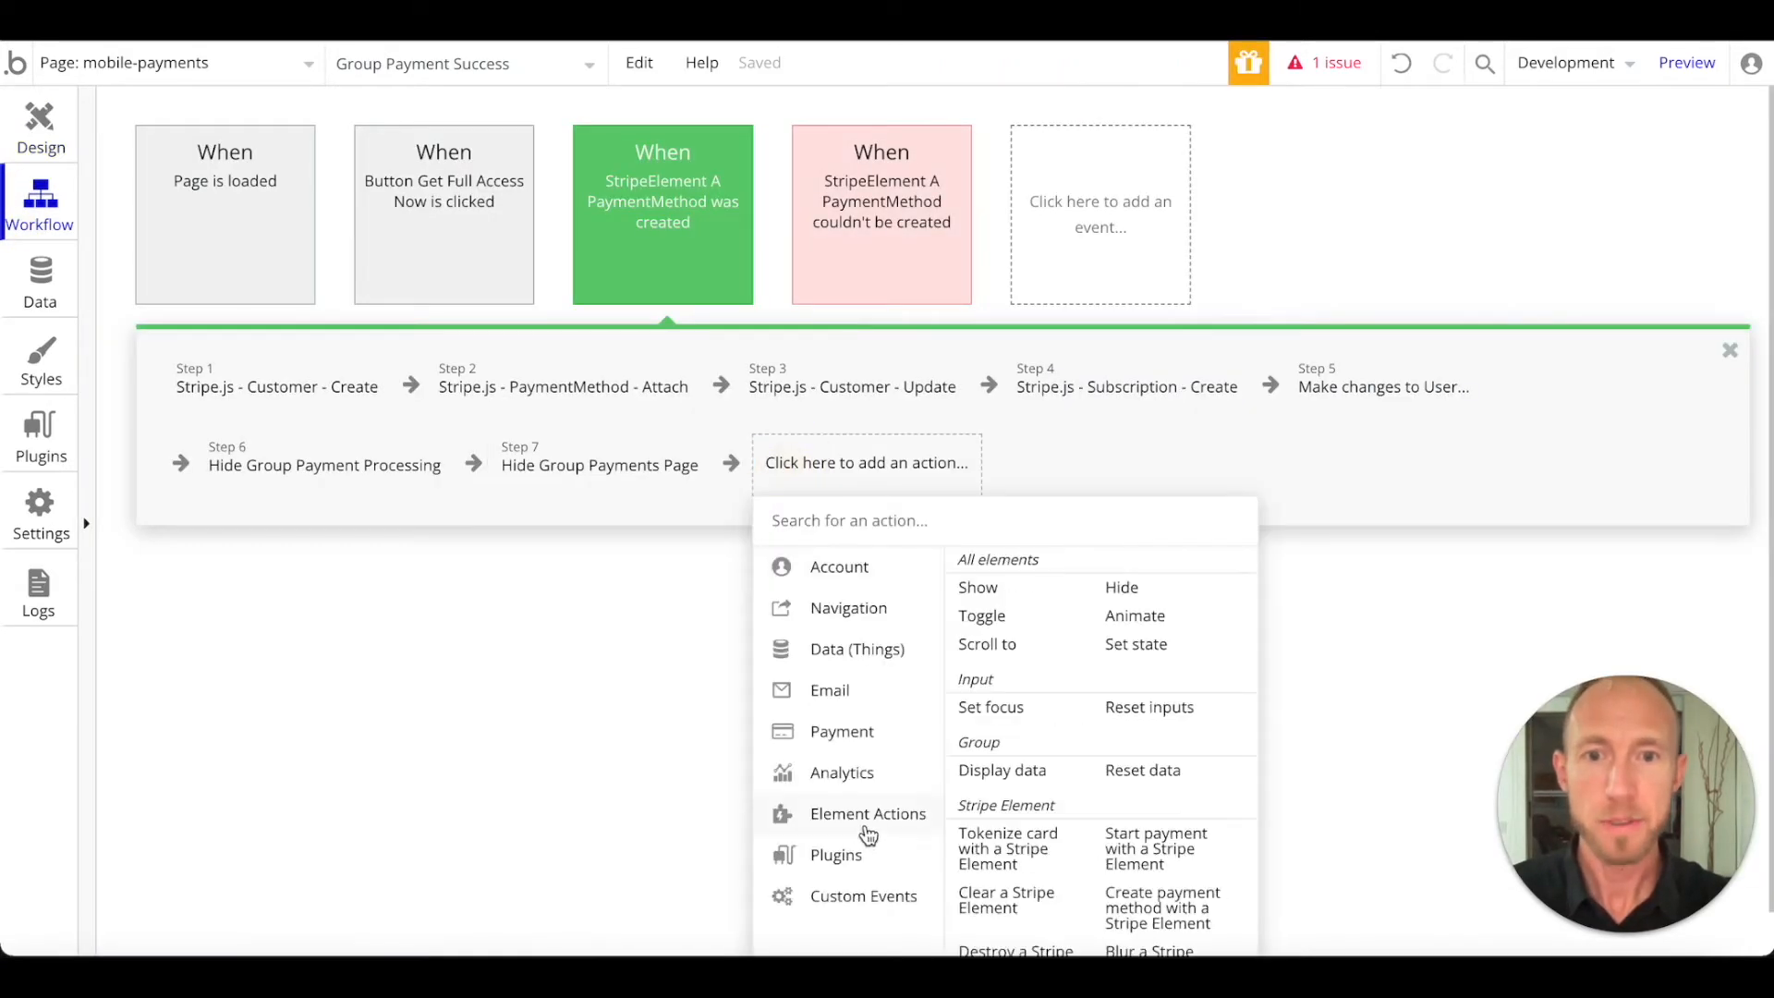
left_click(975, 587)
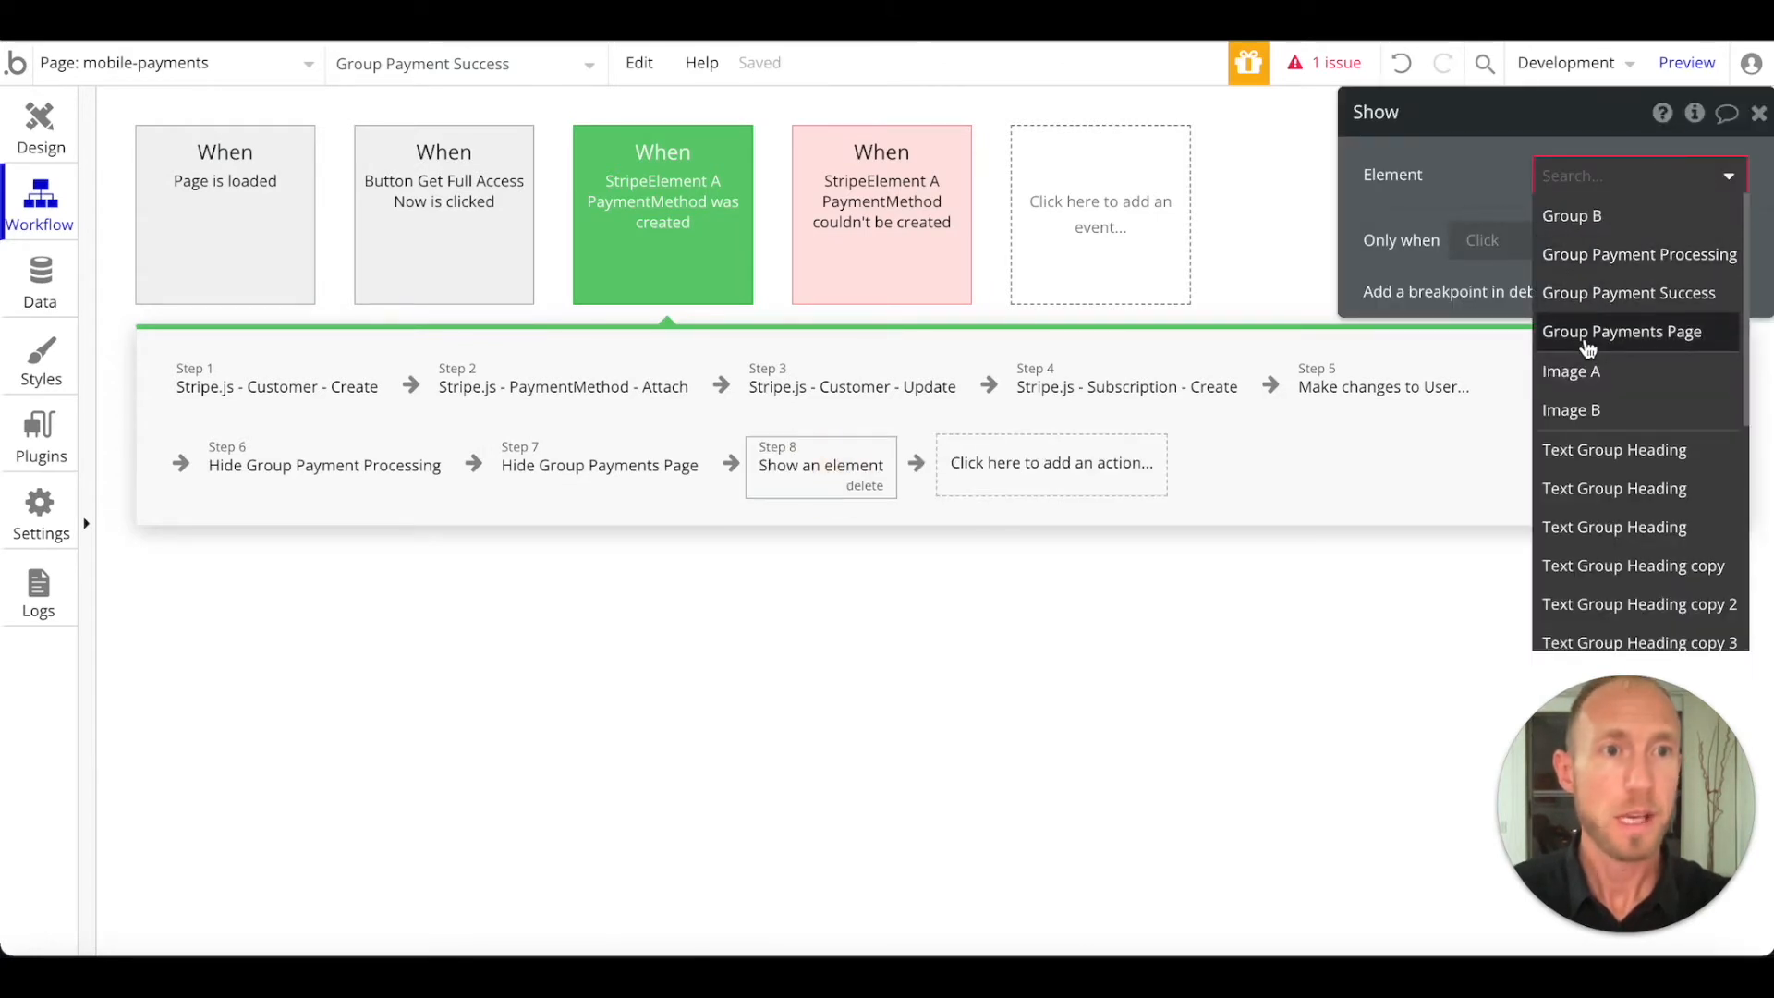
left_click(1626, 291)
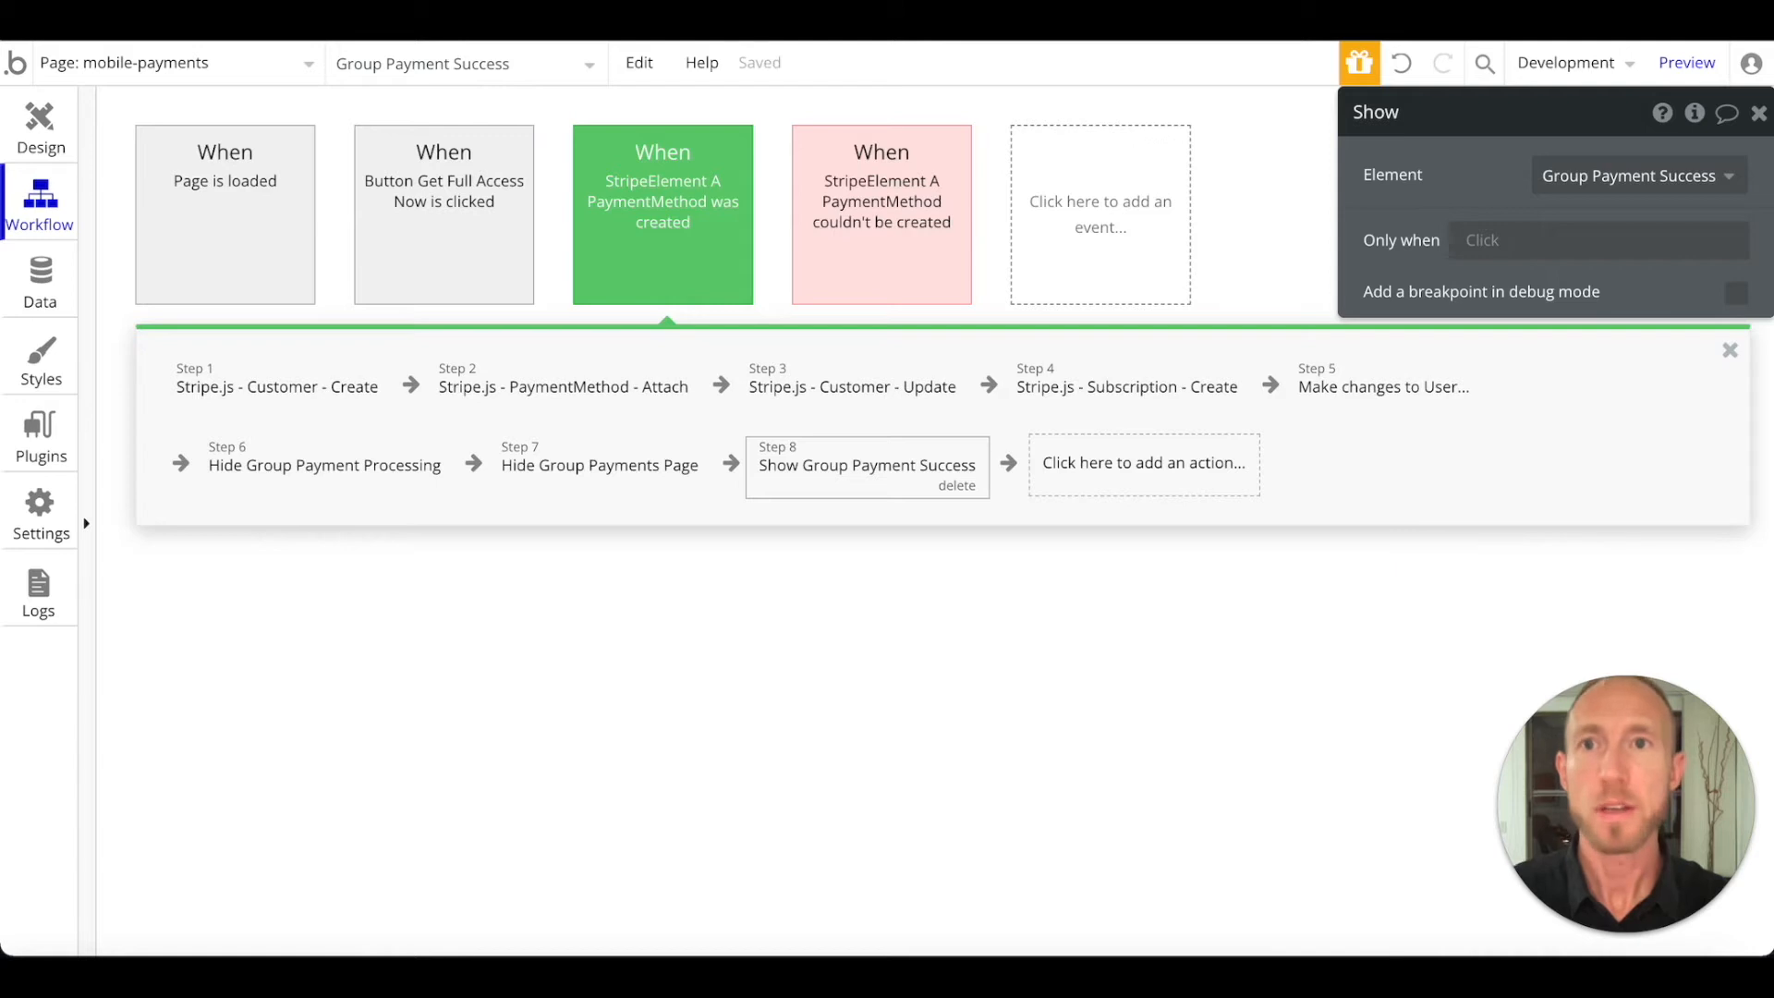
left_click(1685, 63)
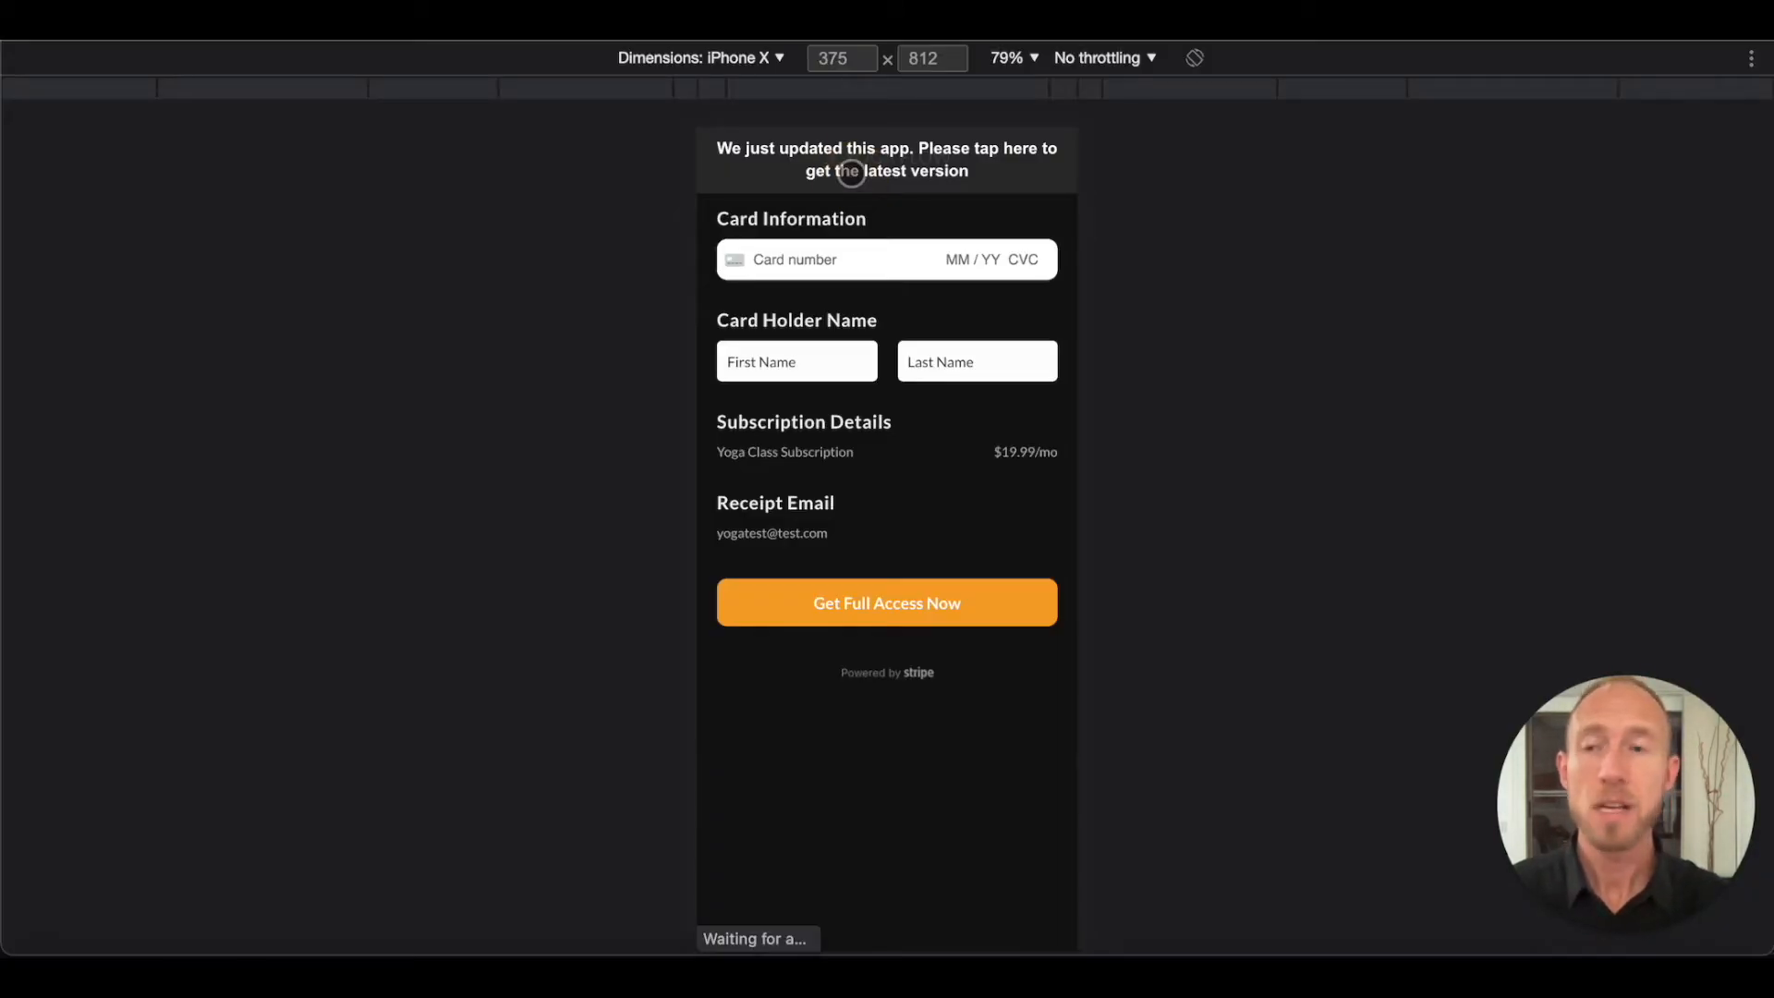
Step: Untick 'visible on page load' for Group Payment Success and relaunch the preview
left_click(887, 159)
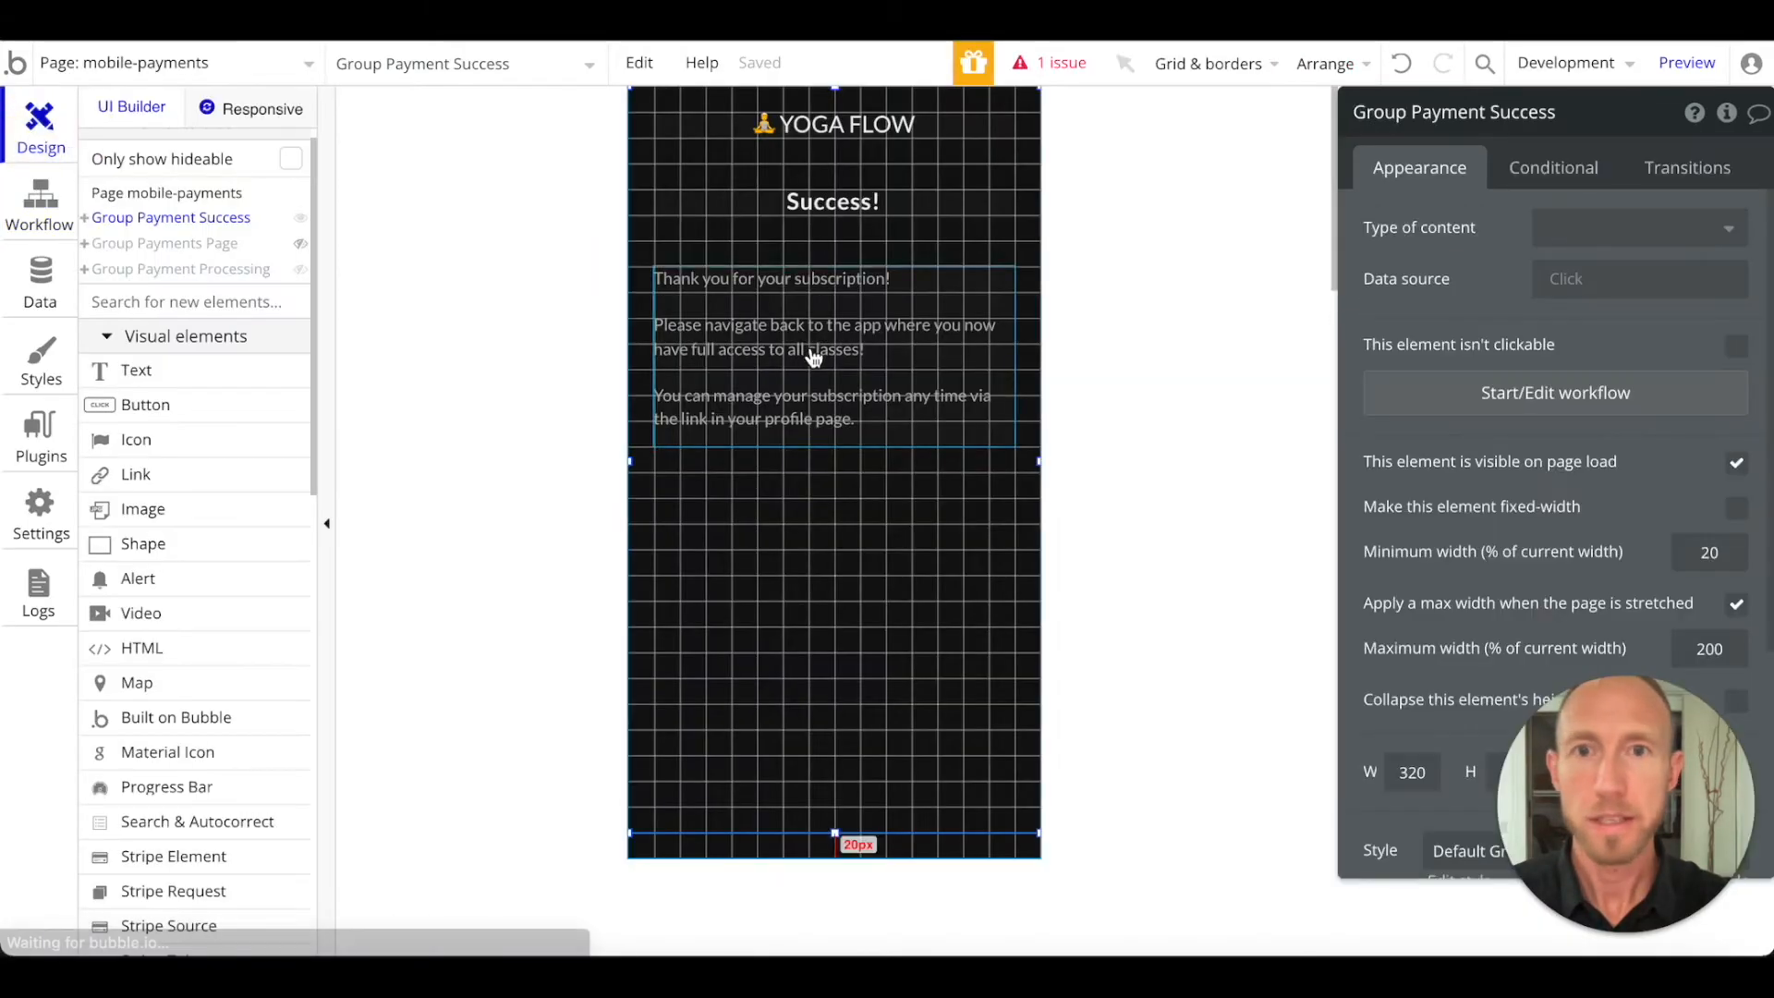
left_click(1737, 460)
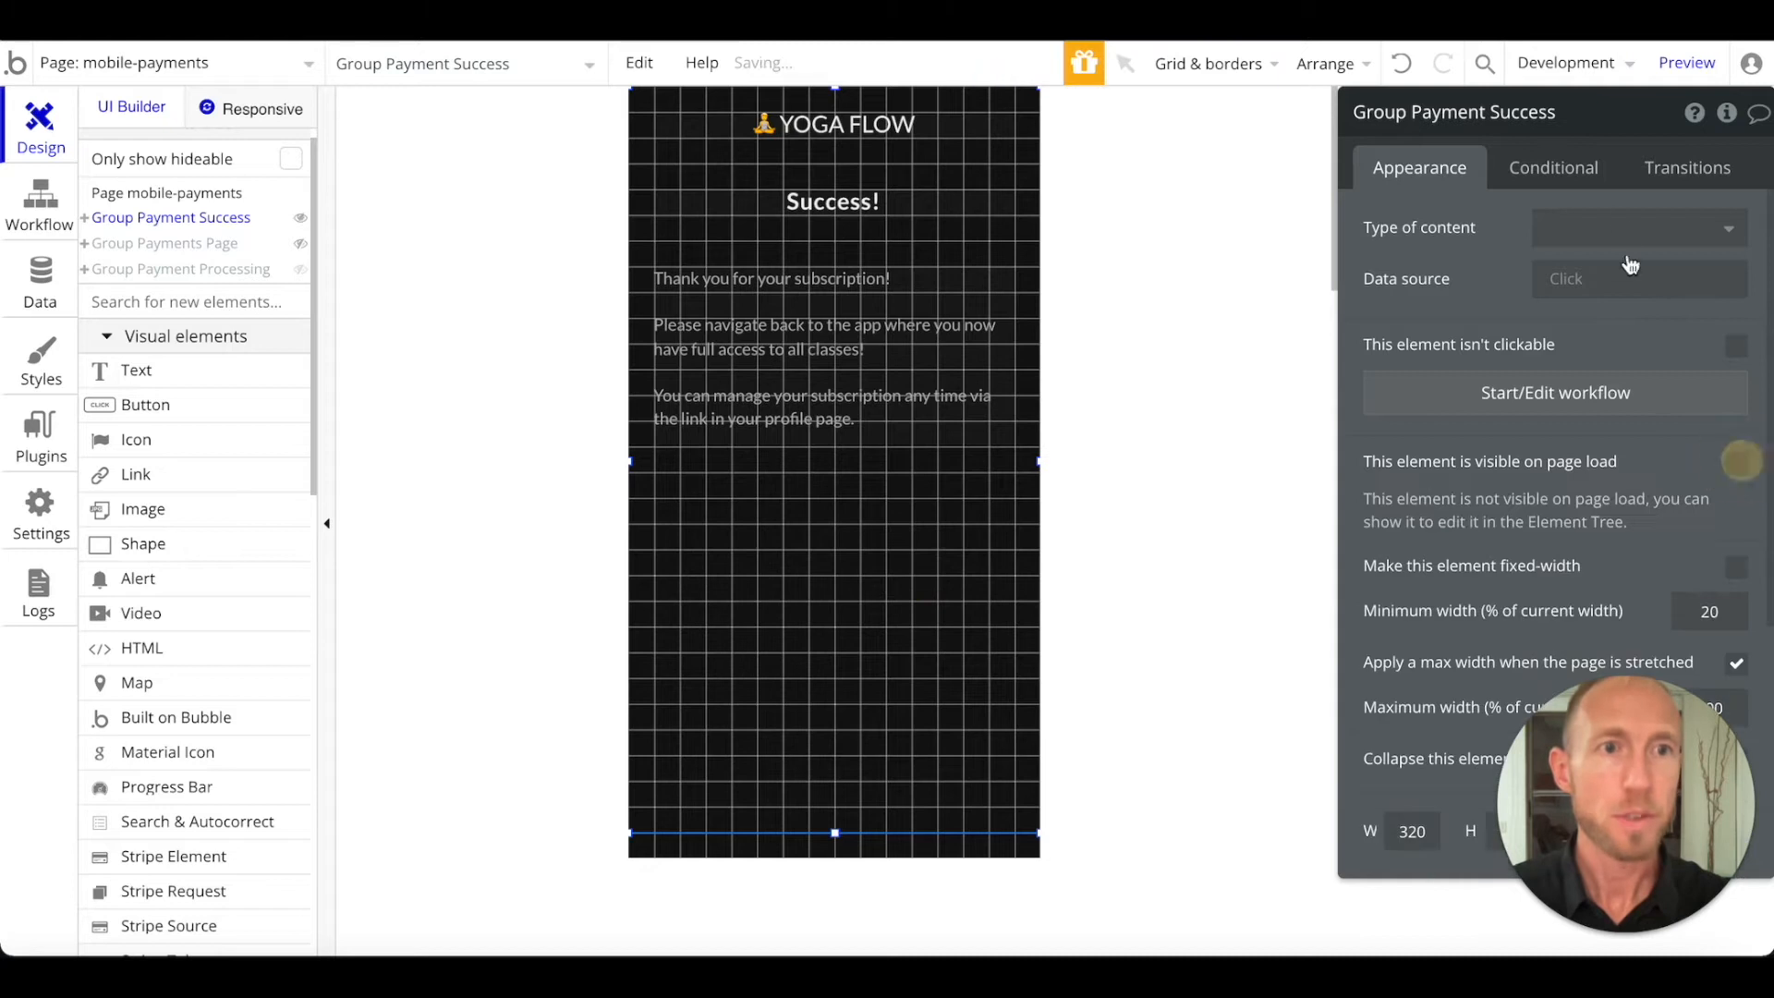
left_click(1685, 63)
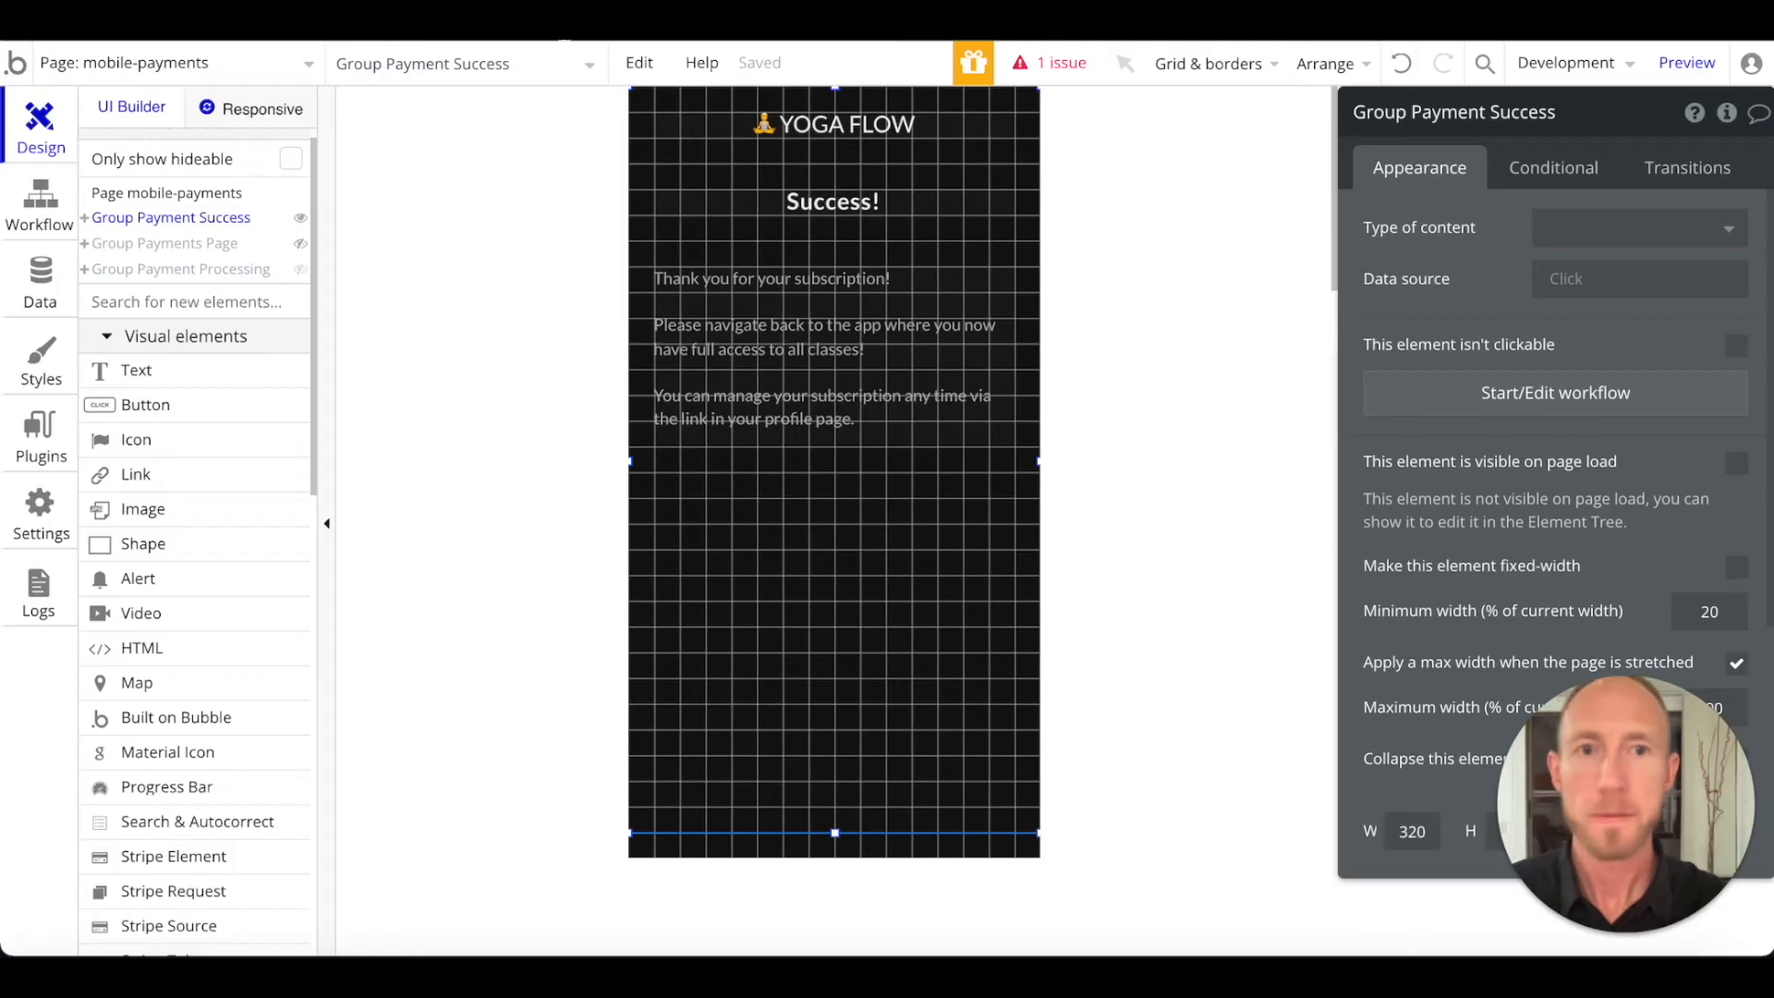
left_click(1684, 63)
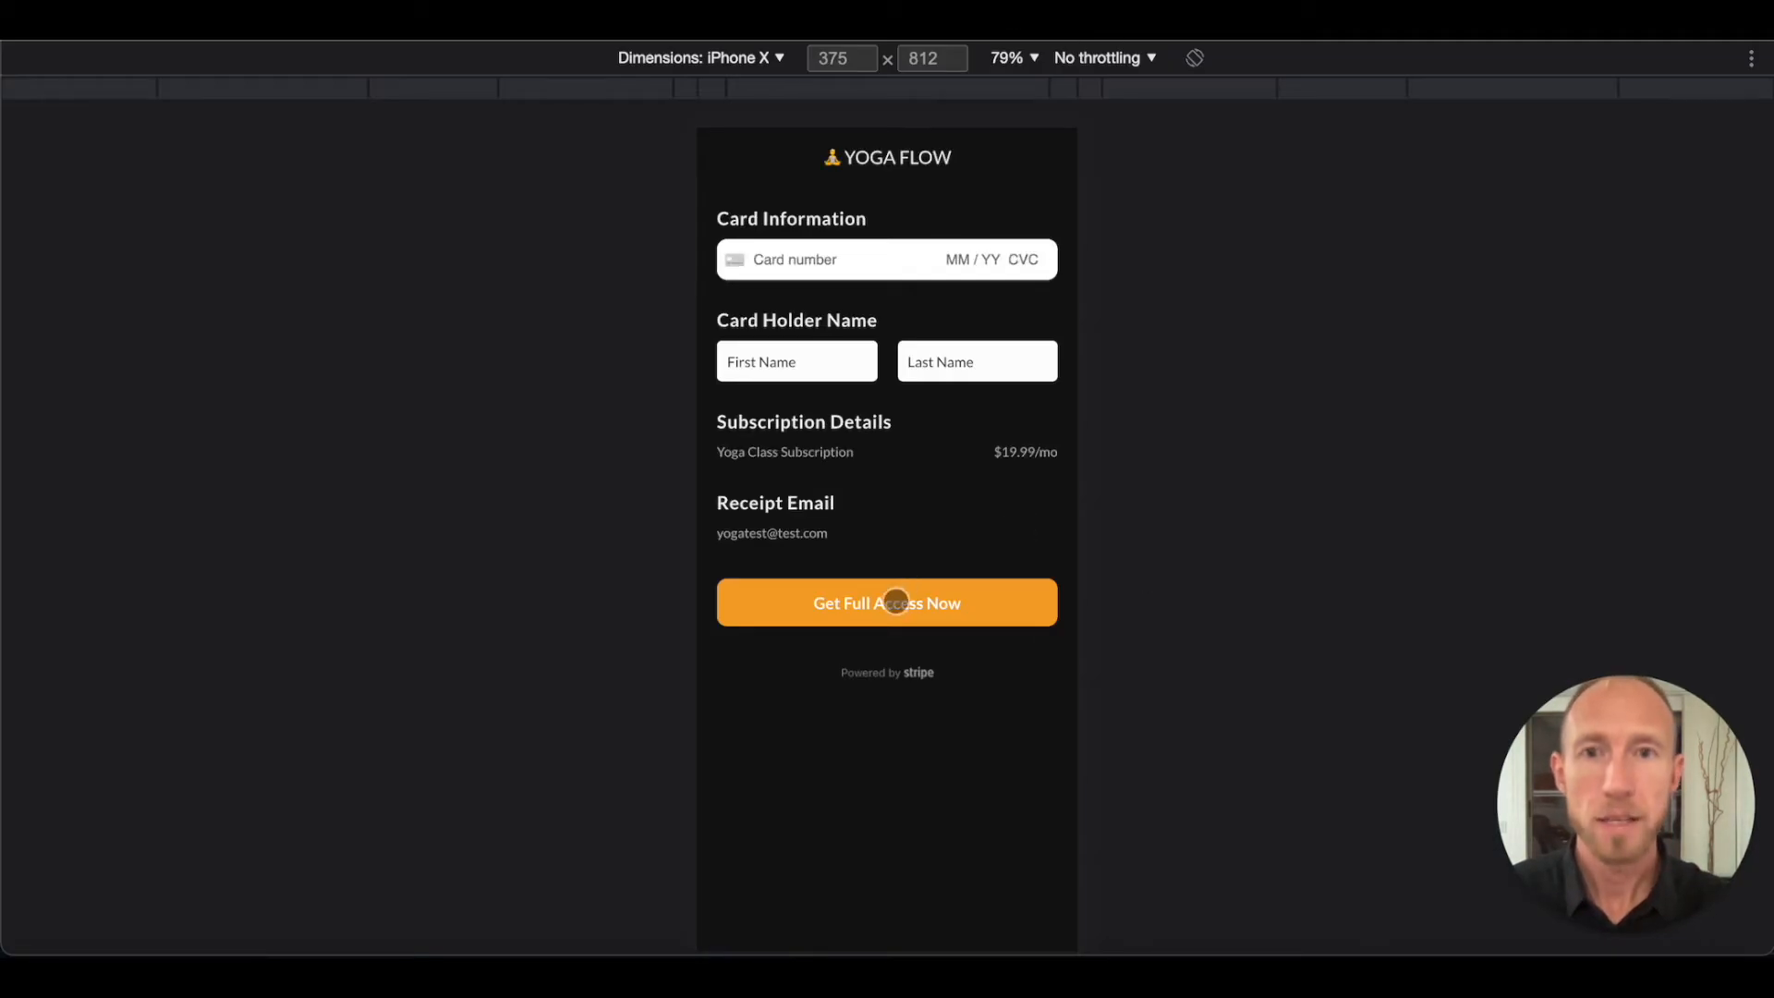
Step: Enter test card 4242 4242 with names FirstTest LastTest and submit via Get Full Access Now
left_click(885, 602)
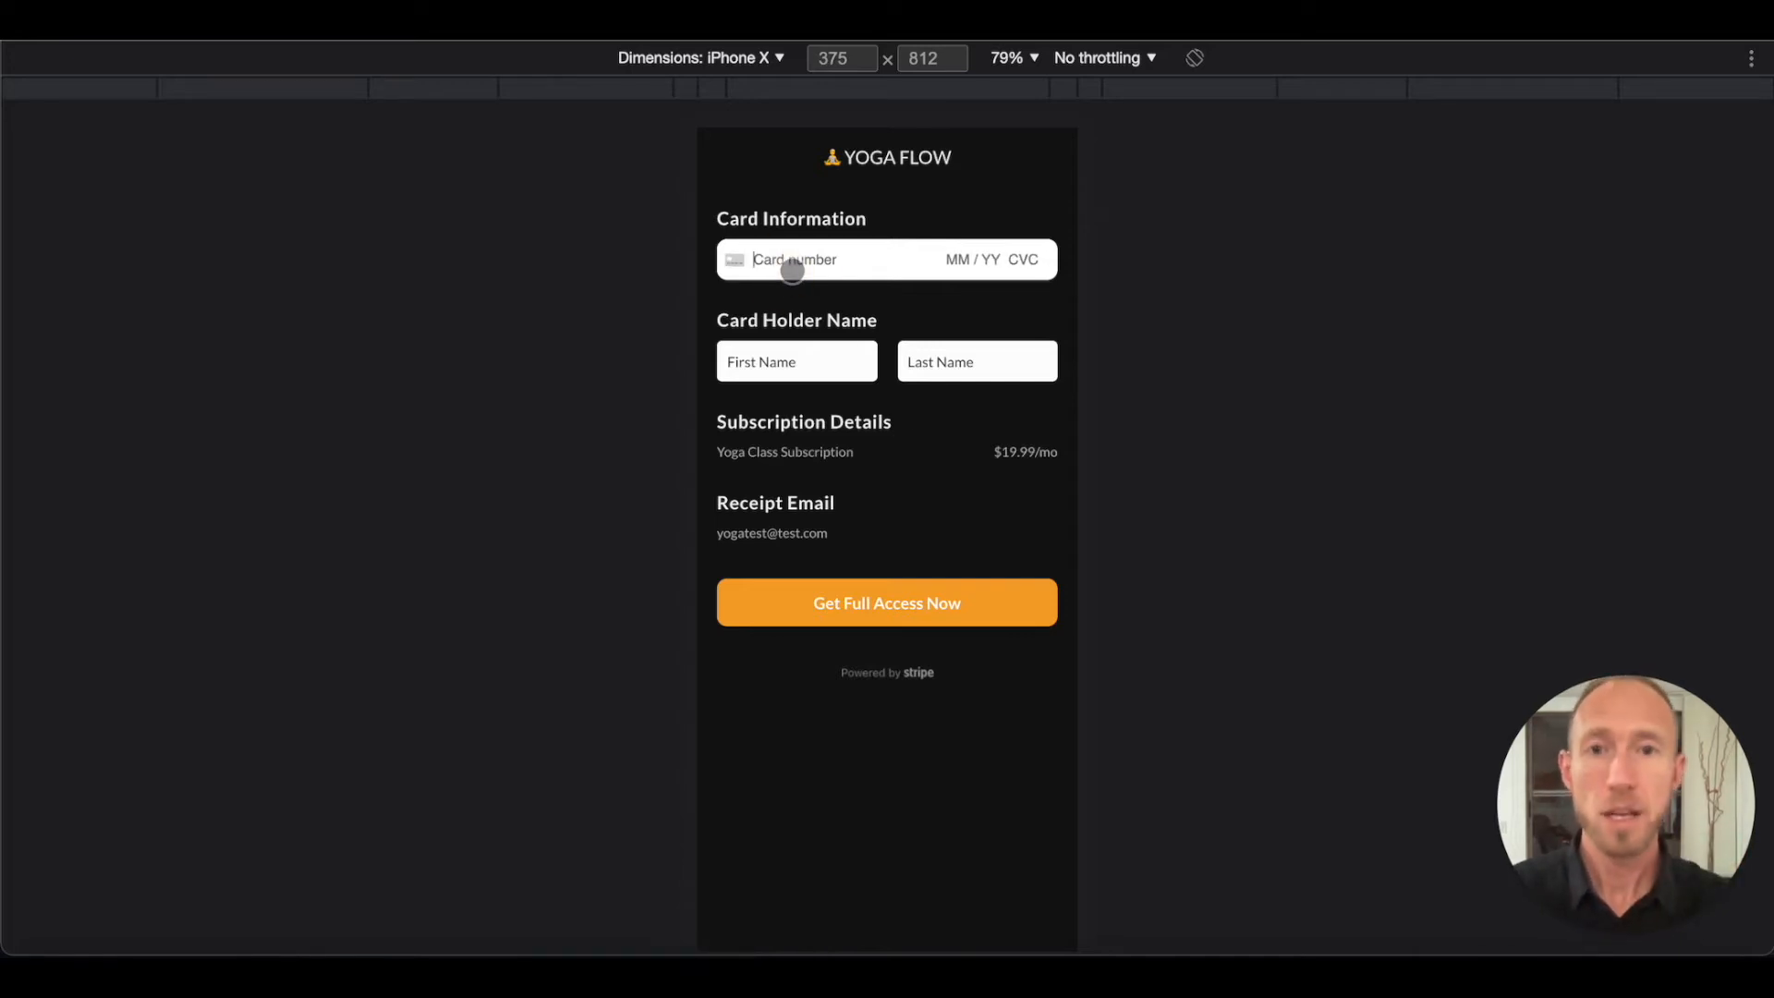
type("4242 4242 4242 4242")
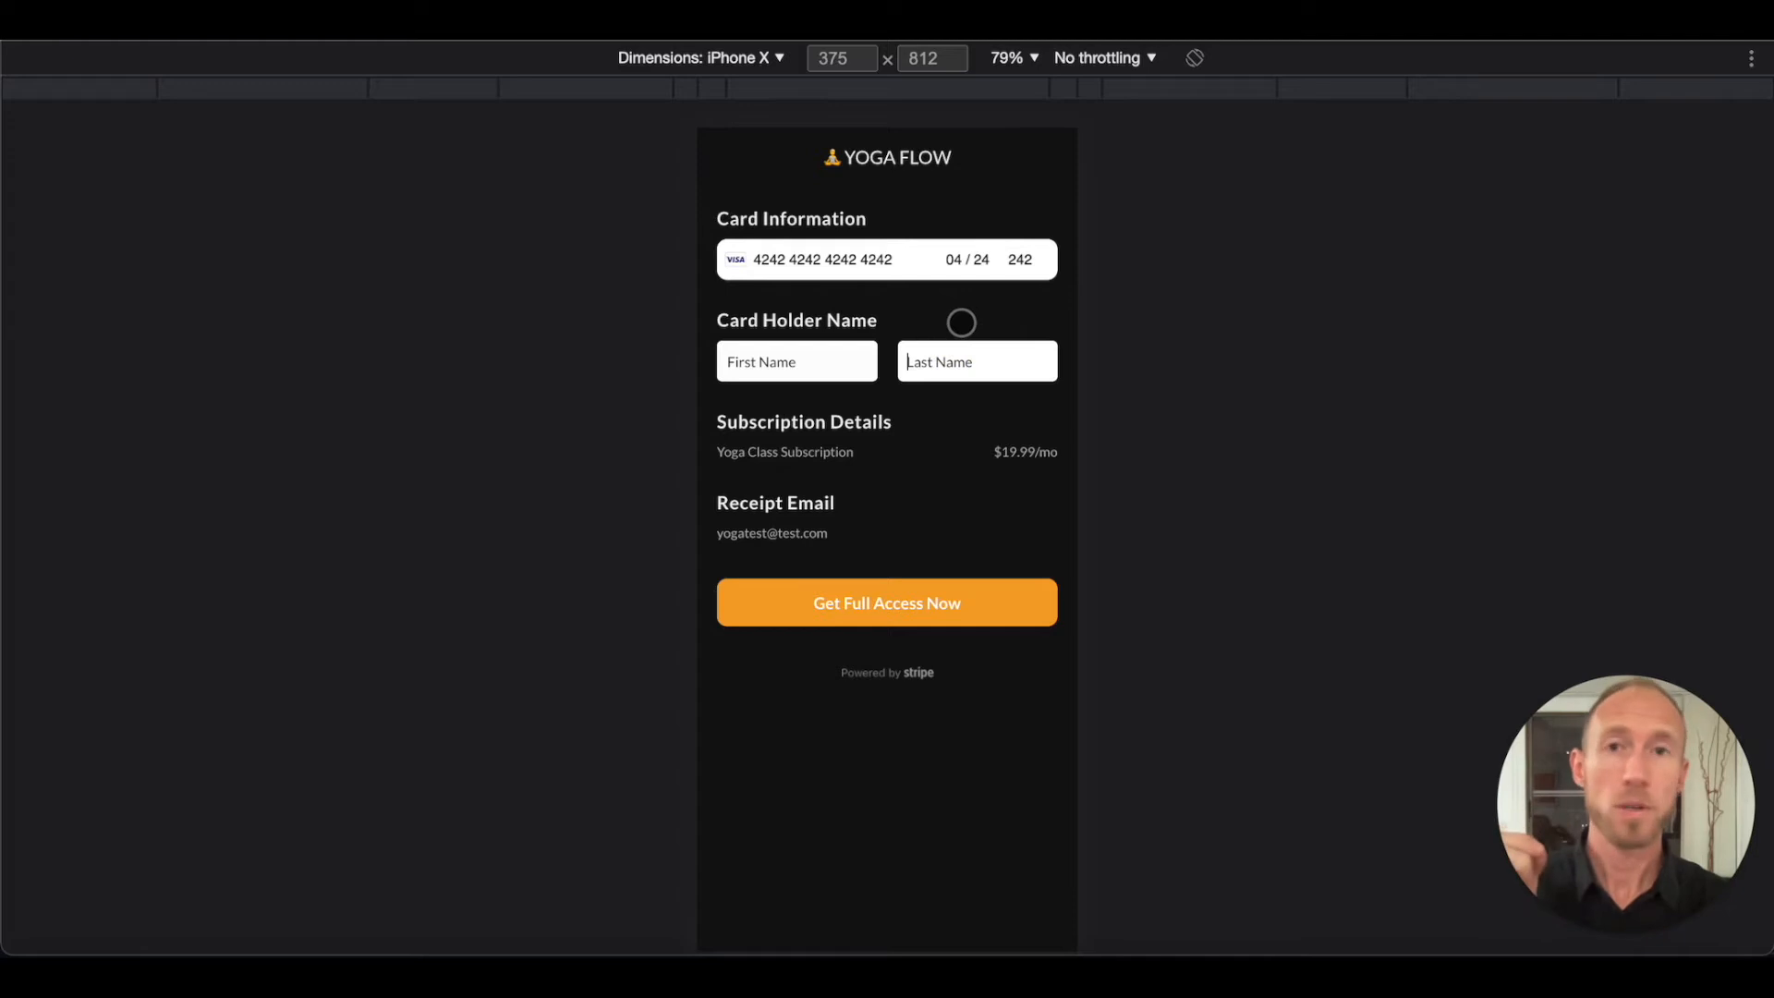
left_click(794, 360)
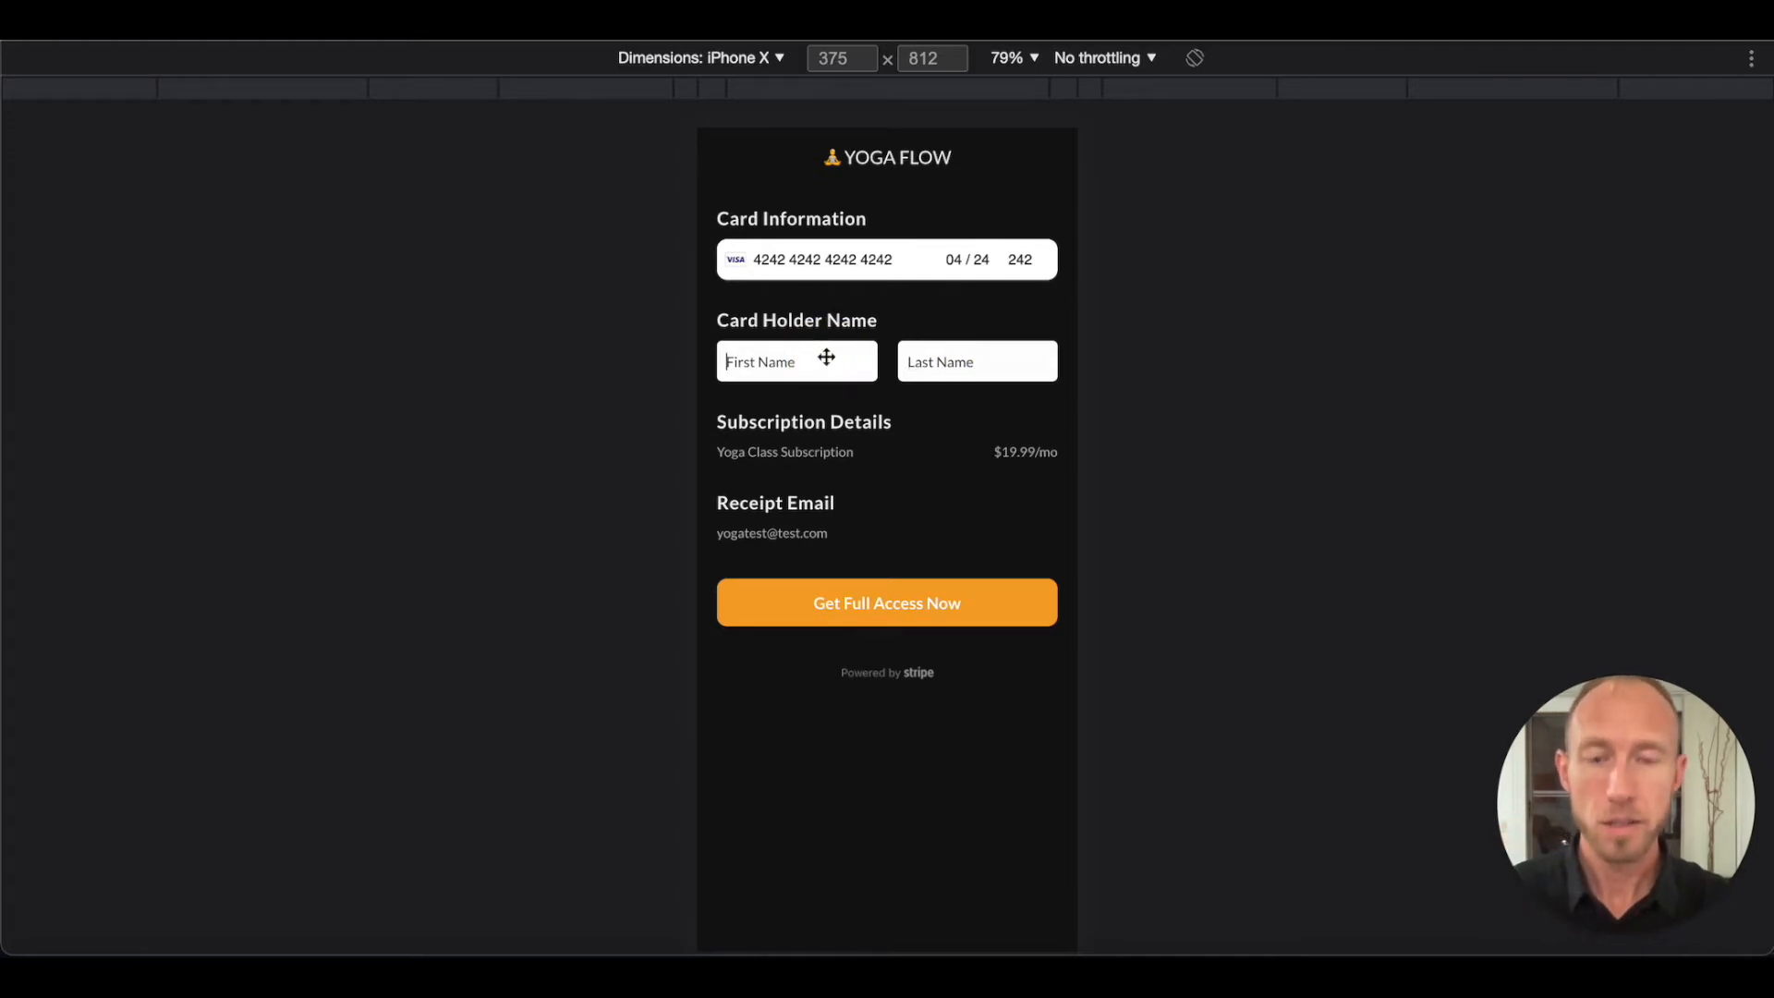
type("First")
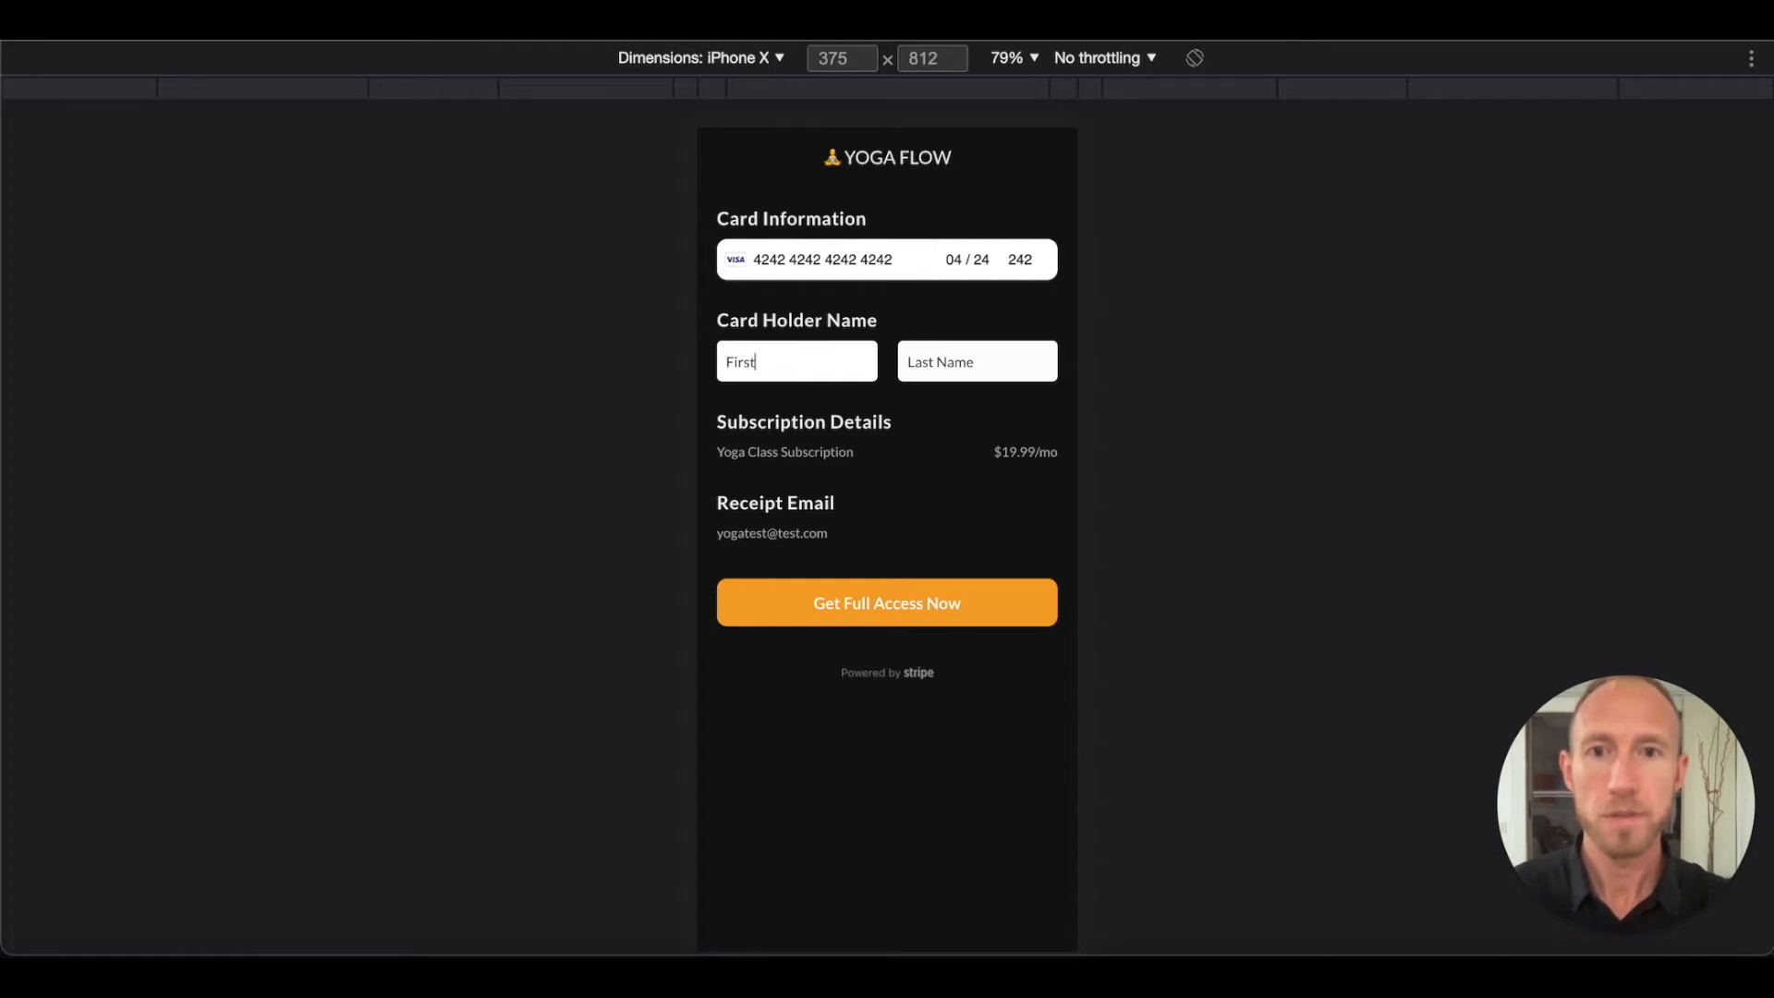
type("T")
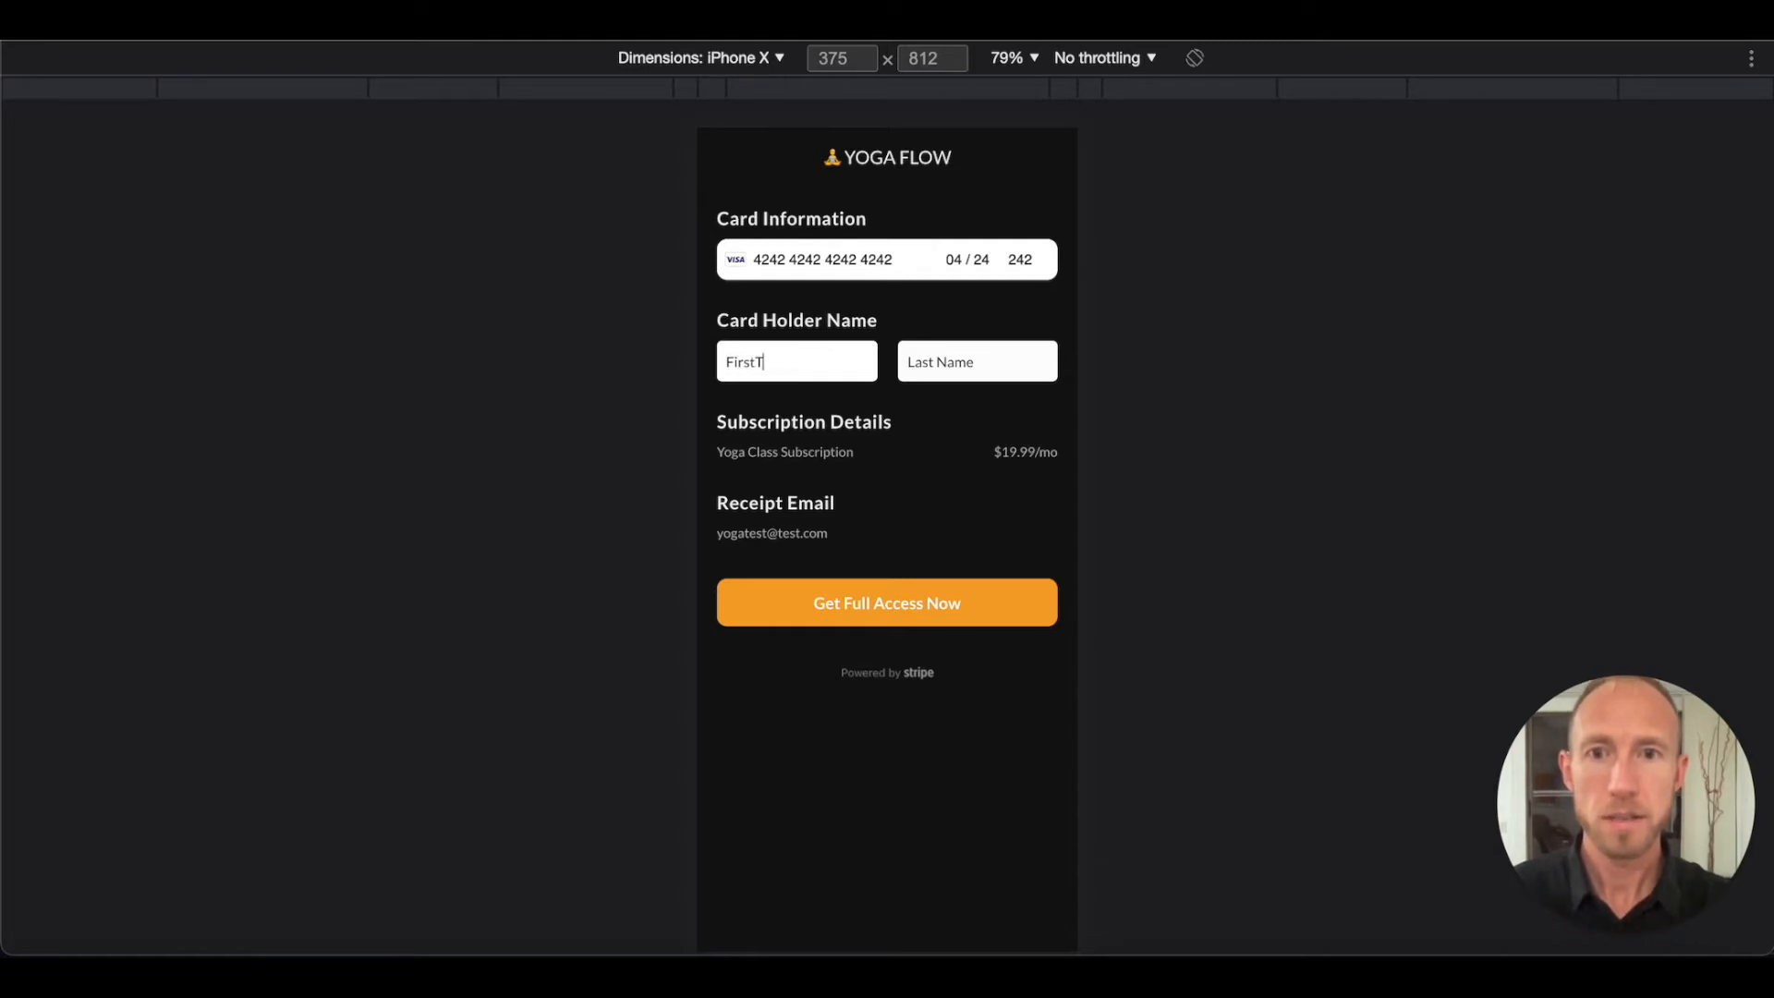
type("LastTe")
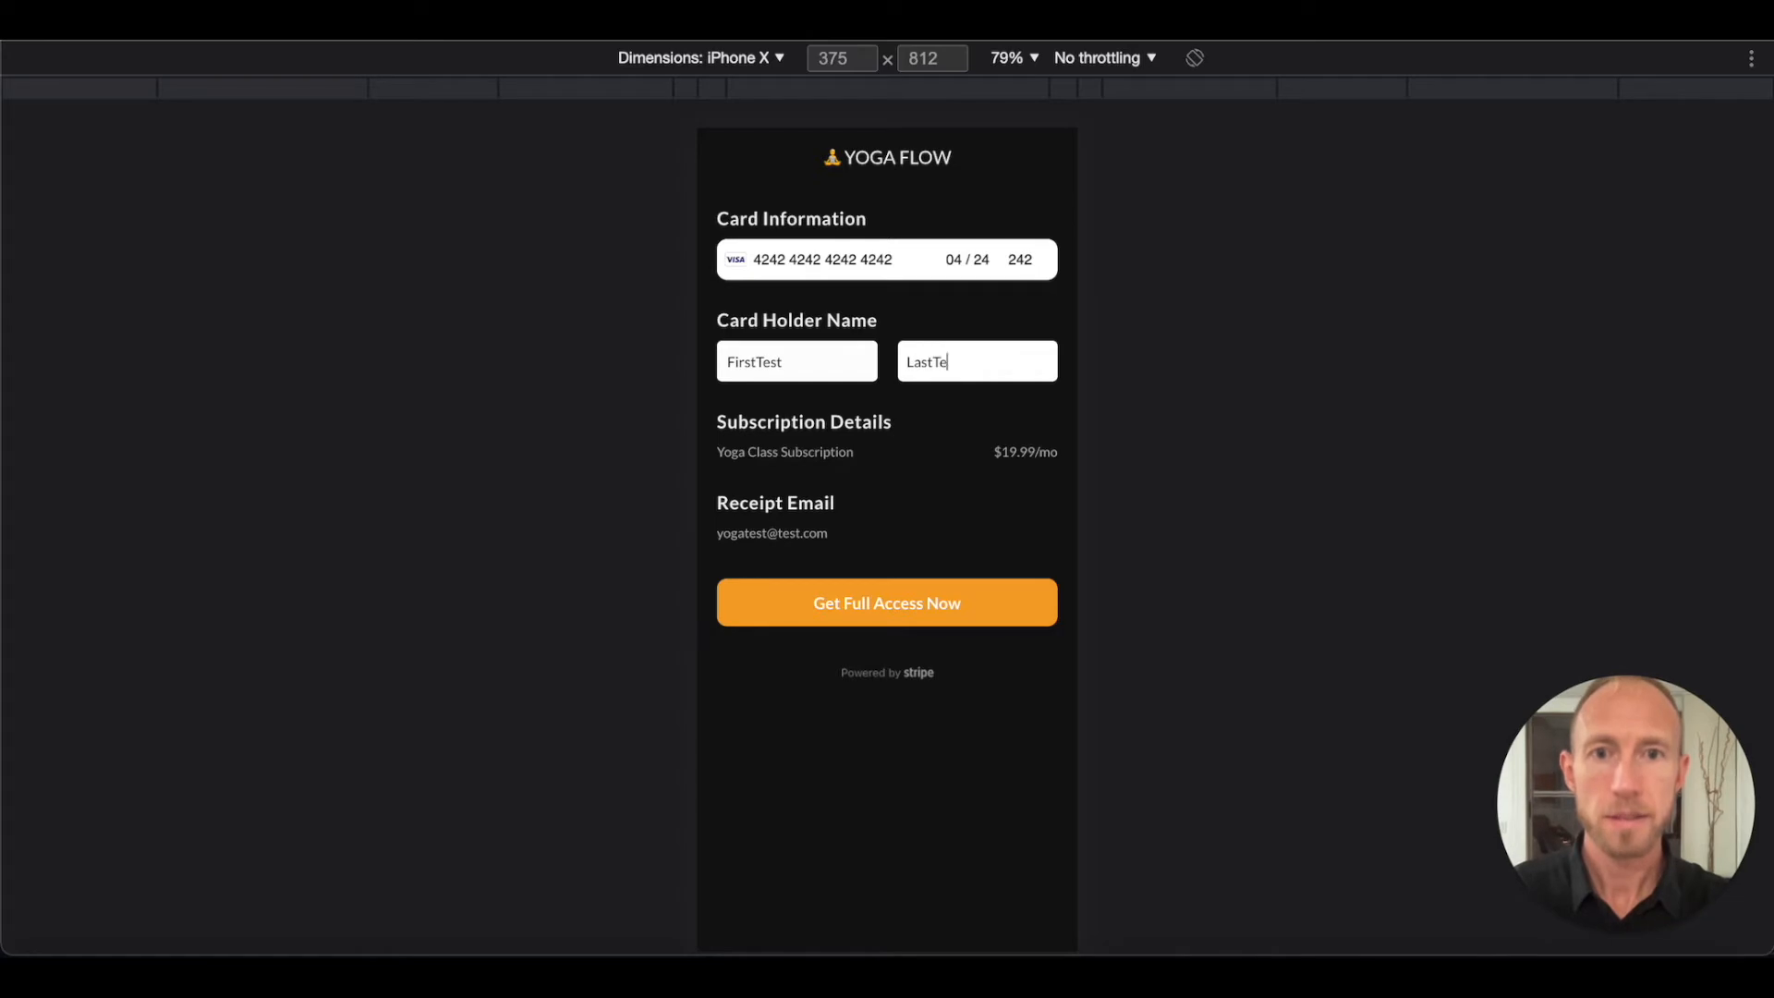
left_click(885, 602)
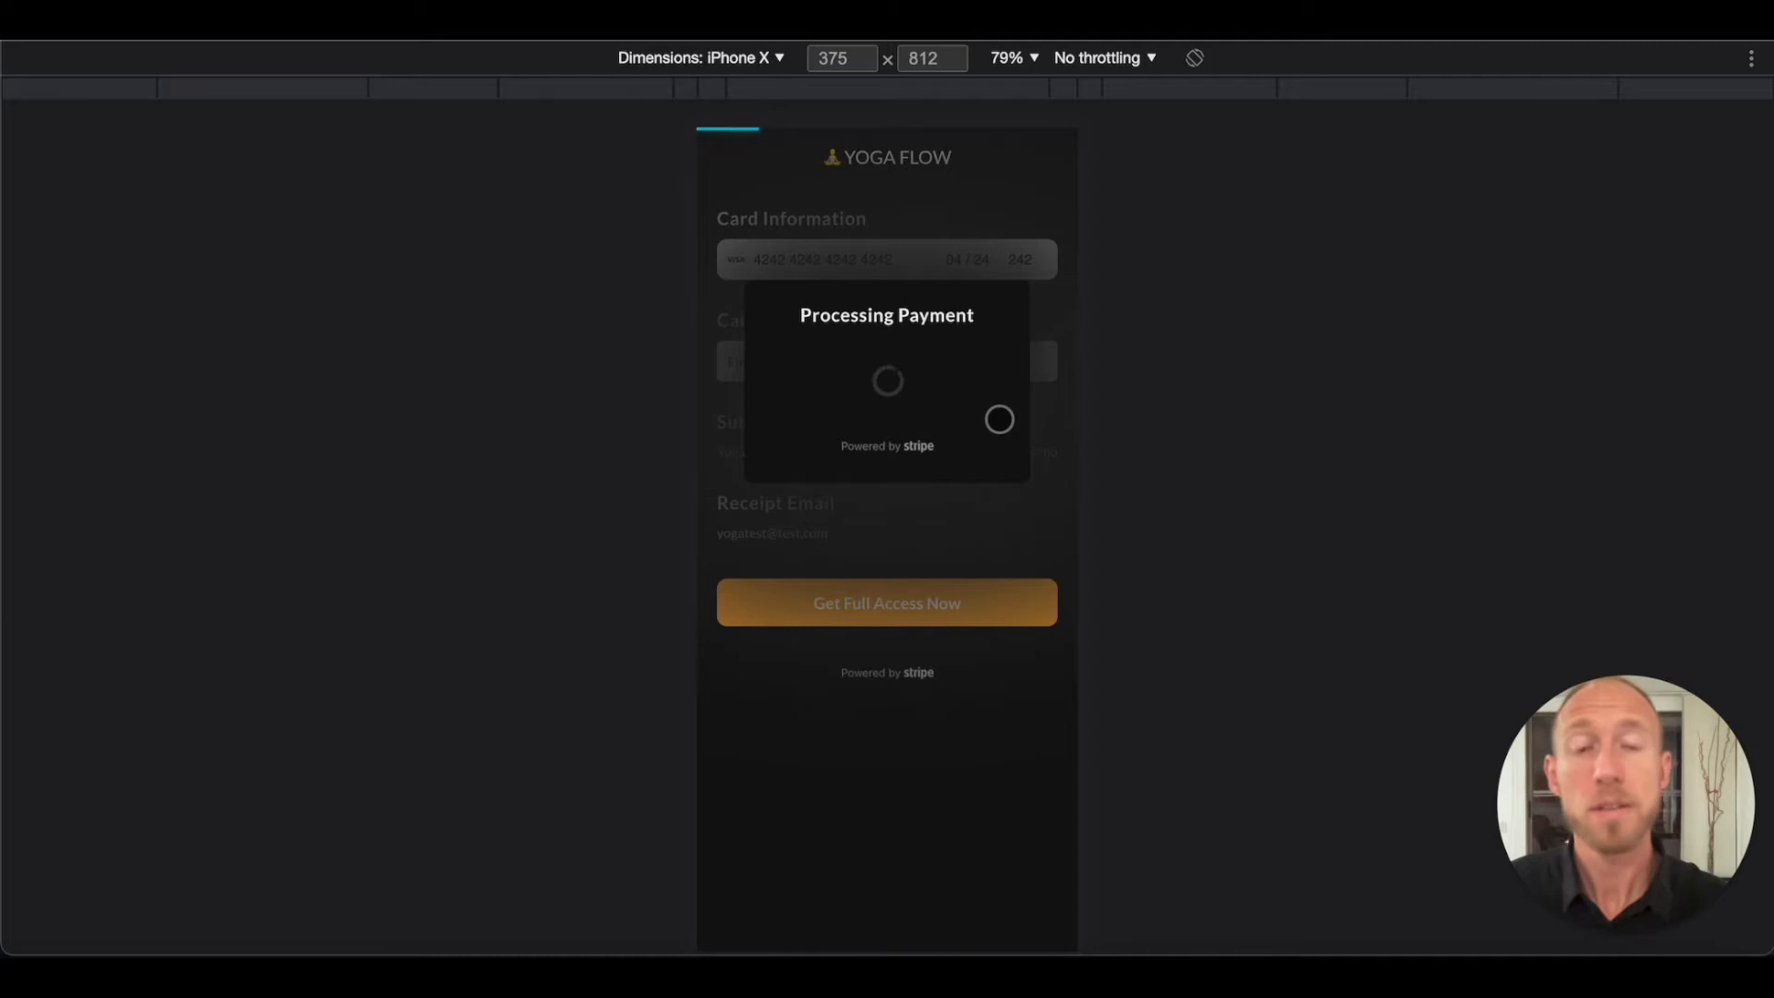
mouse_move(769, 120)
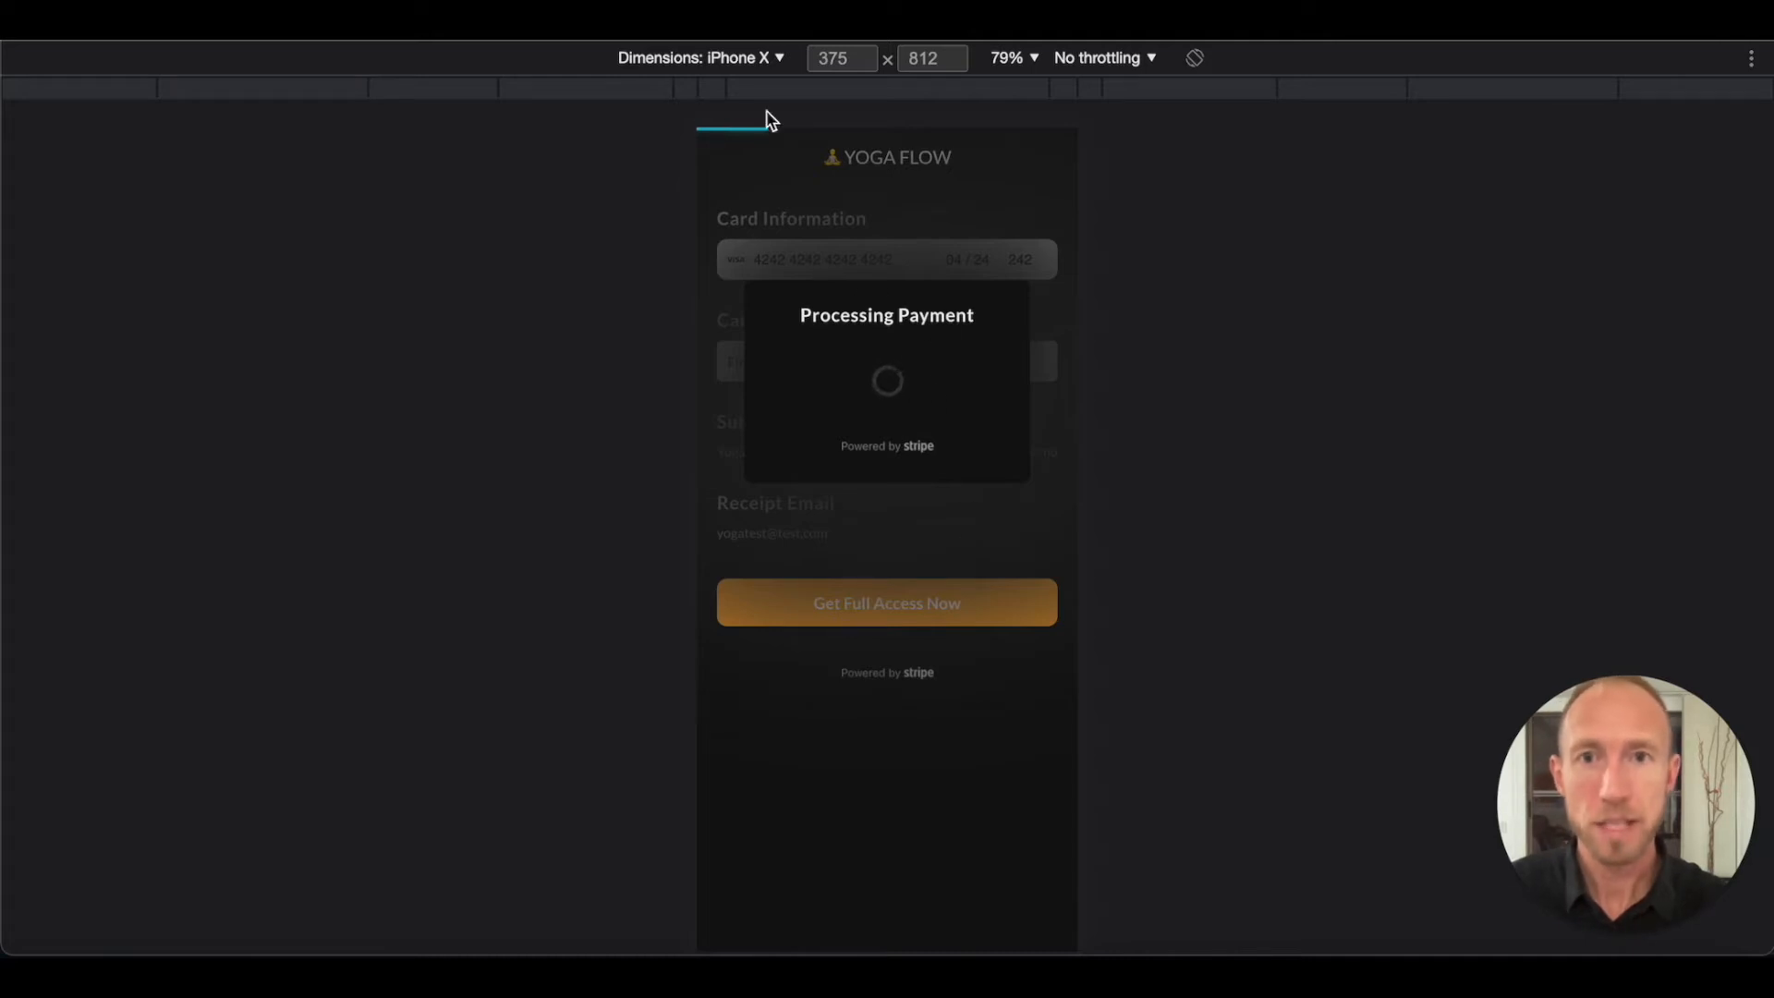
mouse_move(953, 128)
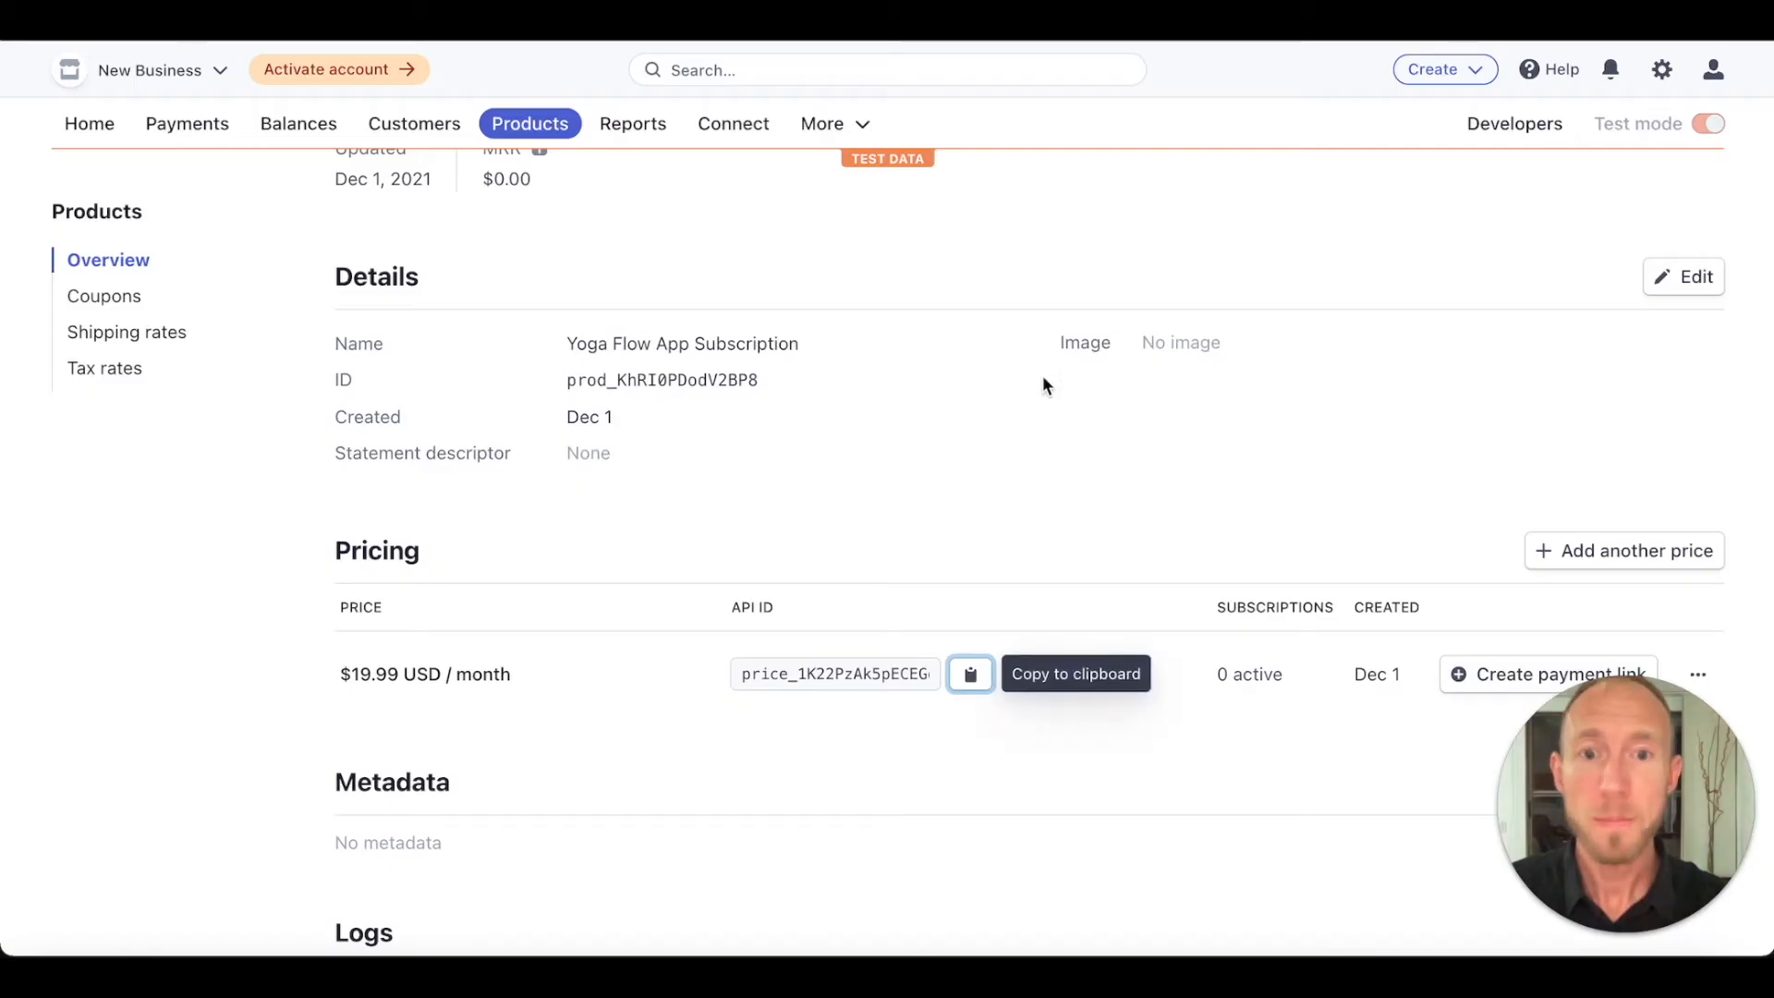
Step: From Customers, view the new test customer's succeeded $19.99 payment and its payment method details
left_click(414, 124)
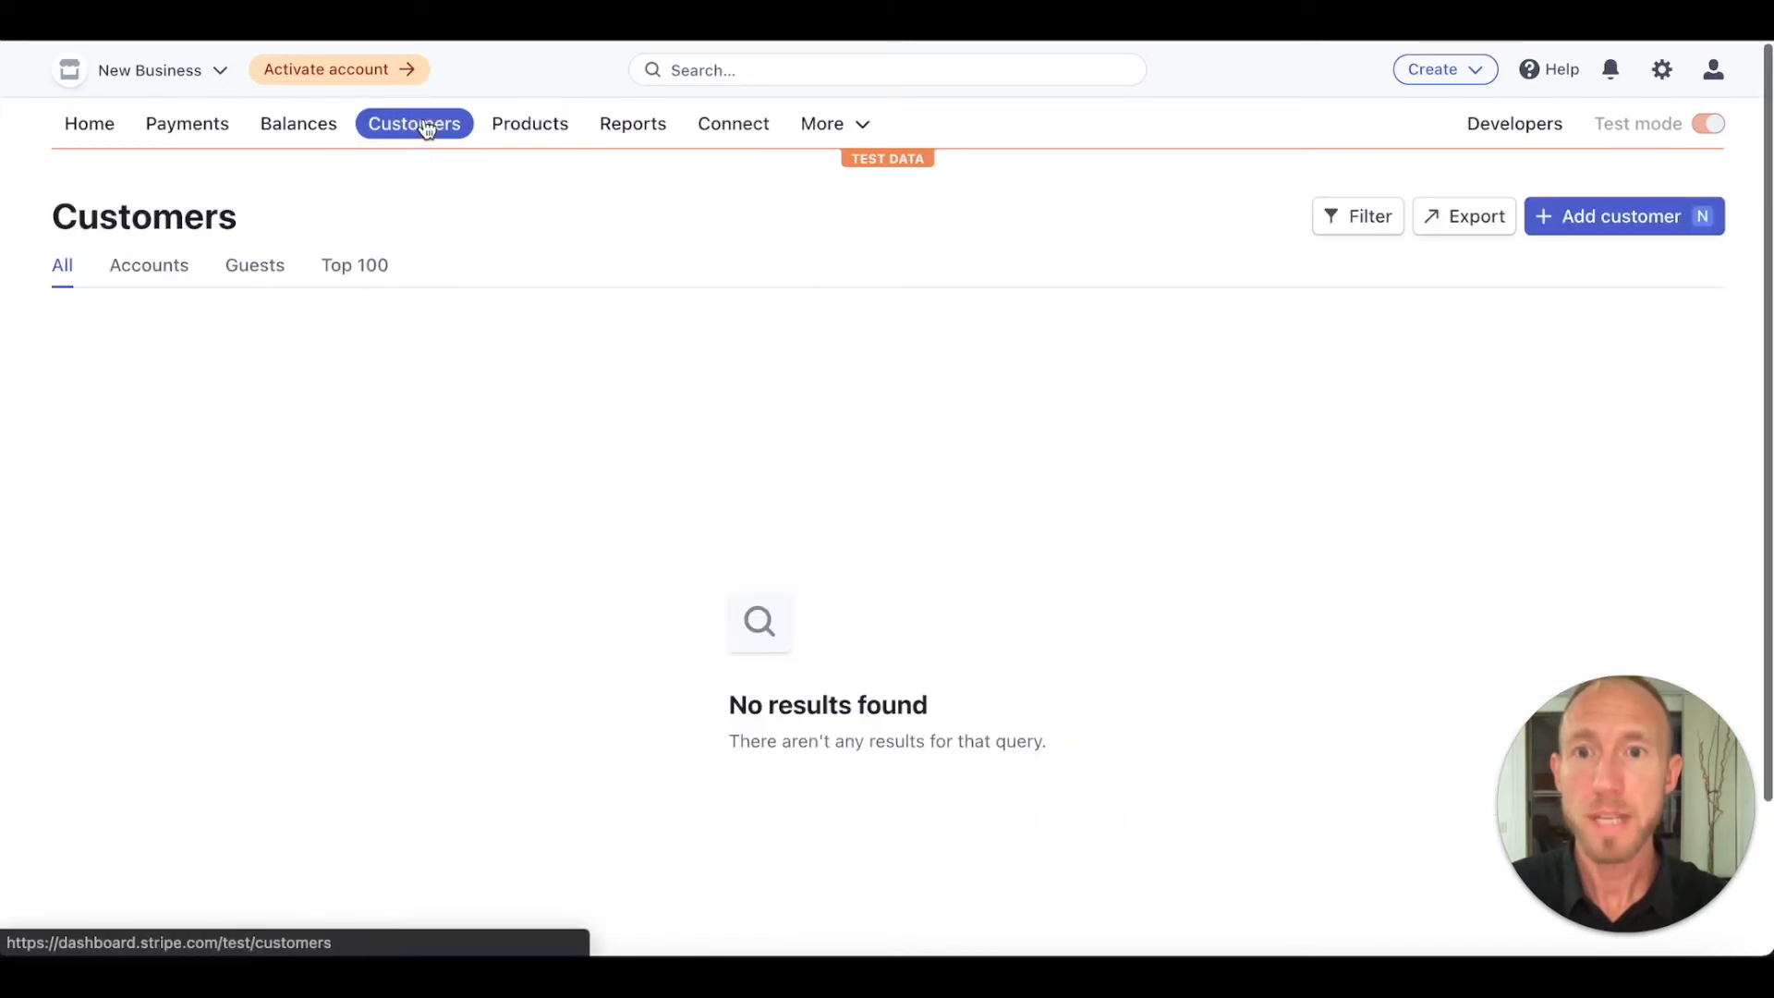
left_click(414, 124)
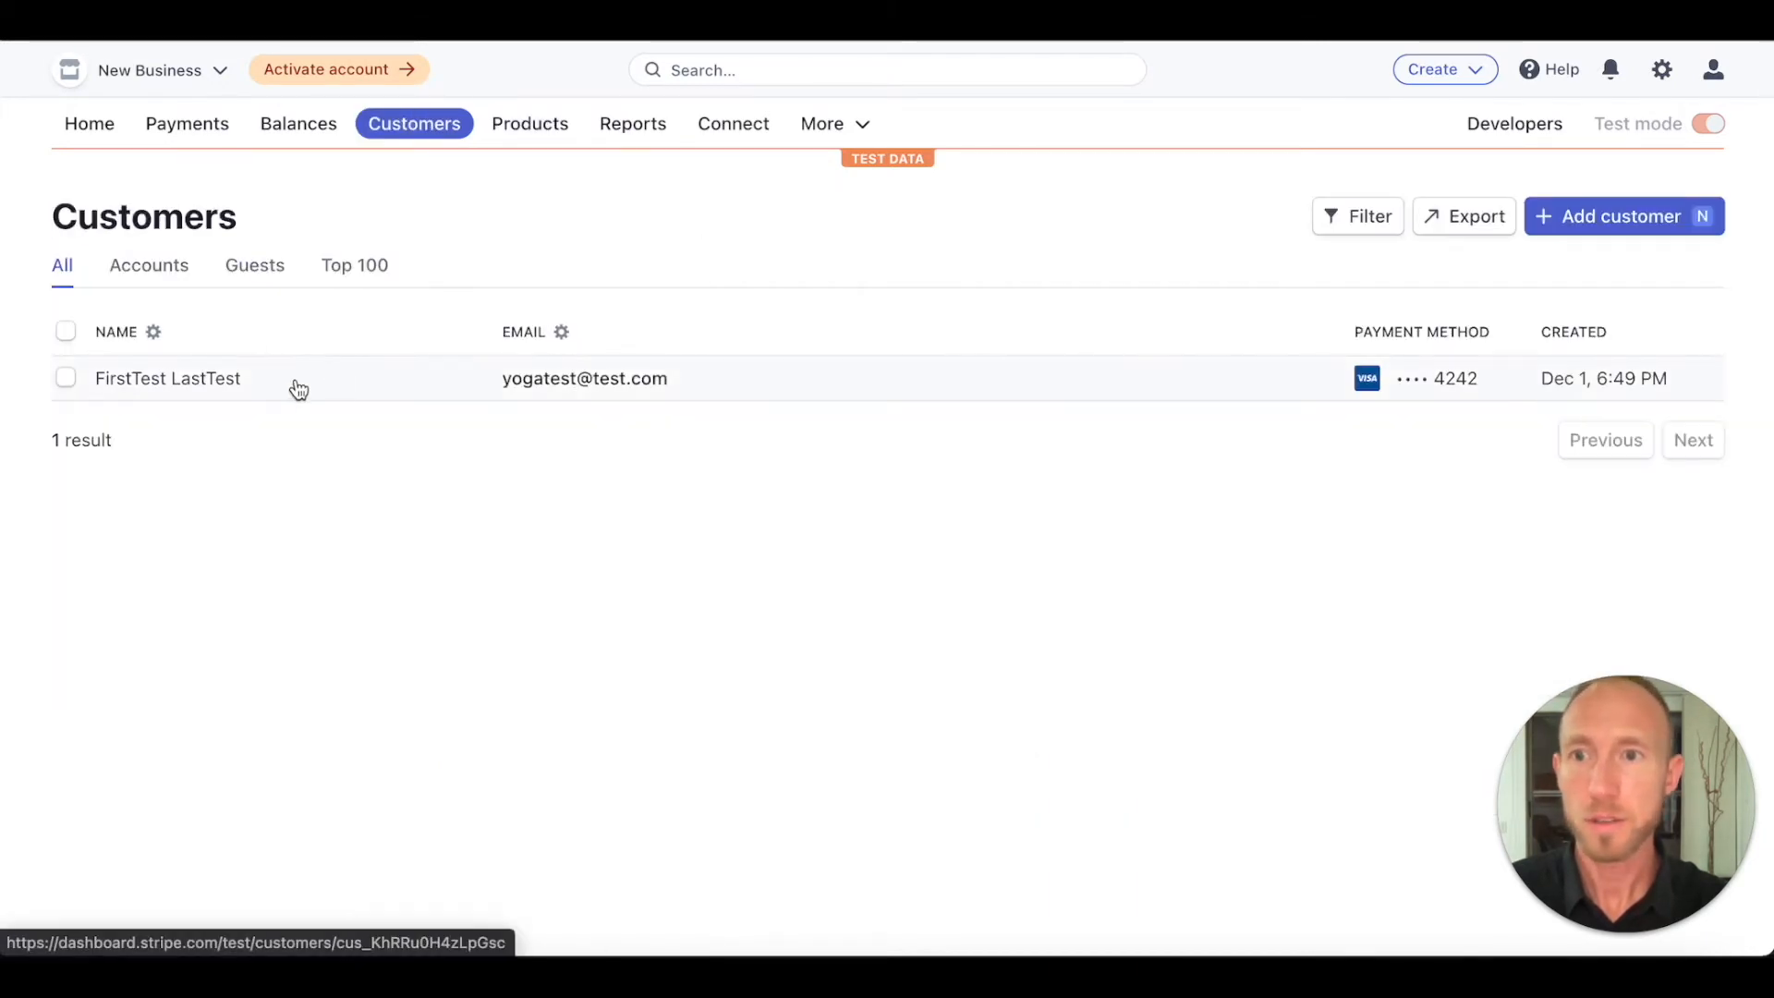
left_click(168, 377)
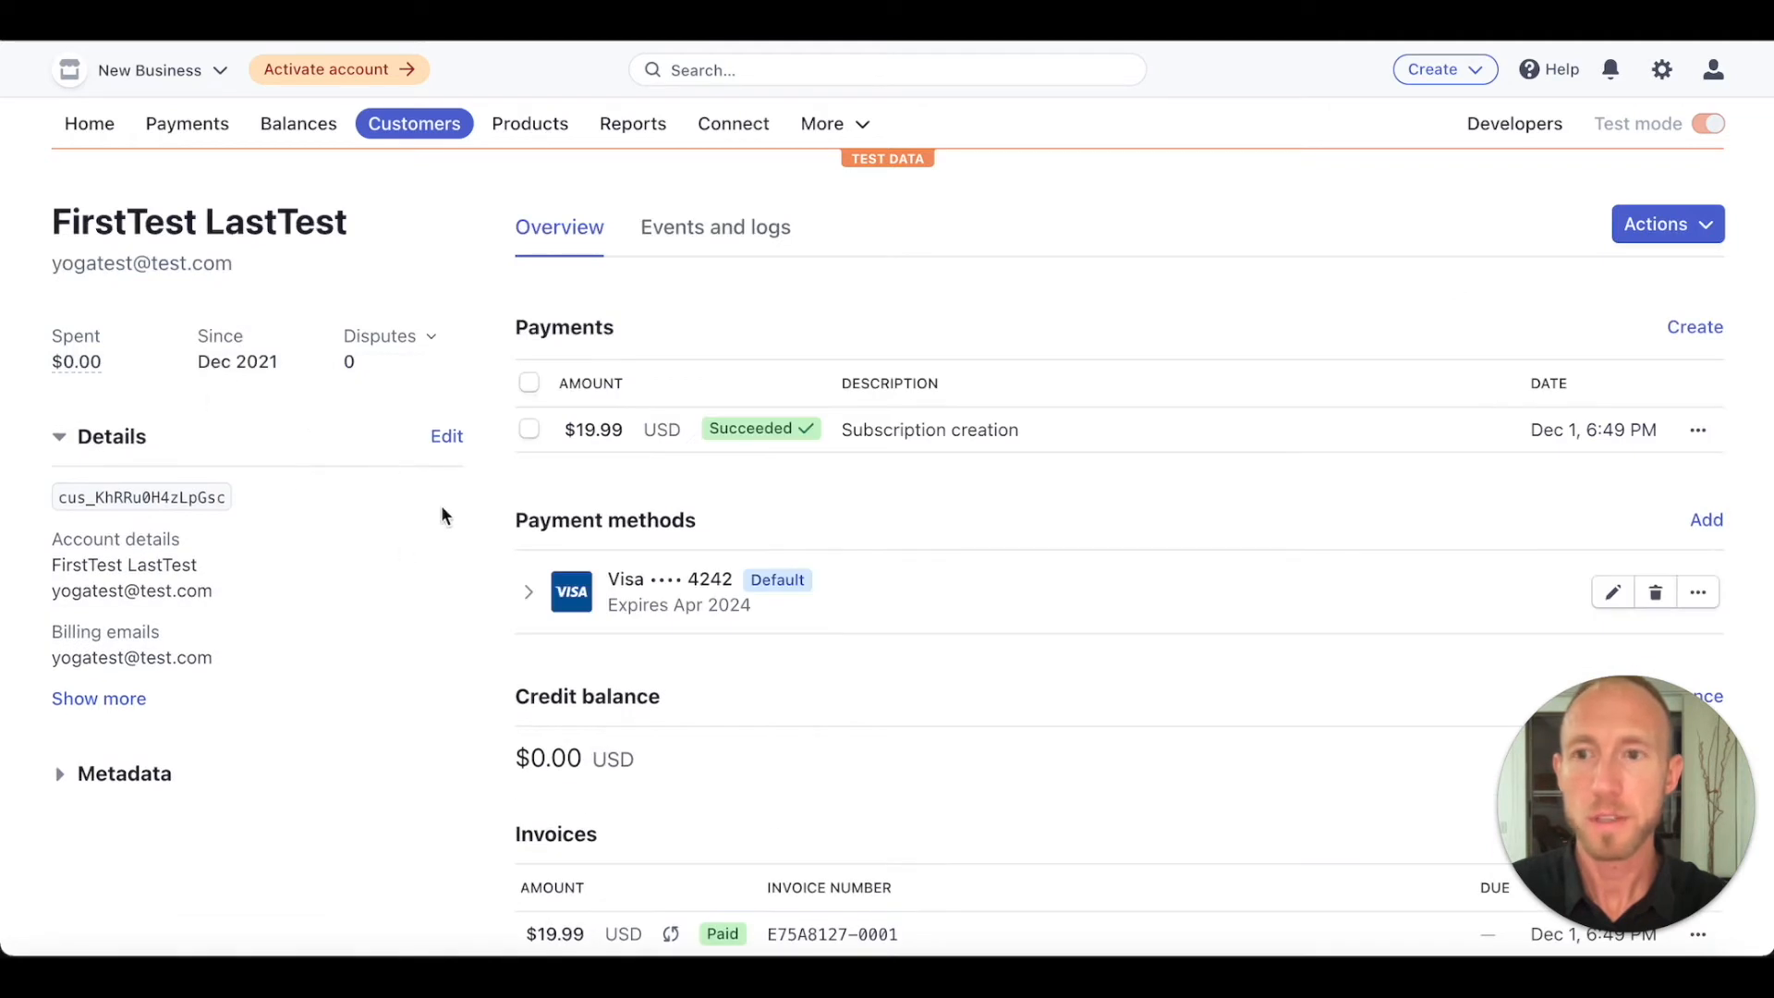
double_click(159, 565)
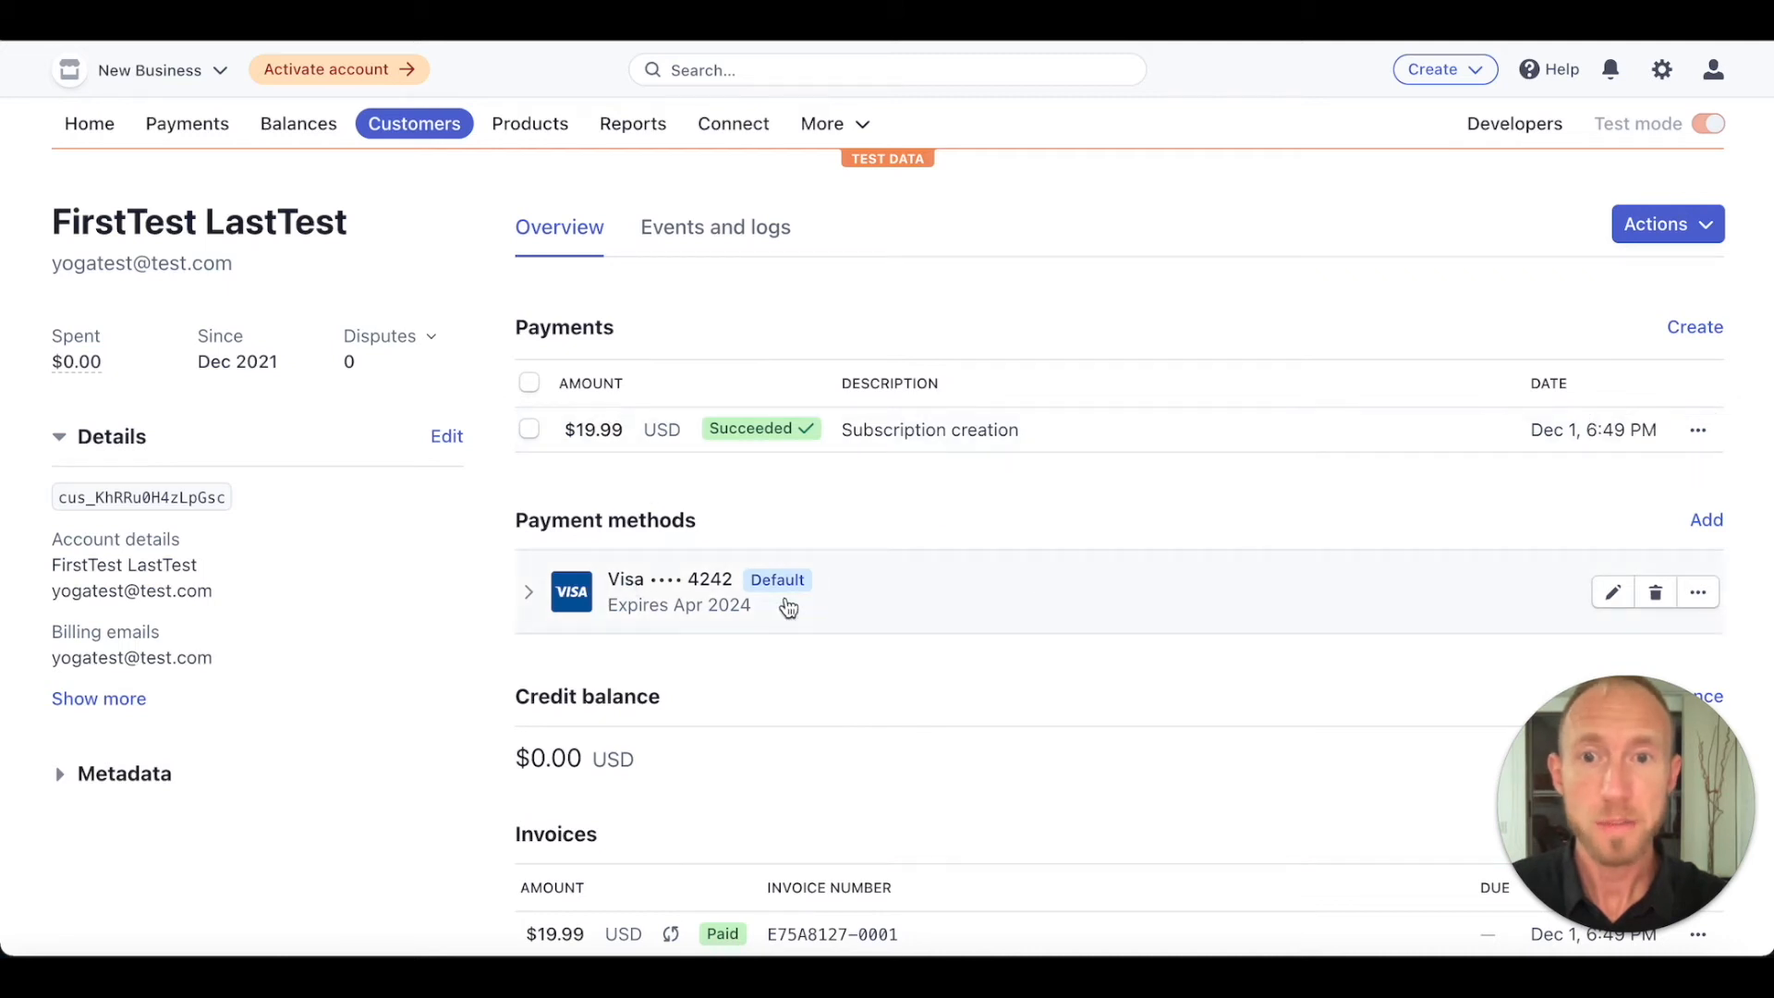
mouse_move(1184, 343)
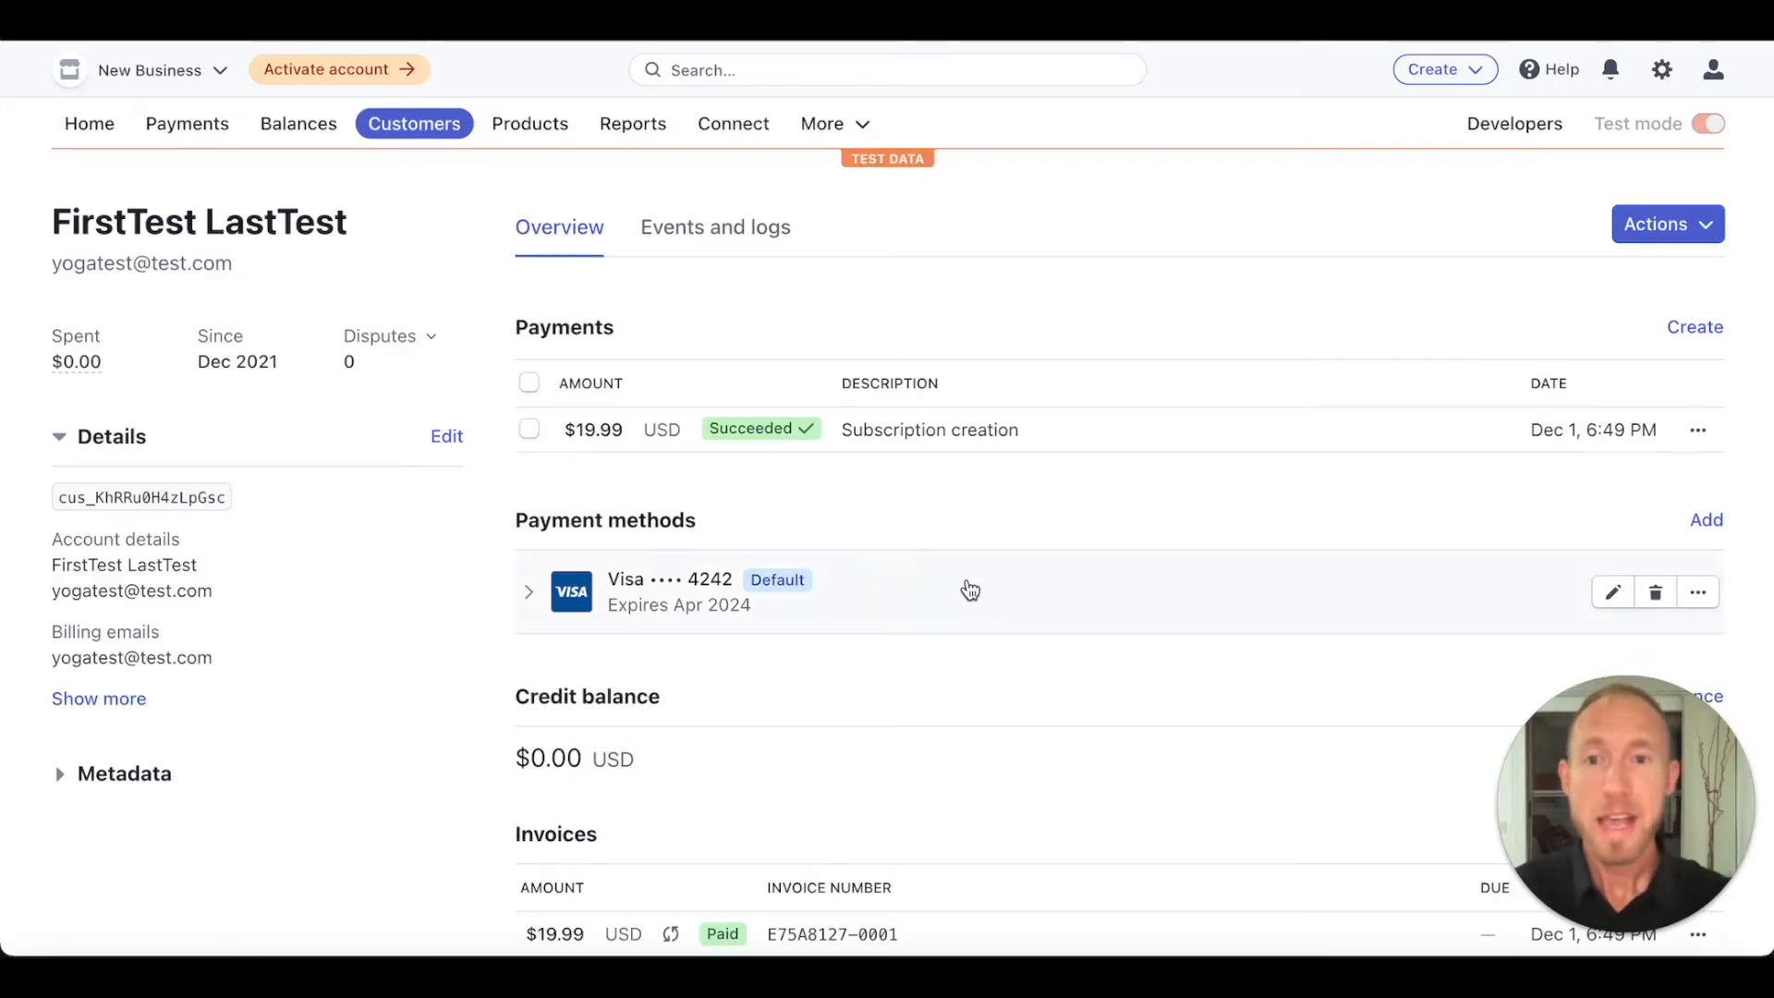
mouse_move(986, 428)
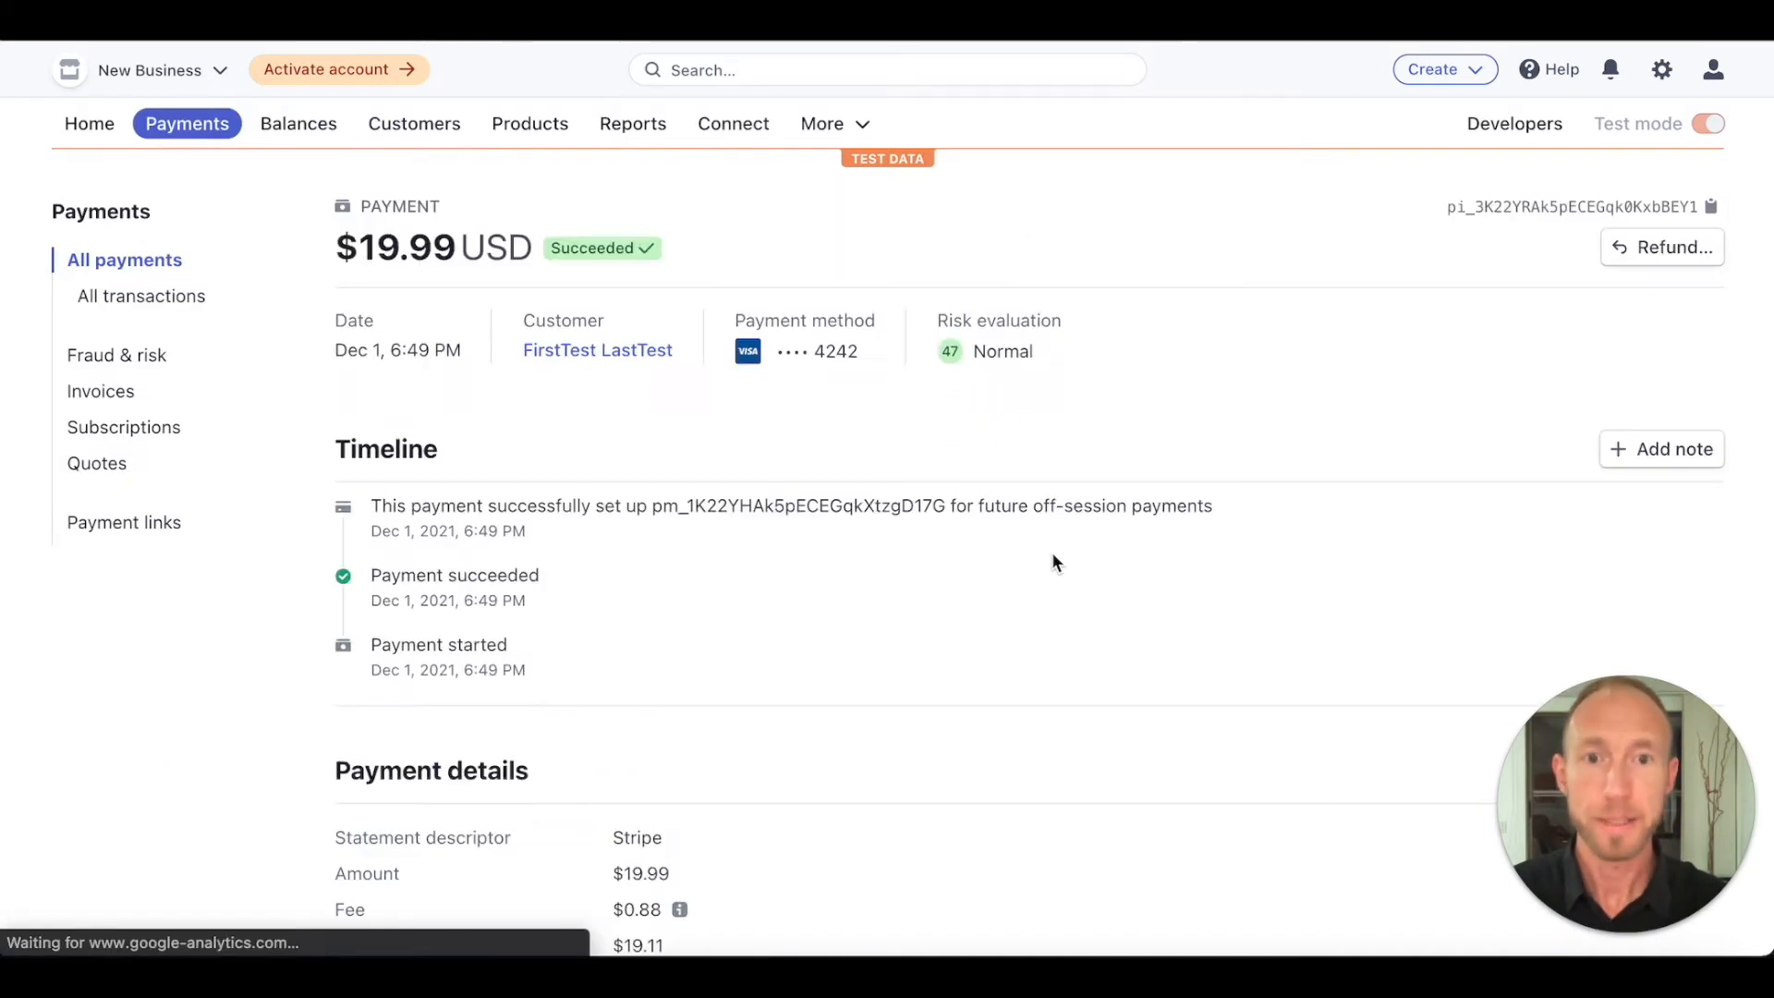
mouse_move(597, 248)
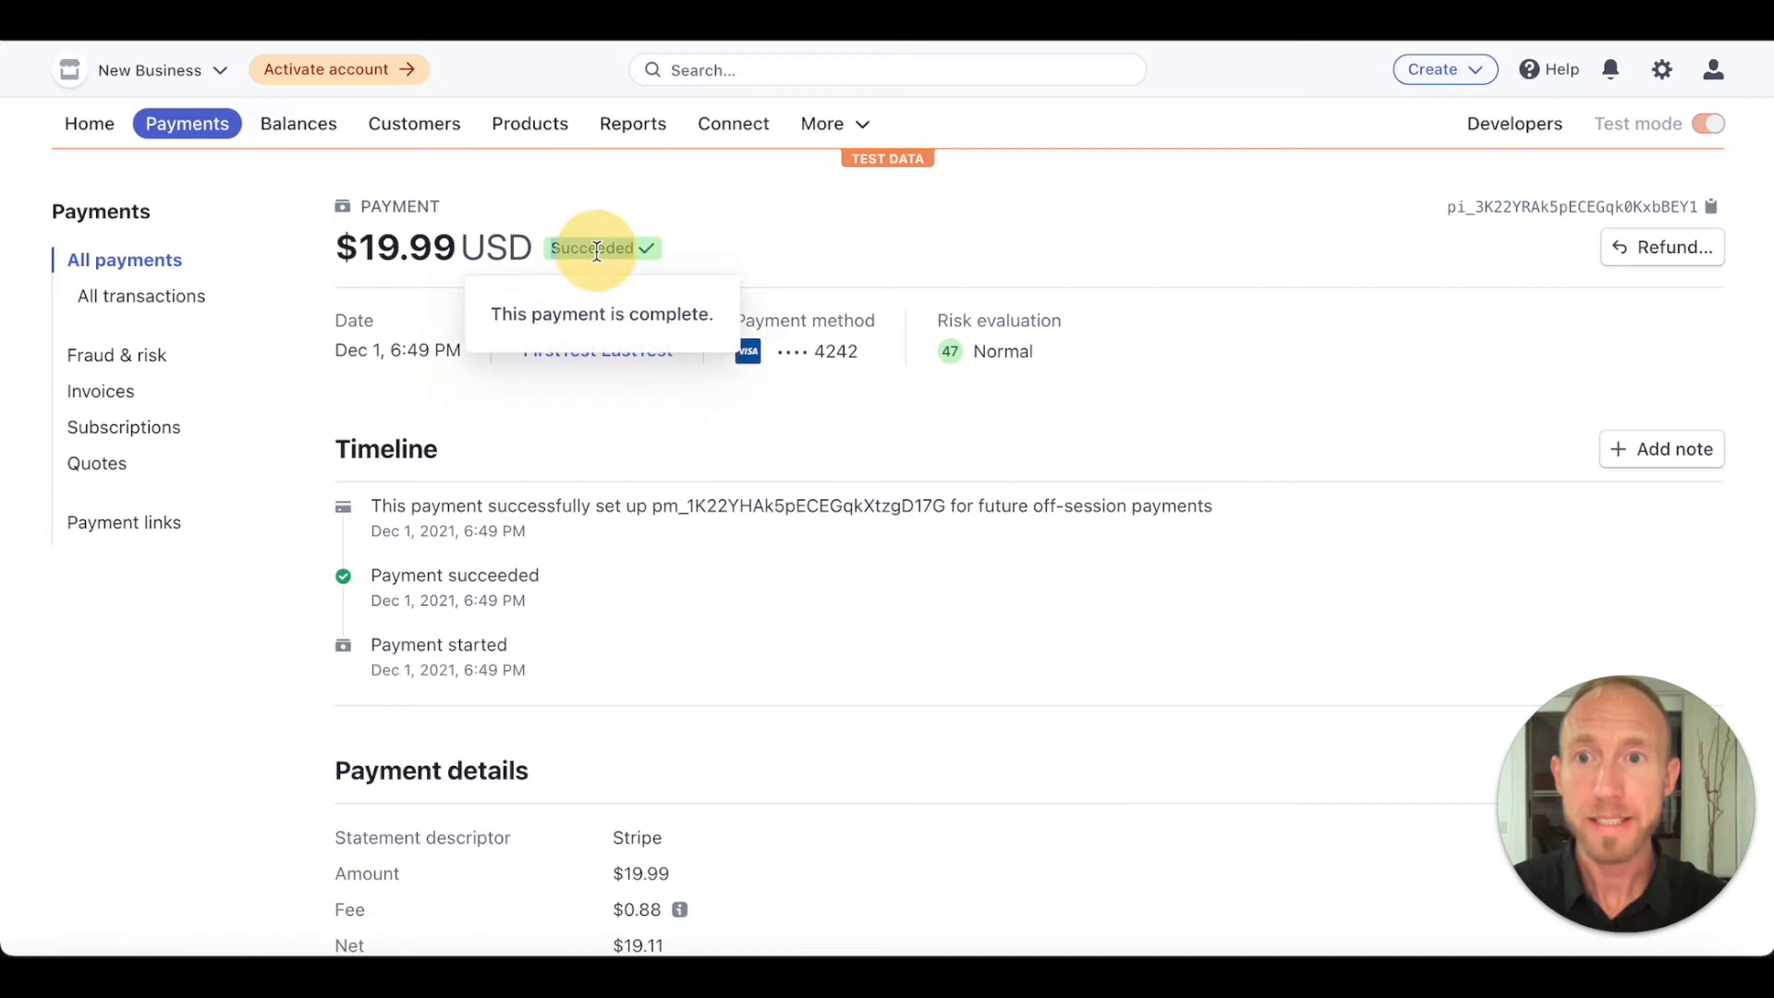
scroll("down", 3)
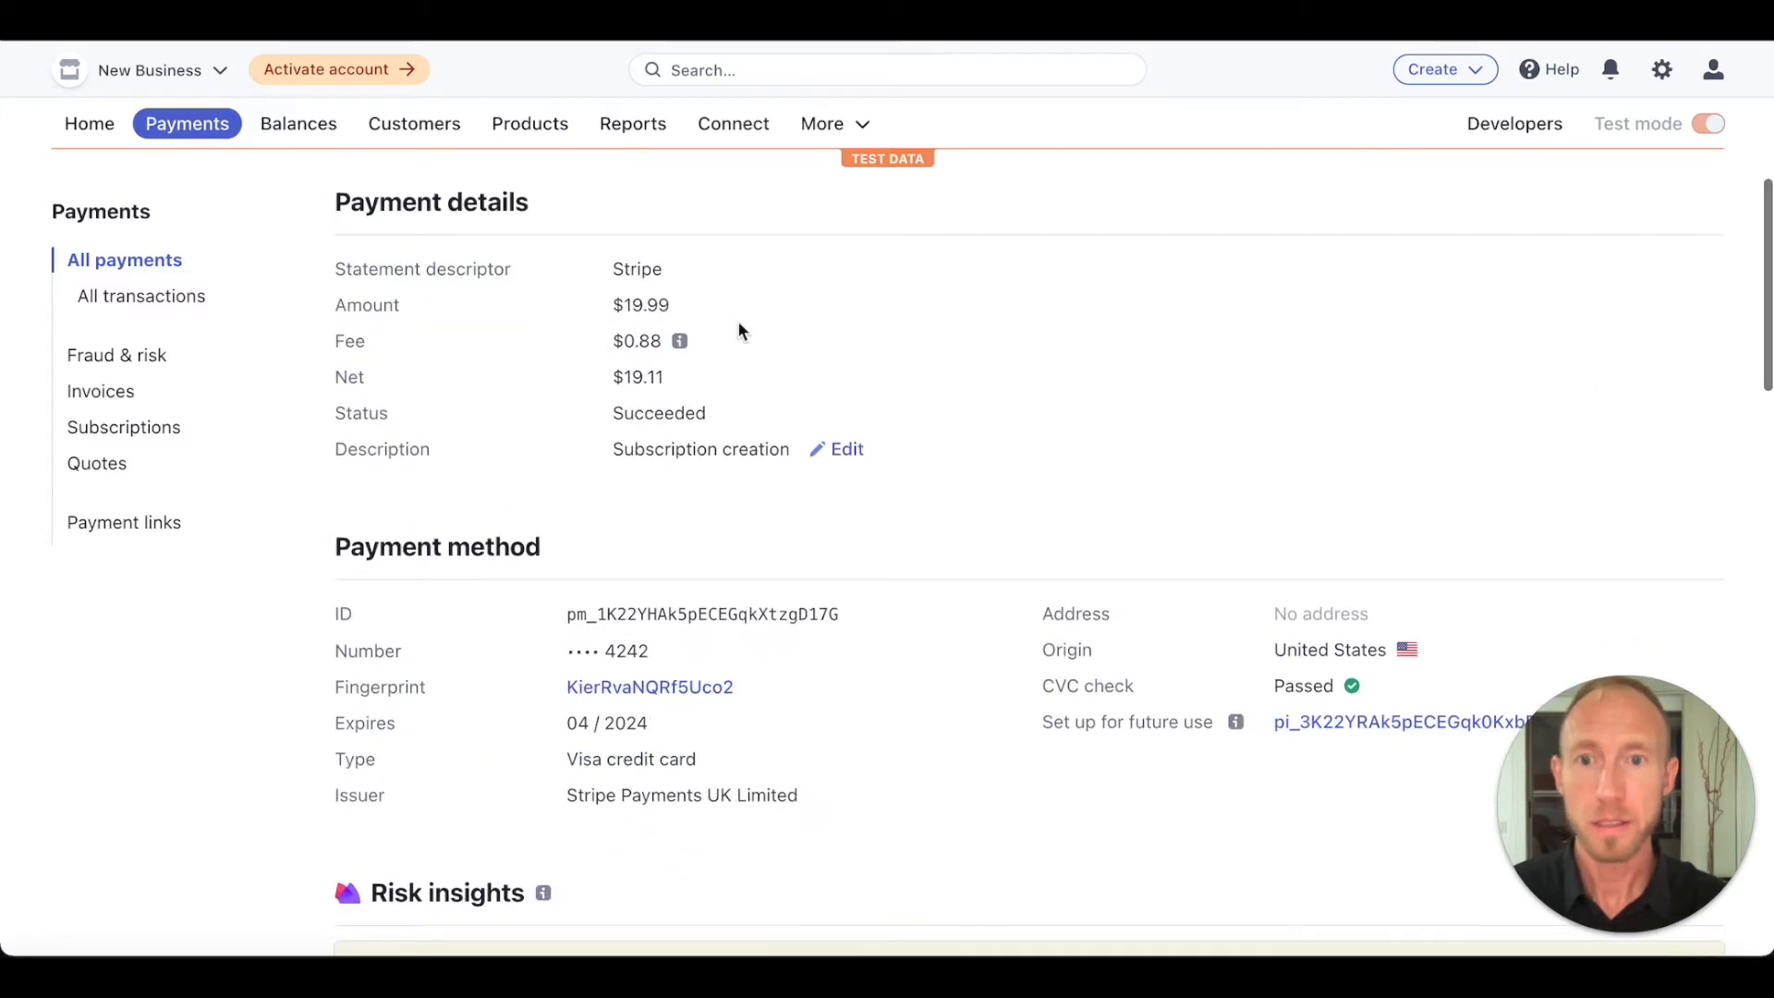
scroll("up", 3)
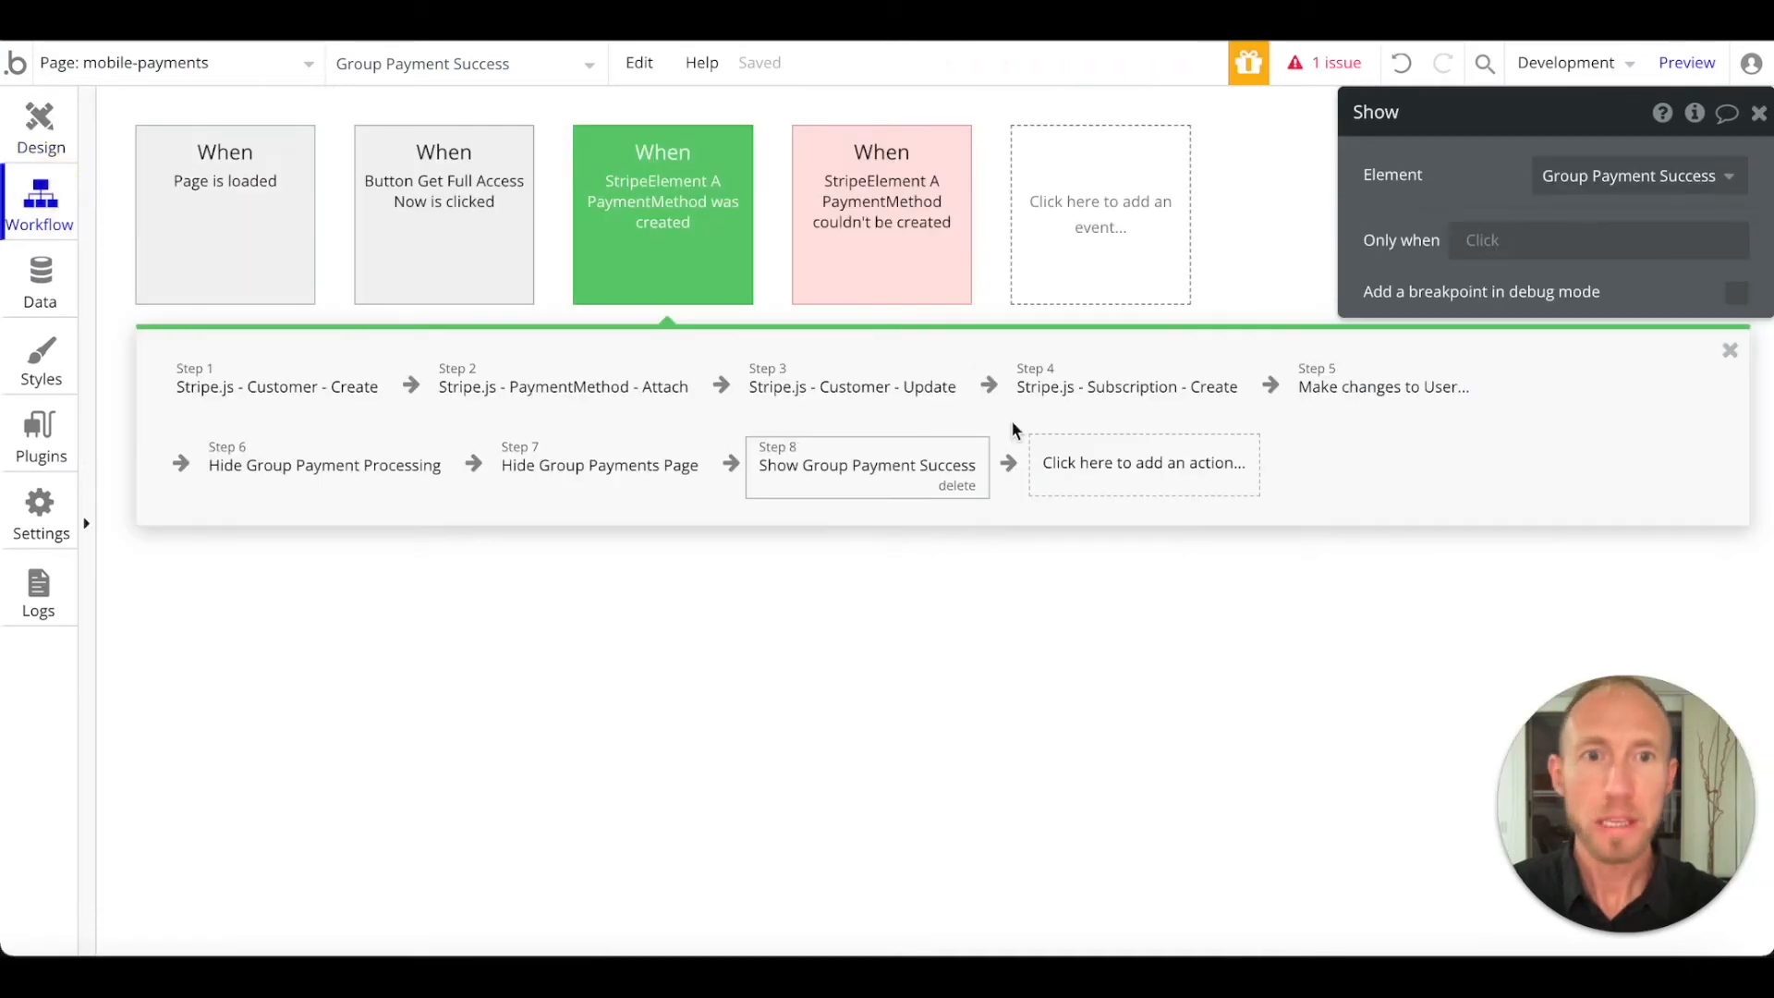
Step: Set Step 4 Subscription - Create's Trial End Date to Current date/time with a time offset
left_click(1125, 387)
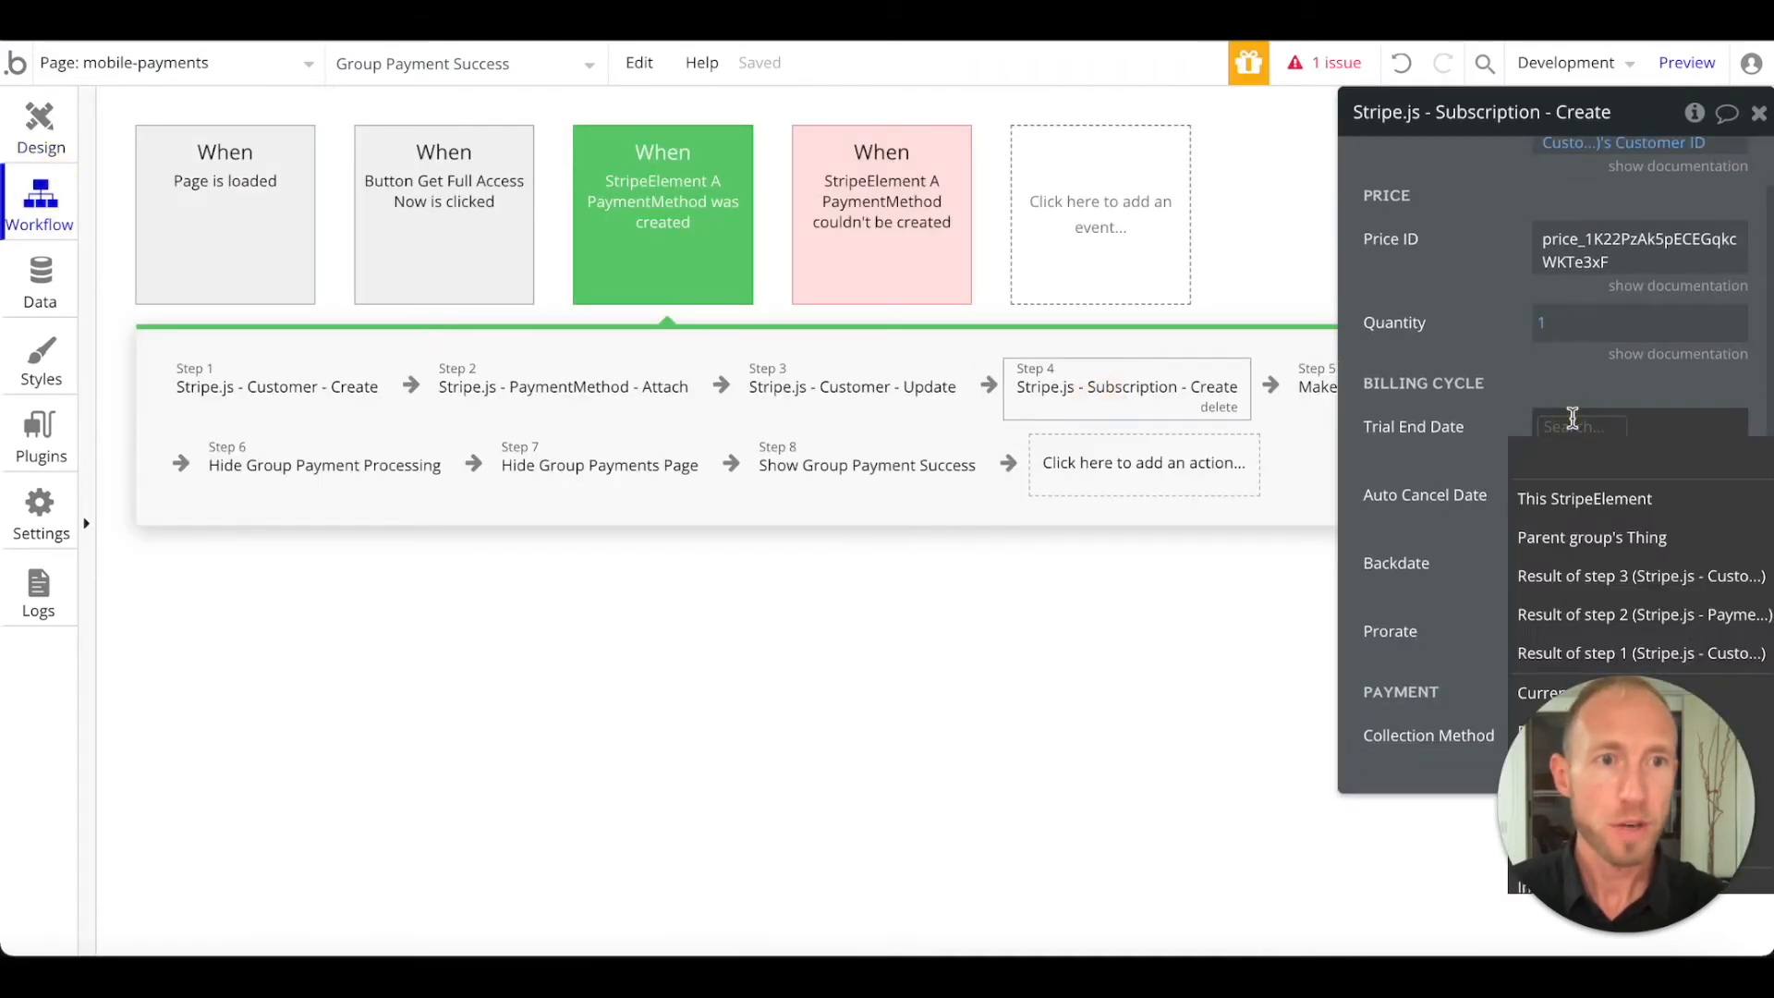
left_click(1539, 691)
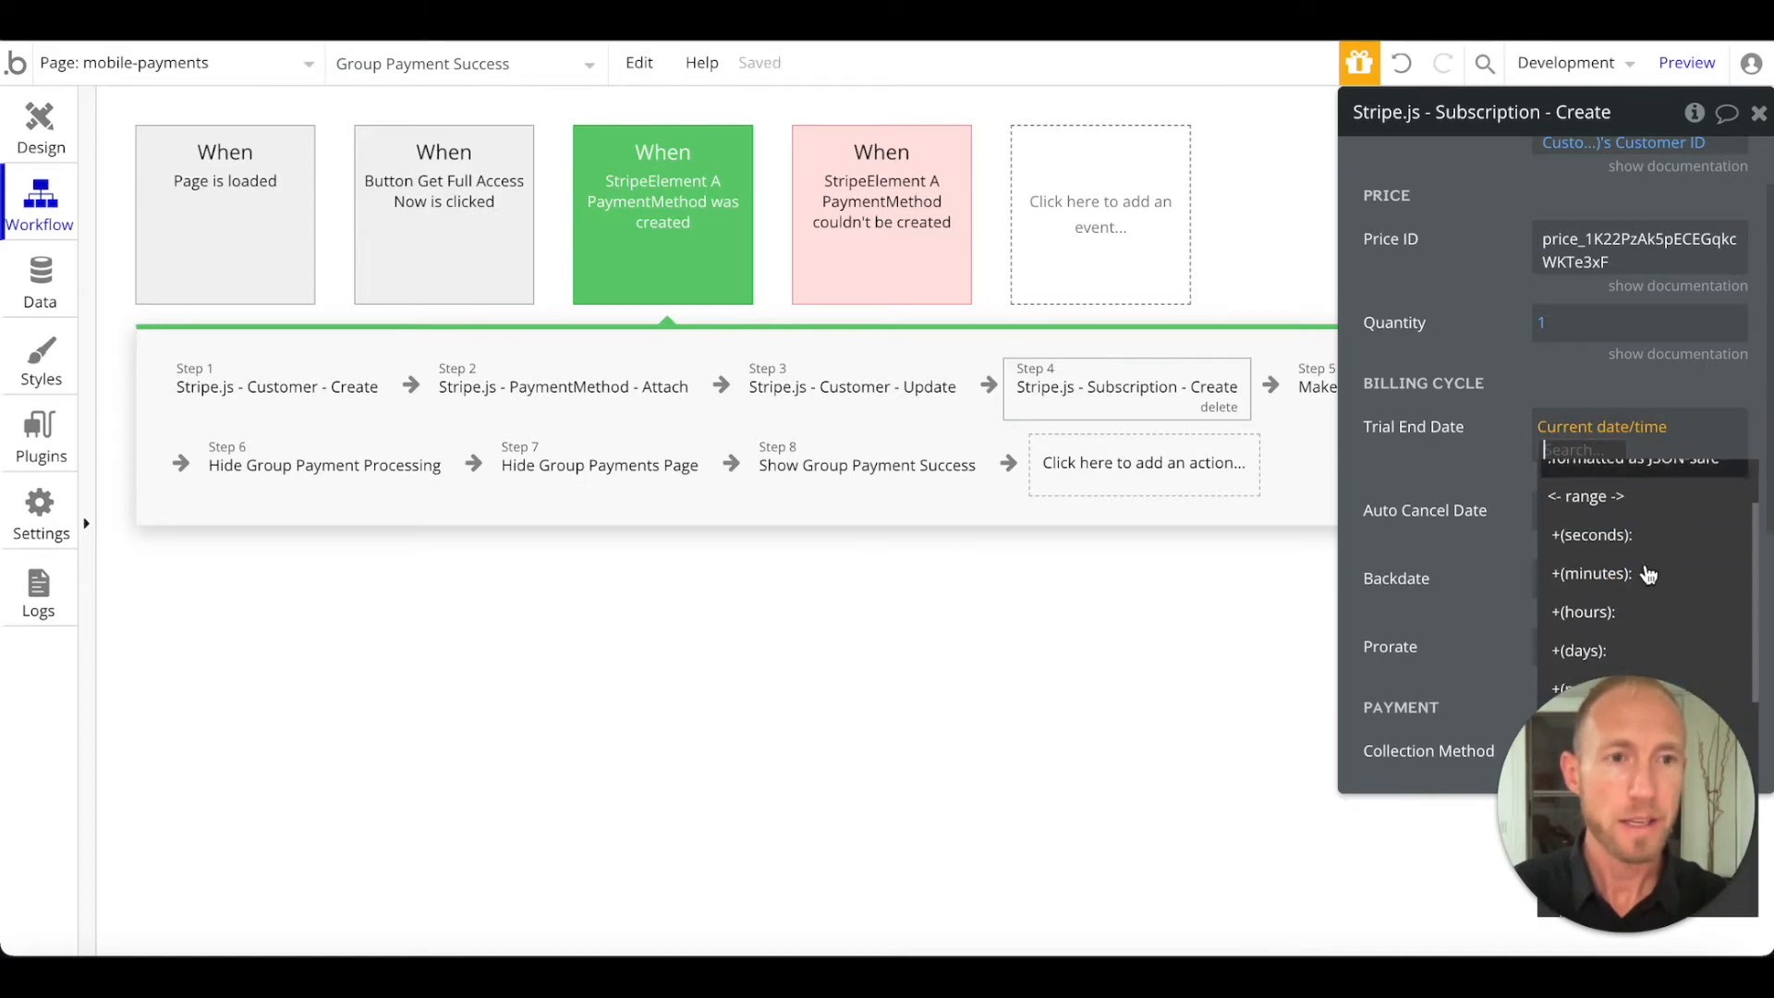
left_click(1578, 648)
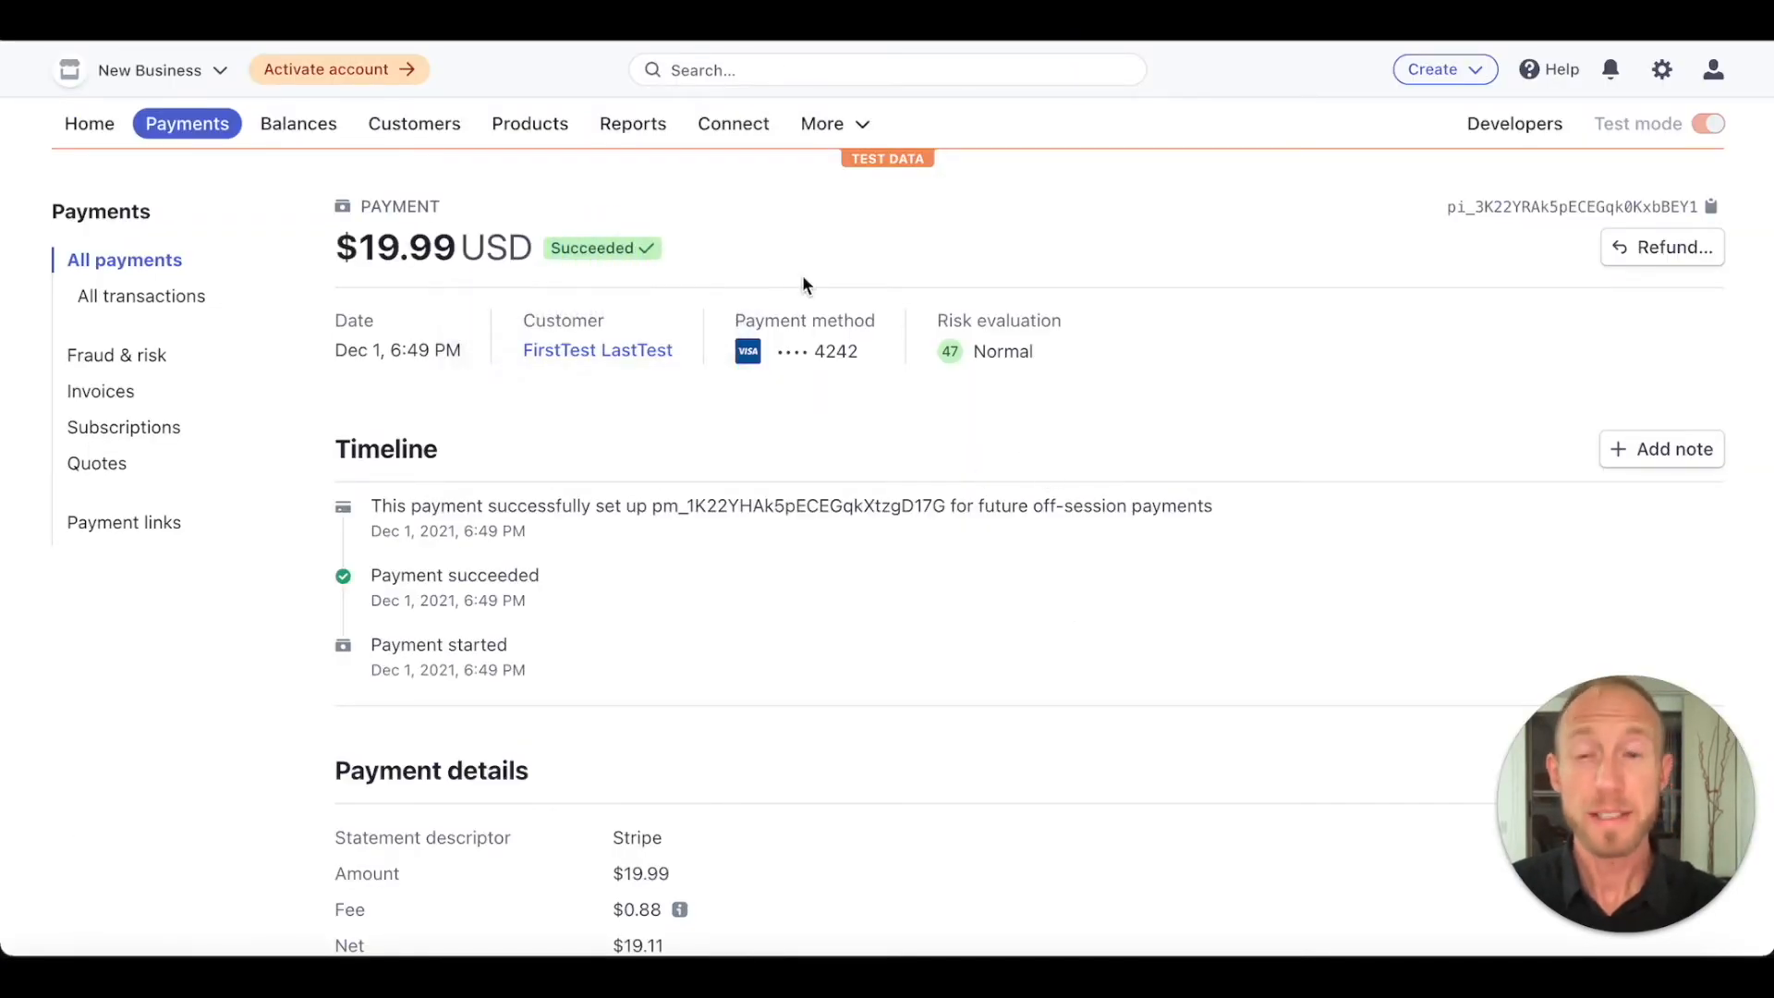
mouse_move(917, 395)
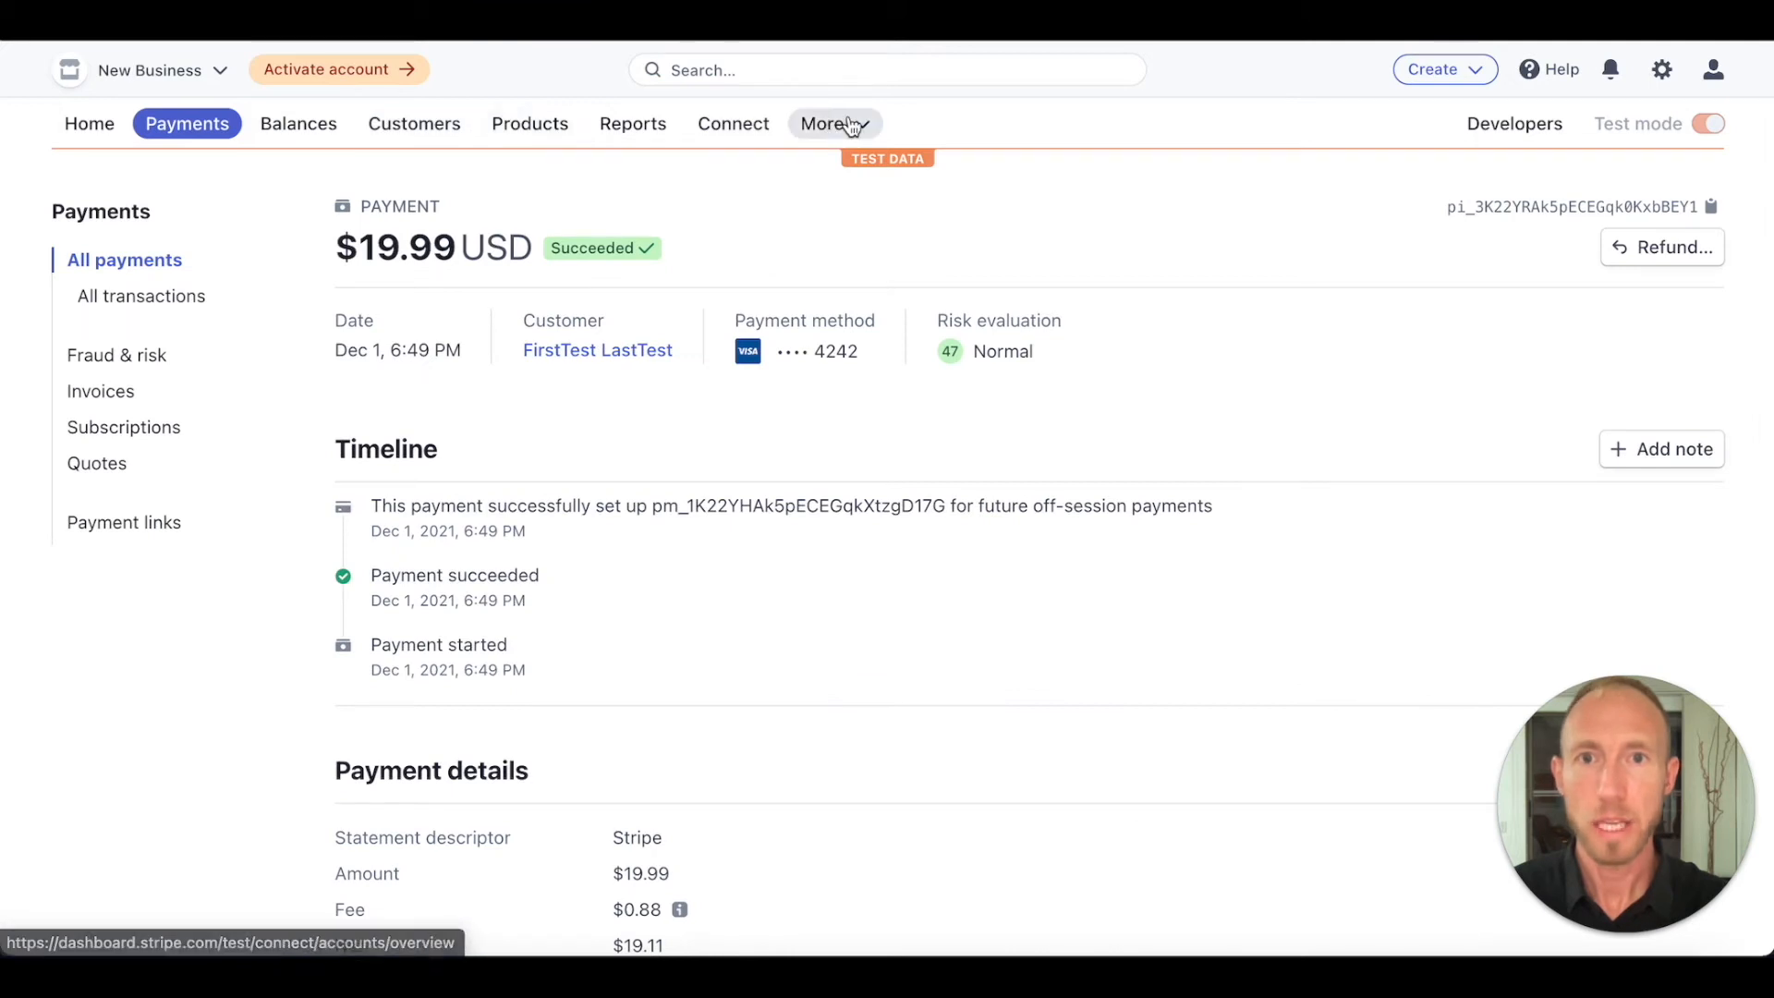
Step: Navigate via the More menu to Stripe's Subscriptions list showing the active Yoga Flow subscription
left_click(824, 124)
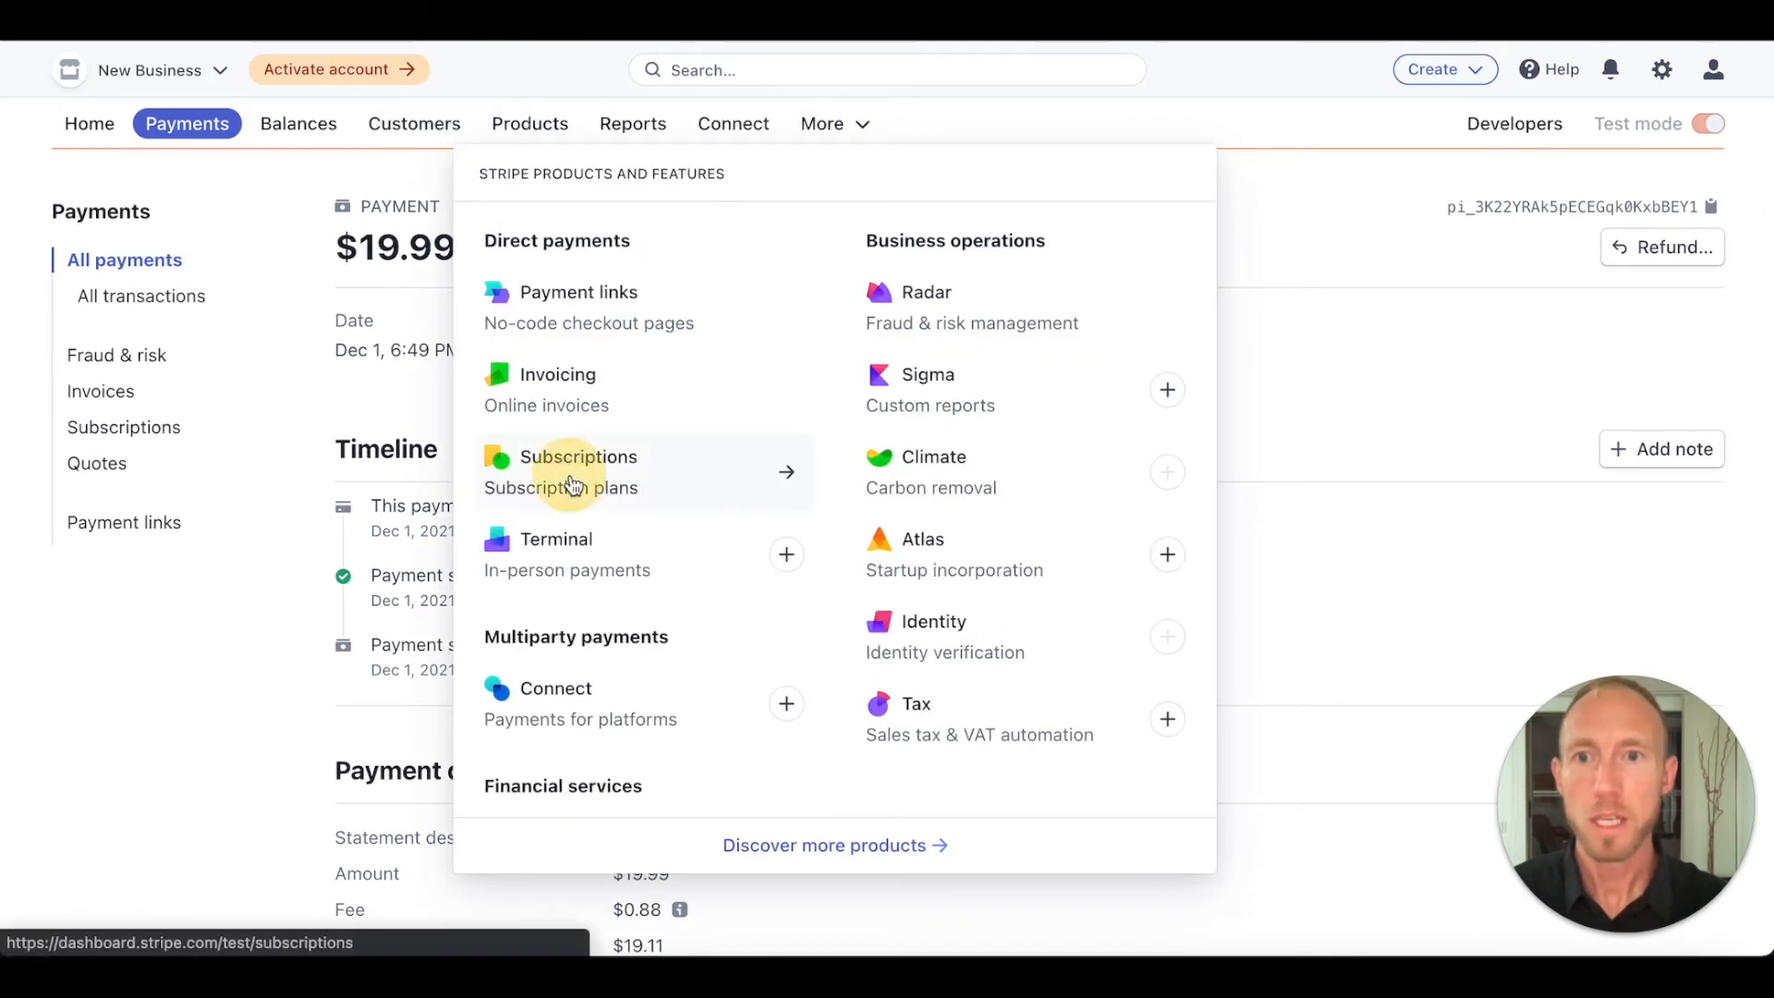
left_click(577, 456)
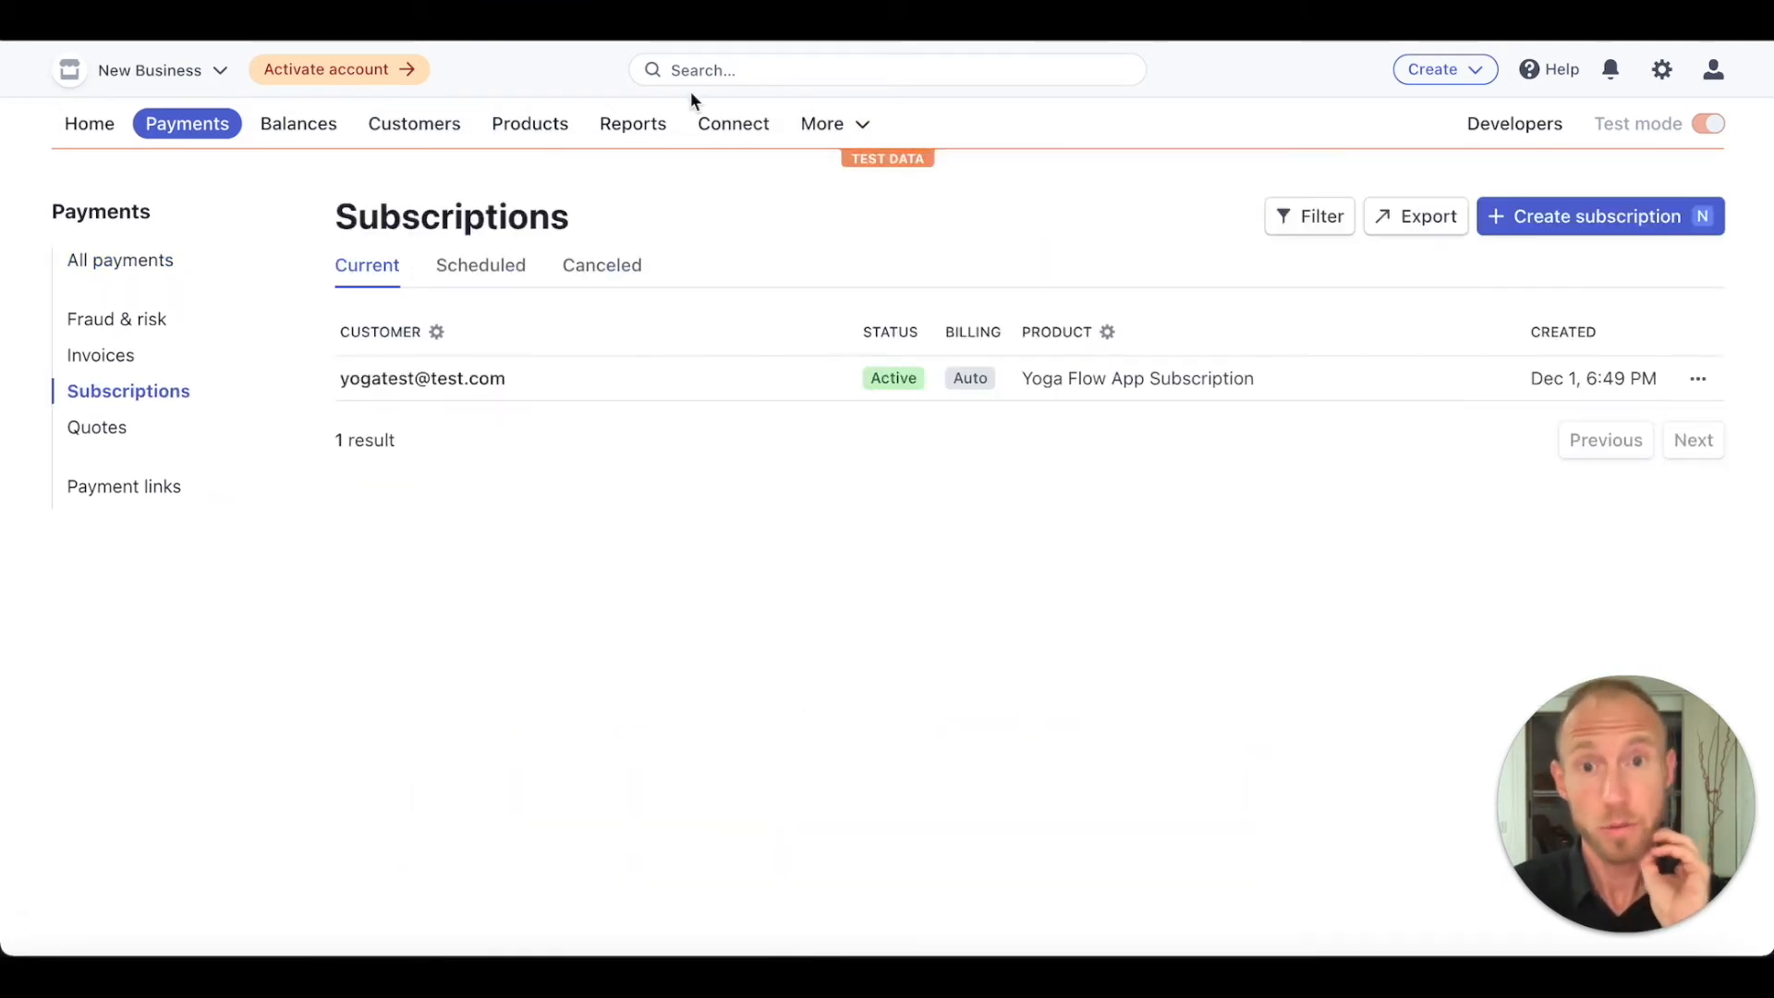
mouse_move(926, 406)
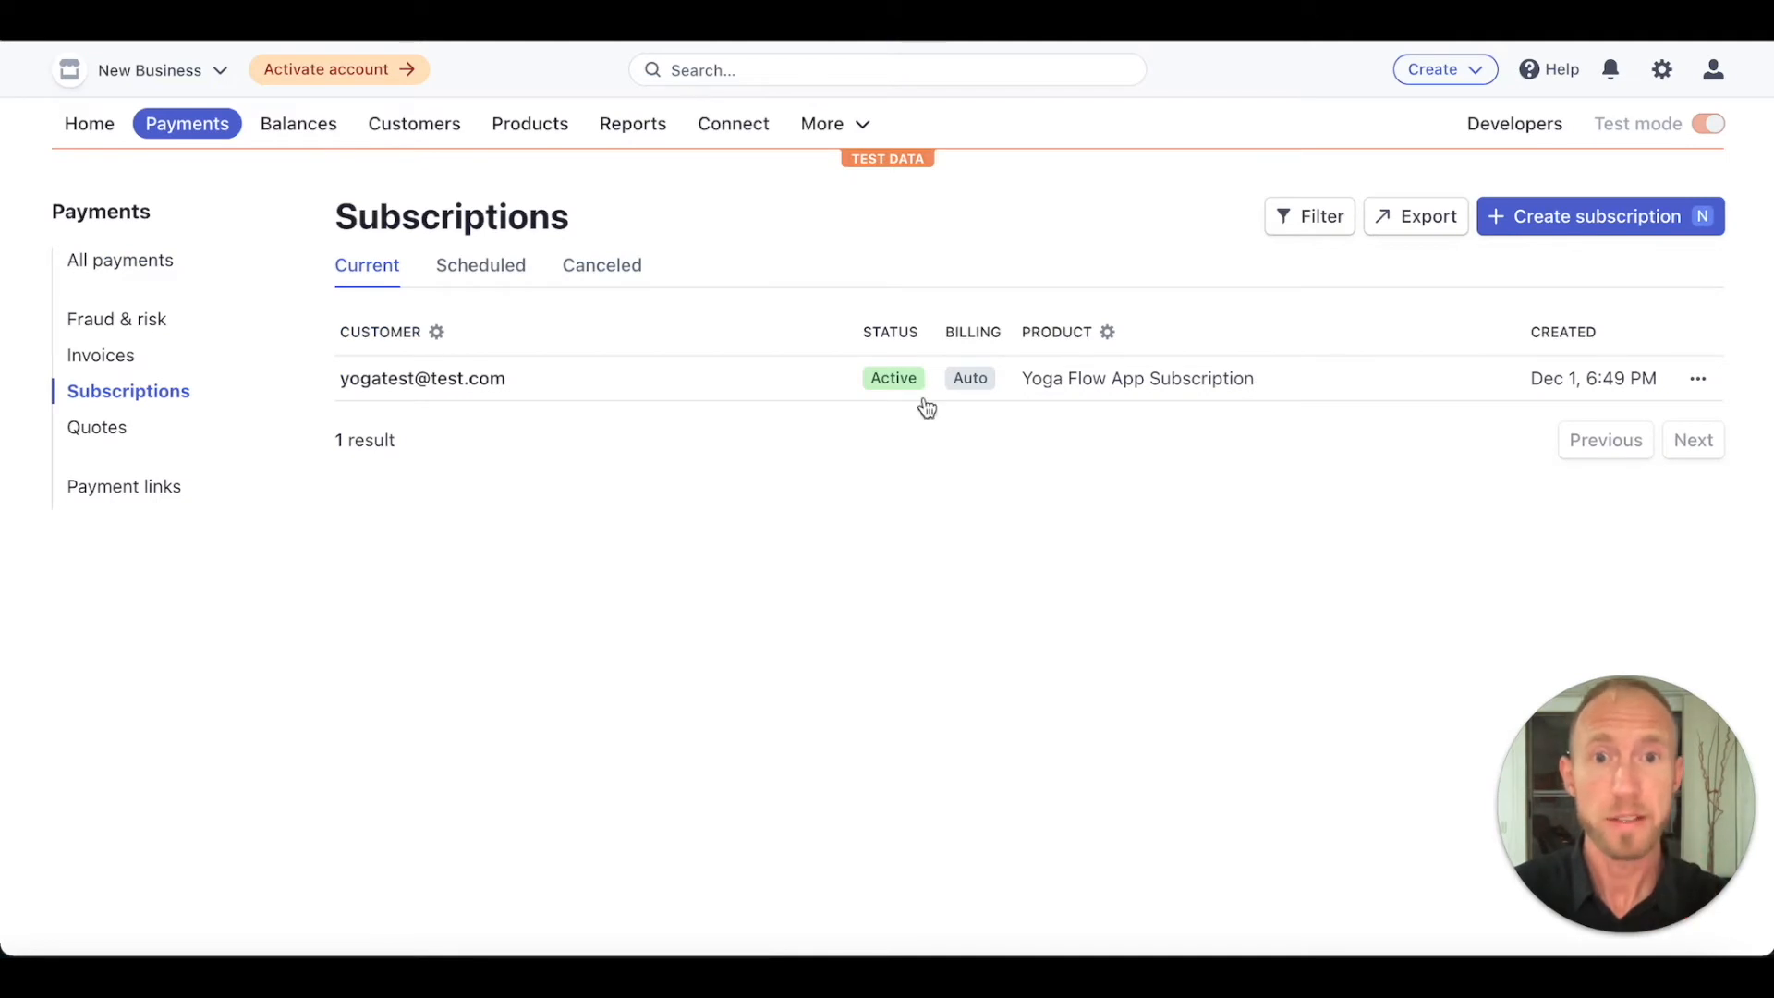
mouse_move(1012, 468)
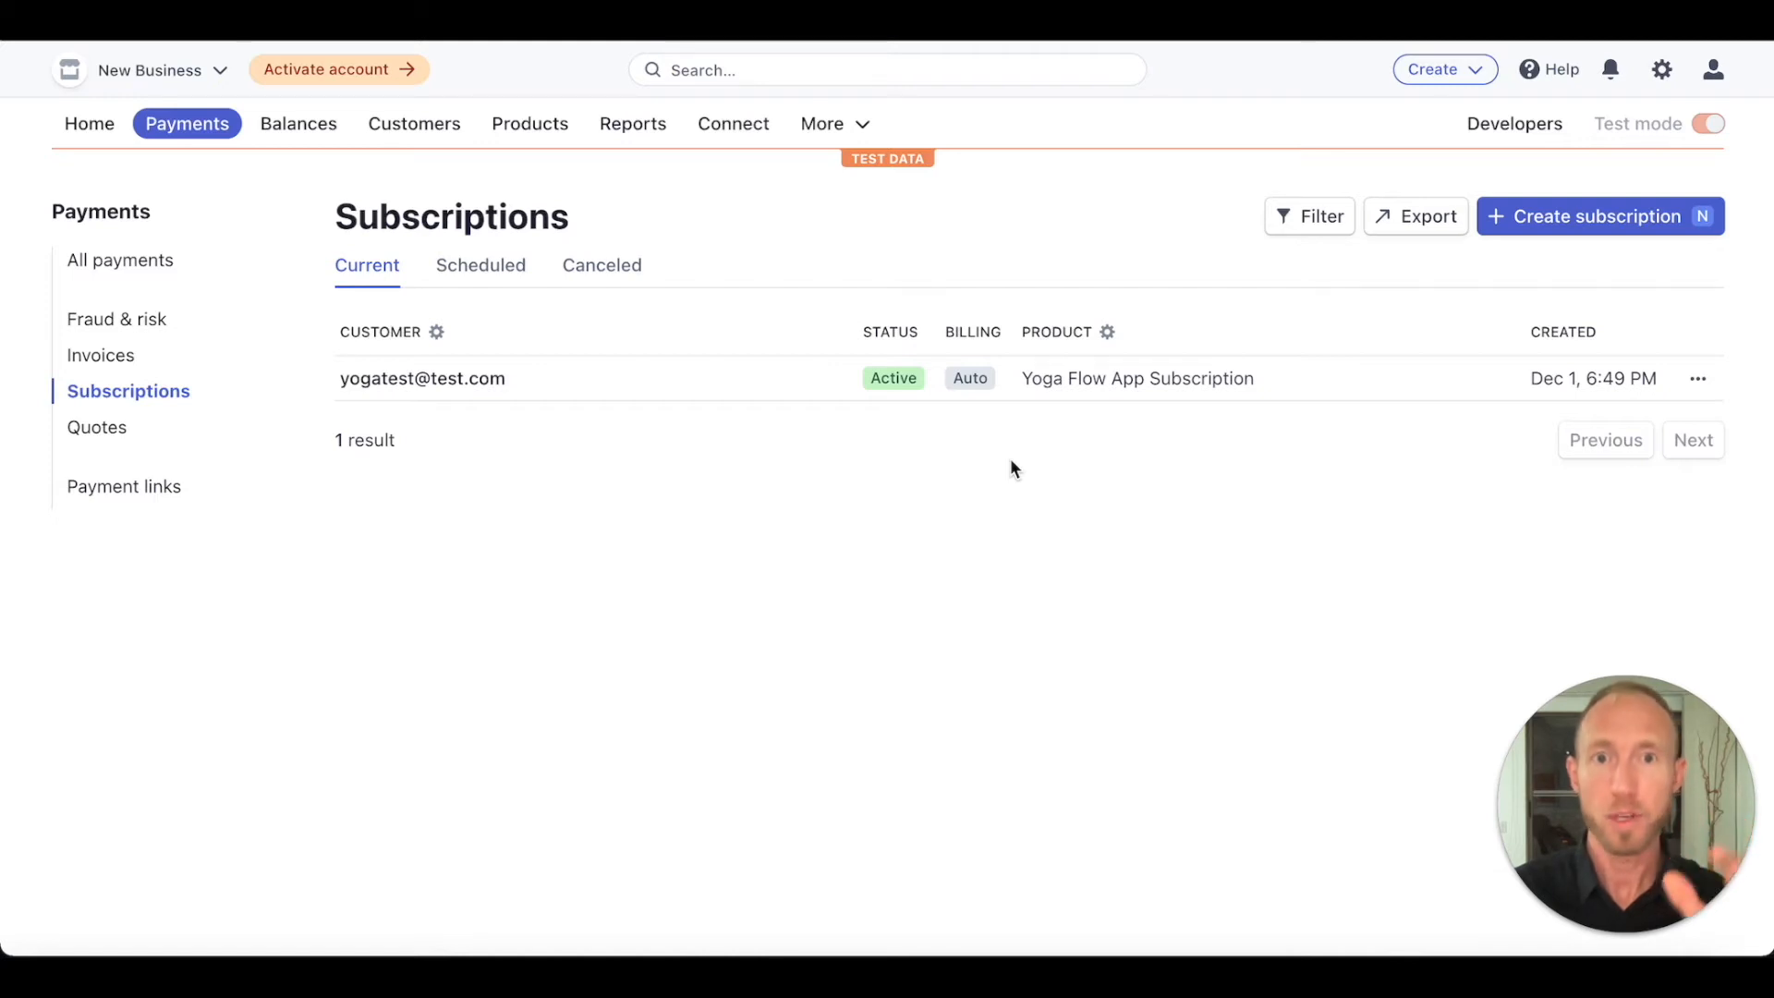
Step: Browse the FirstTest LastTest subscription, then check the scheduled and current subscription lists
left_click(421, 377)
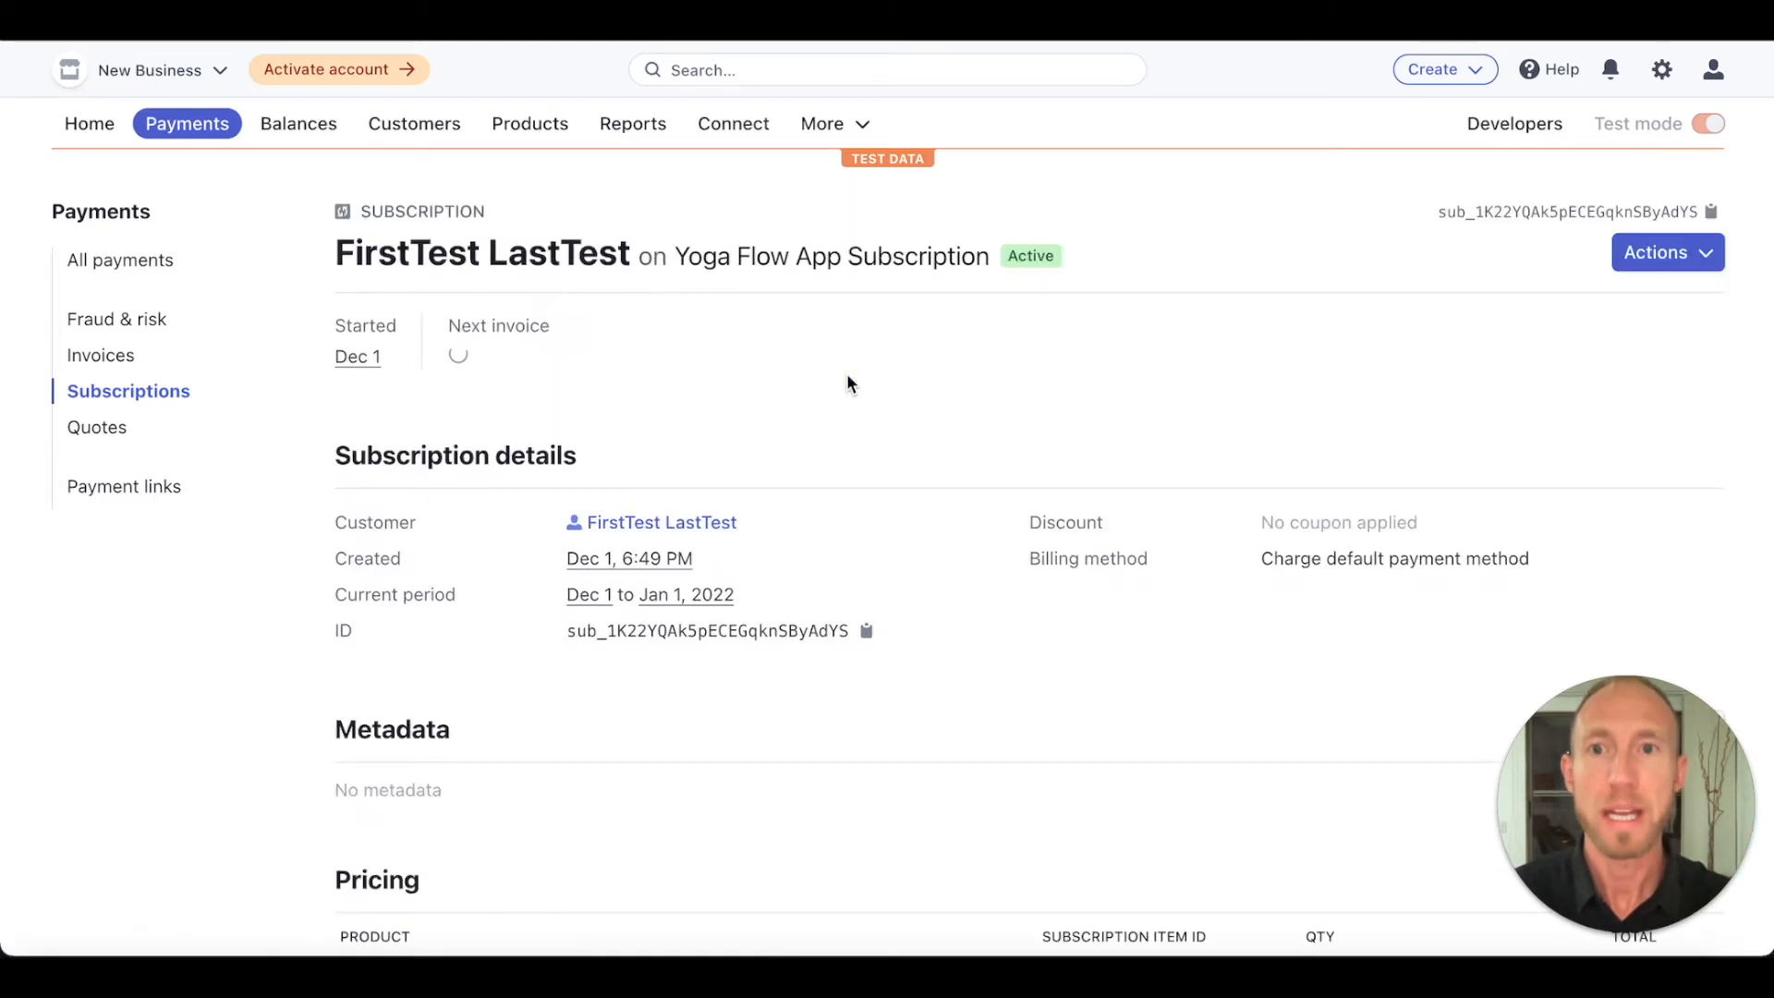
scroll("down", 3)
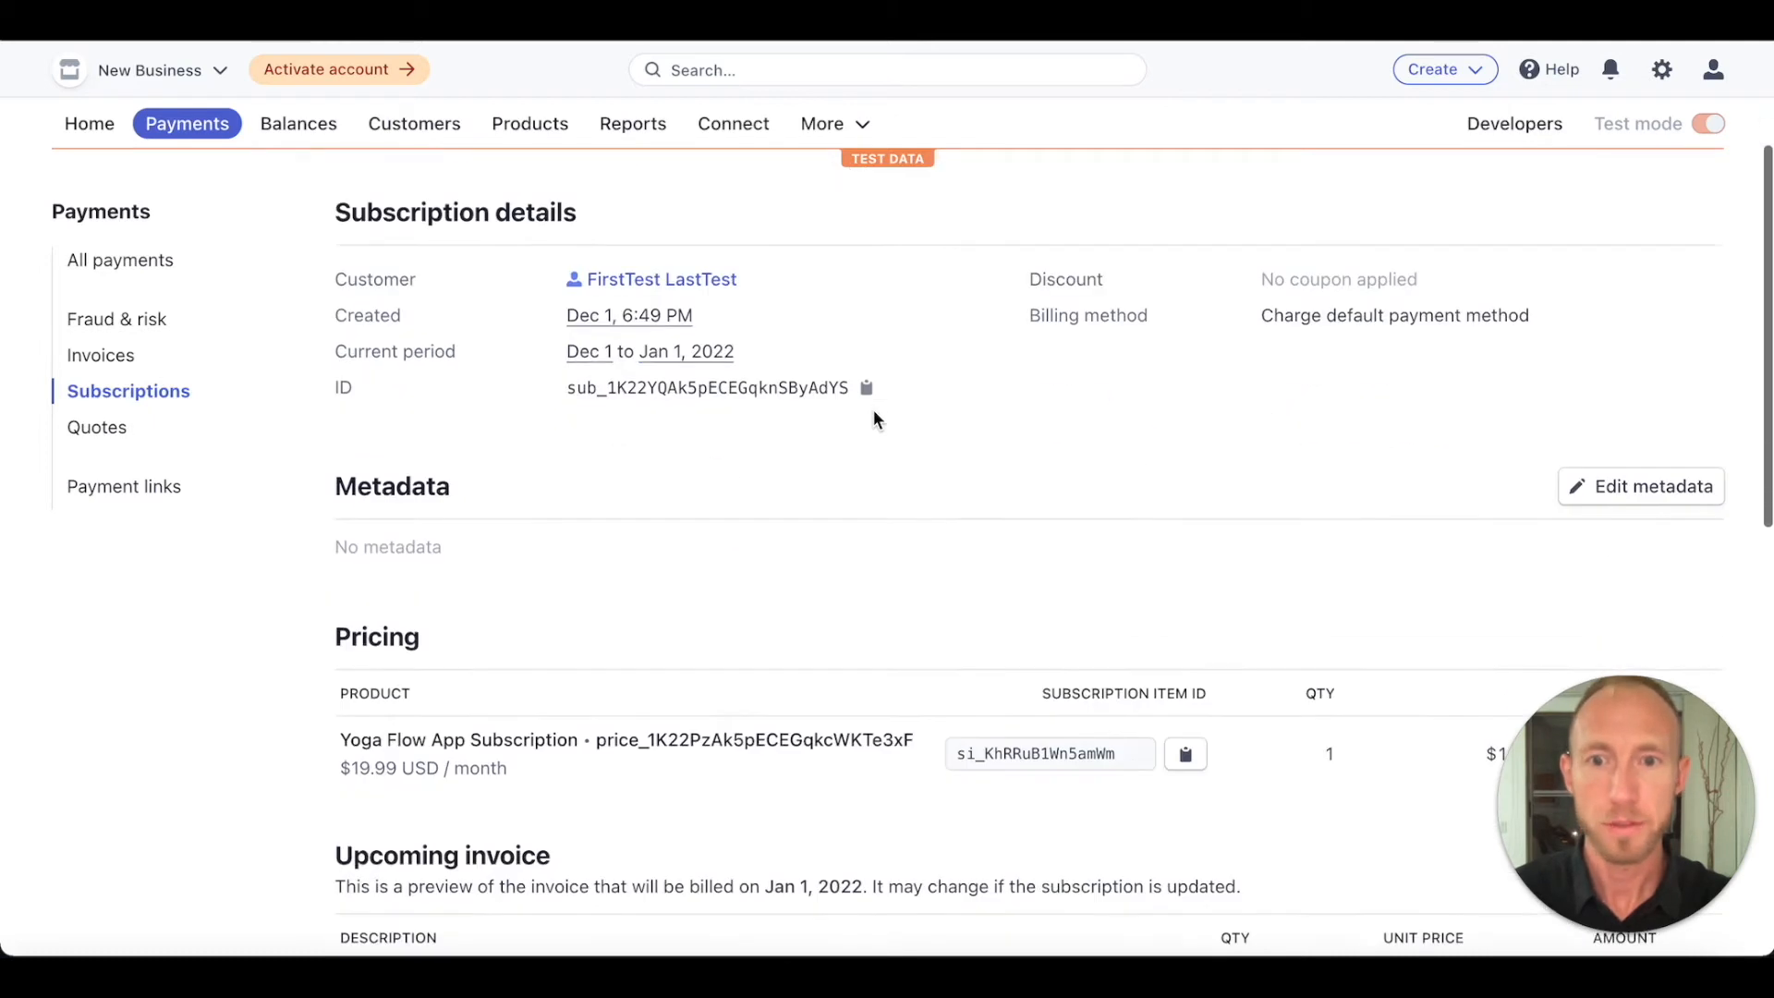
scroll("down", 3)
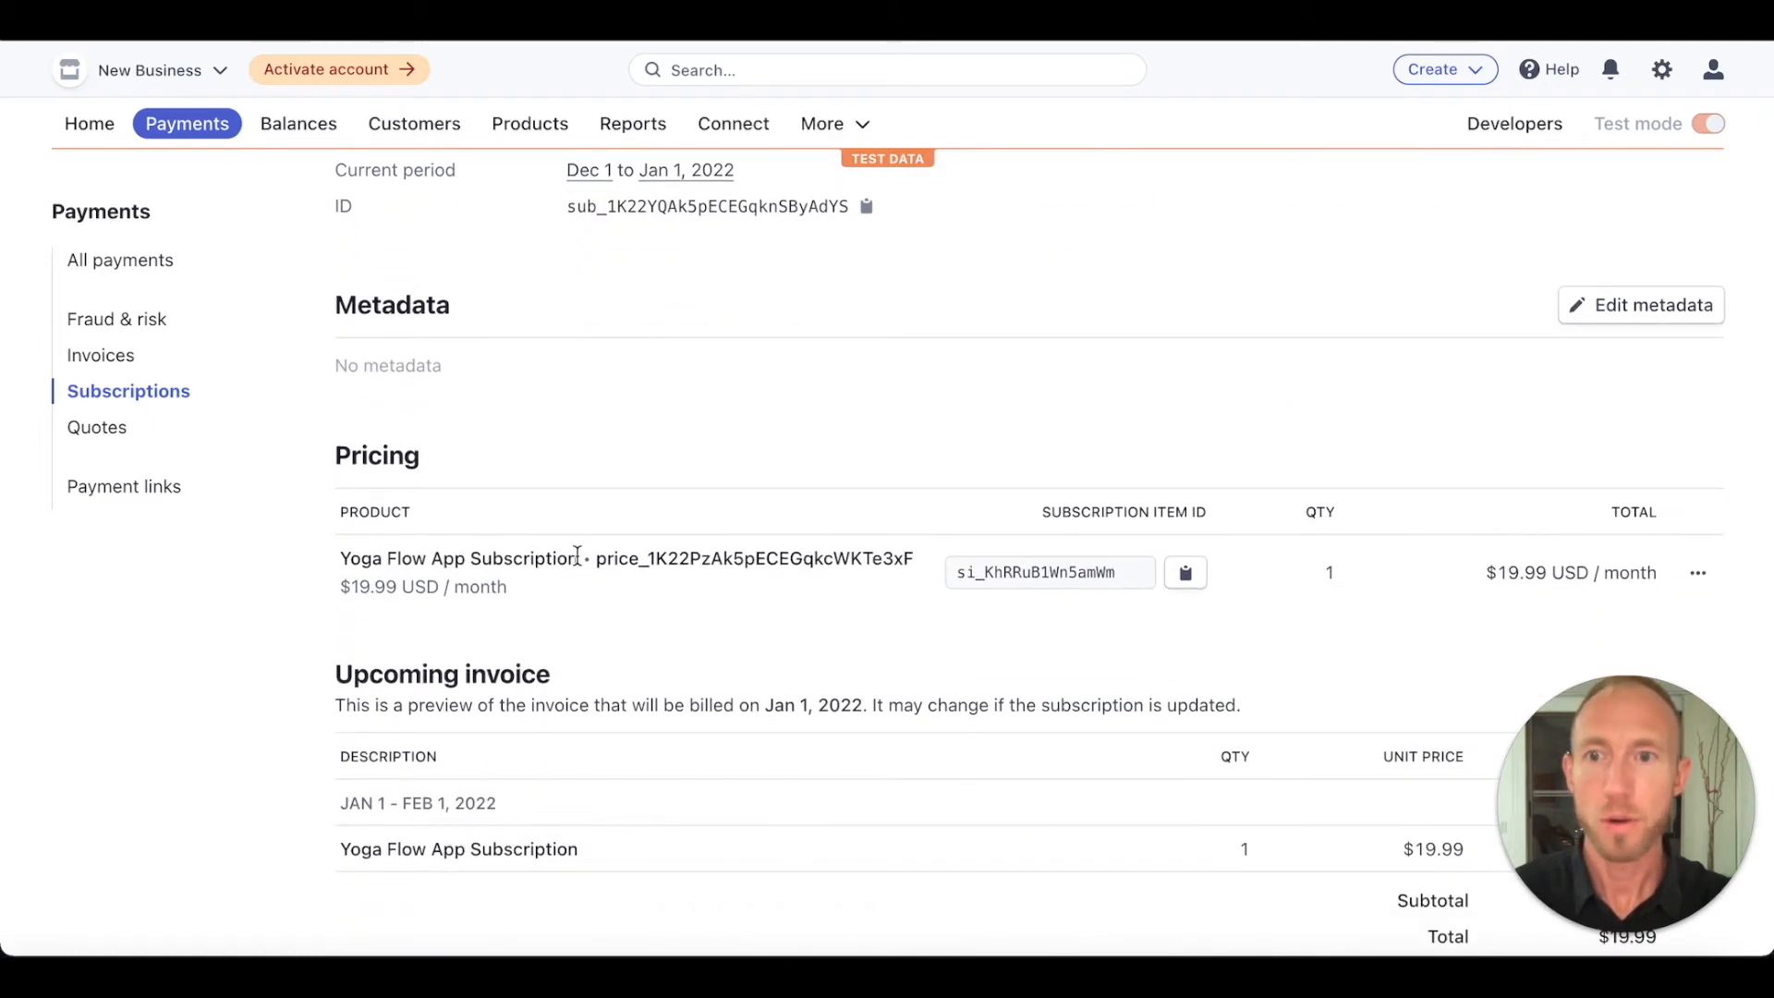
left_click(822, 124)
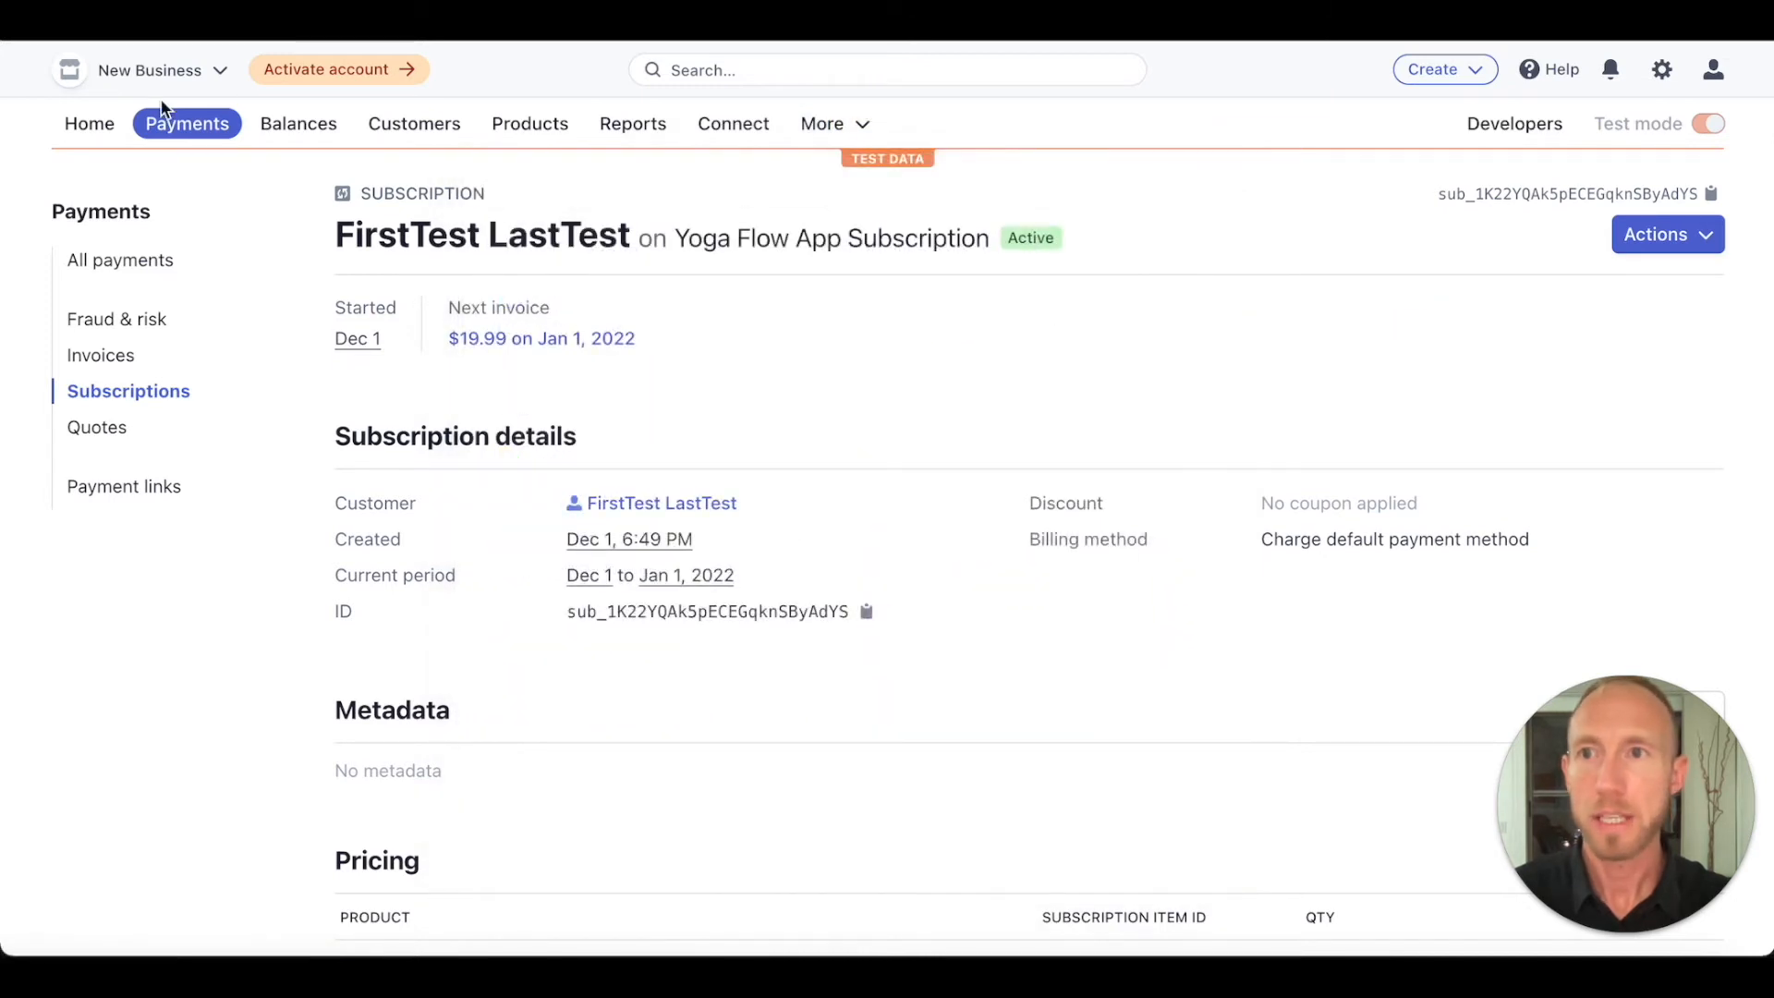
left_click(128, 390)
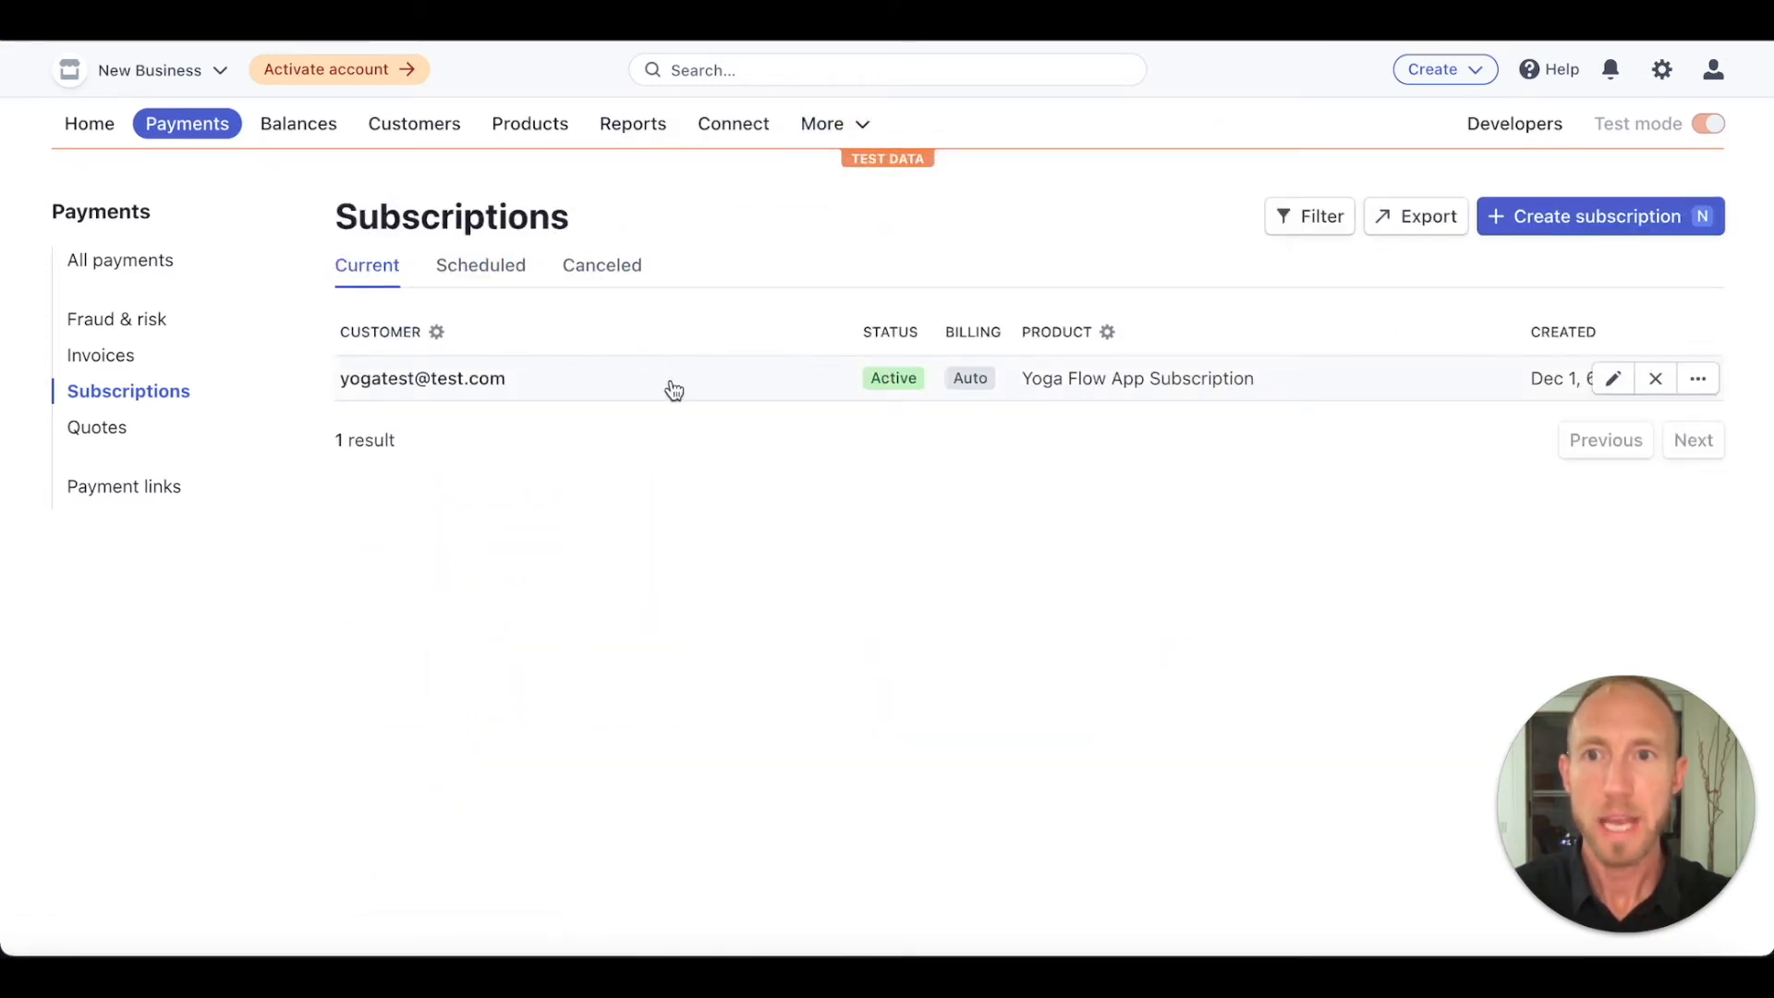
left_click(480, 264)
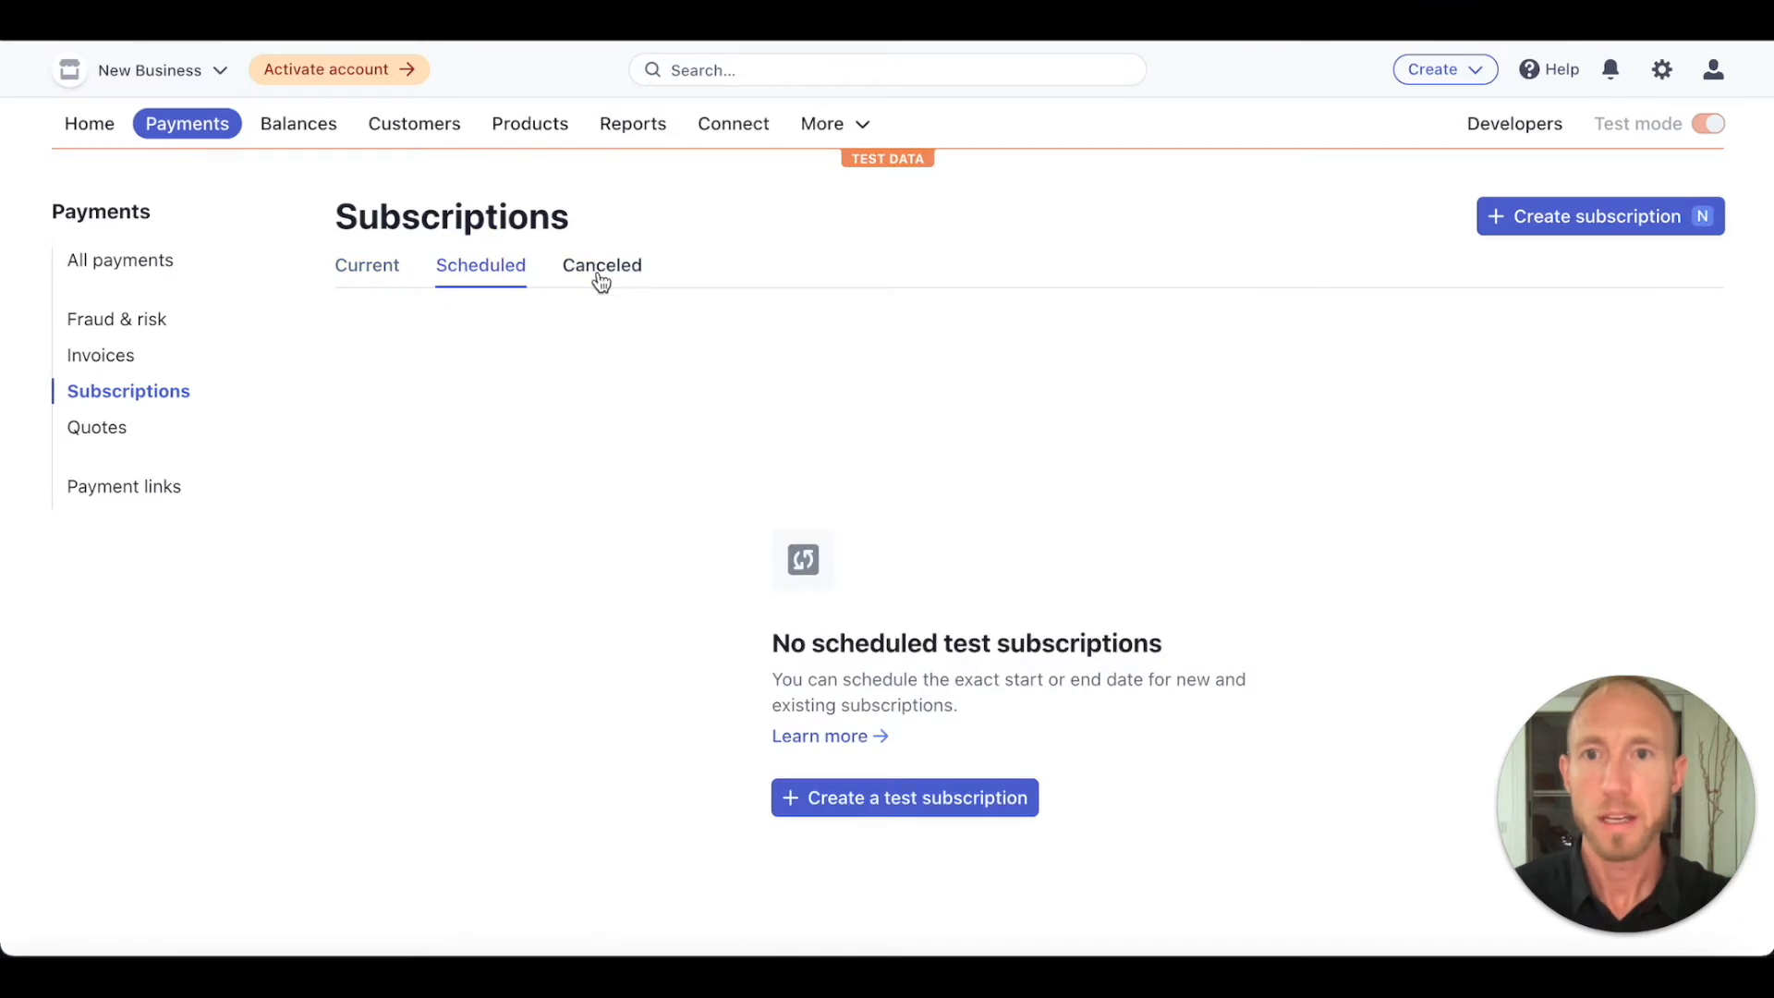
left_click(366, 264)
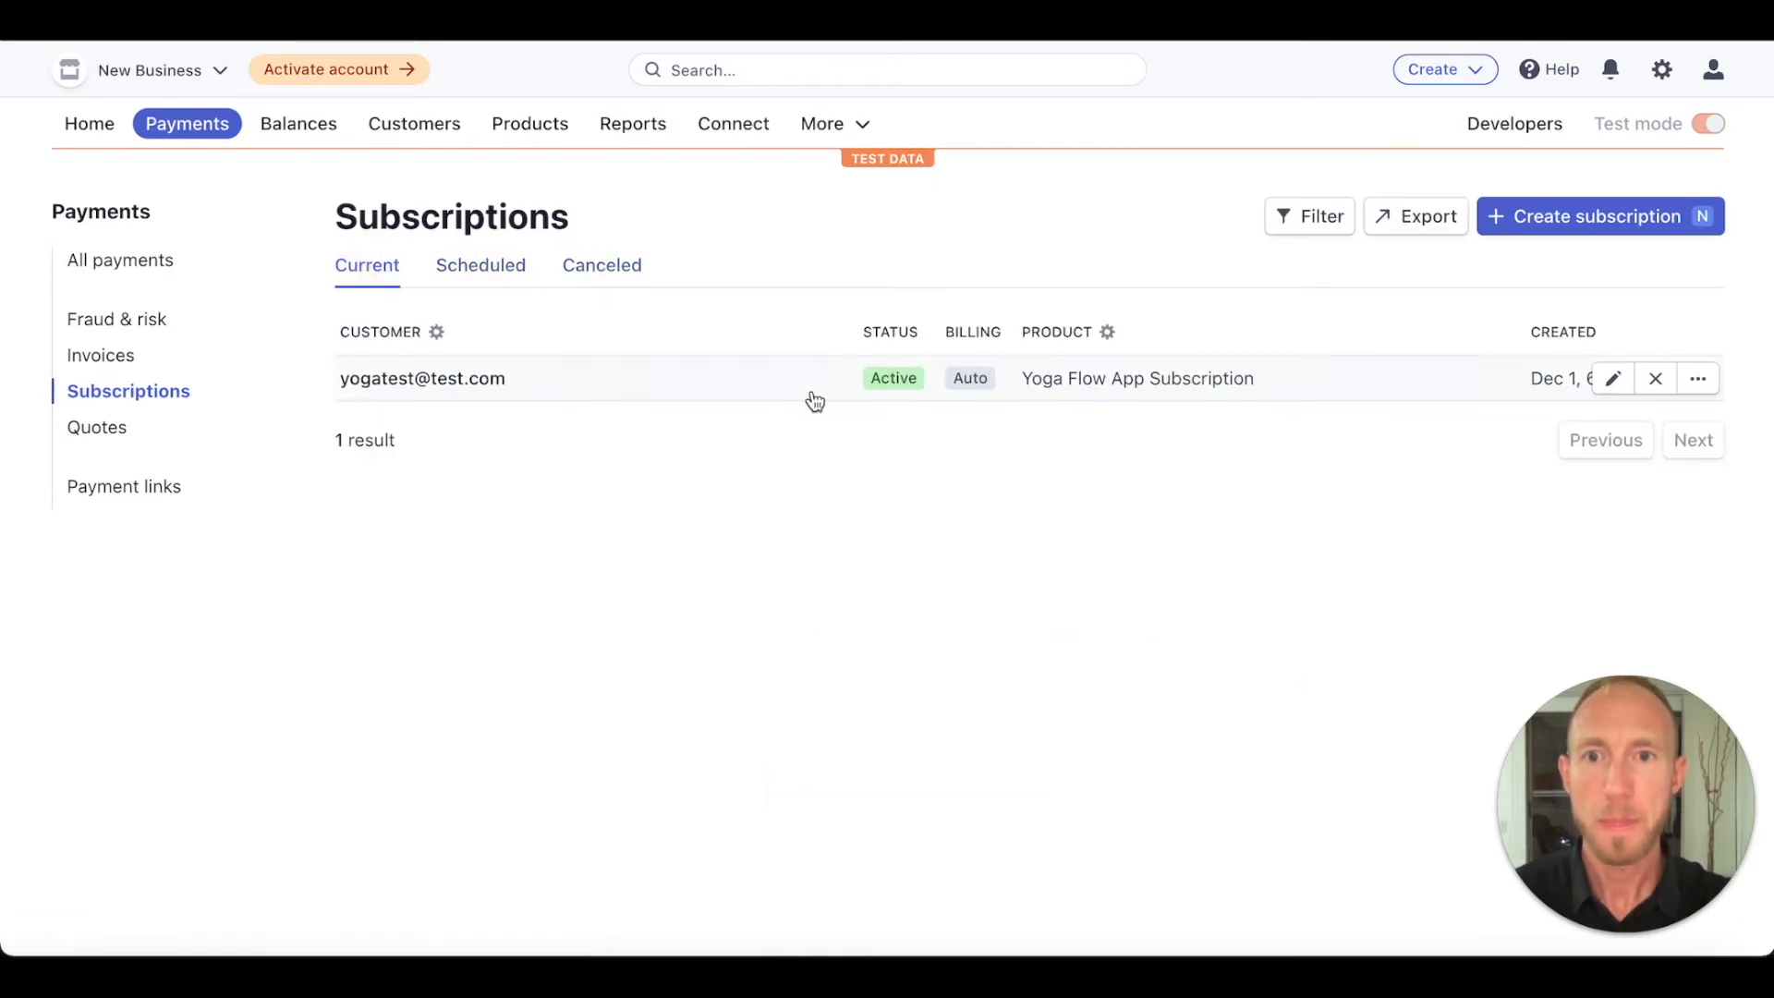
Step: Review the subscription's $19.99 USD / month pricing and upcoming Jan 1, 2022 invoice
left_click(421, 377)
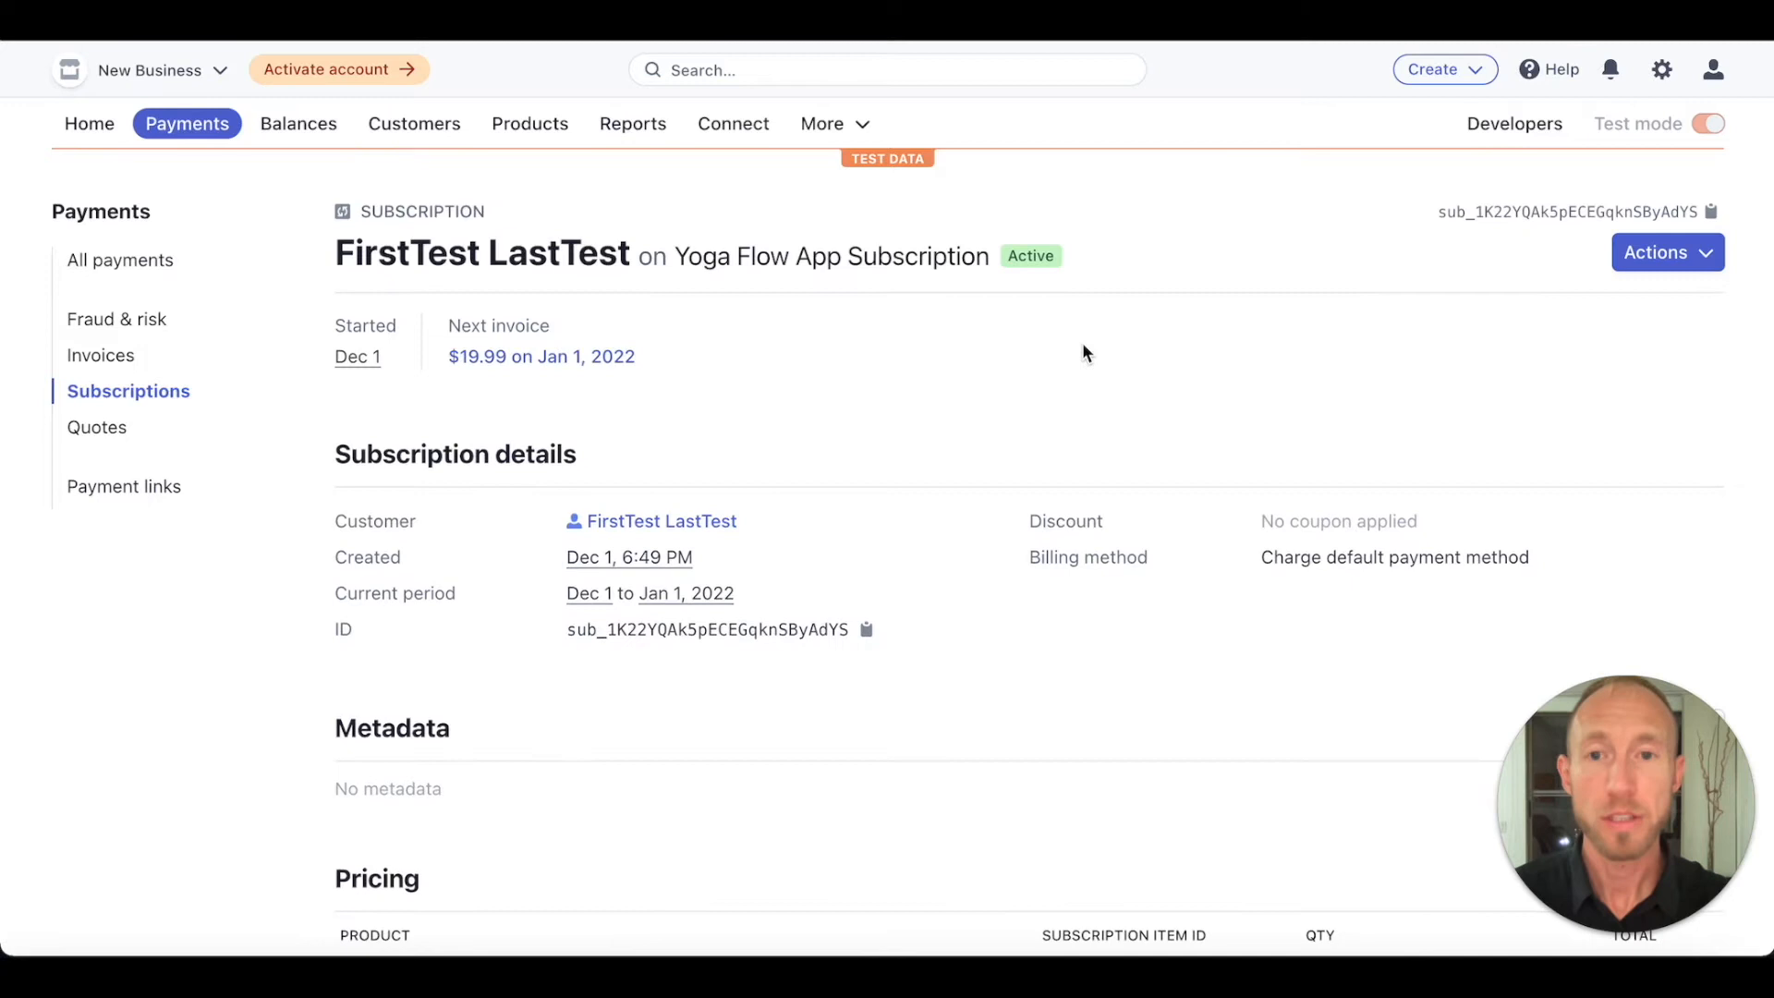
scroll("down", 3)
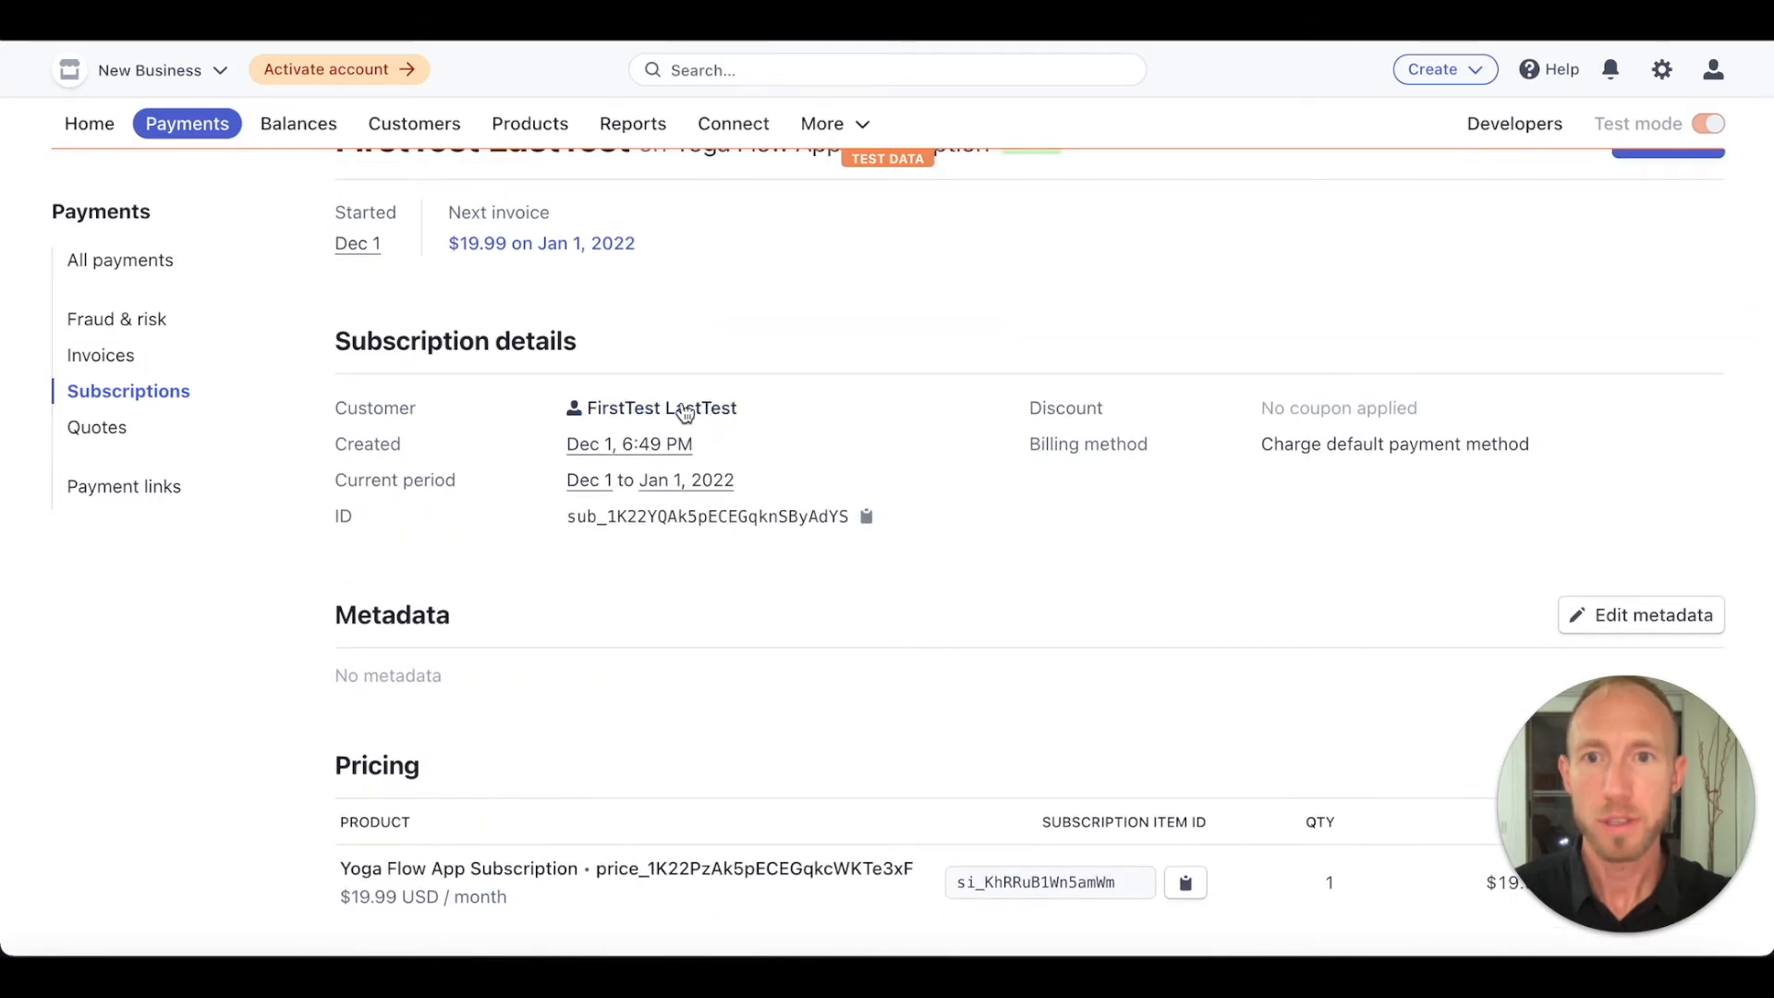
scroll("down", 3)
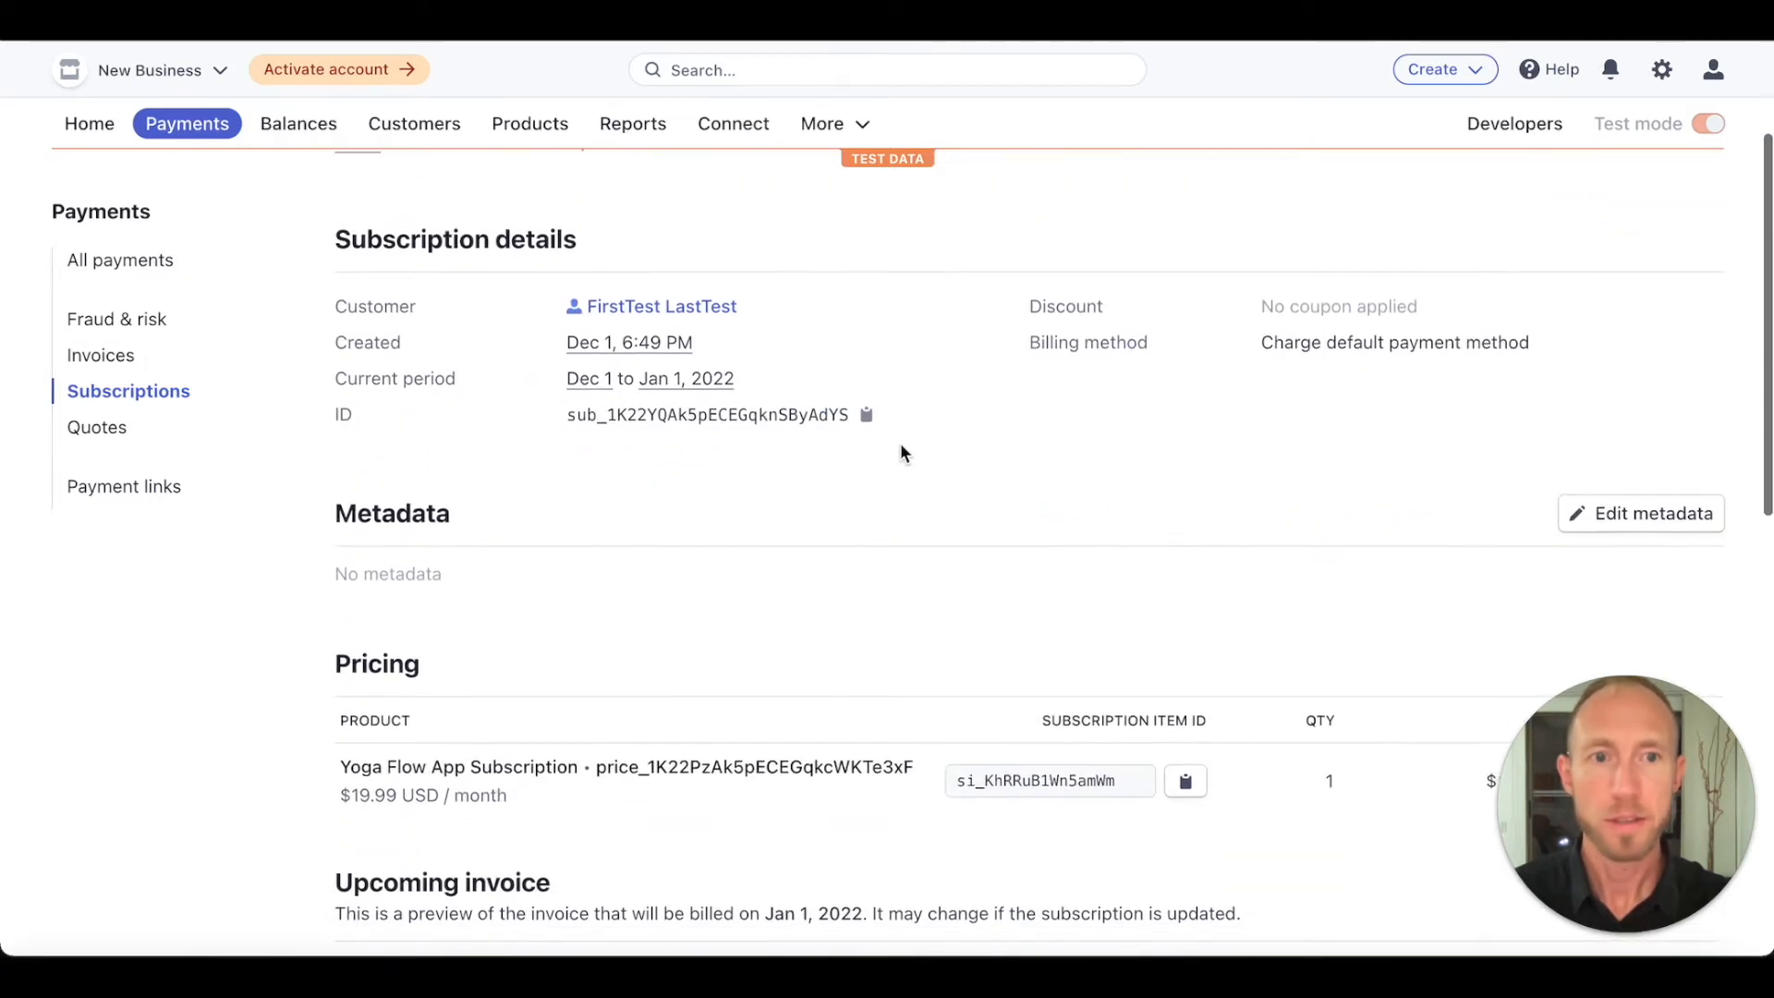
scroll("down", 3)
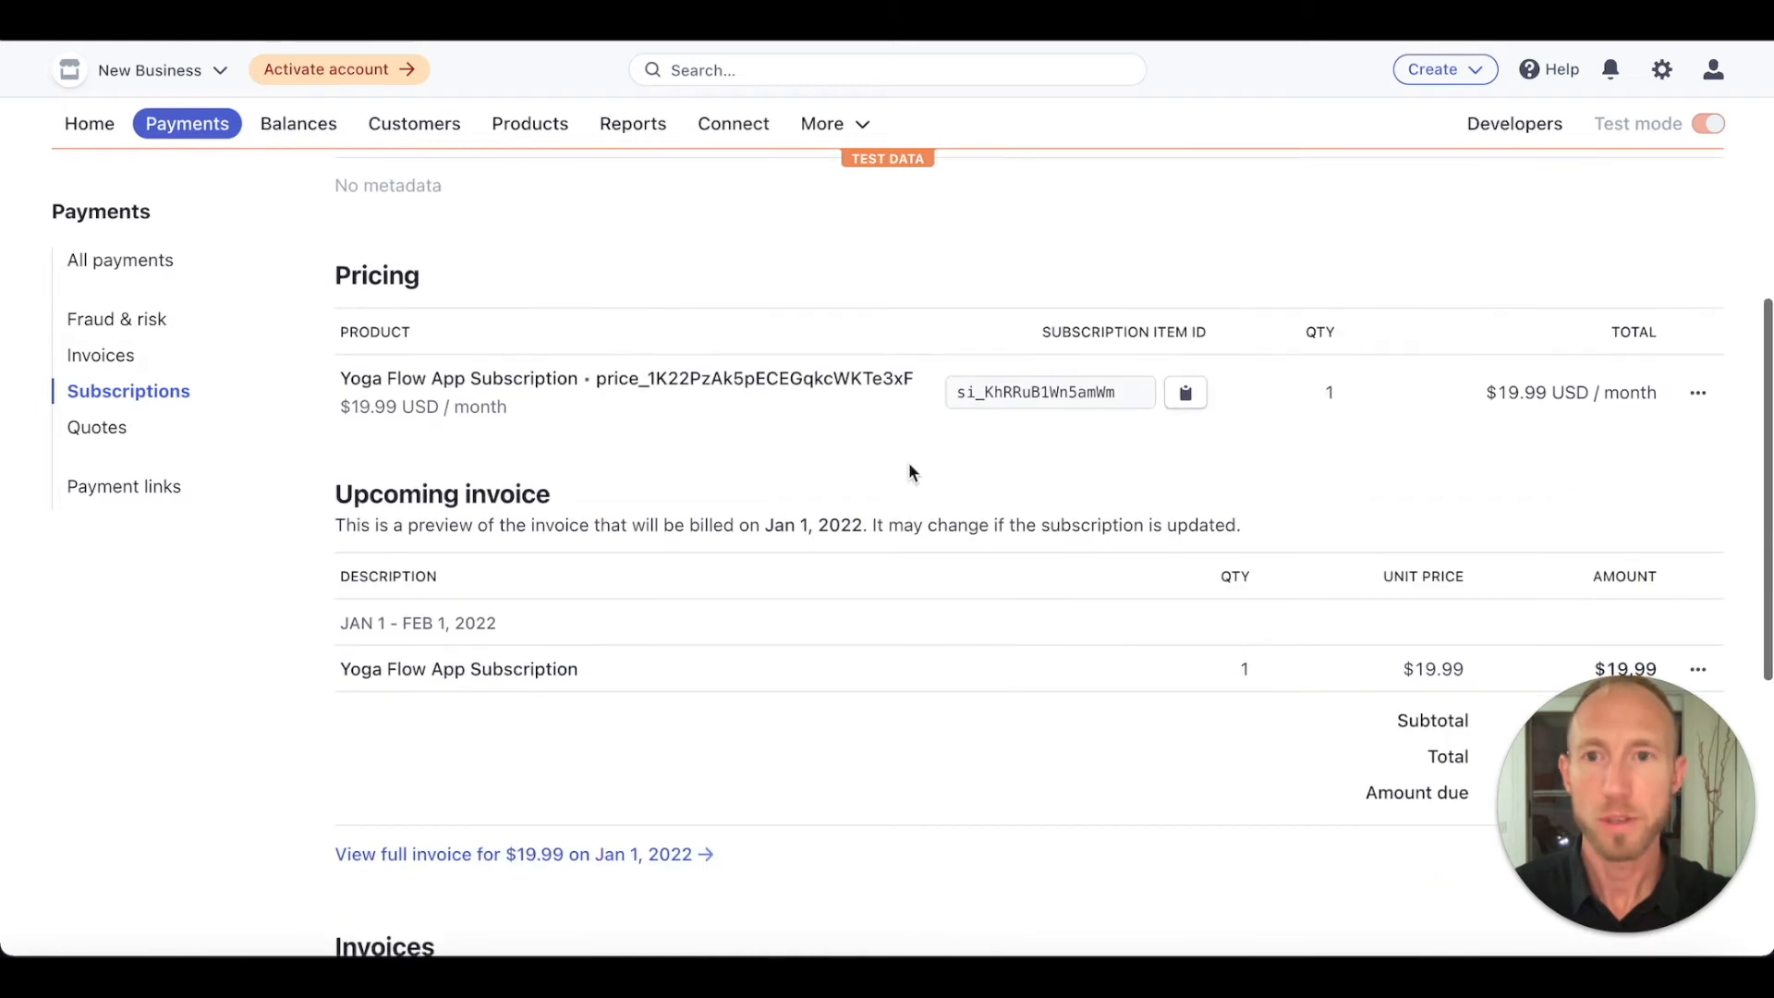
double_click(724, 377)
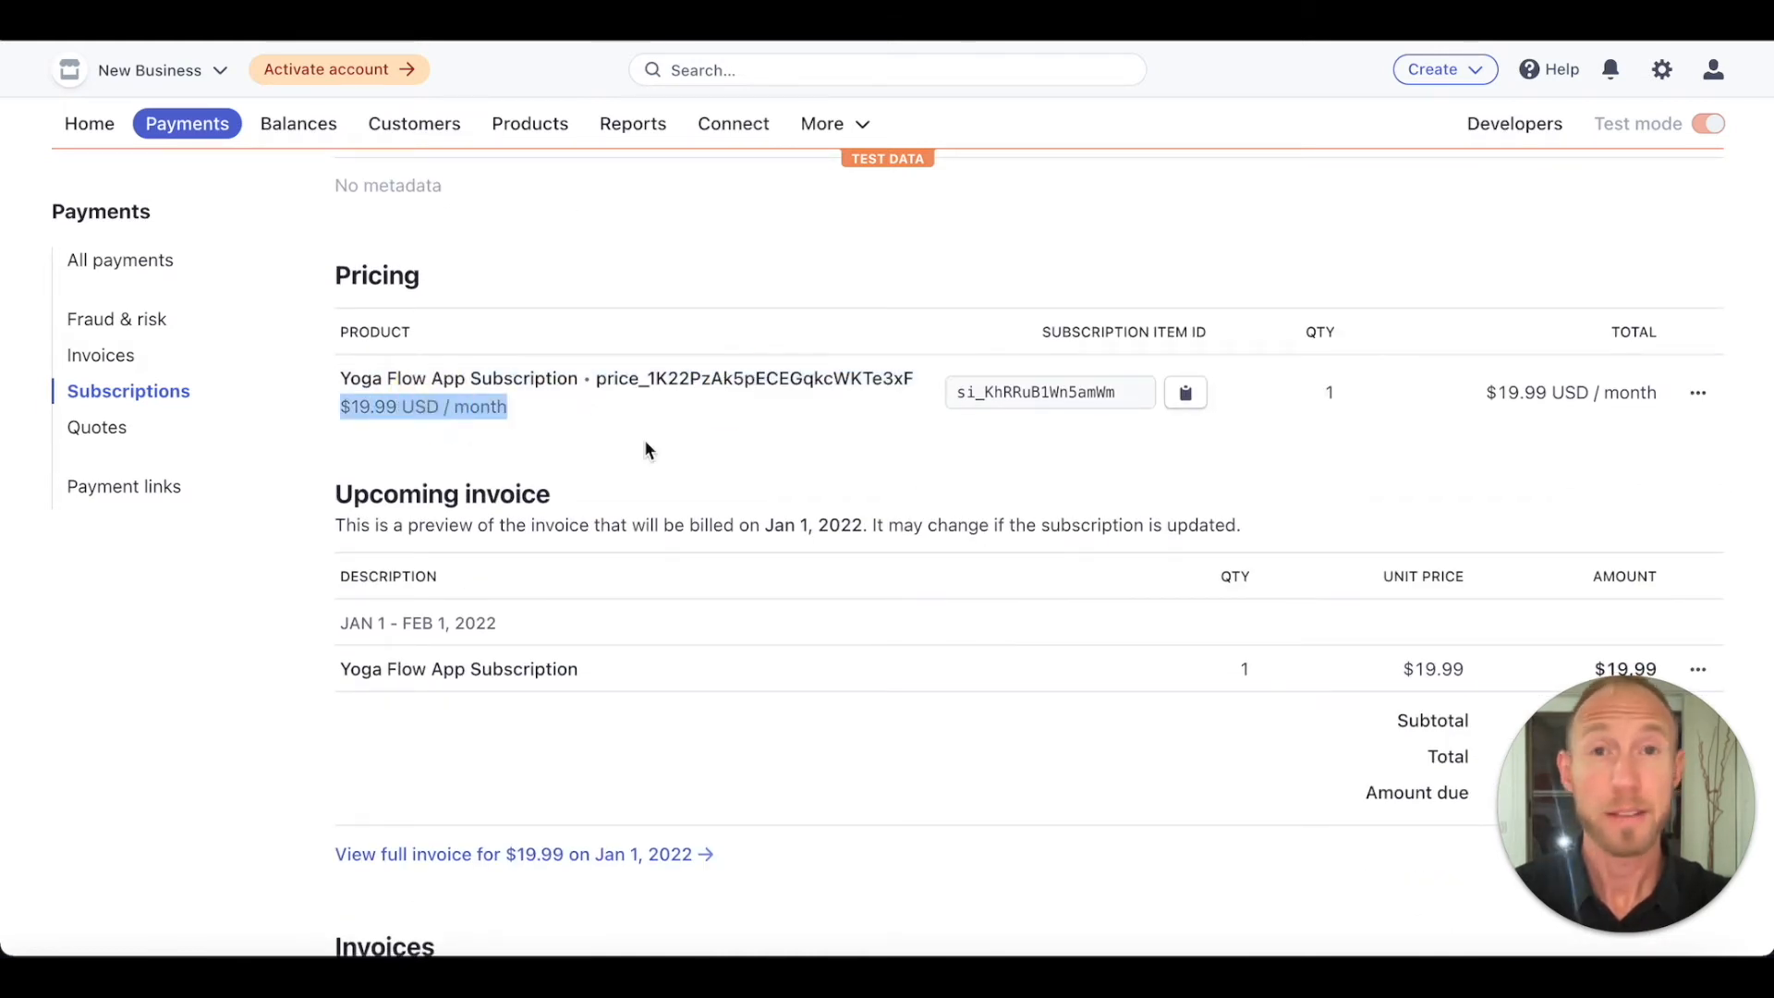
scroll("down", 3)
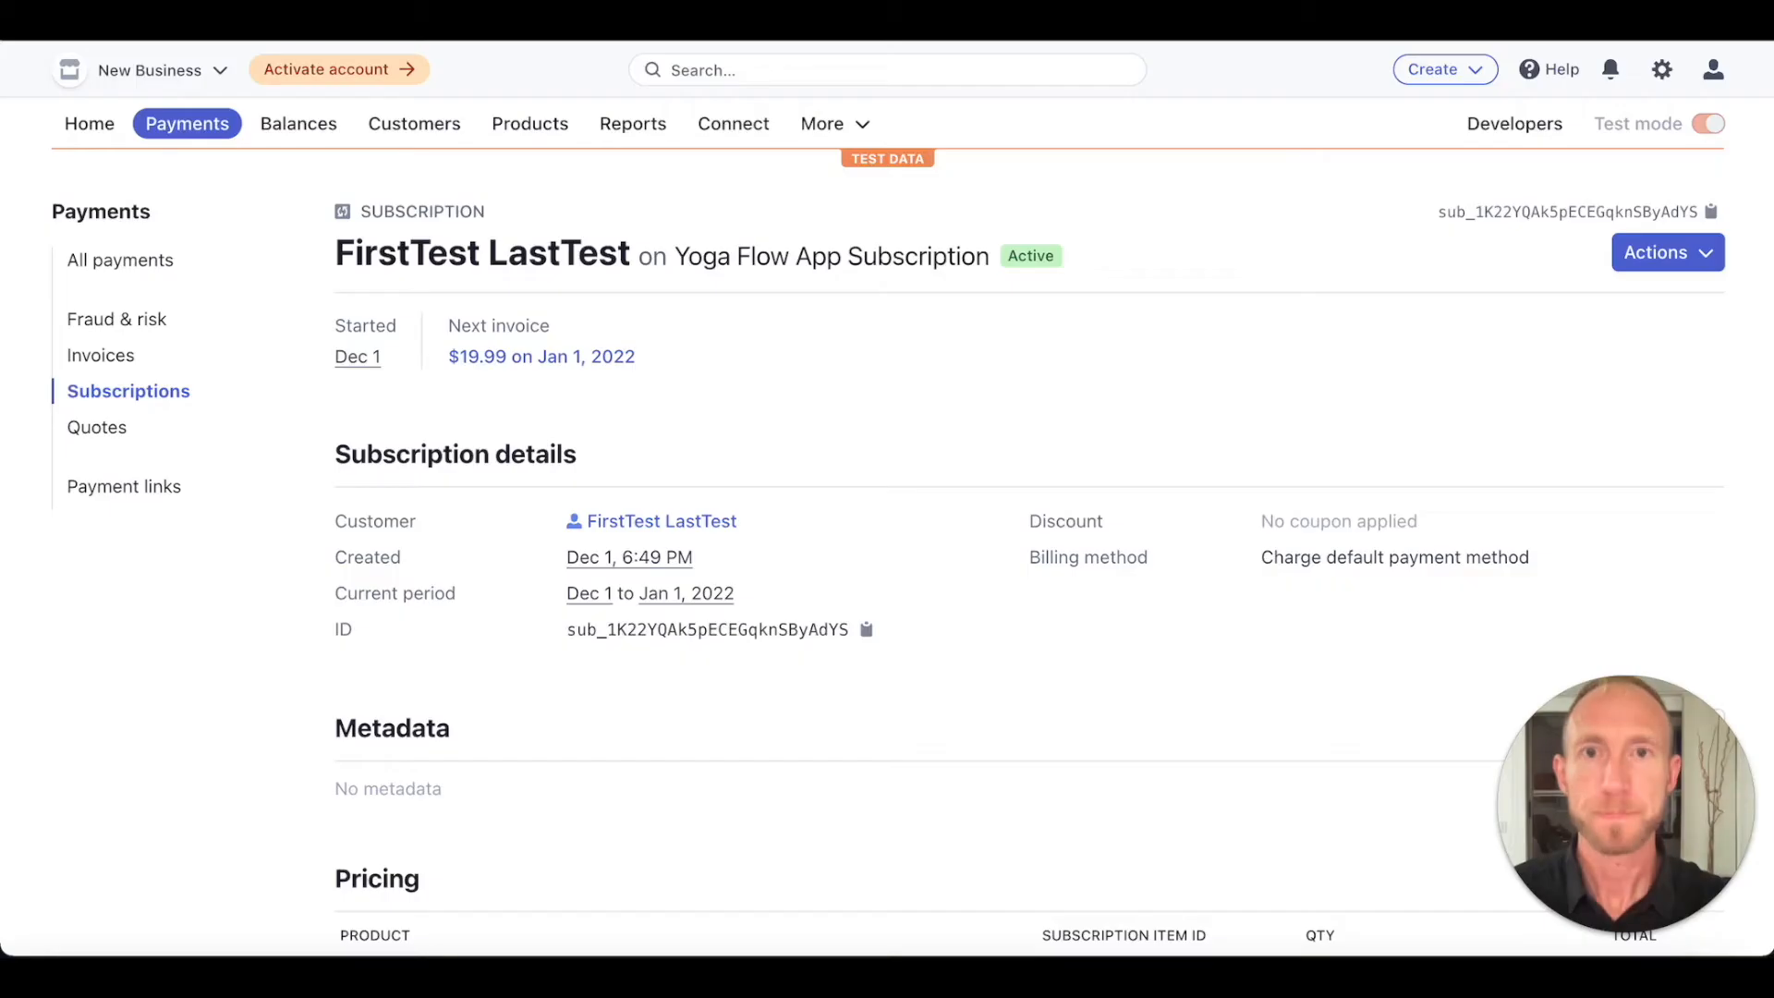
Step: Enter John Doe as card holder and submit Get Full Access Now with the test card
left_click(414, 123)
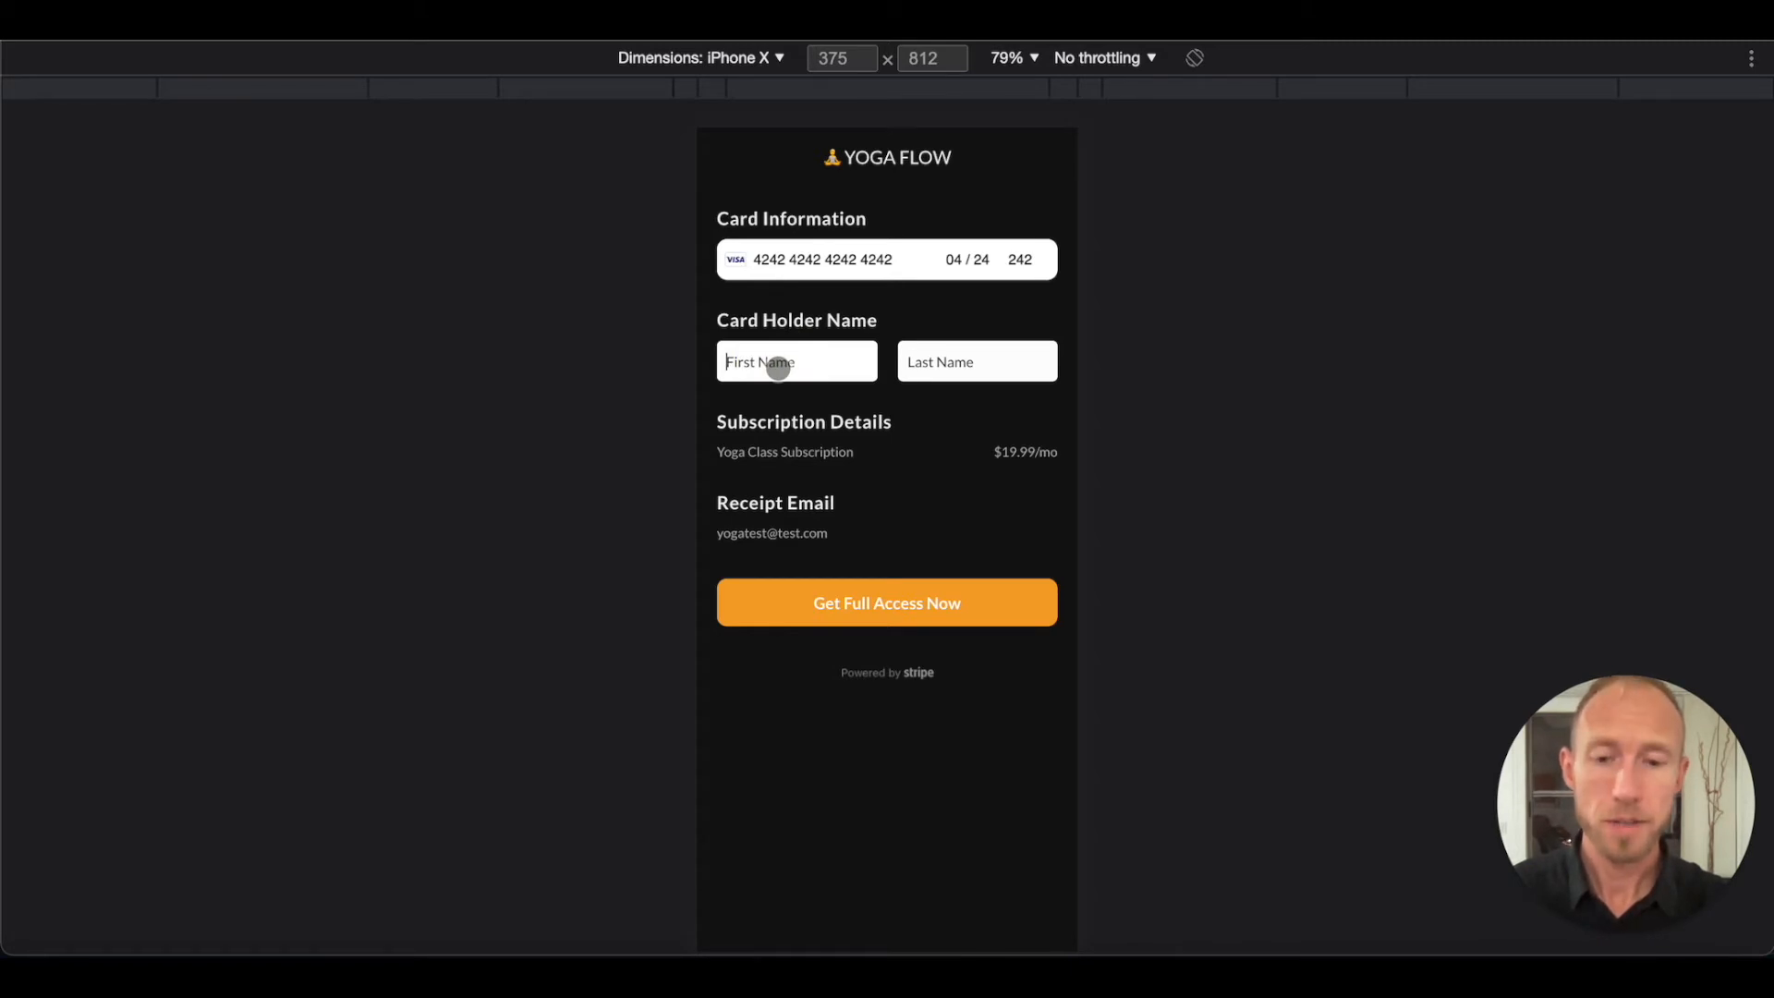
type("Jo")
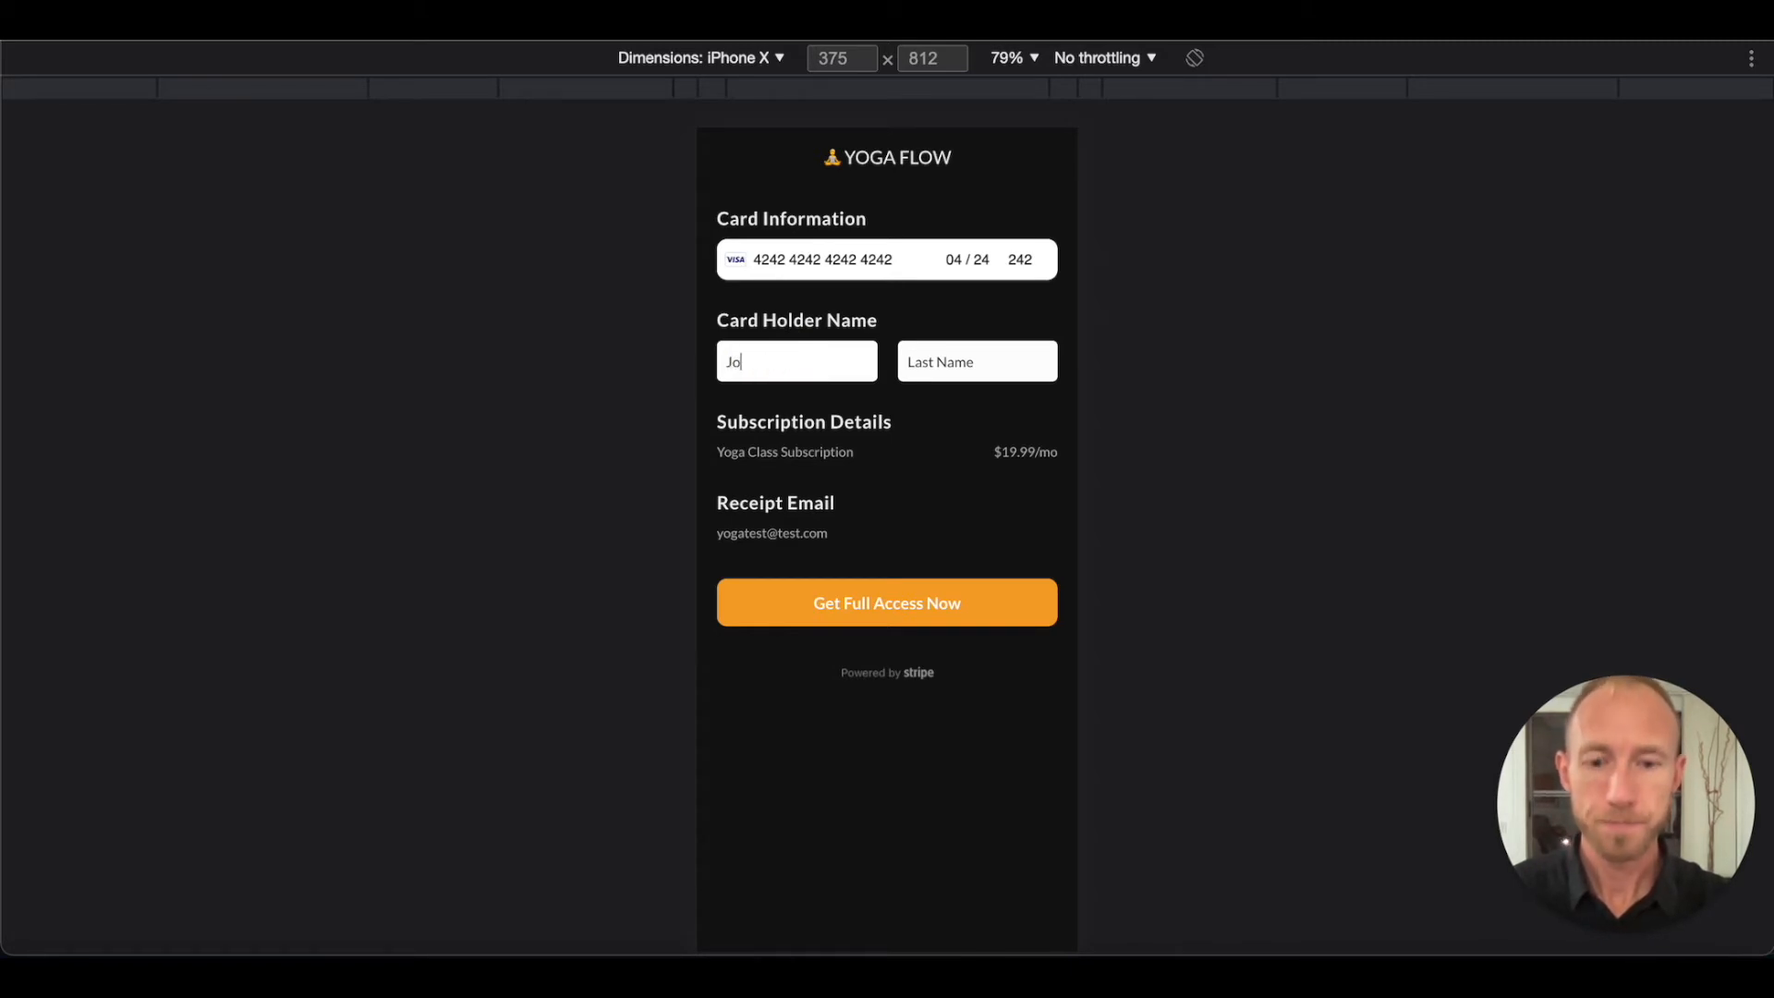
type("Doe")
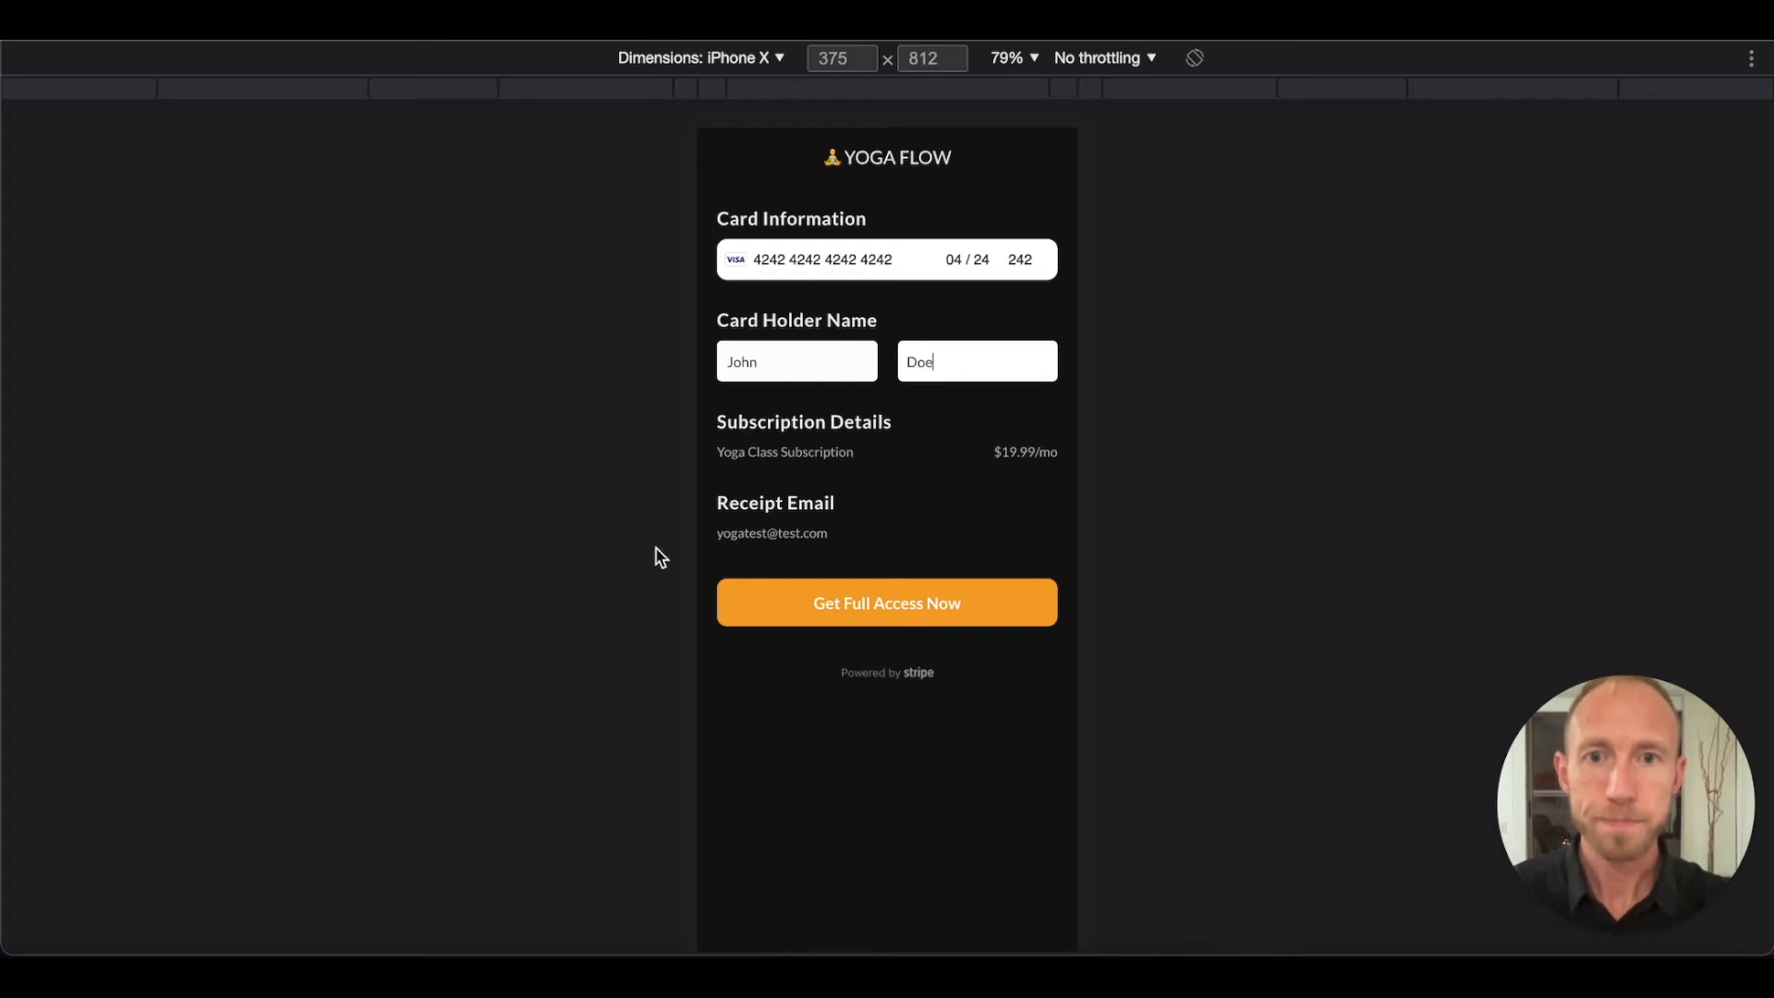
left_click(884, 602)
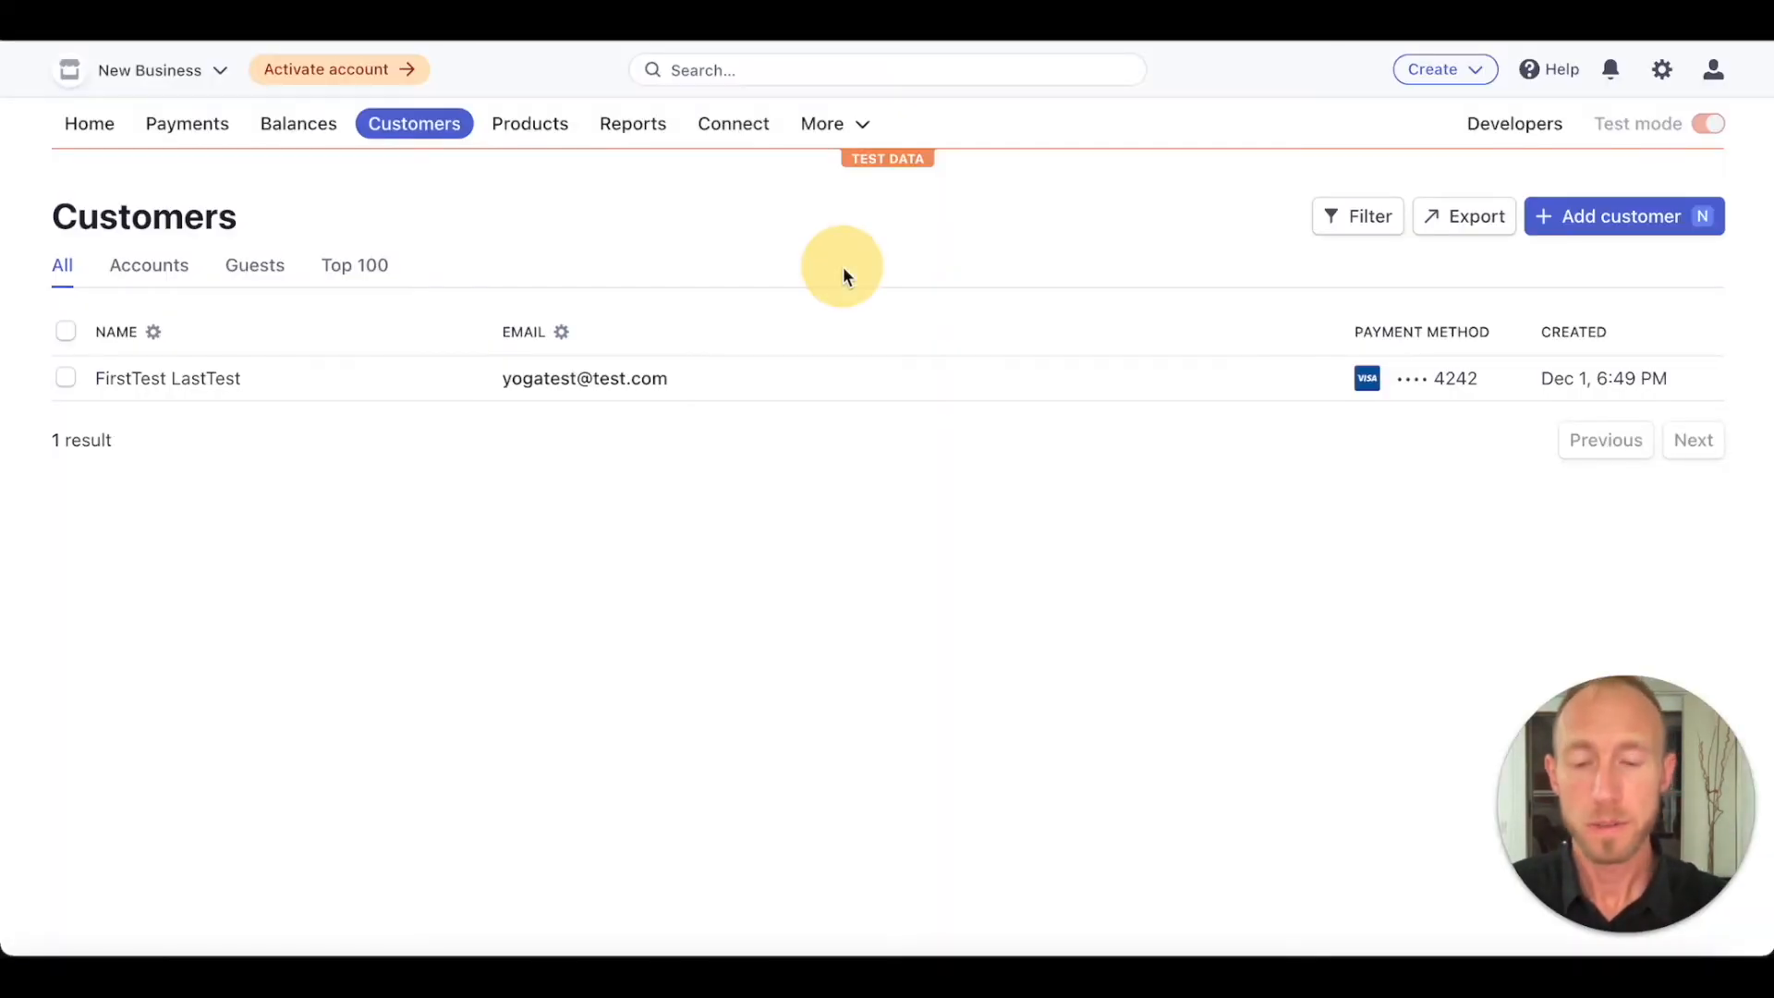
Step: Reload Customers, view John Doe's events and logs, then return to his overview
left_click(329, 68)
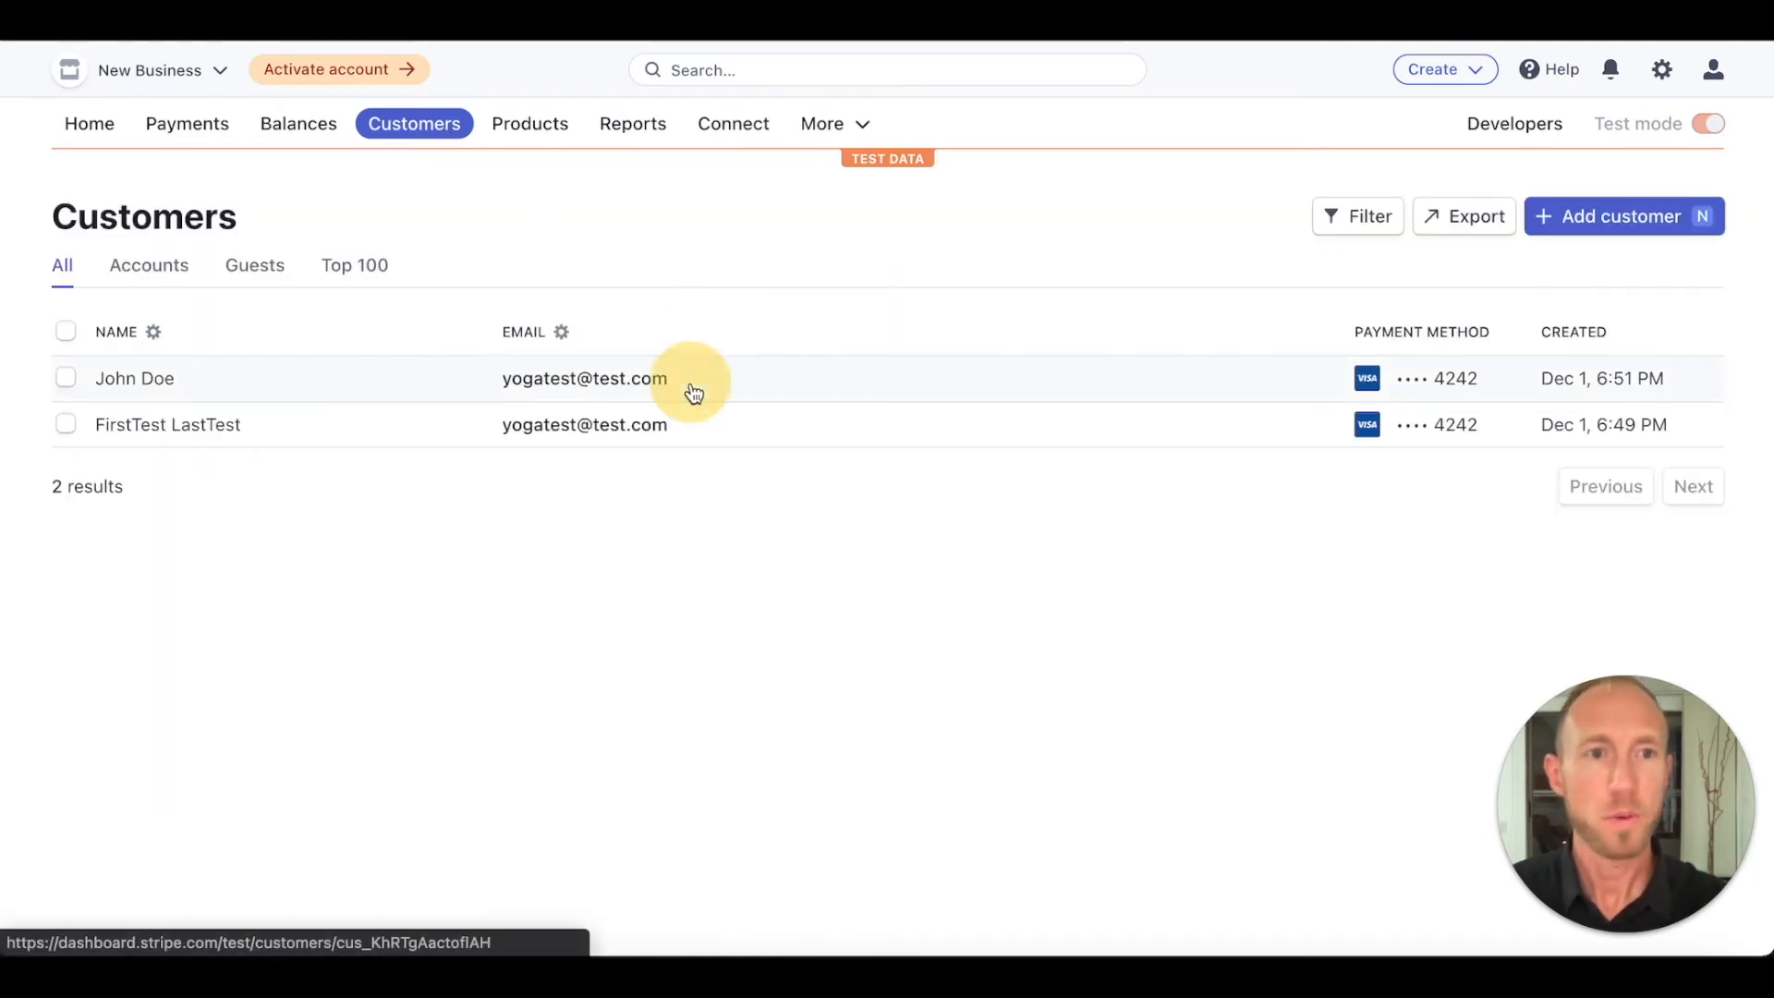
left_click(133, 377)
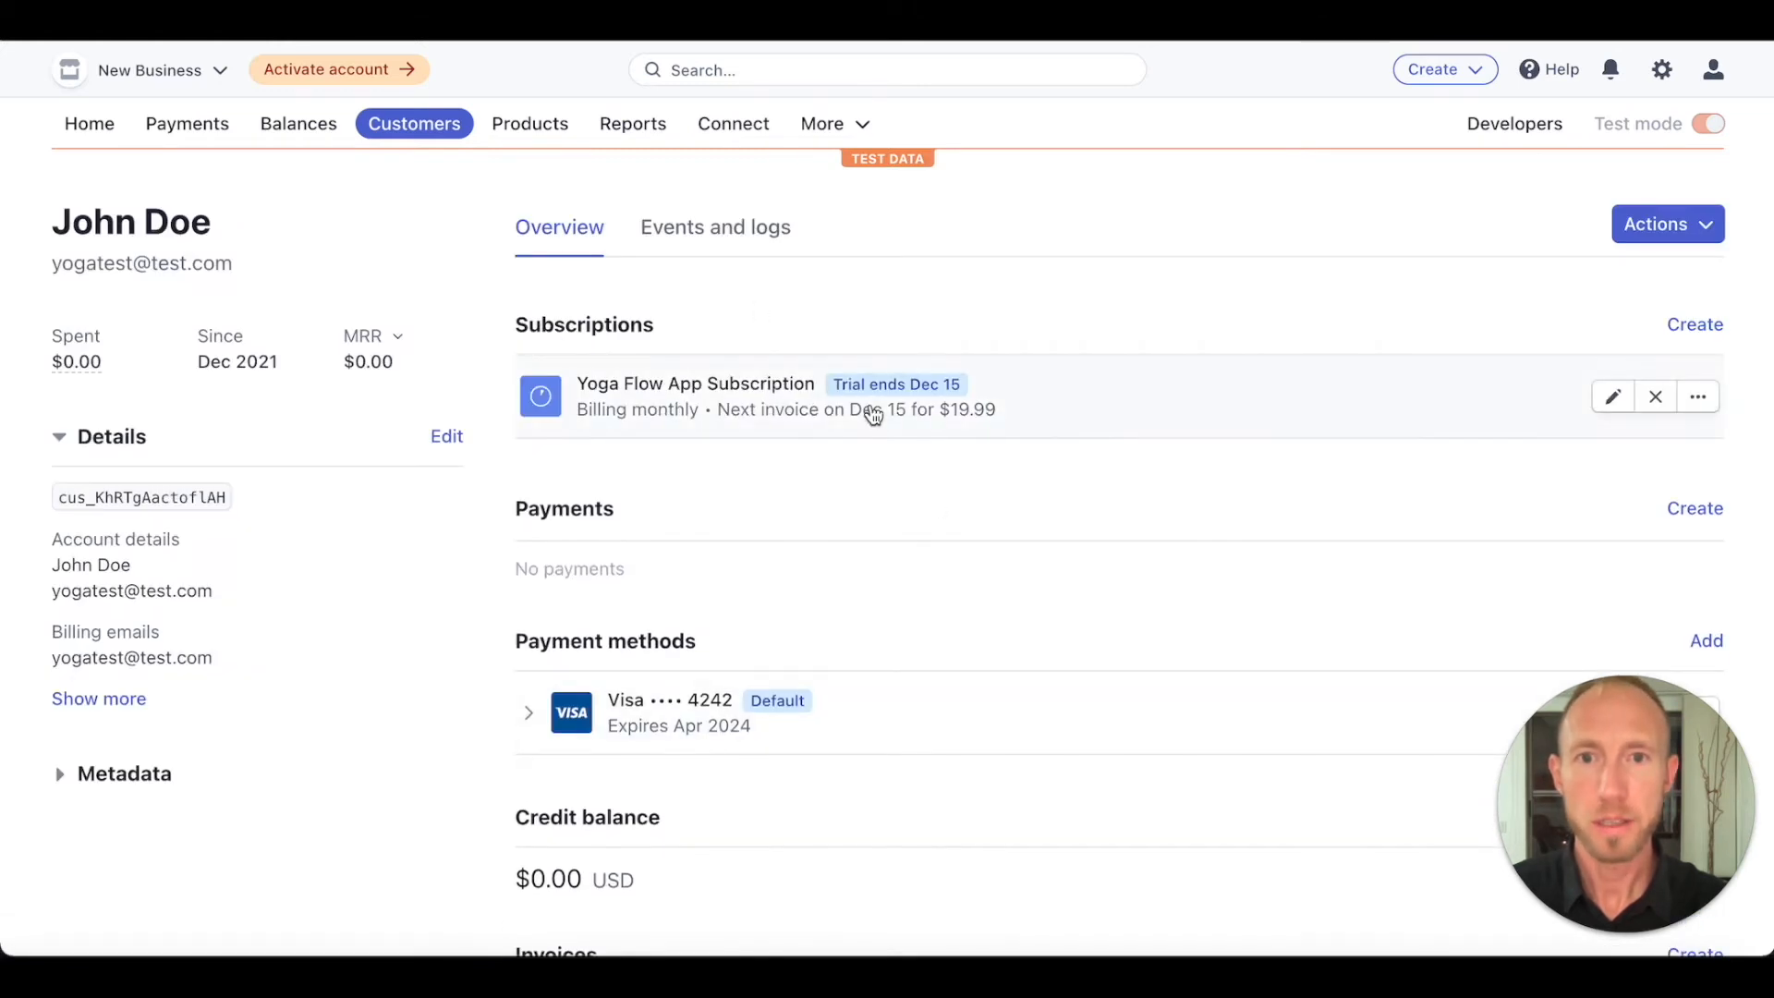
mouse_move(979, 426)
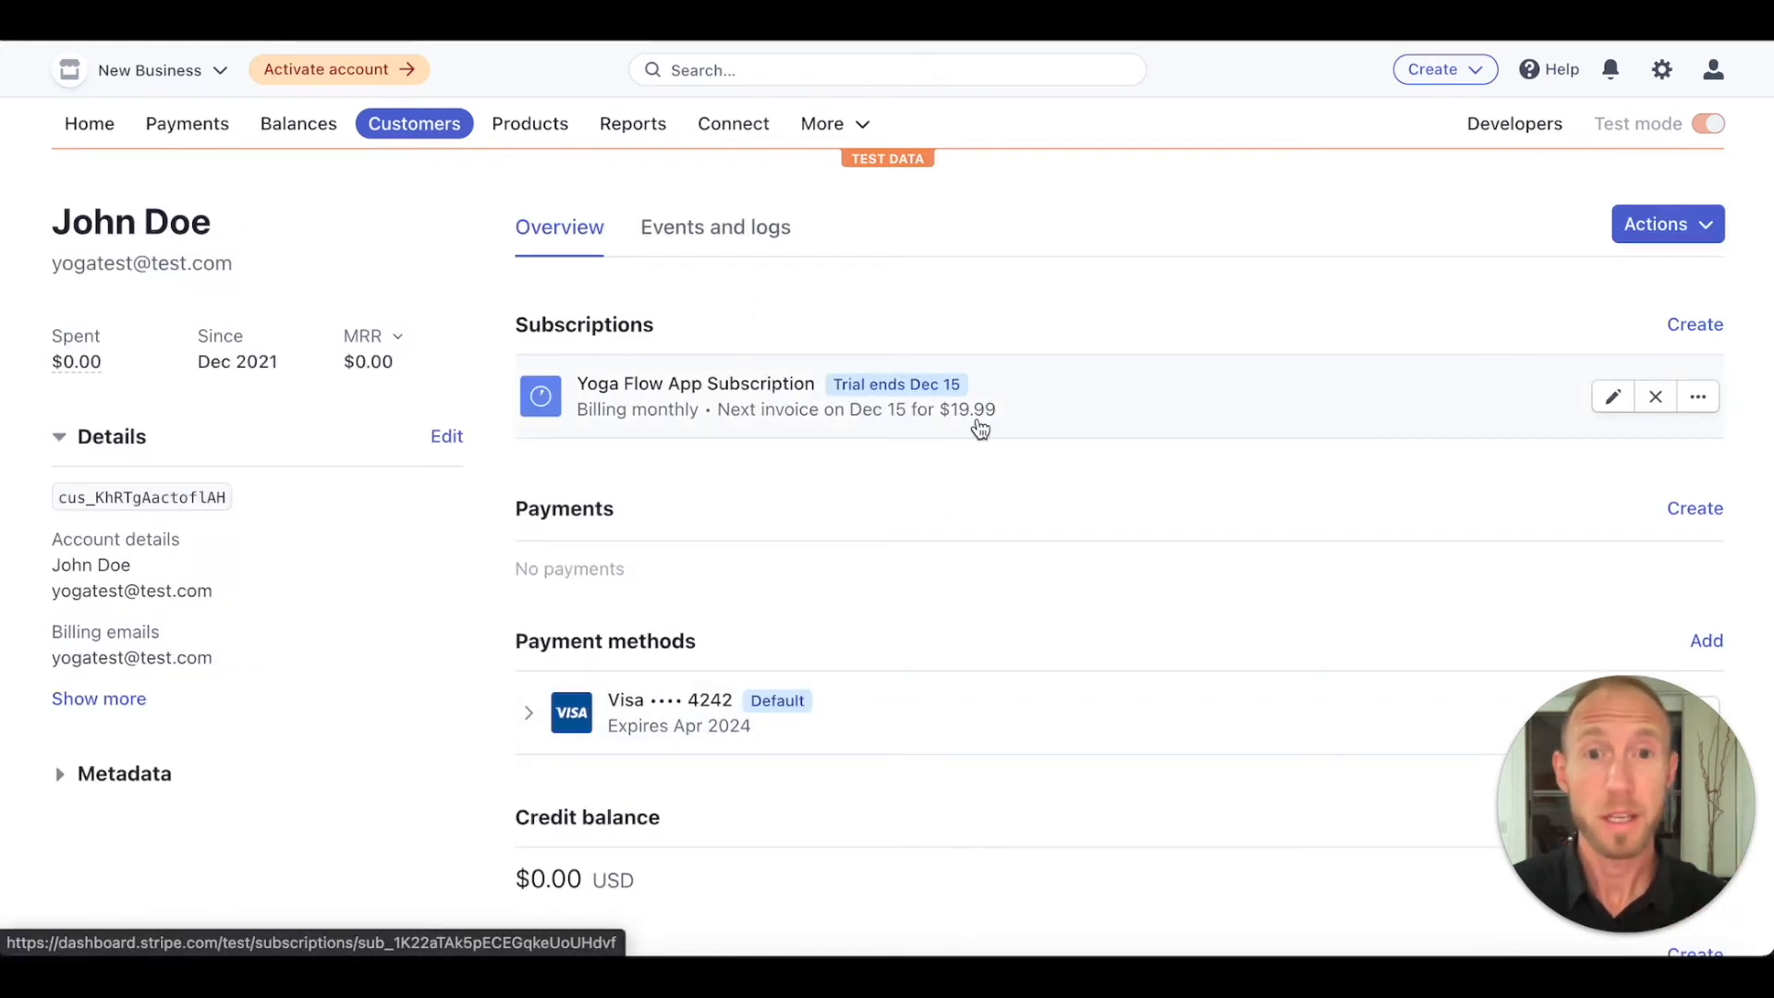
mouse_move(967, 351)
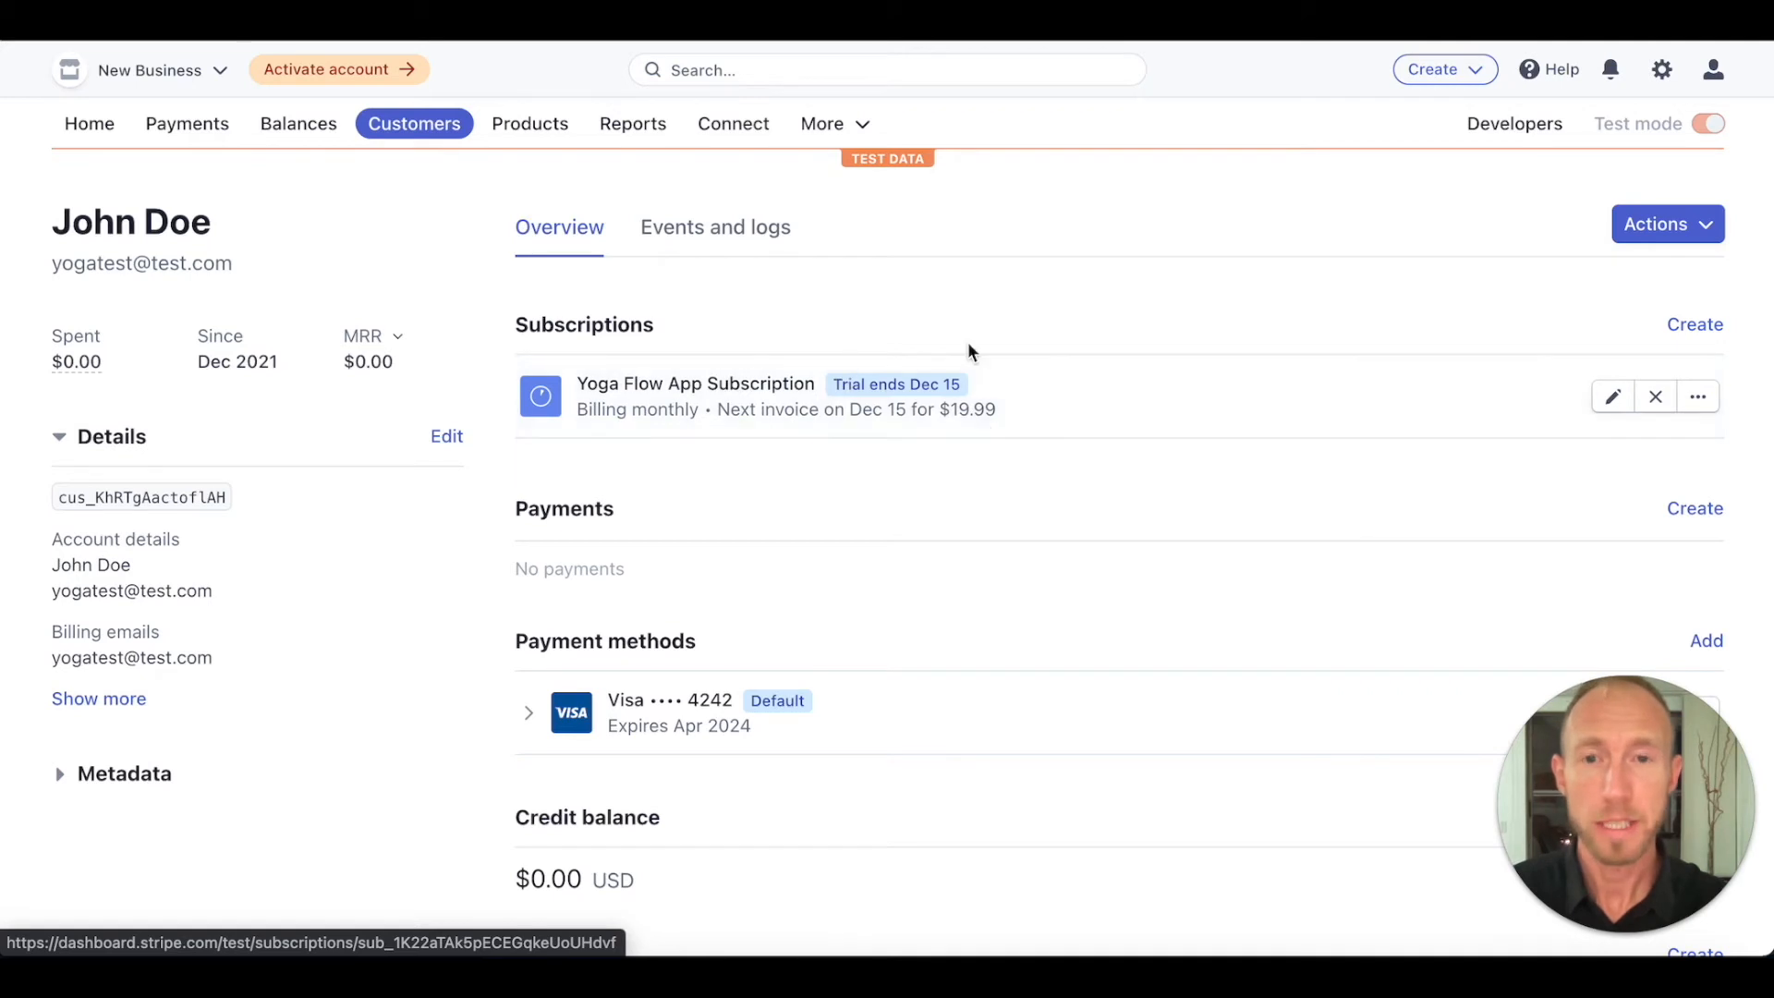
left_click(715, 226)
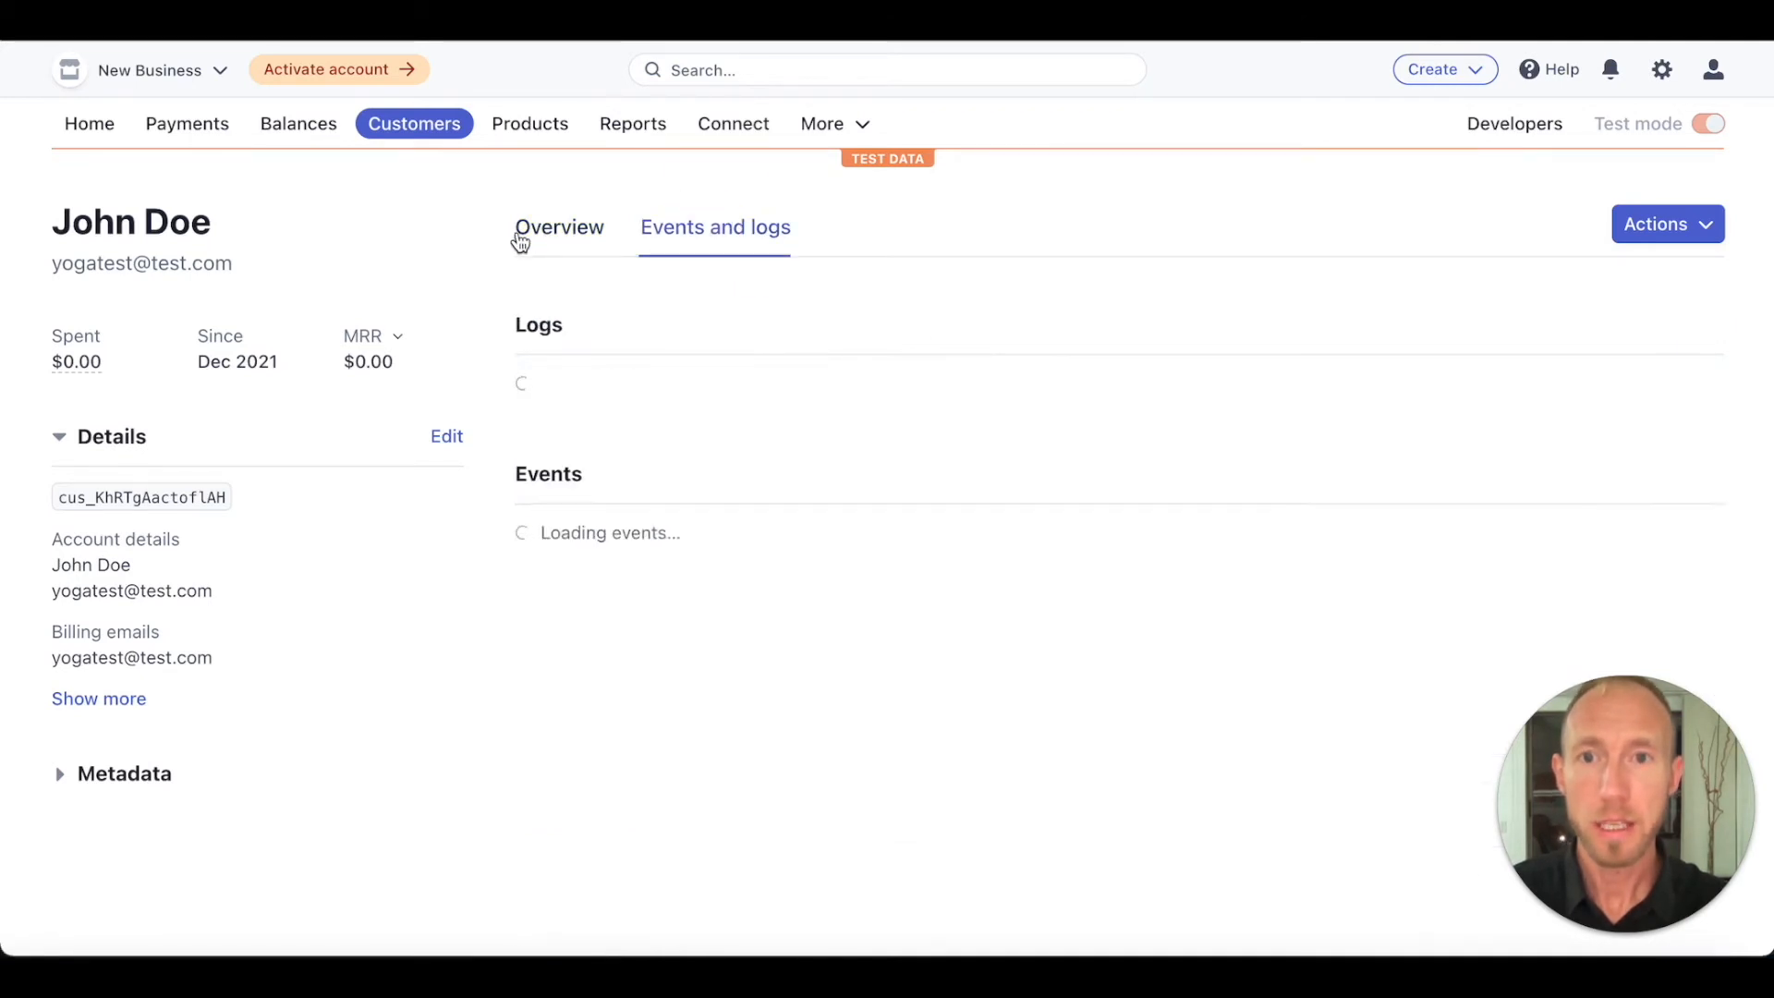
left_click(558, 225)
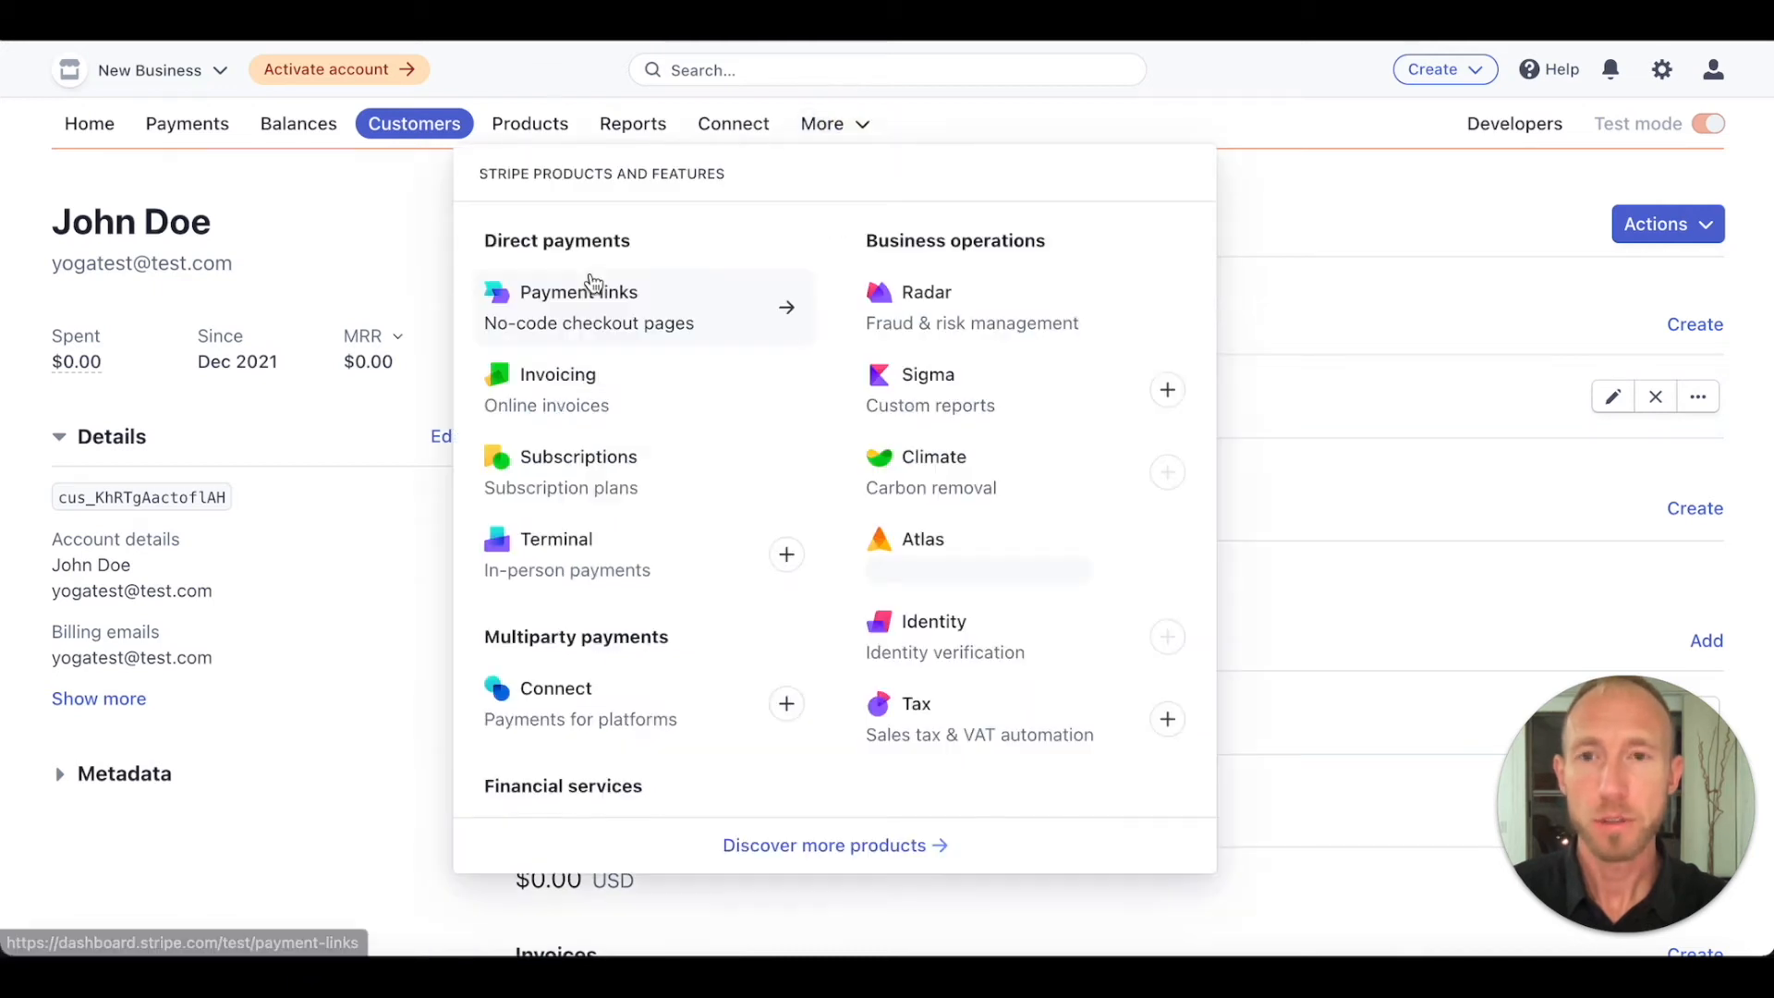
Step: Review John Doe's subscription in Subscriptions, highlighting its 13-day trial ending Dec 15
left_click(577, 456)
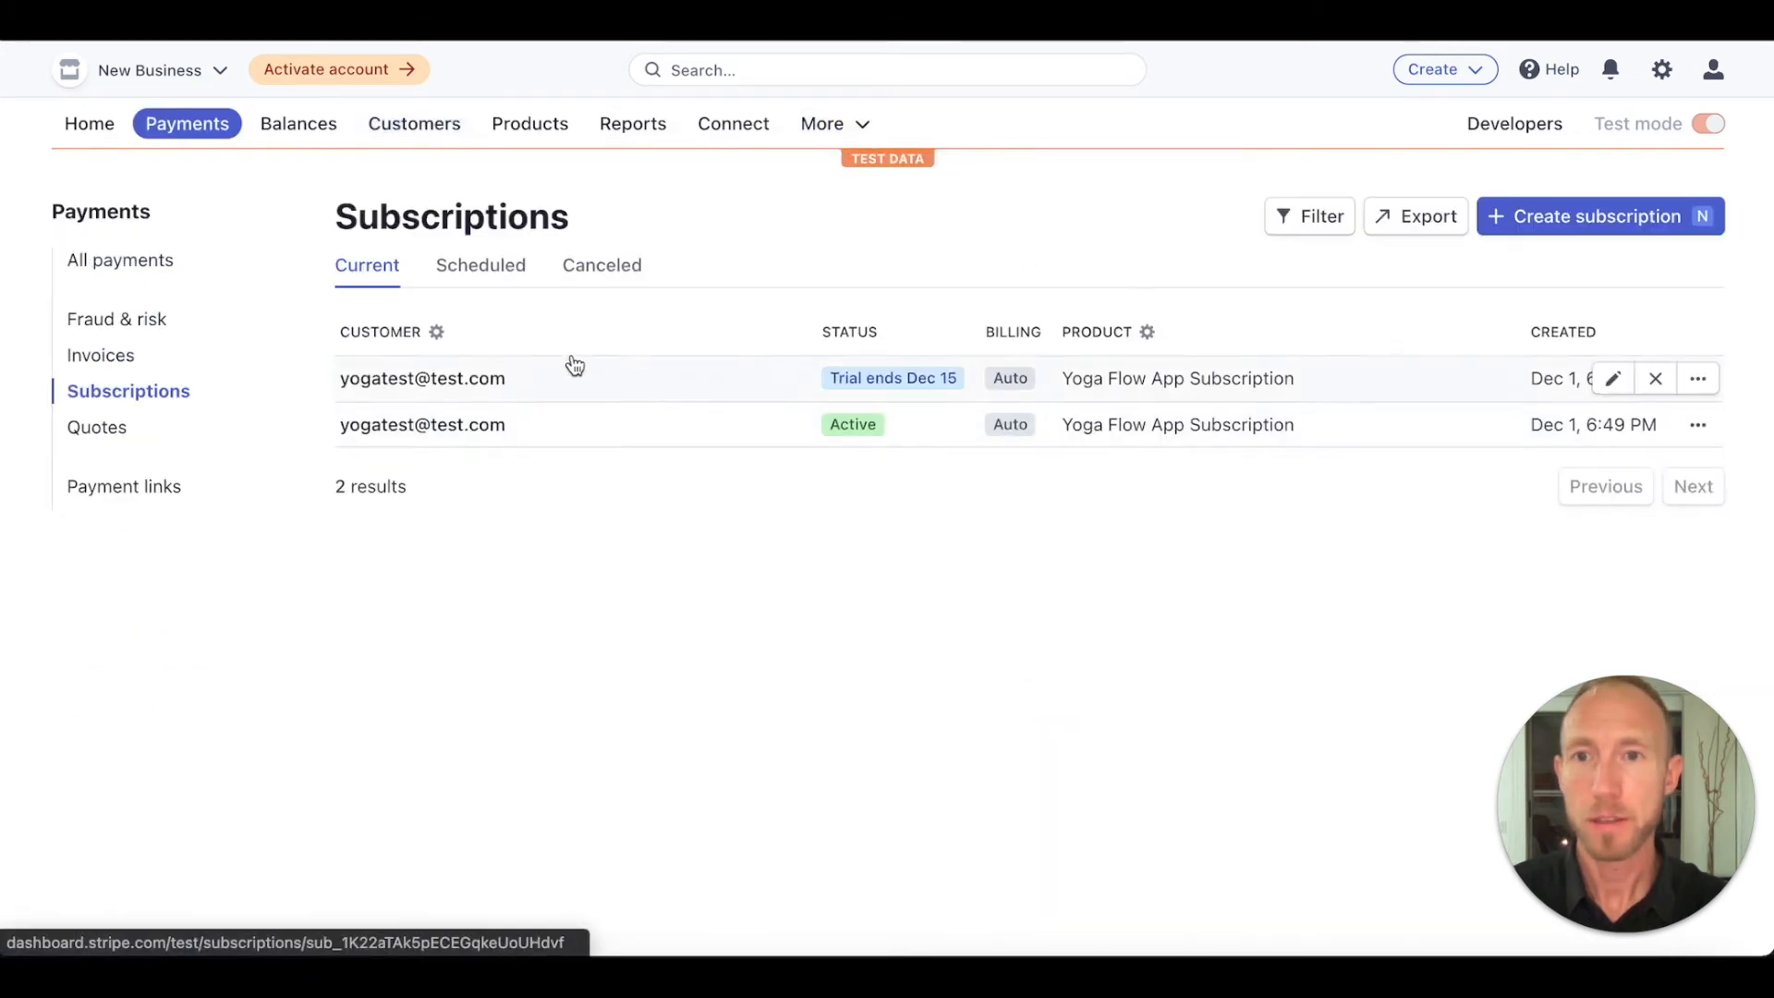
left_click(480, 265)
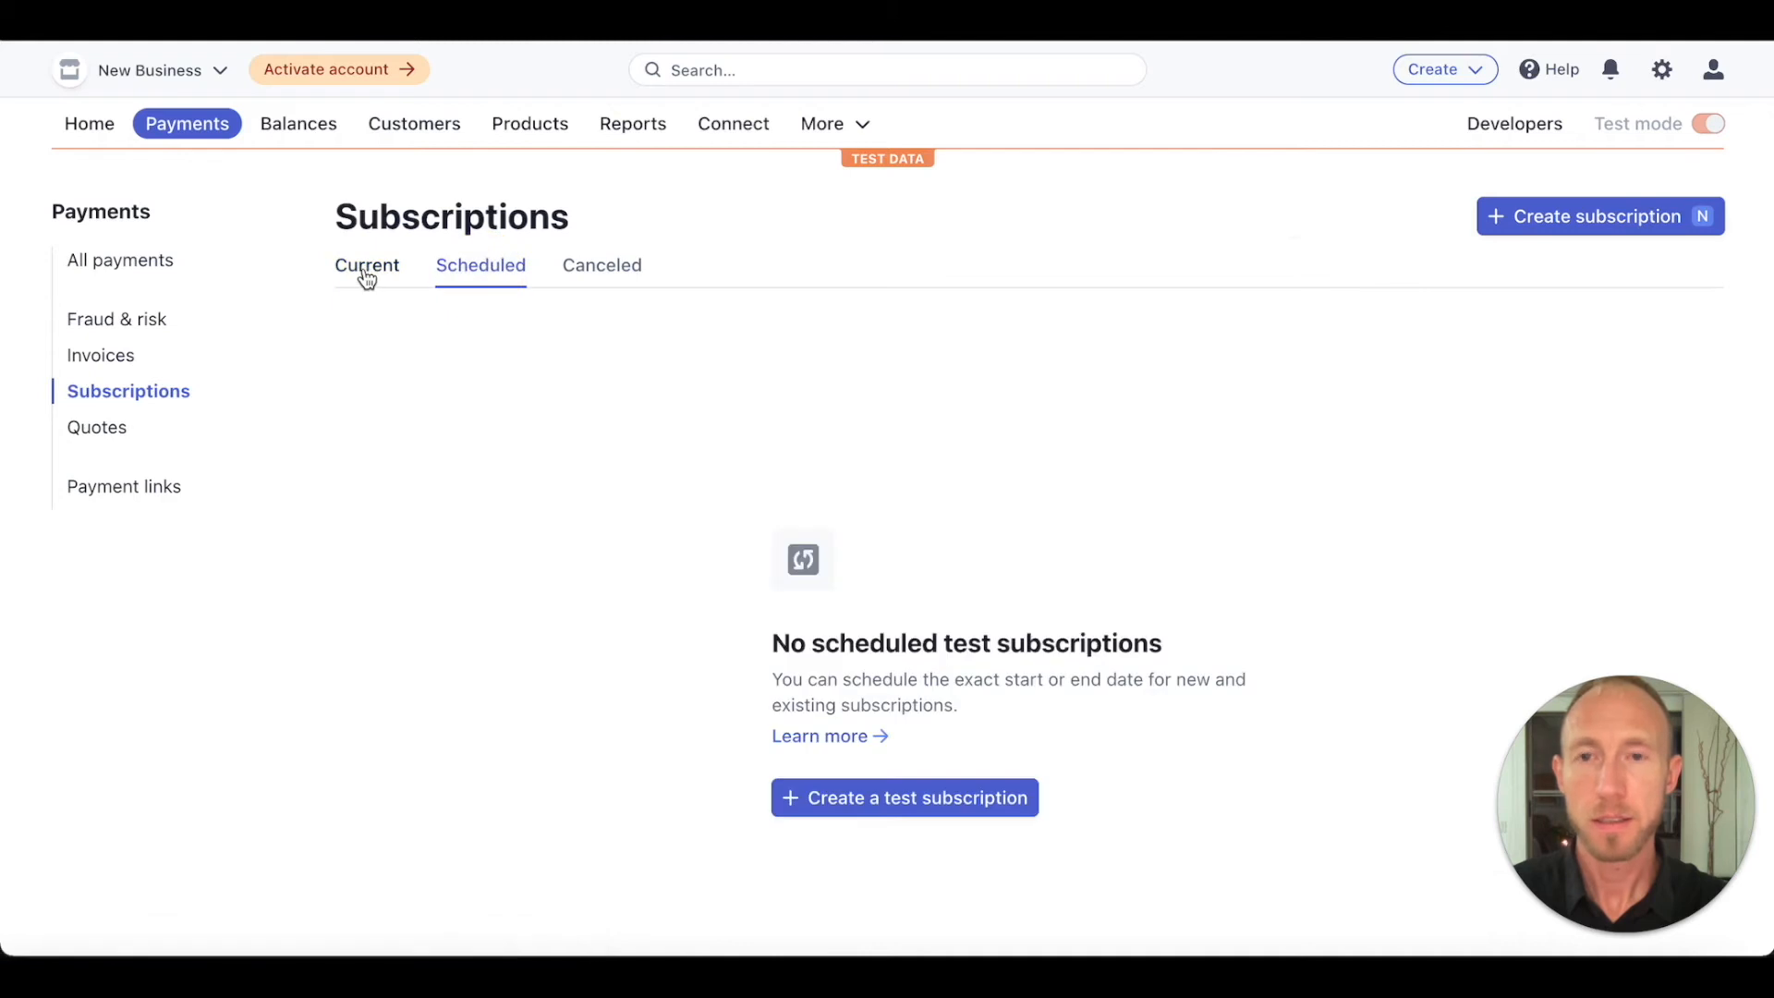
left_click(366, 264)
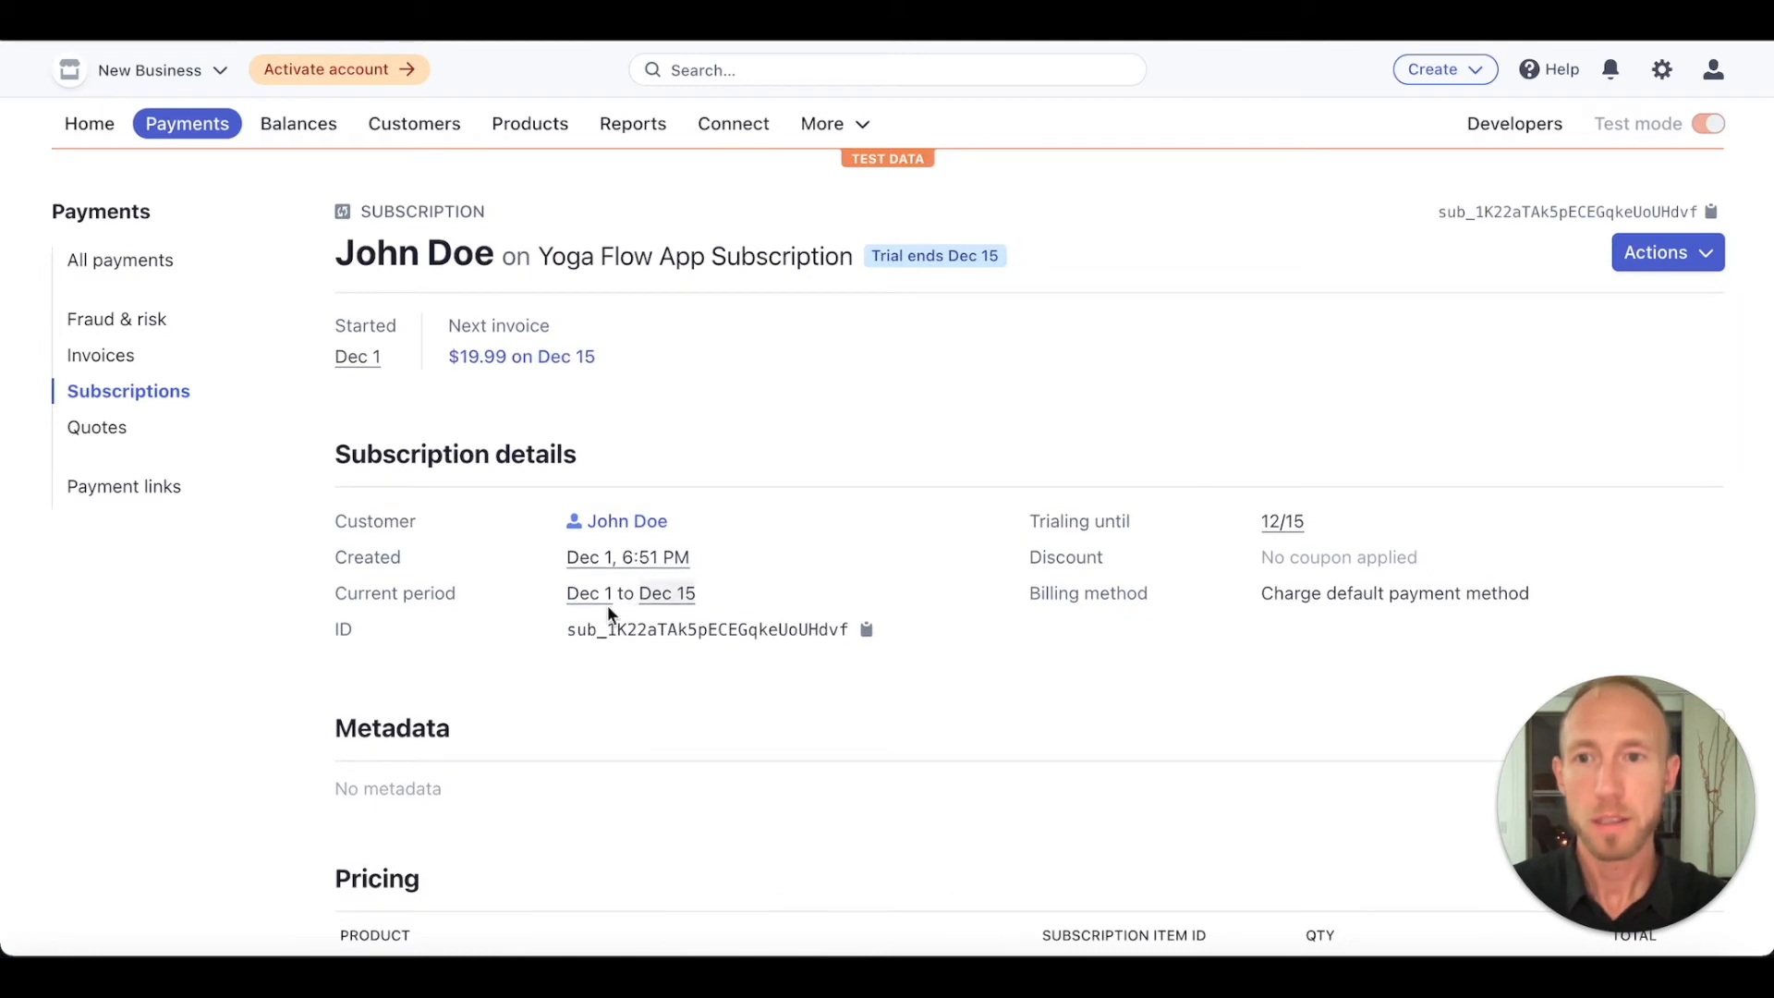
mouse_move(671, 593)
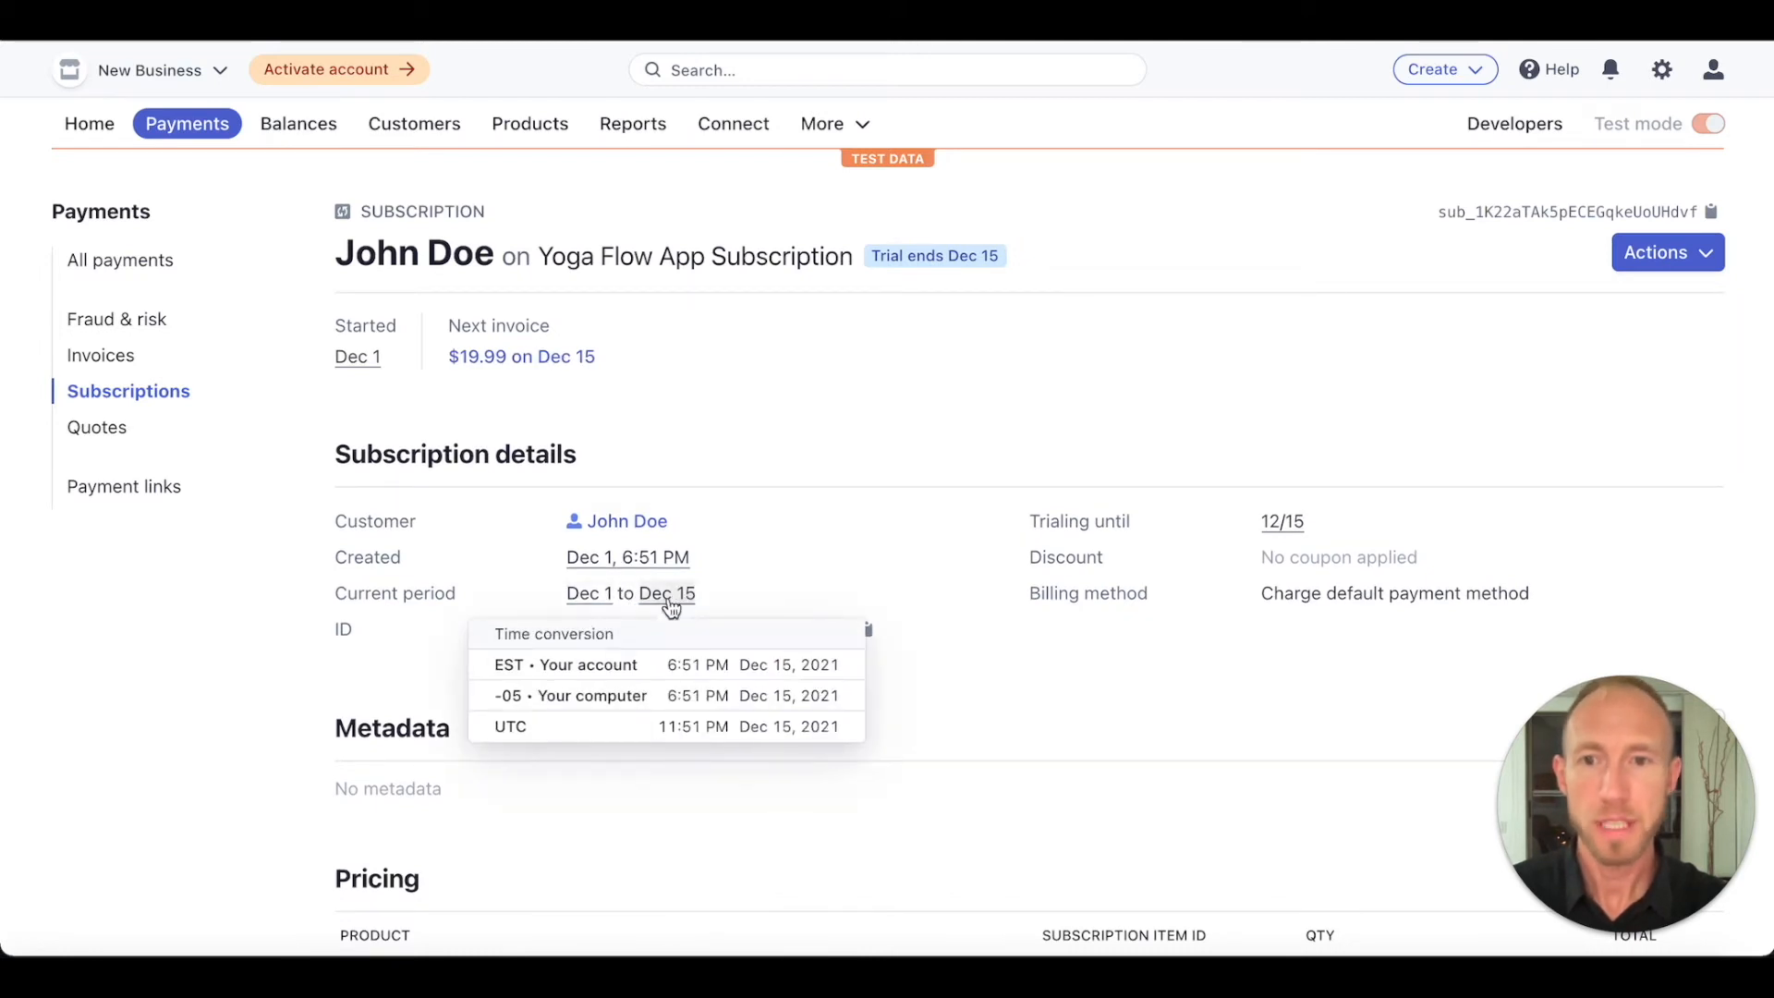
scroll("down", 3)
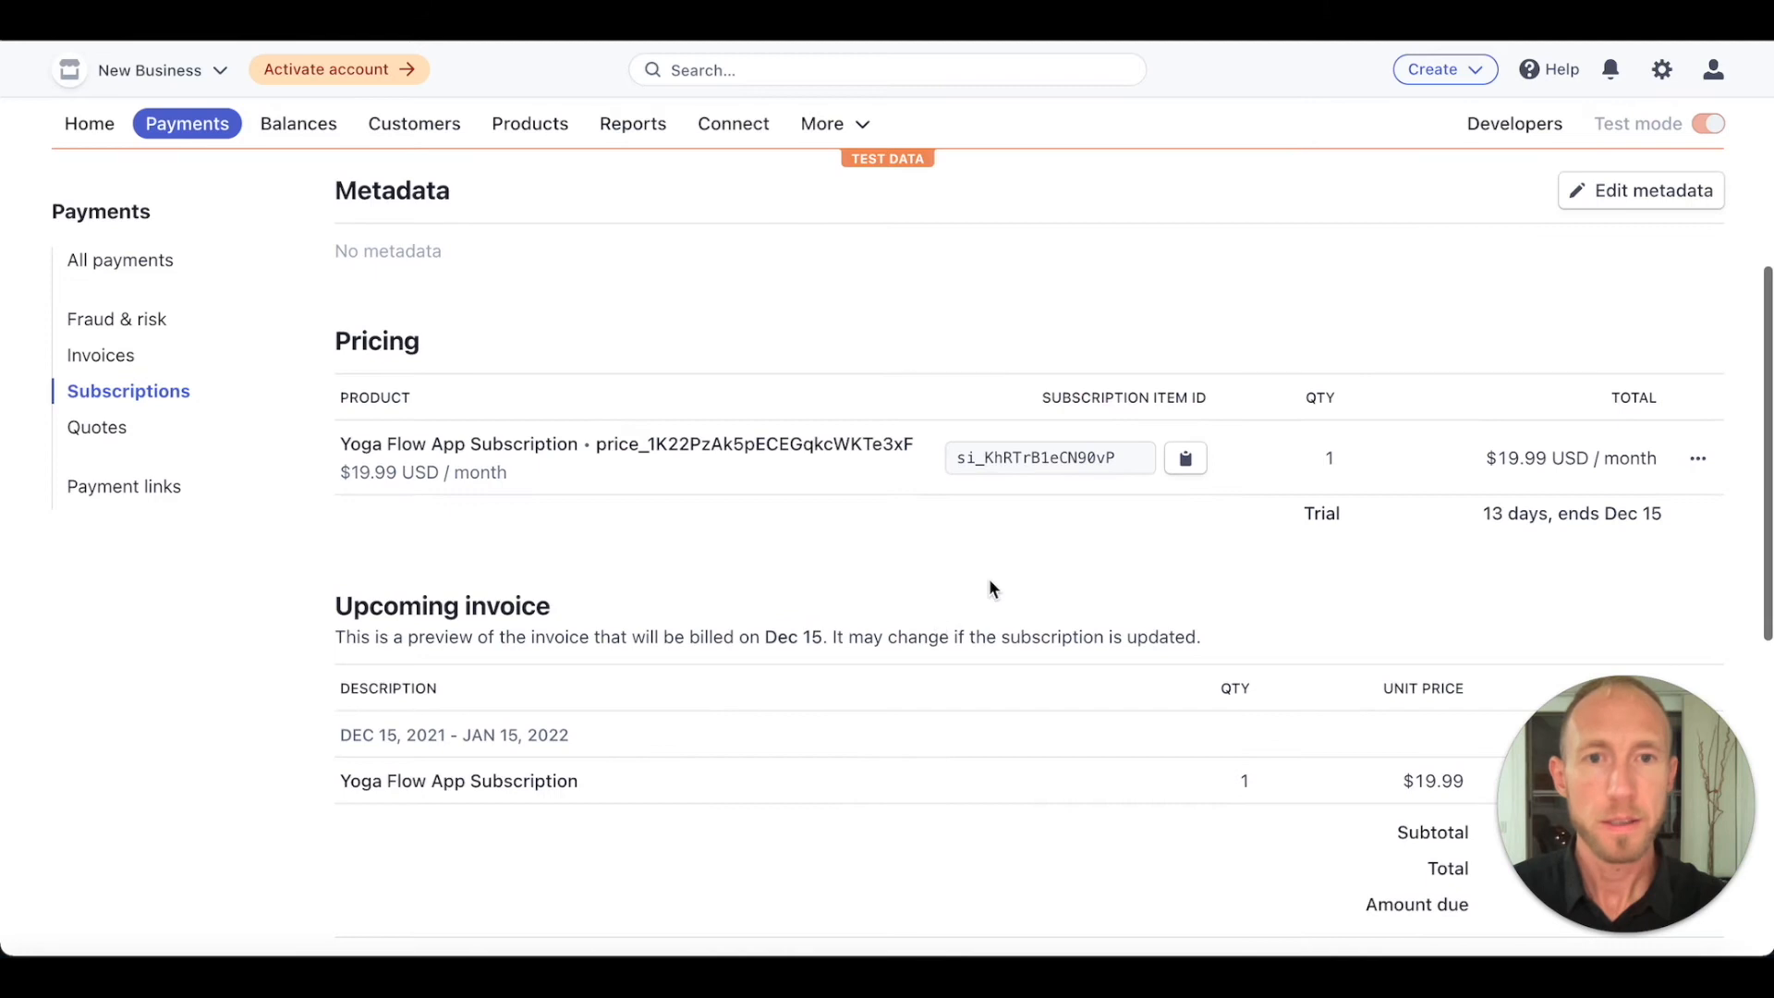
double_click(627, 443)
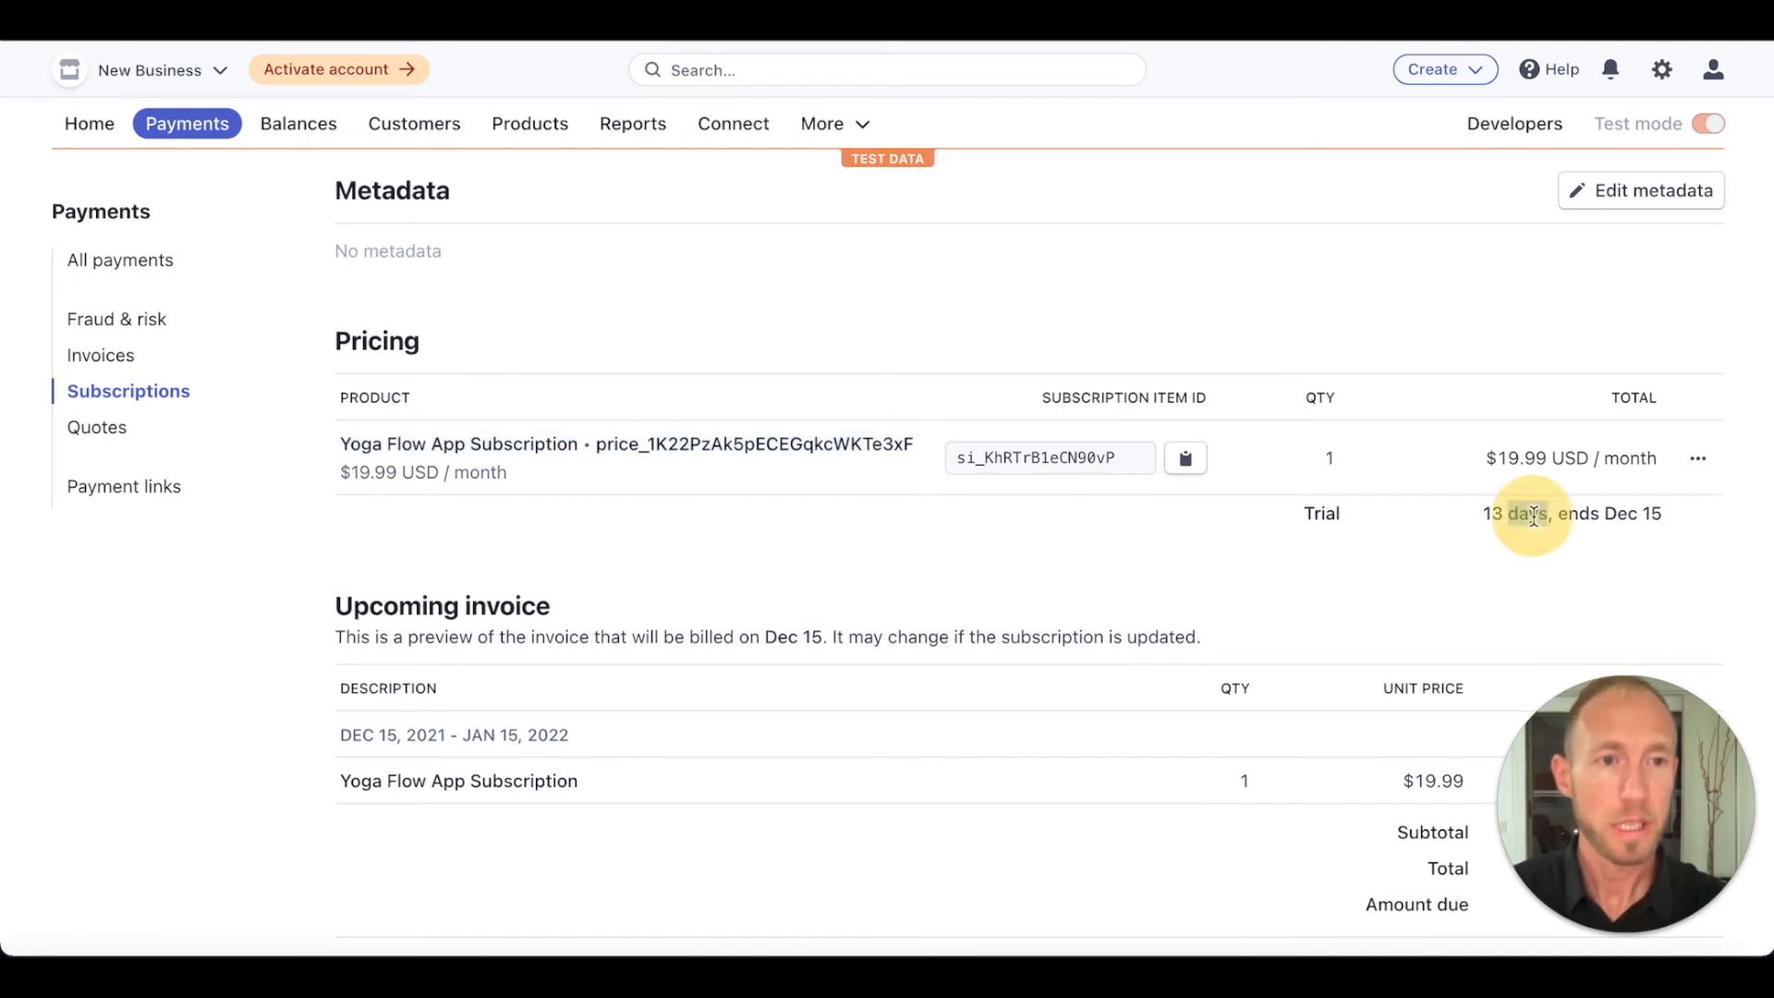
mouse_move(1111, 540)
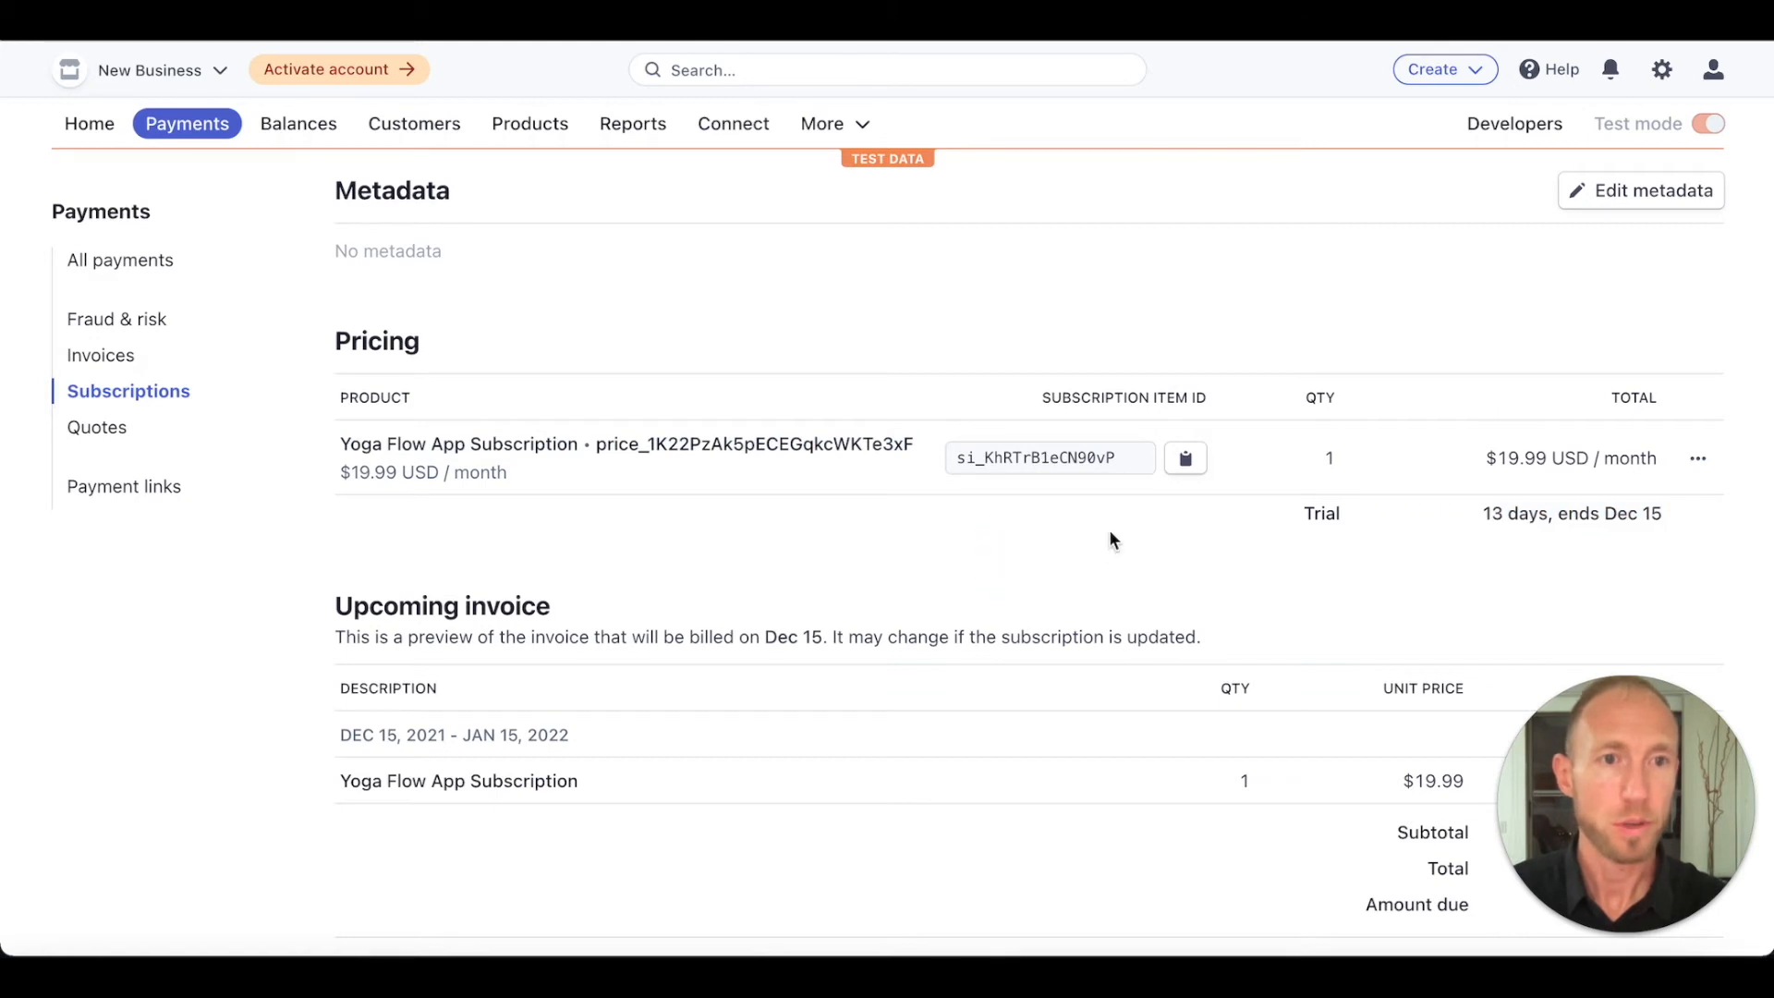
Step: Scroll through the subscription's Pricing, paid $0.00 invoice and logs, then return to Bubble's workflows
scroll("down", 3)
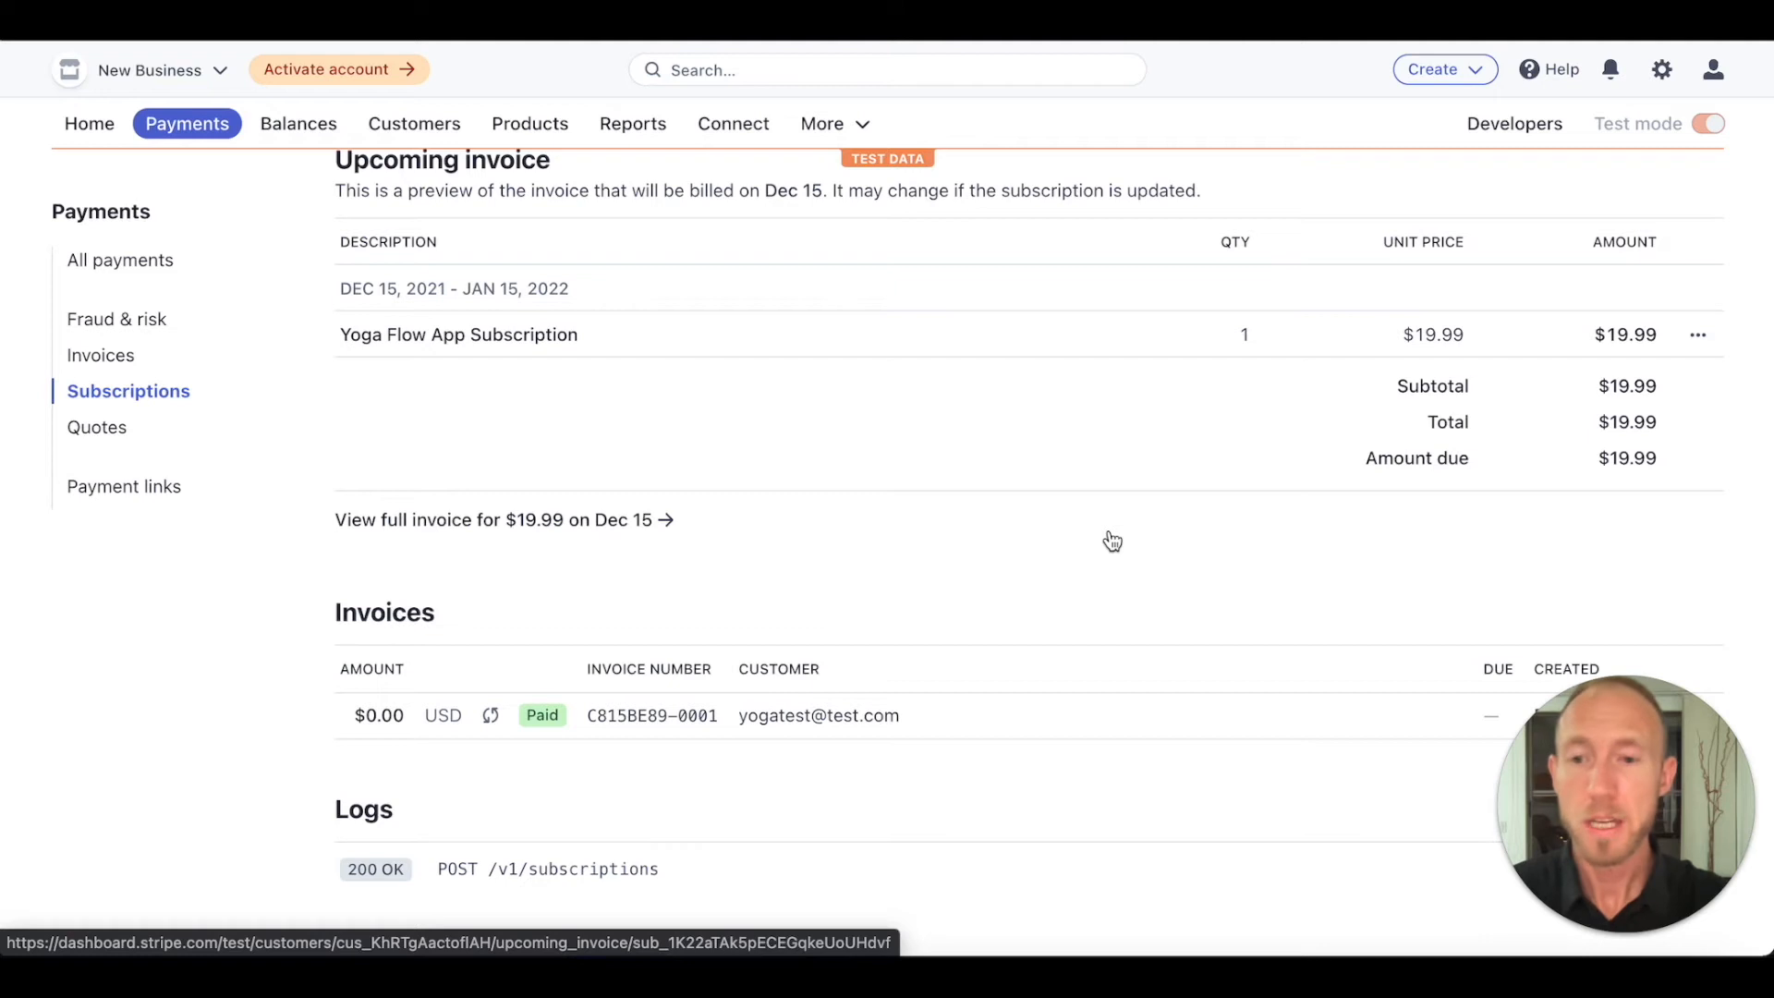
scroll("down", 3)
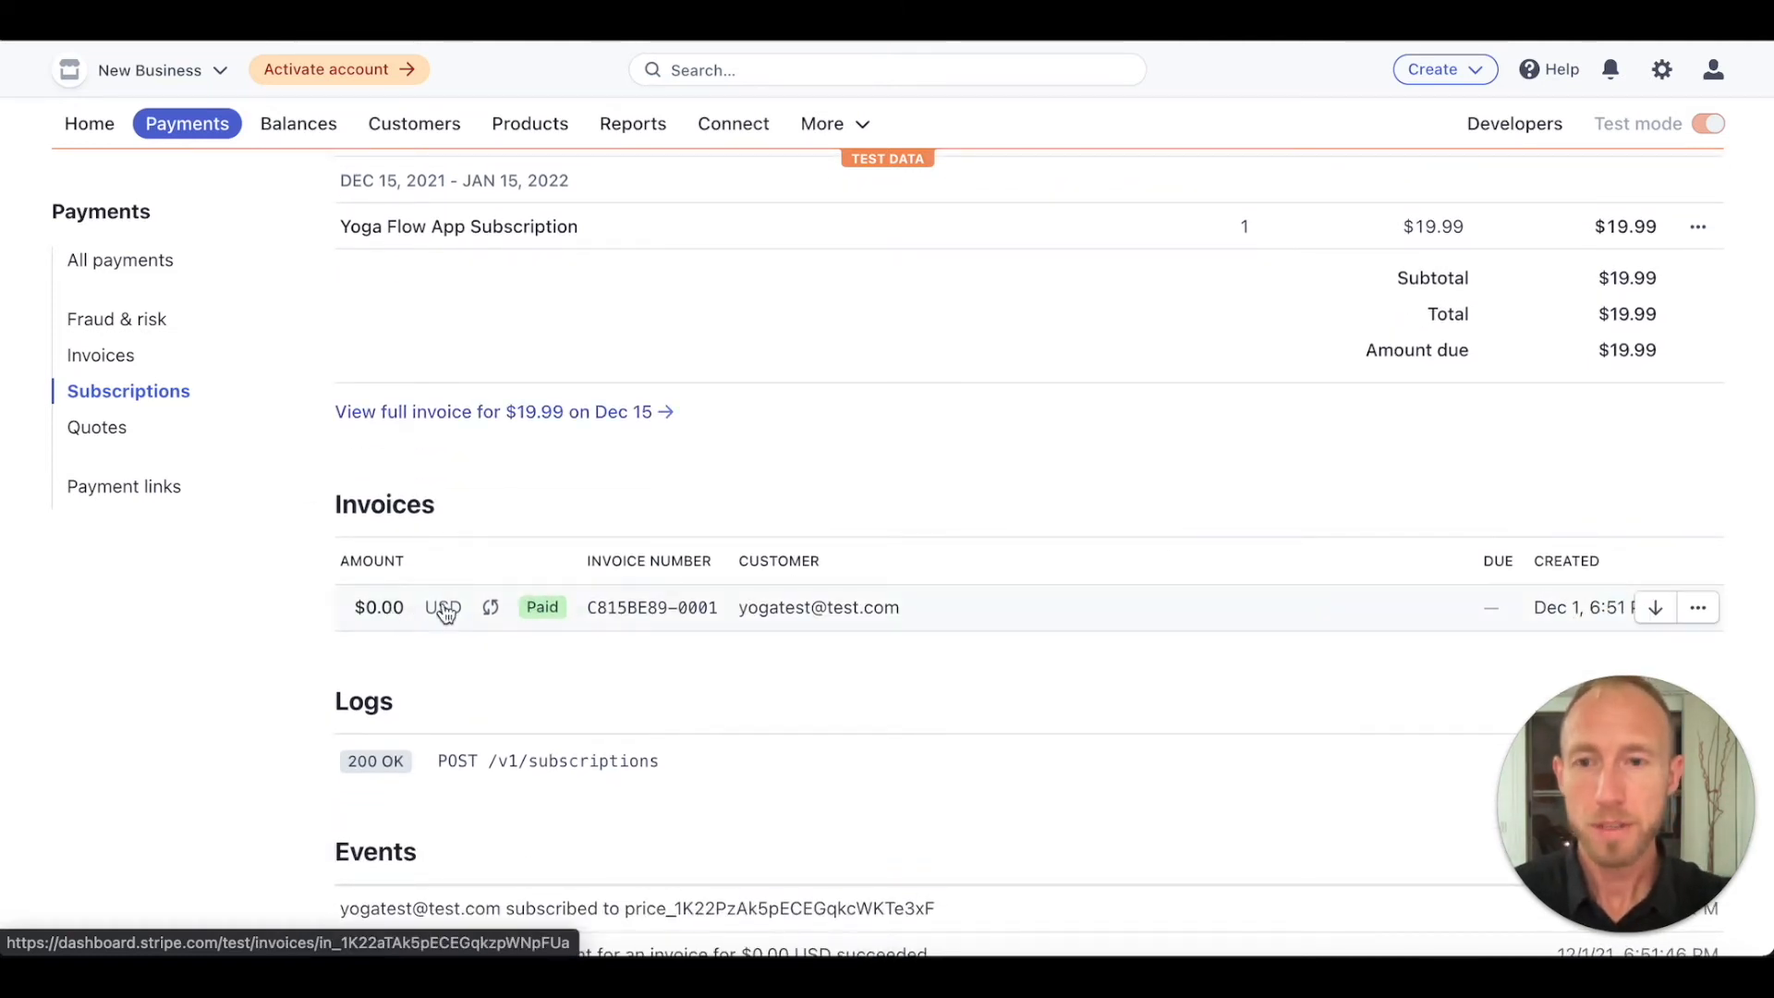
mouse_move(628, 641)
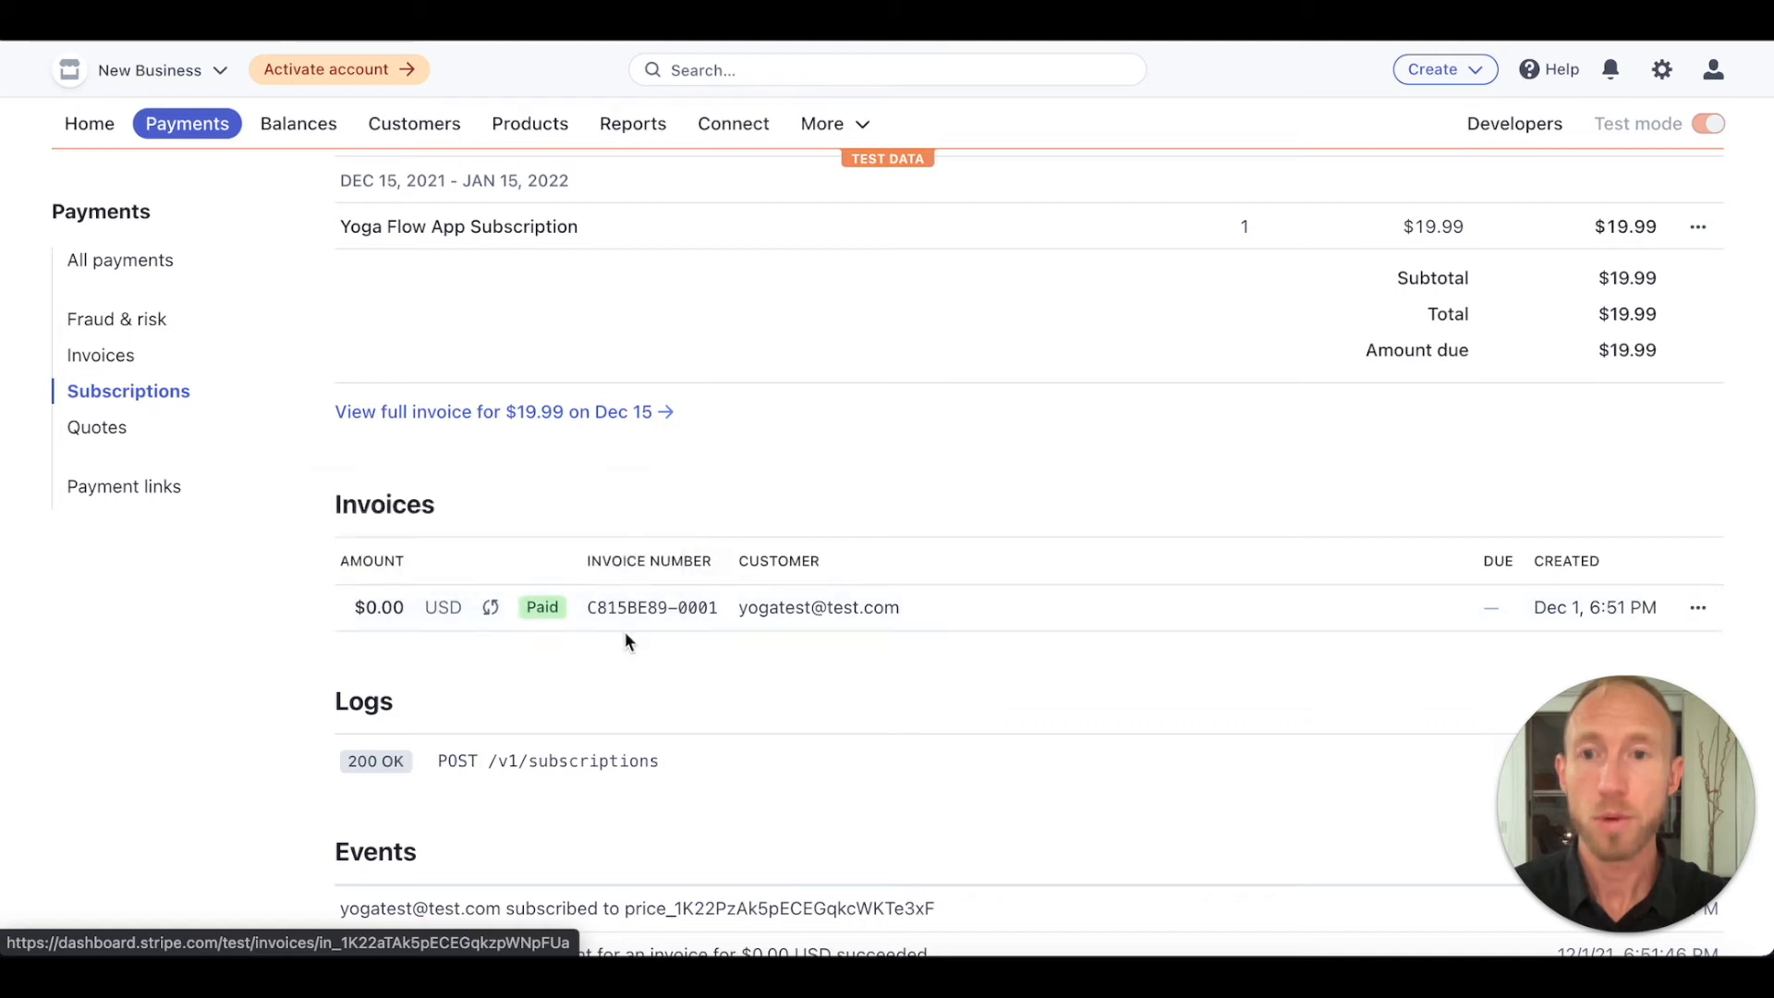
scroll("up", 3)
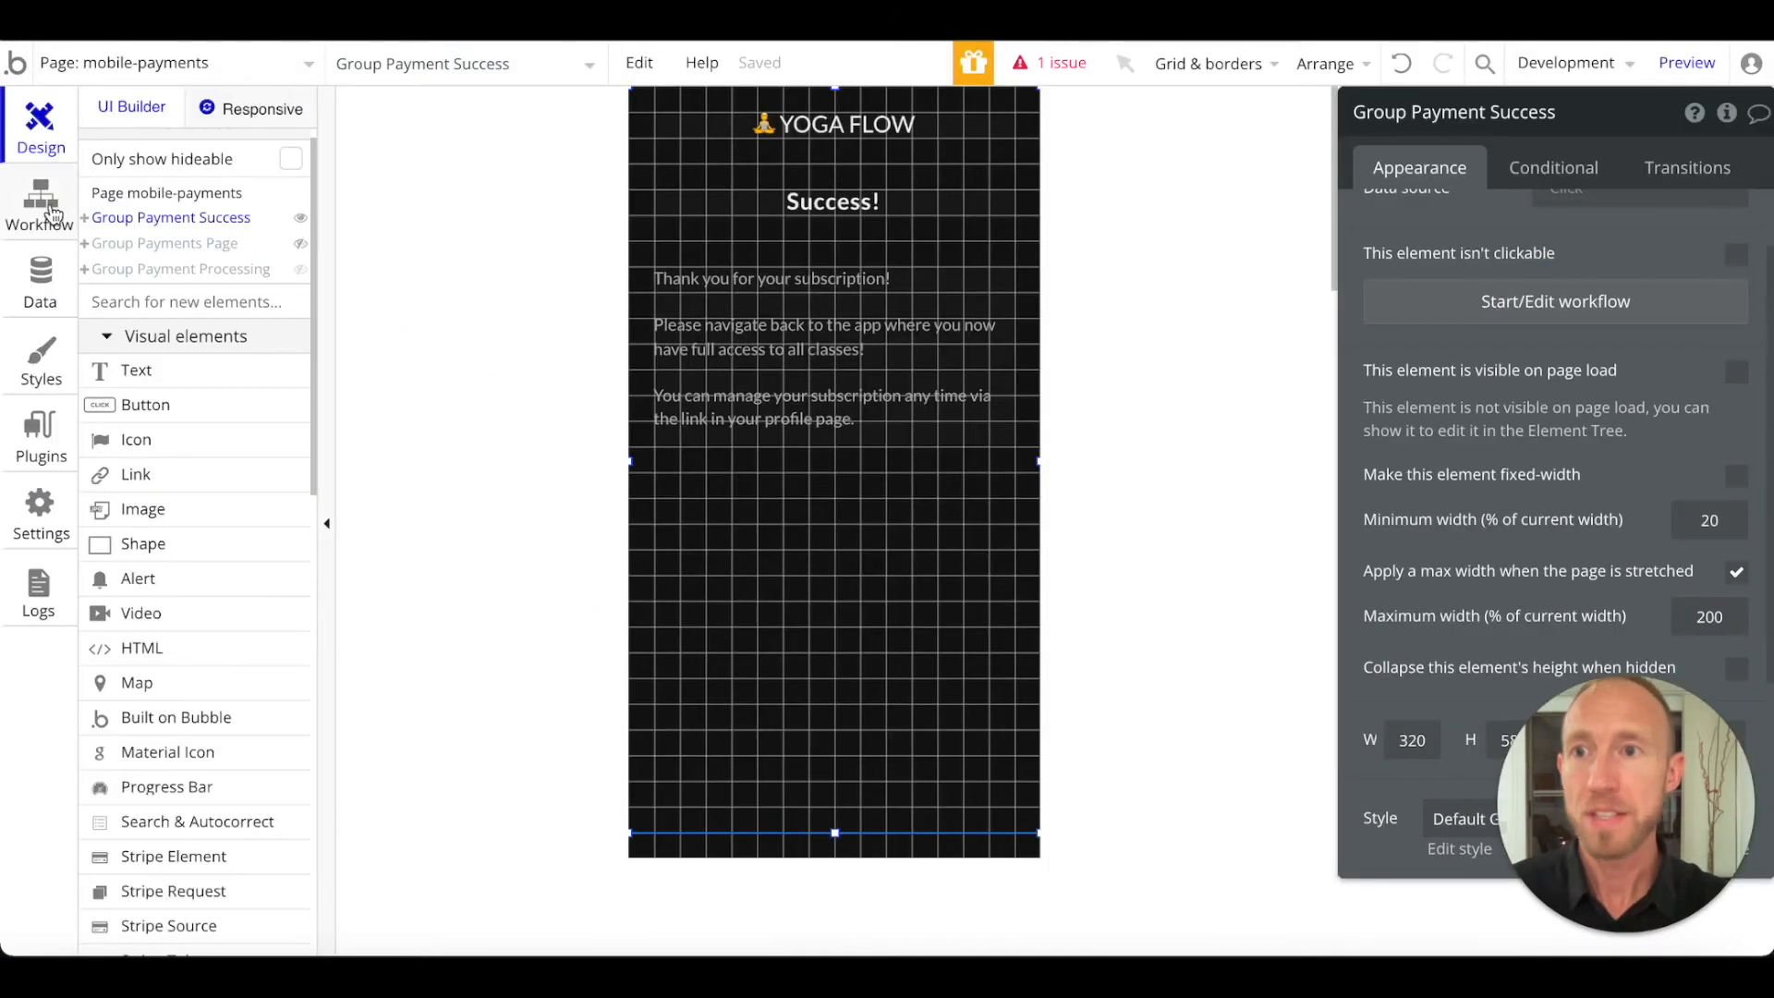
left_click(39, 203)
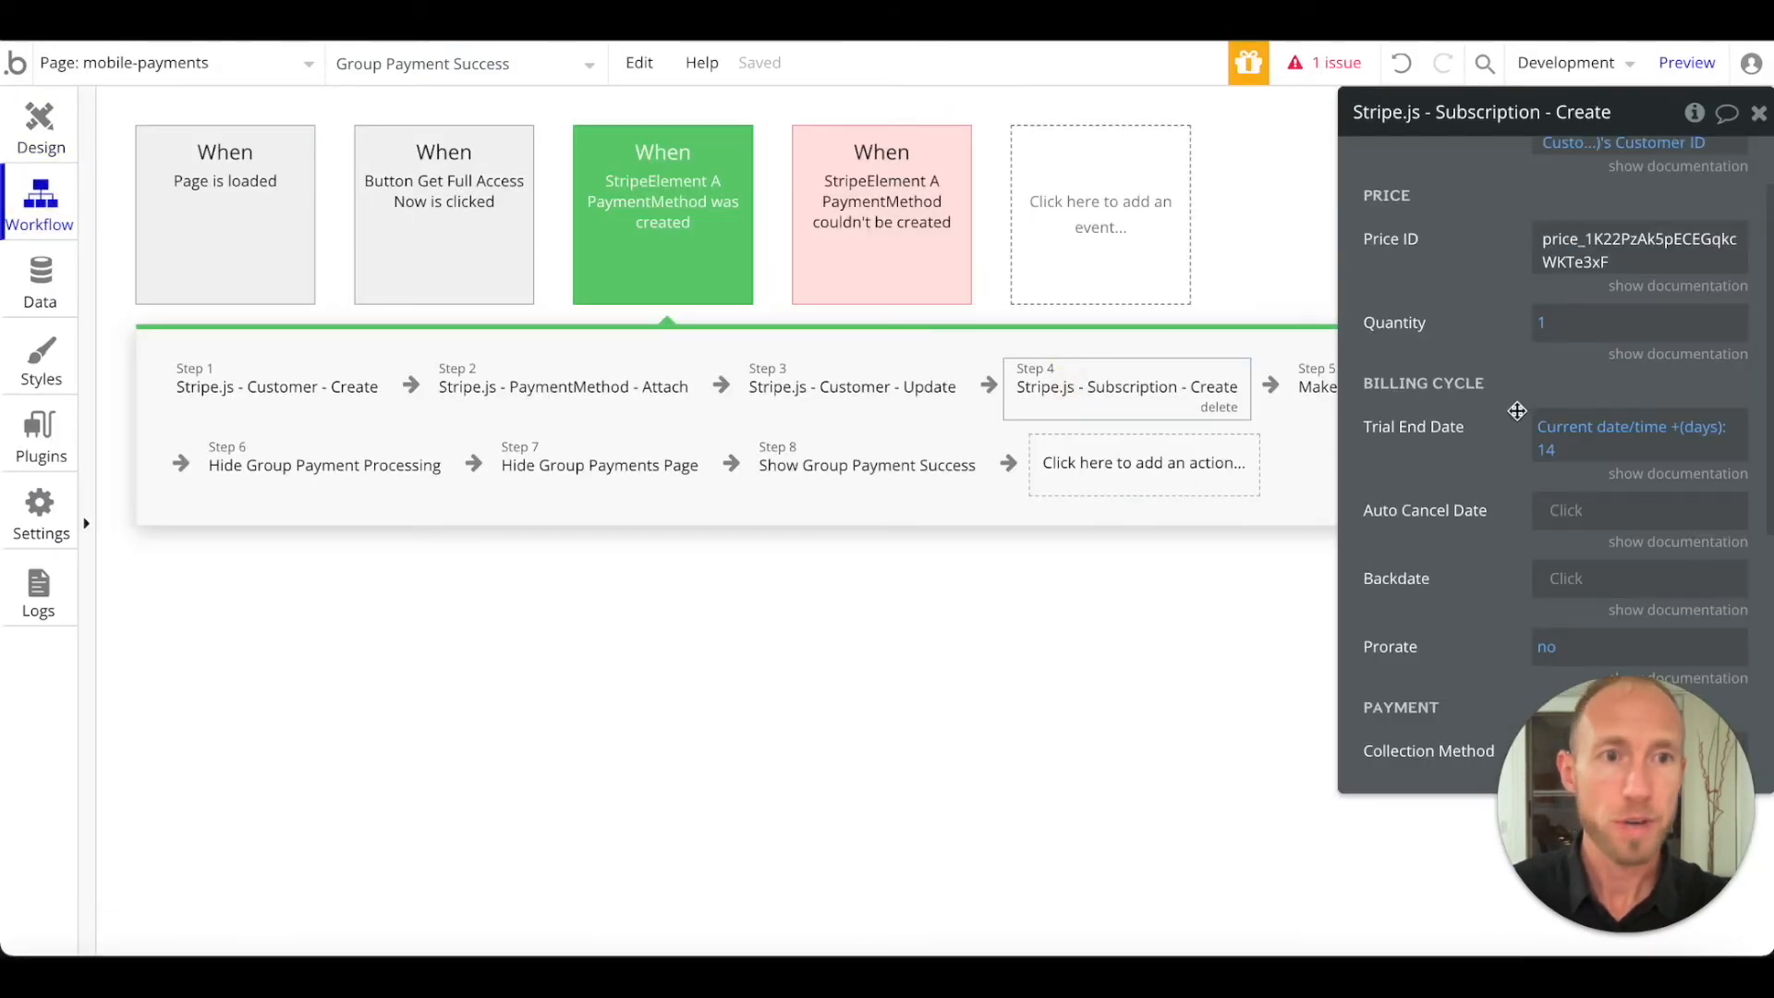
mouse_move(1546, 453)
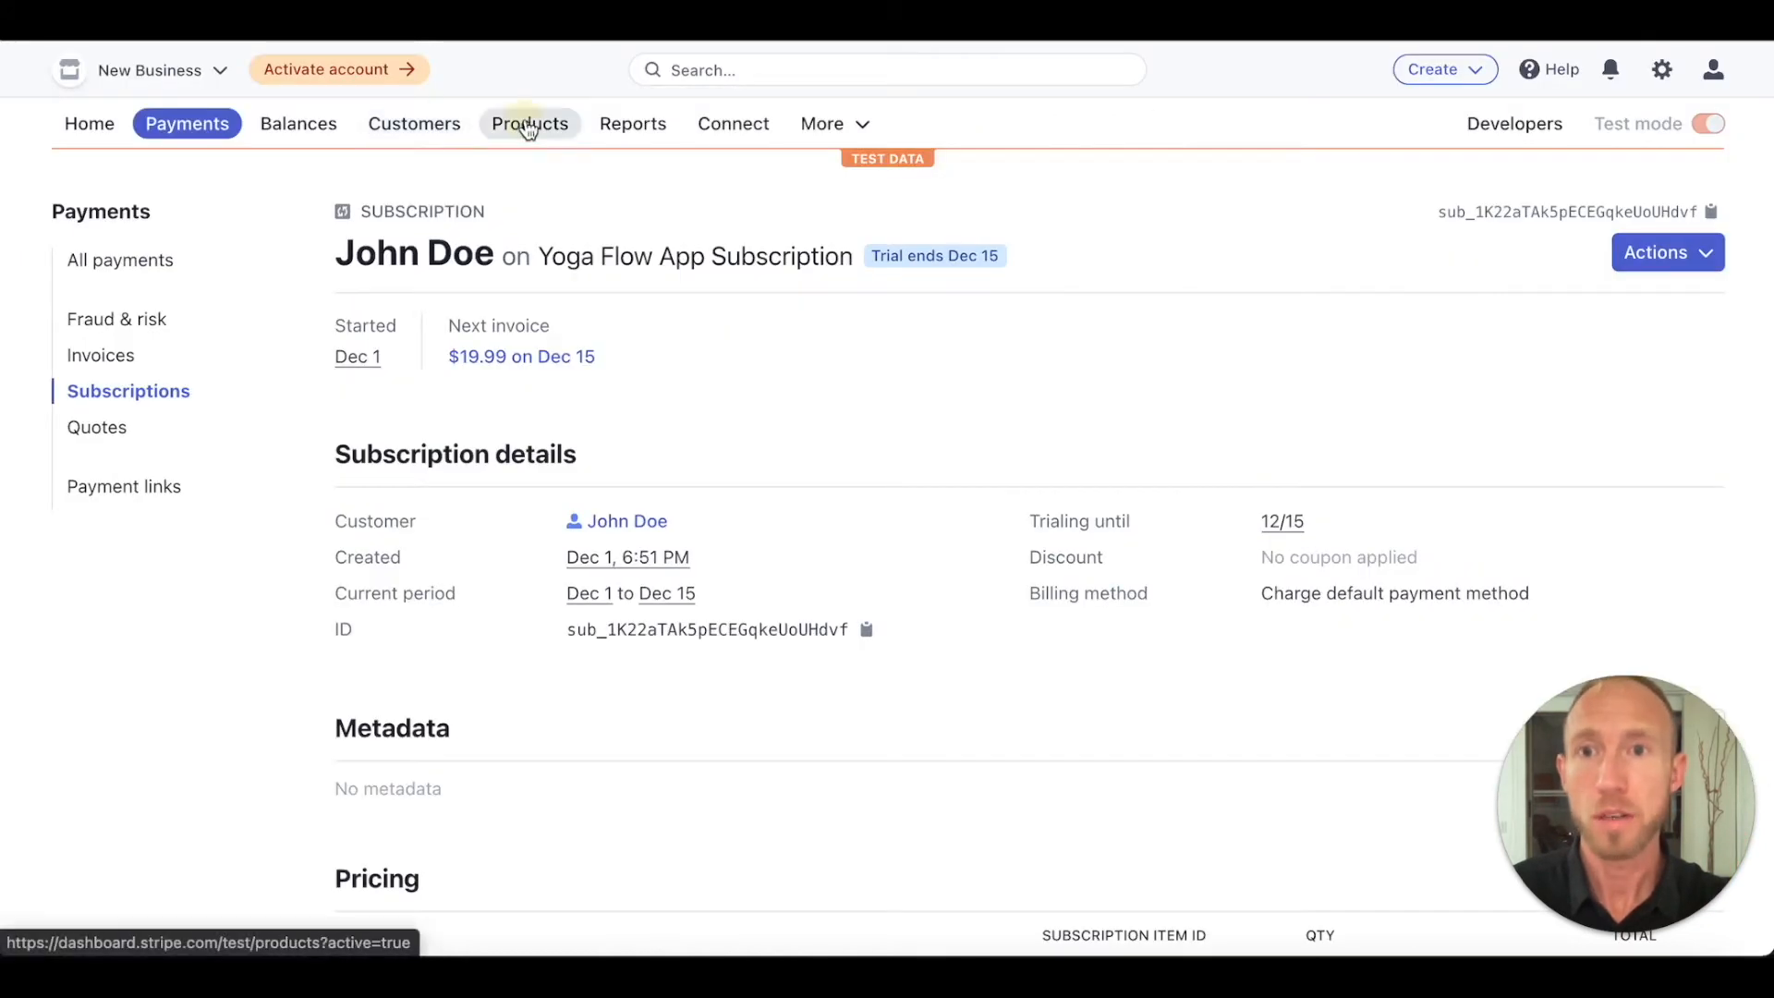
Step: View the $19.99 USD / month price details of the Yoga Flow App Subscription product
left_click(528, 124)
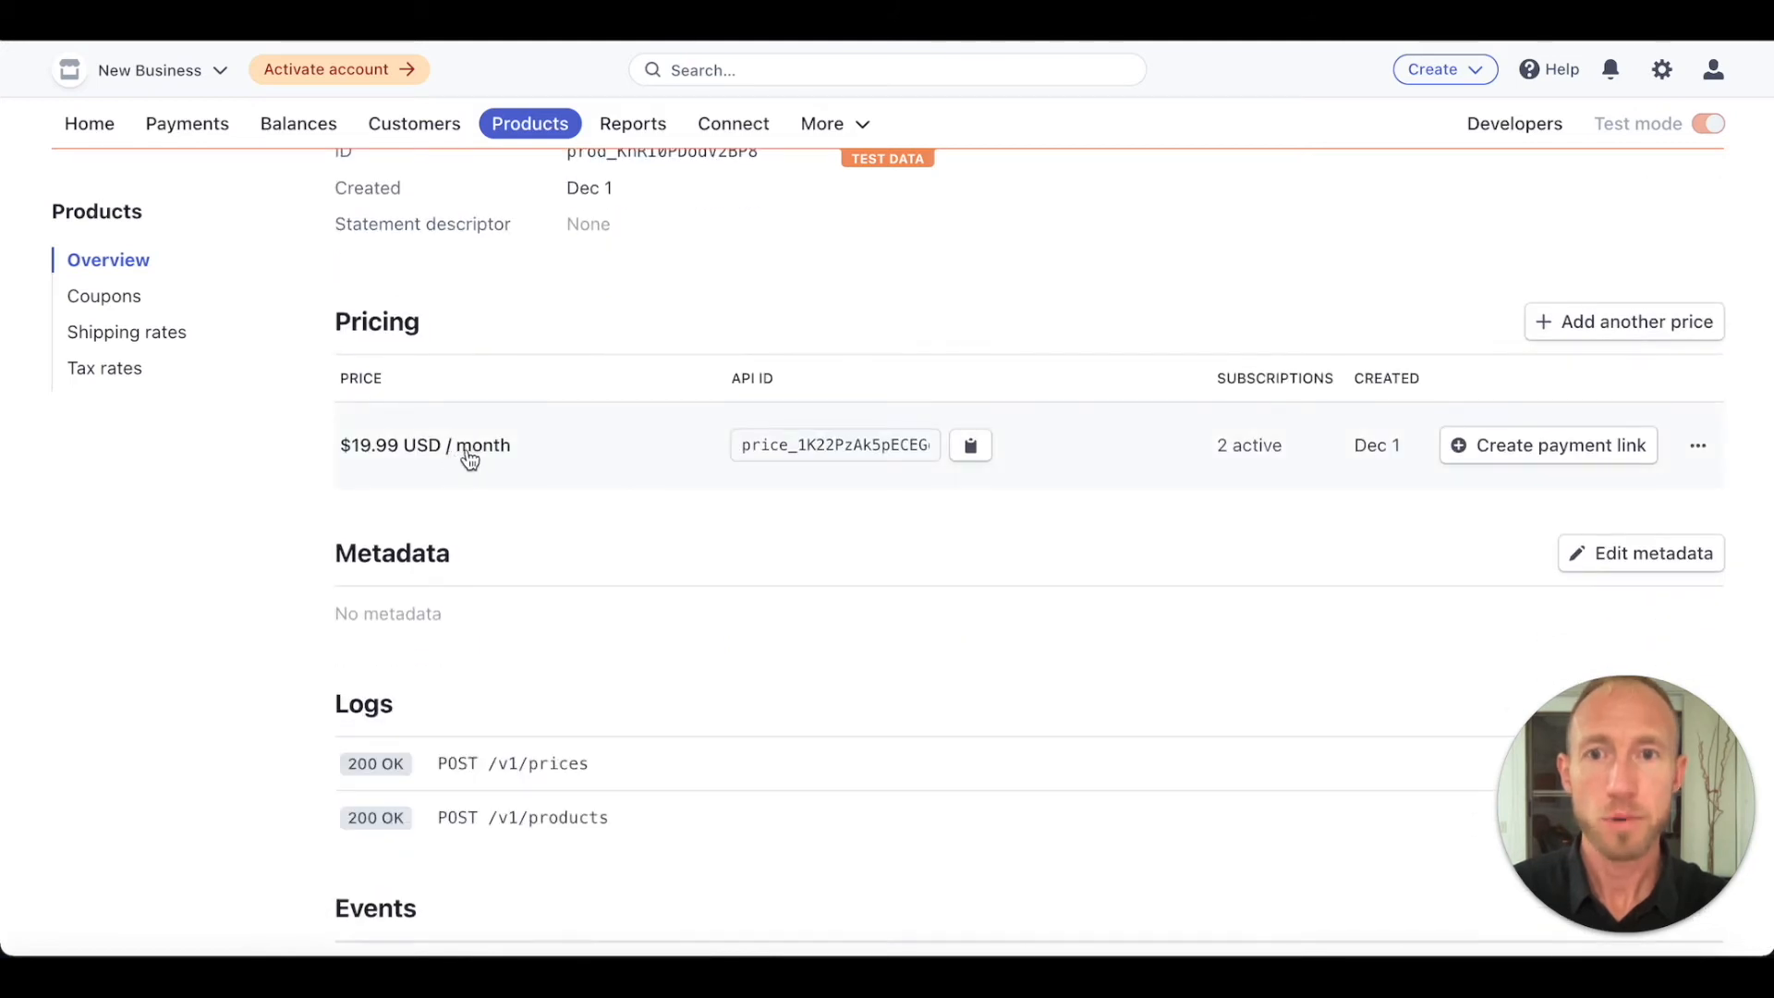
left_click(425, 443)
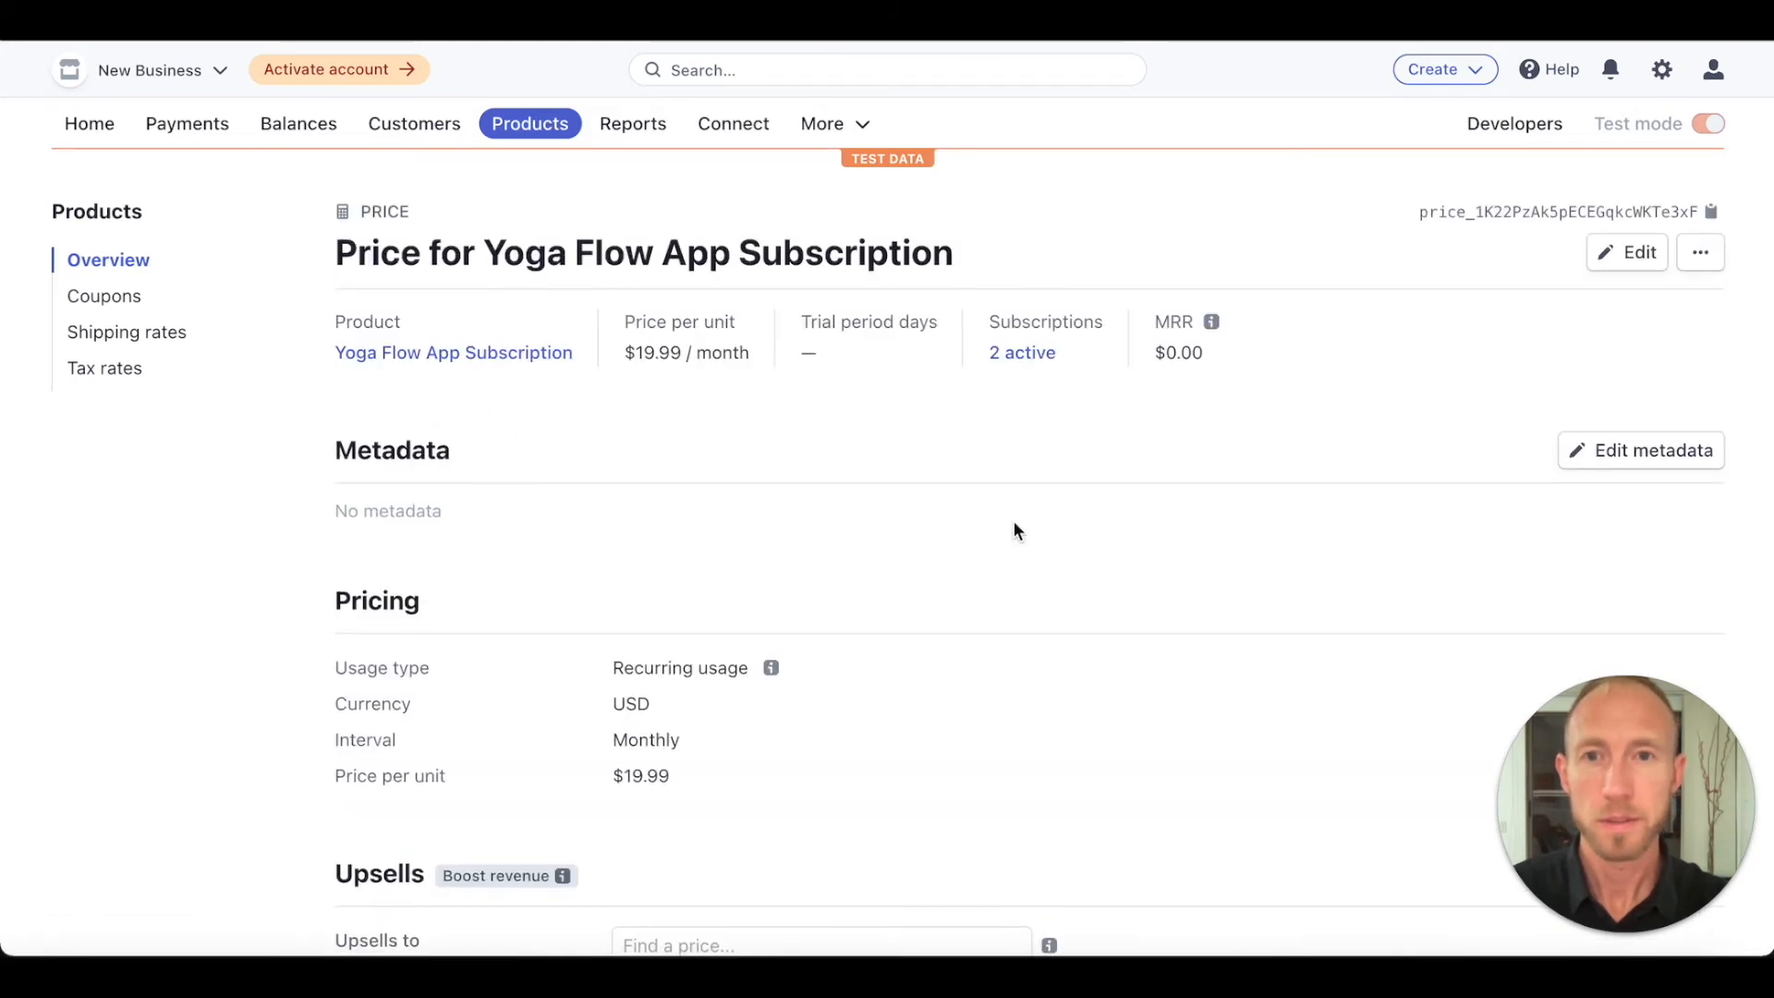
mouse_move(1384, 397)
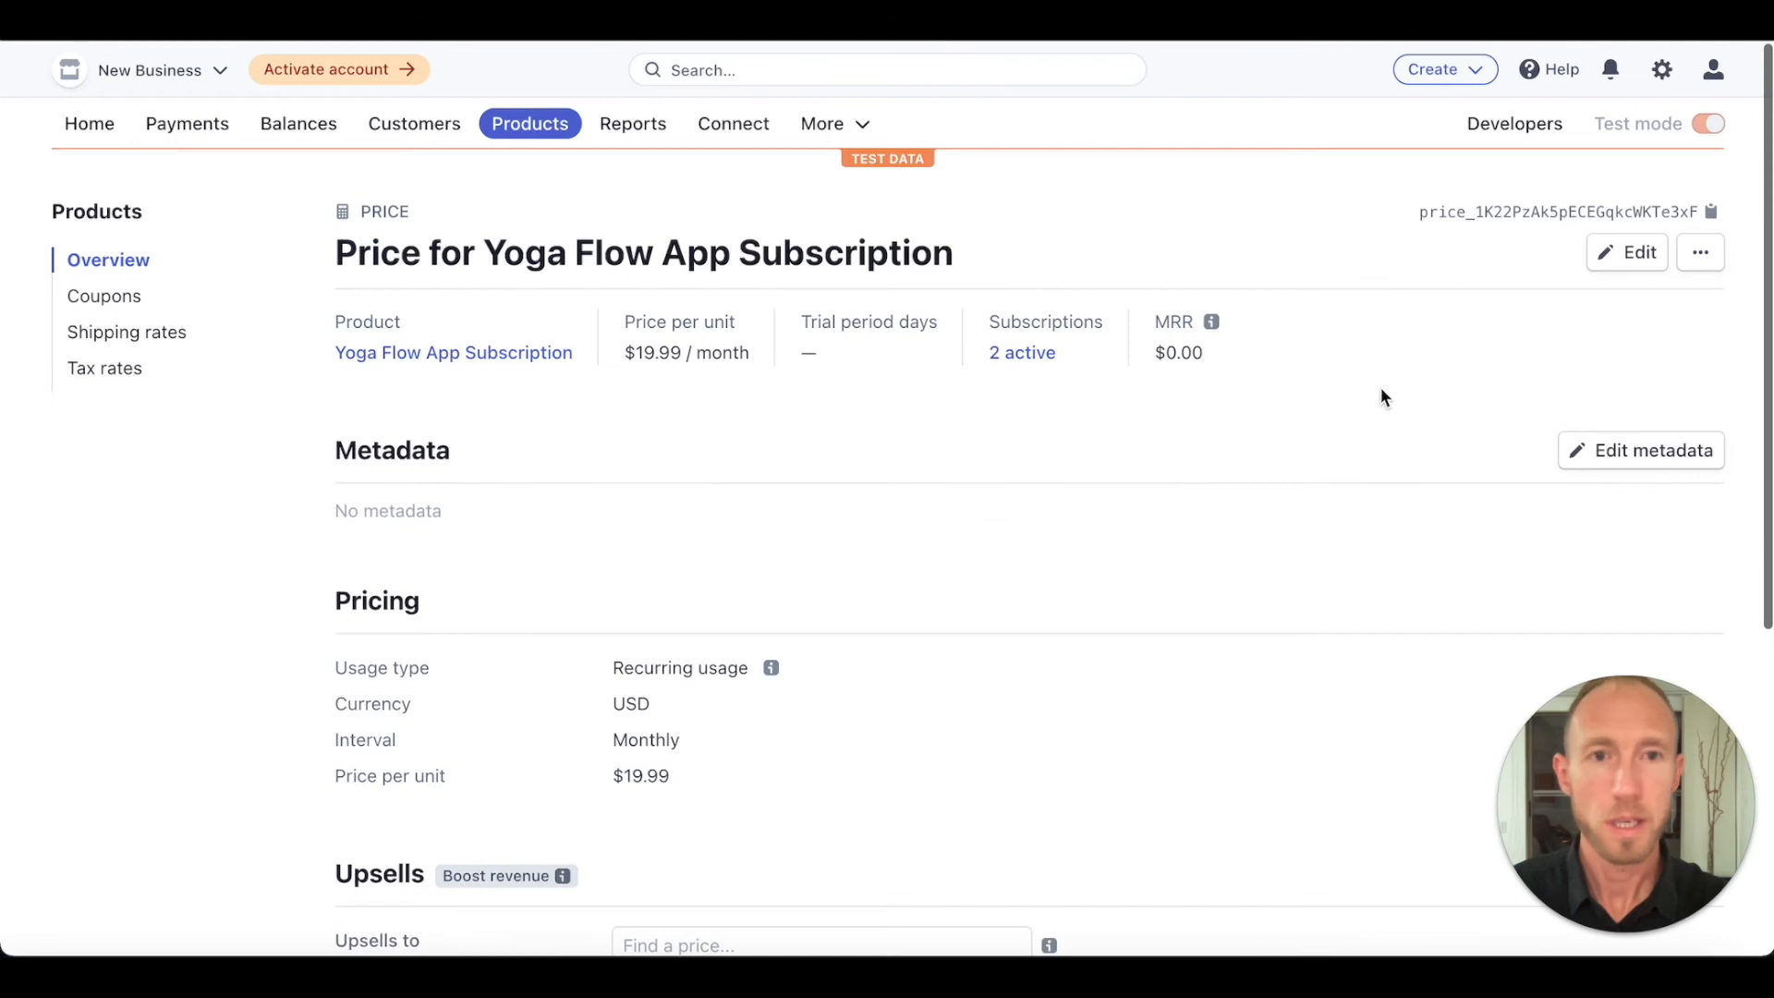
left_click(1625, 253)
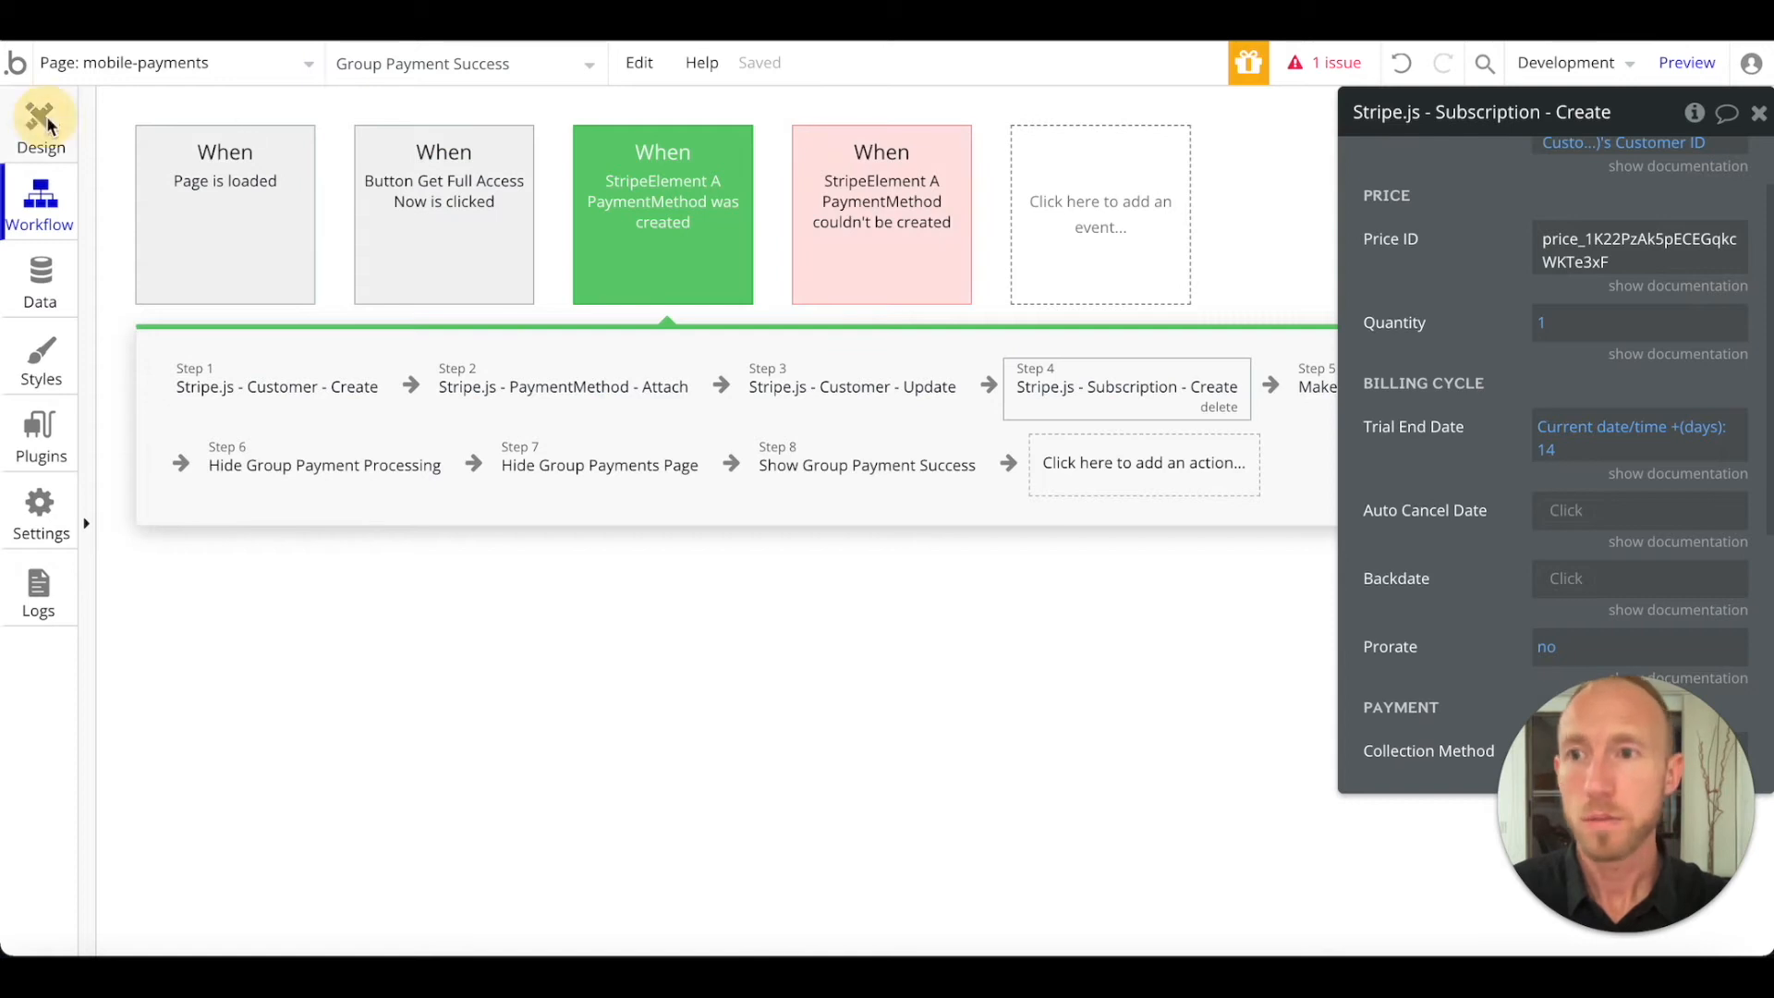
Step: Return to the Design tab with Group Payment Processing copy pasted and deselected
left_click(39, 118)
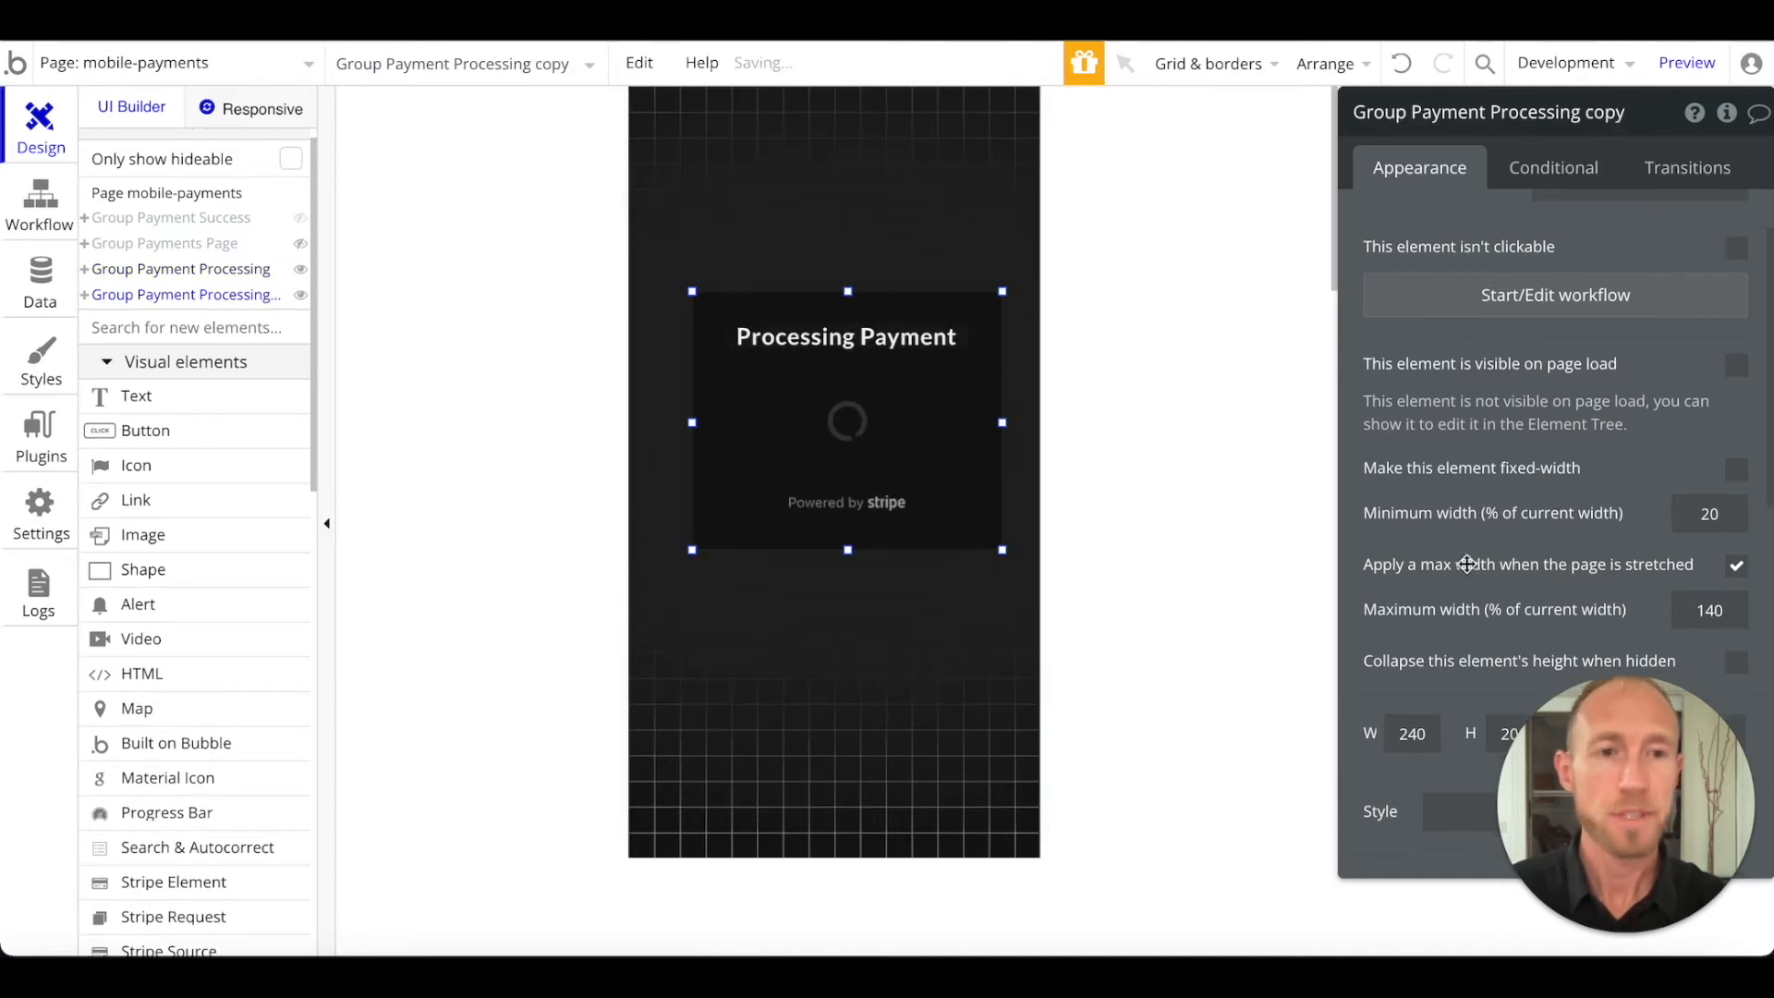
scroll("down", 3)
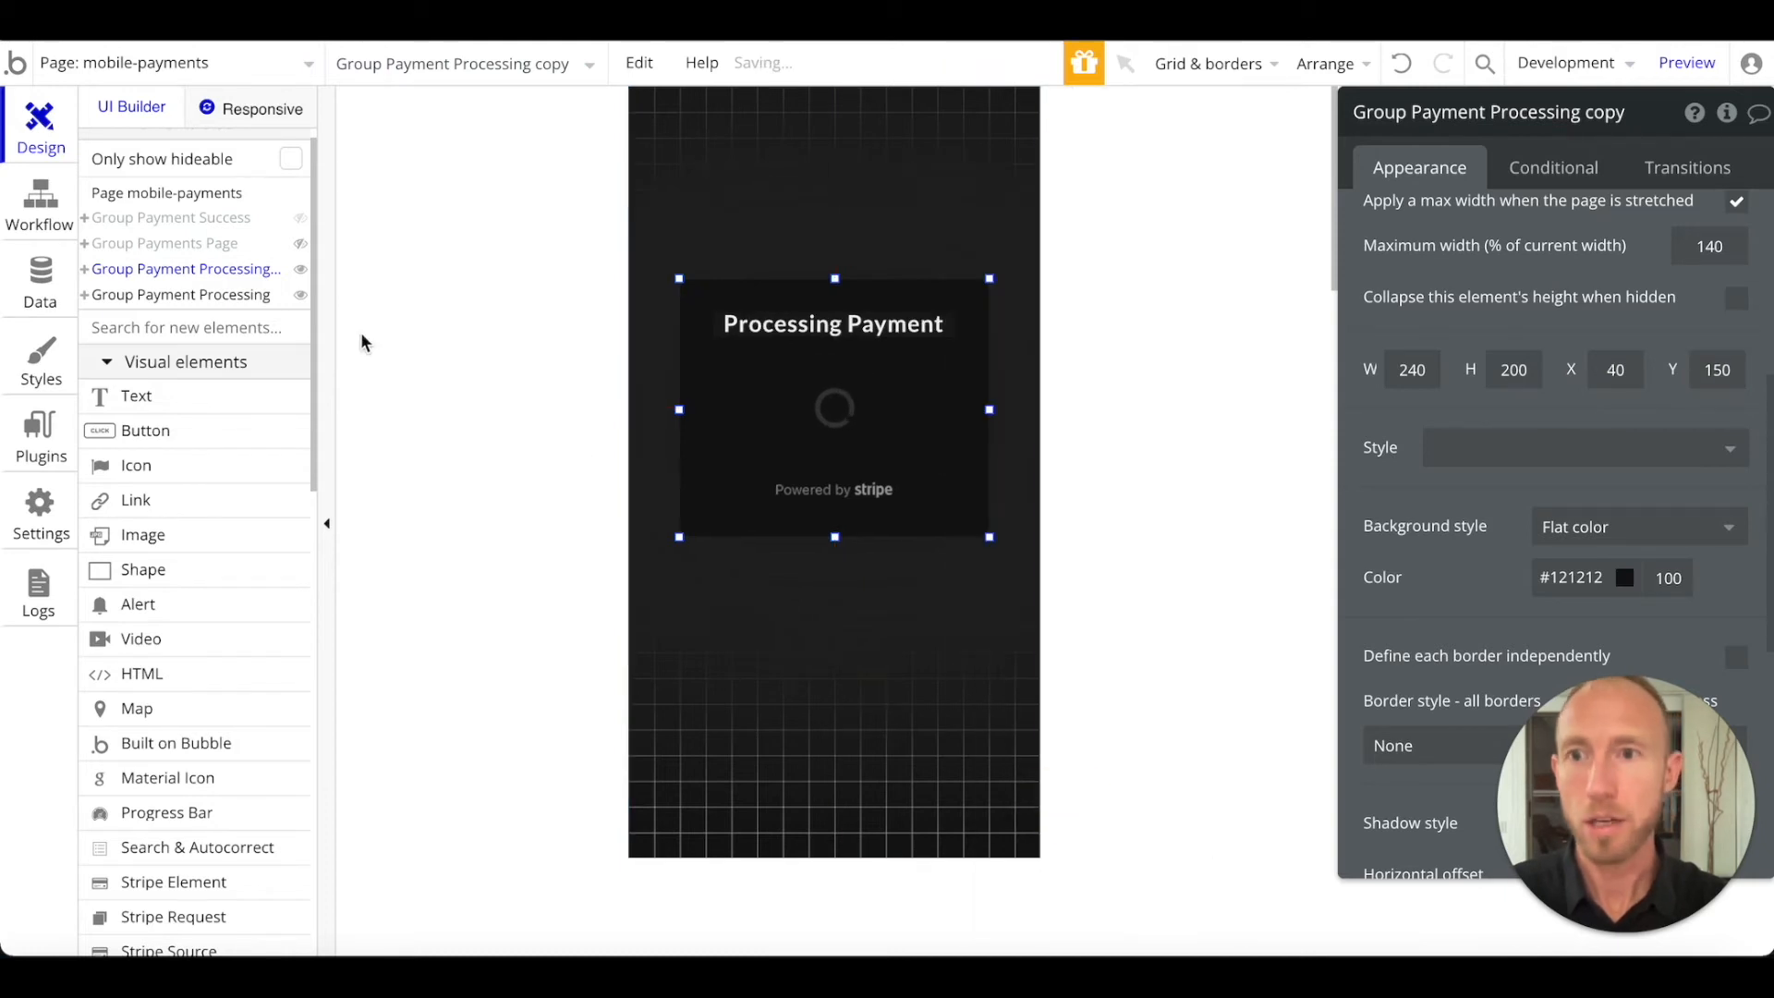
left_click(648, 336)
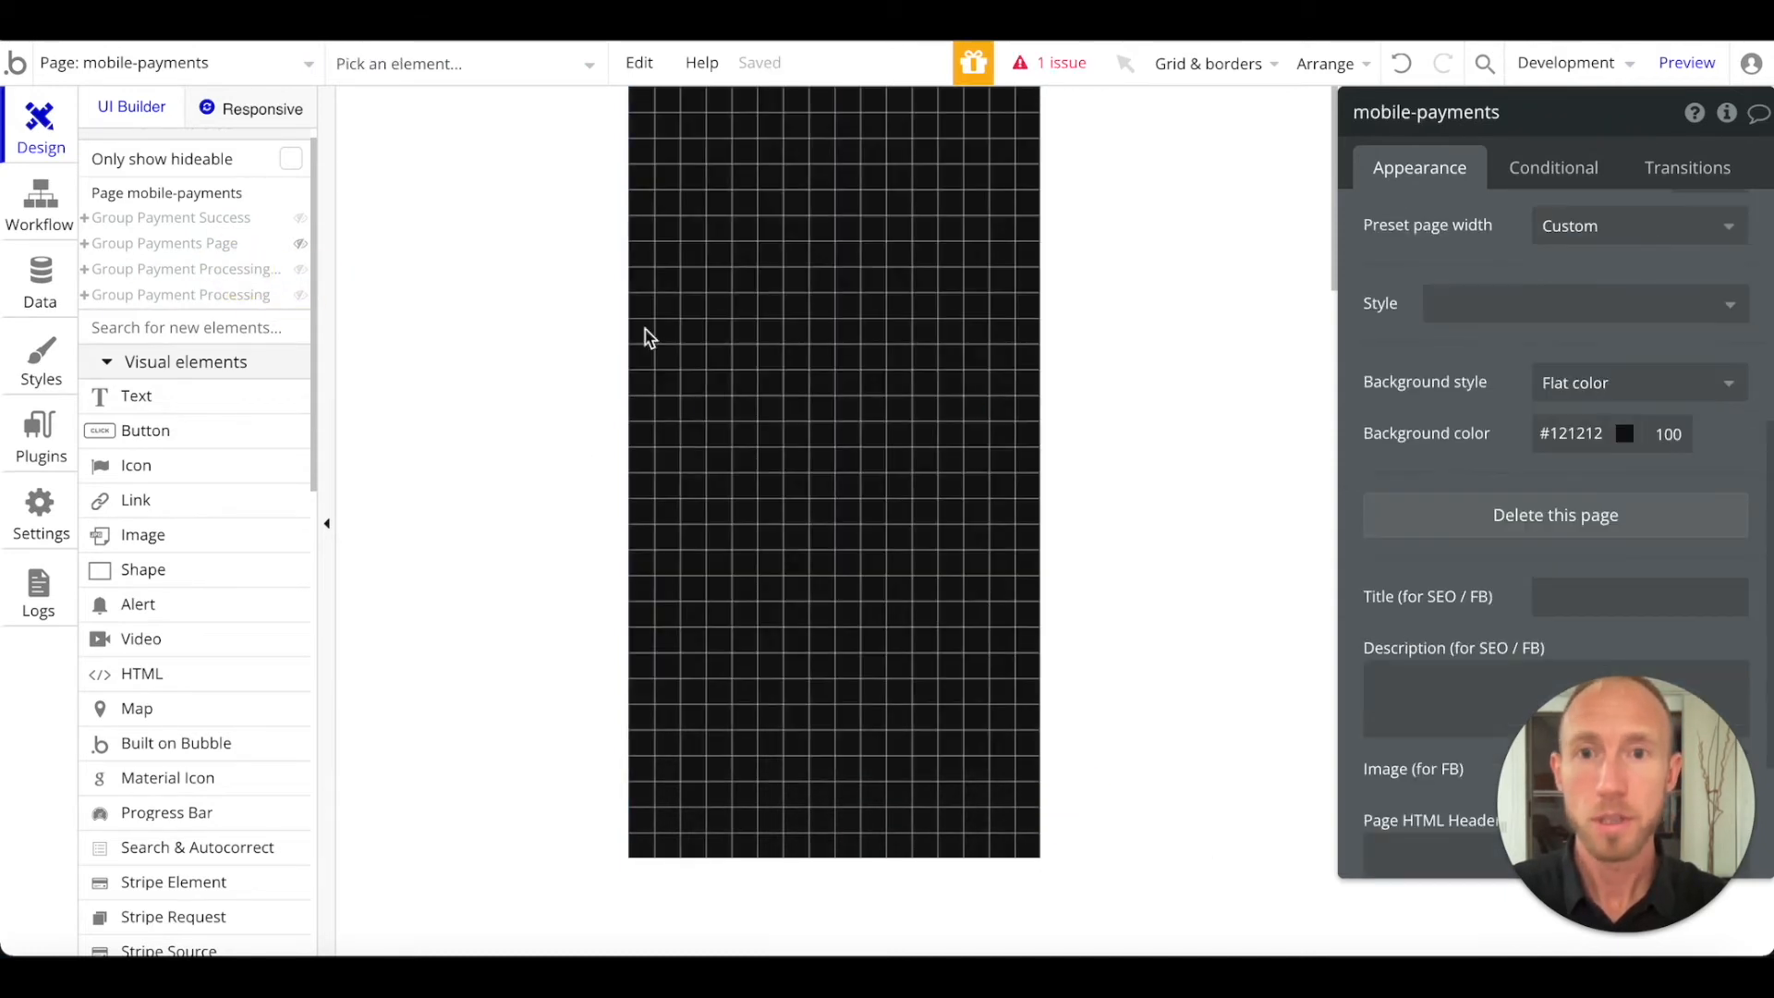
Step: Retitle the copied popup's heading to 'Uhh Ohh' and look for an icon to replace the spinner
left_click(185, 268)
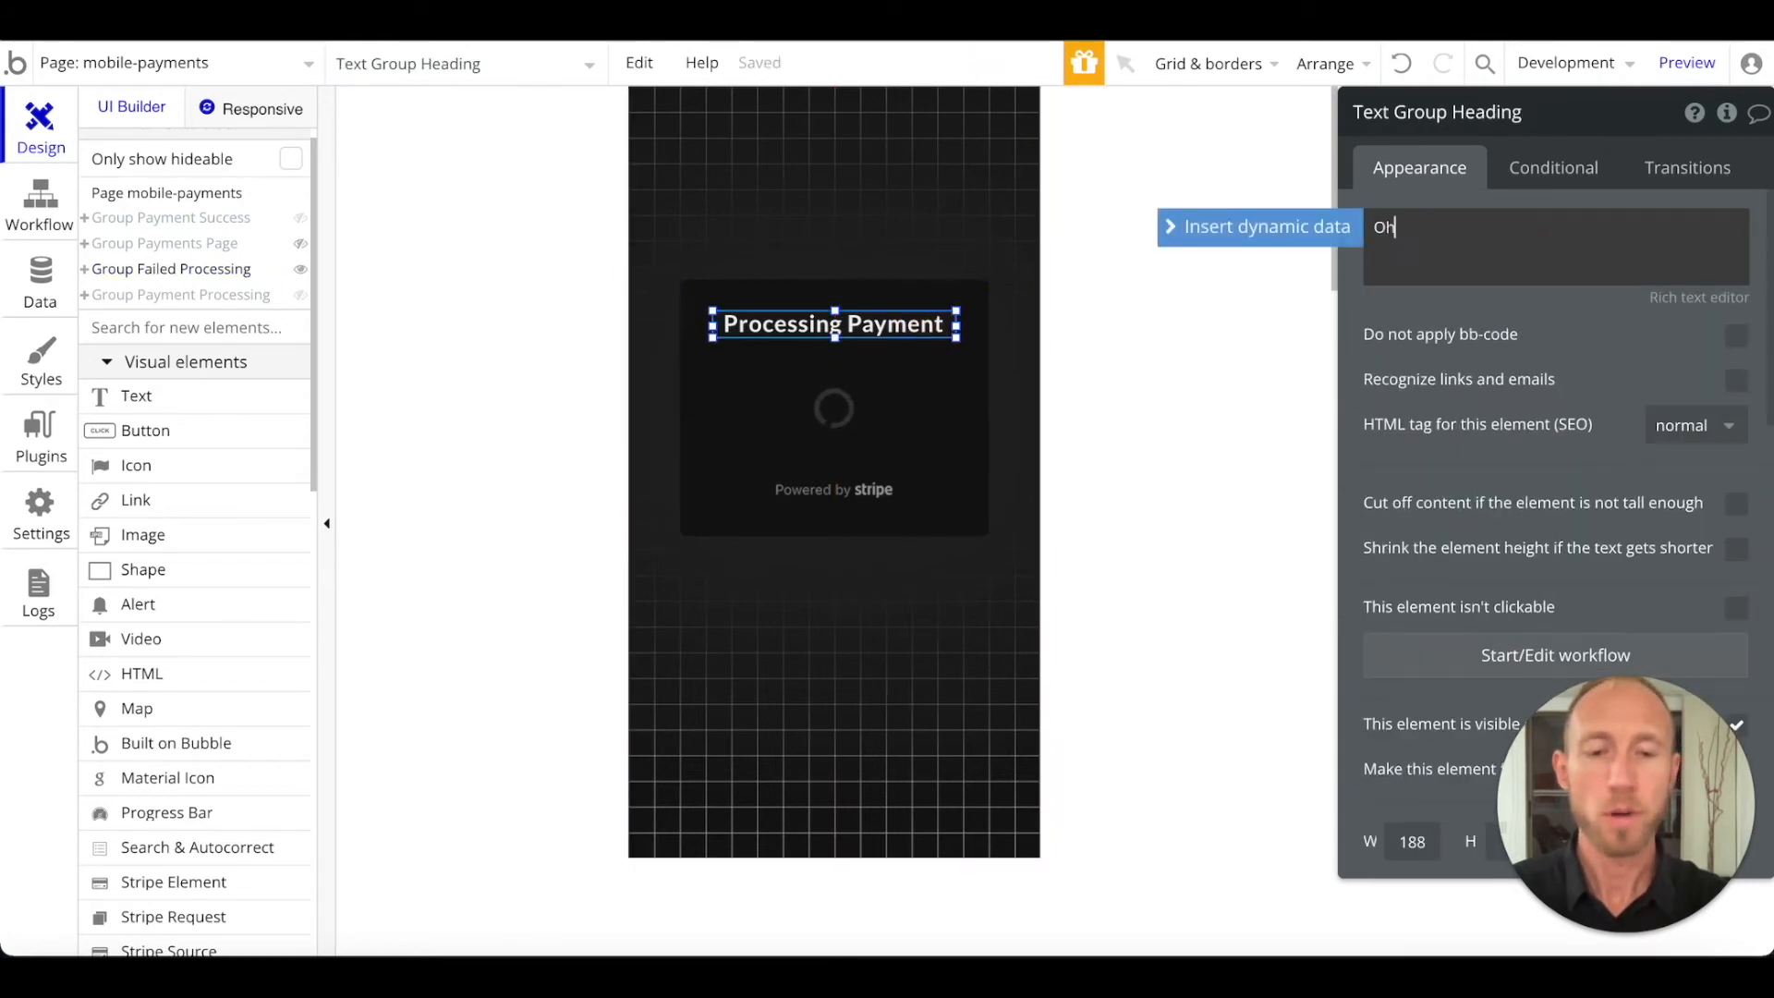
type("Uhh Ohh")
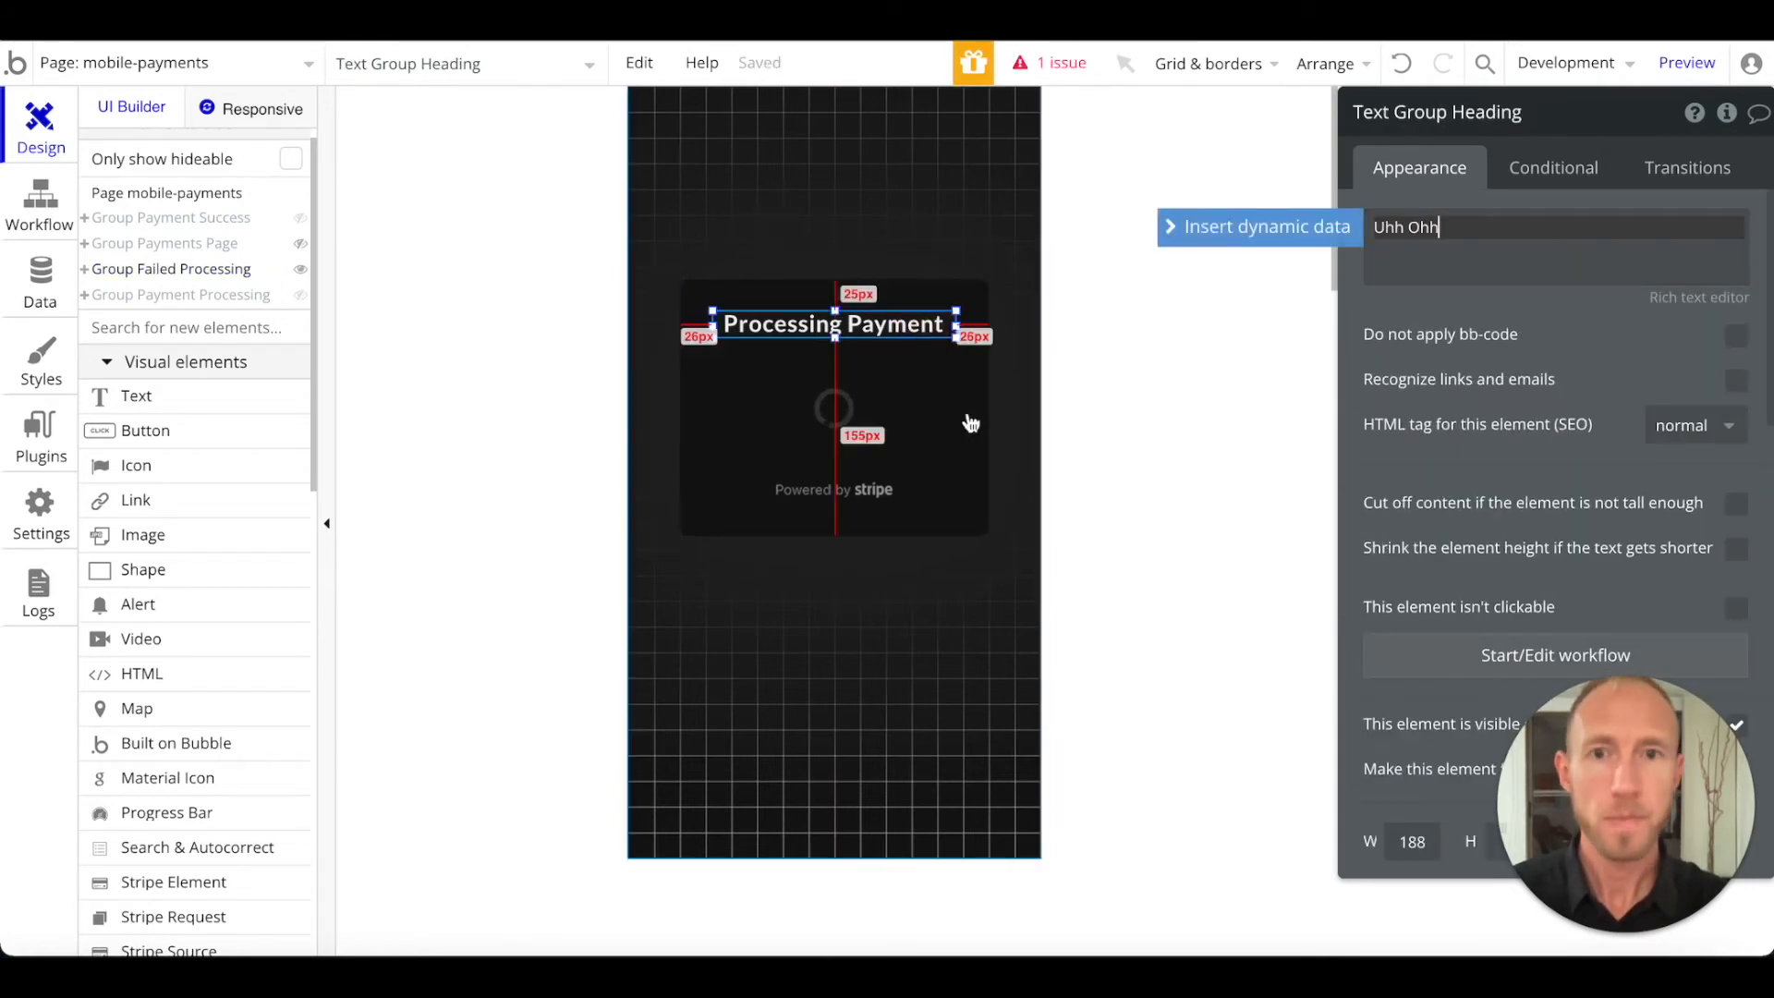
left_click(834, 408)
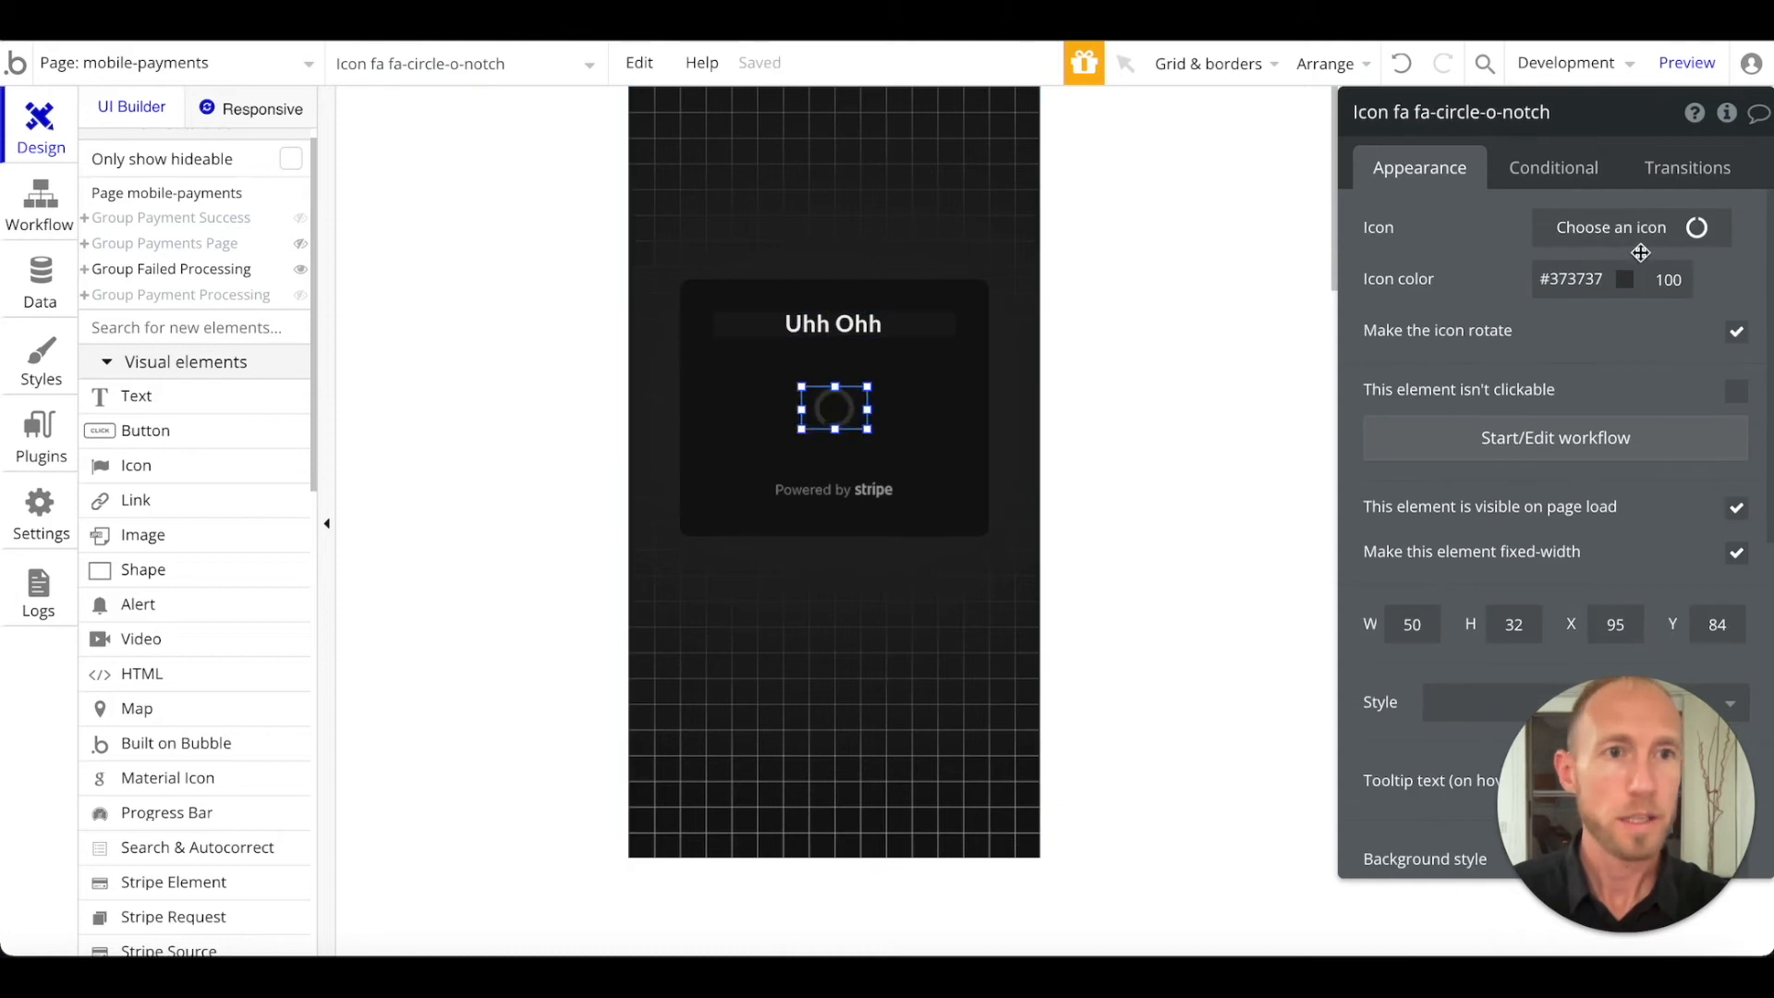
left_click(1610, 227)
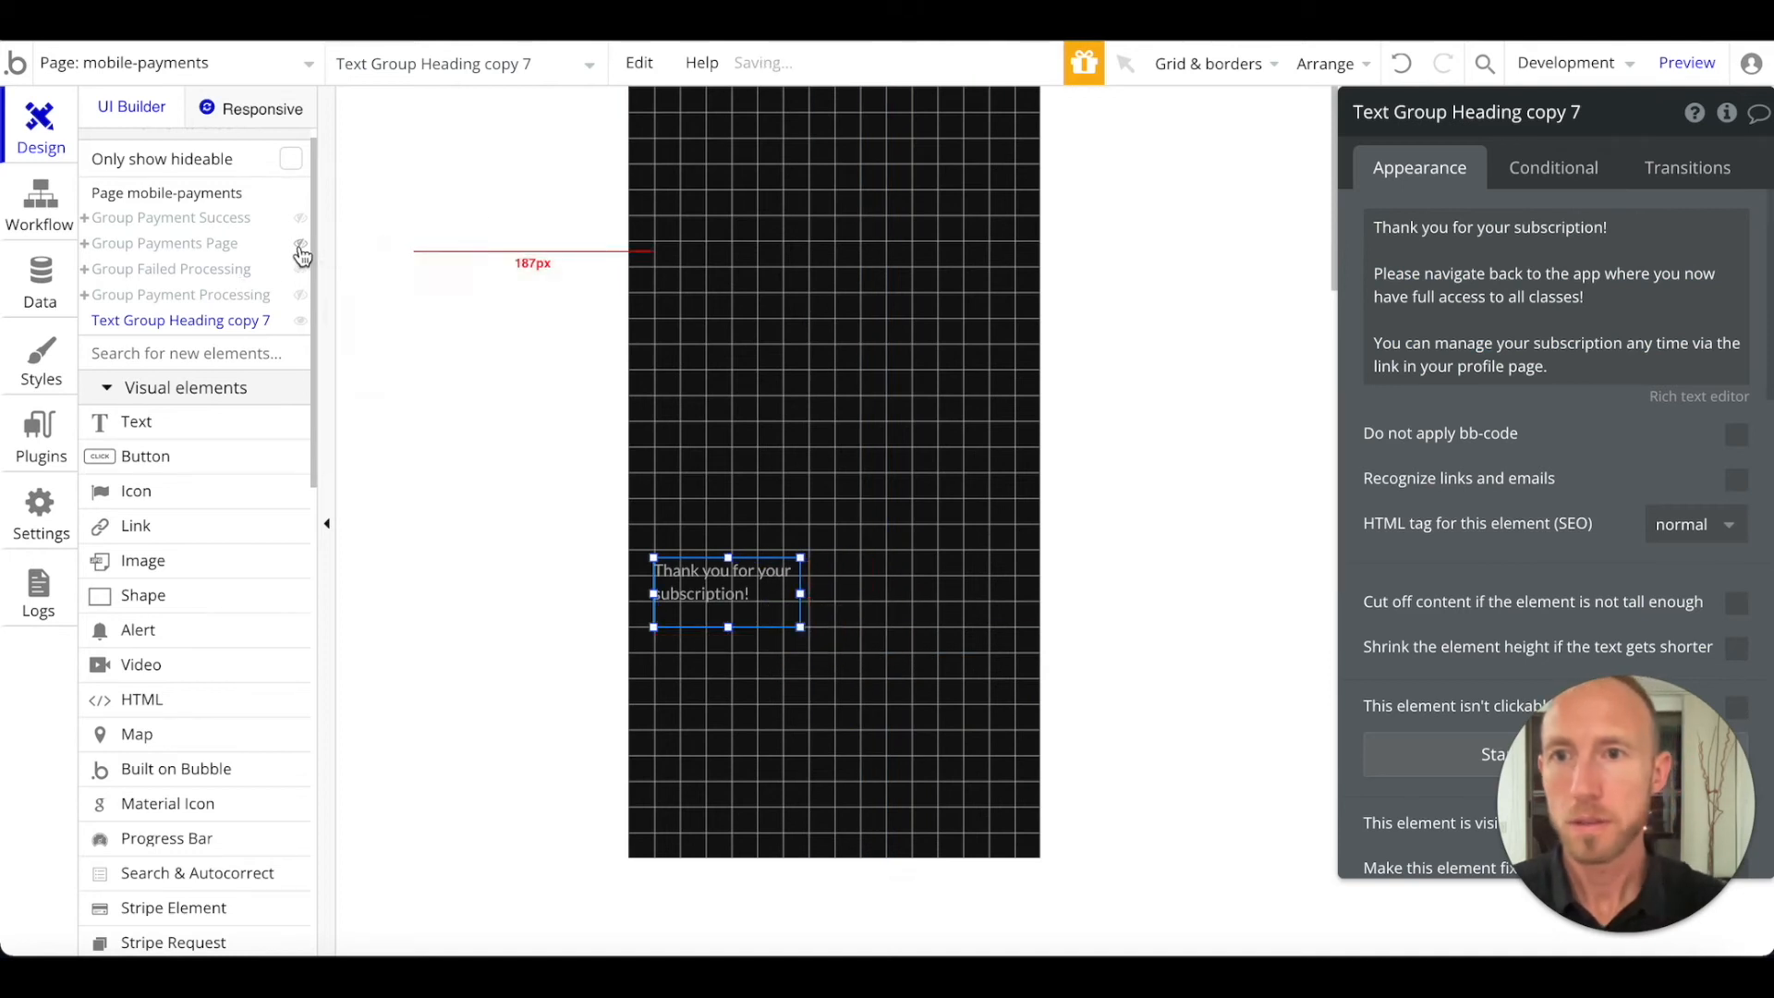
Step: Show Group Failed Processing and delete its Powered by Stripe image, selecting the message text
left_click(302, 242)
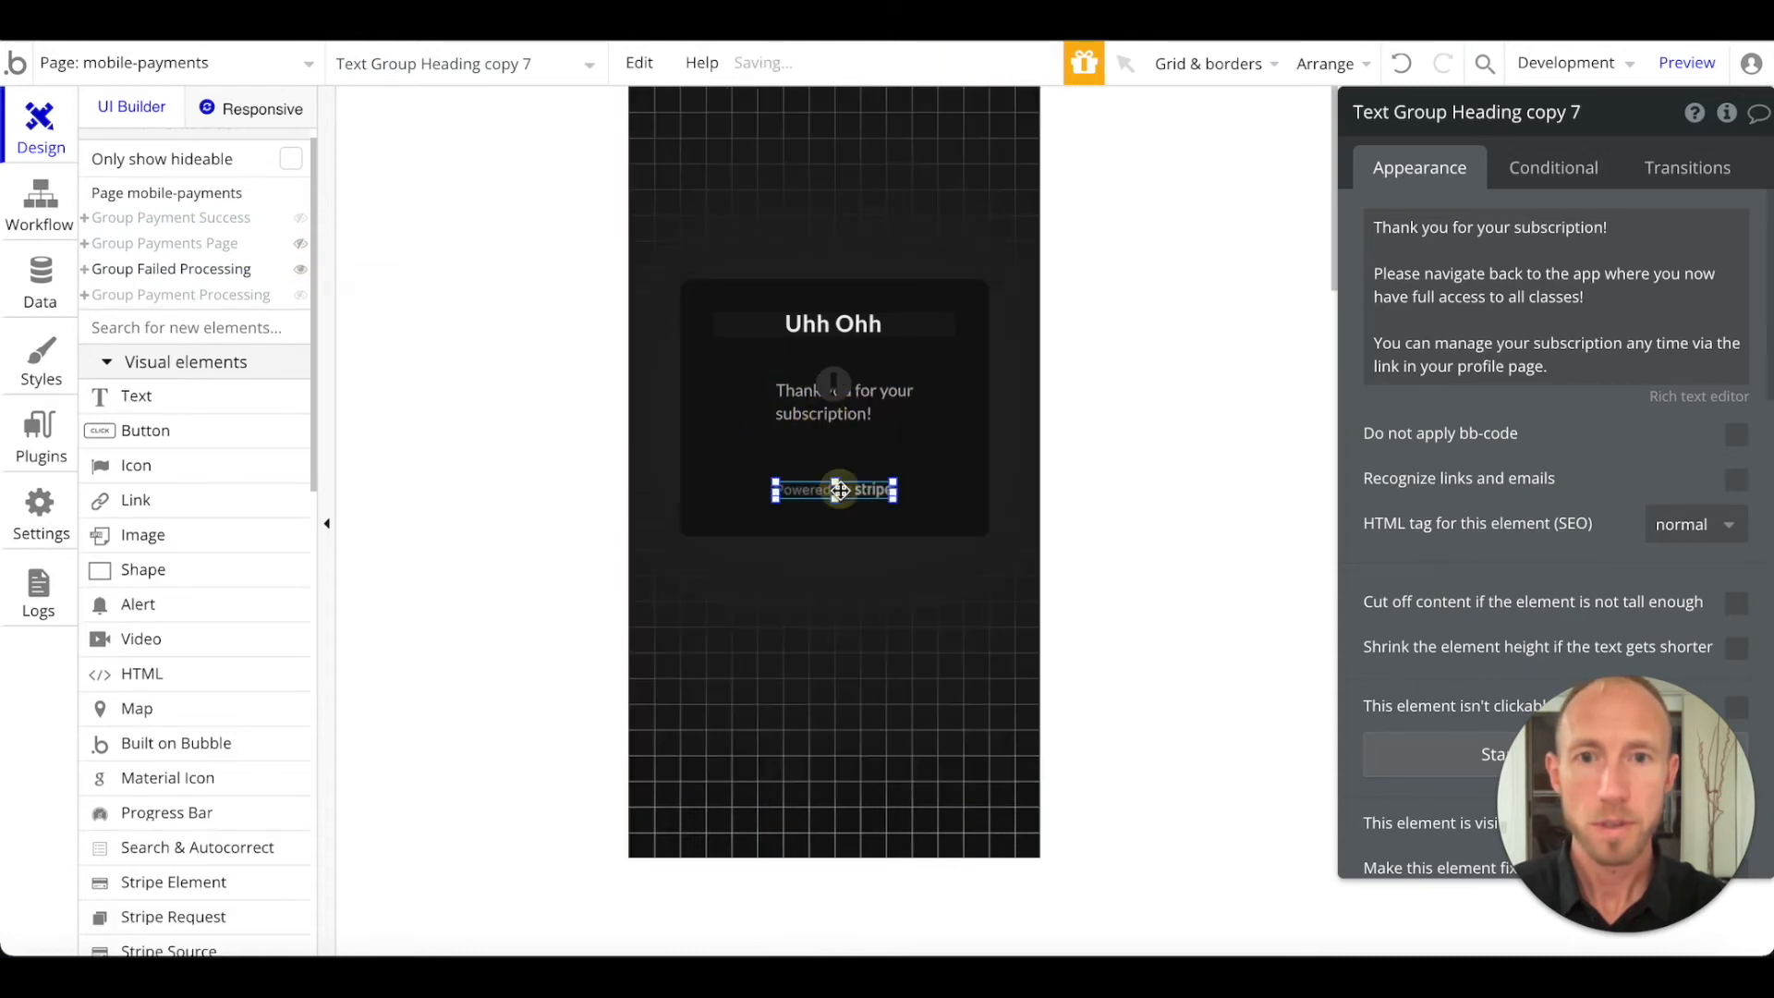
left_click(833, 492)
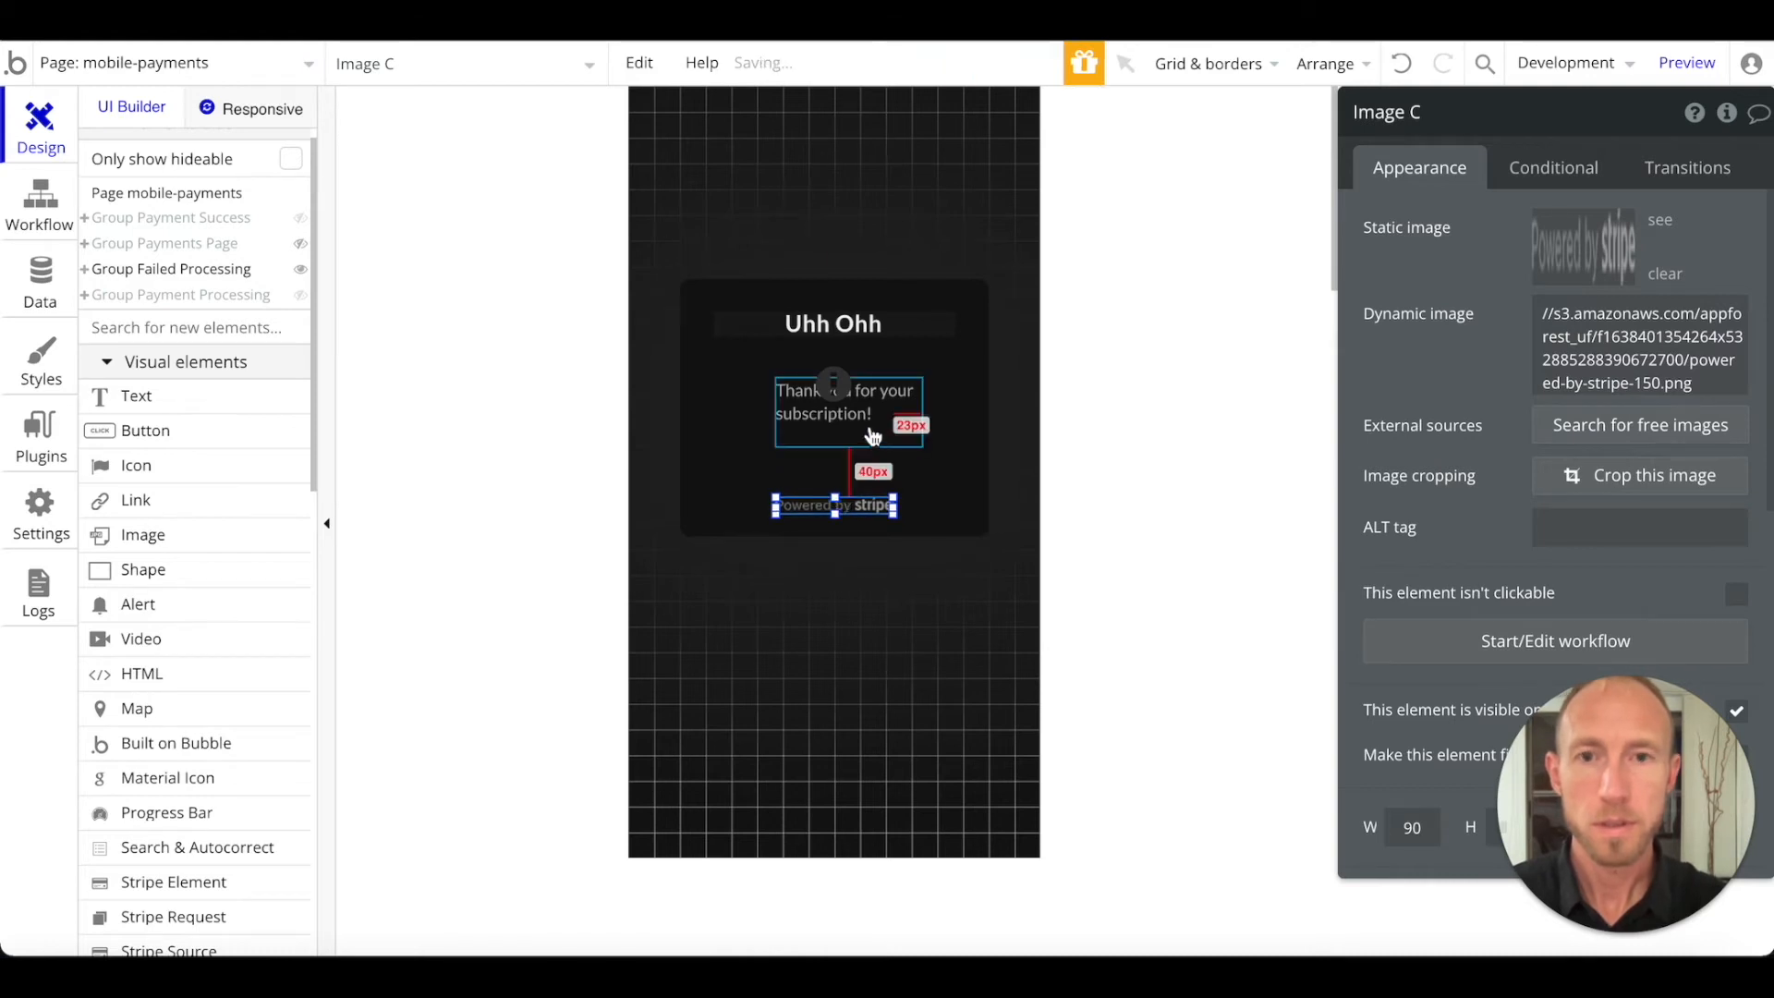
left_click(848, 511)
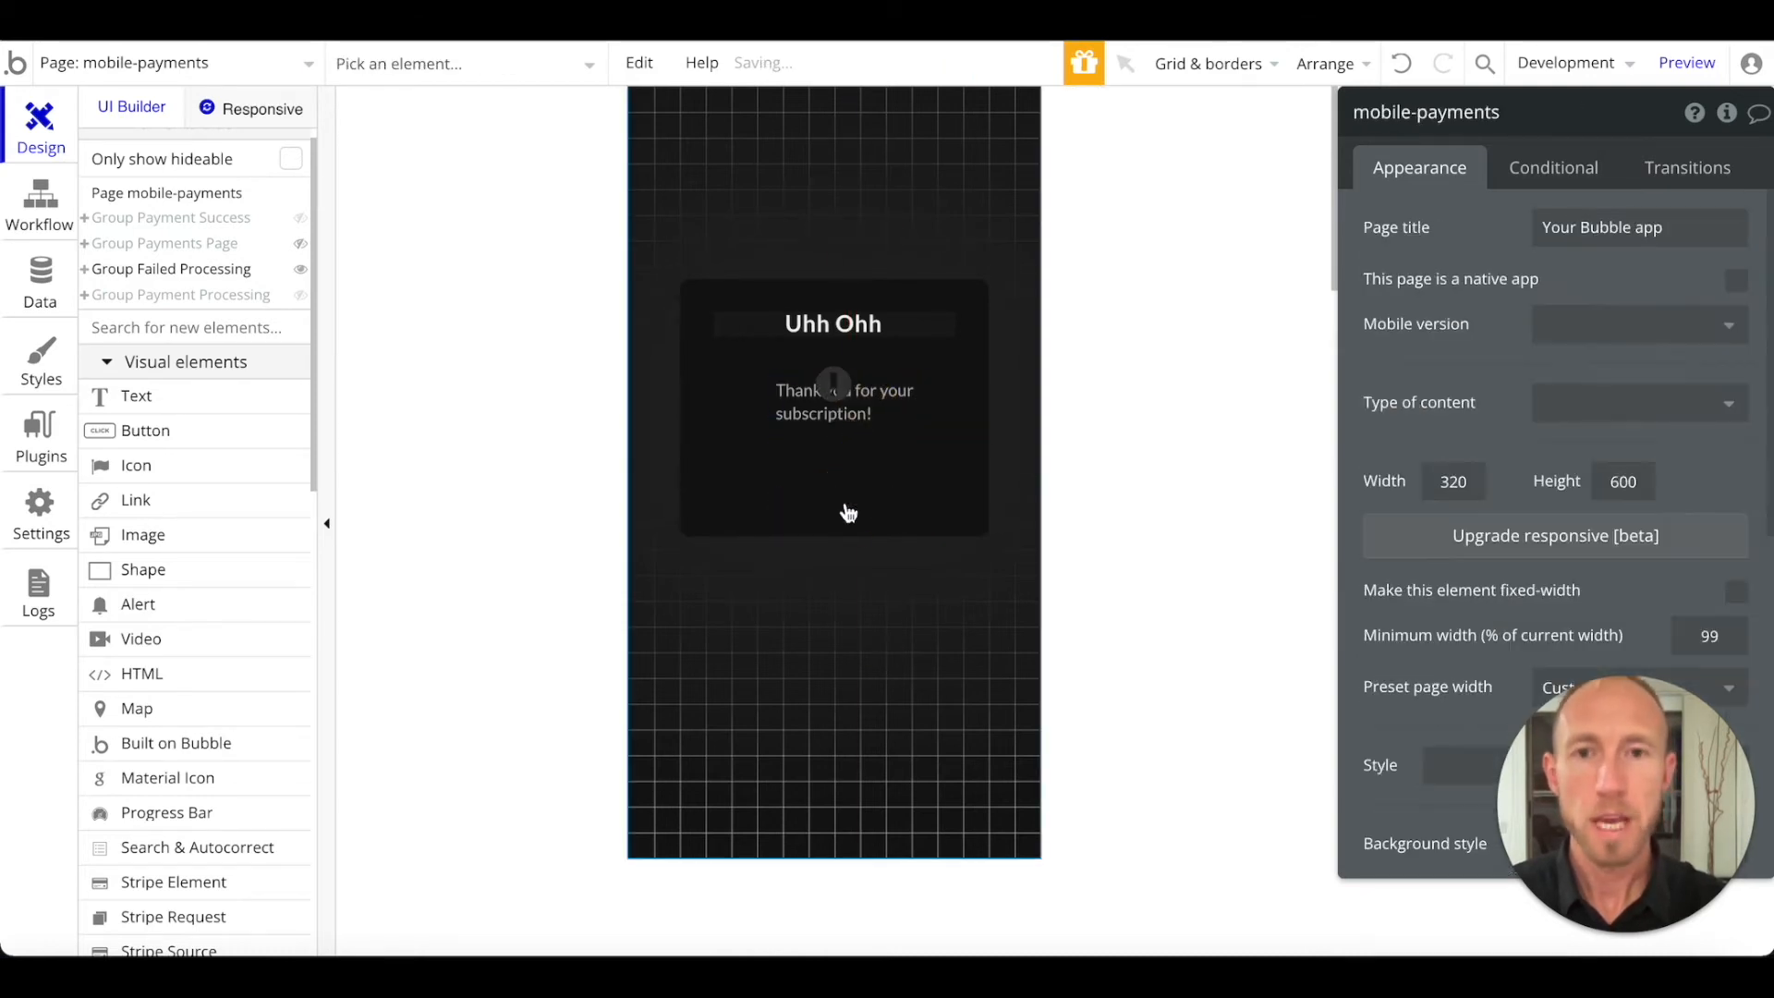
left_click(833, 405)
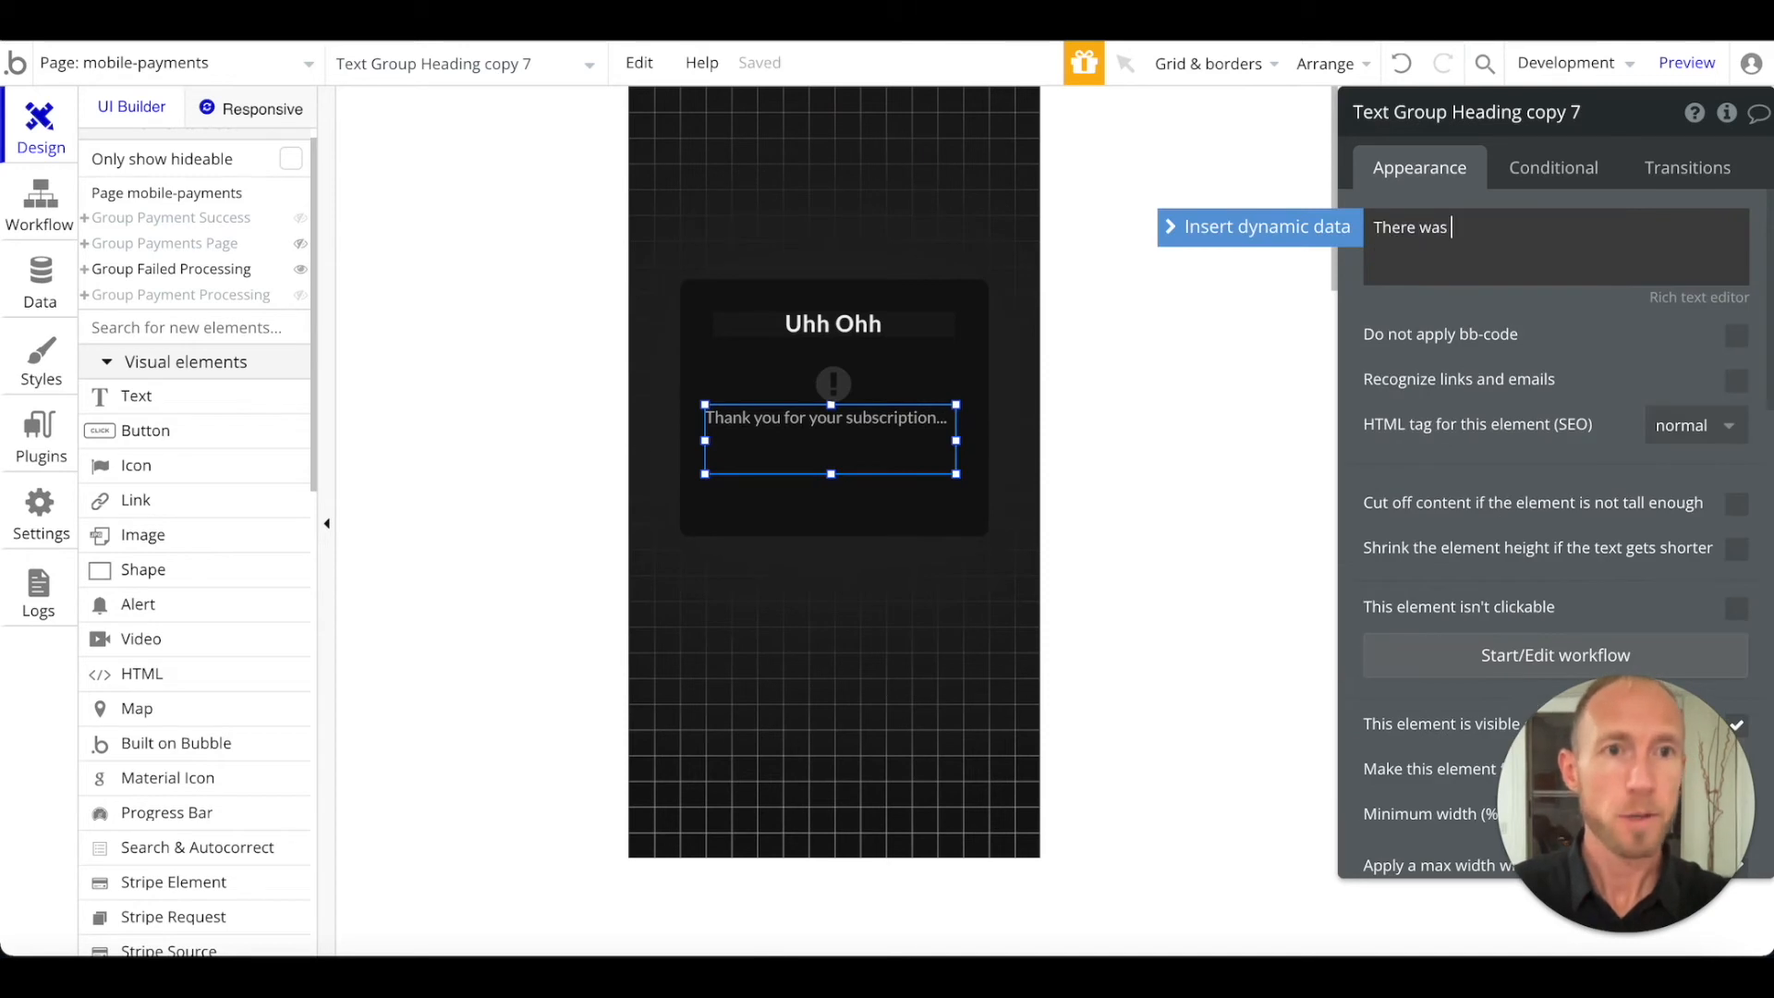
Step: Rewrite the message as 'There was an issue processing your card. Please try again.'
type("There was")
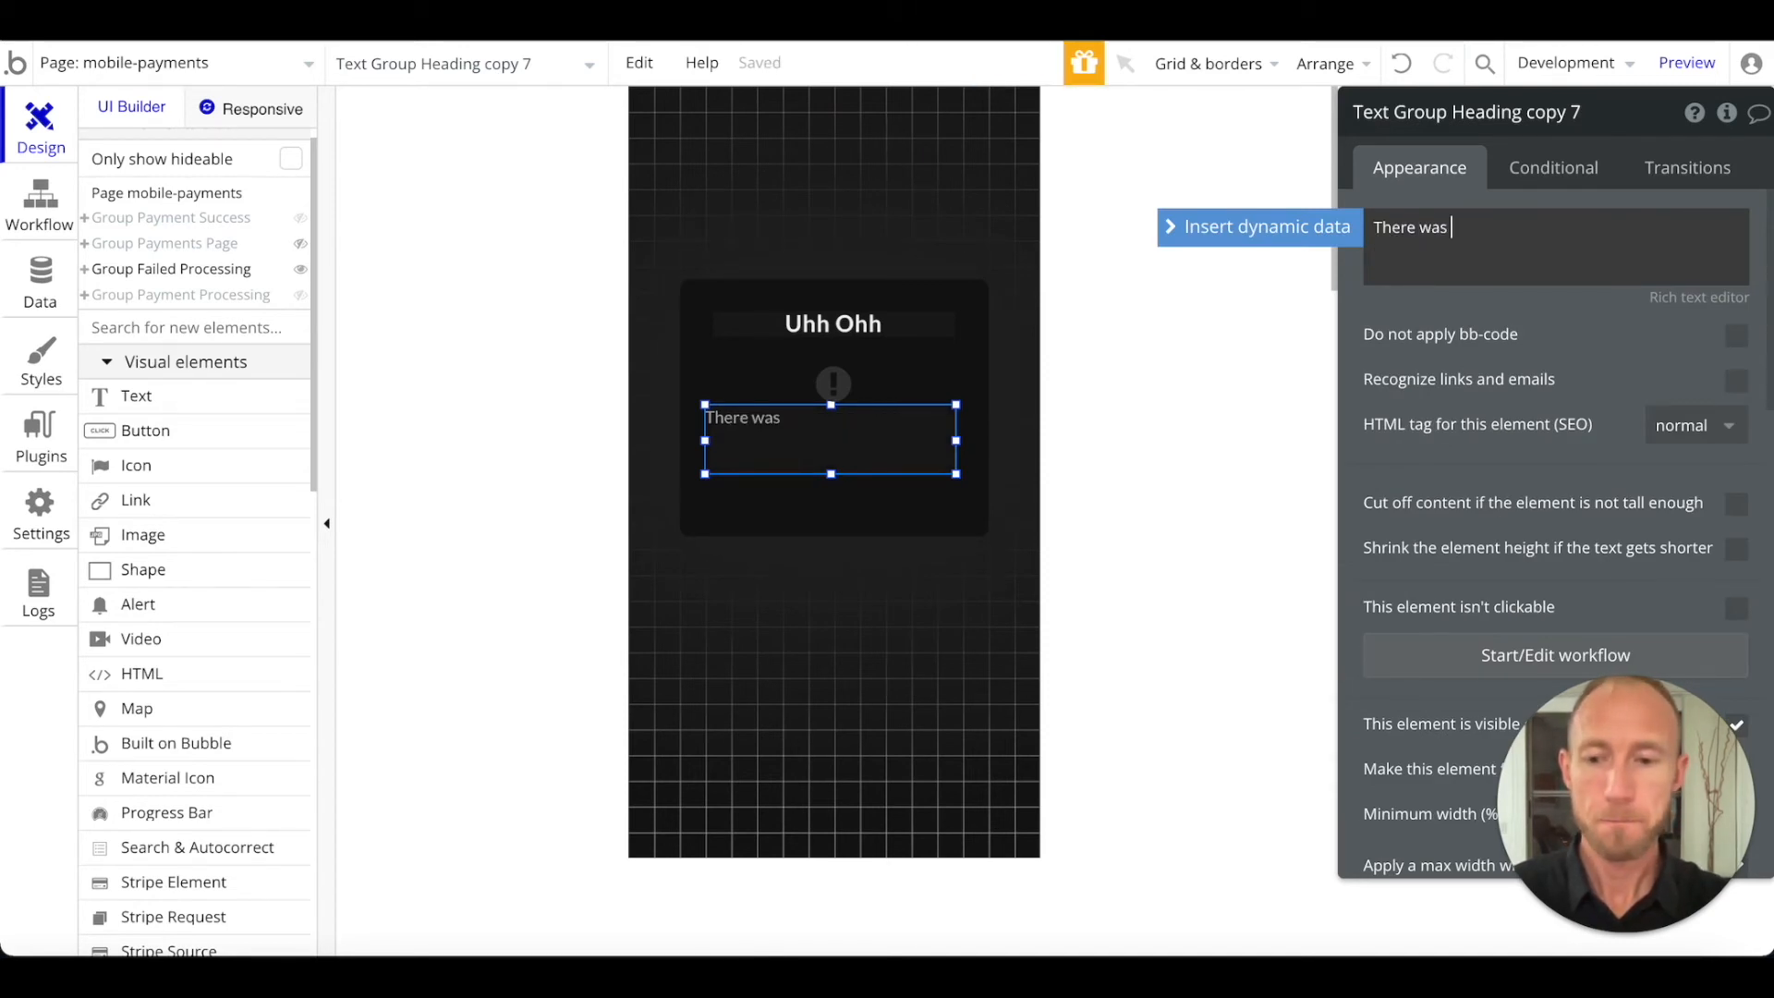
type("an issue proces")
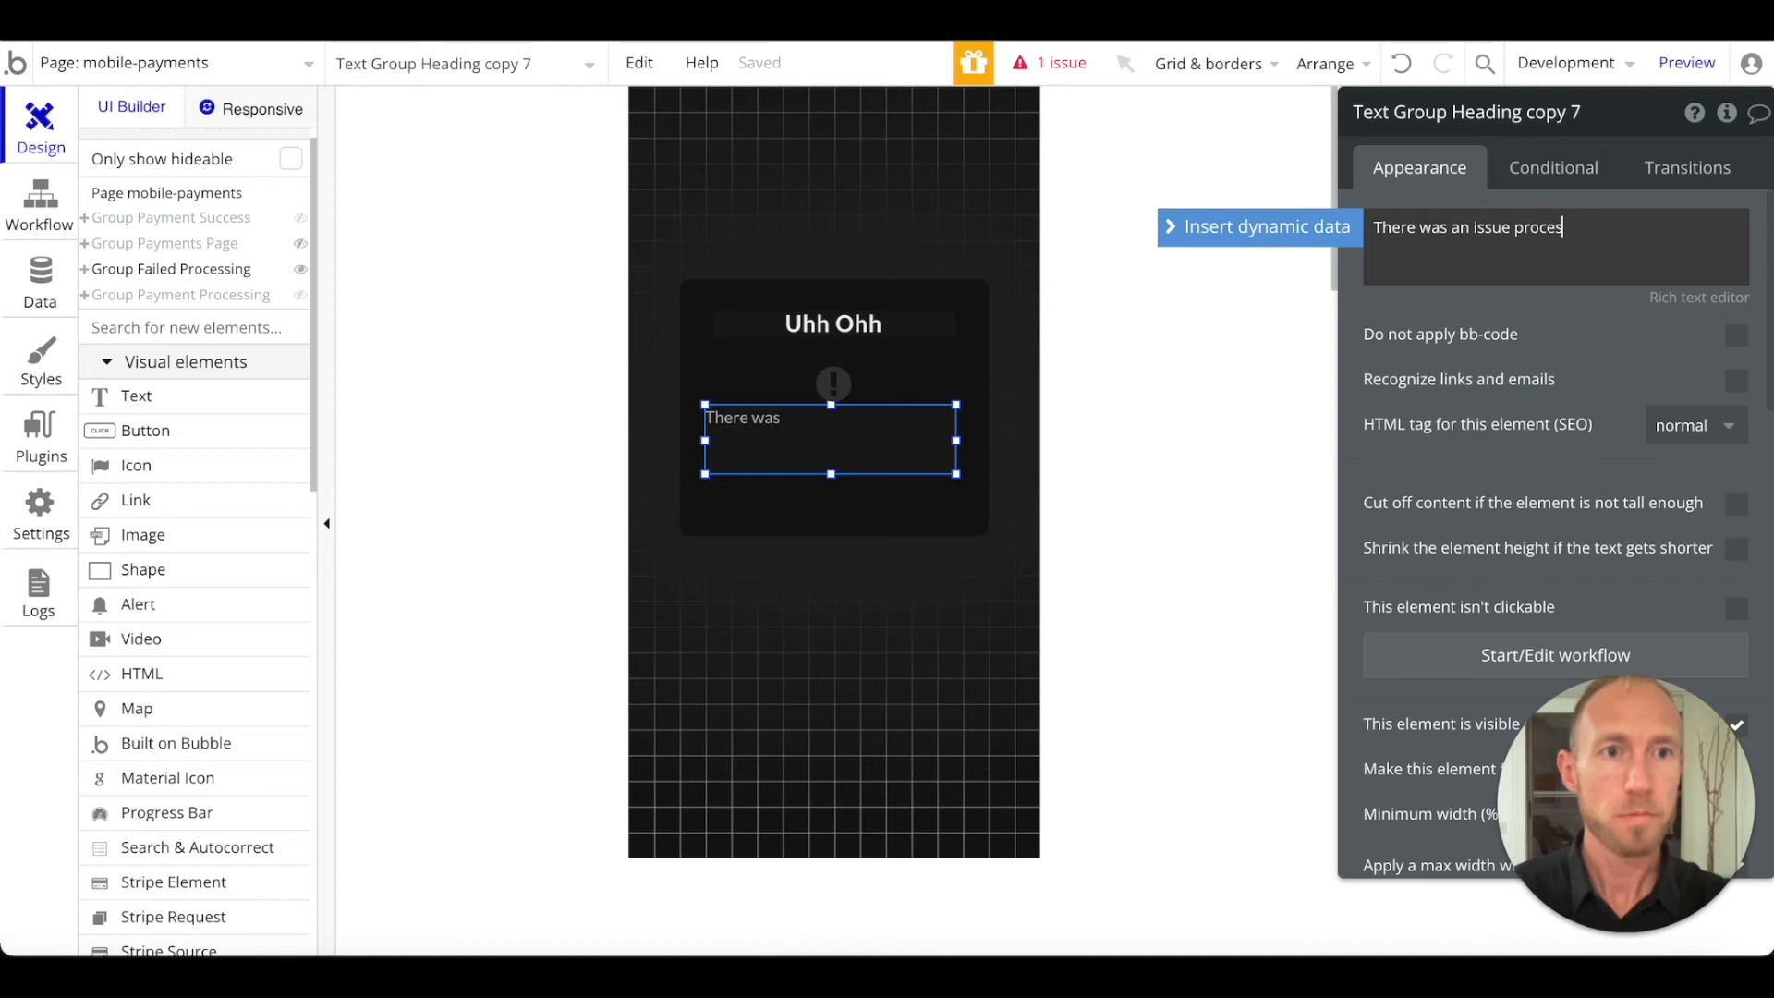
type("sing your payment")
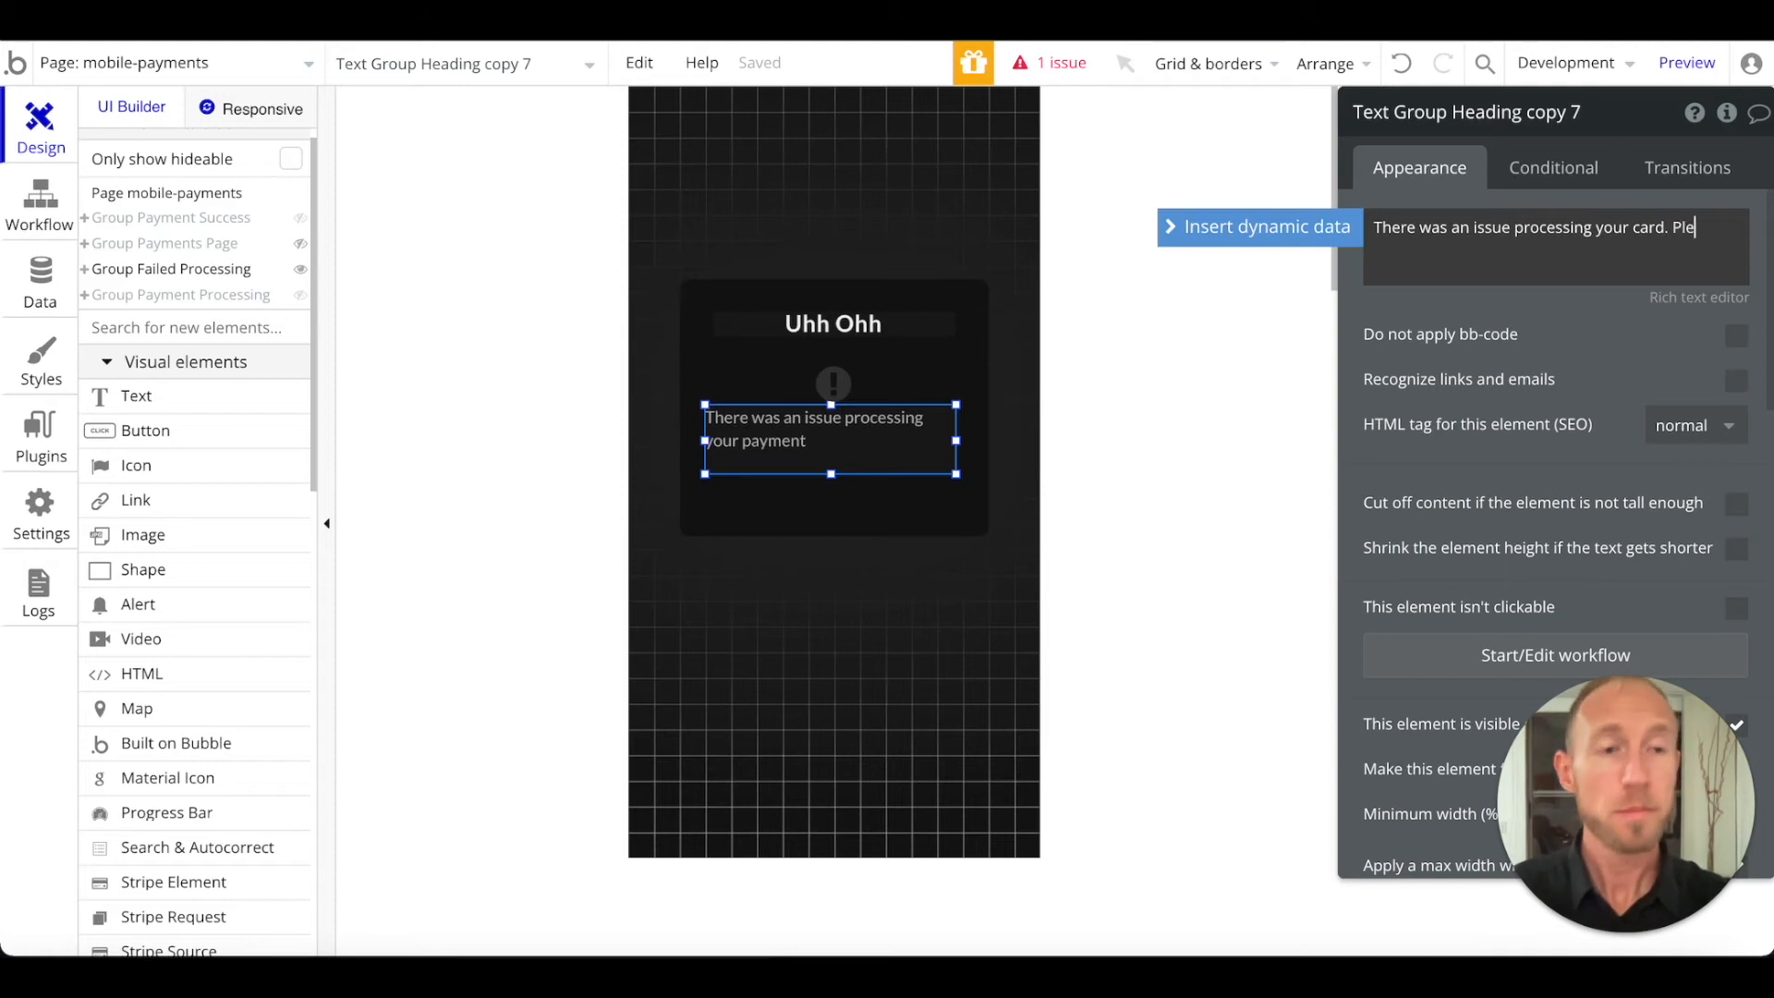
type("ase try again.")
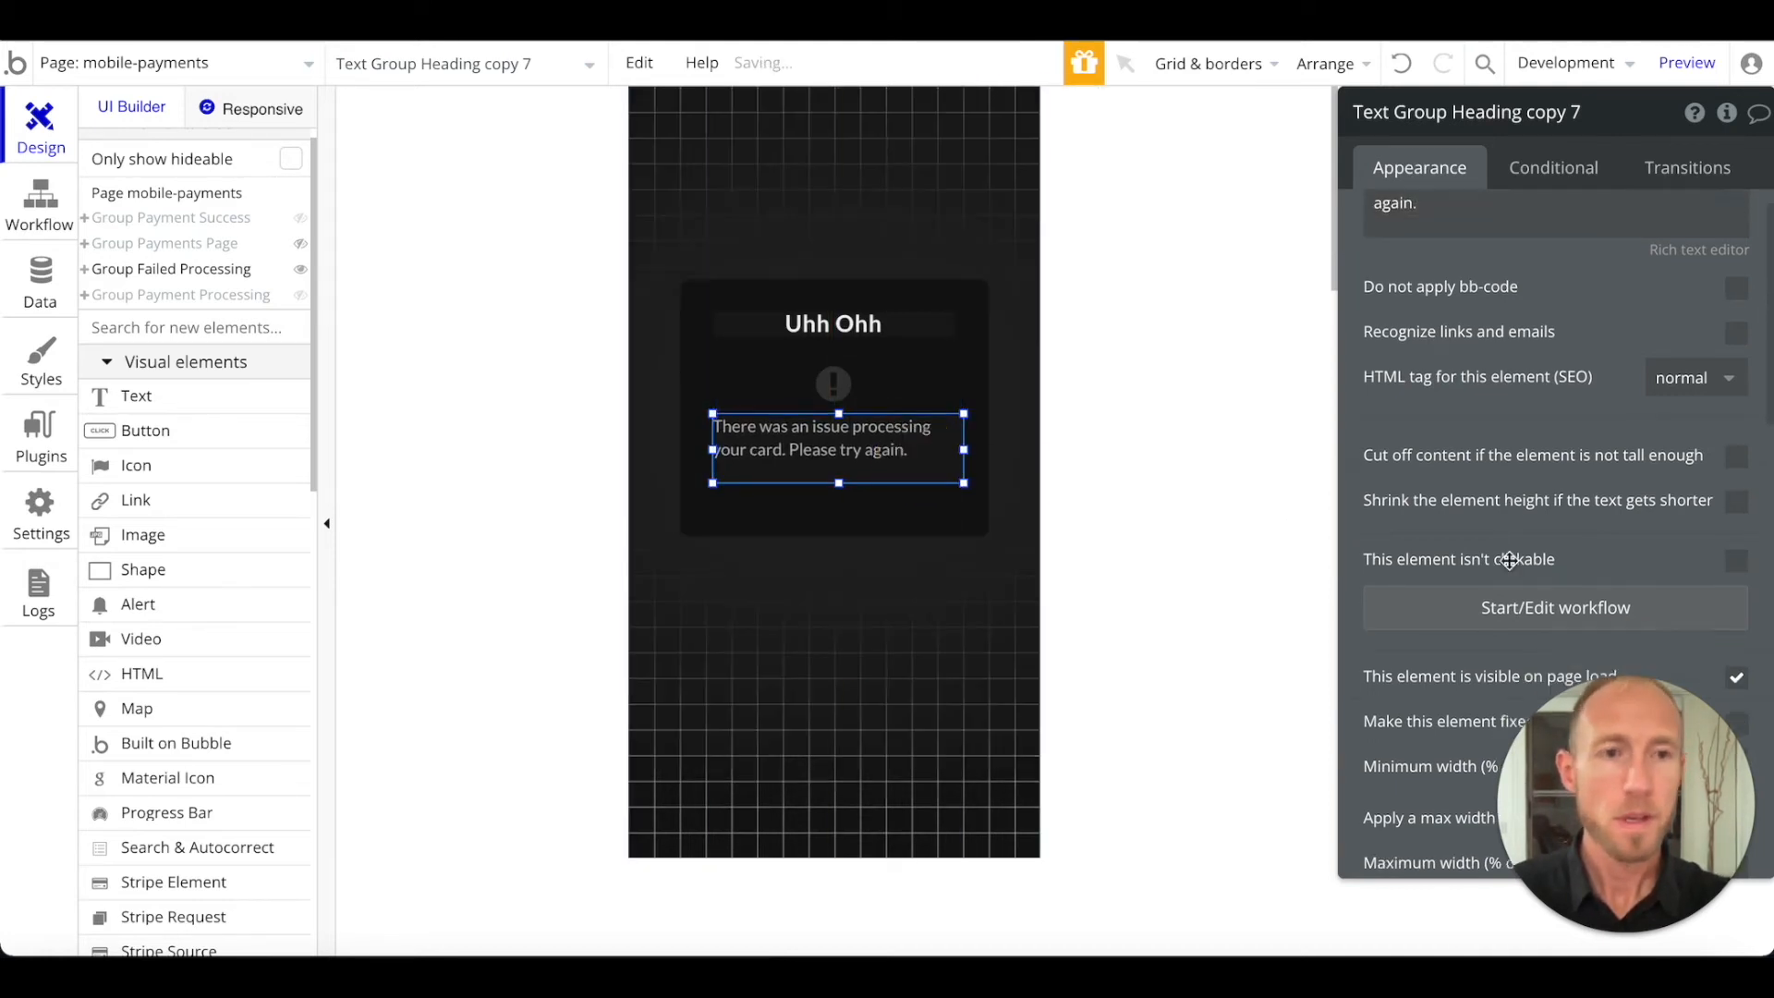
Step: Center the message at font size 12 and add a Close button to the popup
scroll("down", 3)
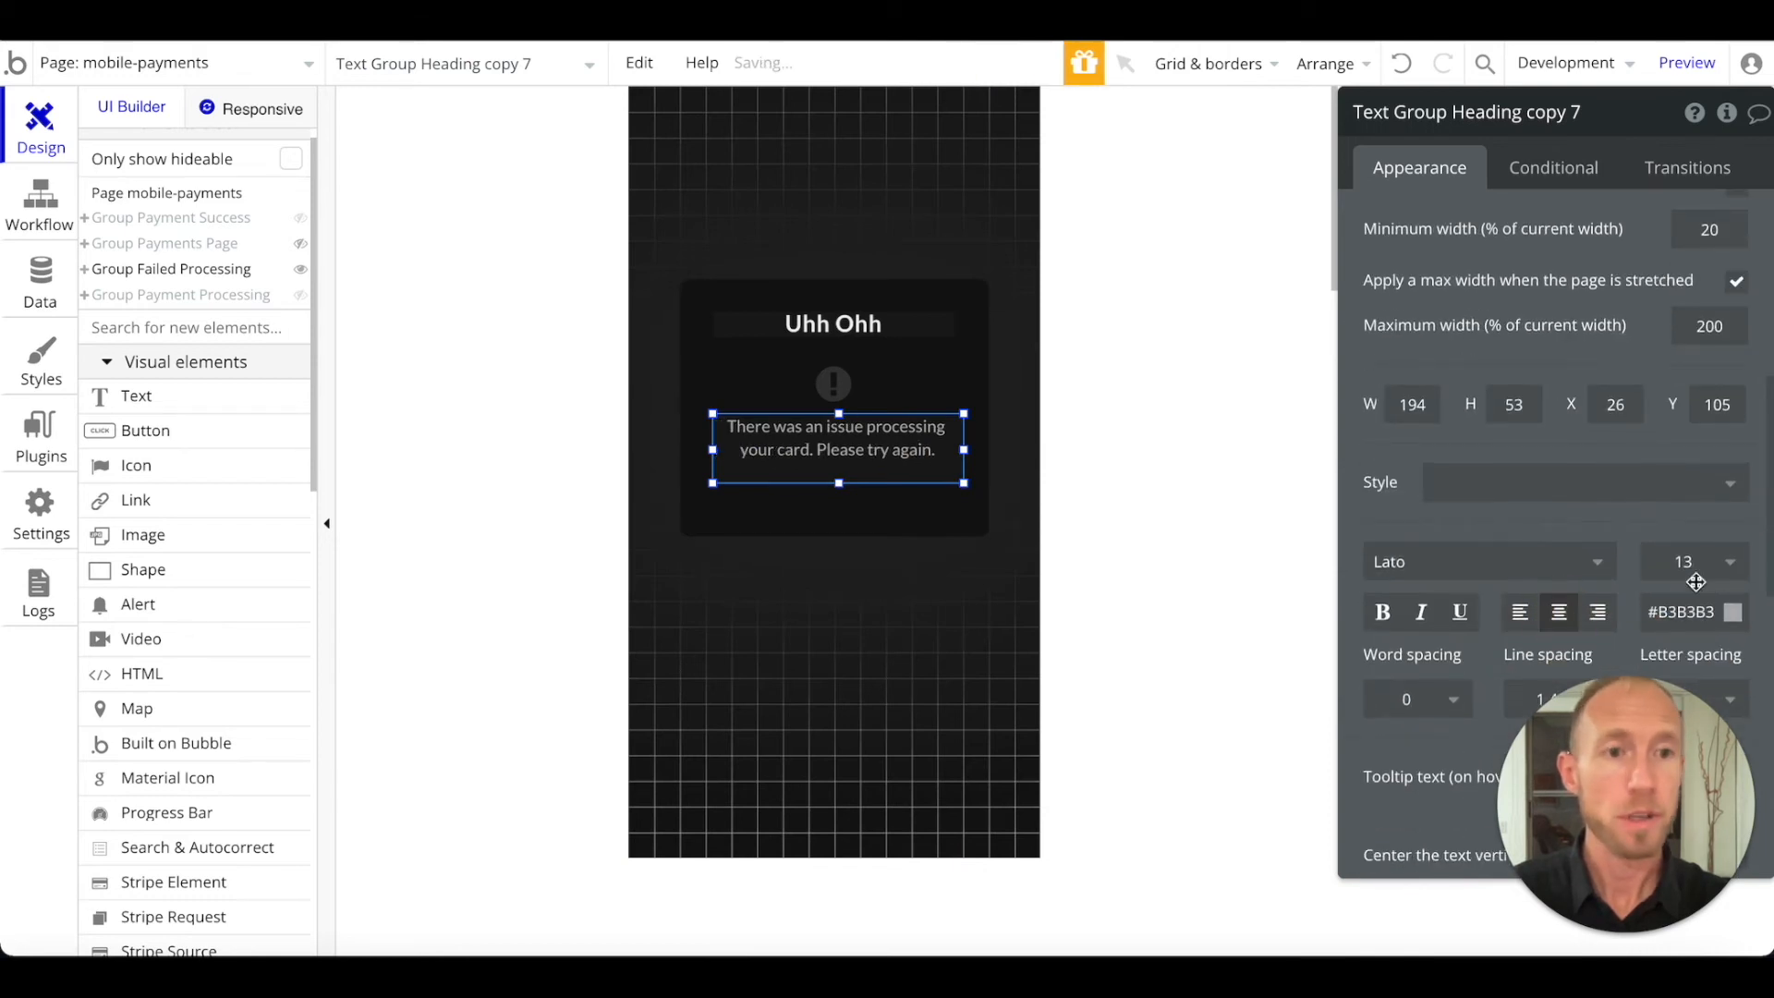
left_click(1684, 562)
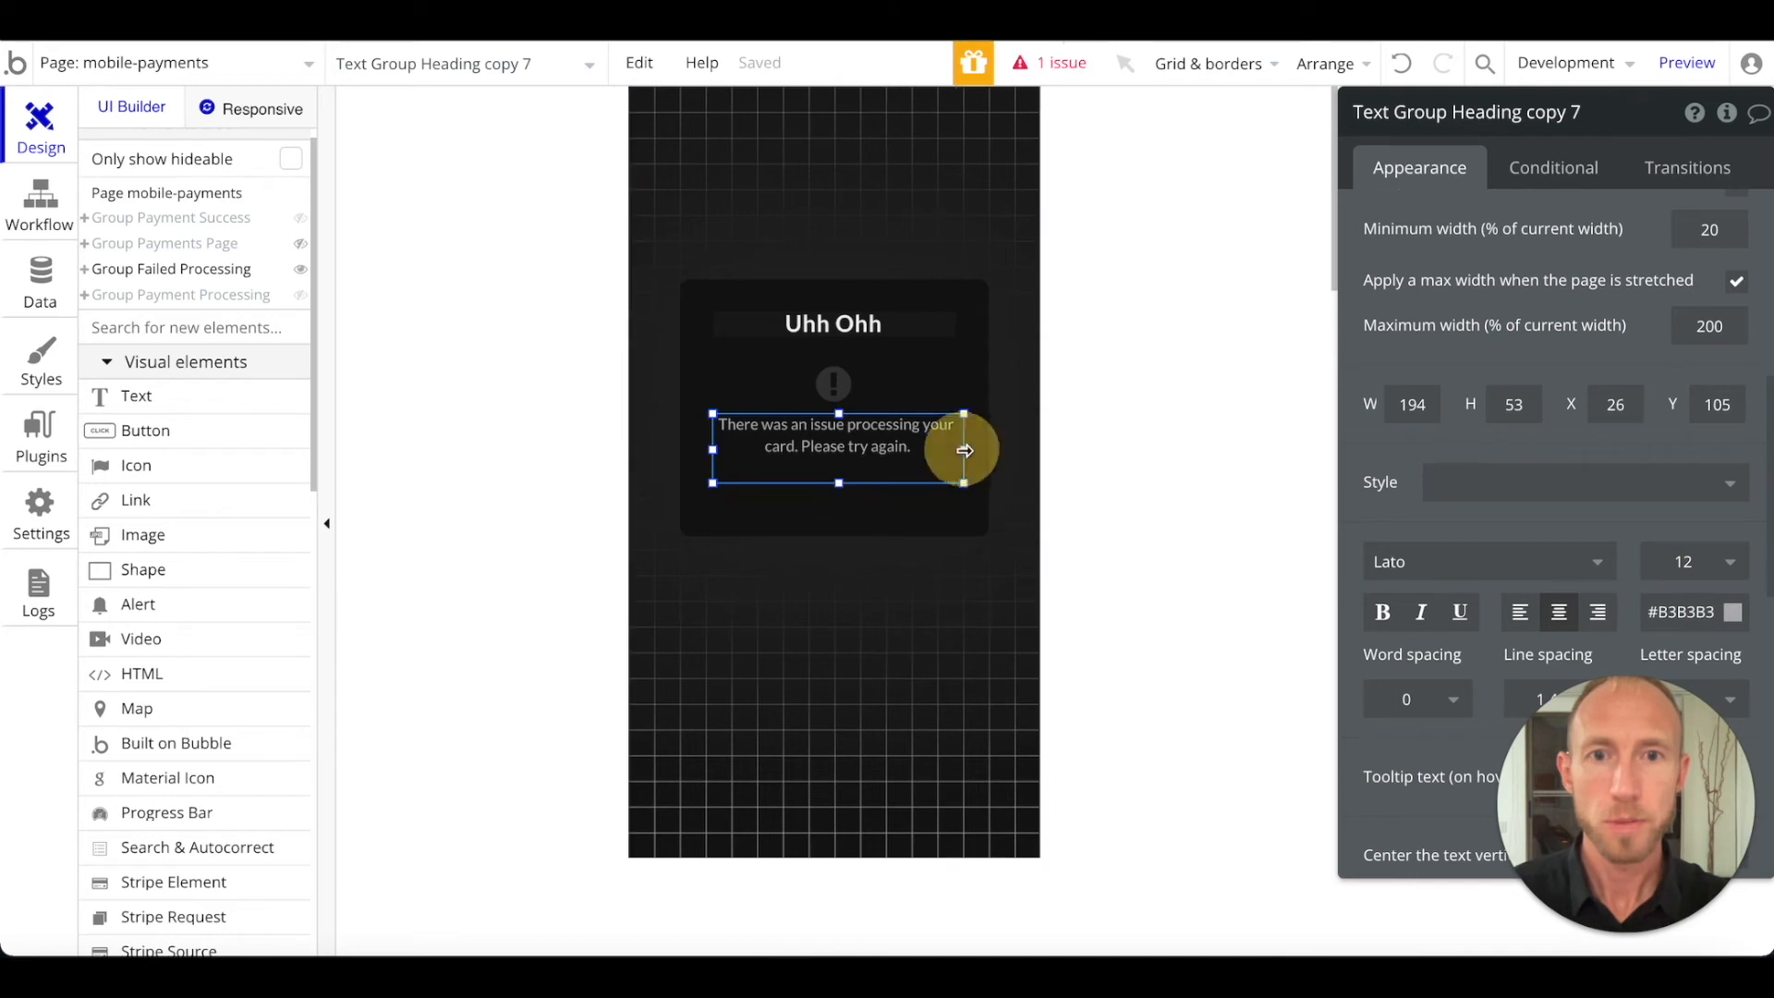
left_click(833, 373)
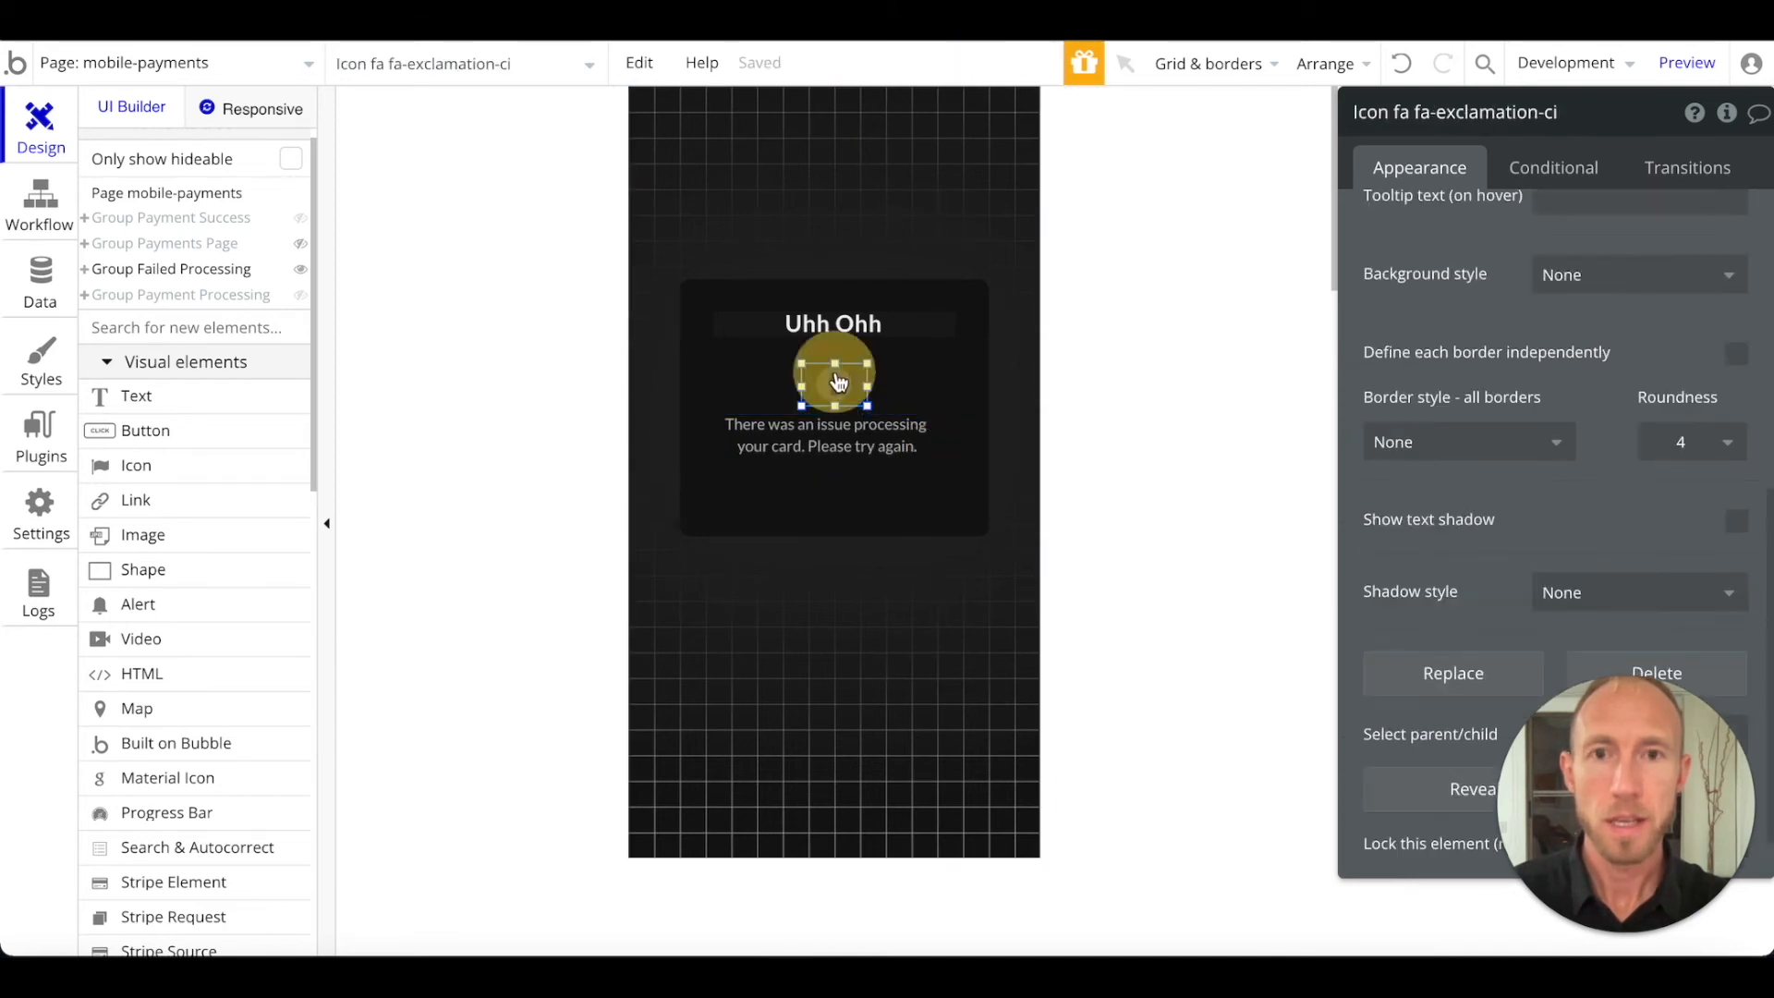
left_click(826, 434)
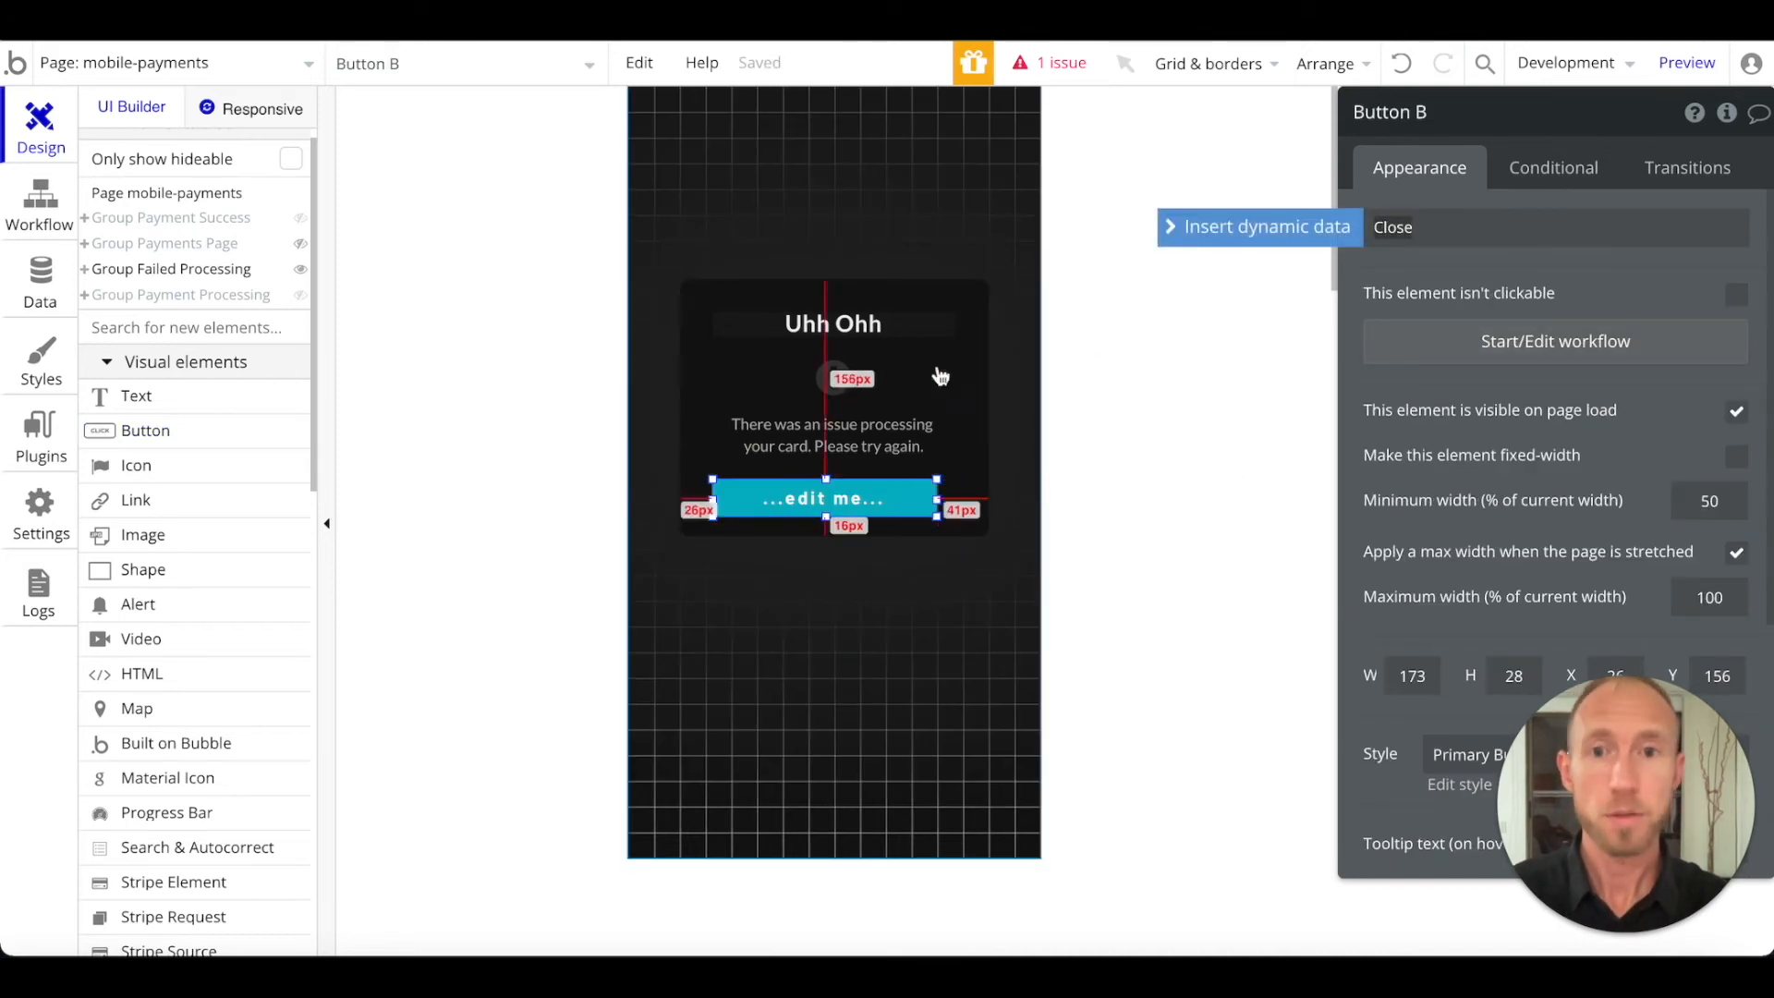
Step: Restyle the Close button with bold Lato text and letter spacing 0
left_click(831, 434)
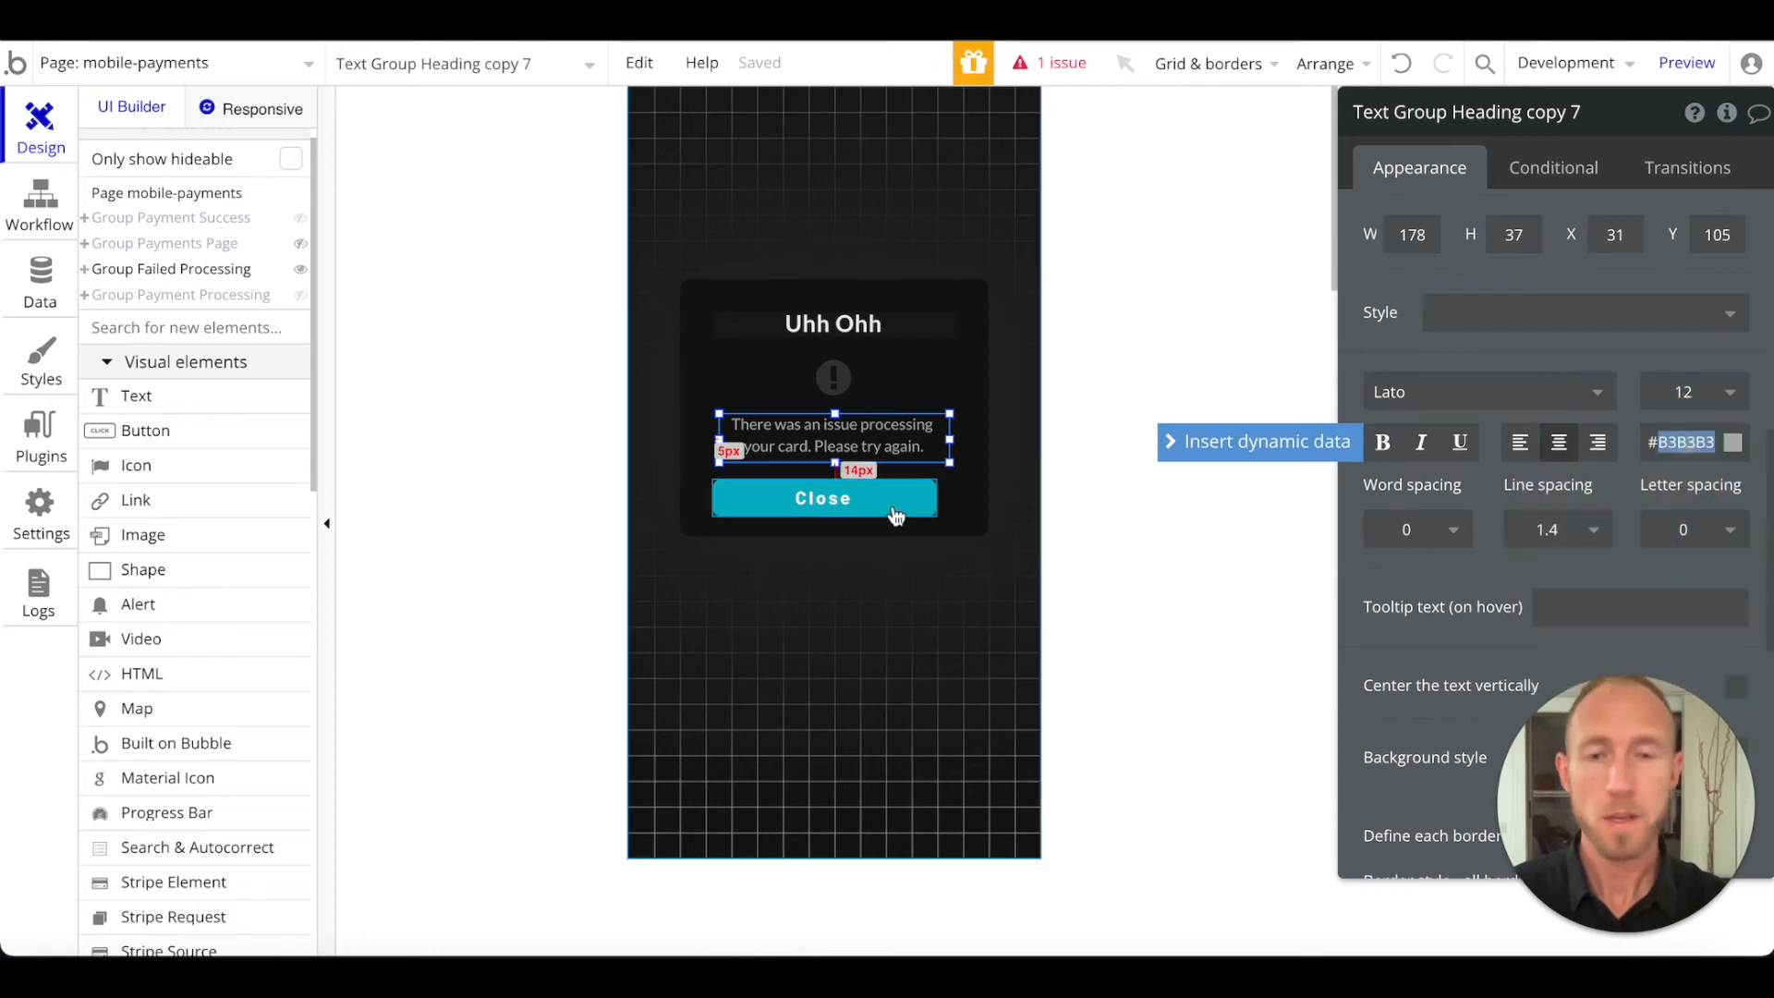
left_click(822, 497)
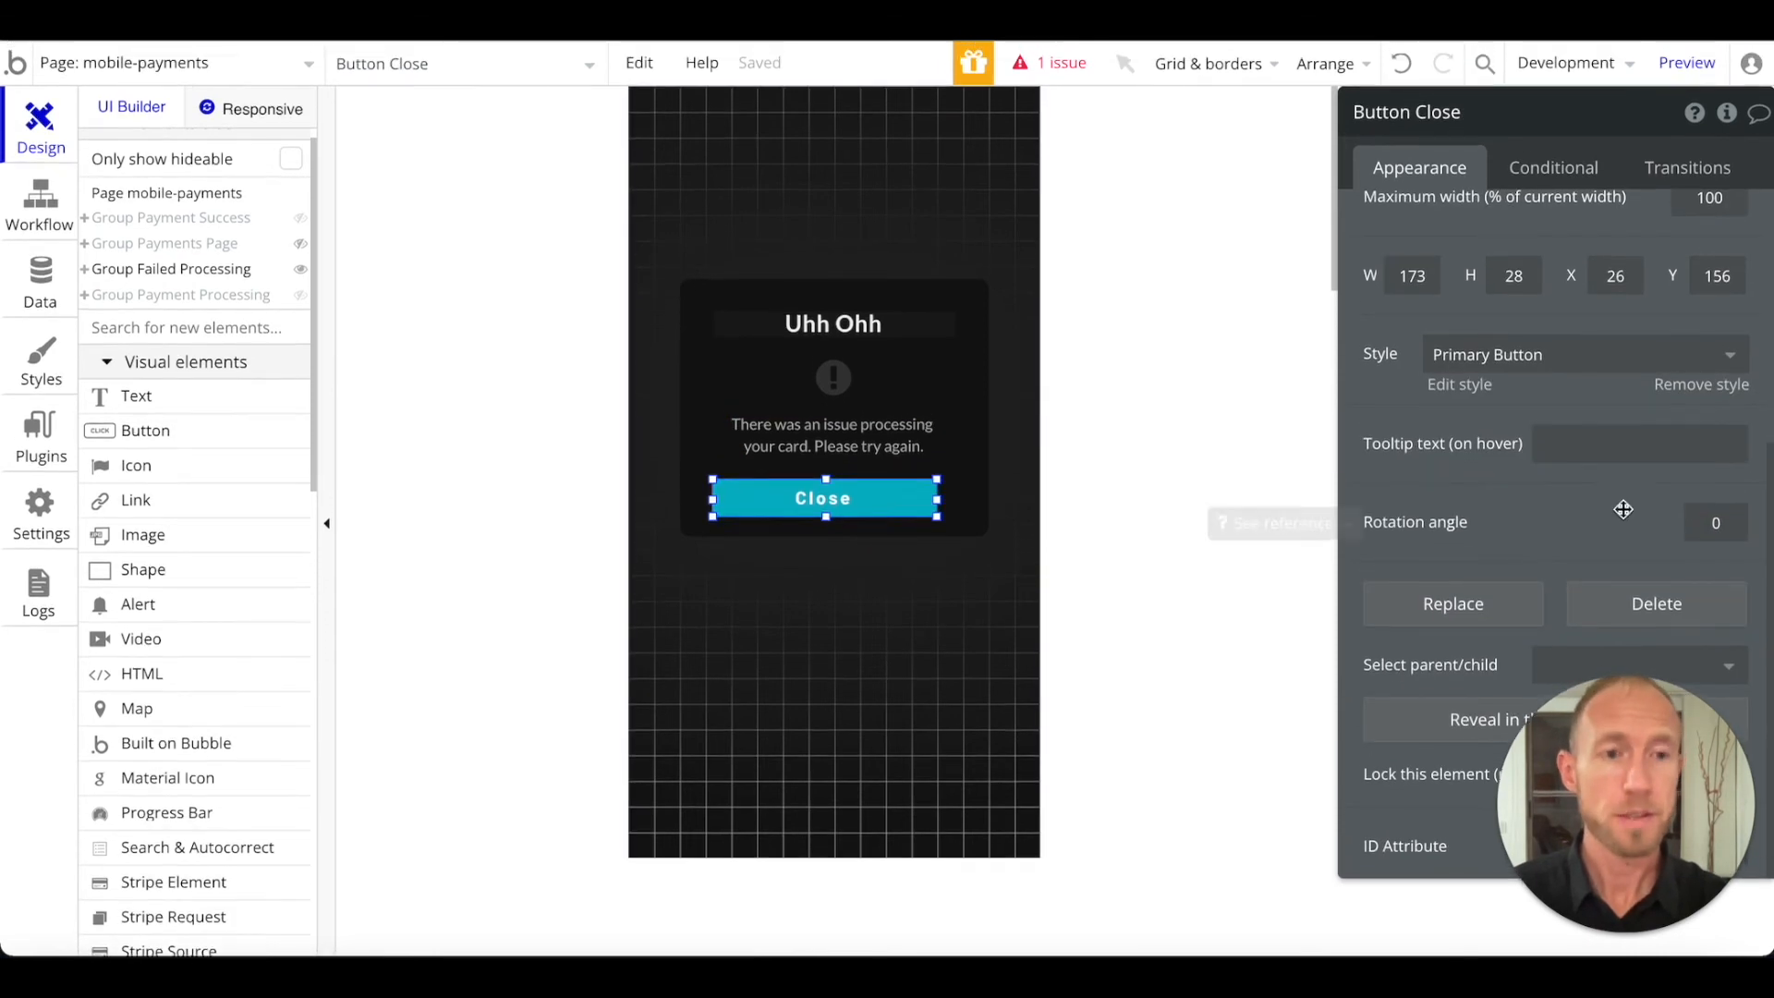
mouse_move(1579, 519)
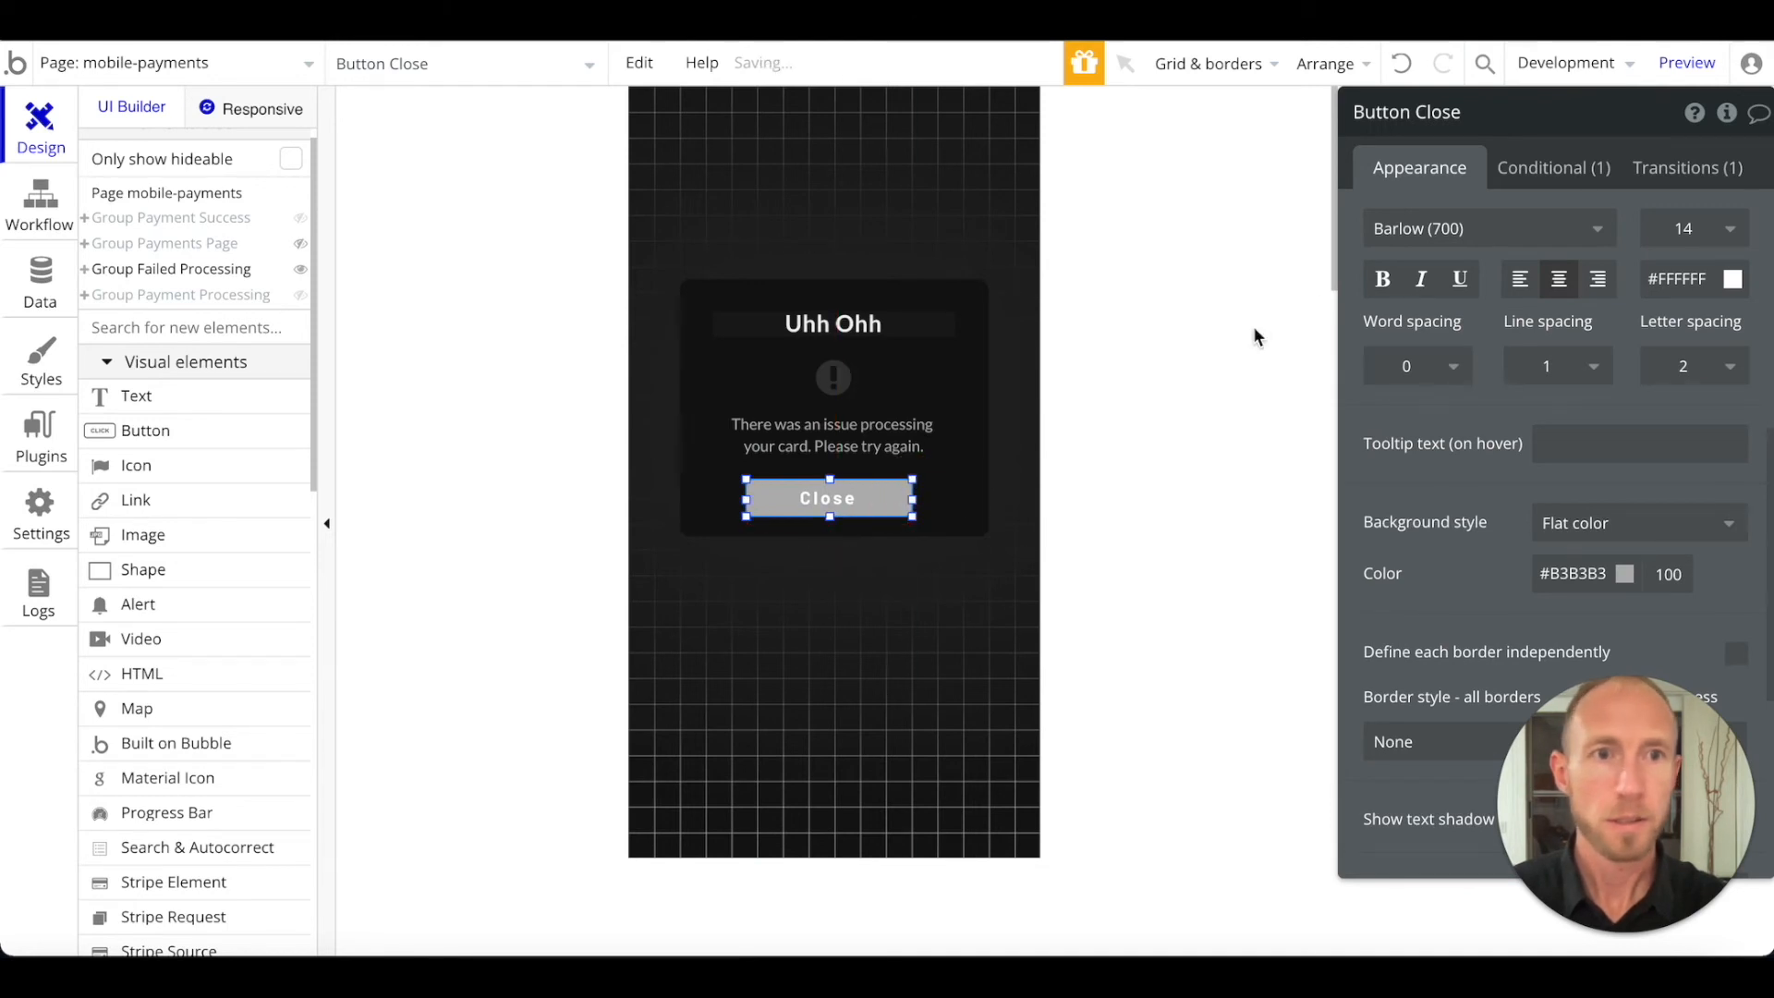
left_click(1487, 227)
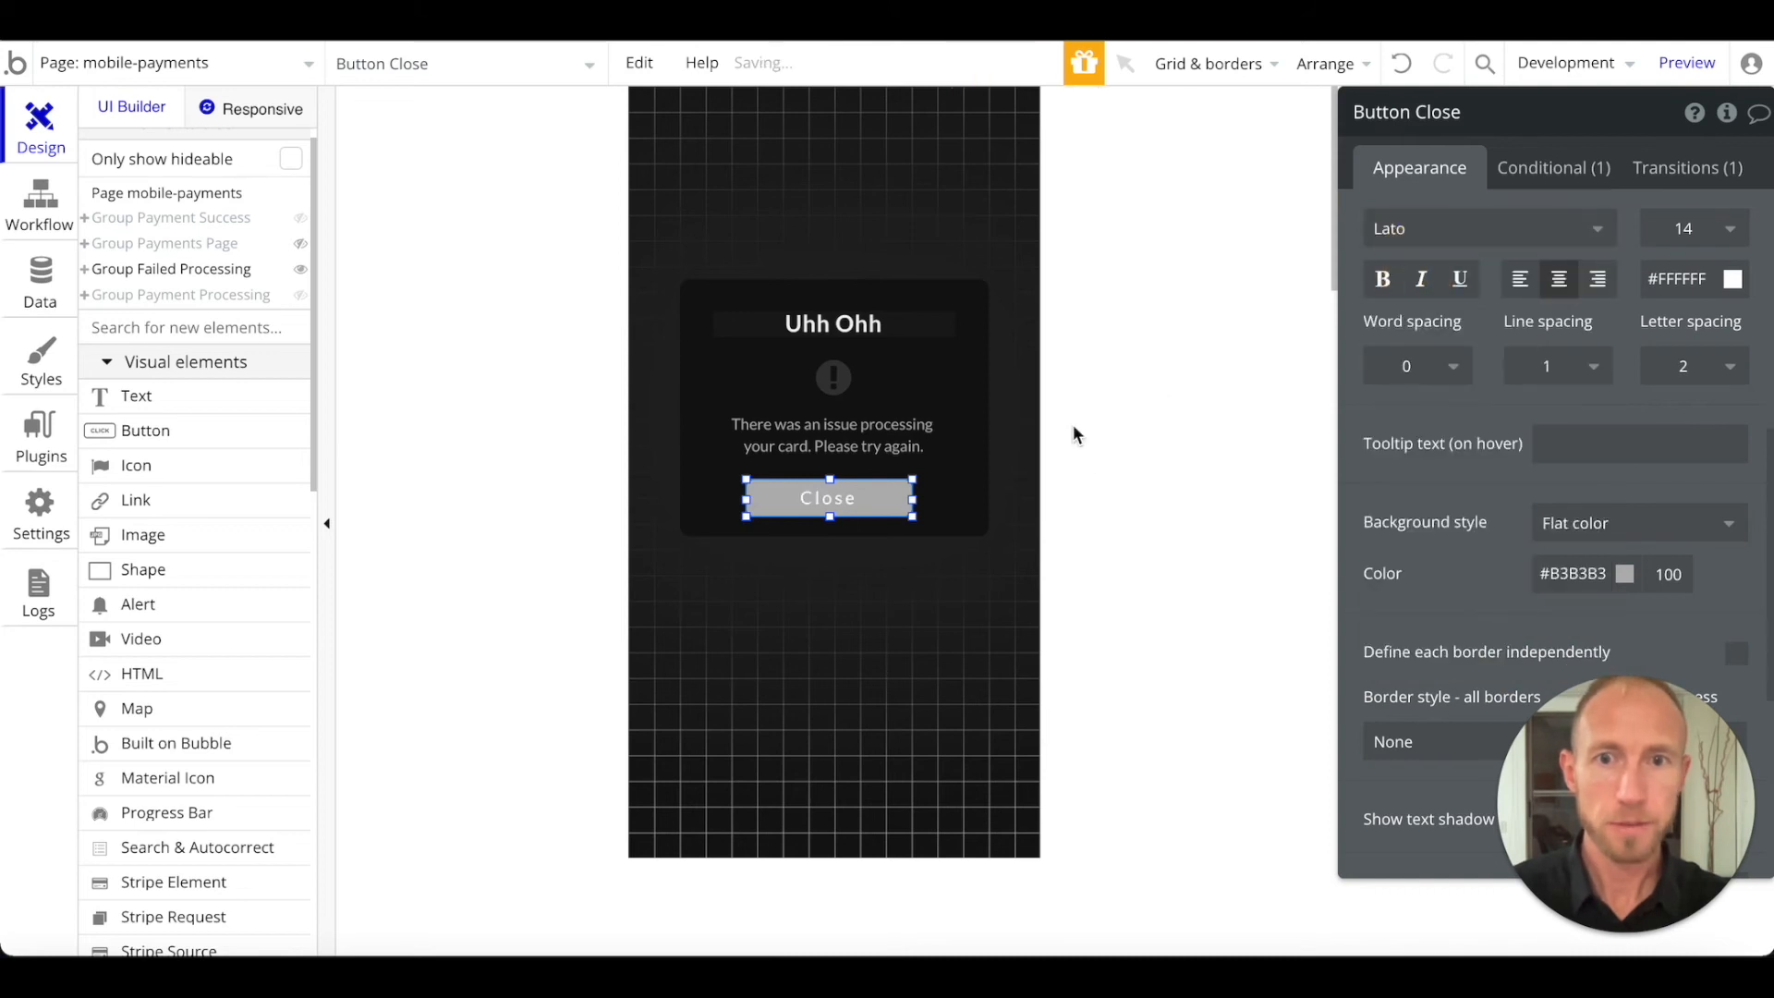
left_click(1694, 366)
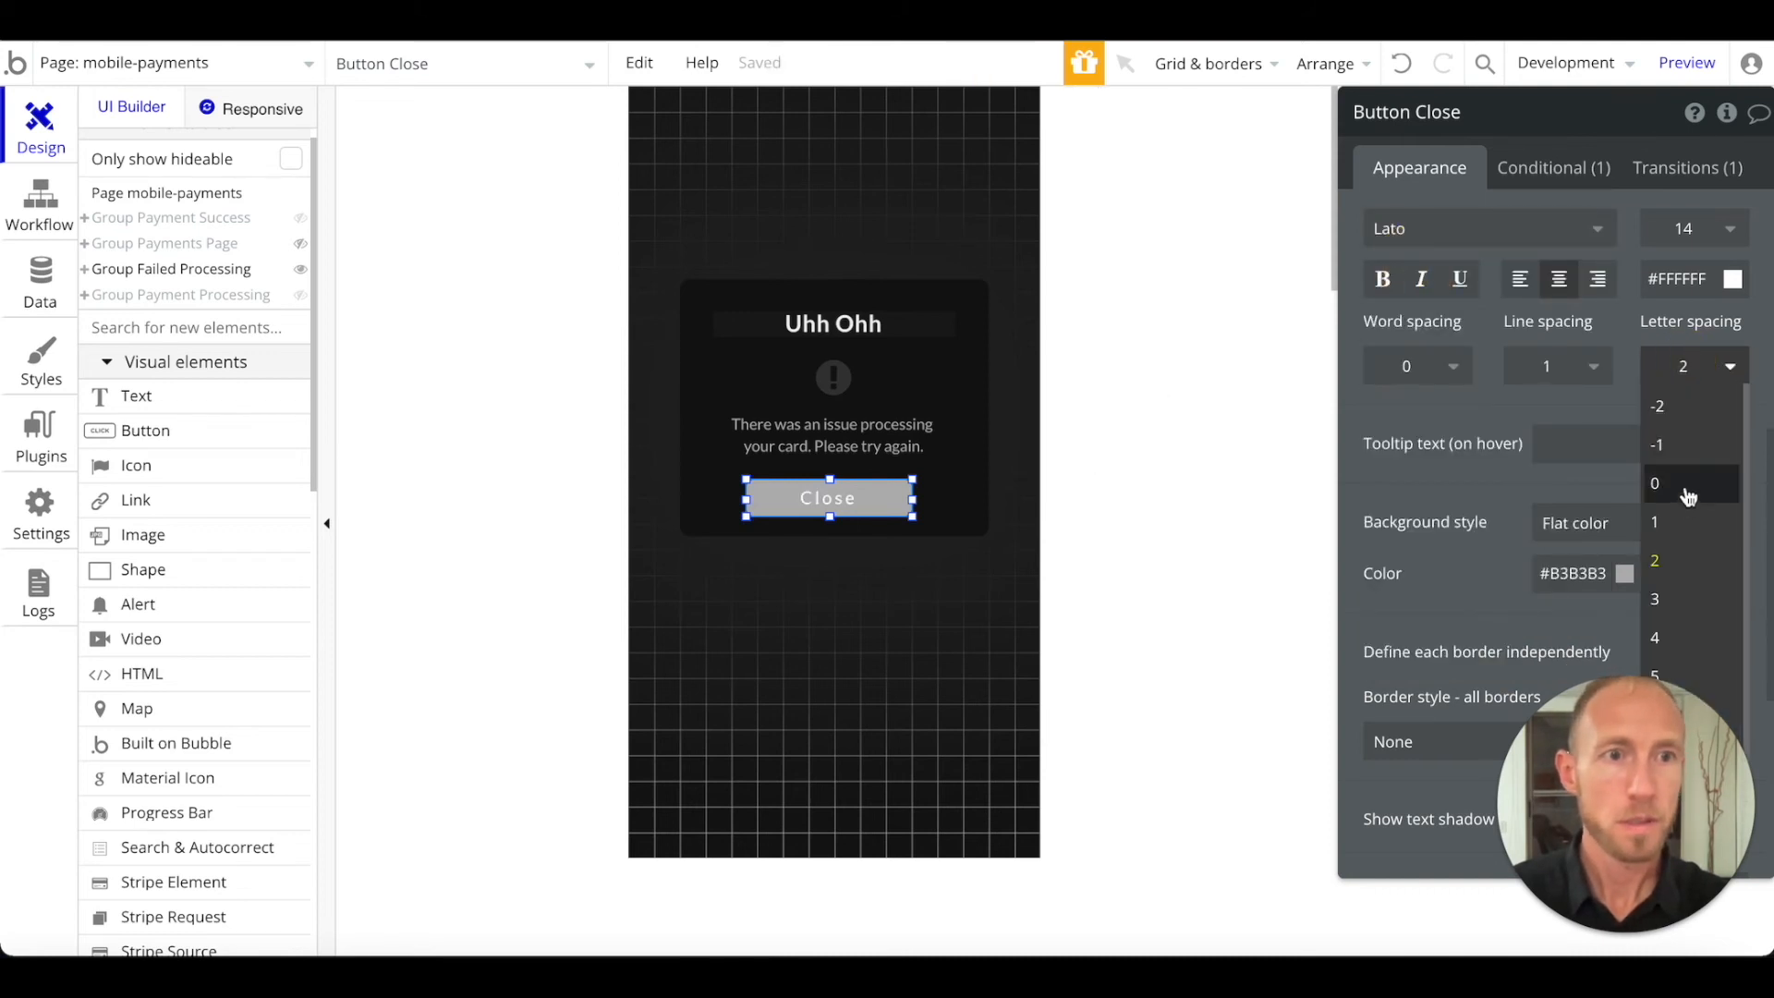
left_click(1651, 482)
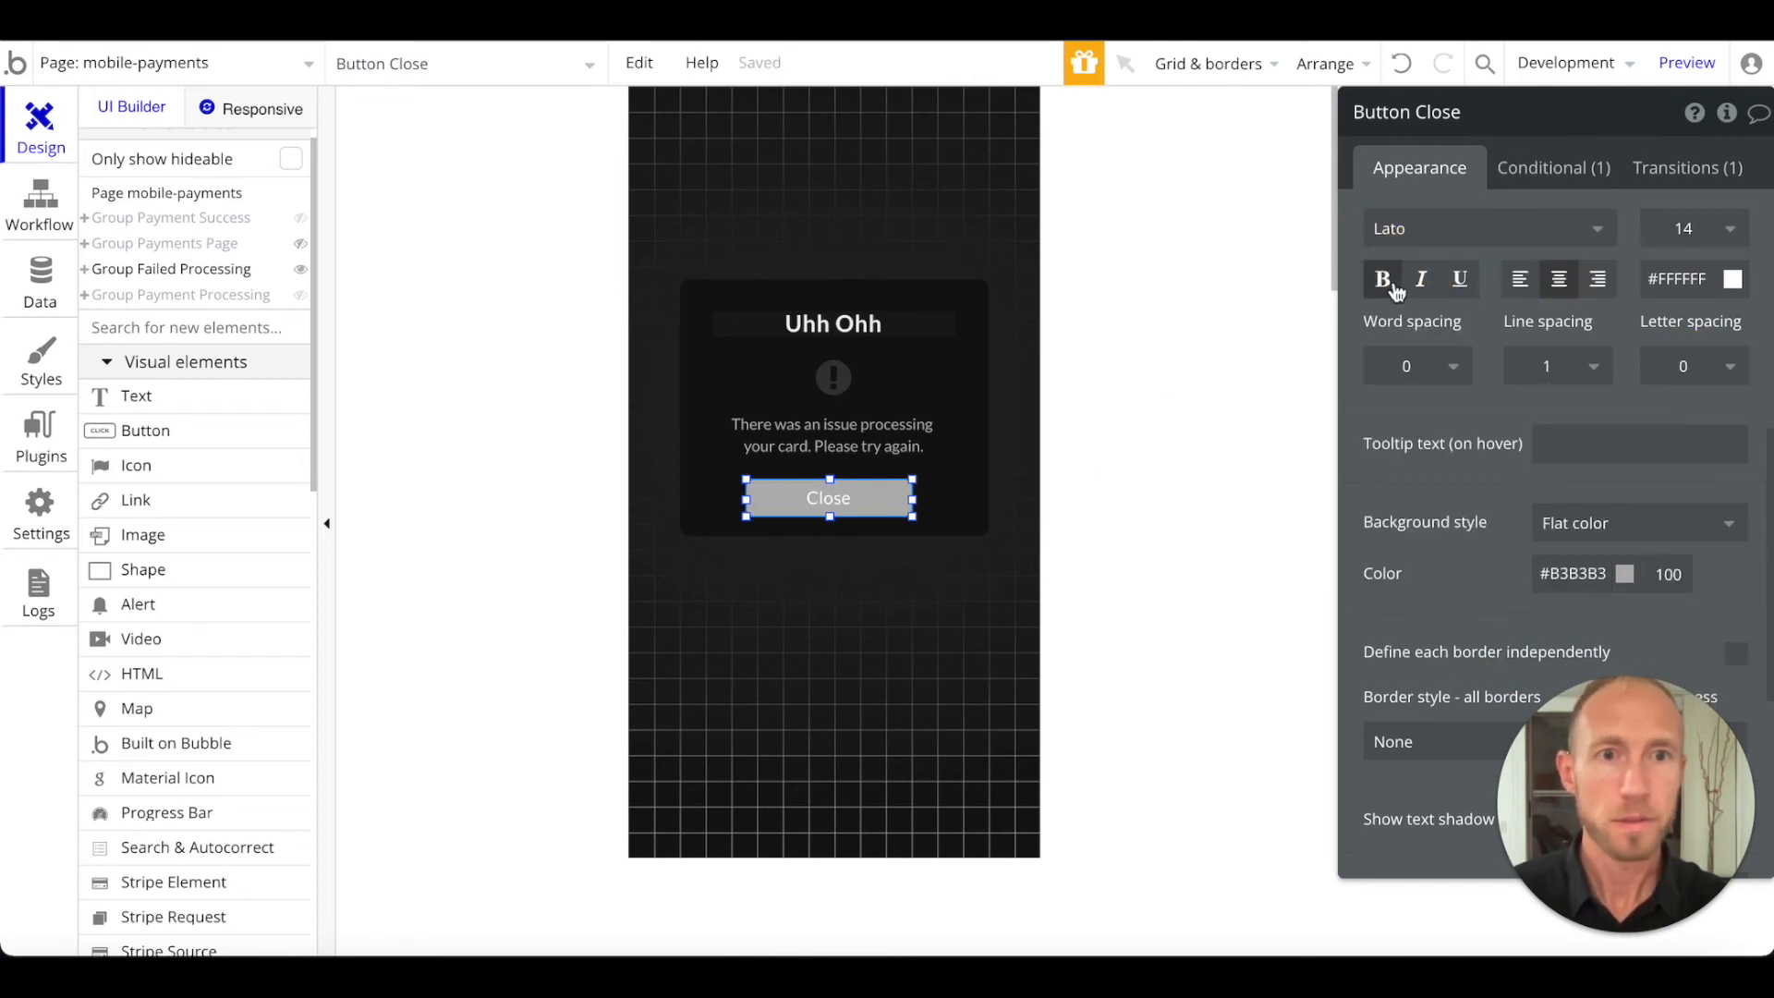
Step: Use the context menus on the Close button and error message to align them in the popup
right_click(827, 497)
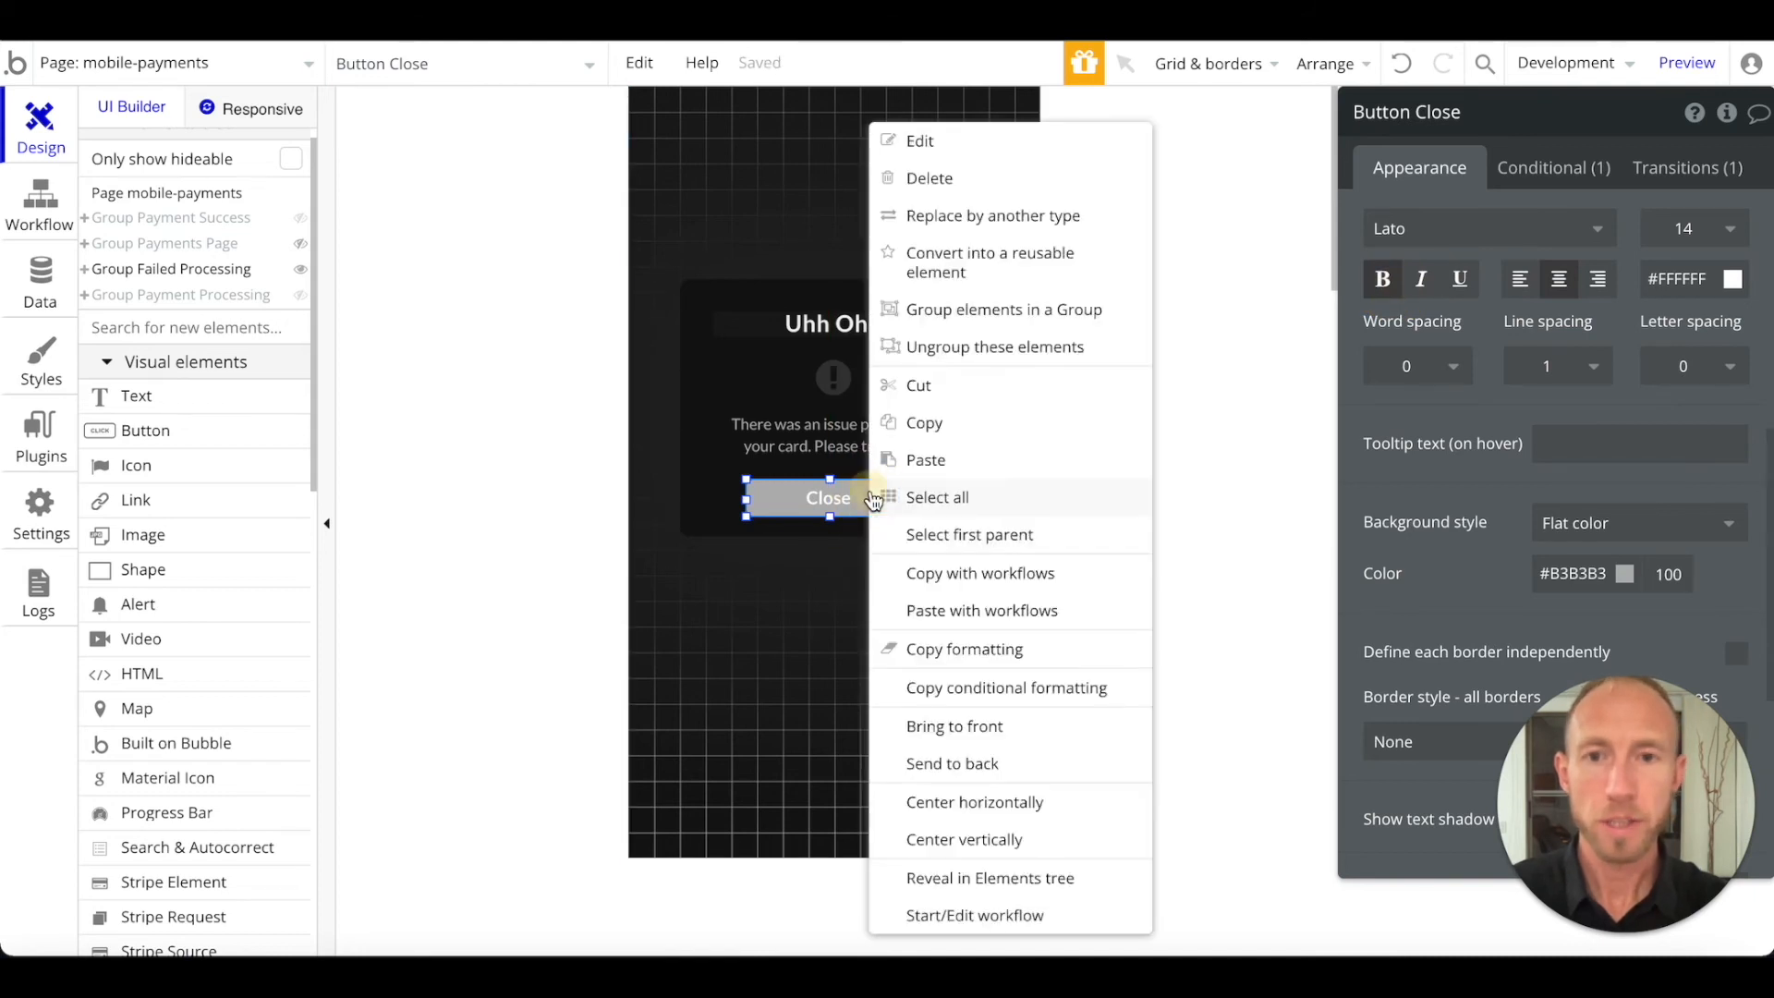
left_click(834, 434)
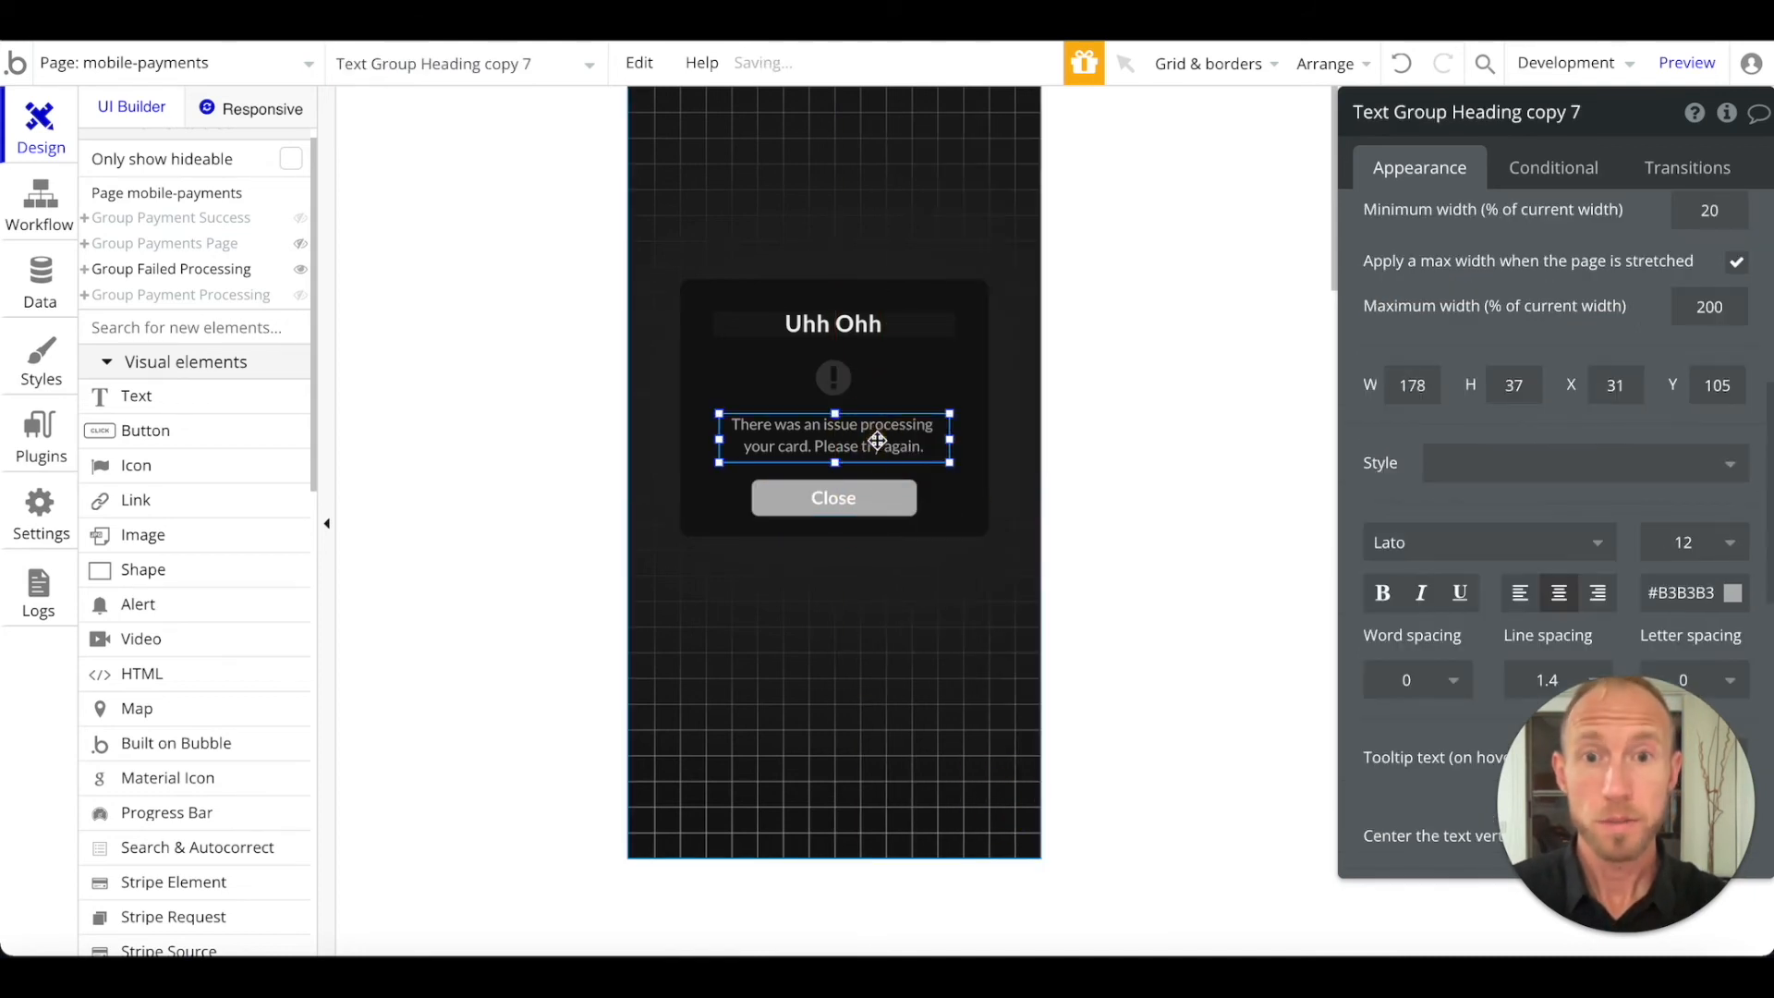
right_click(833, 442)
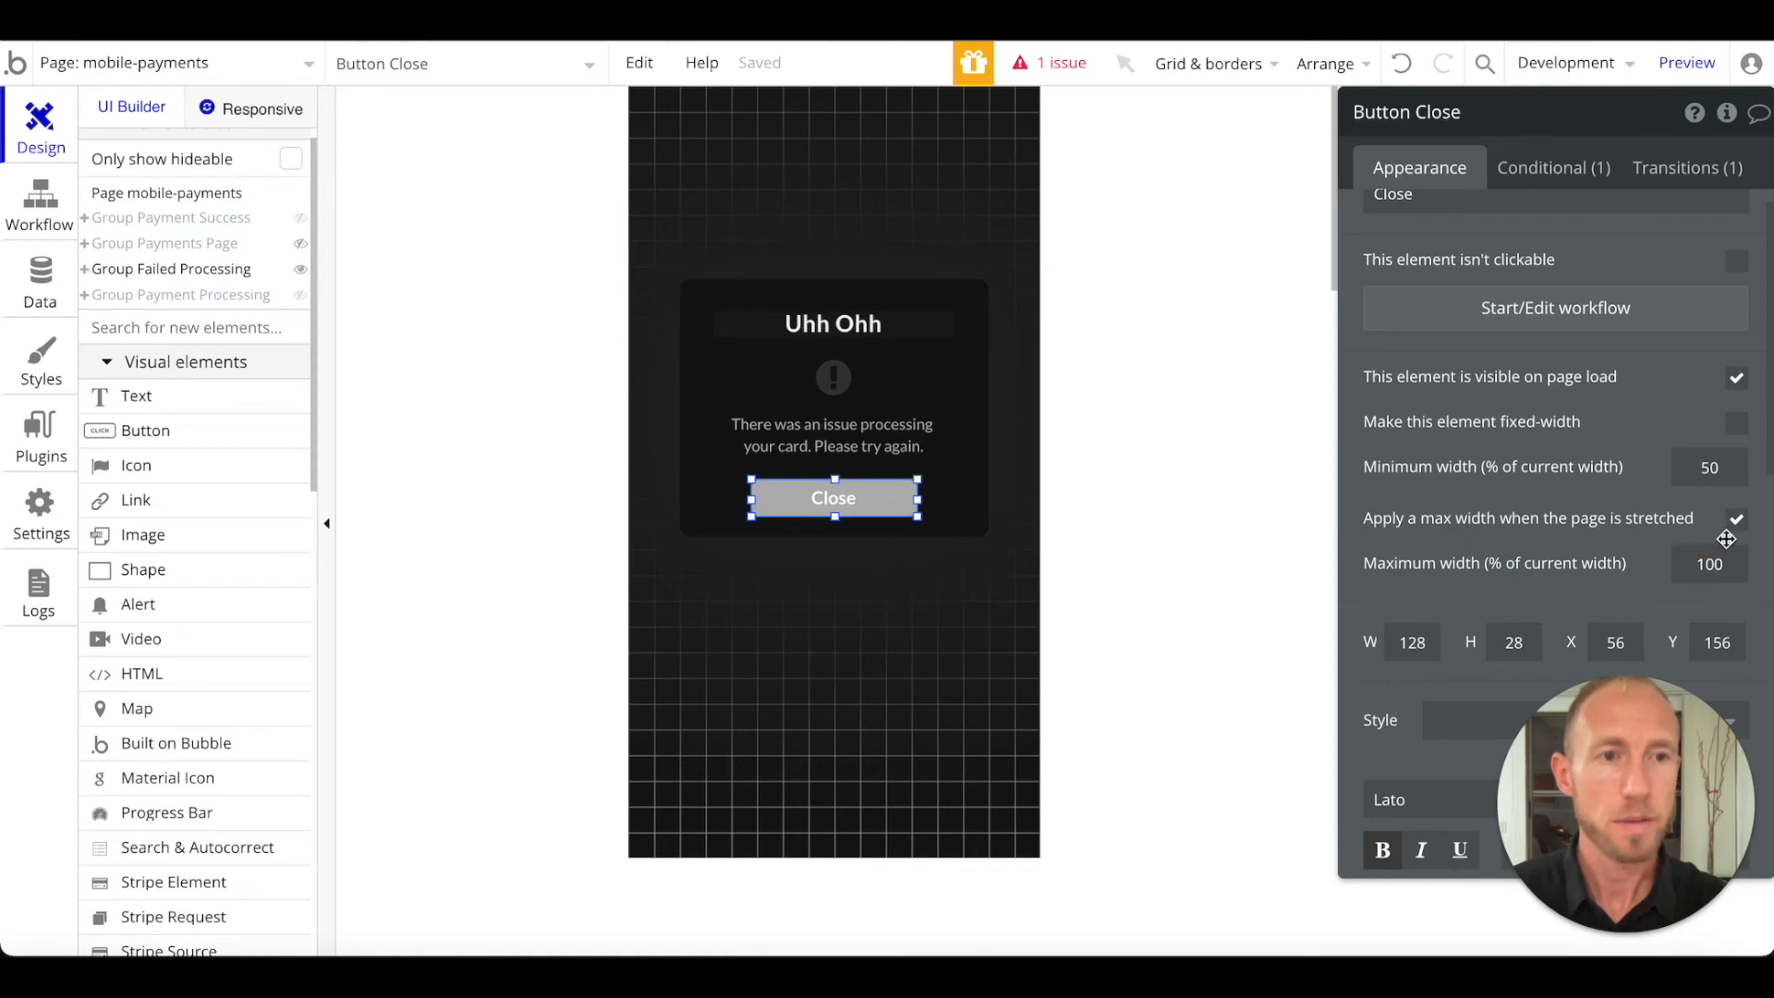
Step: Start the 'Button Close is clicked' workflow with a Hide an element first step
left_click(832, 434)
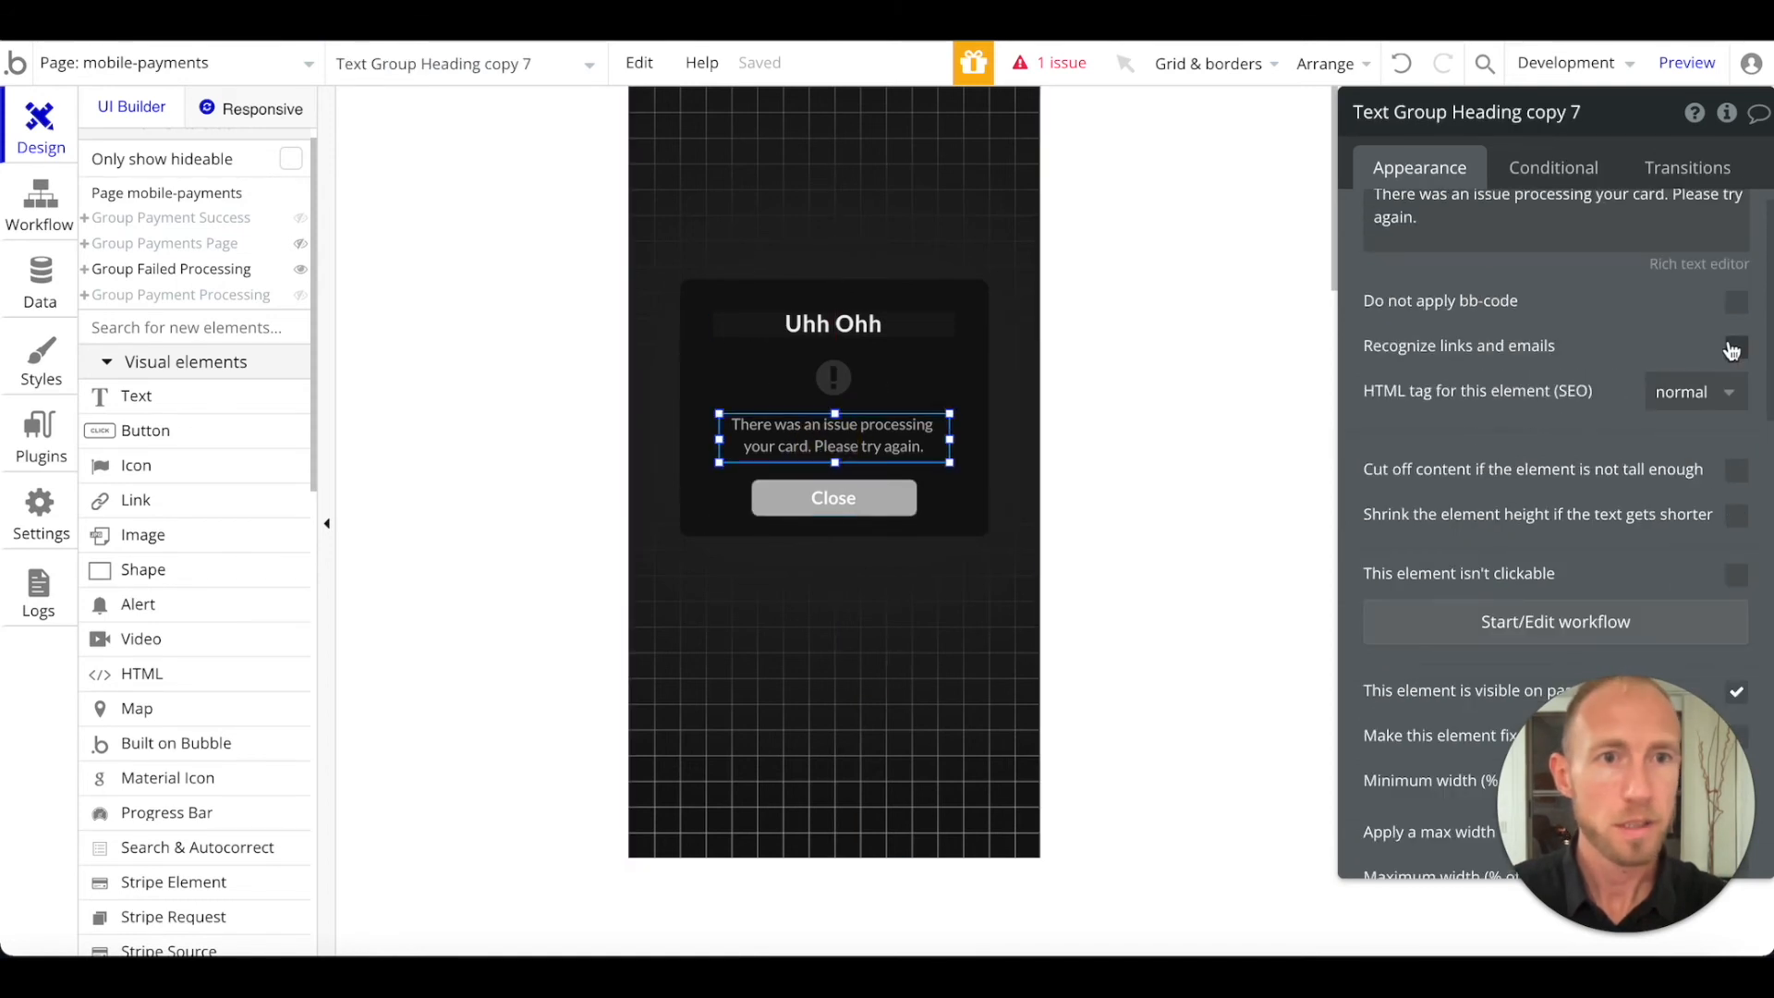
scroll("up", 3)
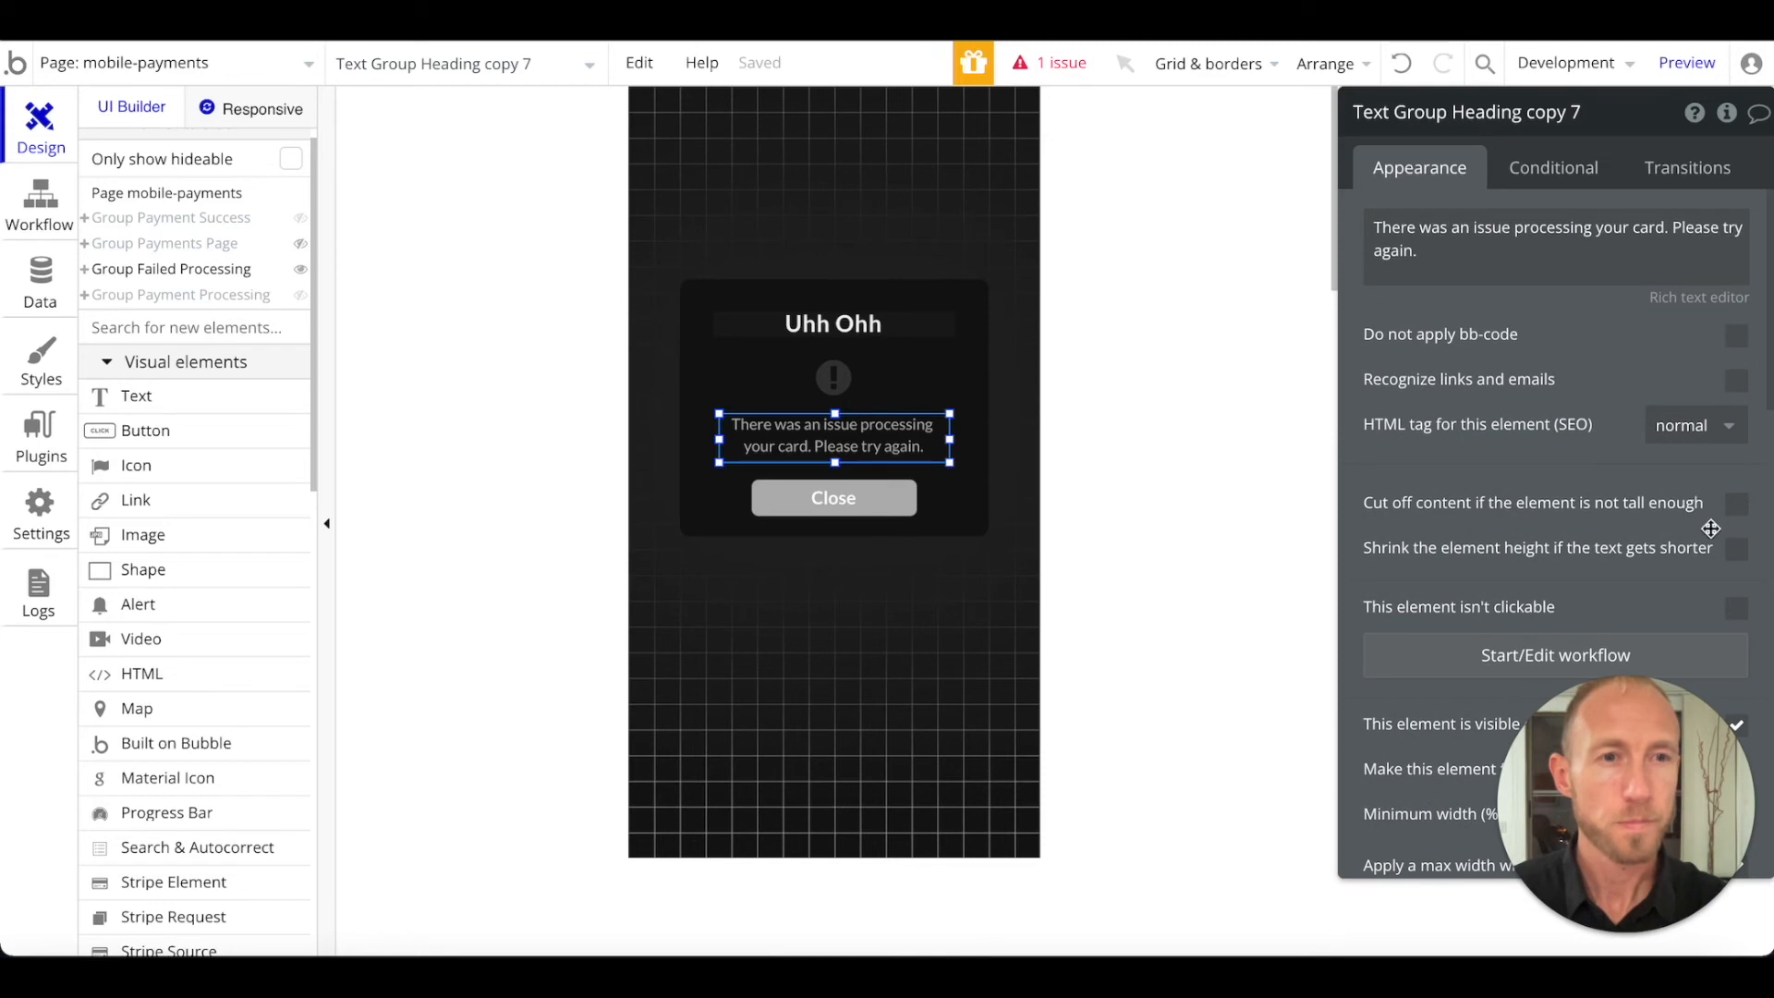
scroll("down", 3)
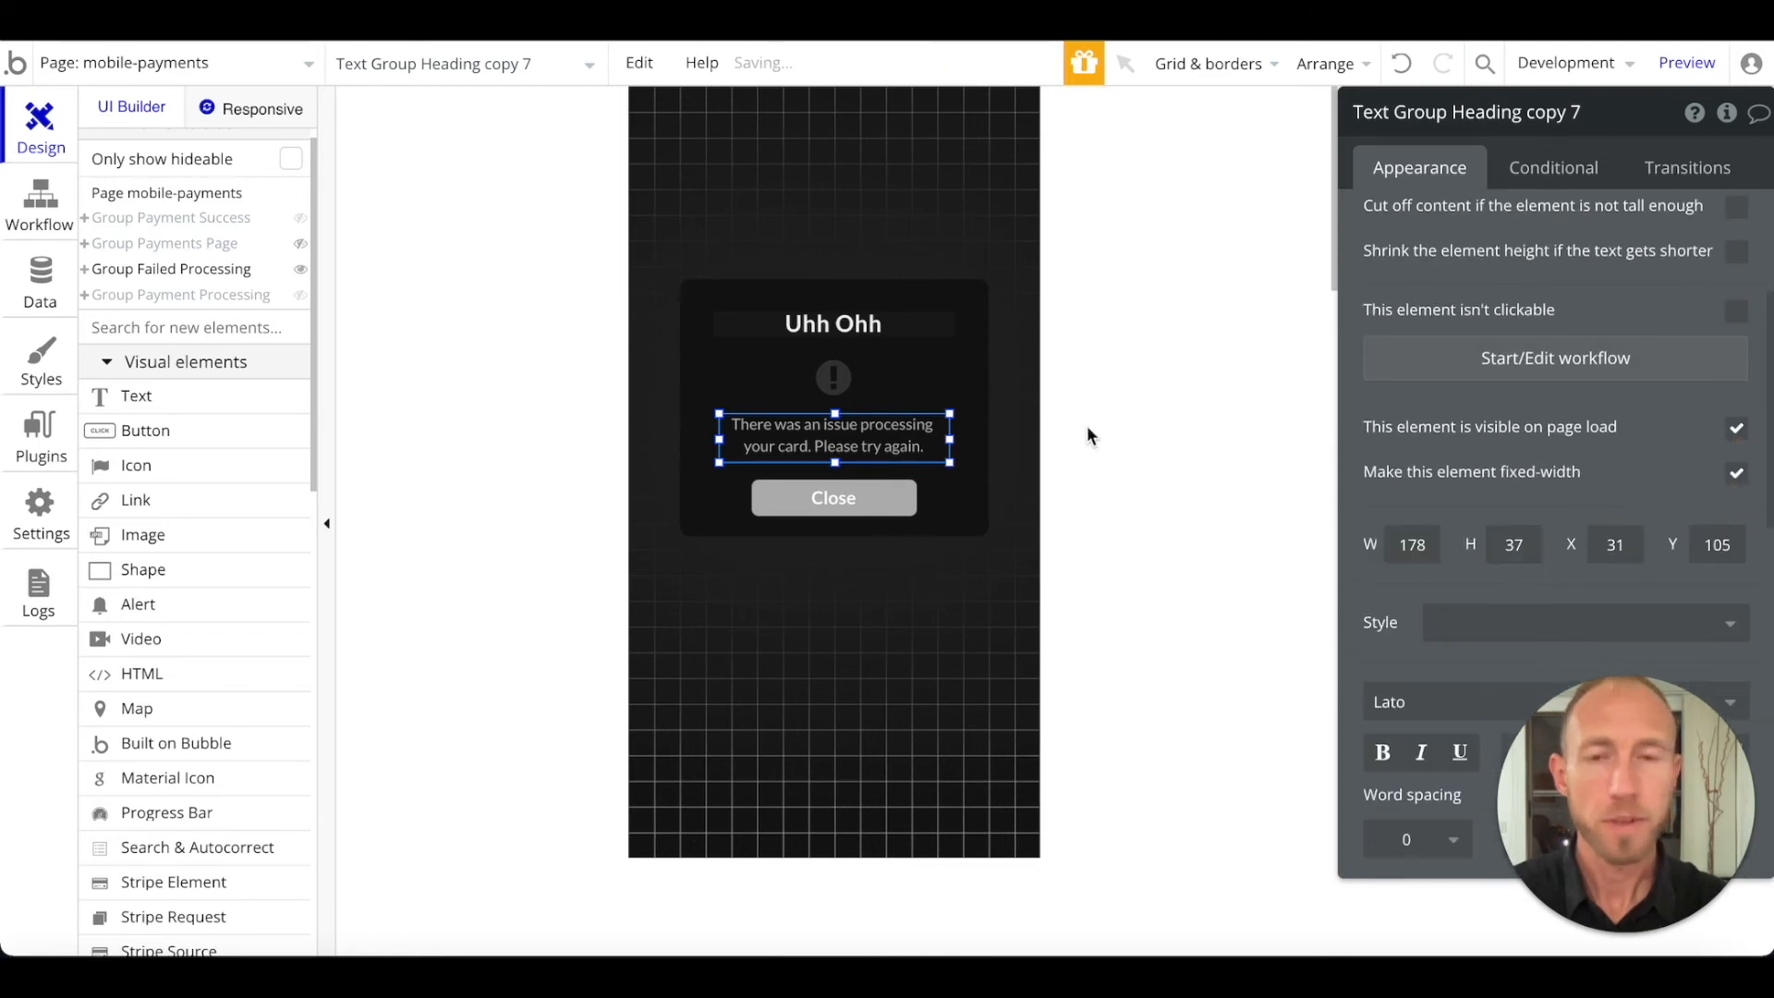
left_click(833, 323)
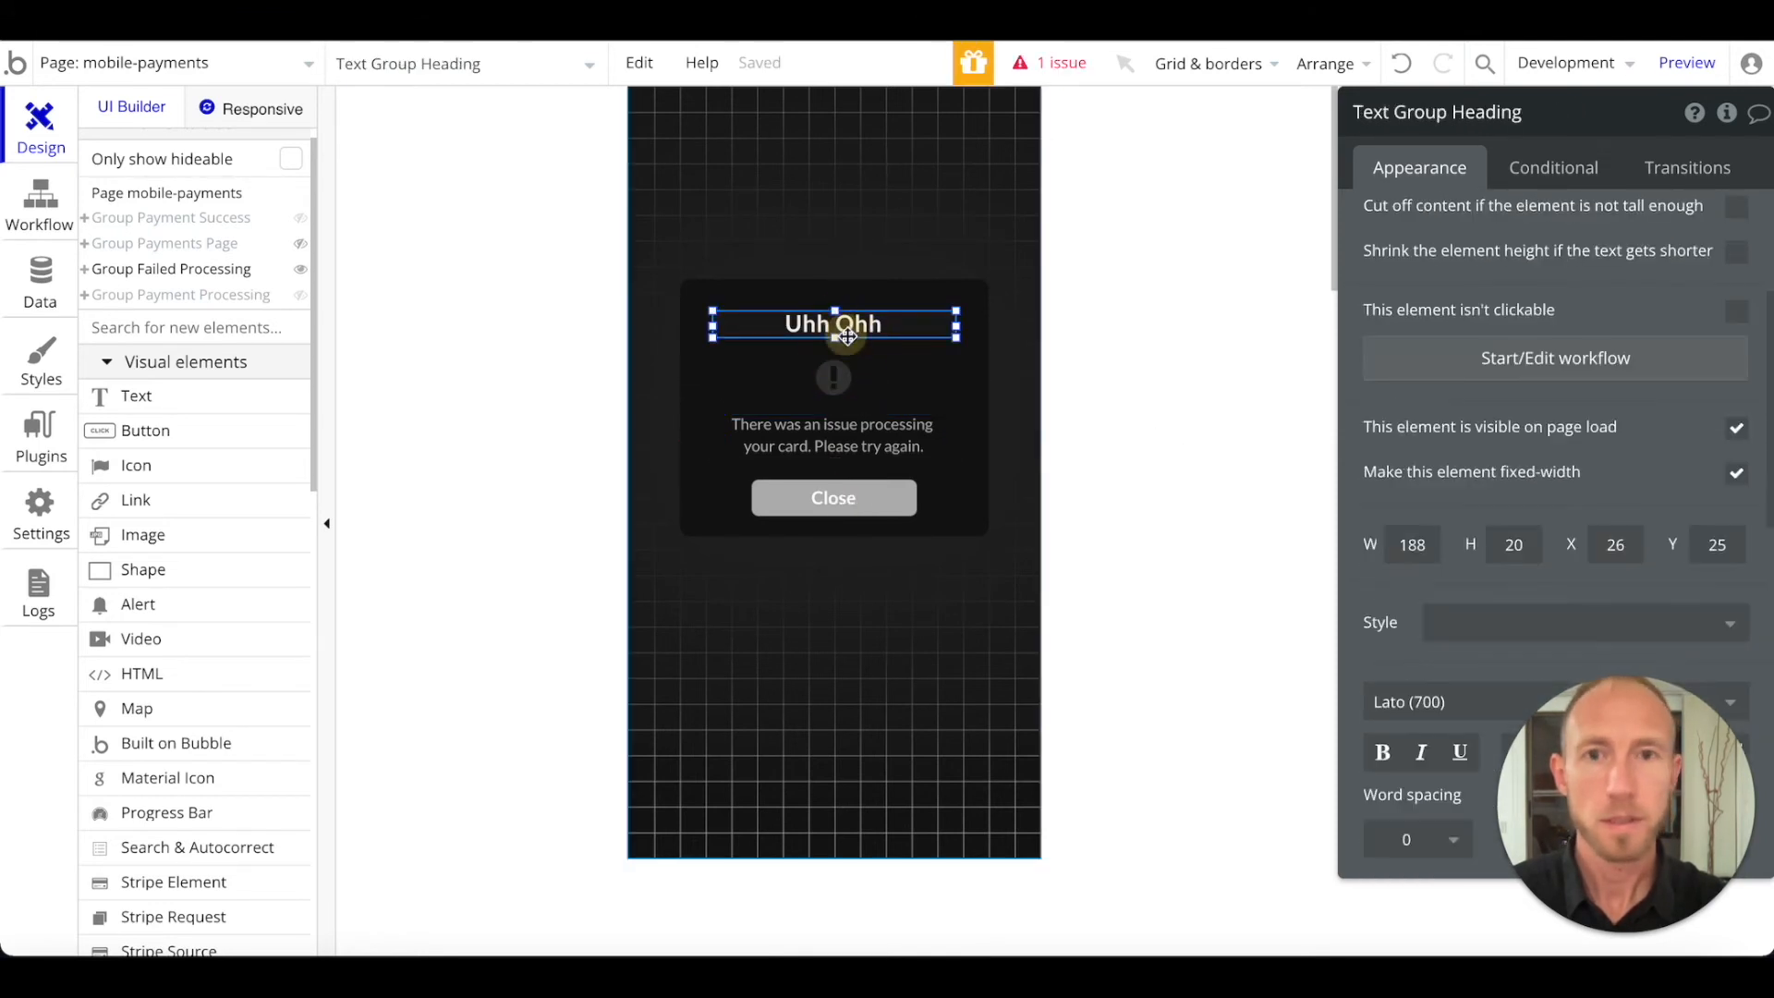
mouse_move(921, 399)
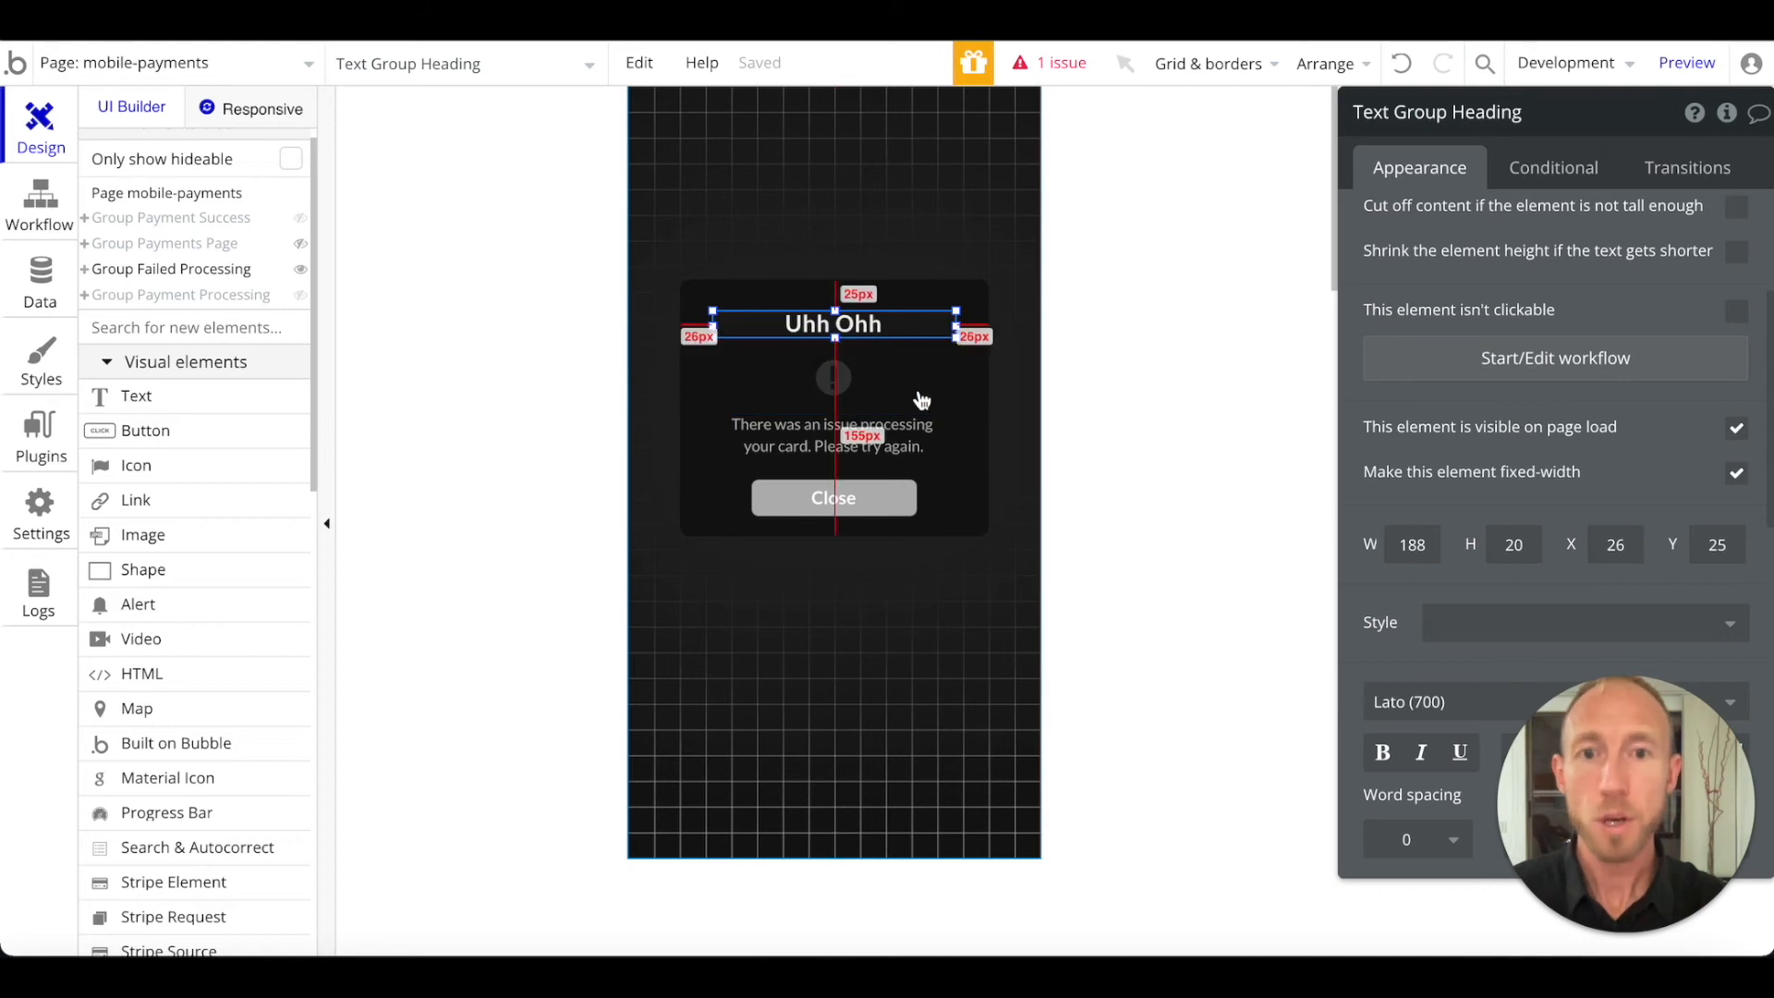
left_click(833, 497)
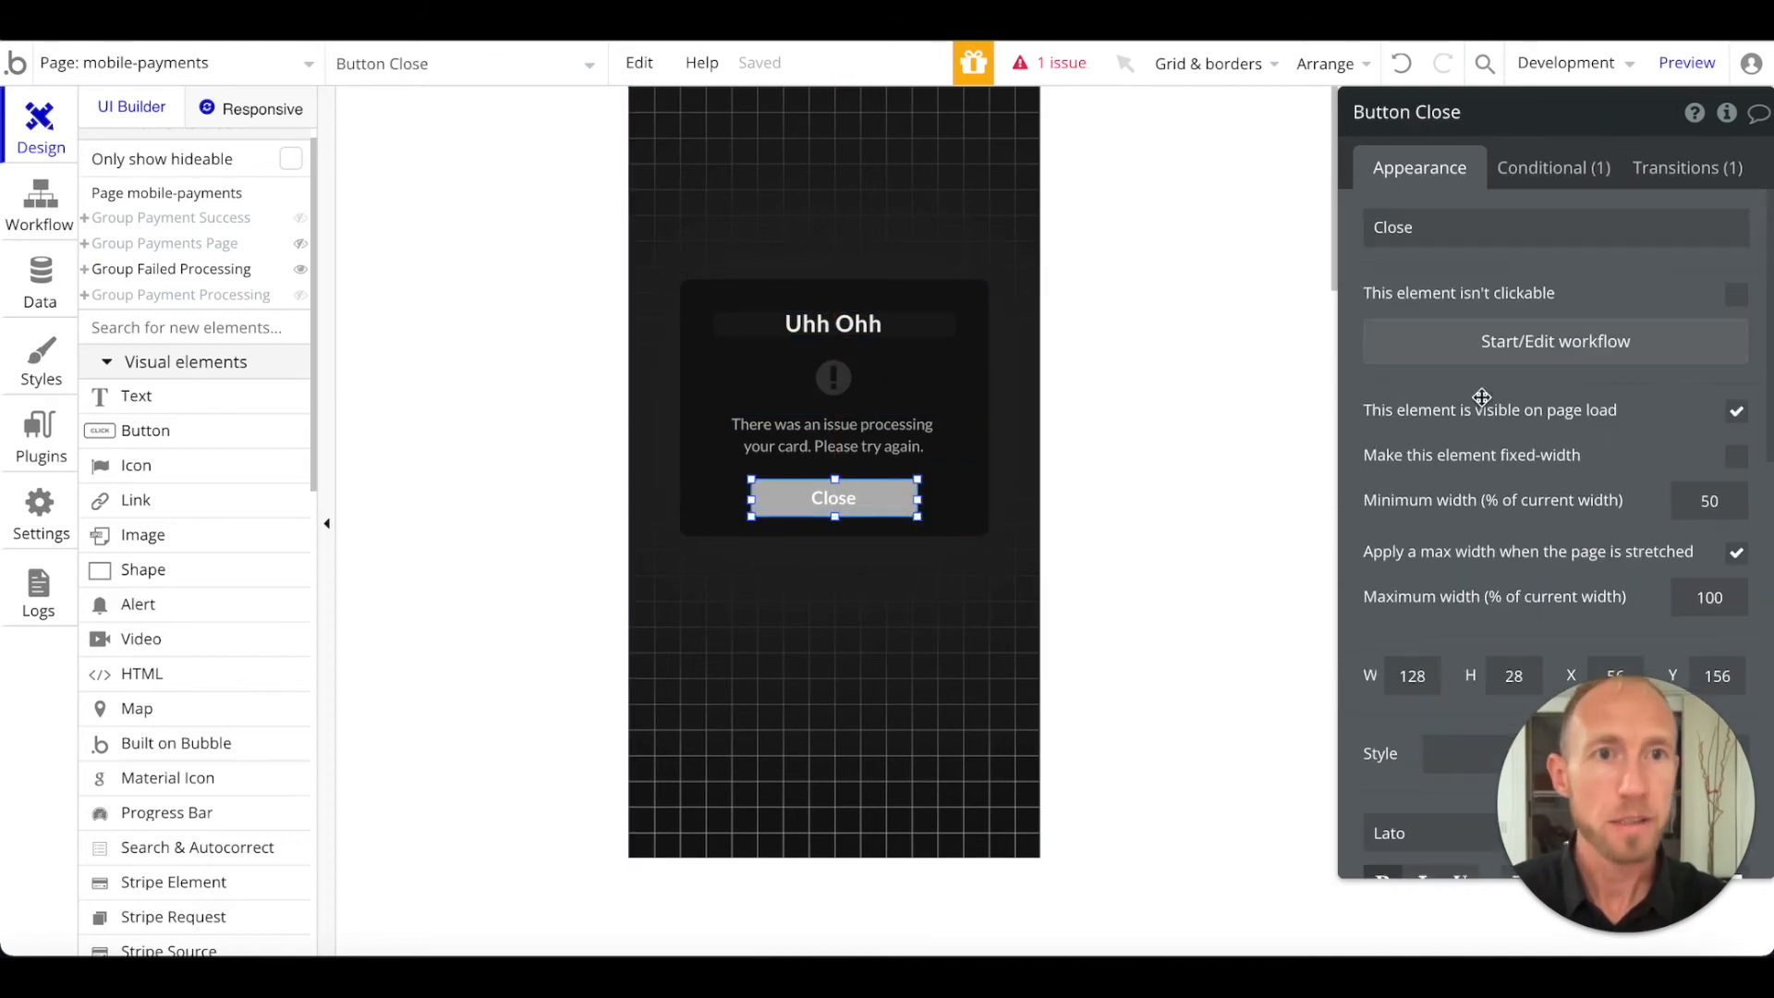
left_click(1553, 340)
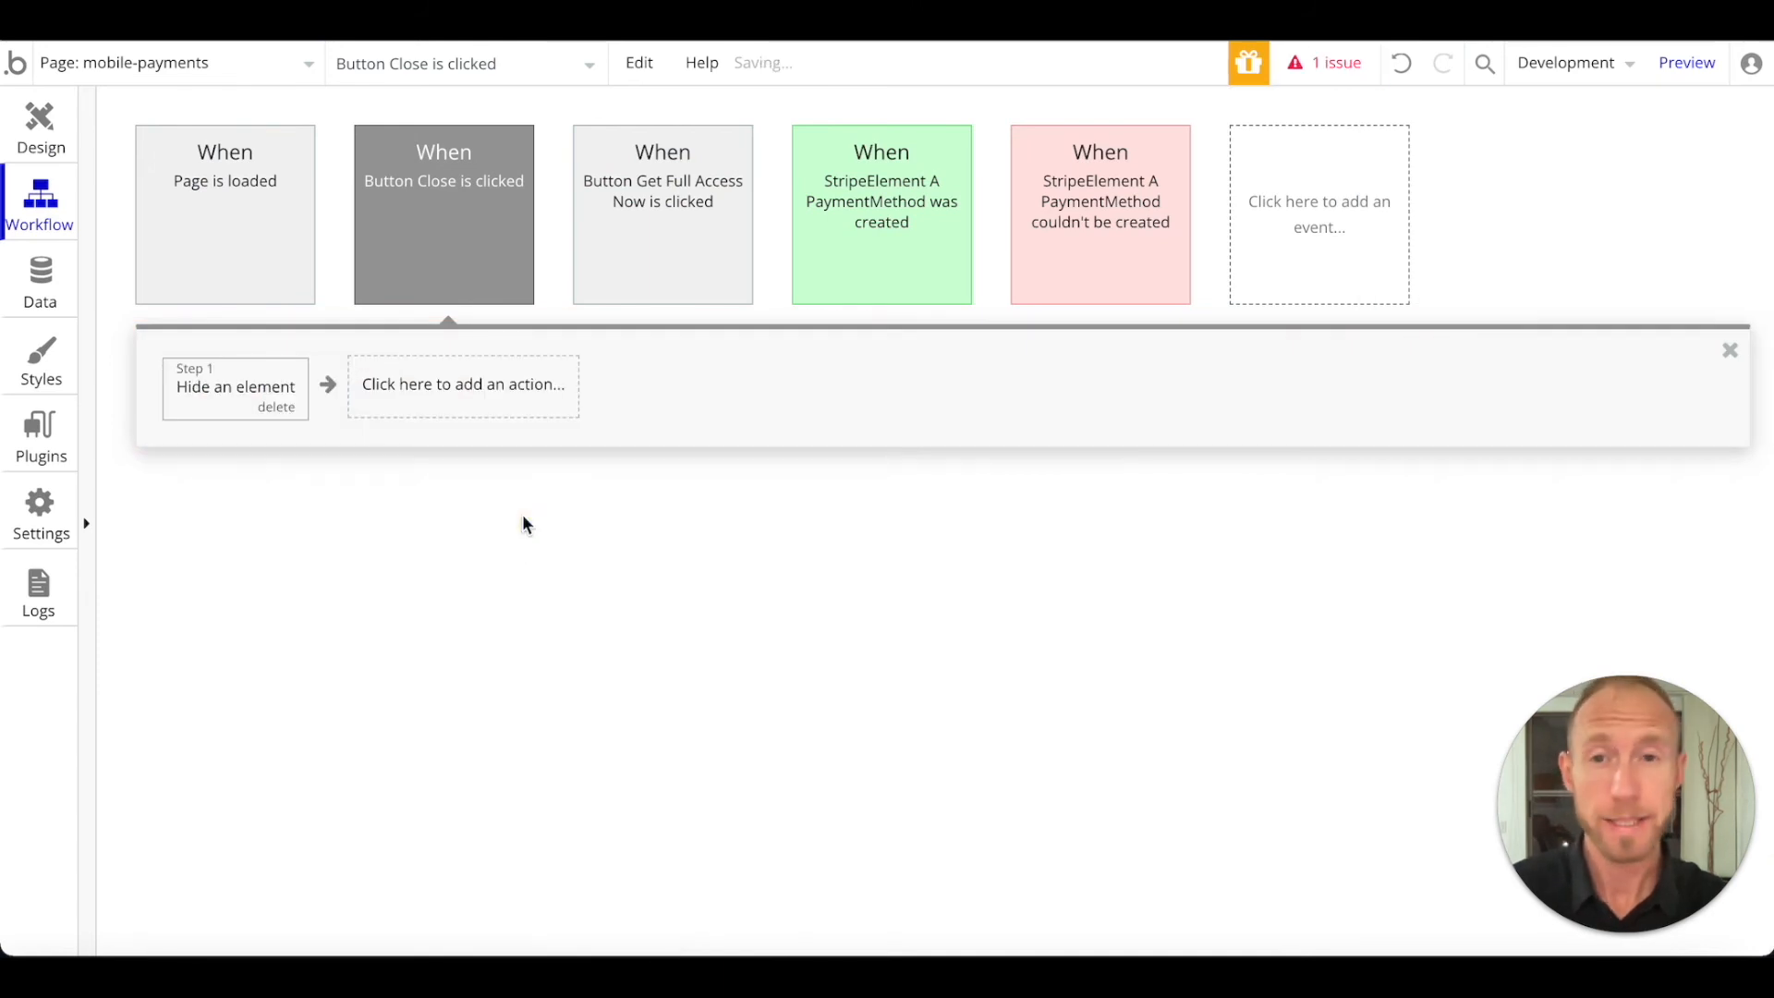
Step: Set the Close button's hide step to hide the failed-payment popup group
left_click(235, 388)
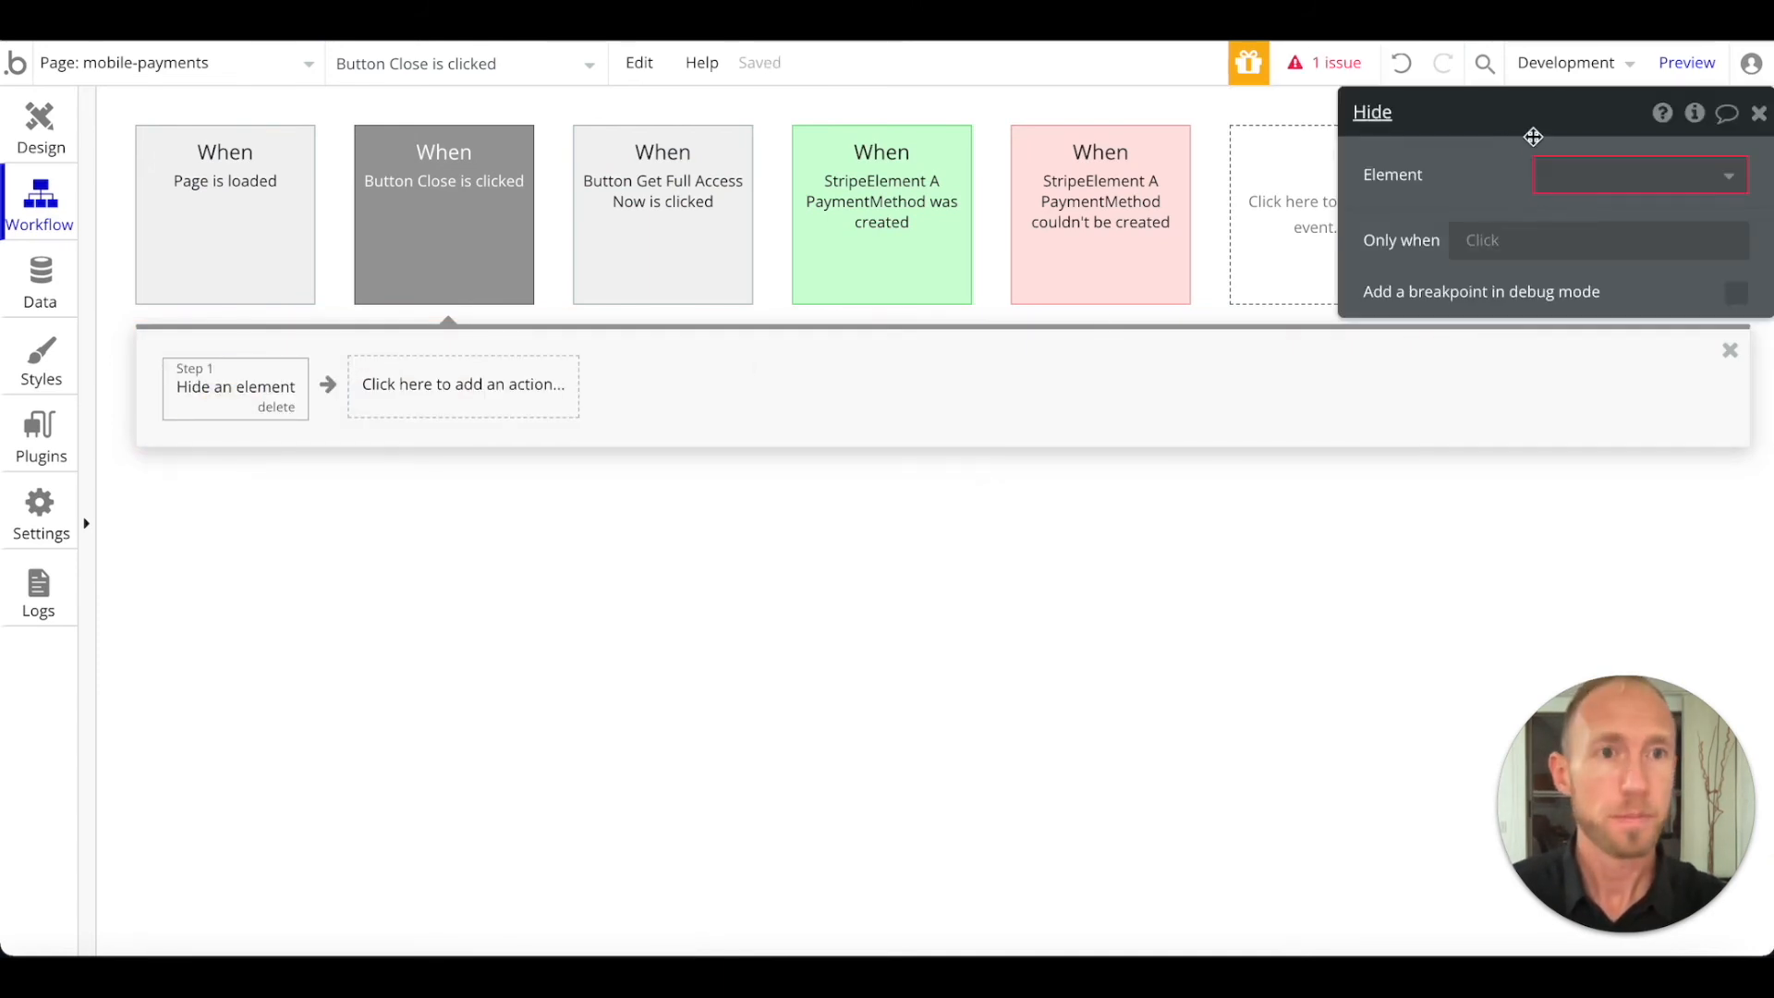
left_click(1635, 174)
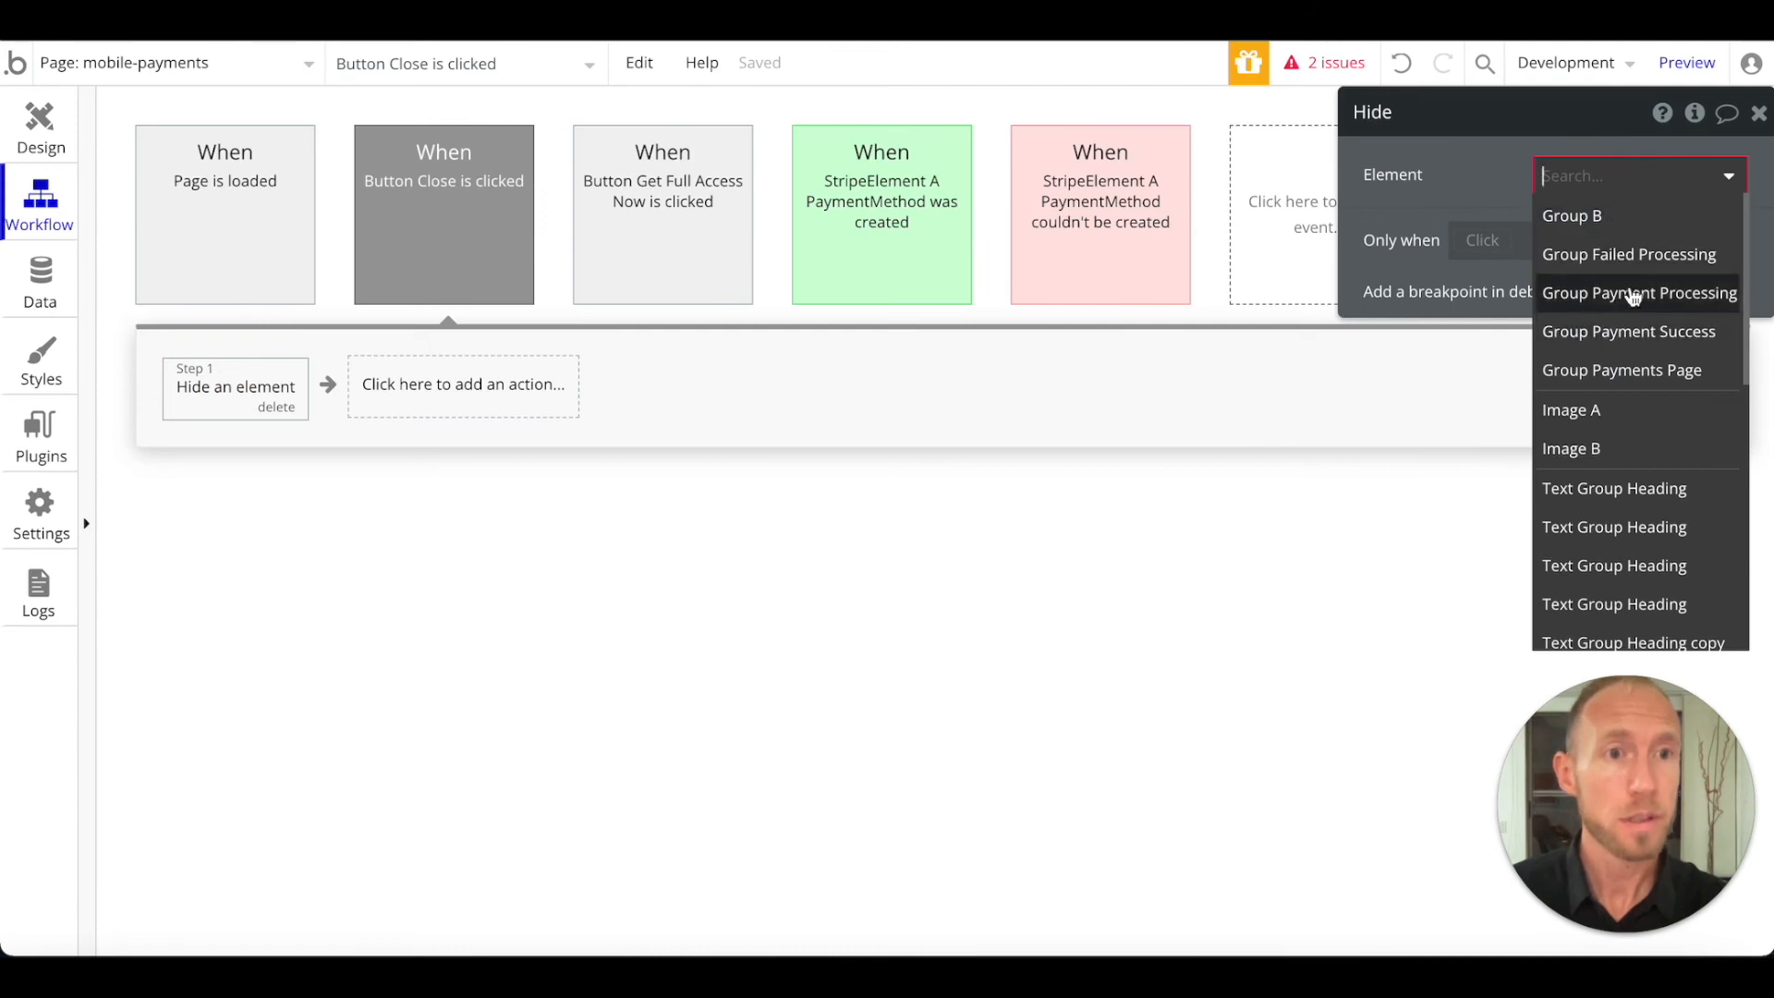
left_click(39, 124)
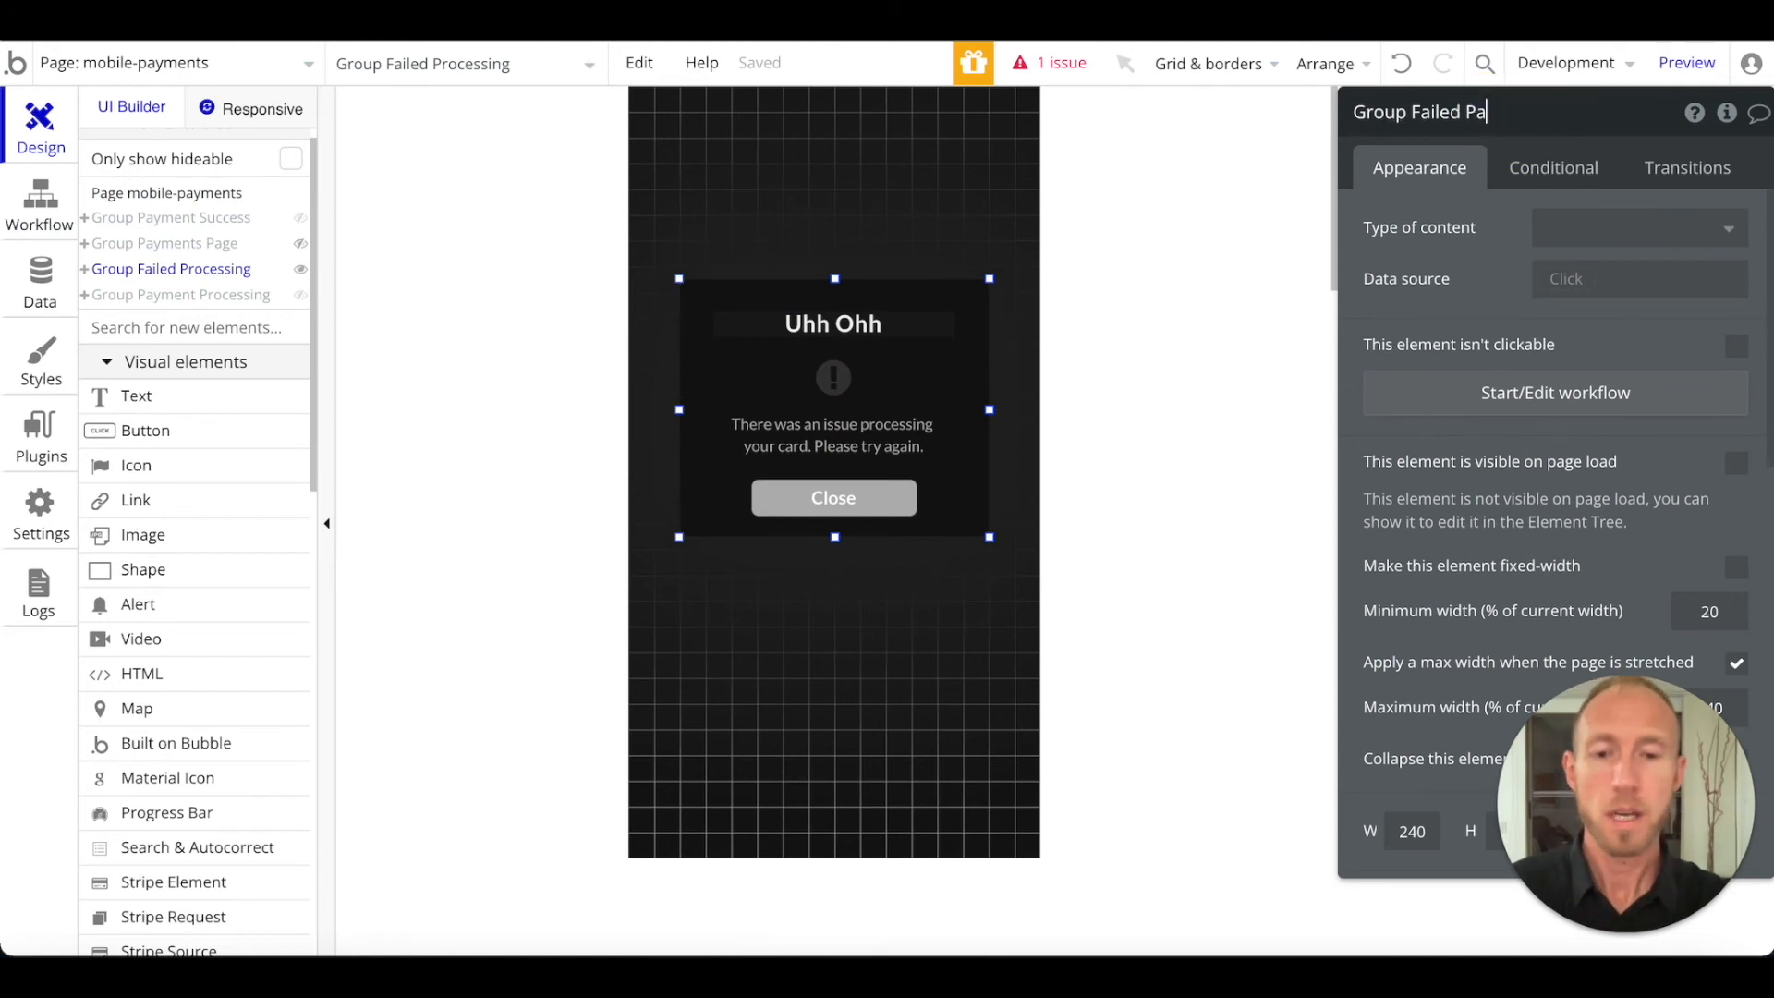
Step: Finish renaming the popup to Group Failed Payment and go to the 'PaymentMethod couldn't be created' workflow
type("yment")
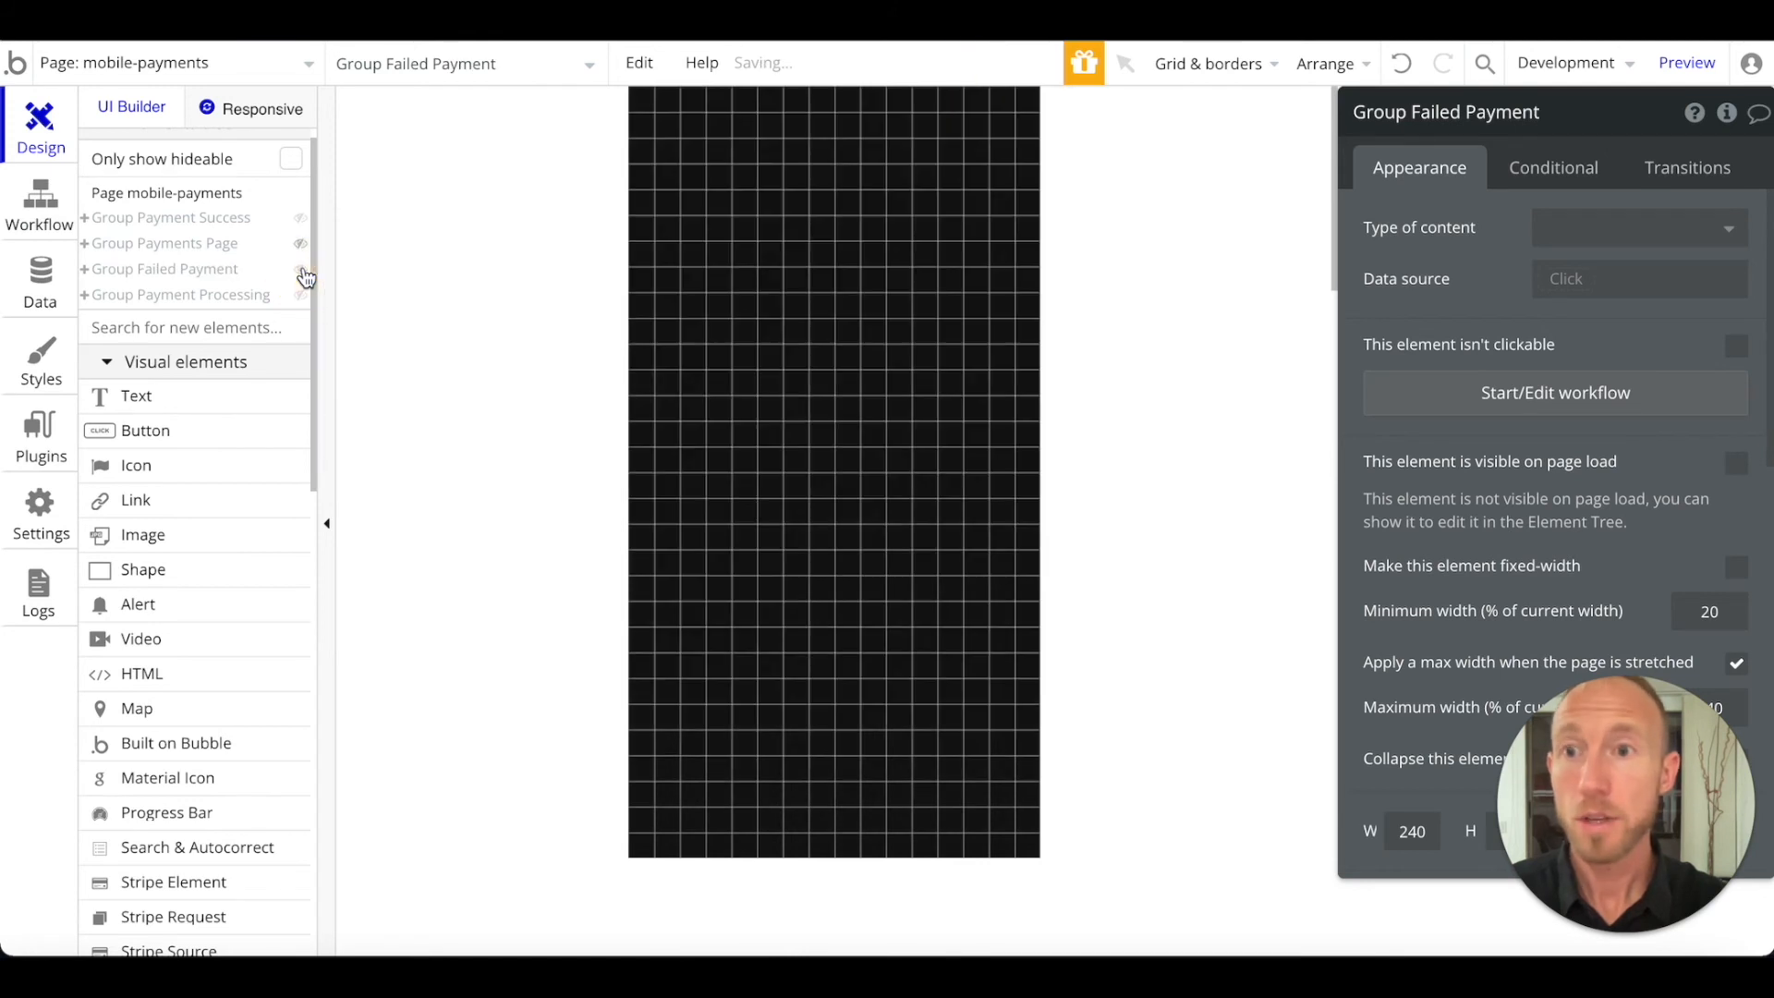
left_click(39, 205)
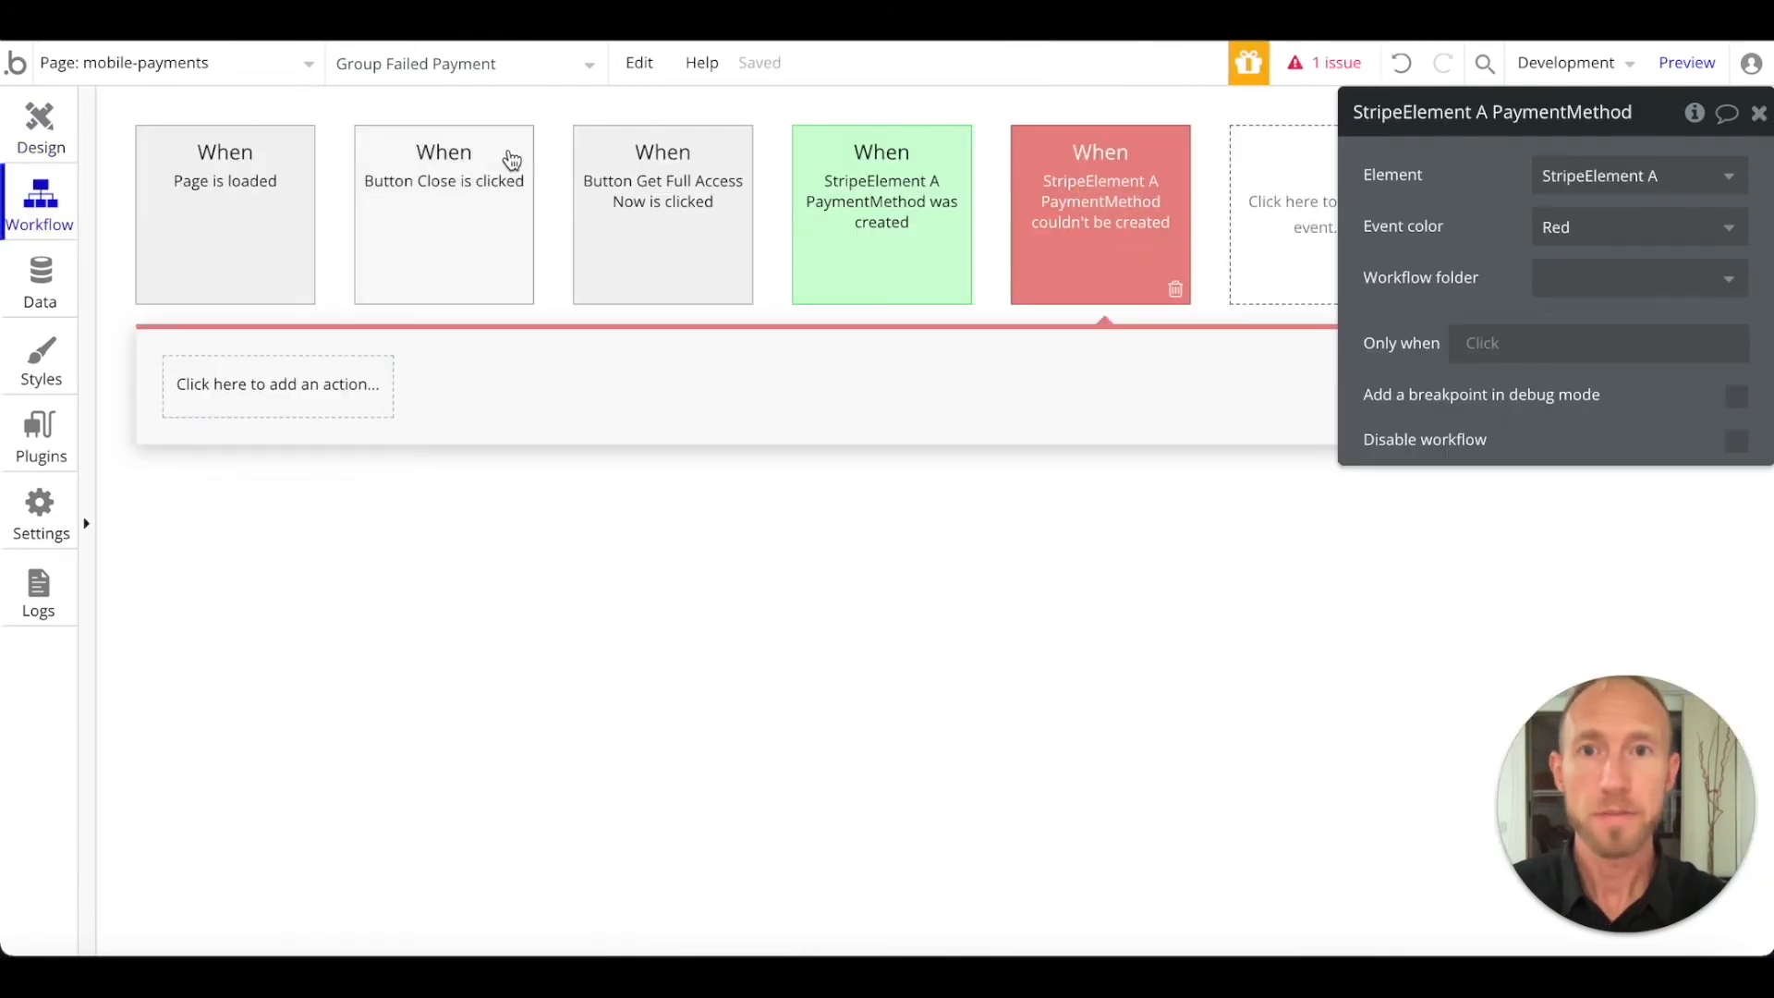
Step: Add a Show an element step to the failed payment-method workflow targeting Group Failed Payment
left_click(661, 214)
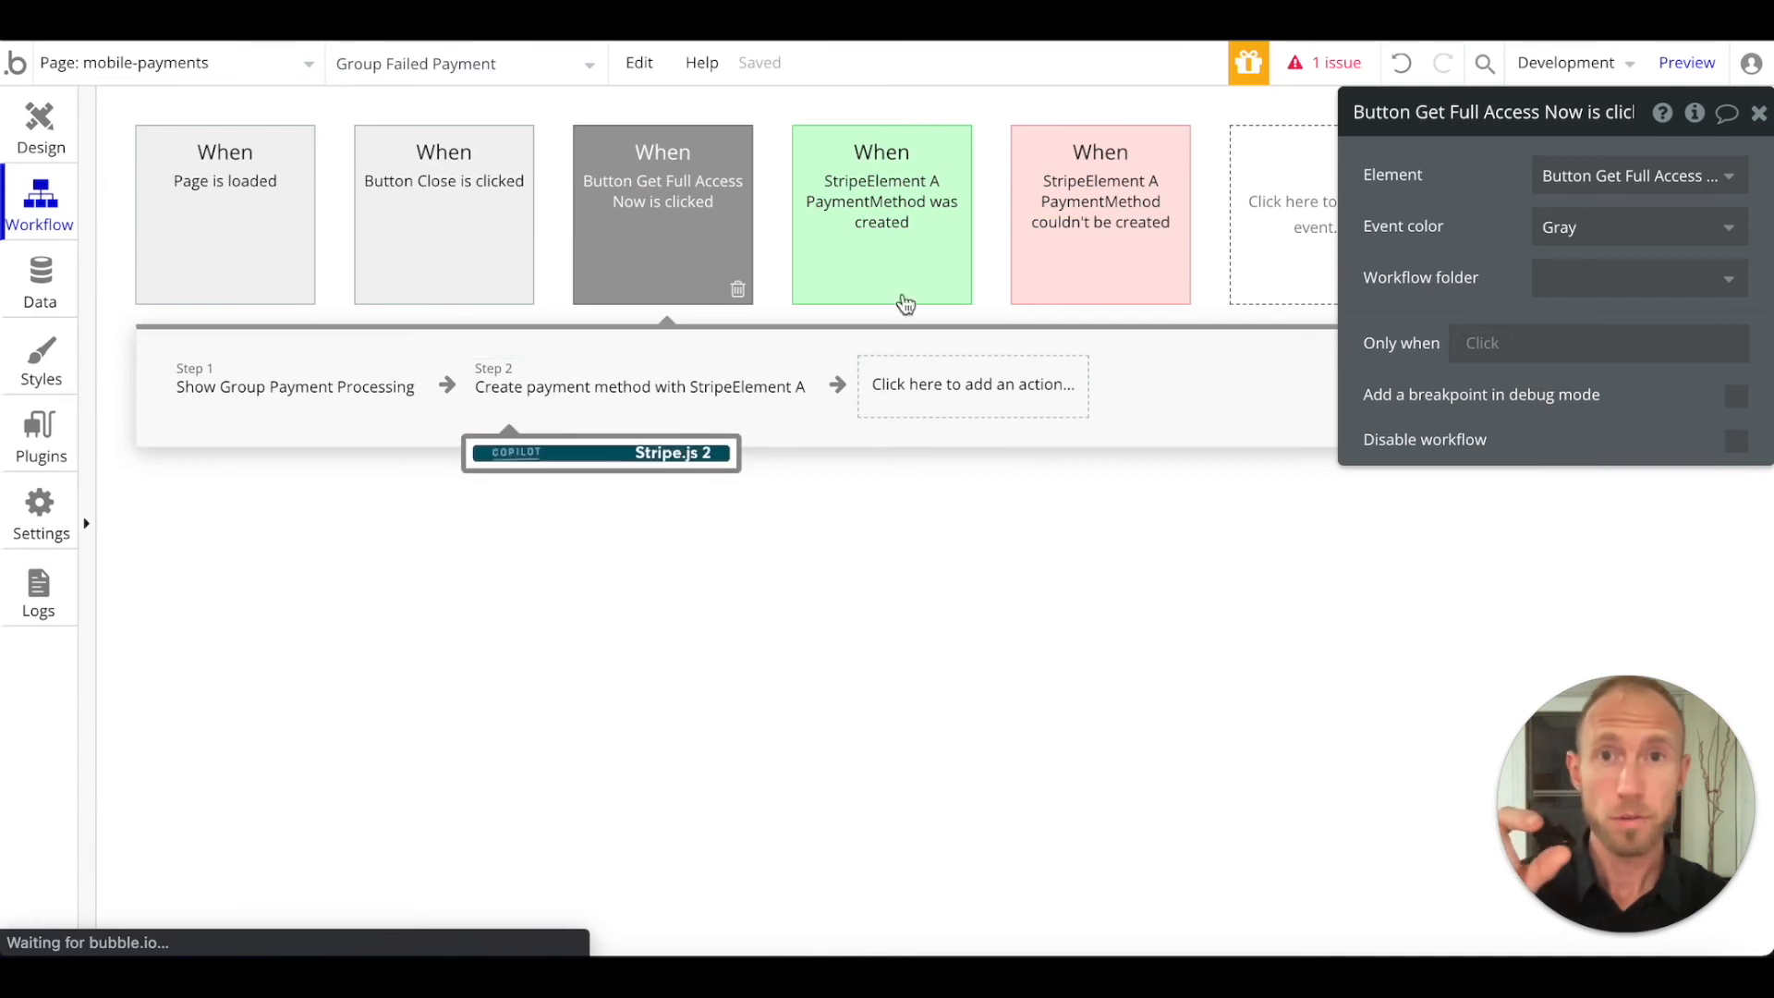
mouse_move(1076, 240)
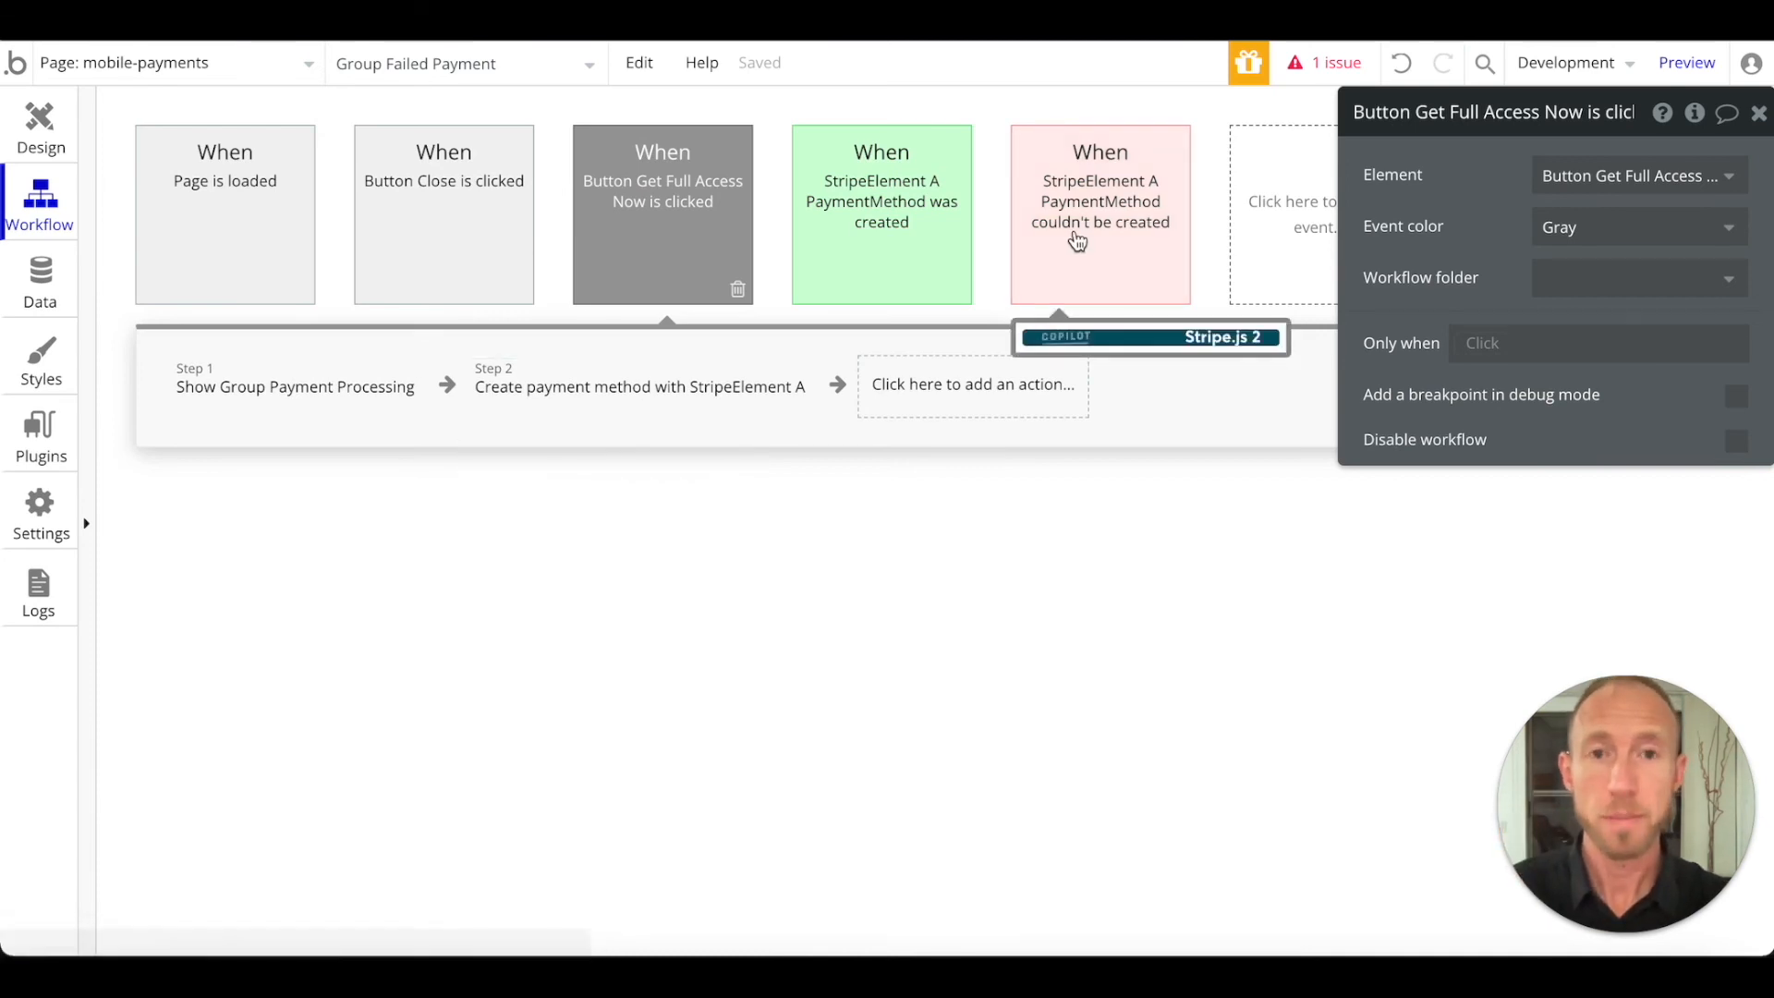
left_click(1097, 215)
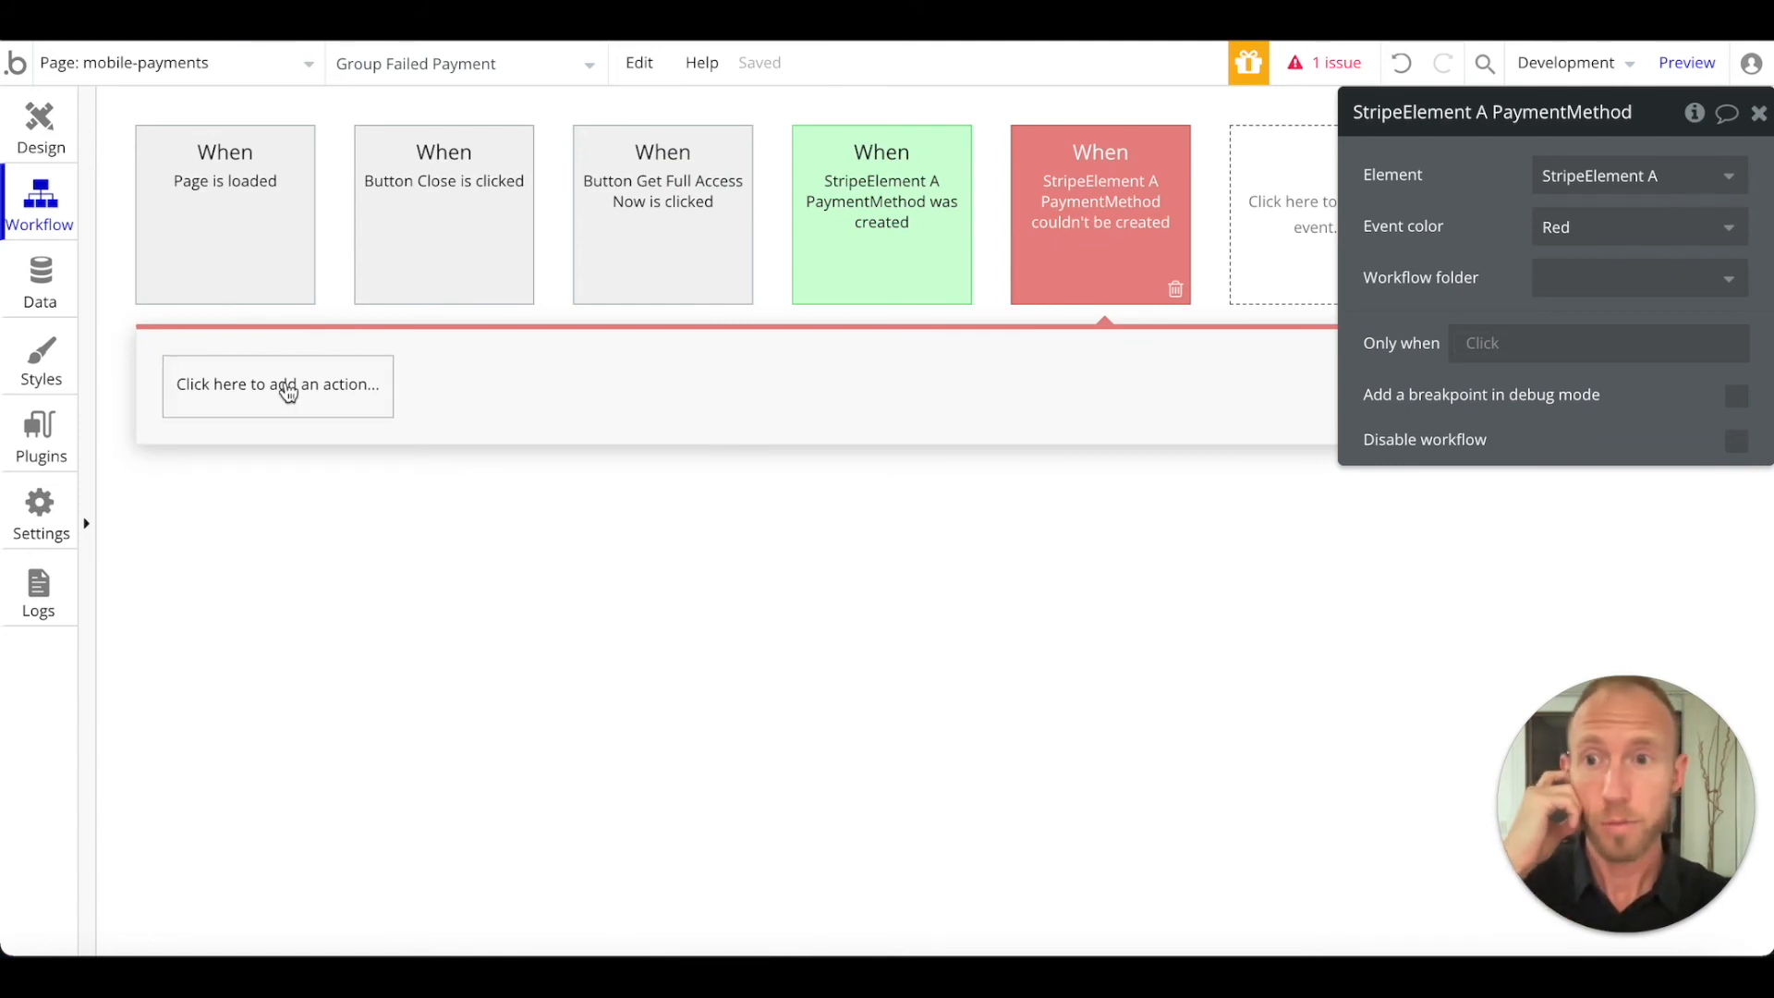
left_click(277, 384)
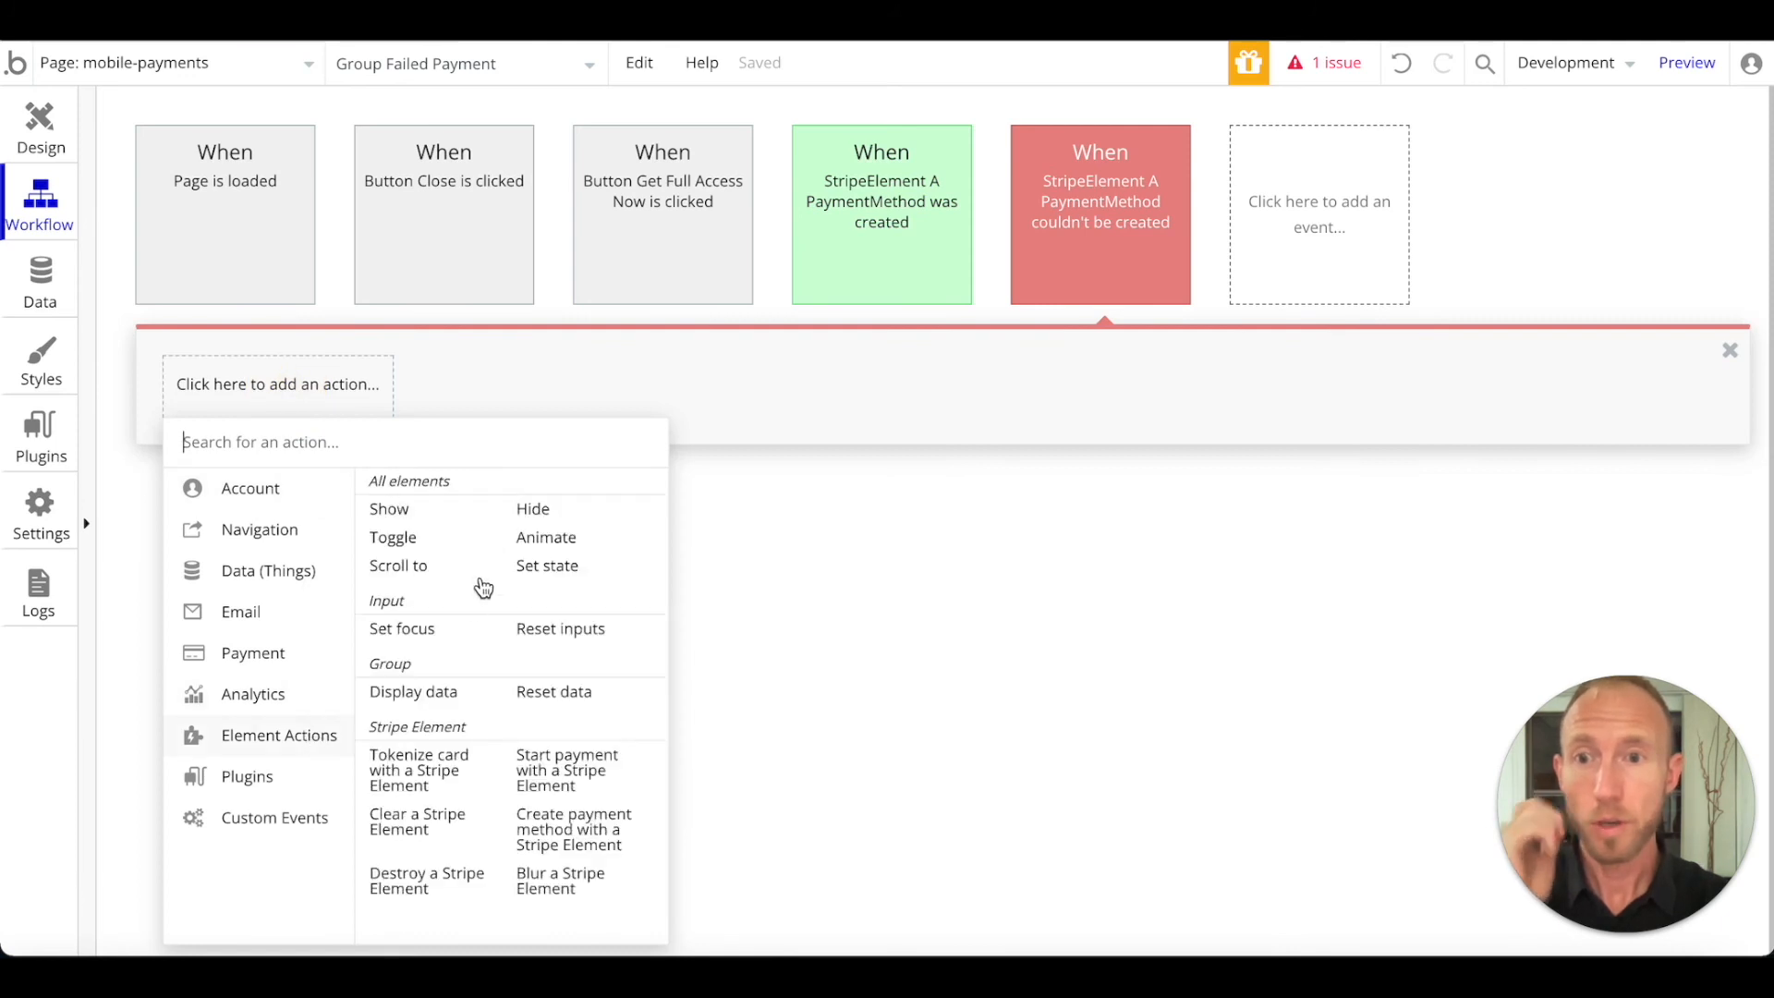
left_click(388, 508)
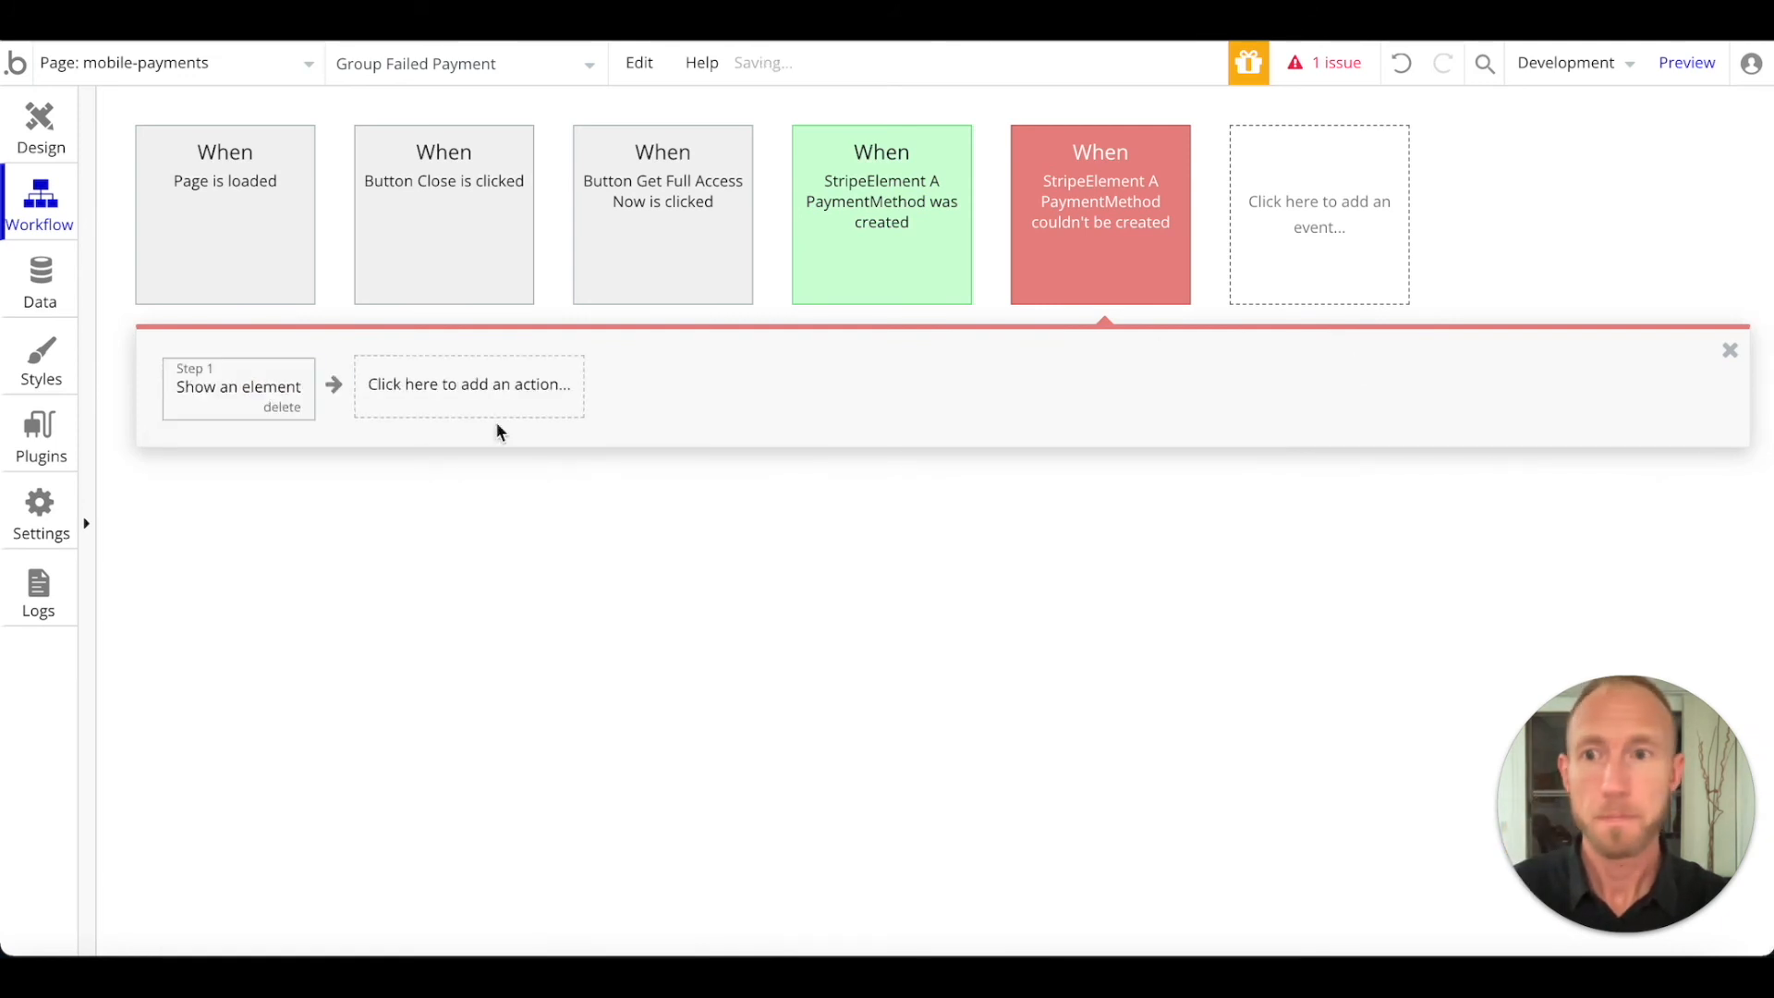
left_click(239, 386)
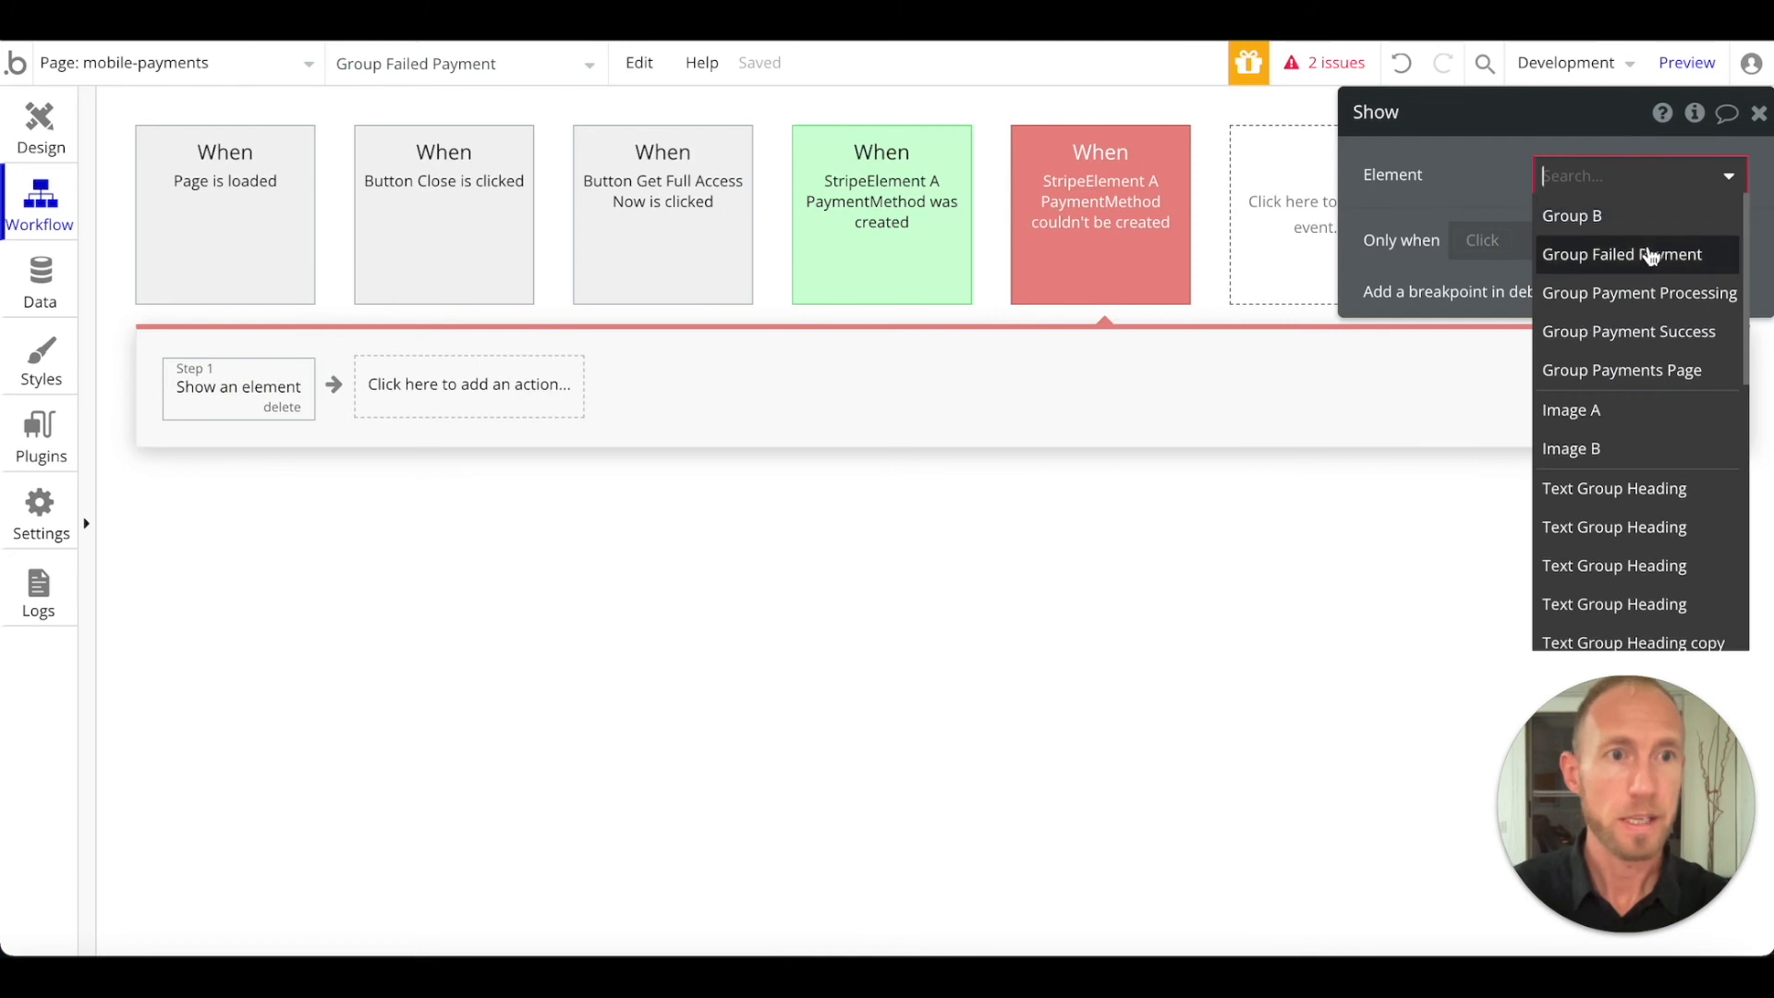
left_click(1620, 253)
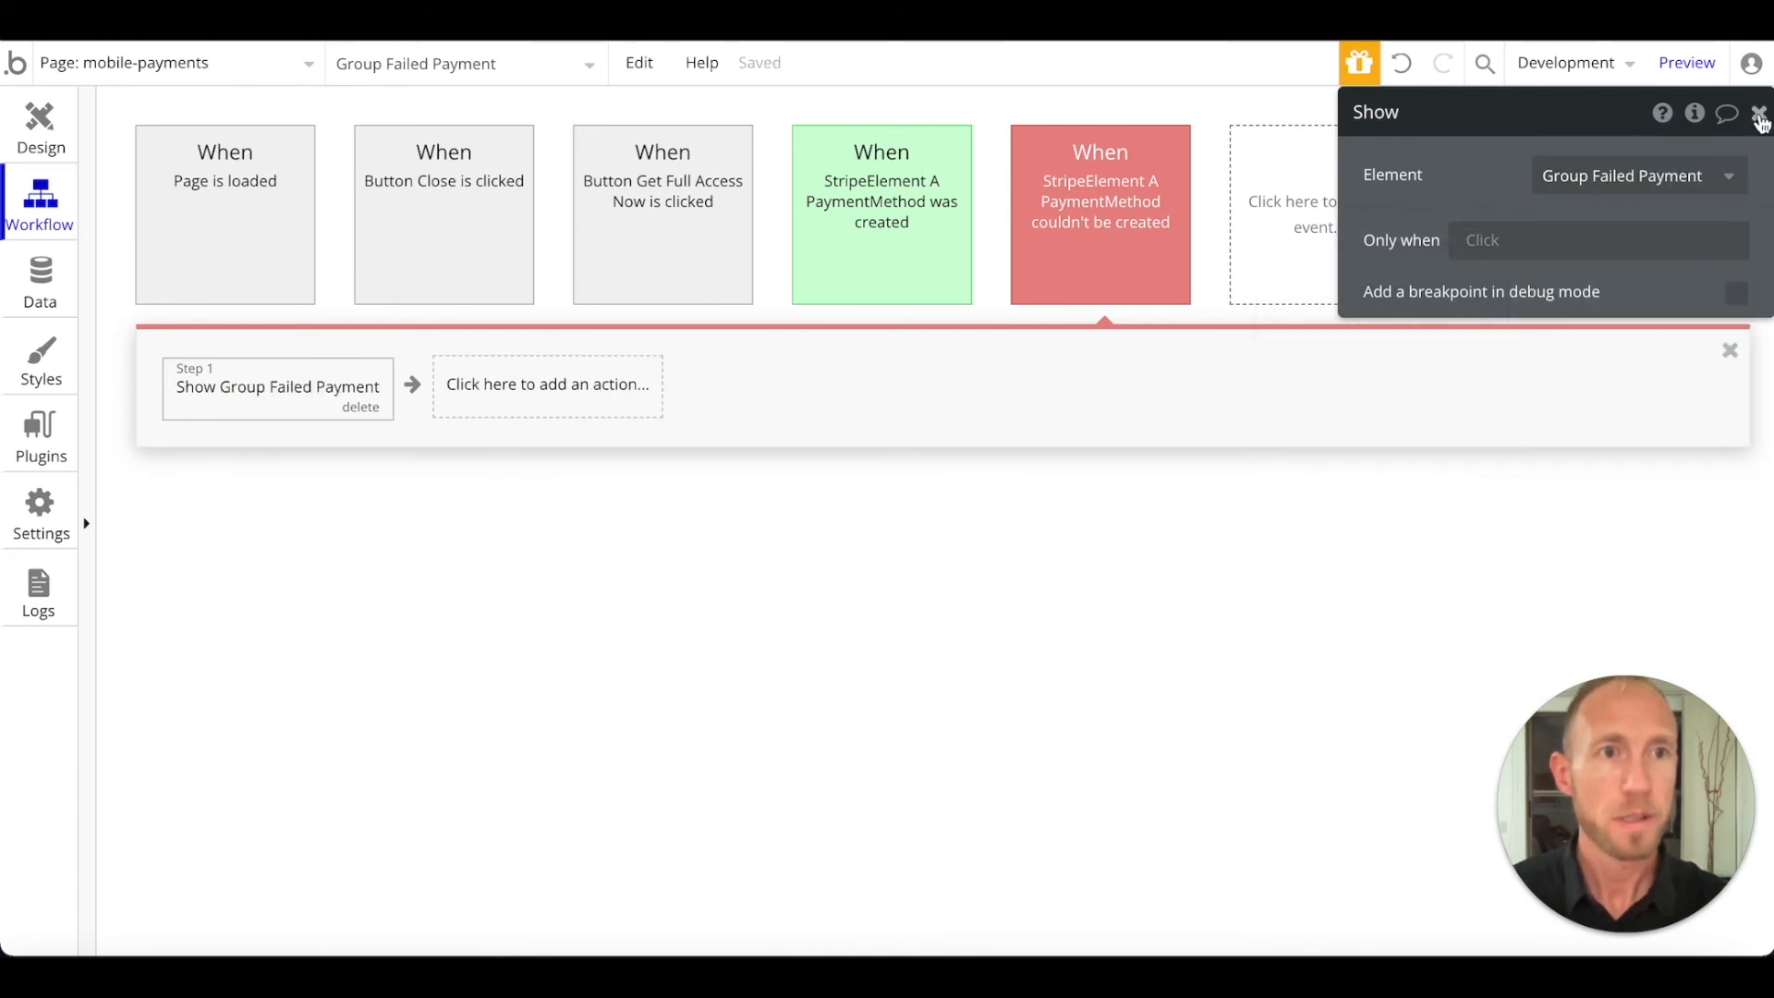
left_click(546, 384)
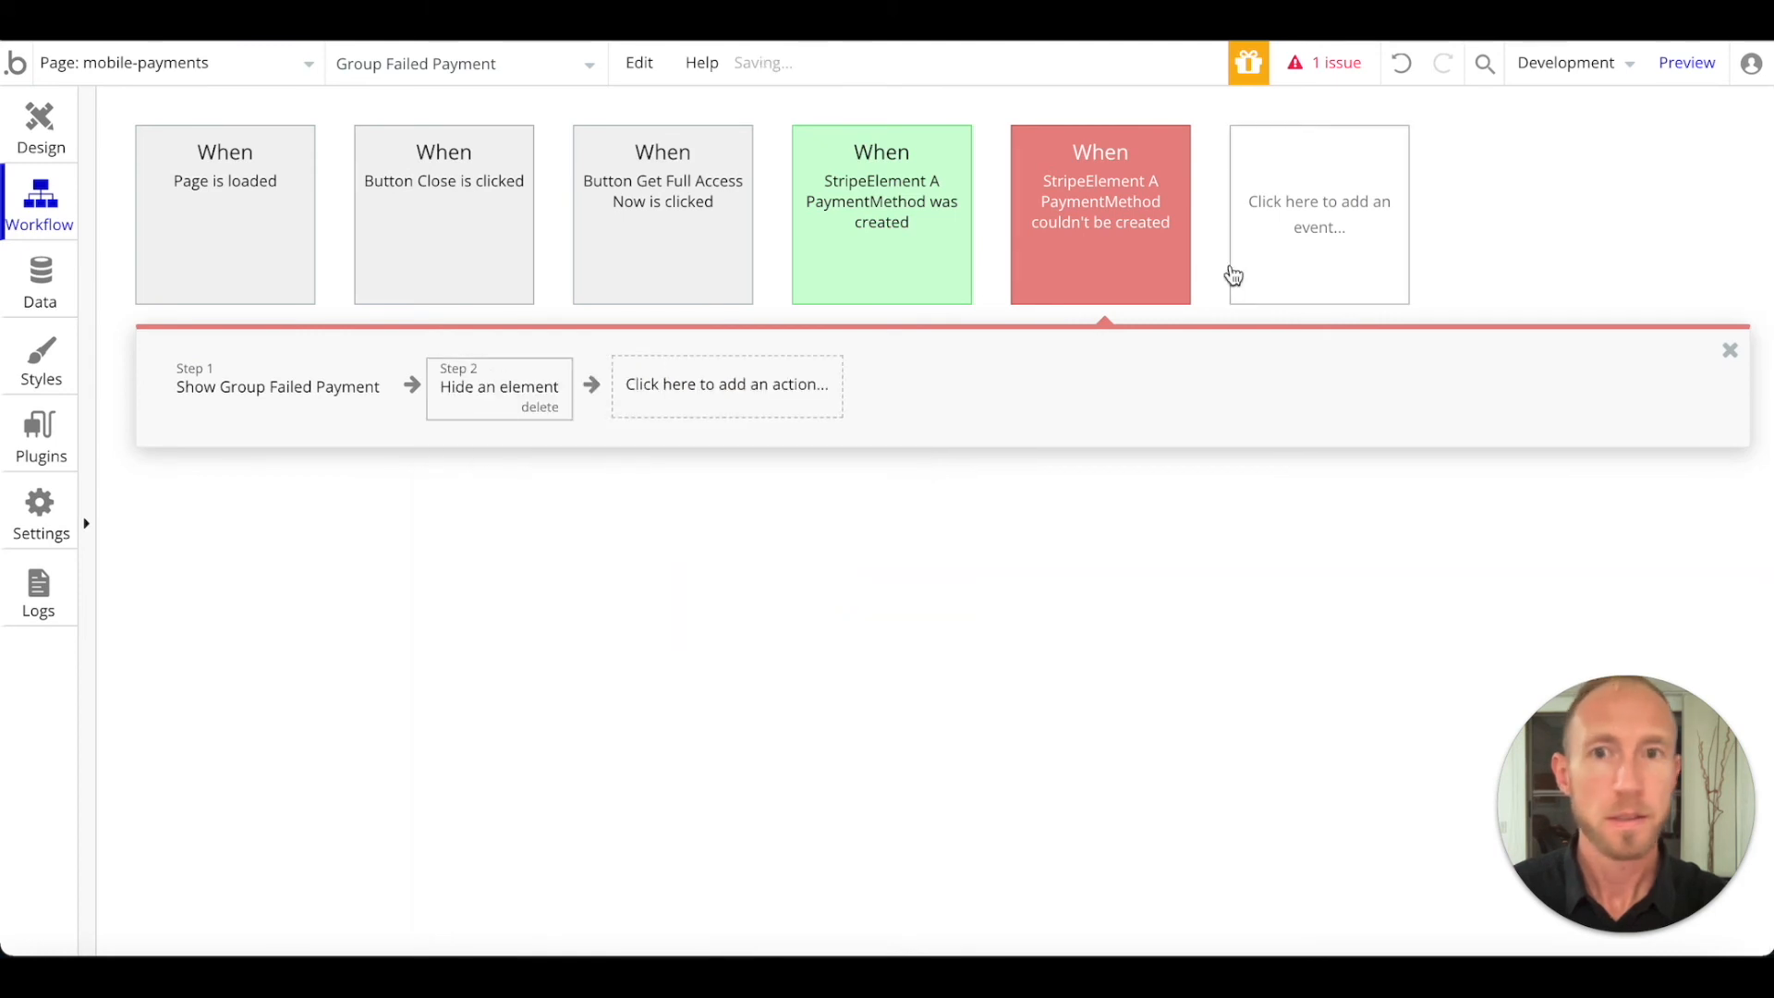
Step: Review the hide step's element in the same workflow and launch the preview to test
left_click(662, 214)
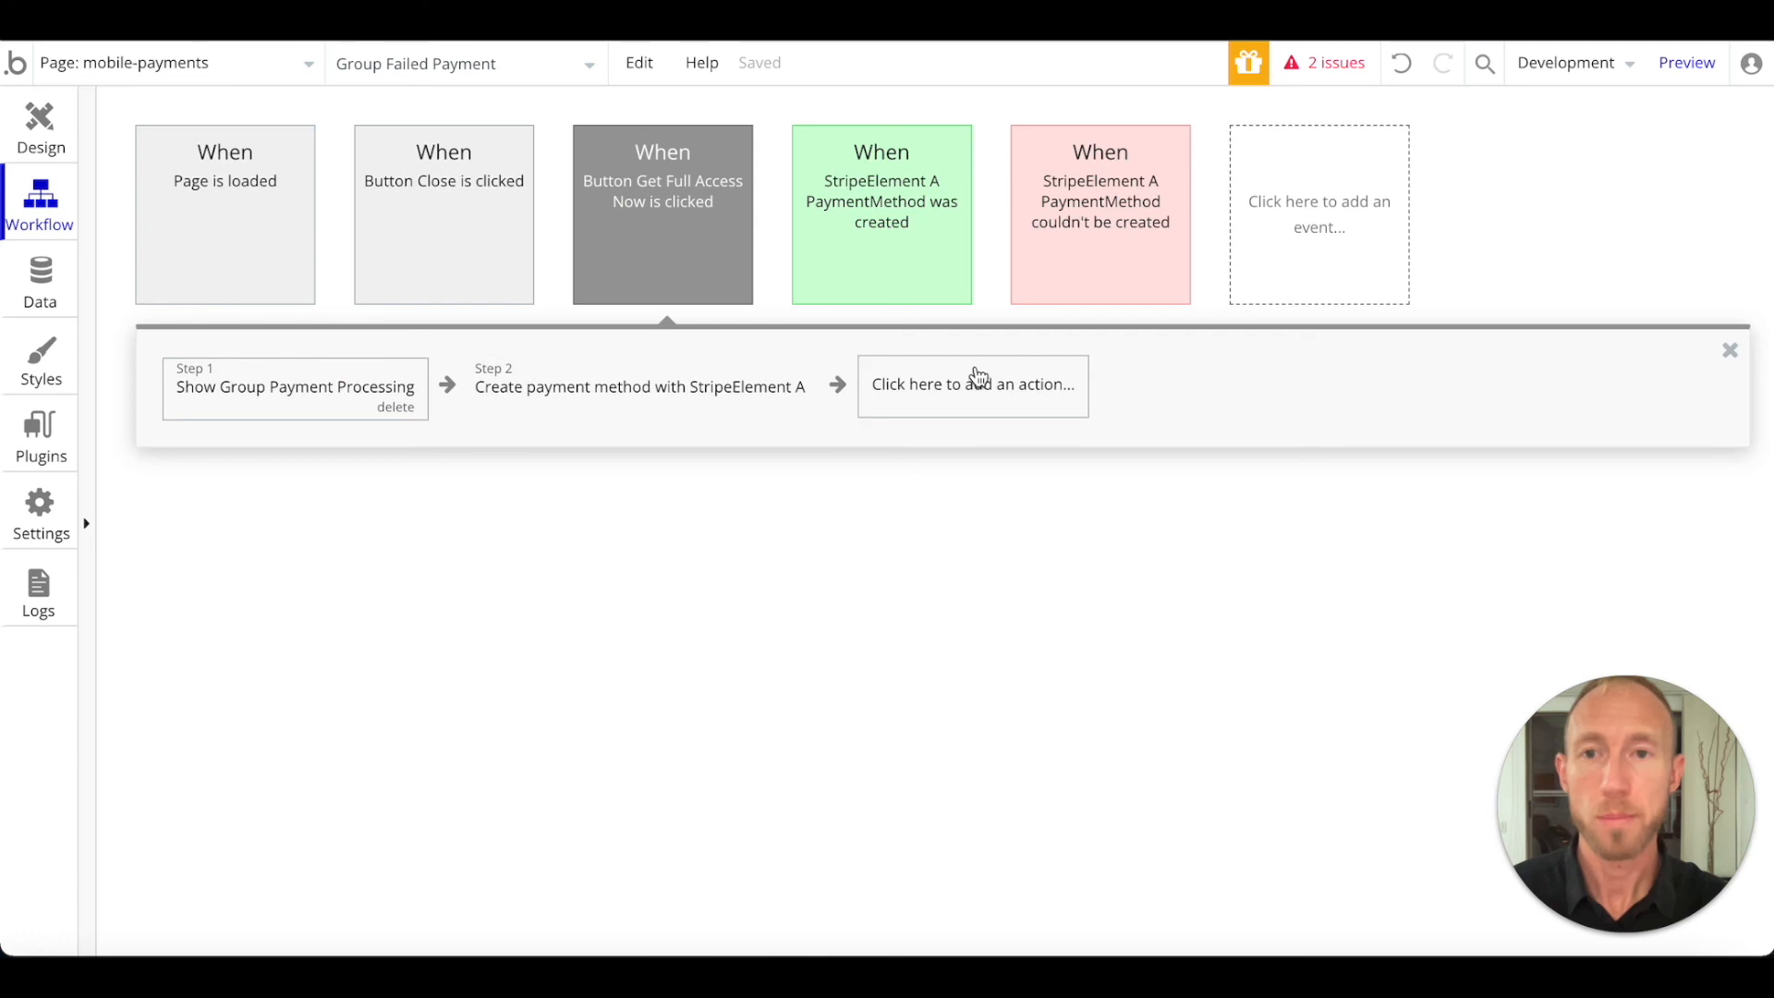
left_click(1097, 215)
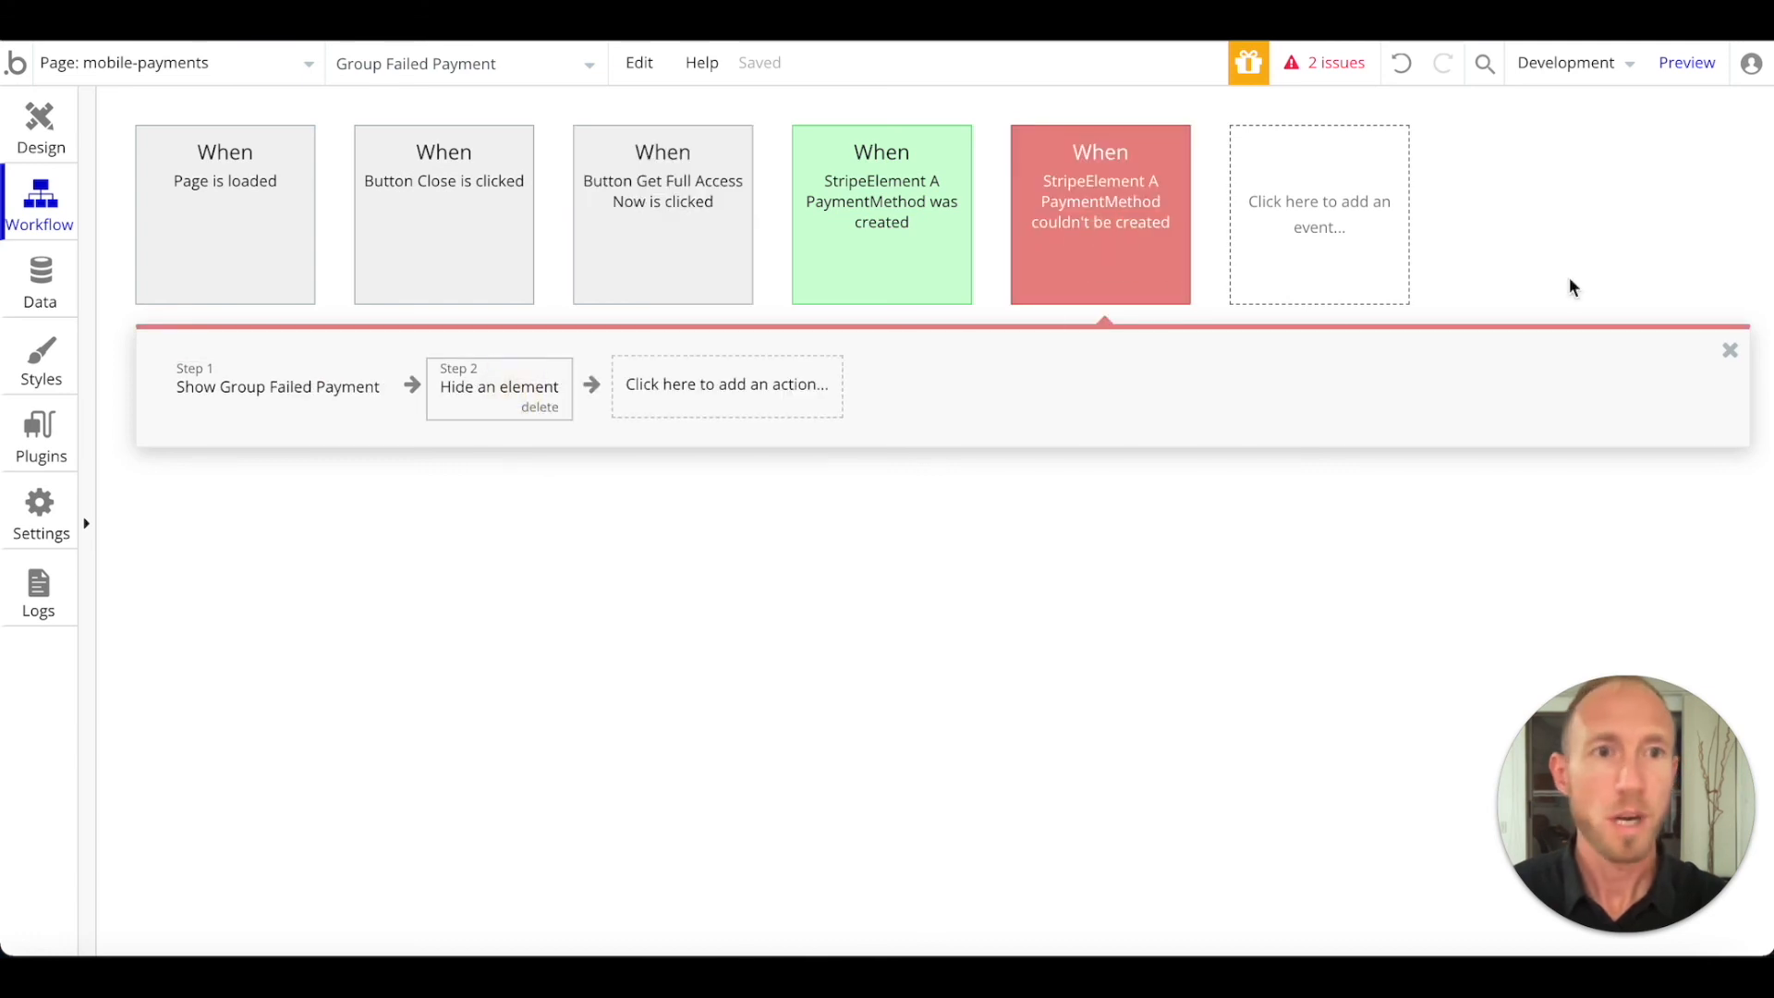
left_click(499, 386)
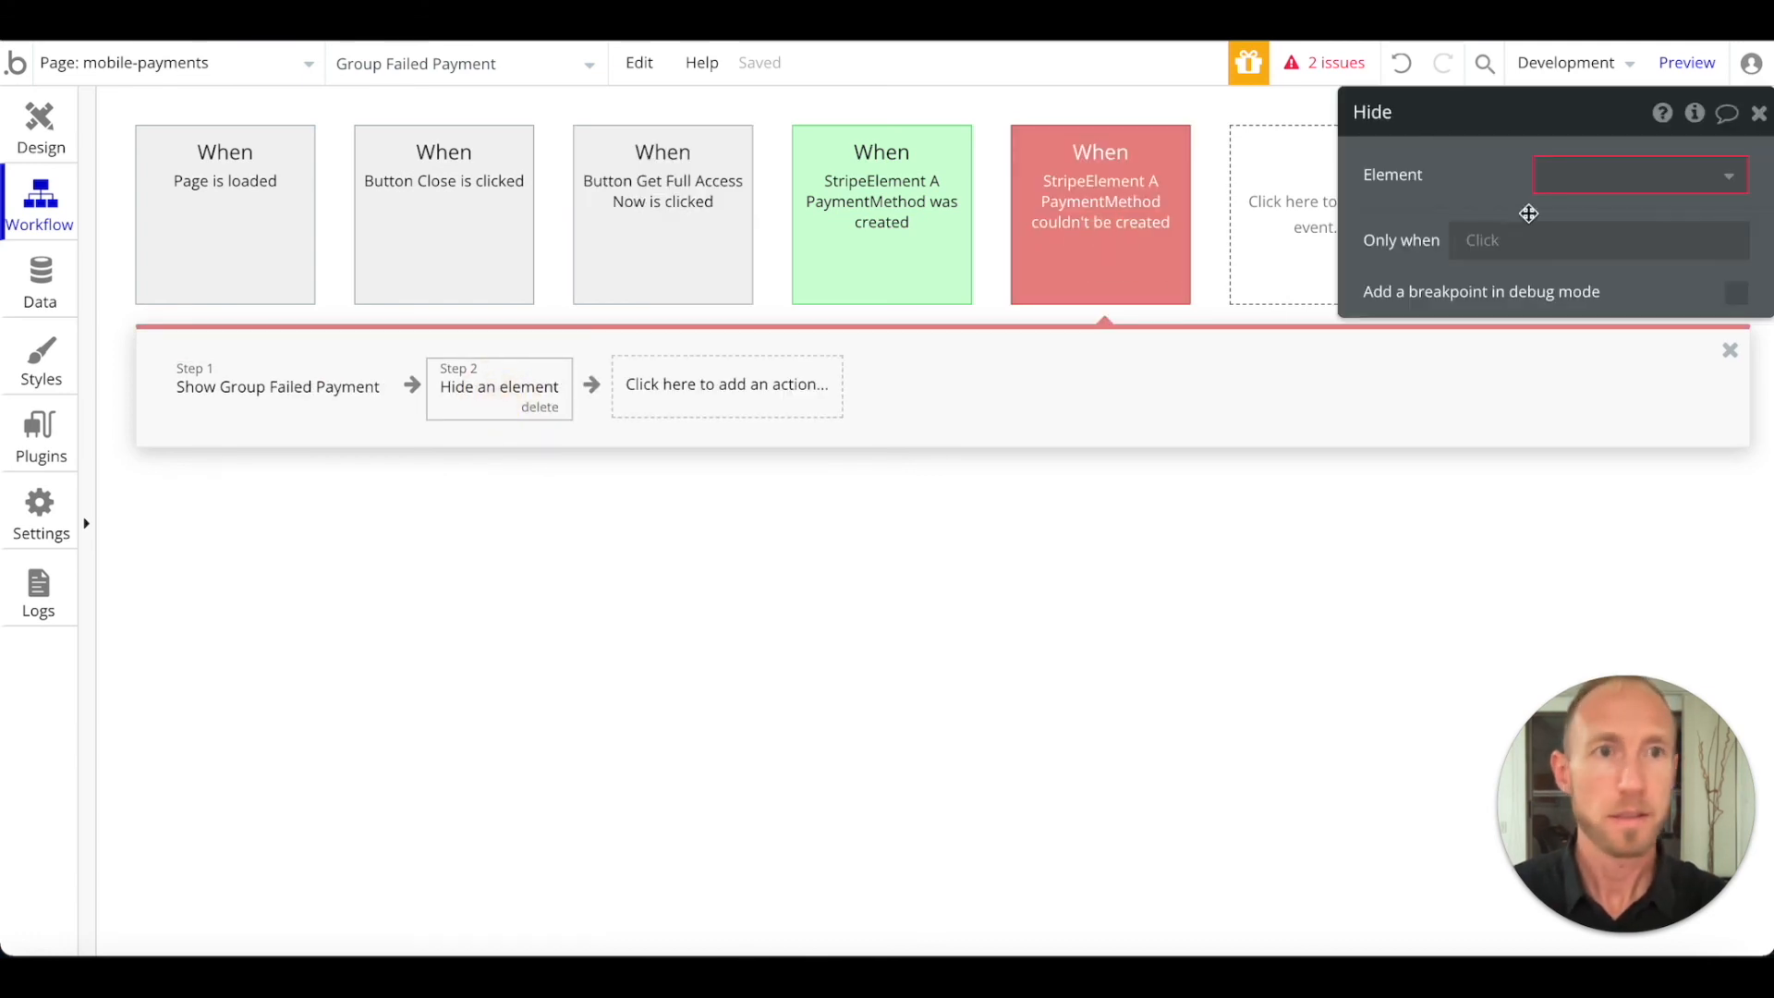
left_click(1635, 173)
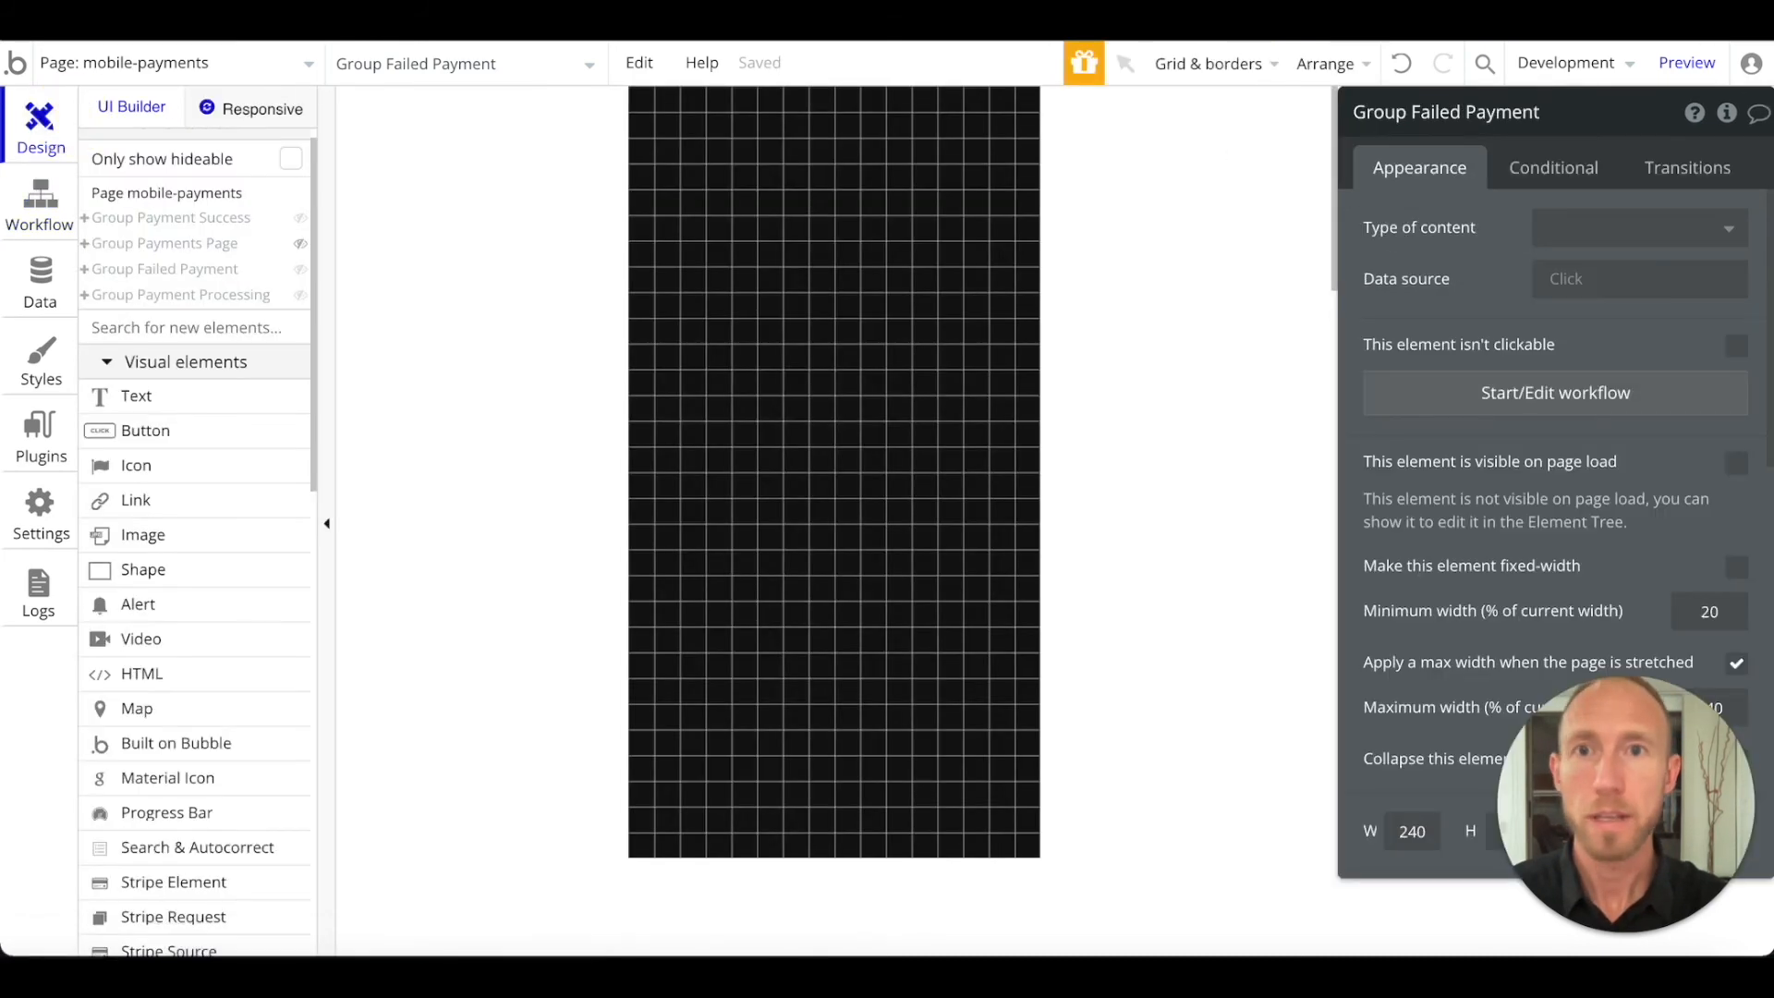
left_click(1685, 63)
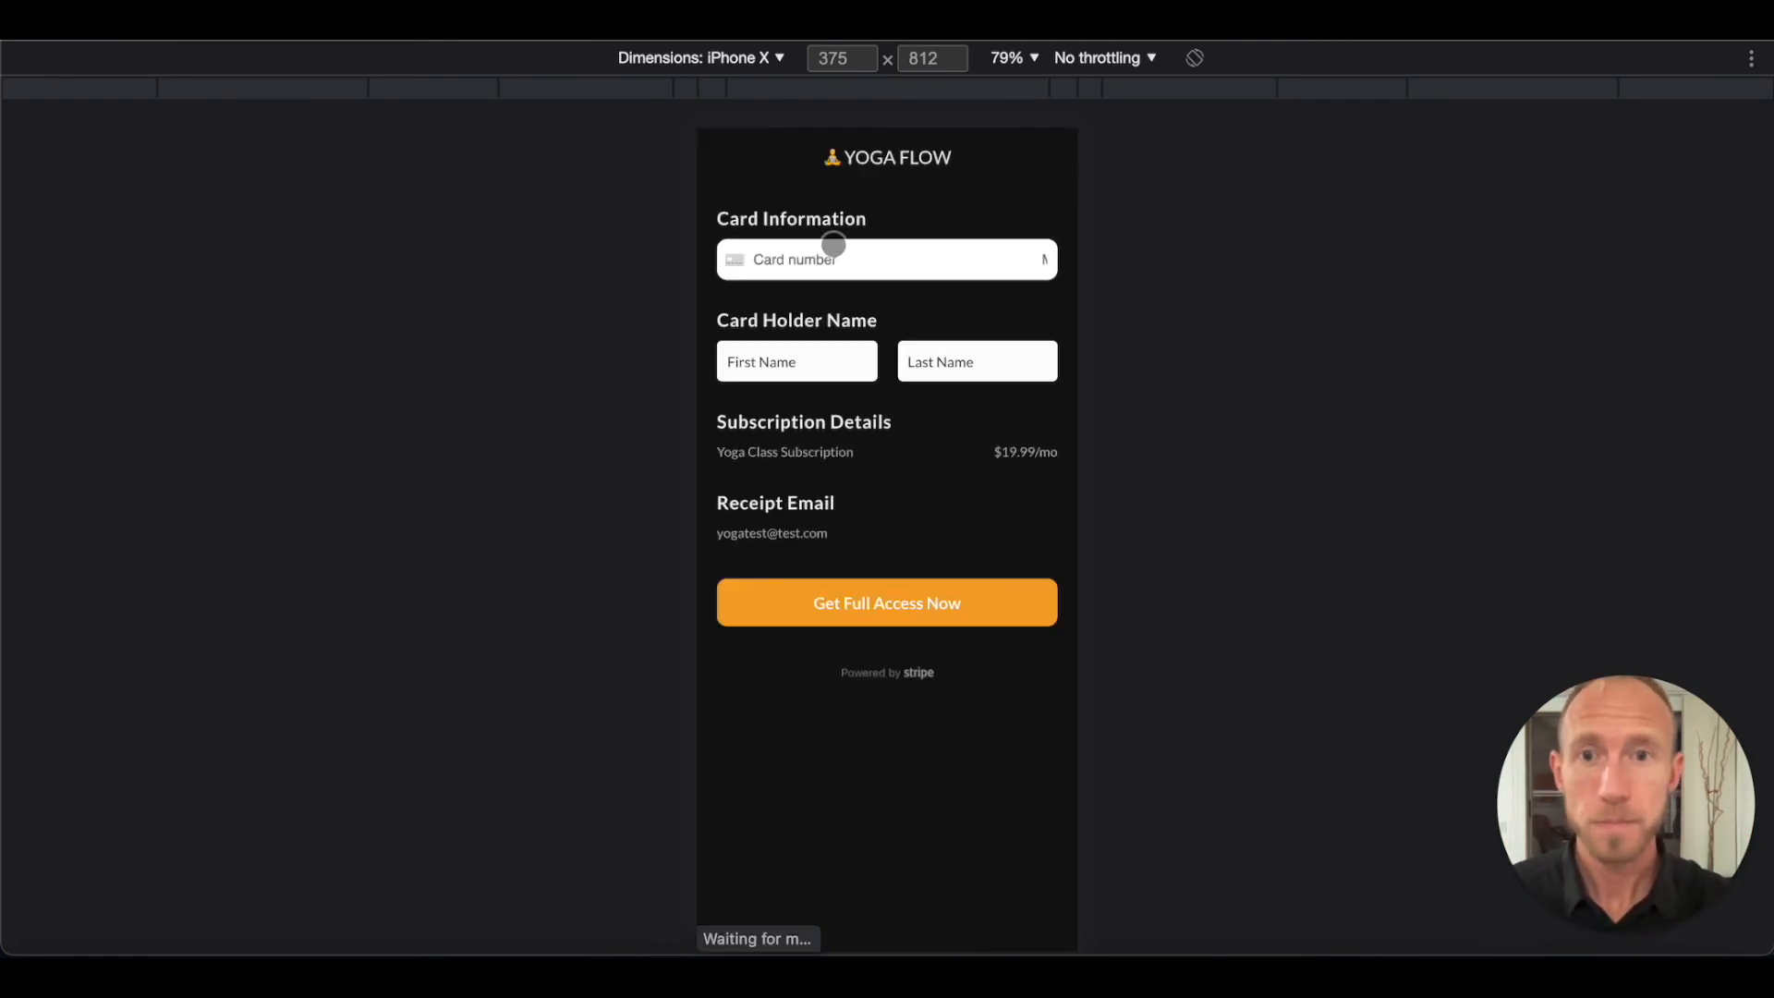
type("4242 4242 4242 4442")
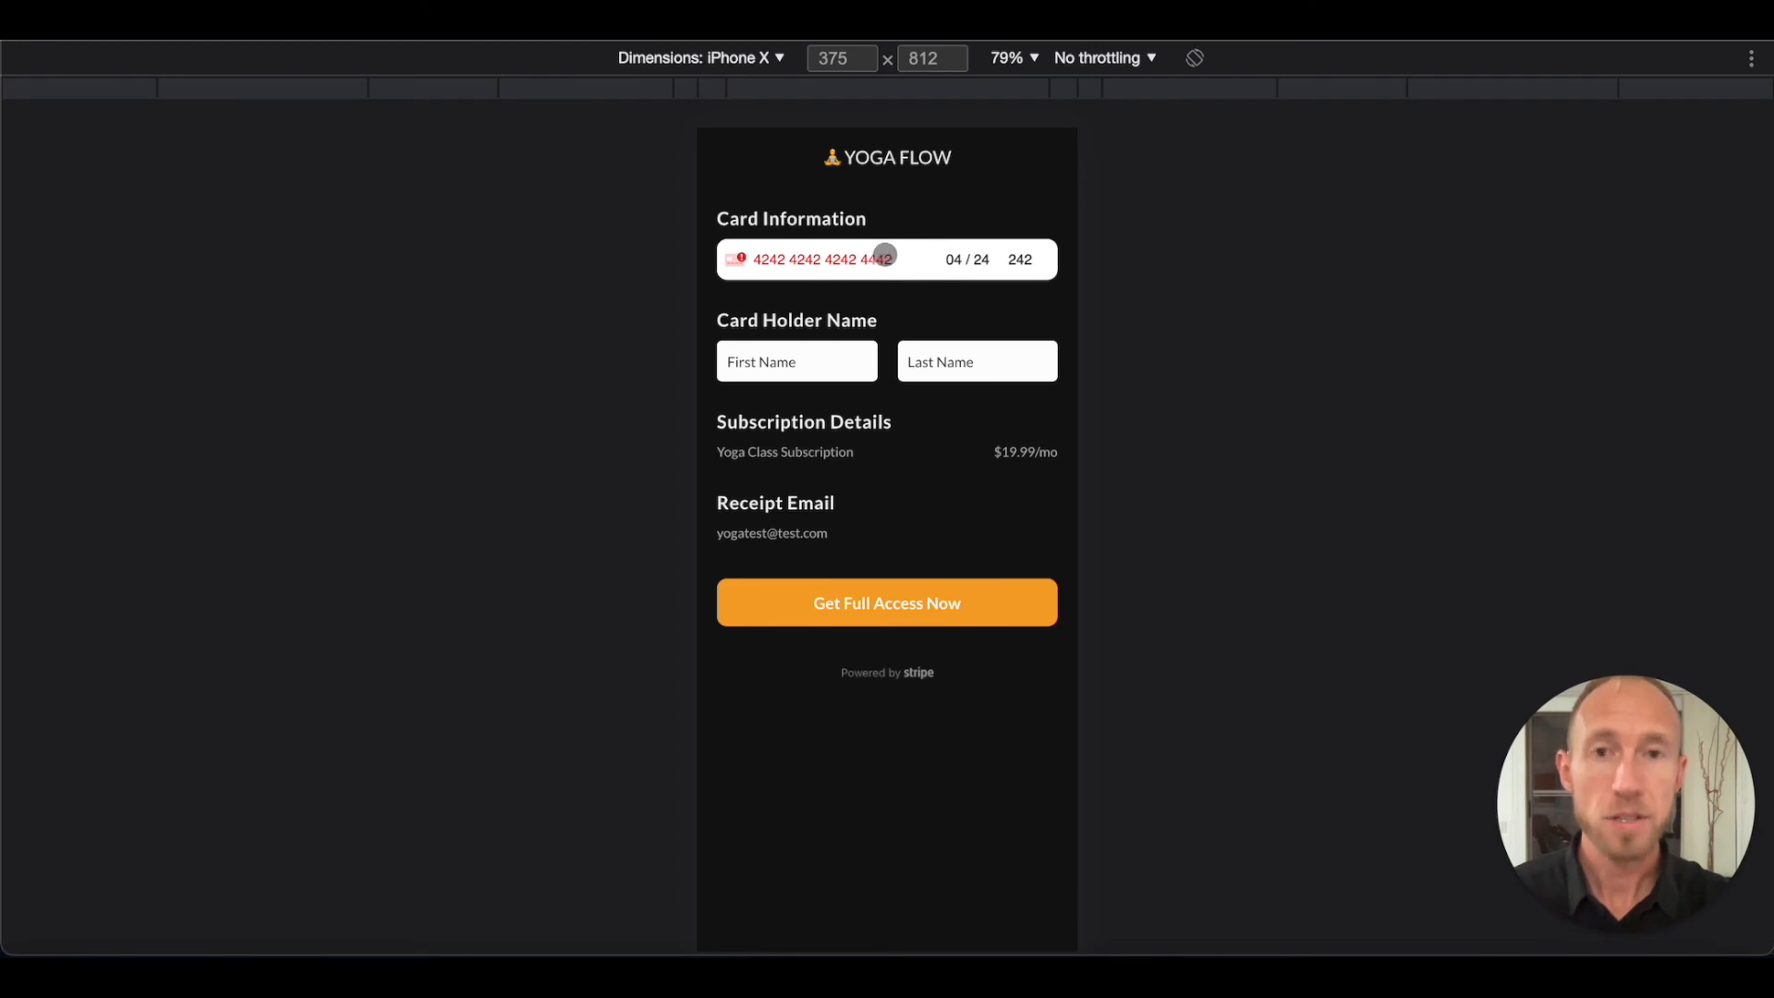
mouse_move(909, 288)
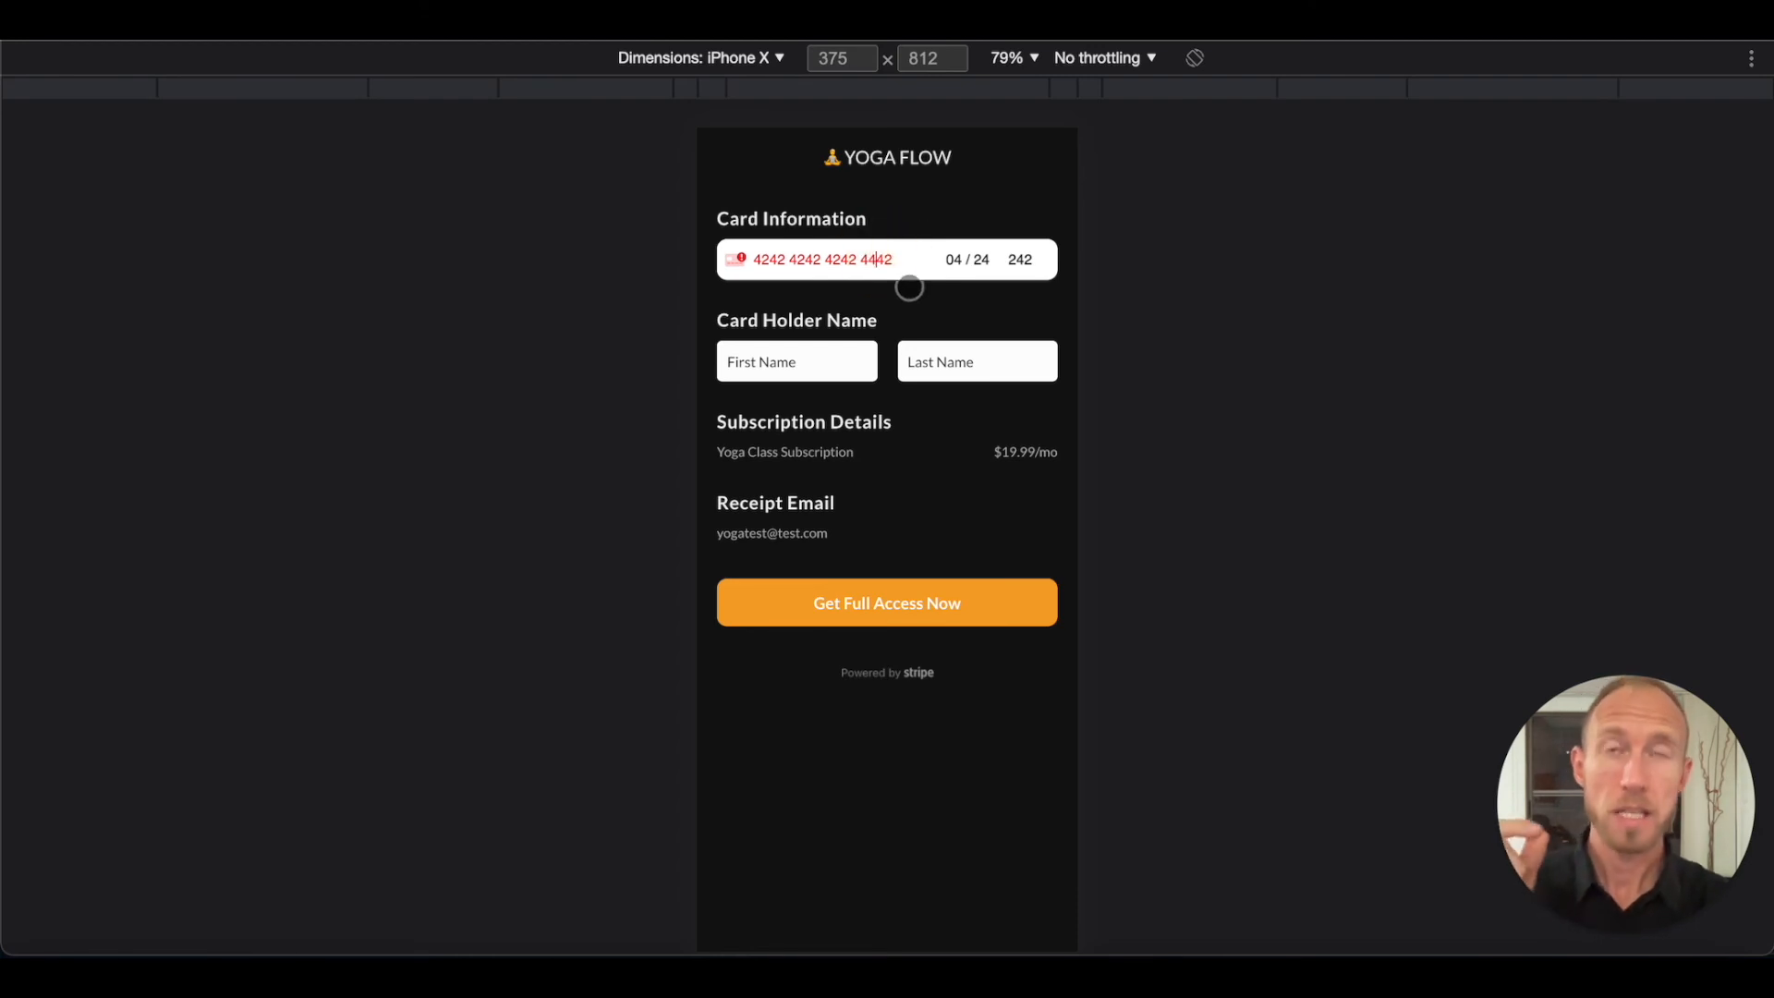
mouse_move(933, 464)
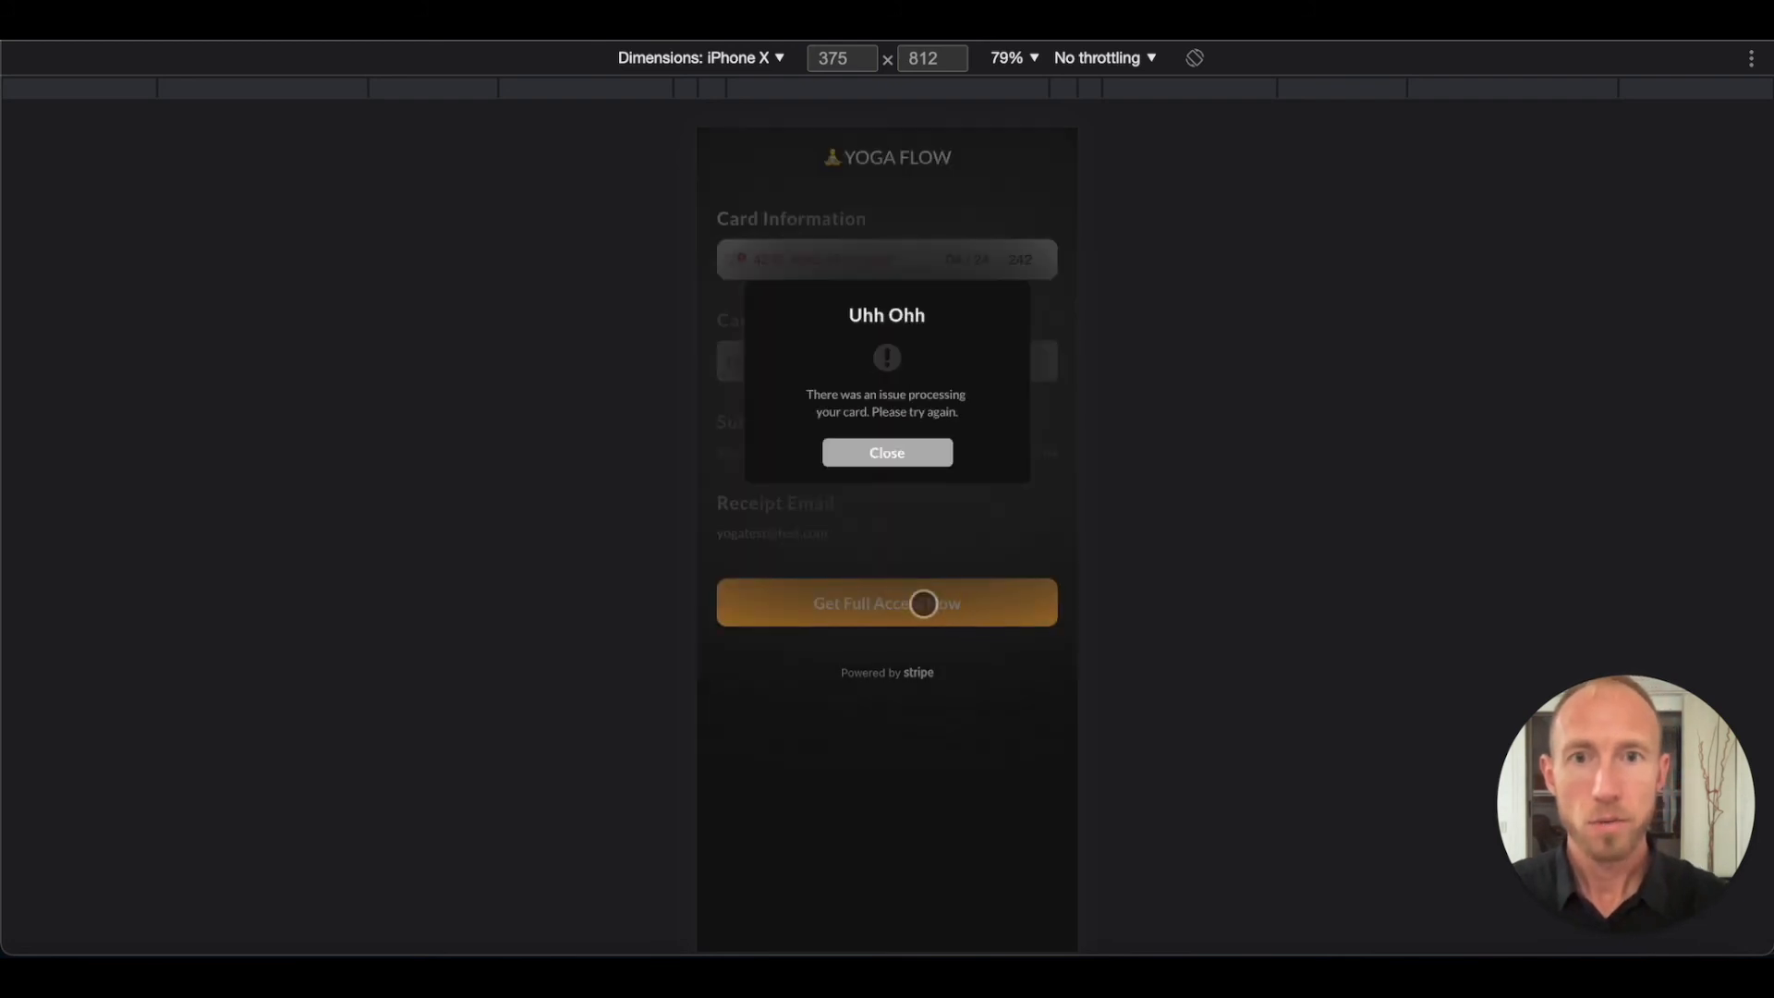
left_click(885, 452)
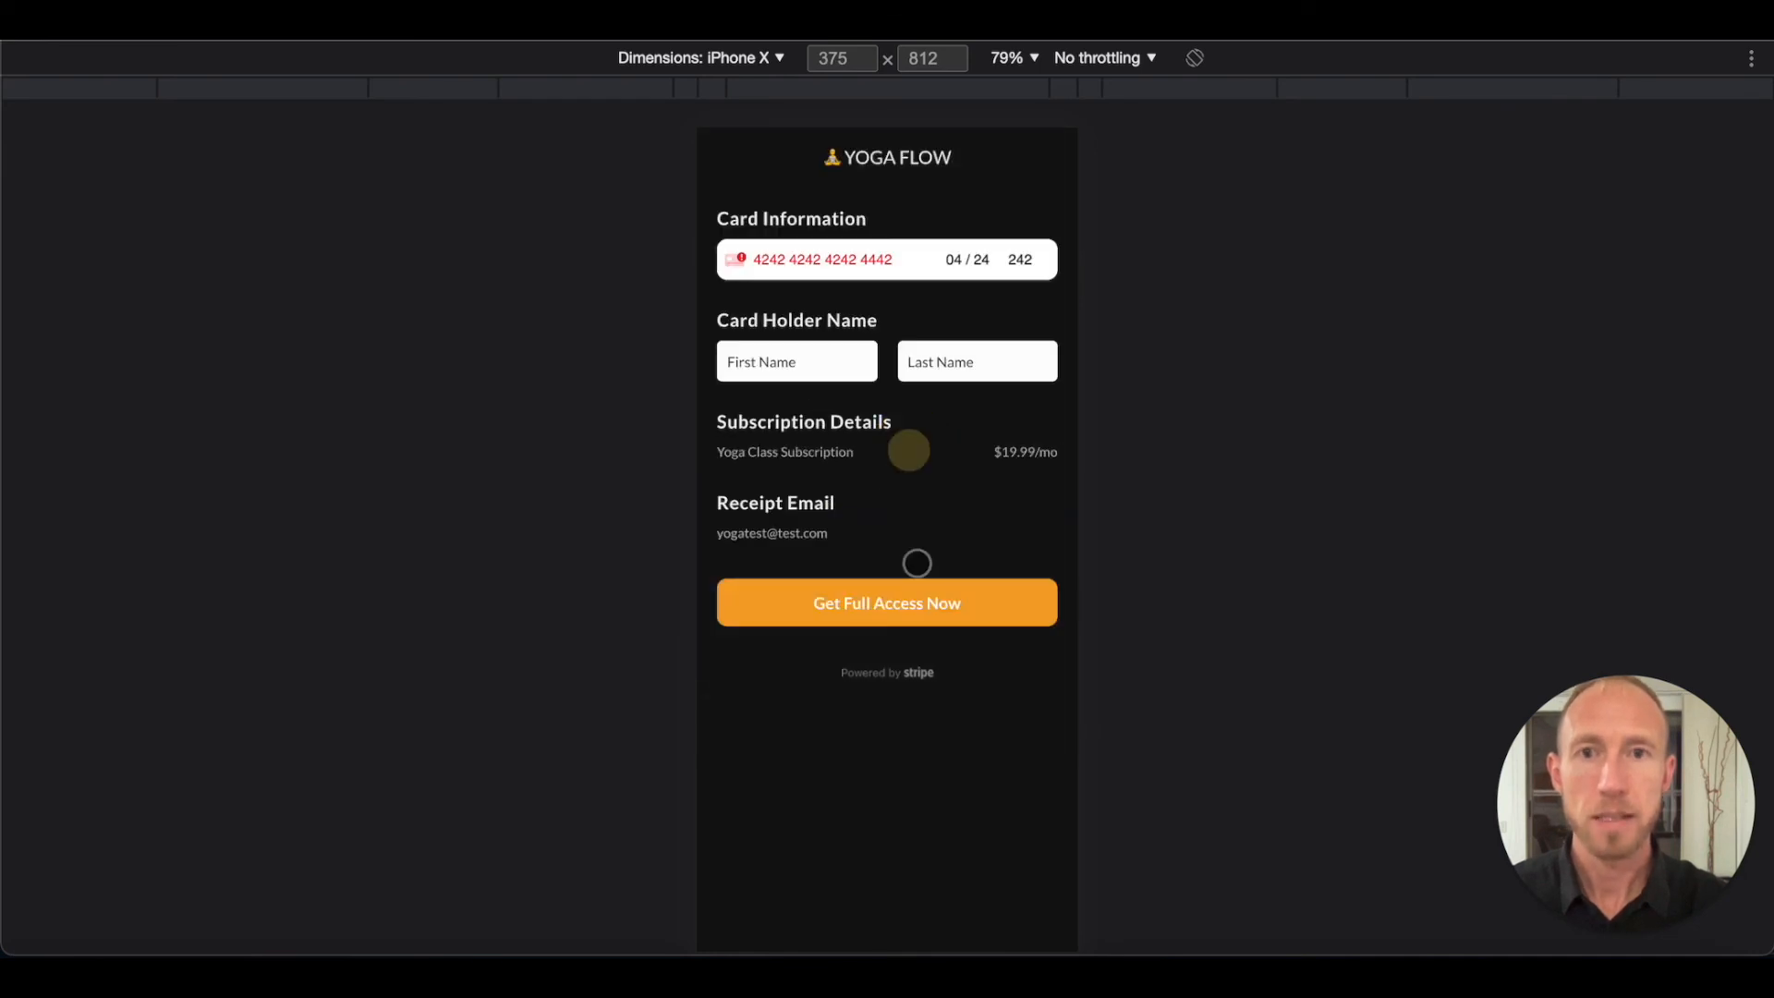
left_click(885, 602)
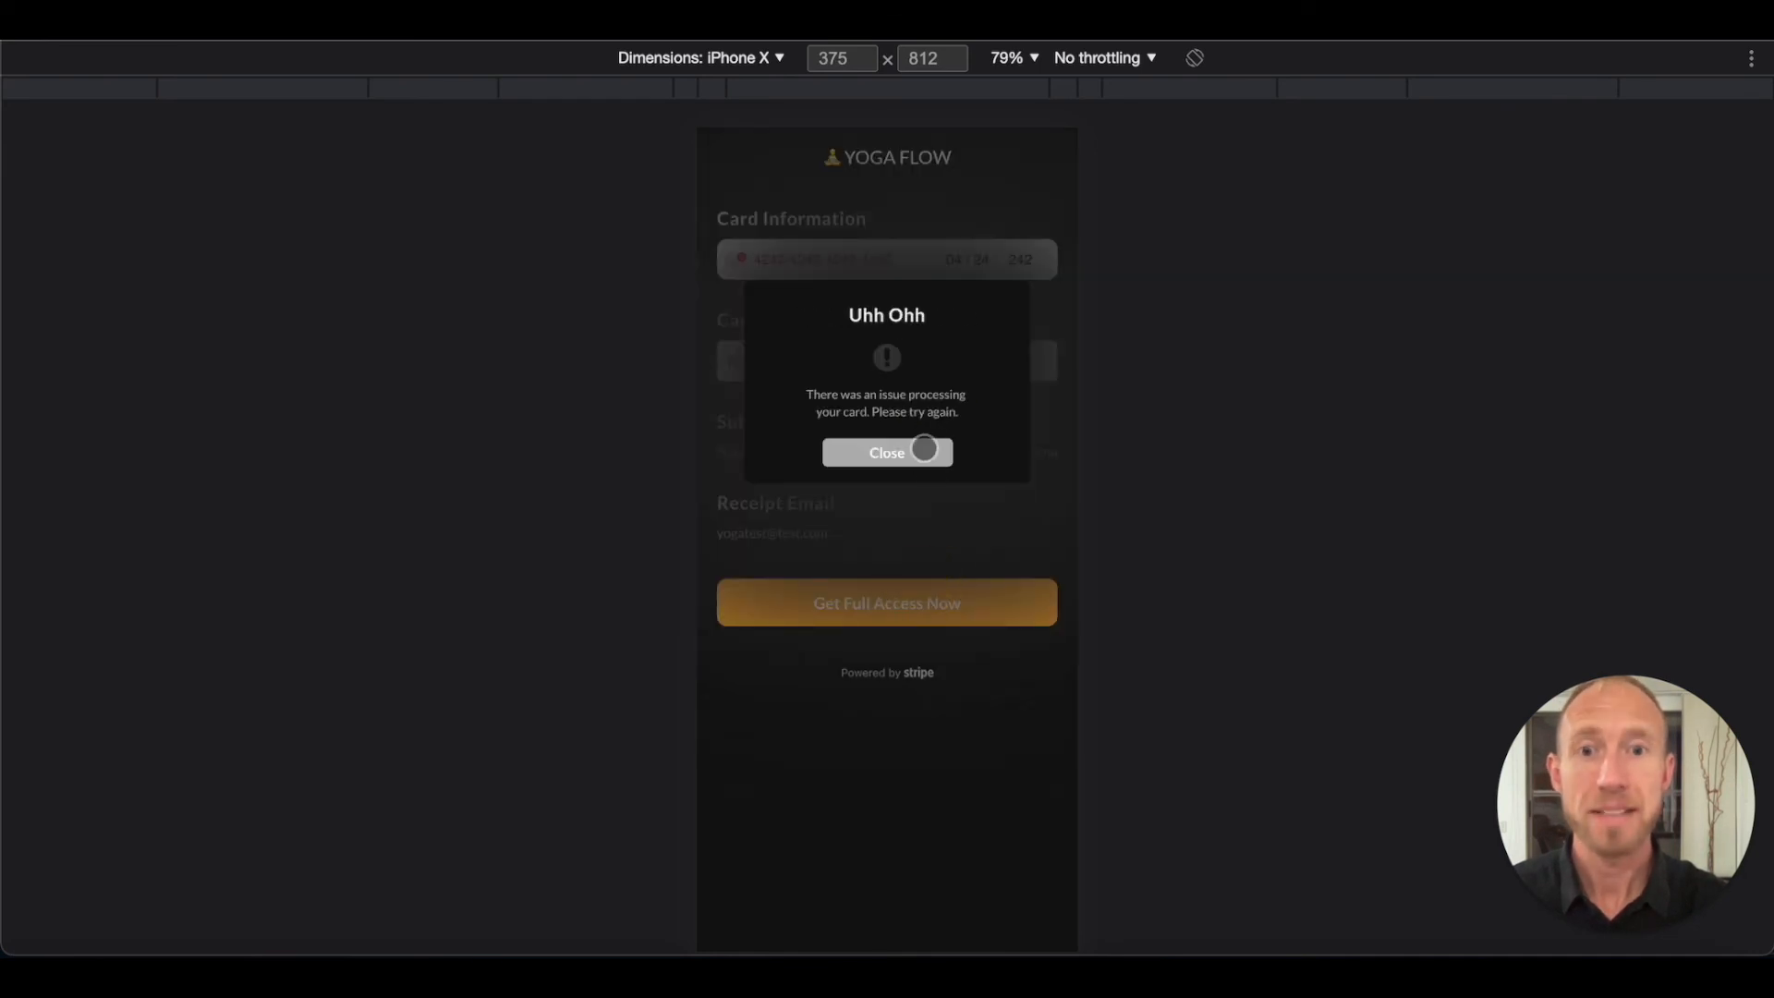
left_click(884, 453)
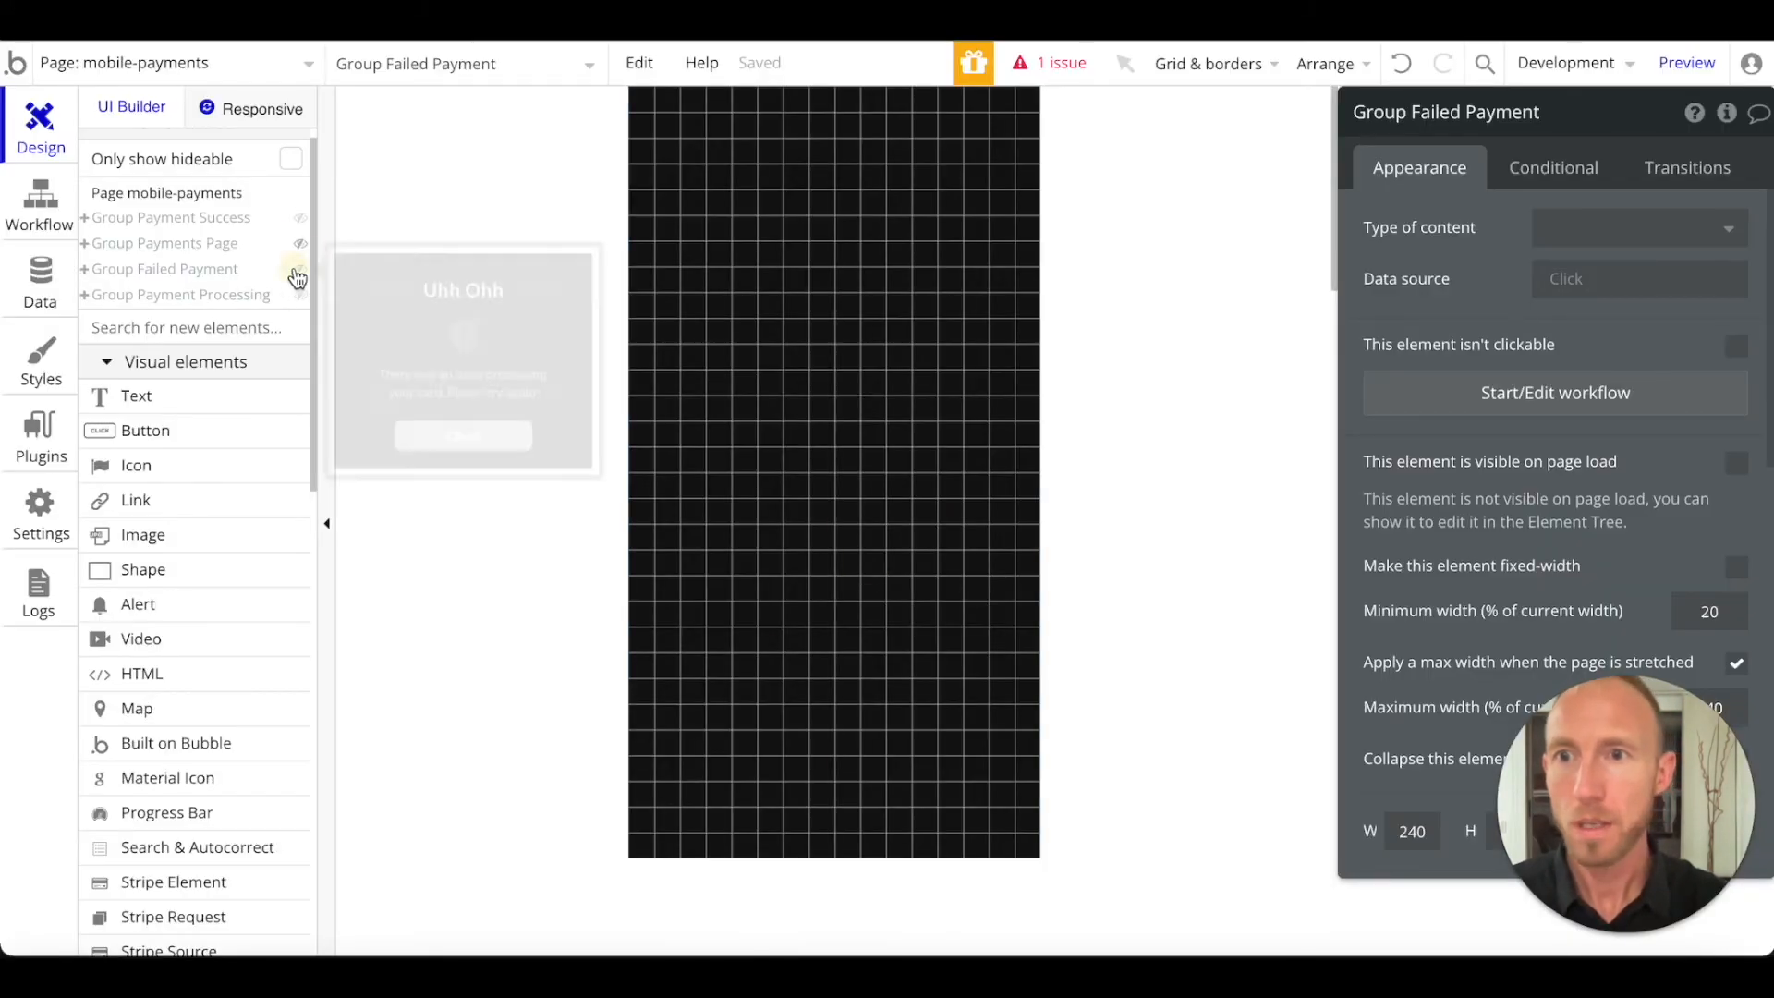
Step: Show the failed-payment group on the canvas and reload the preview to check it
left_click(300, 273)
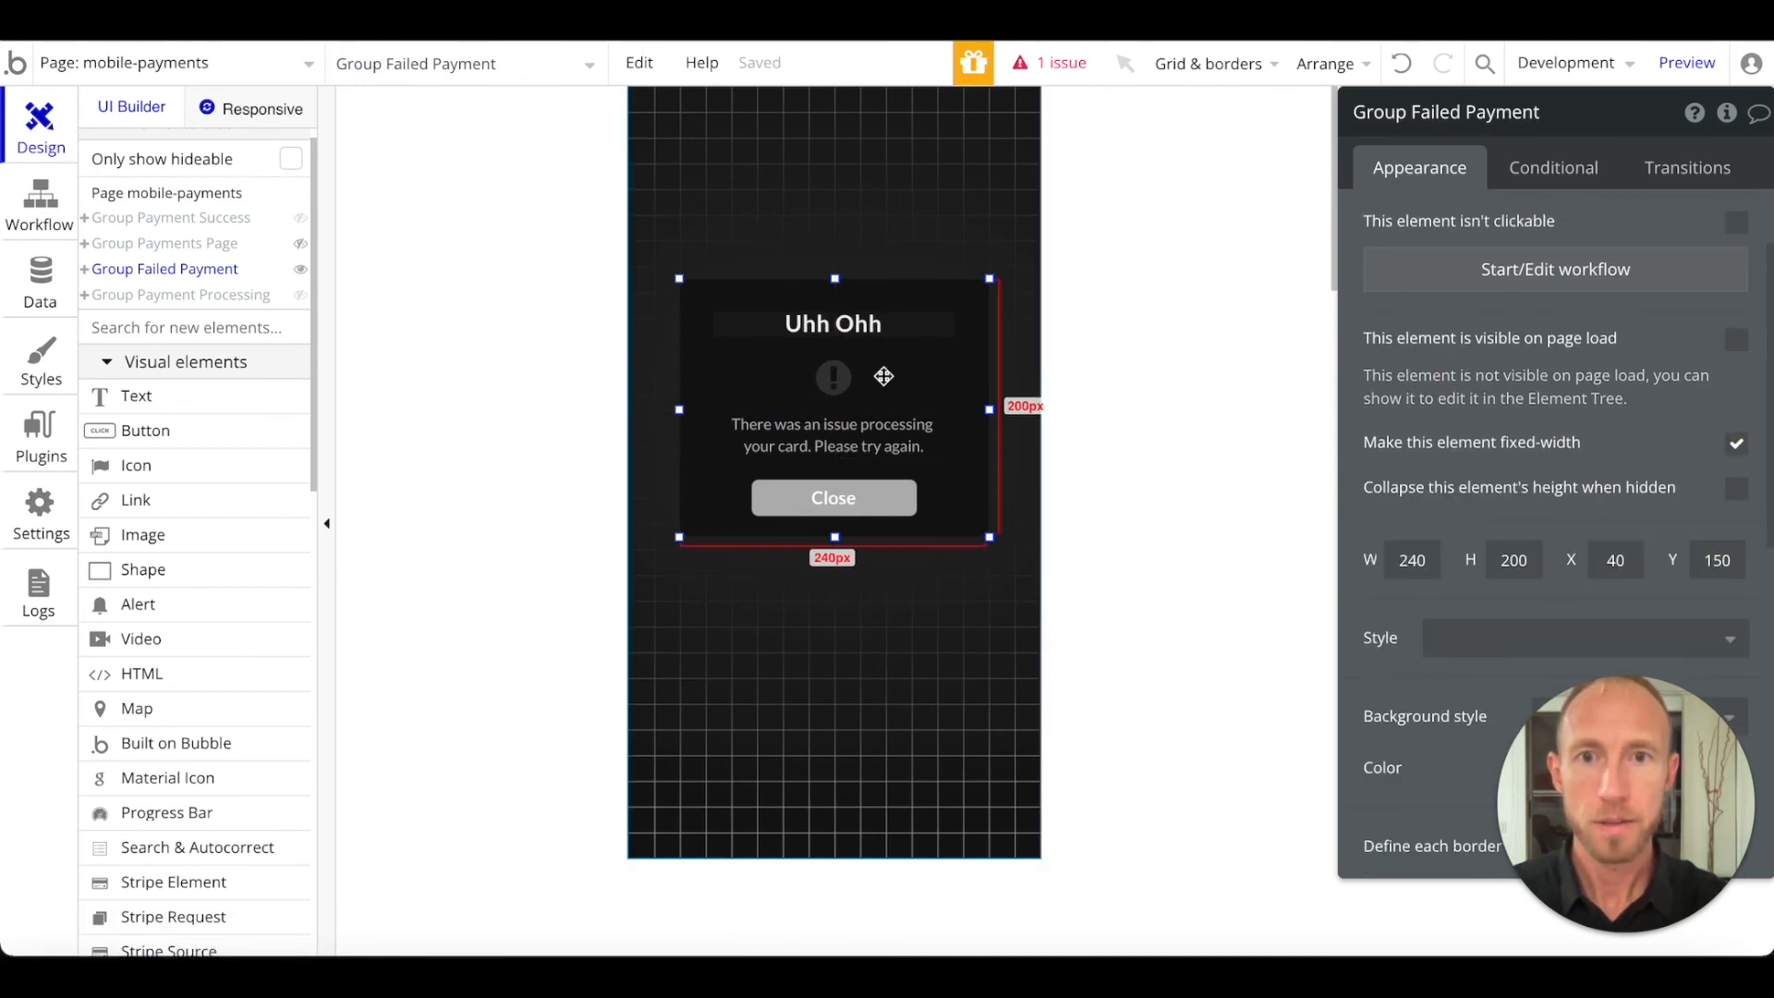
left_click(1685, 63)
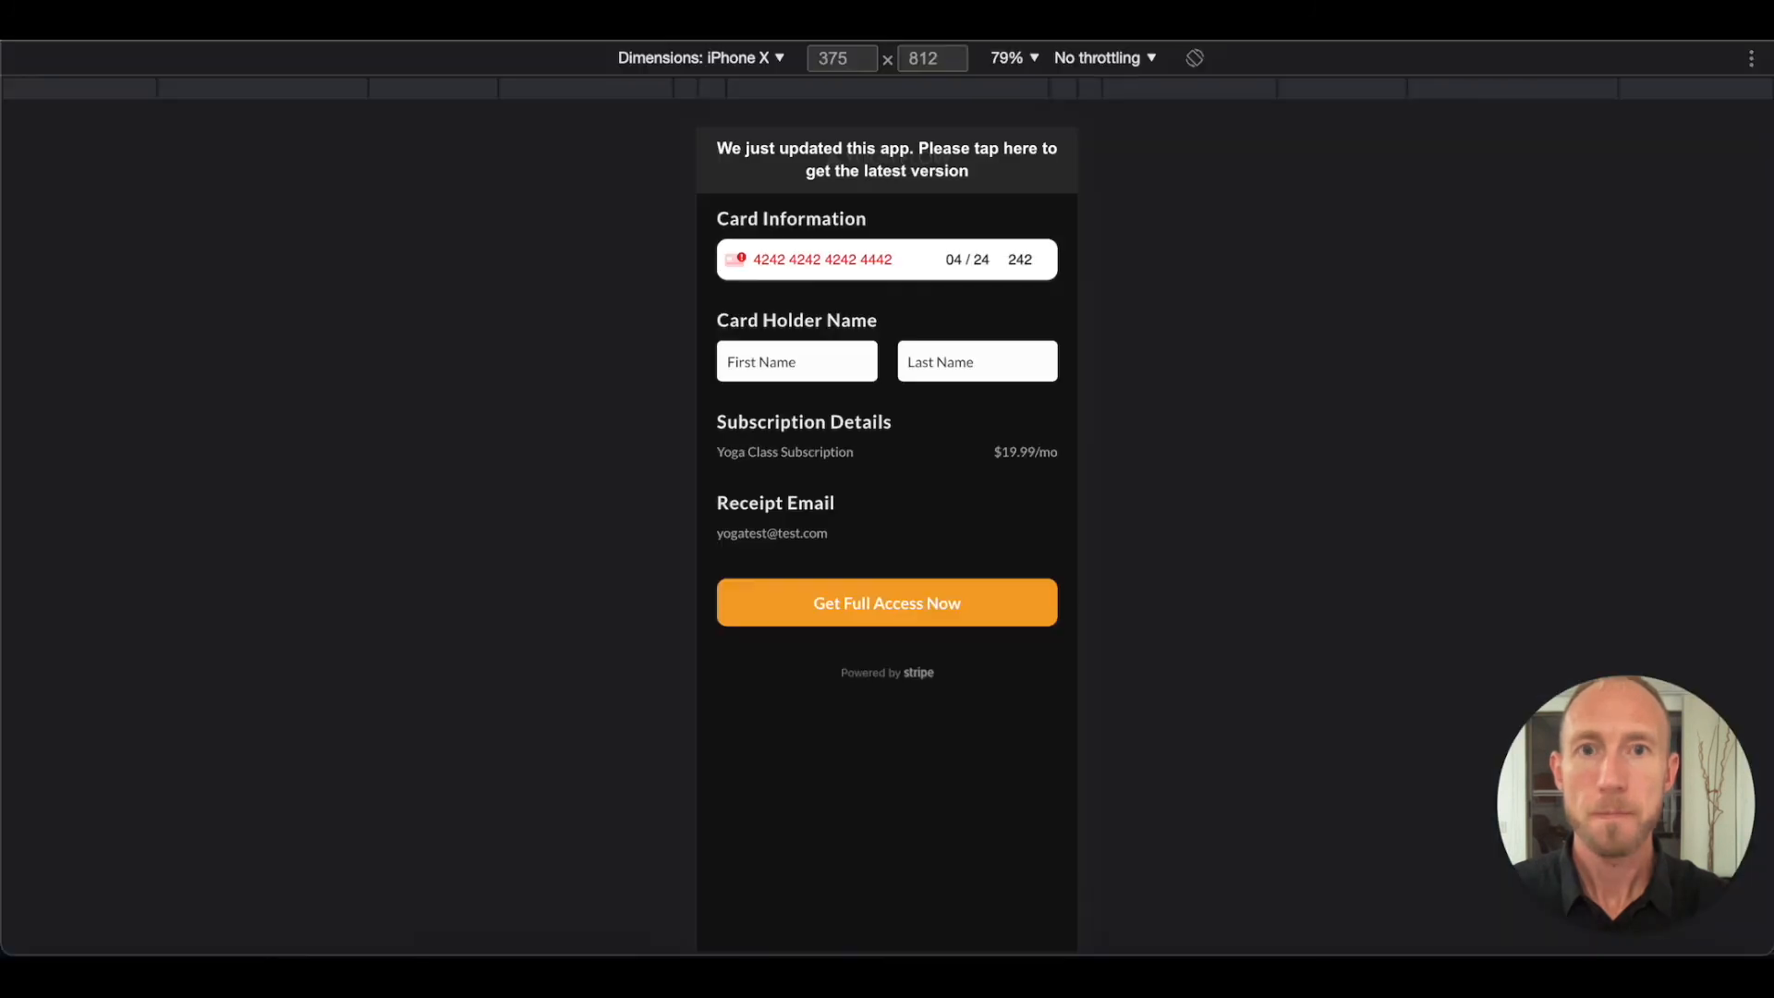
left_click(885, 602)
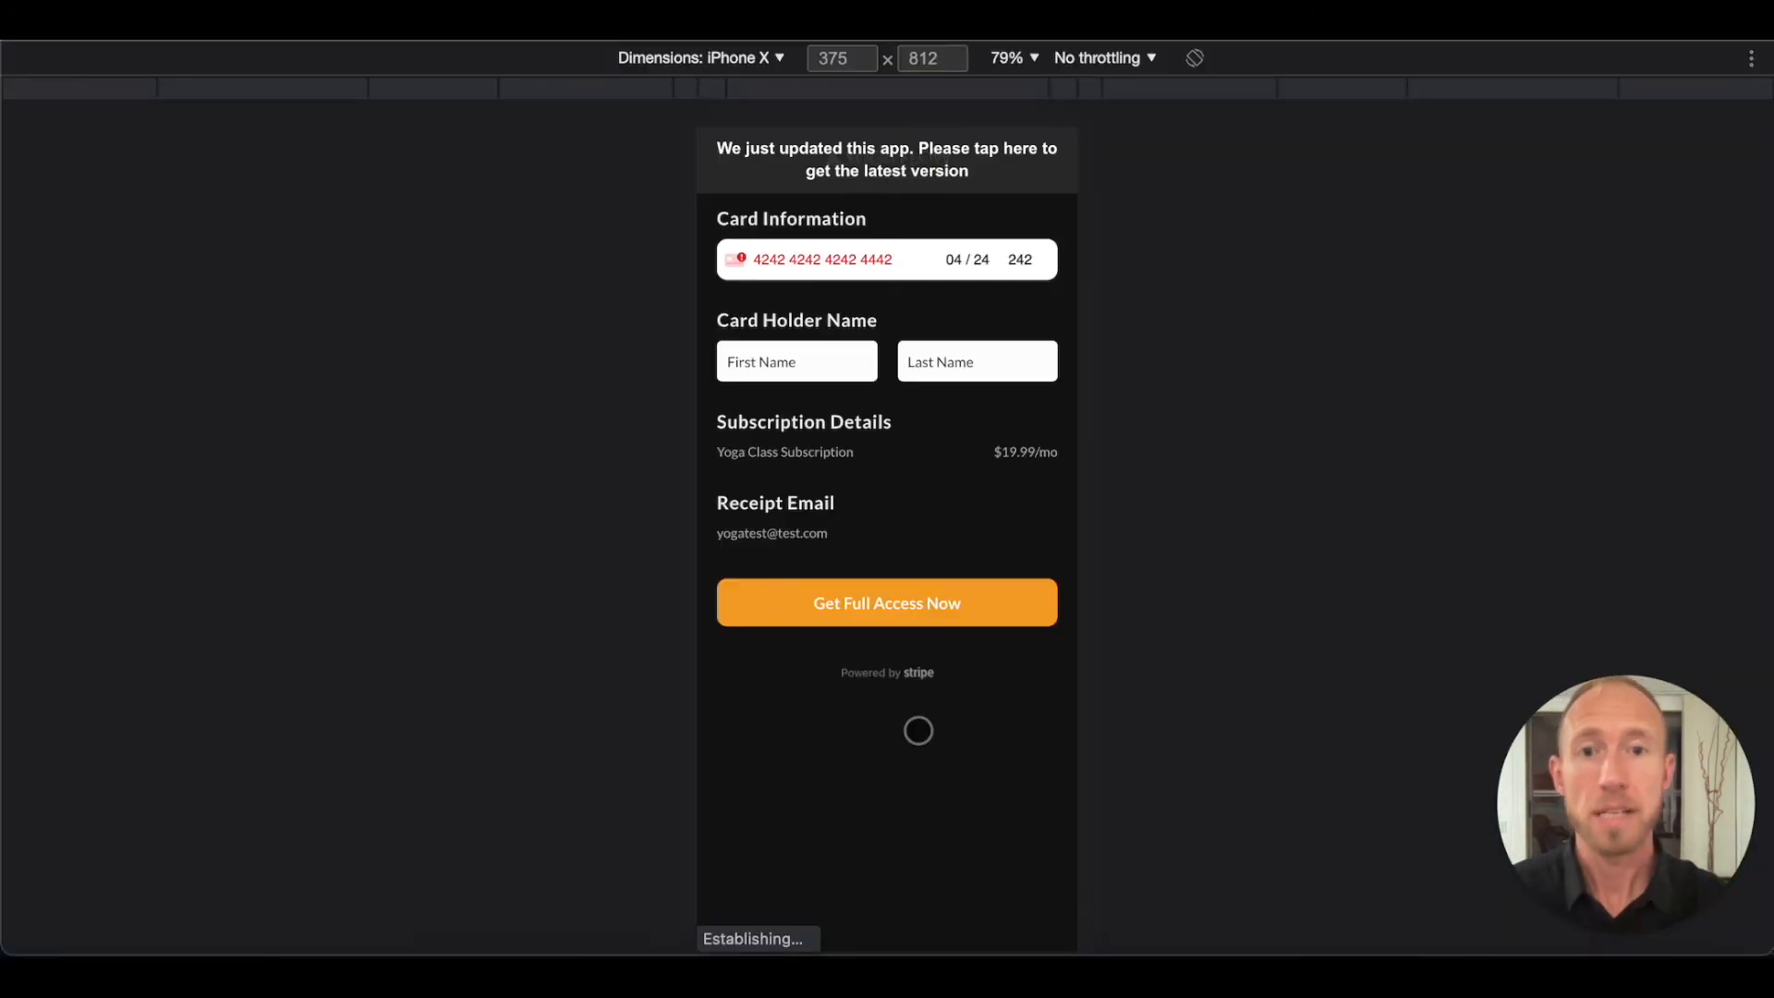
left_click(885, 602)
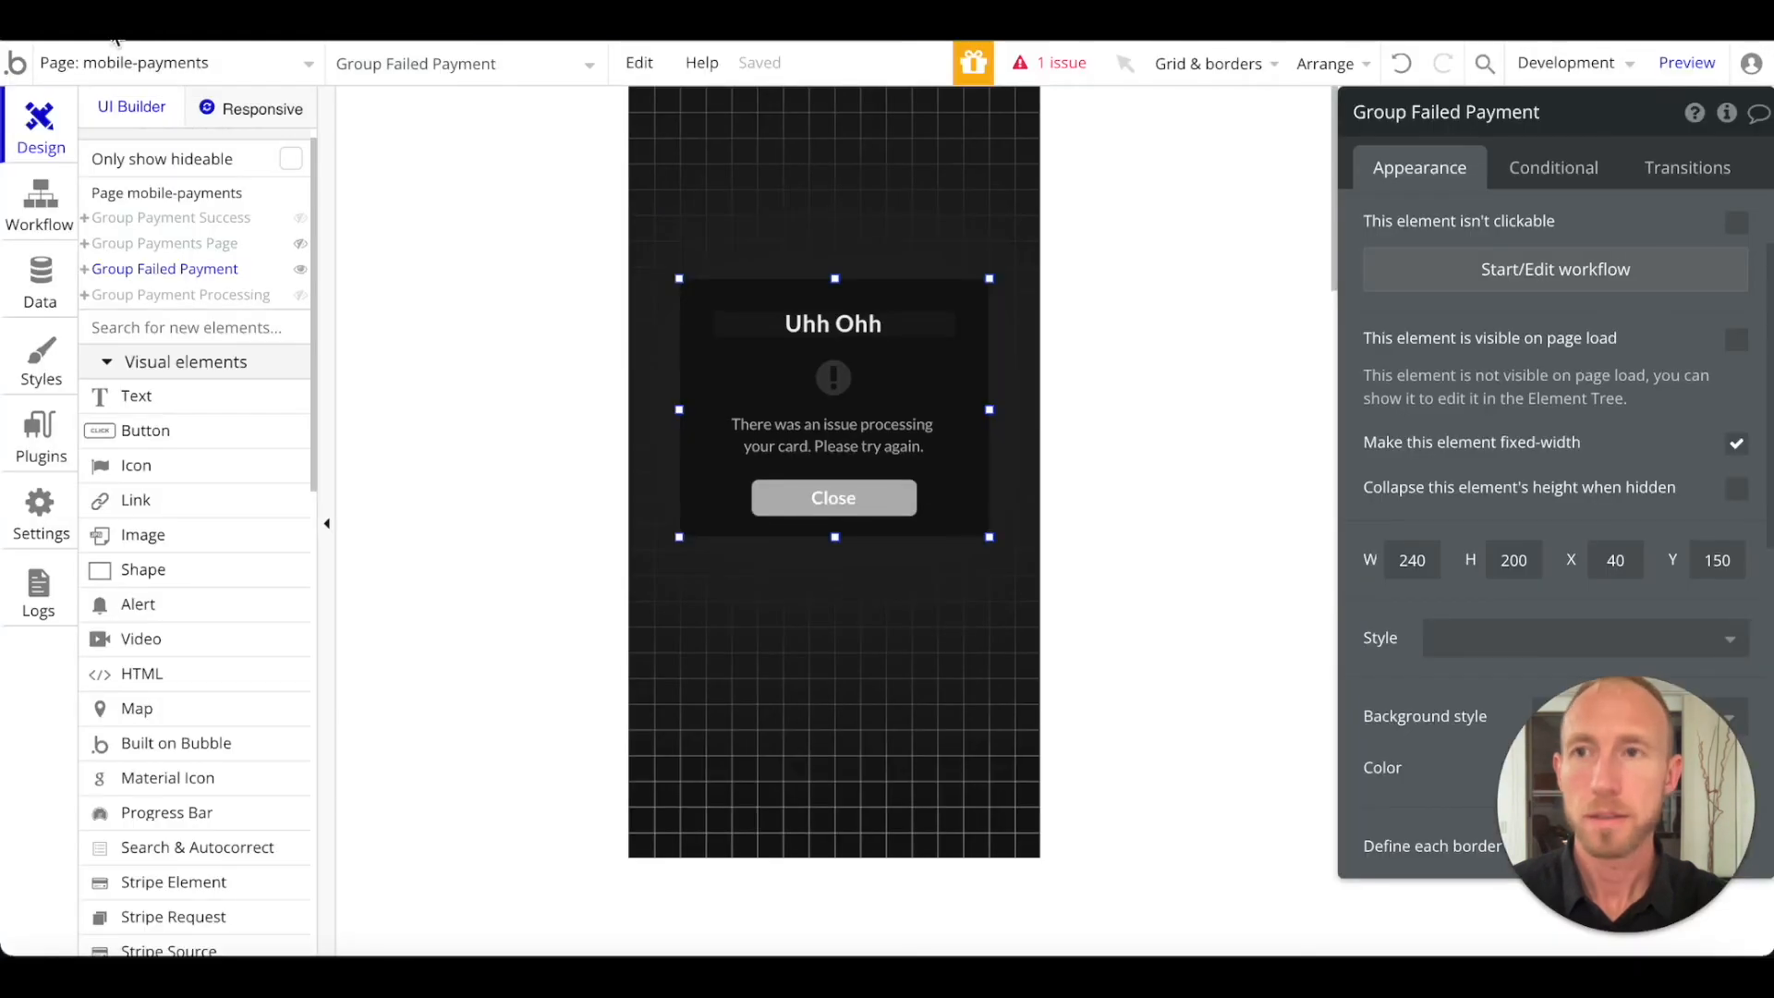
mouse_move(417, 104)
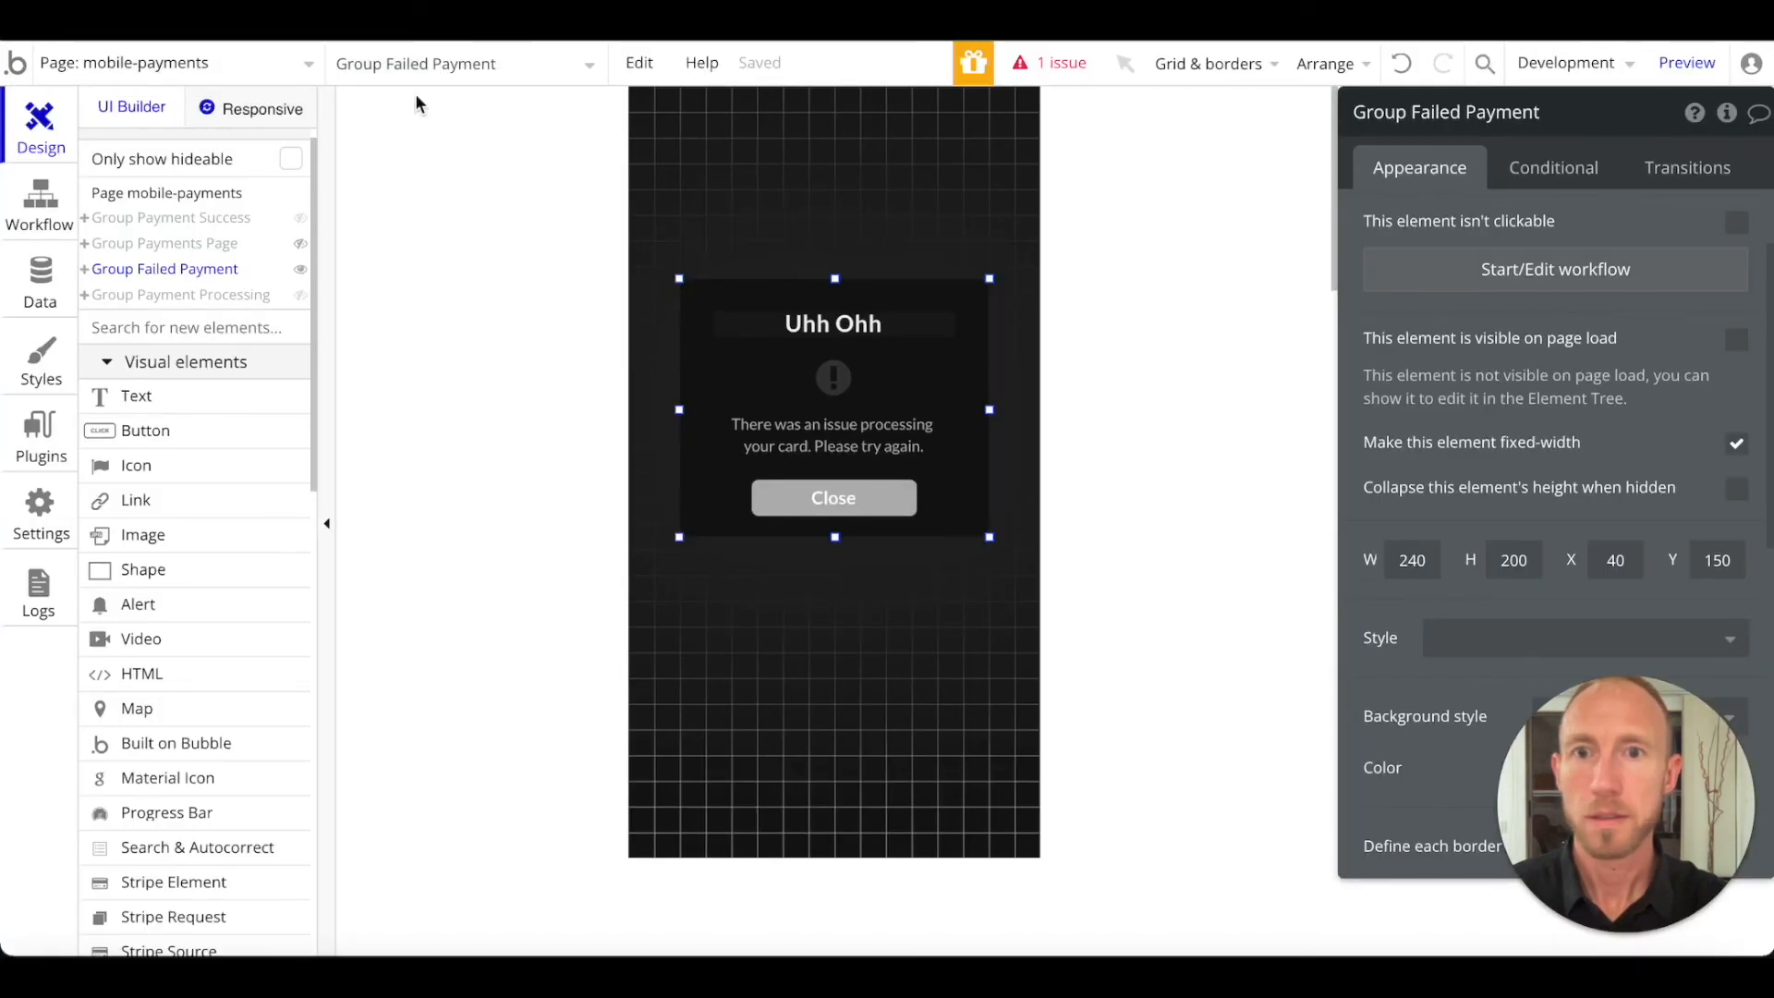
Step: Show the main payments group, review StripeElement A's Appearance settings, and return to the preview
left_click(166, 192)
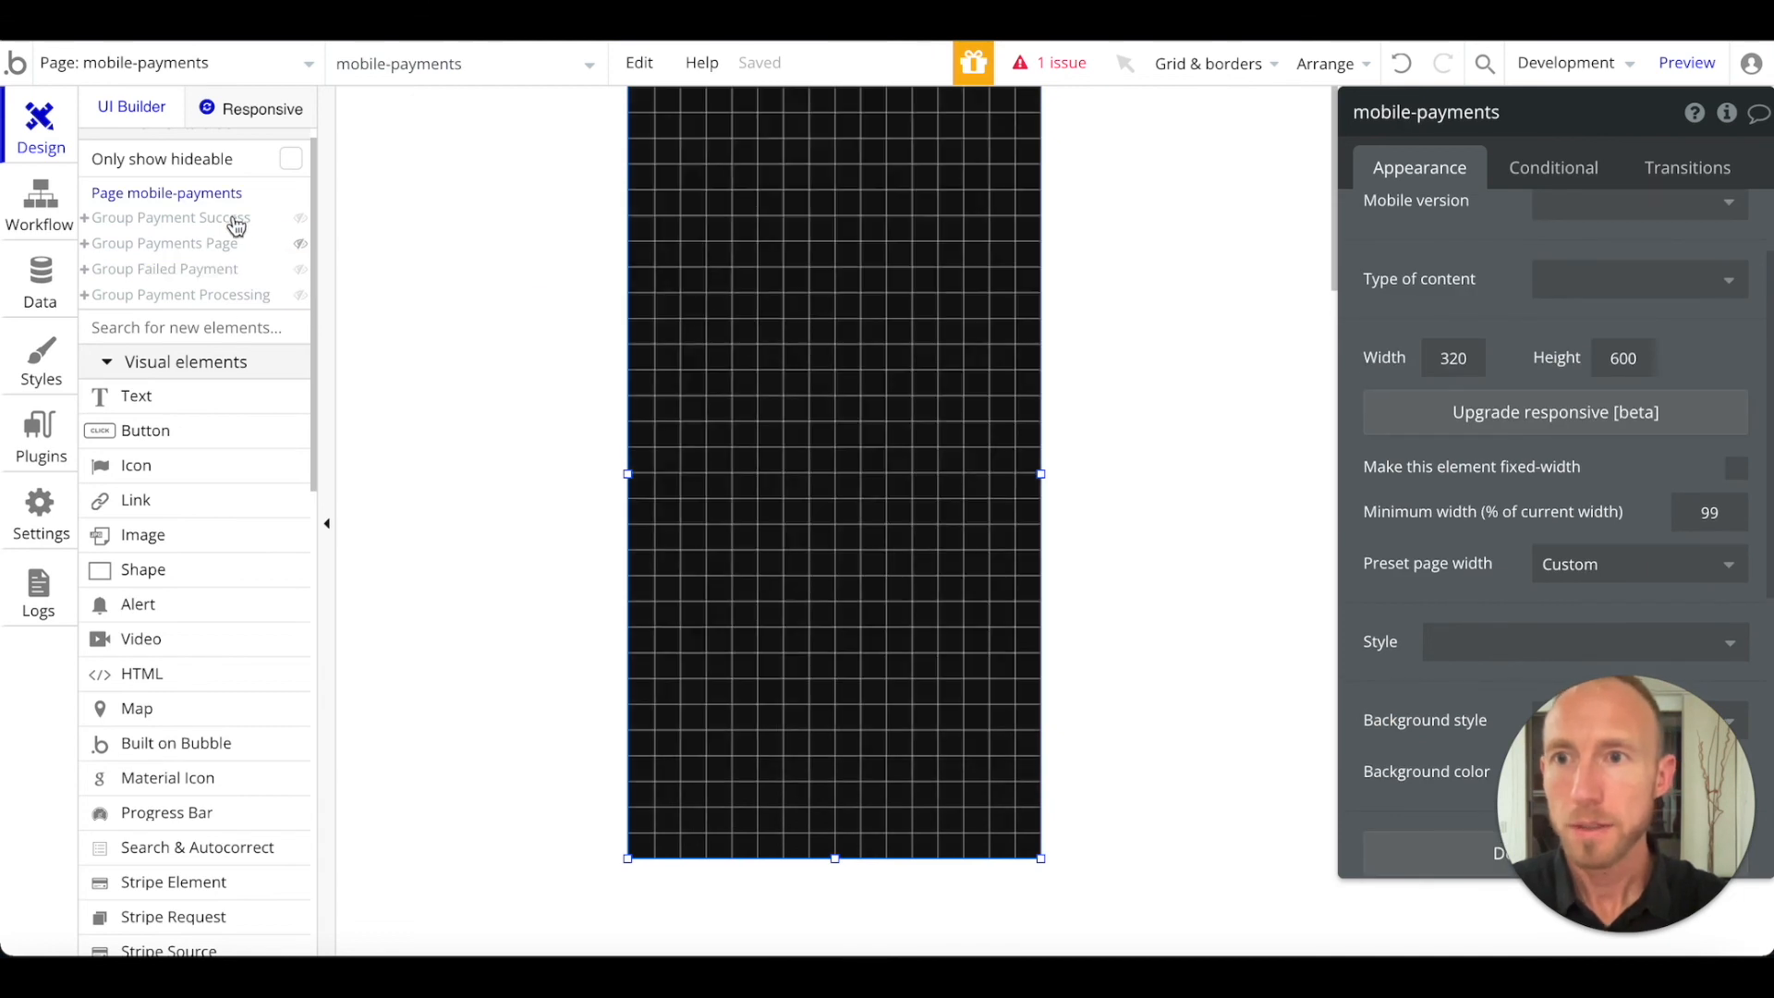
left_click(170, 218)
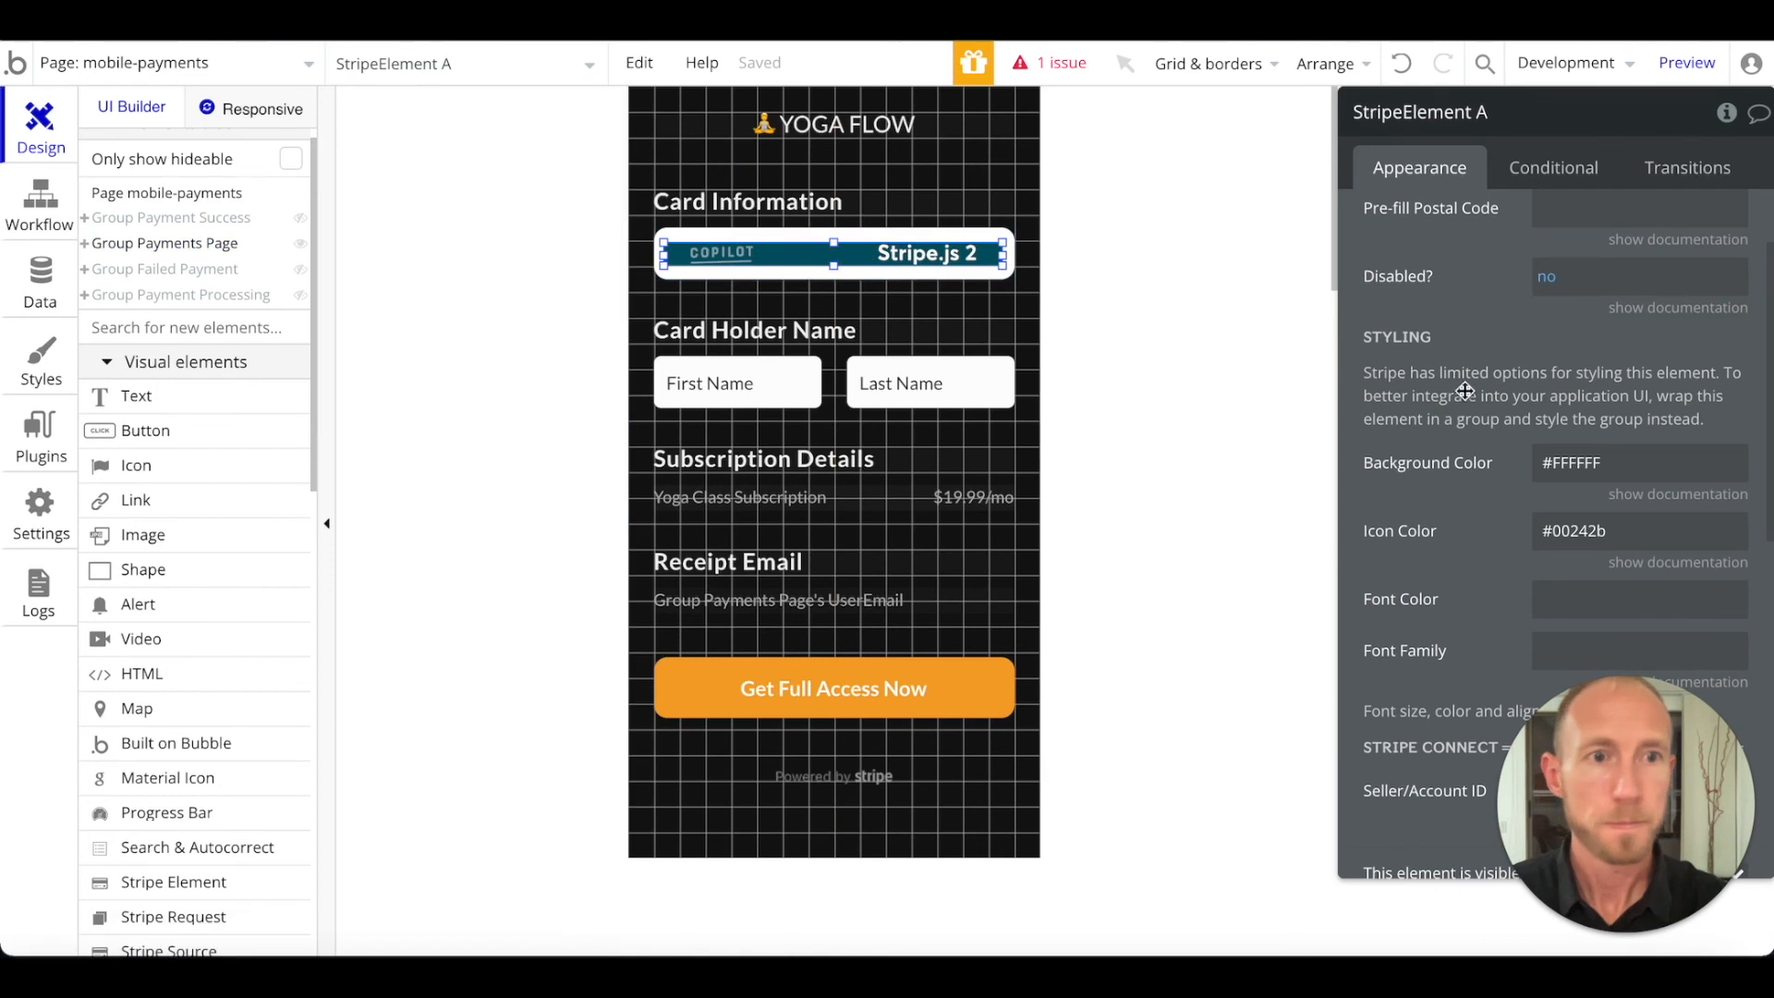
scroll("down", 3)
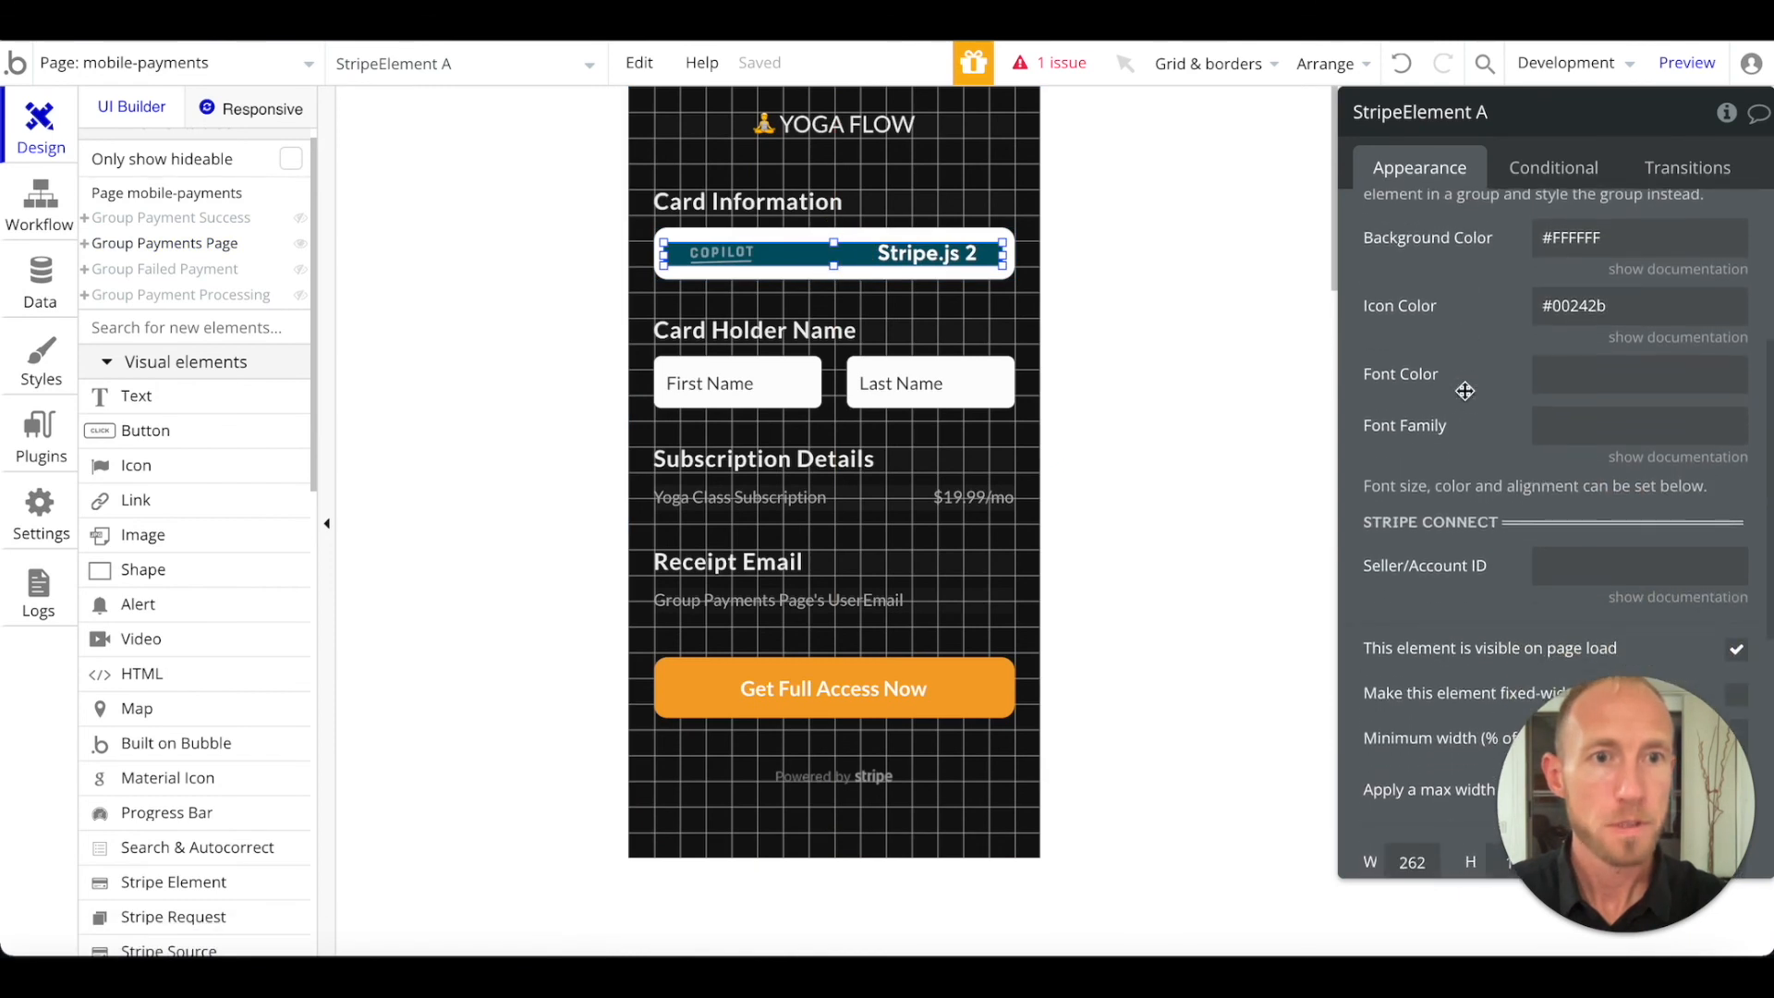
left_click(1684, 63)
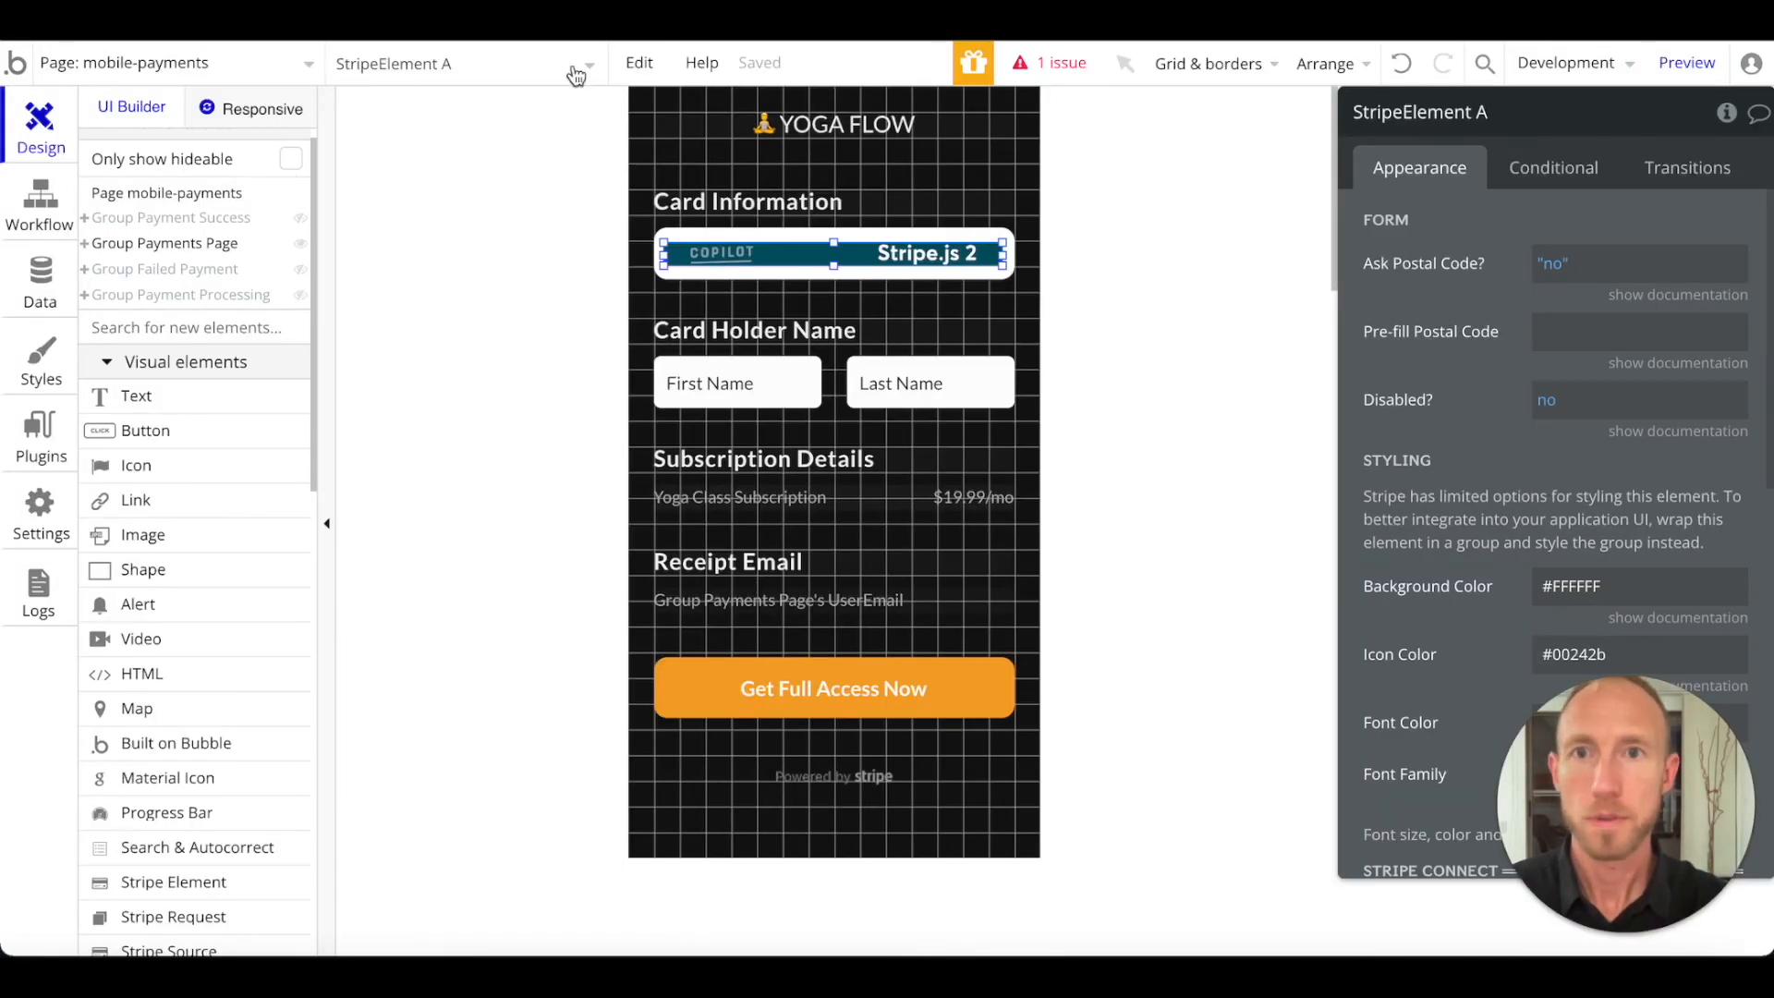
left_click(1685, 63)
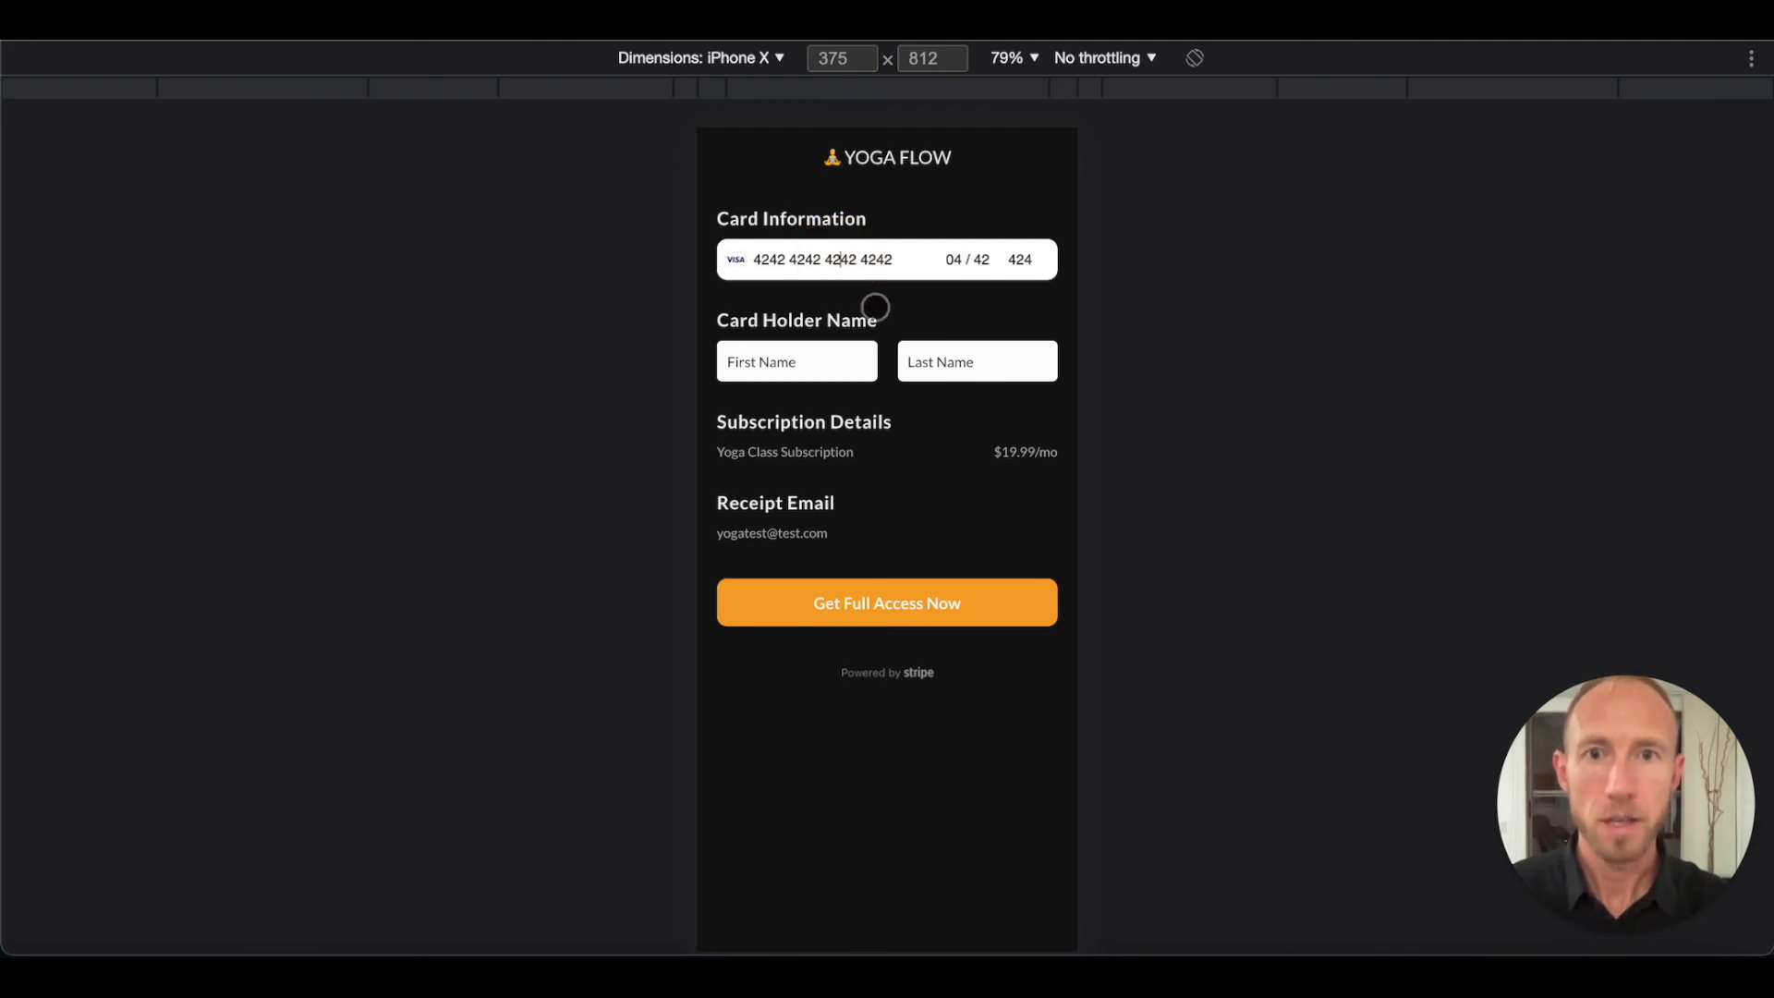
left_click(796, 360)
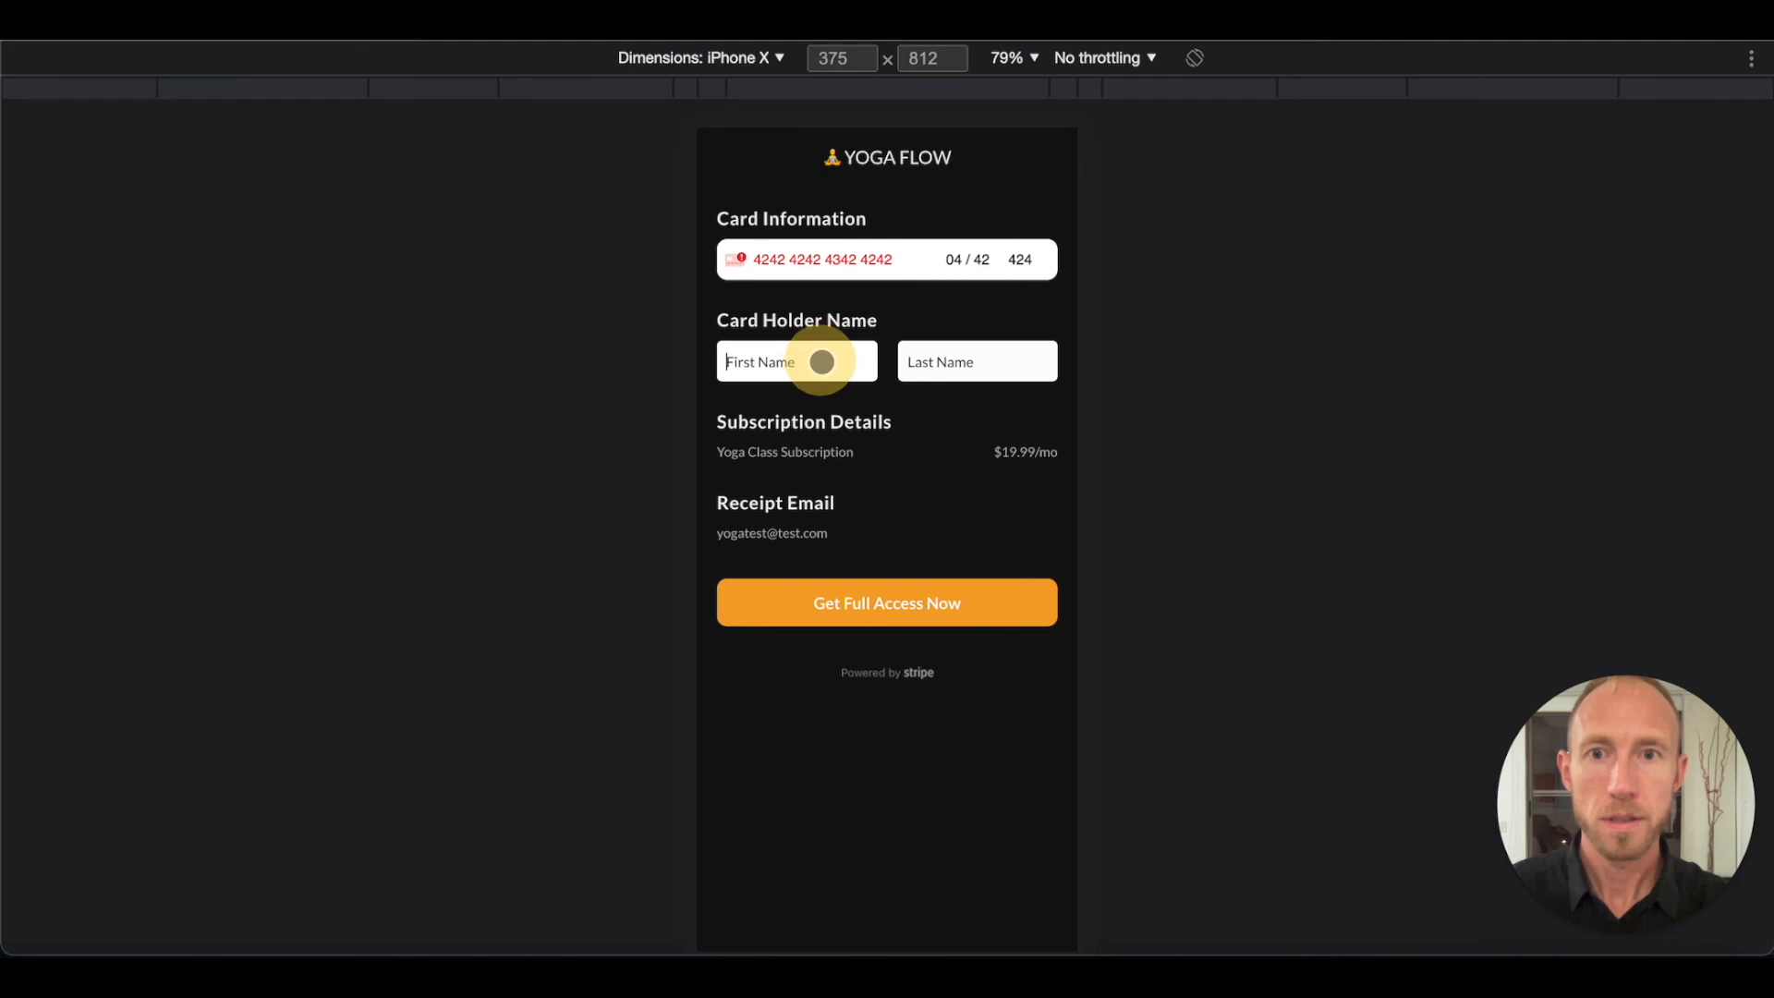
left_click(886, 602)
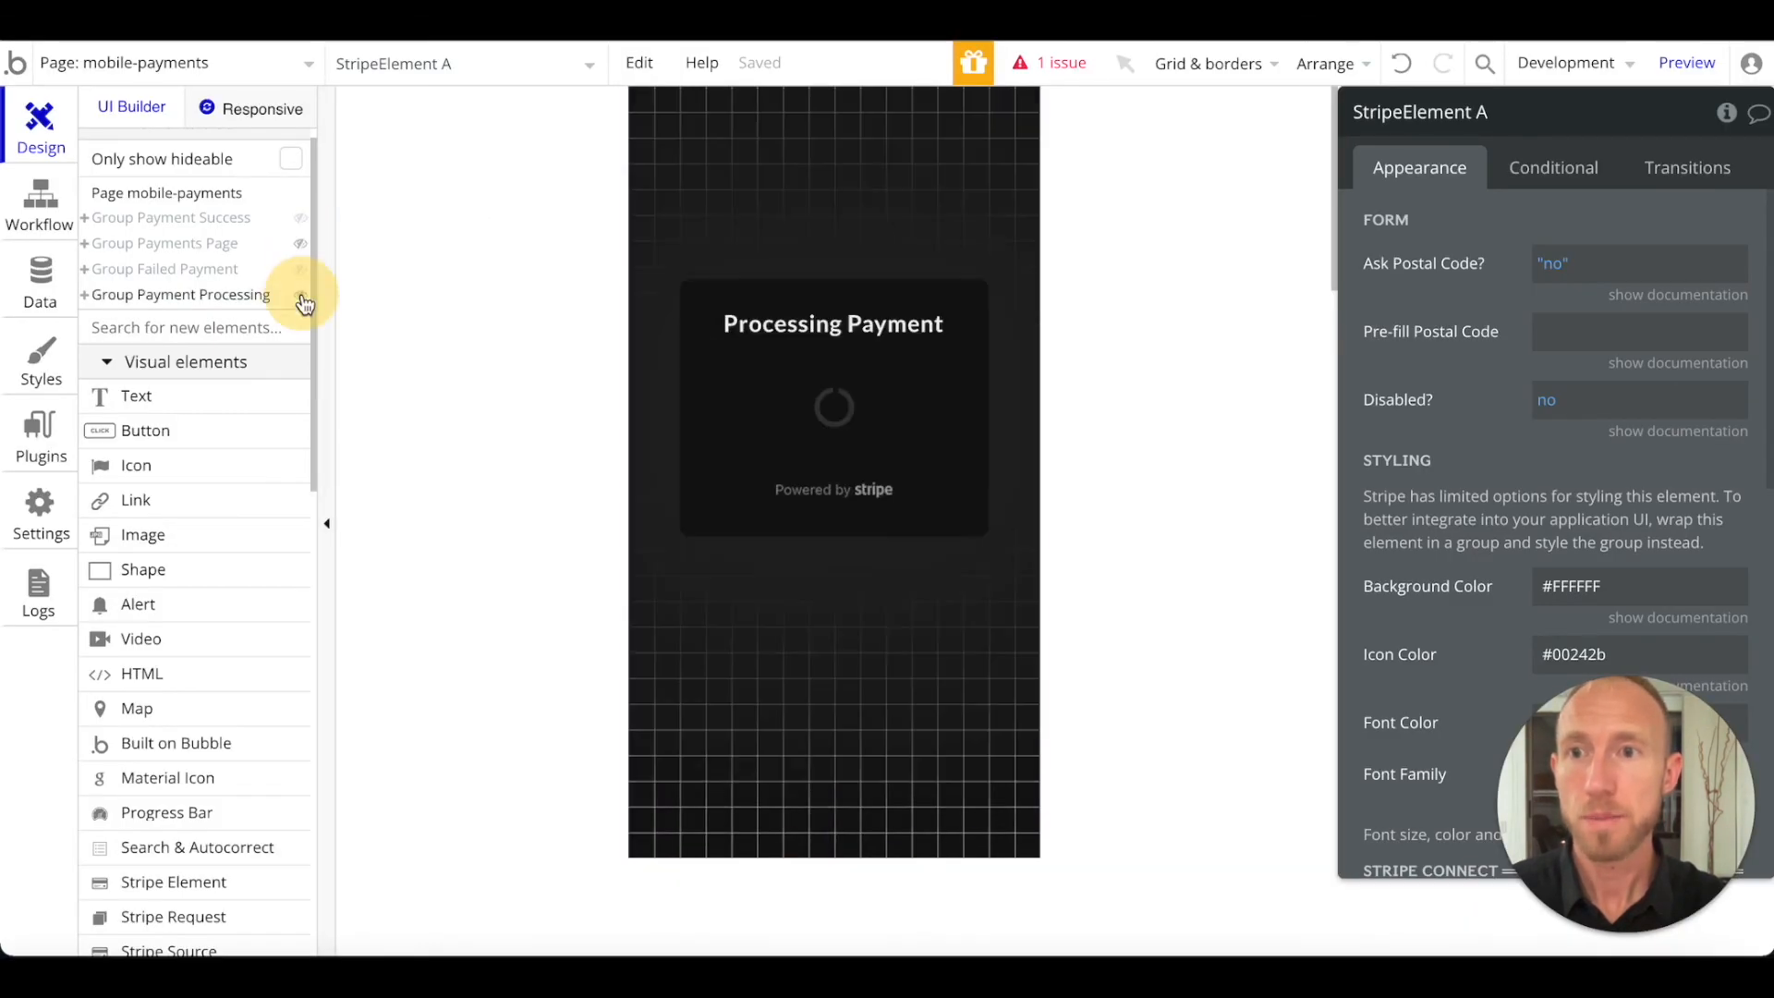
left_click(301, 293)
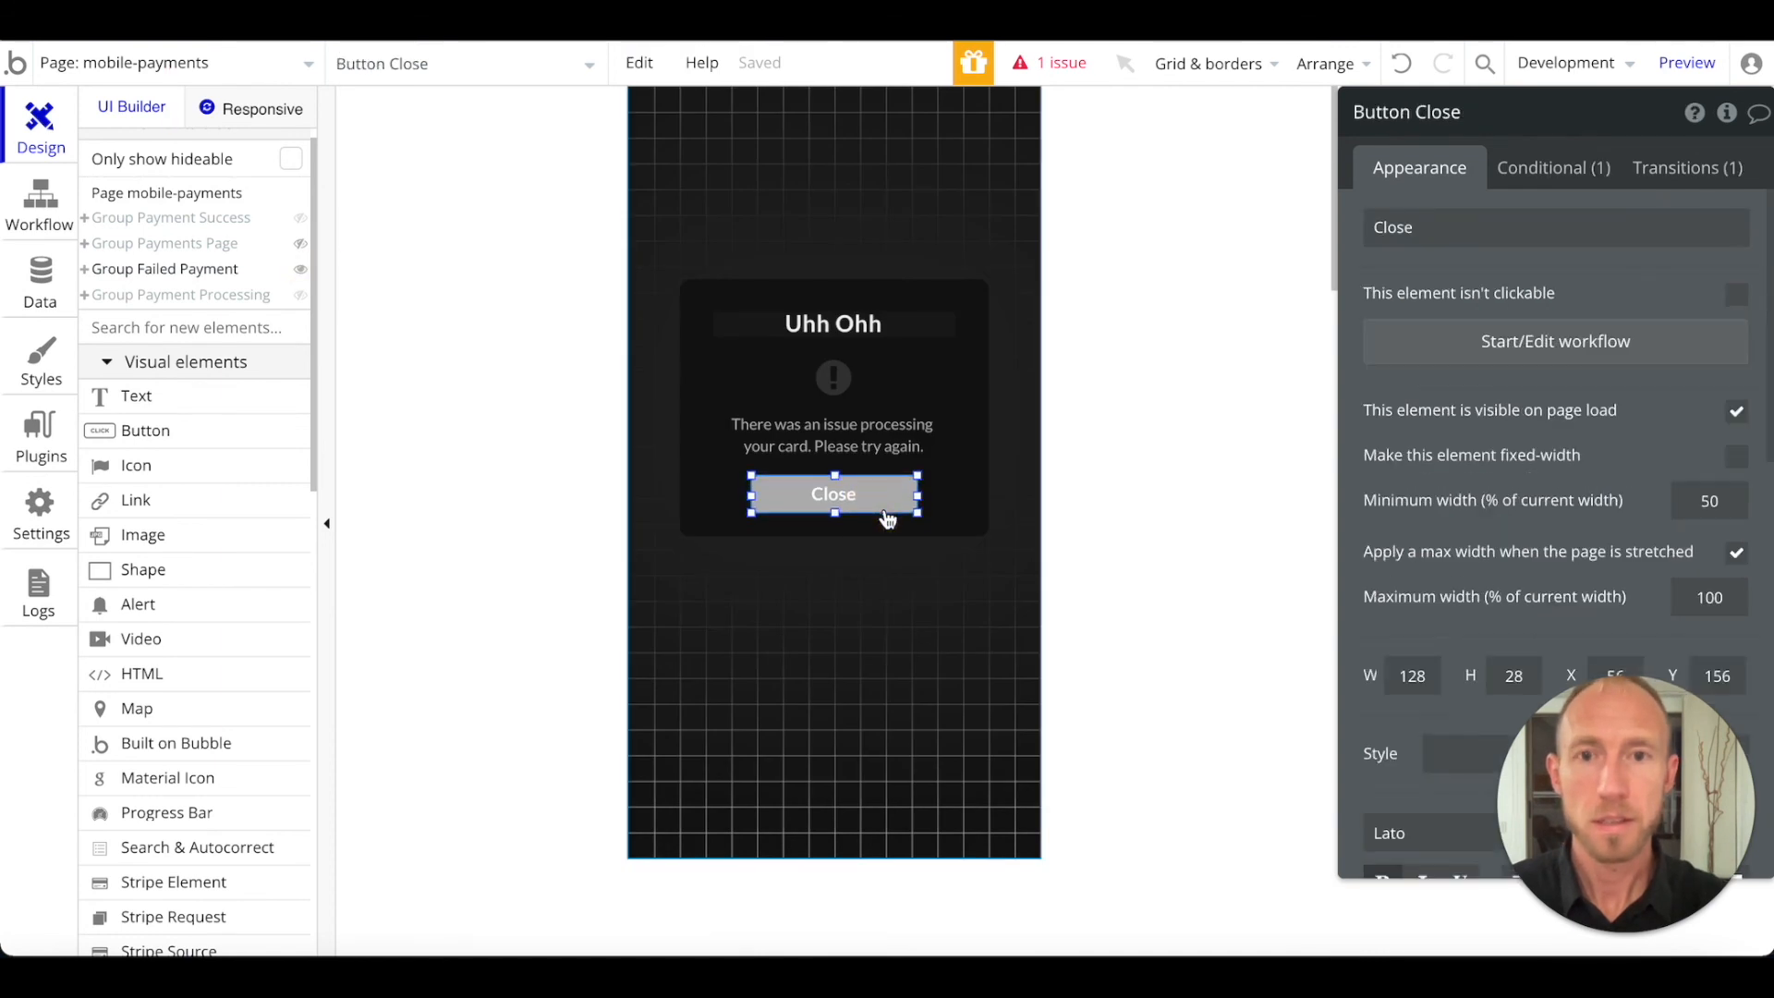
left_click(832, 433)
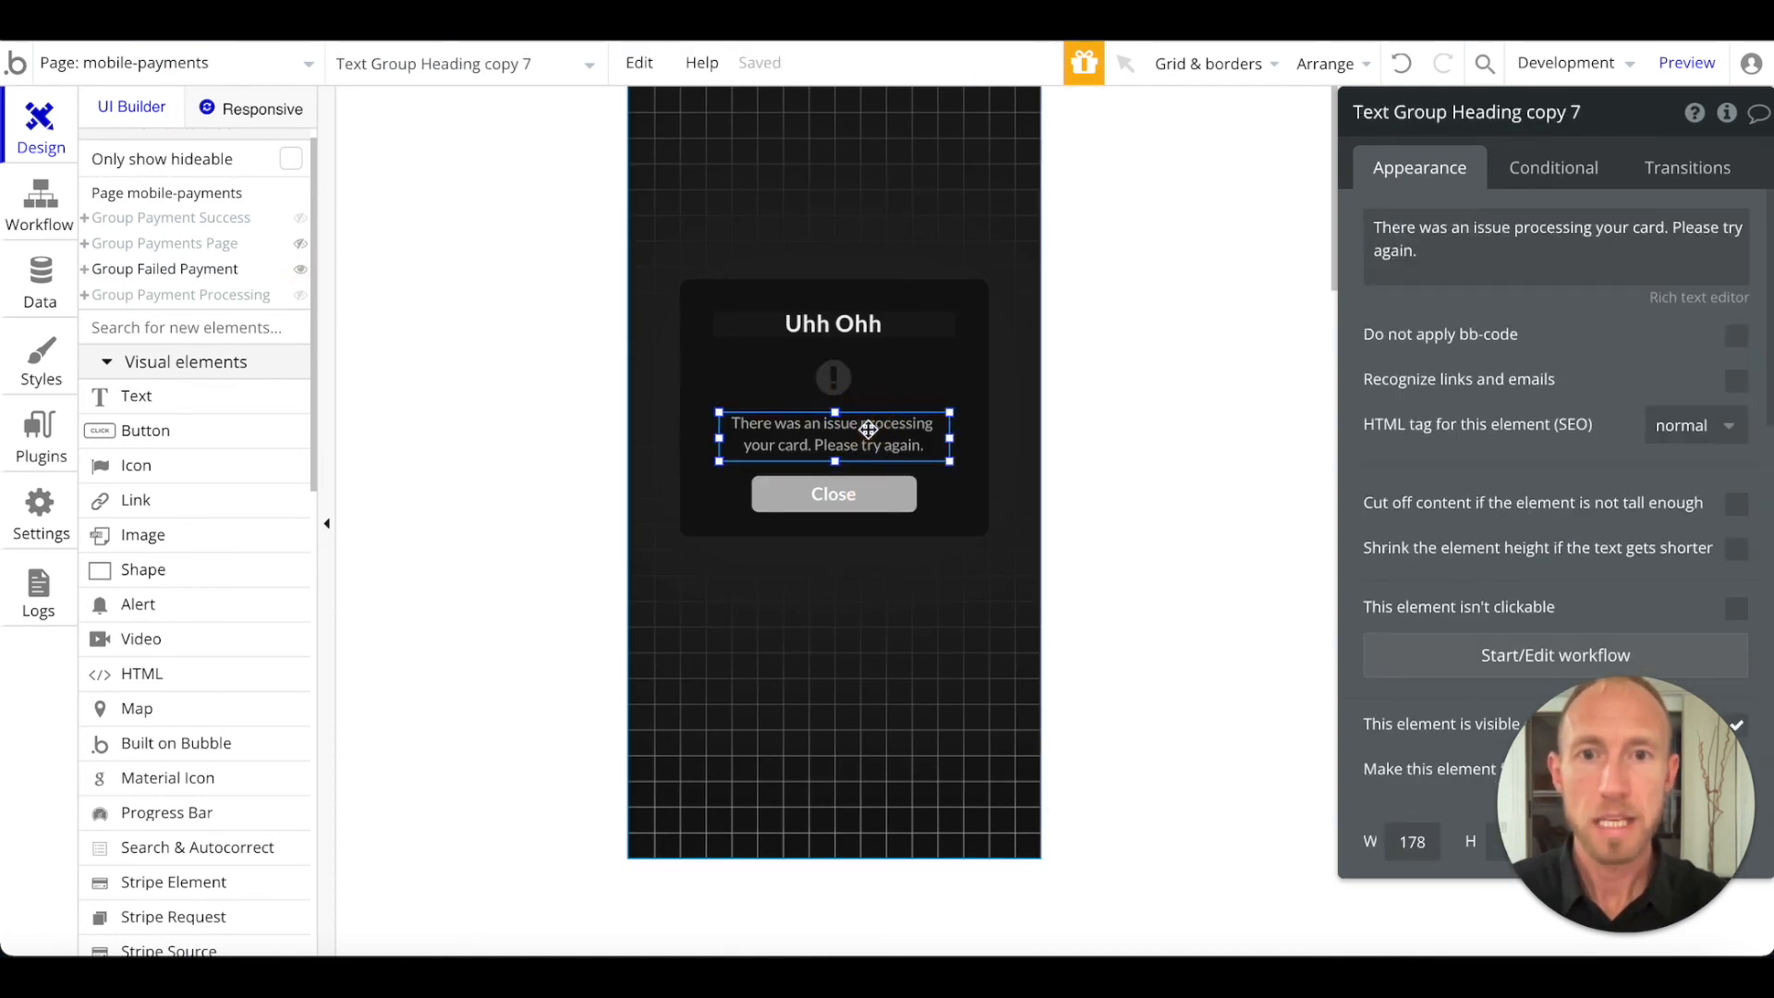
left_click(1685, 63)
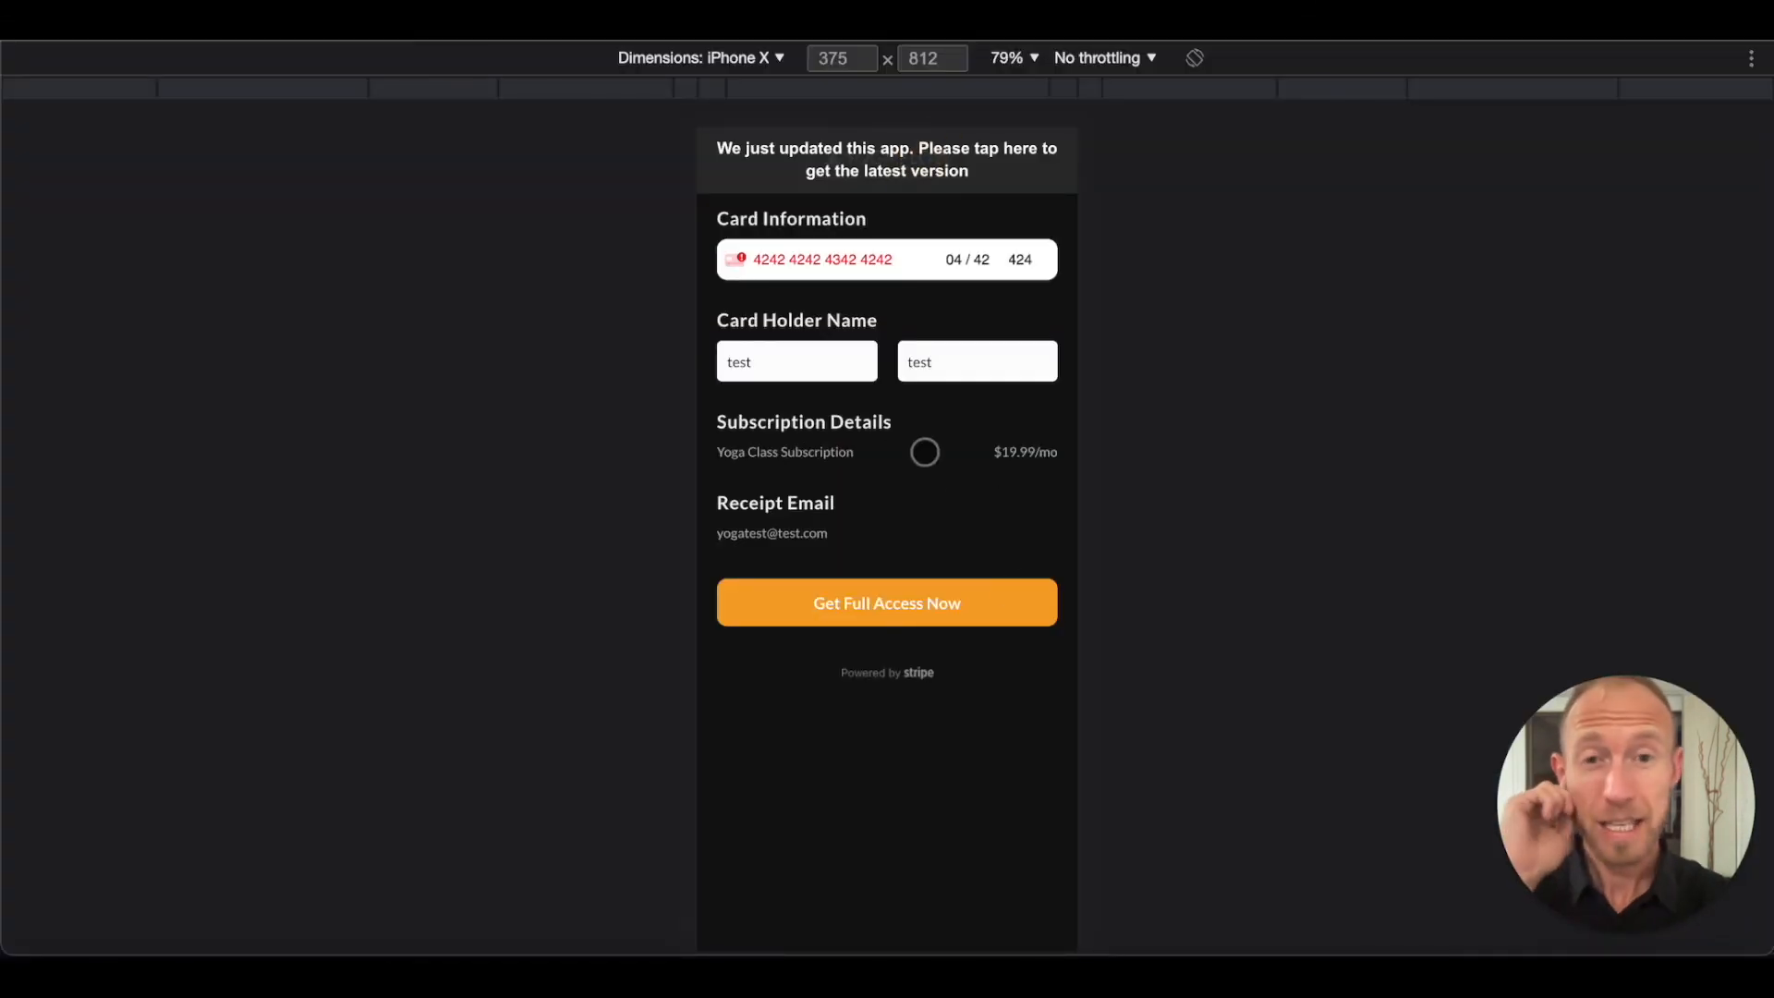
Step: Reload the preview, submit Get Full Access Now without a valid card, close the Uhh Ohh popup, and submit again
left_click(885, 602)
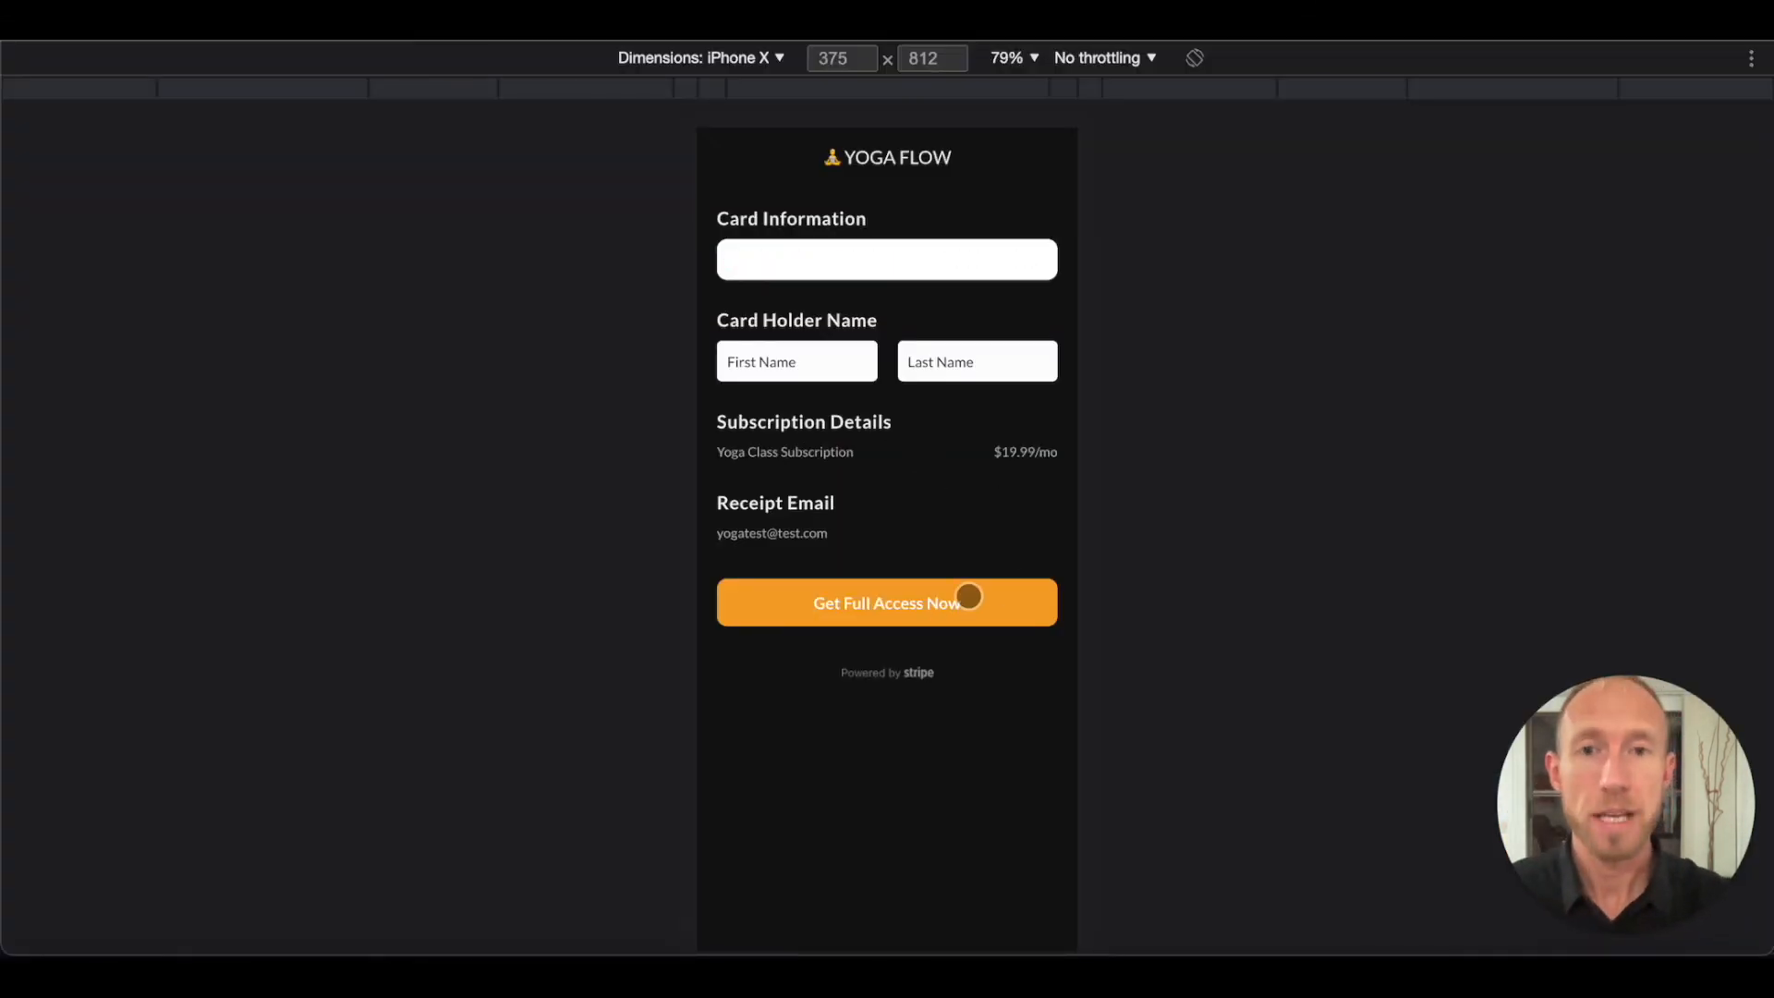
left_click(885, 602)
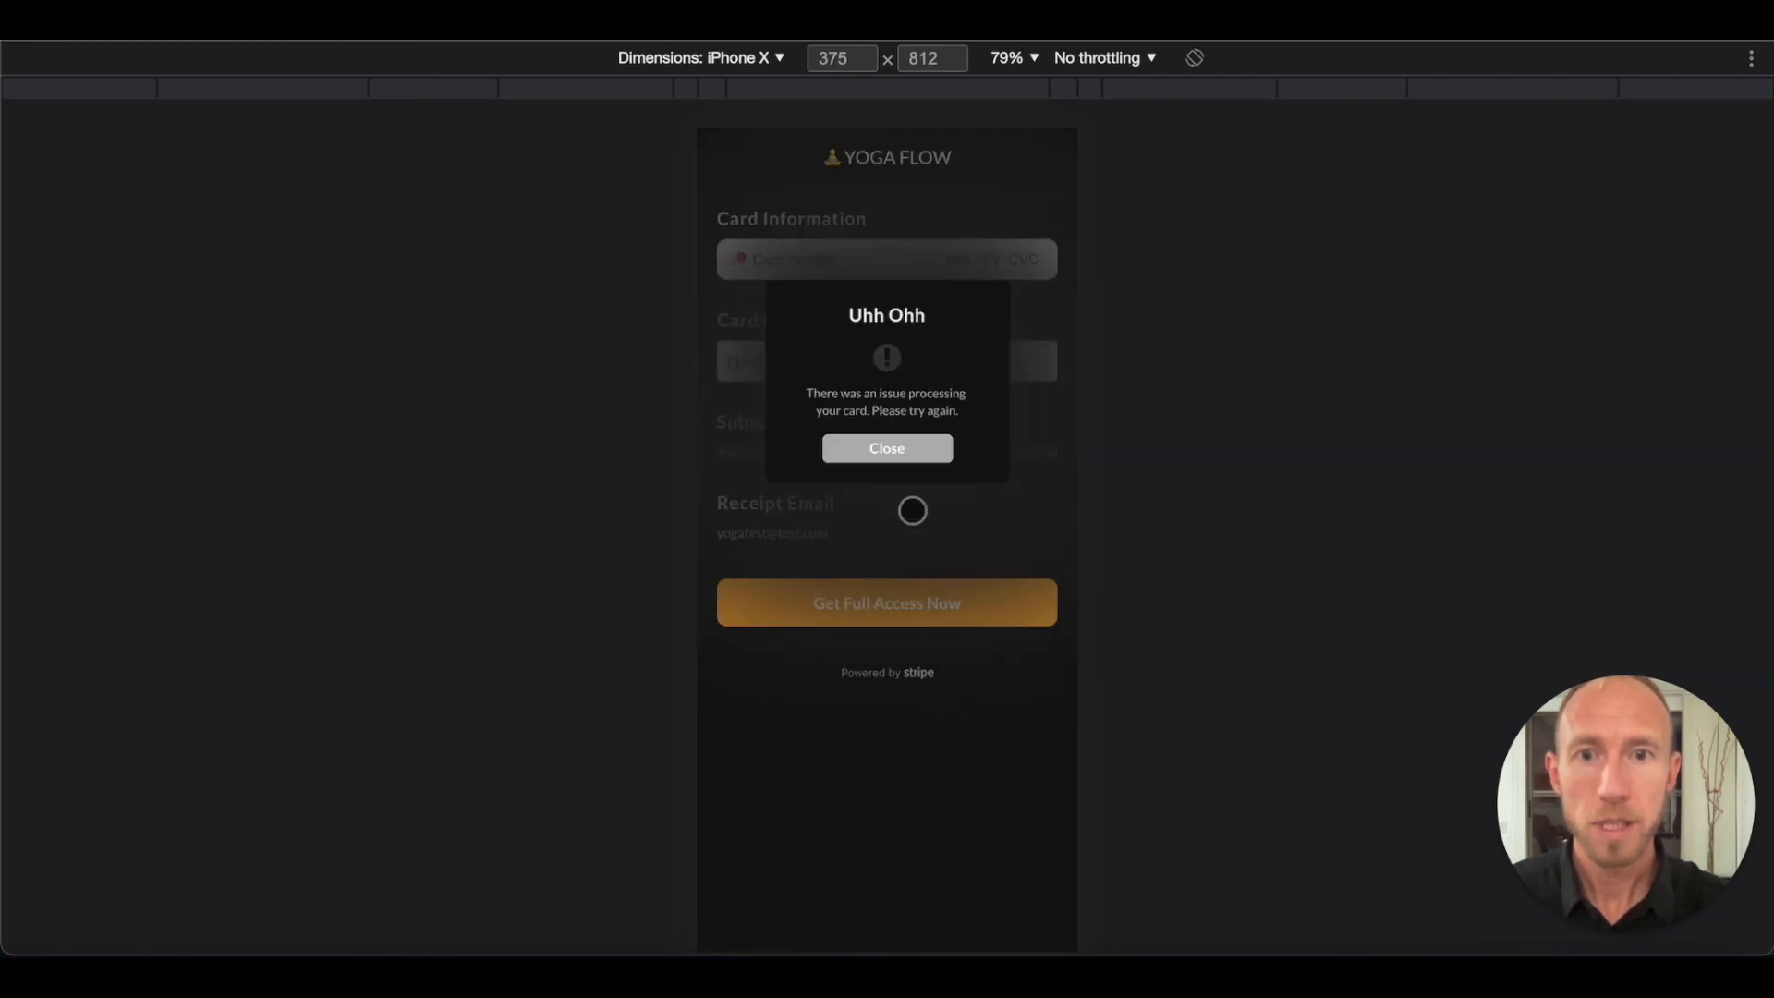
left_click(886, 447)
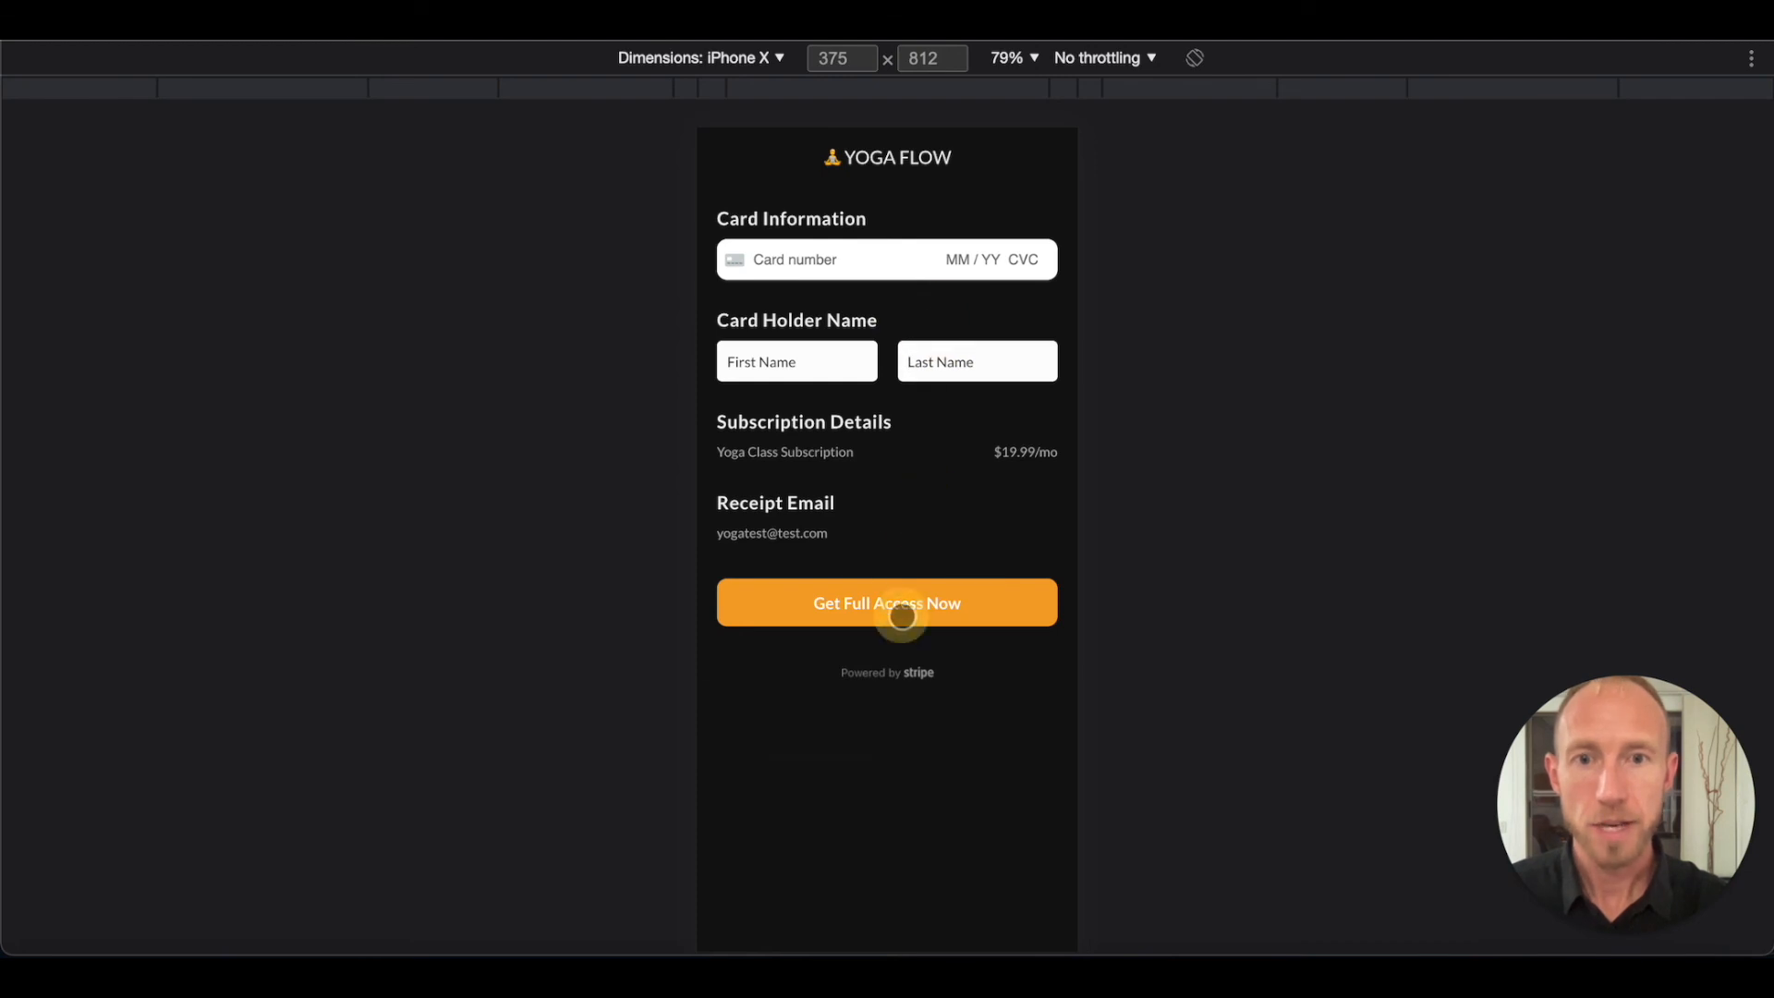
left_click(885, 603)
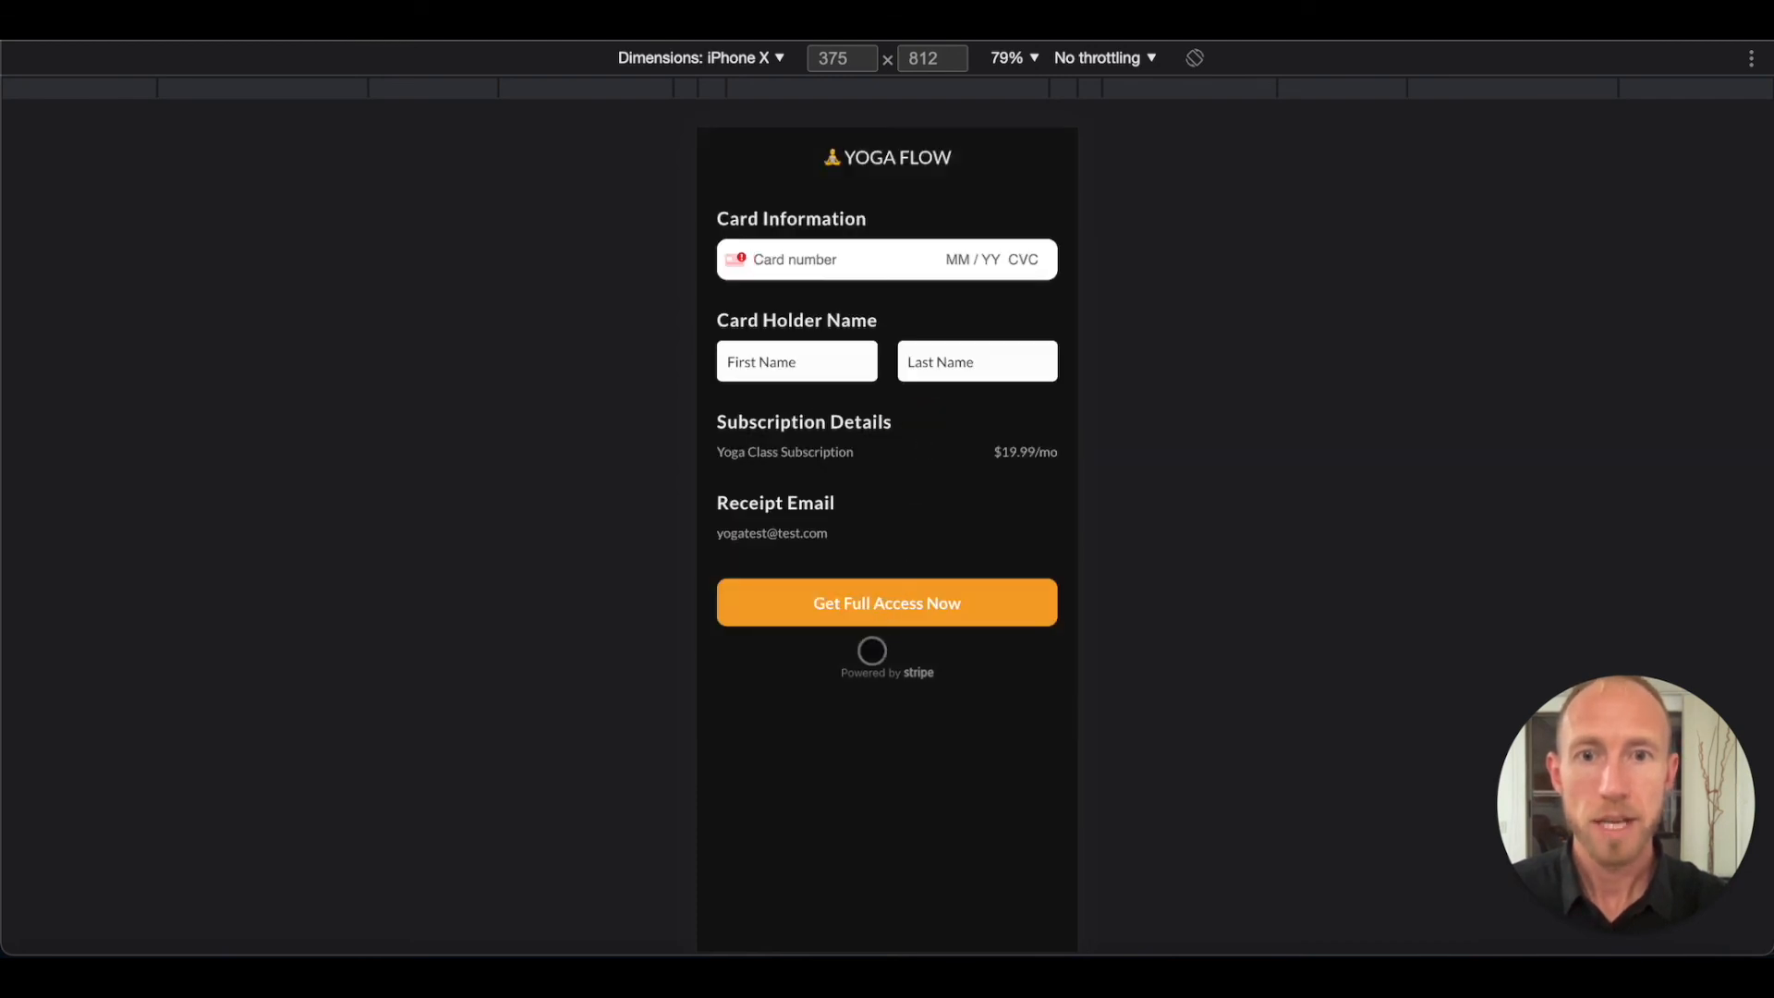